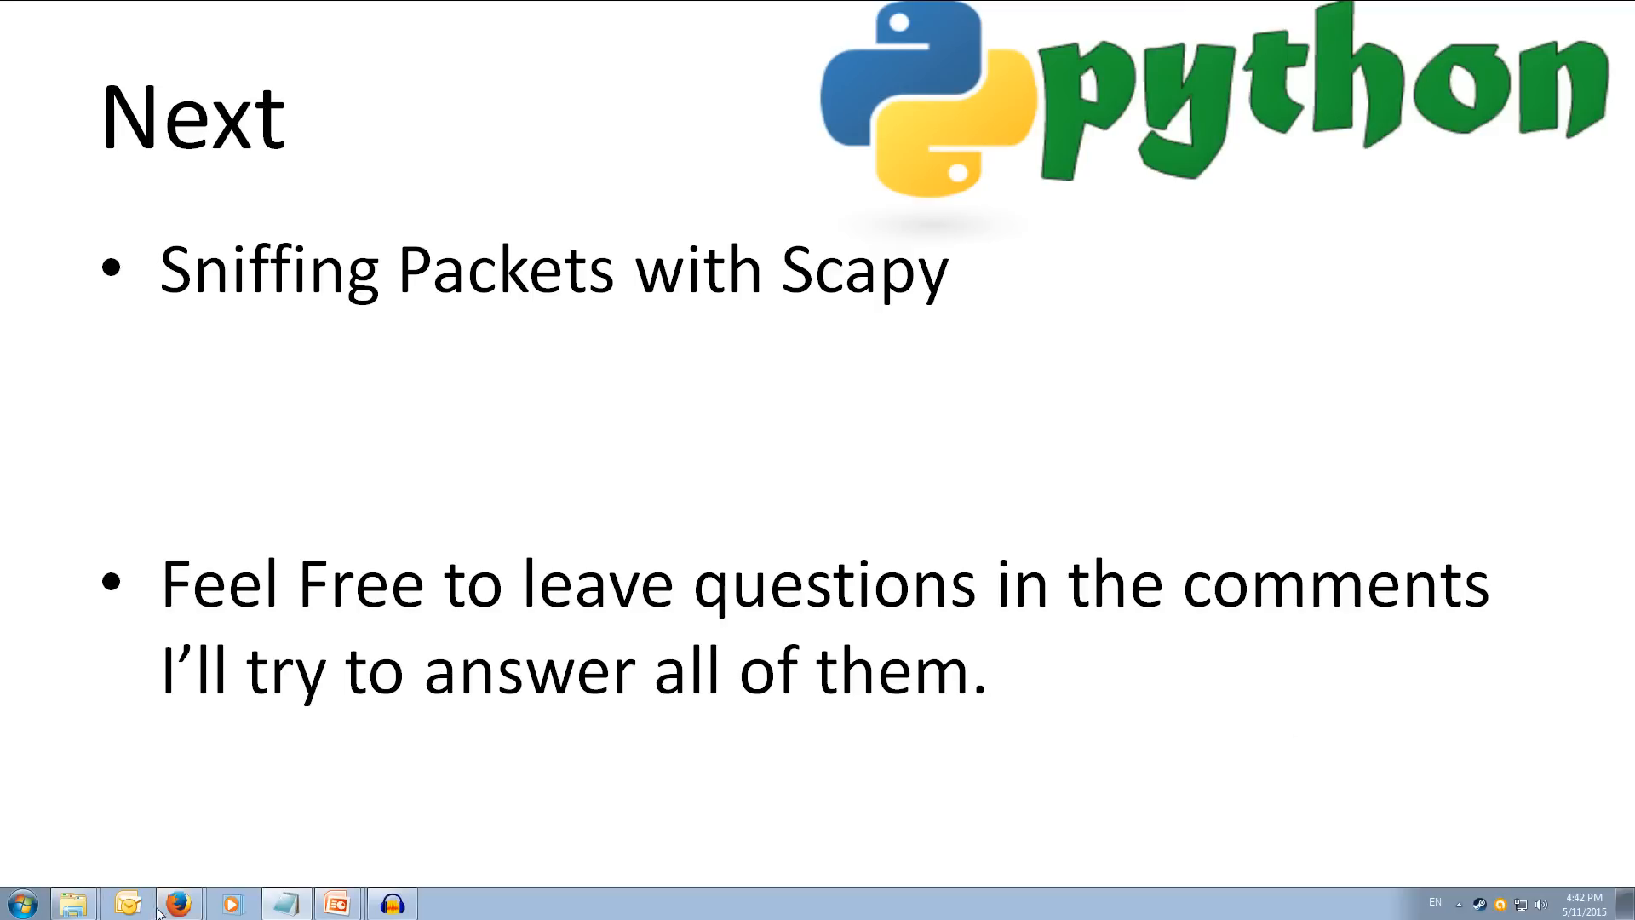
Step: Go to the pyexiv2 download page and scroll to the Windows (32 bits) section
click(181, 903)
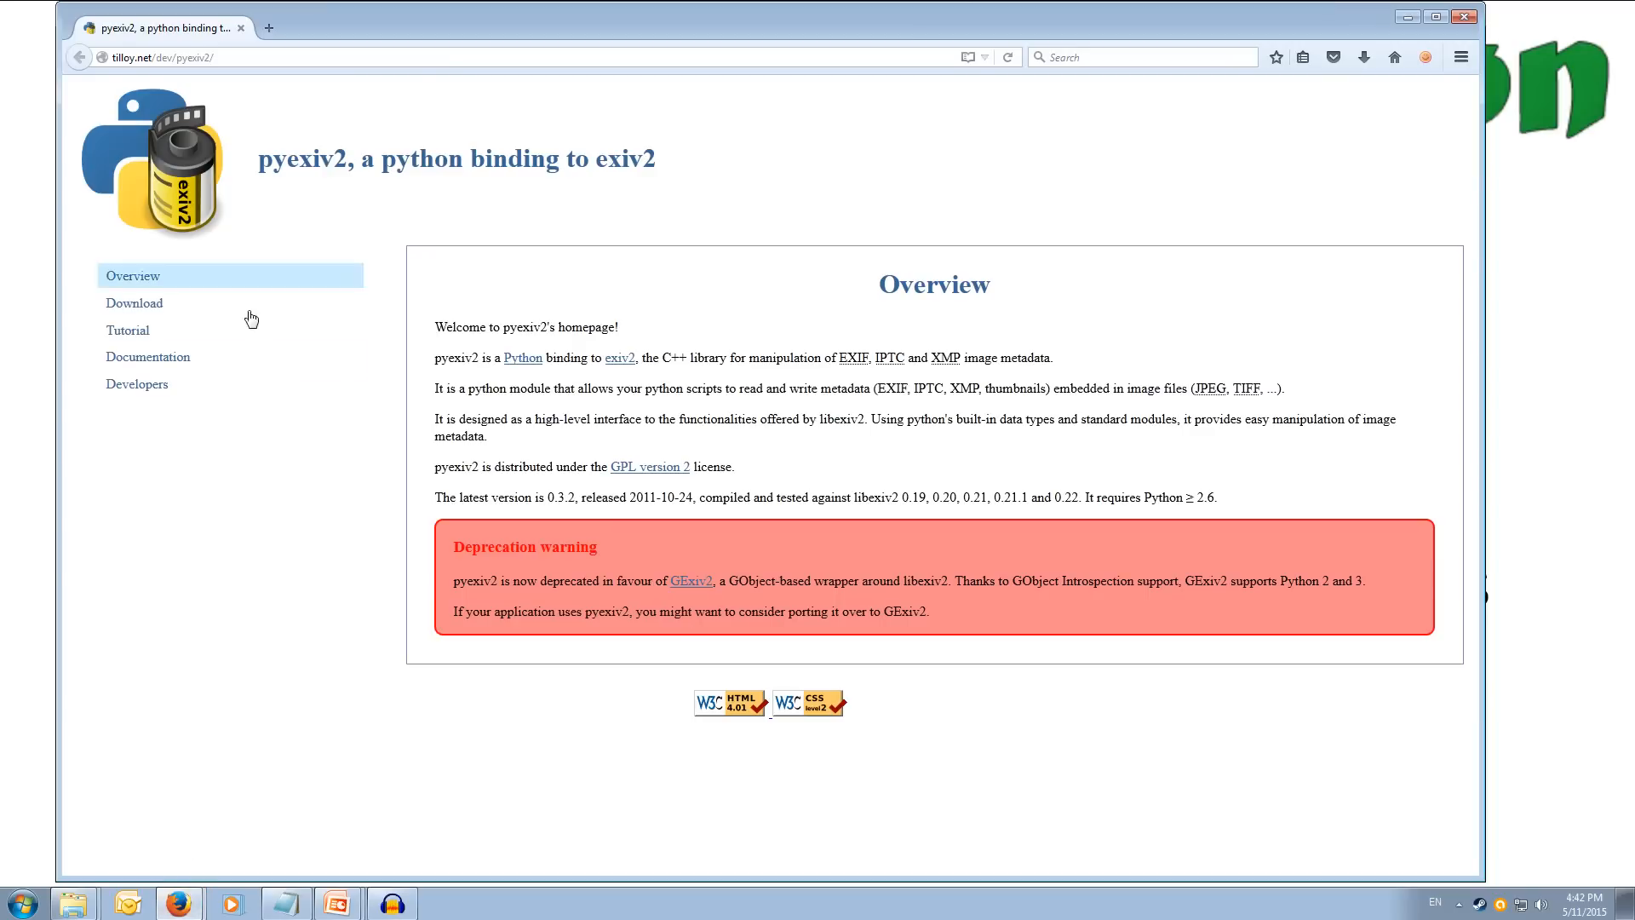
click(133, 302)
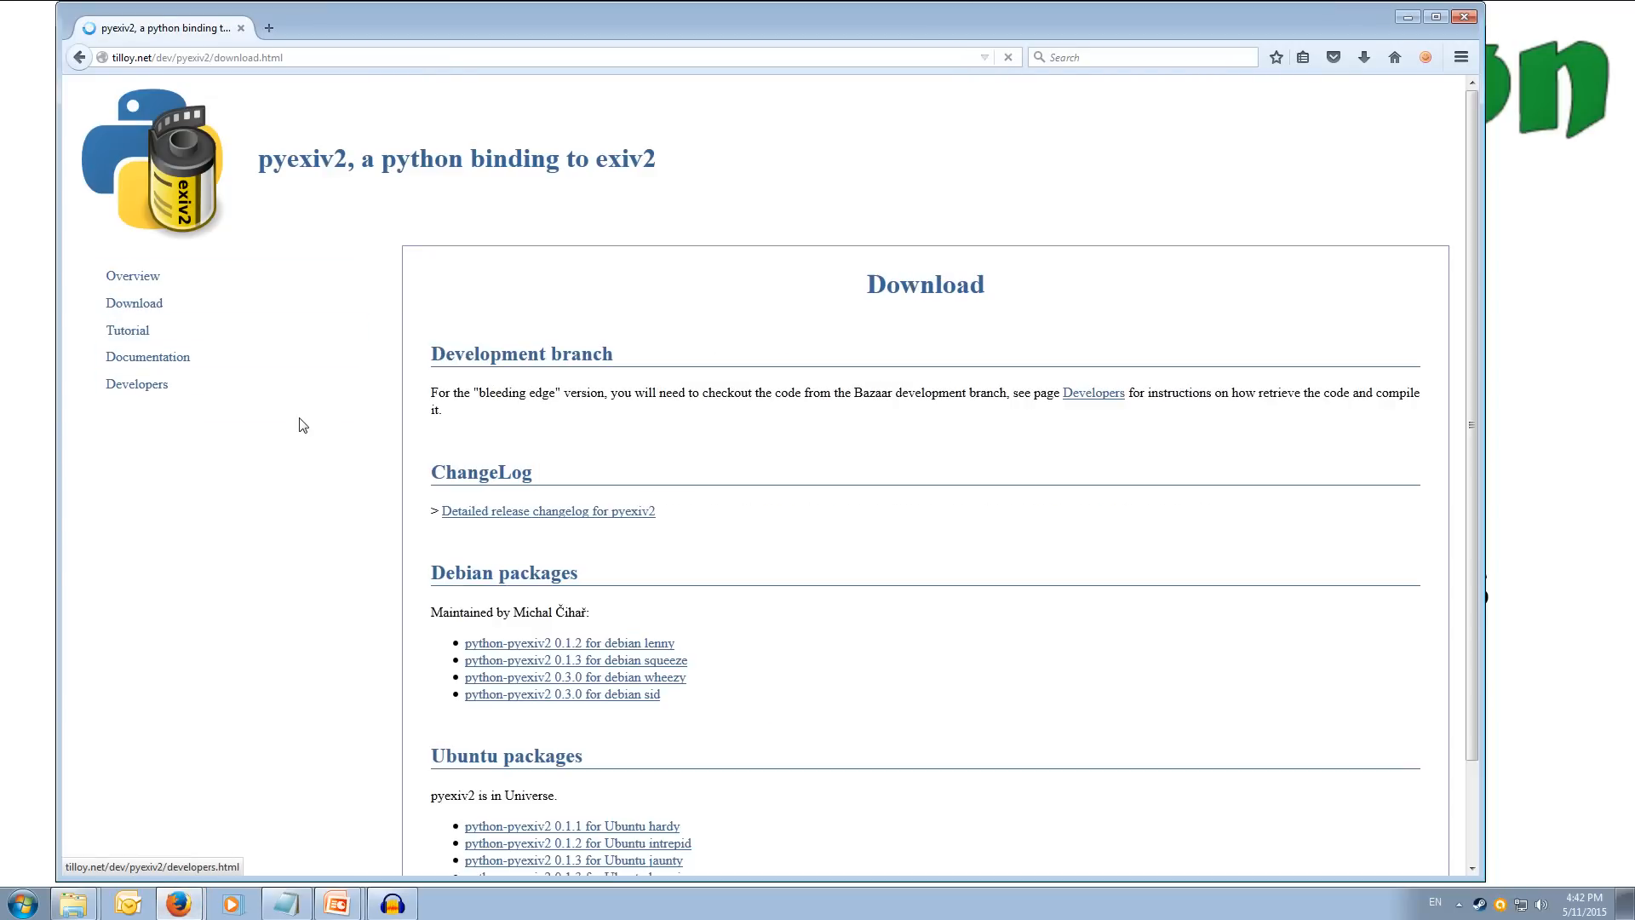
scroll(down, 3)
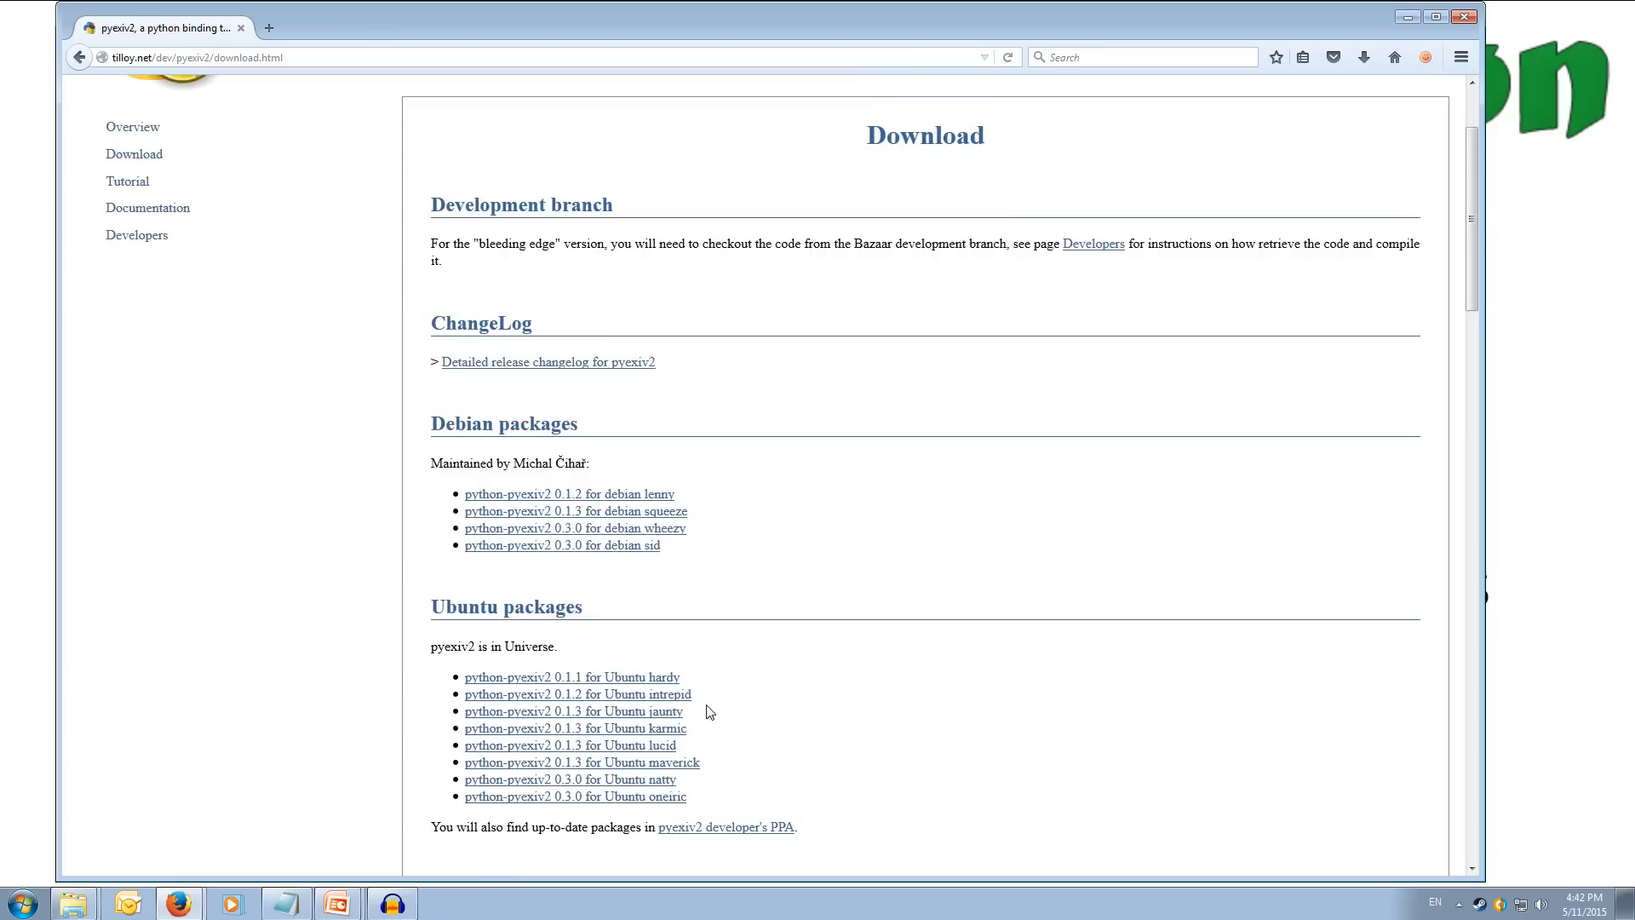
scroll(down, 3)
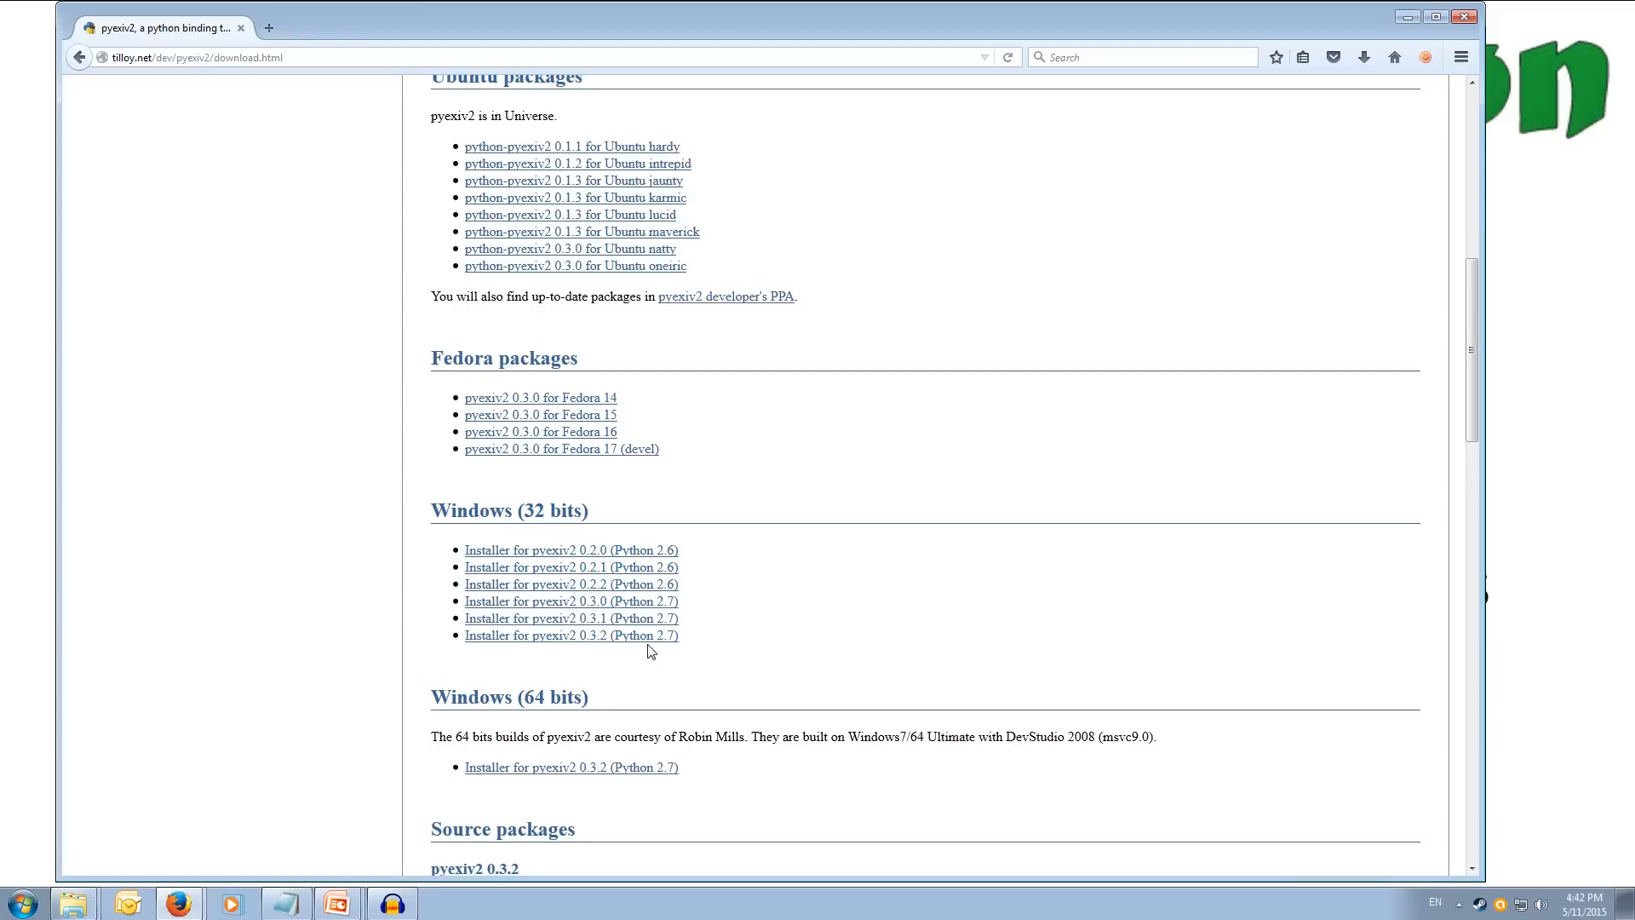
mouse_move(626, 644)
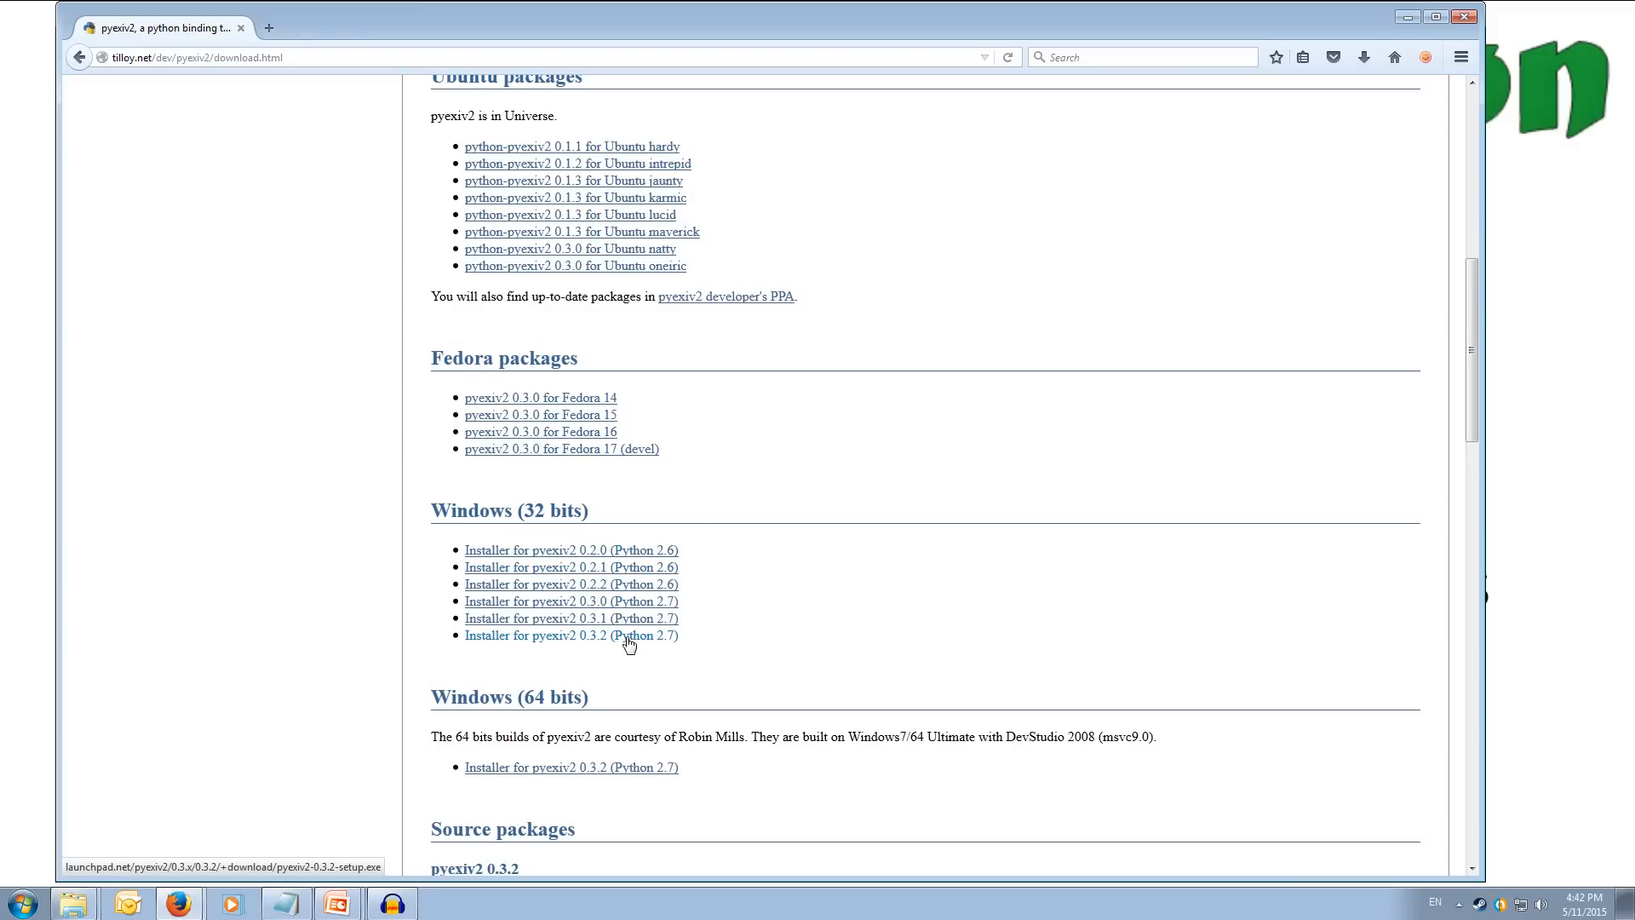
mouse_move(560, 641)
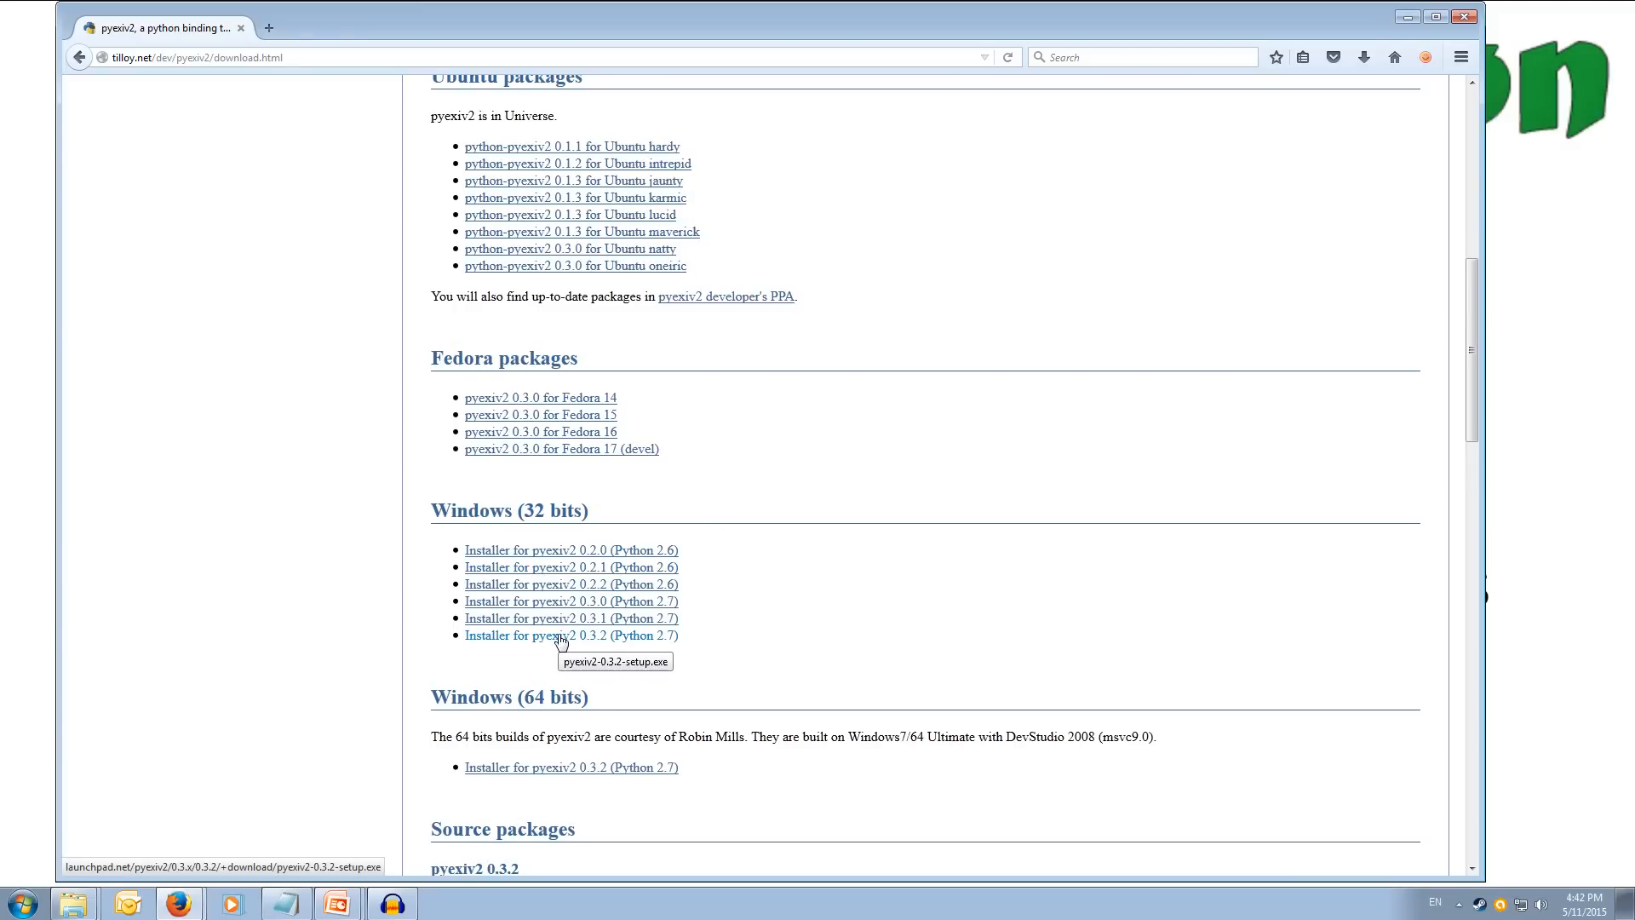
Step: Start downloading the pyexiv2 0.3.2 installer for Python 2.7, then cancel the save dialog
click(570, 636)
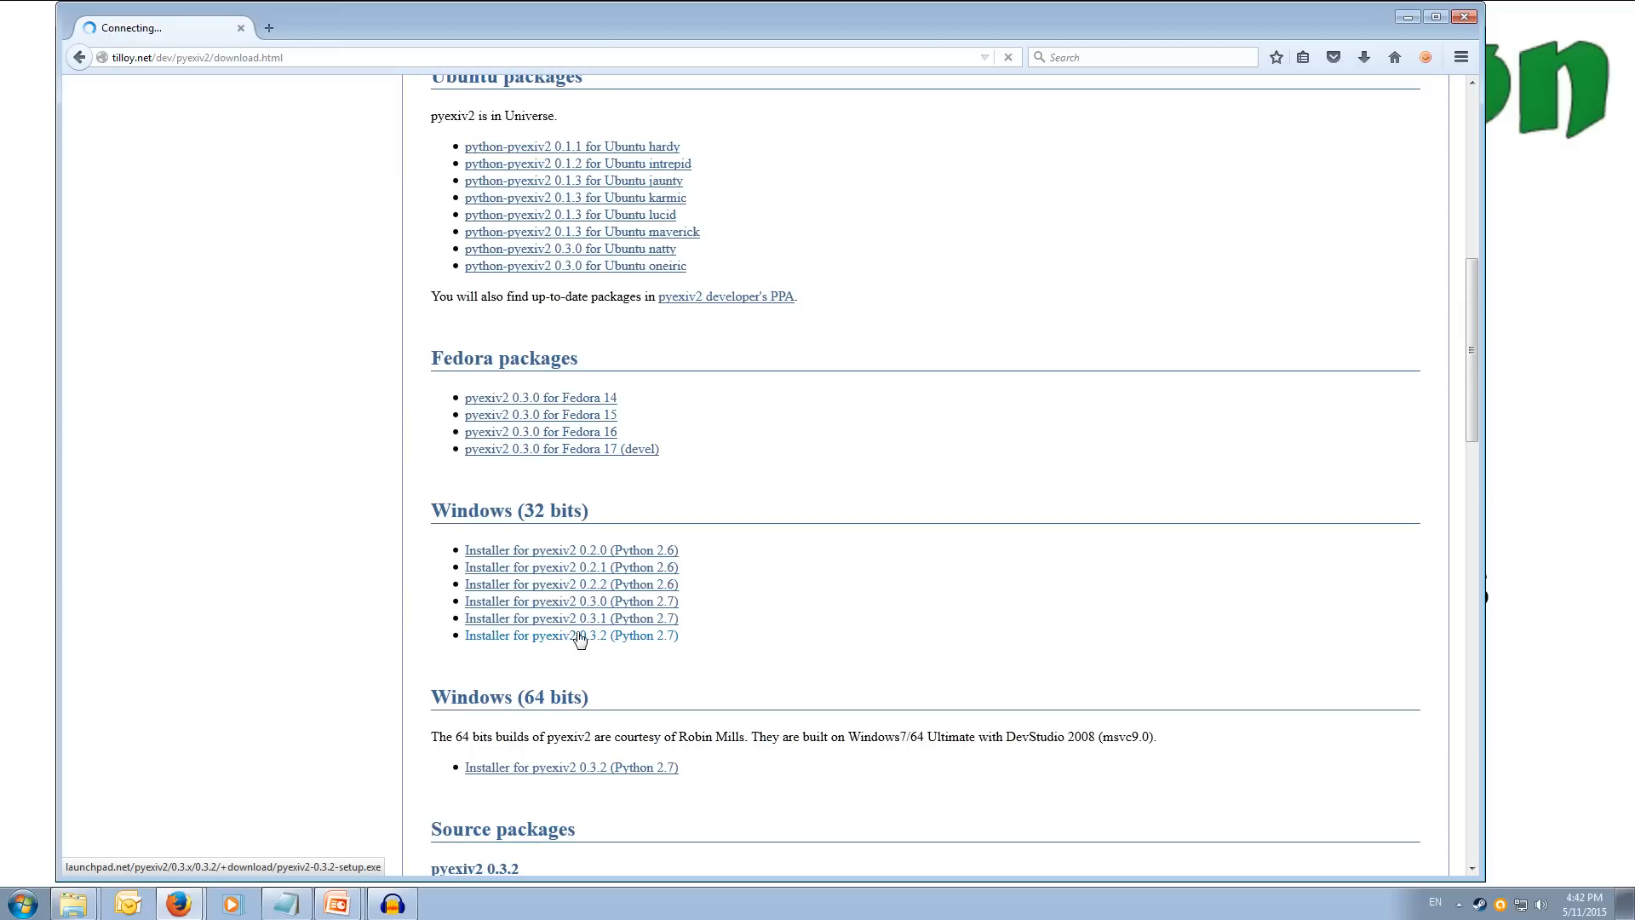
click(571, 635)
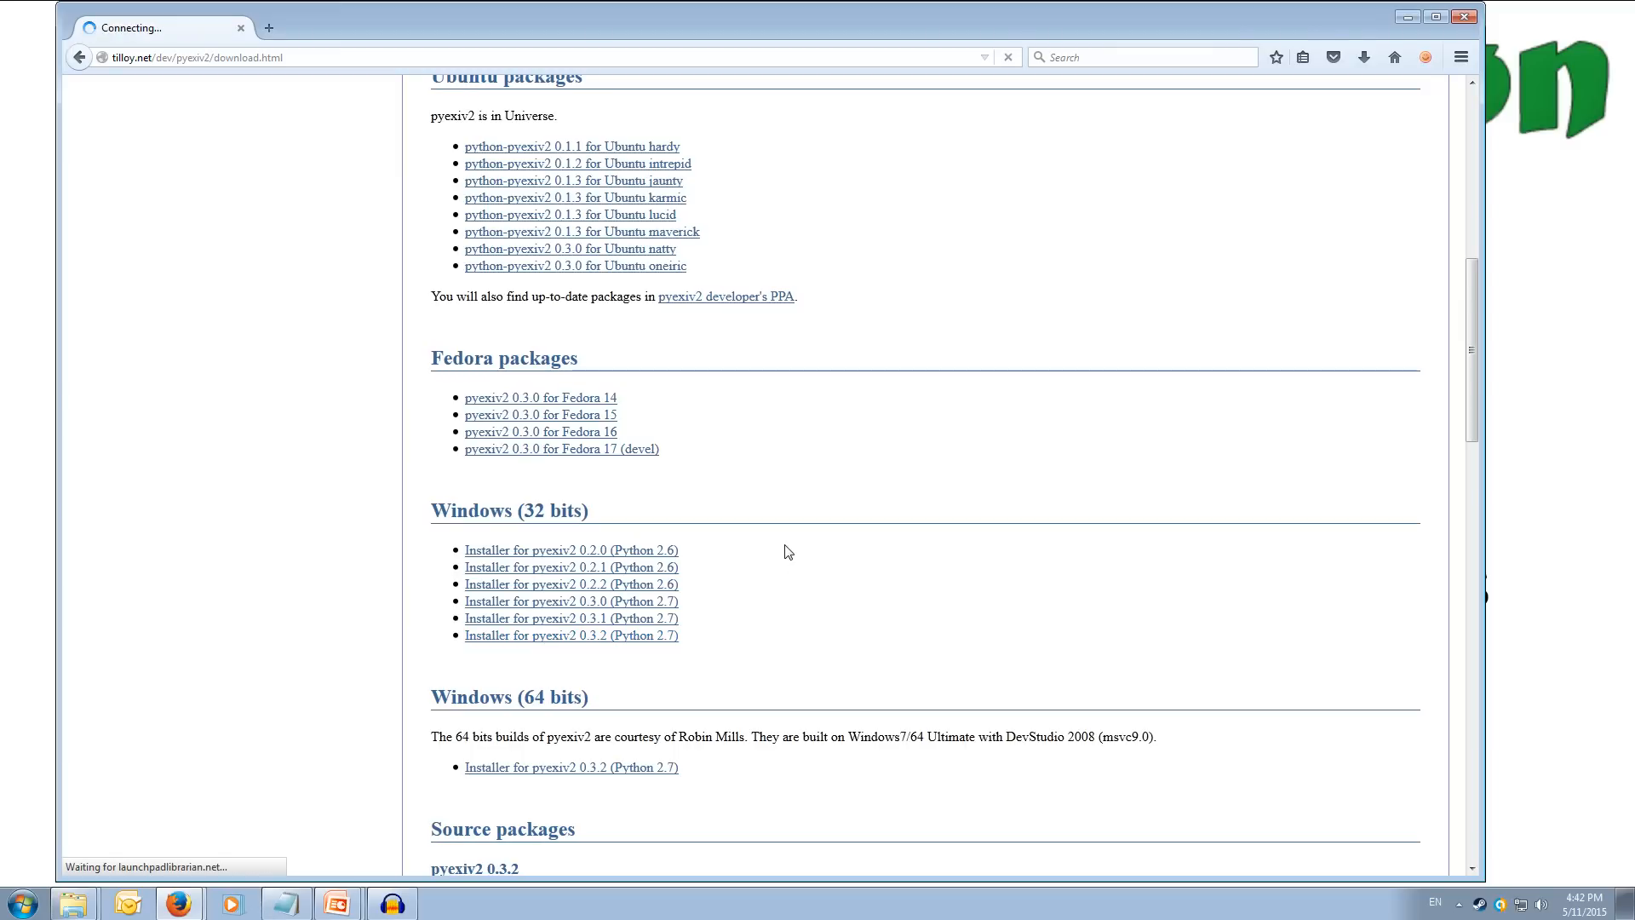
click(571, 635)
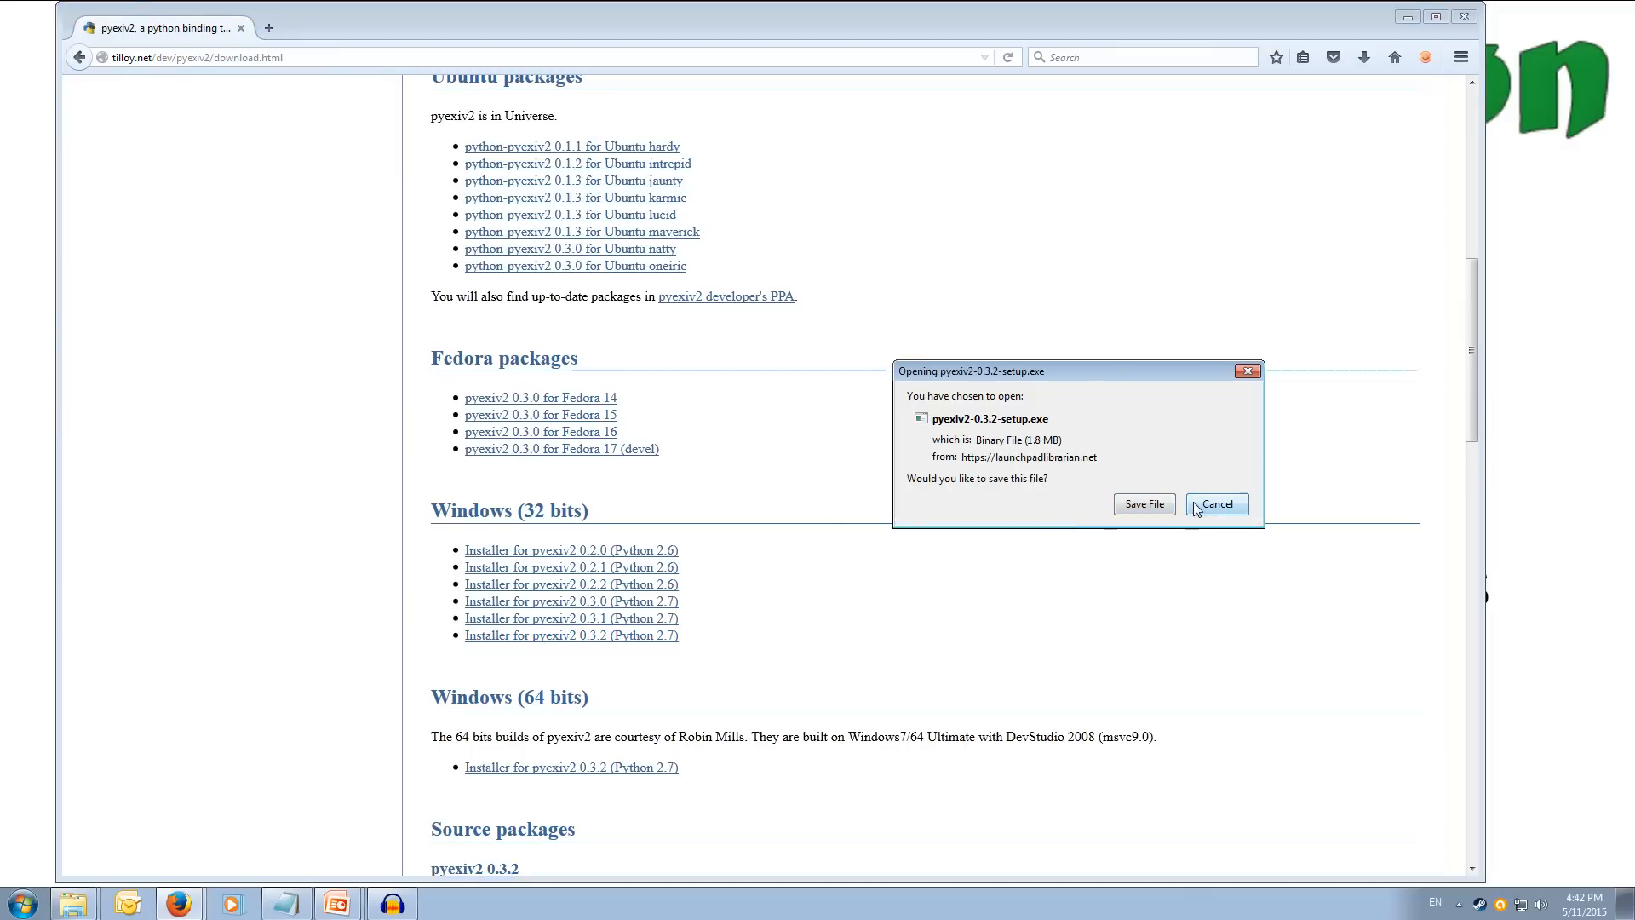
click(1215, 503)
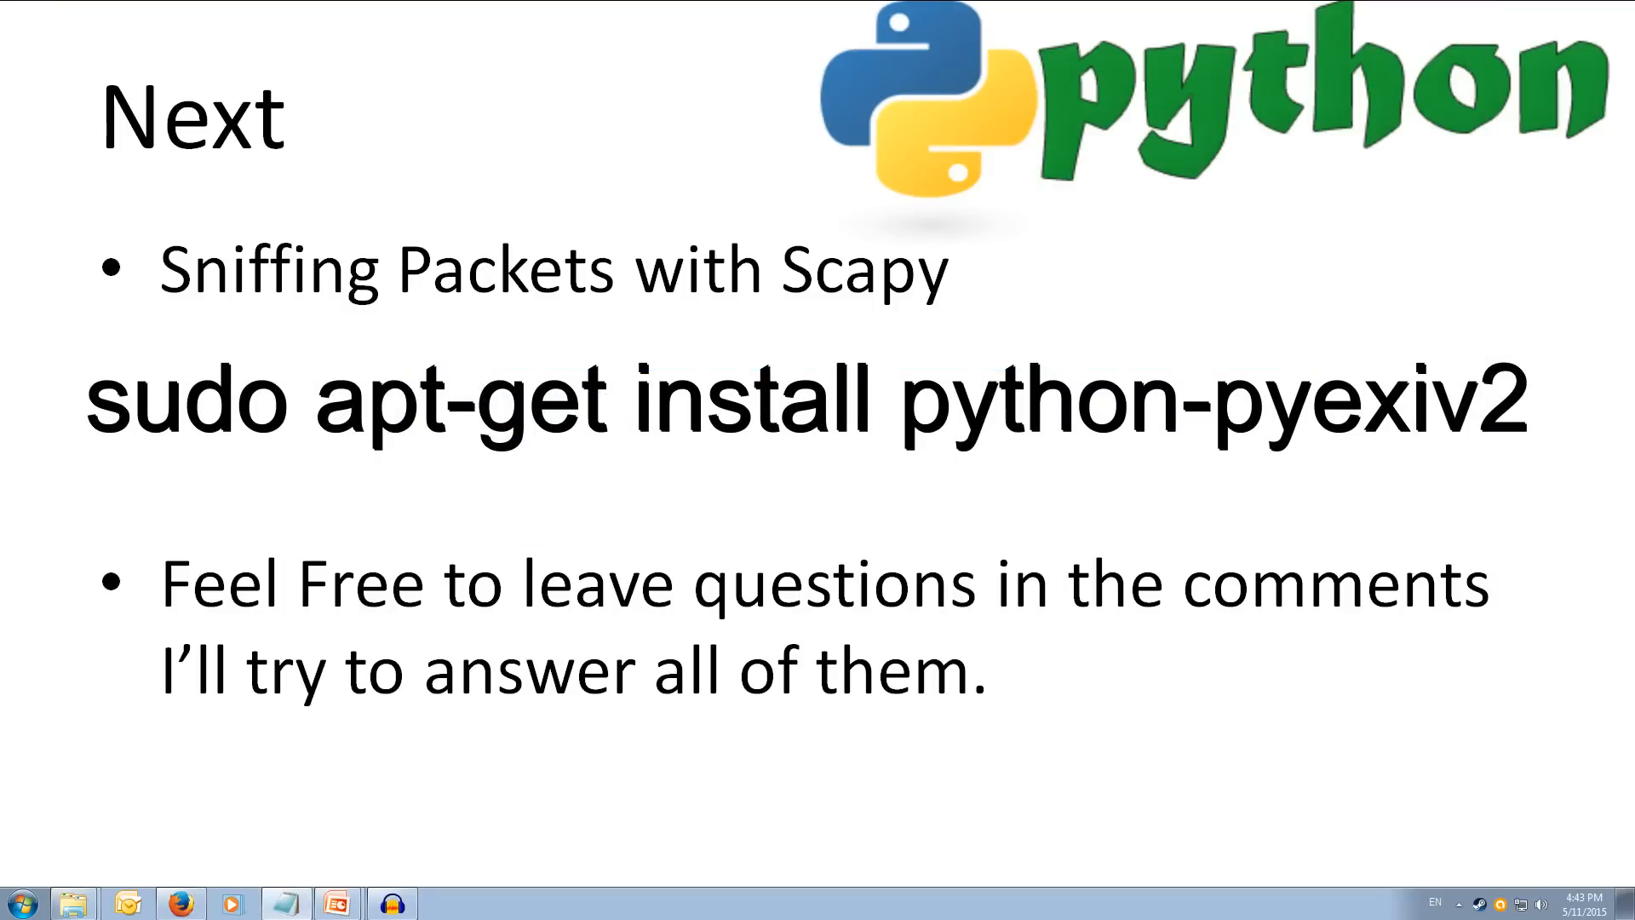
mouse_move(1020, 404)
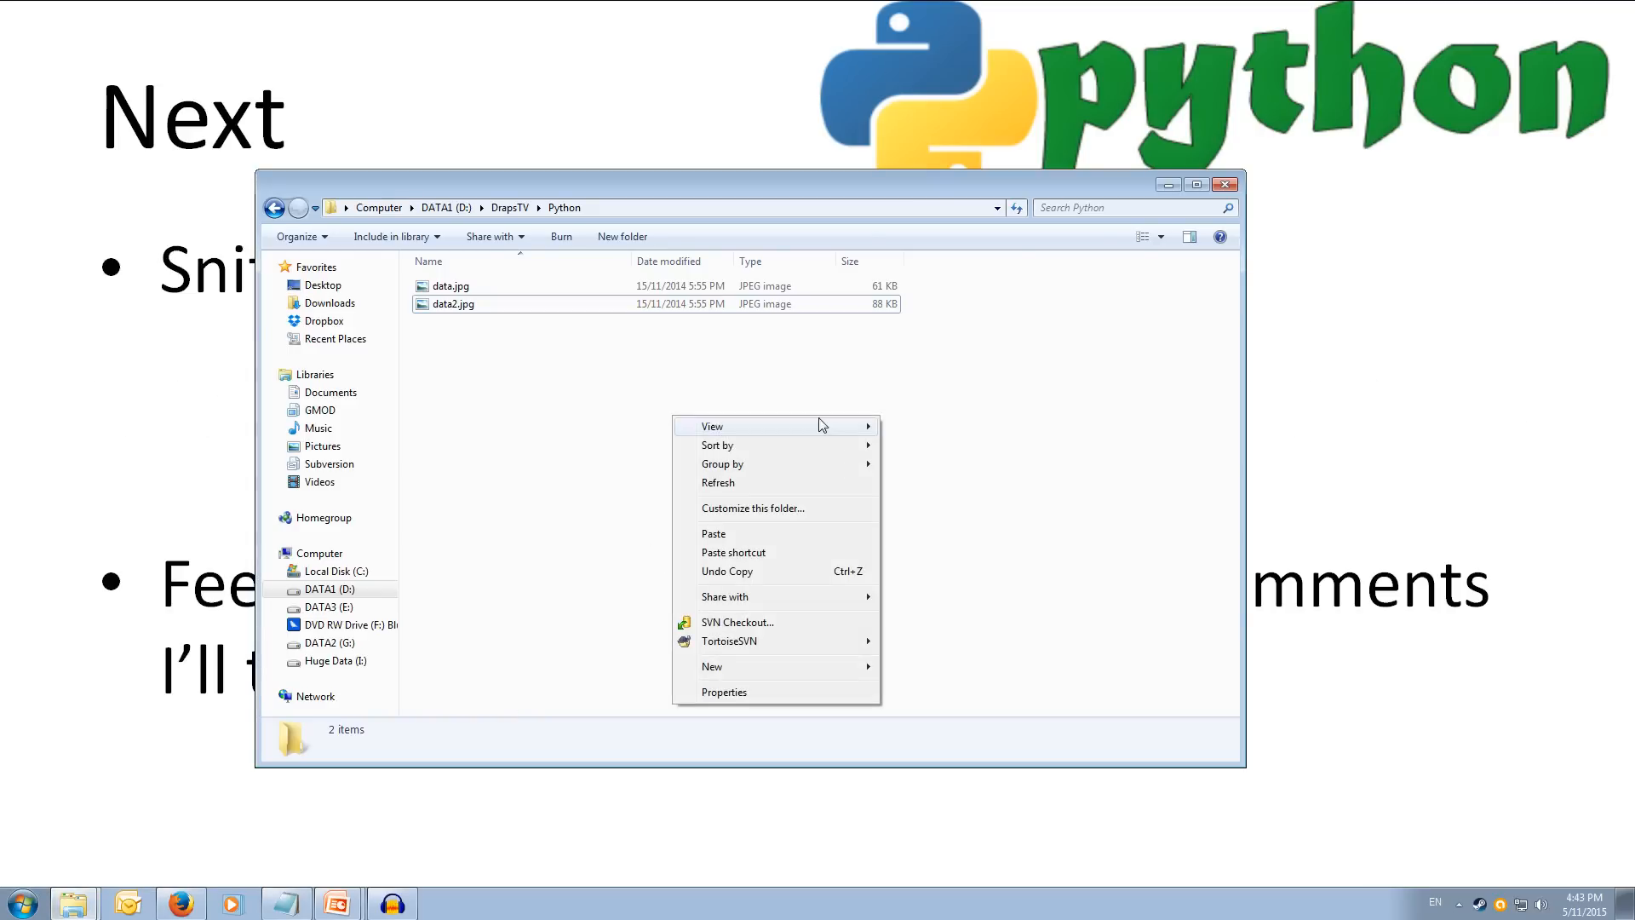
click(452, 303)
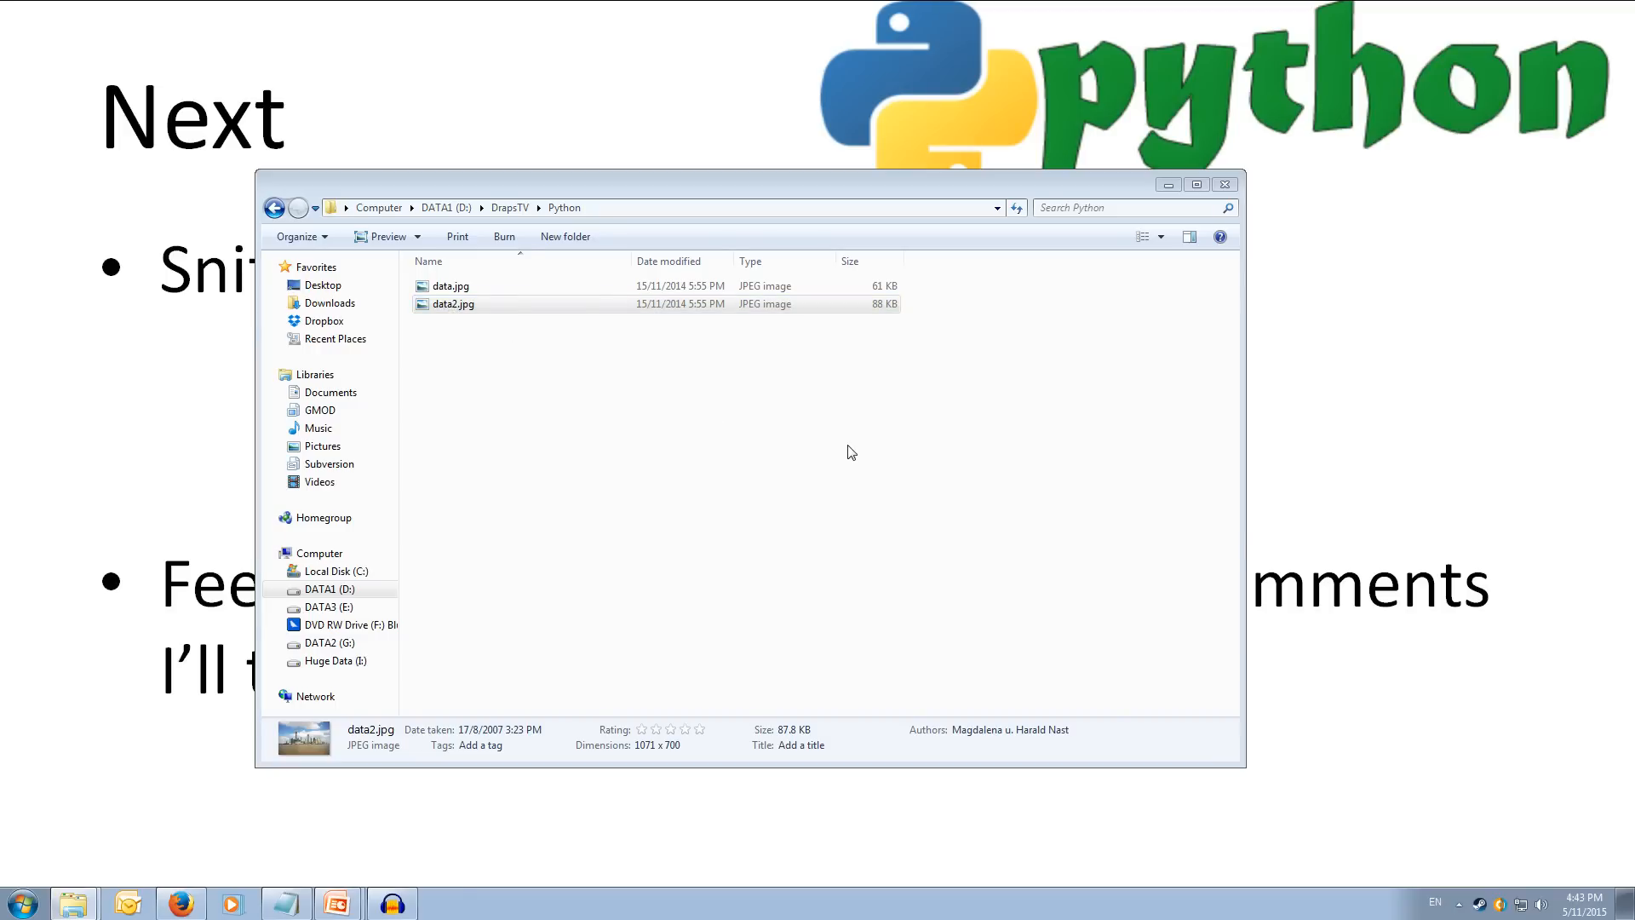
double_click(452, 304)
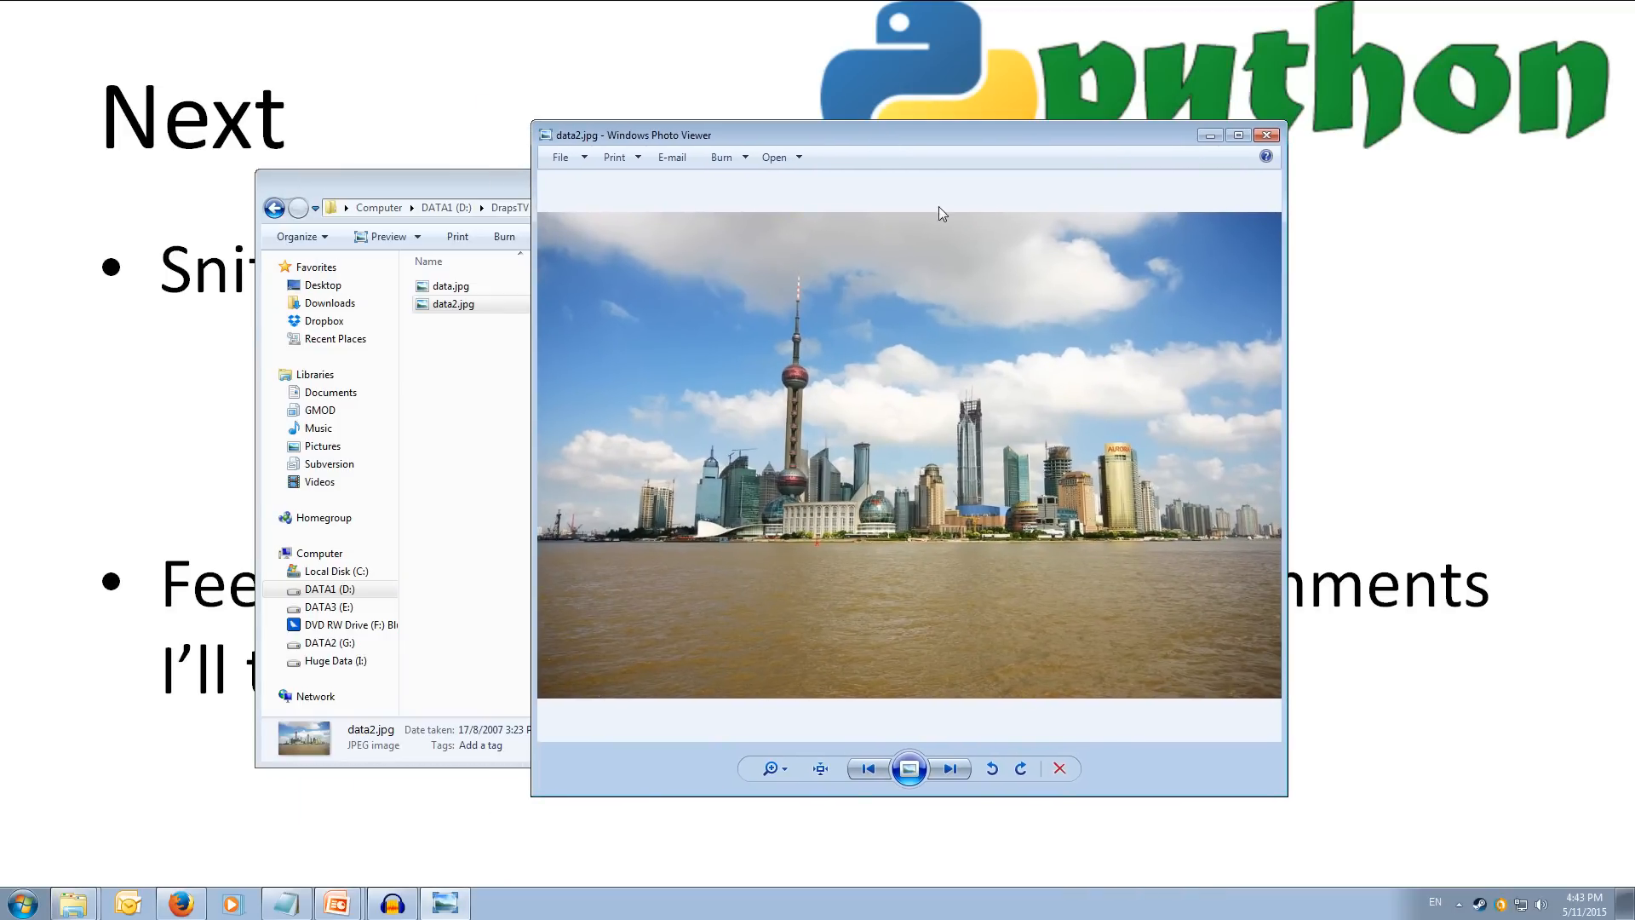
click(1264, 135)
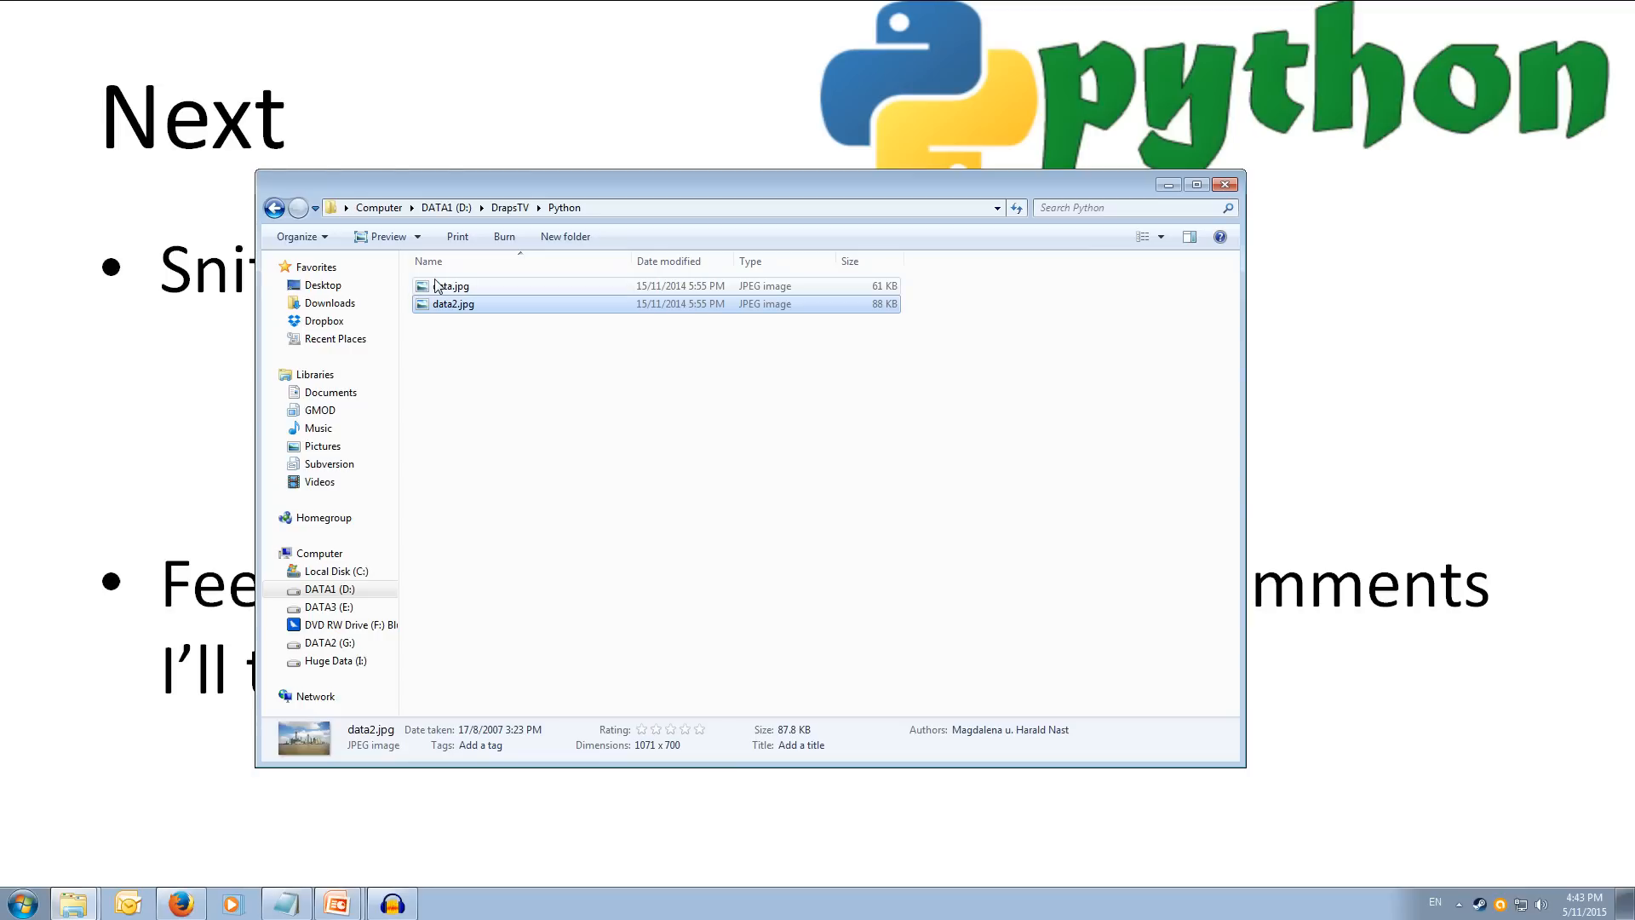
click(450, 287)
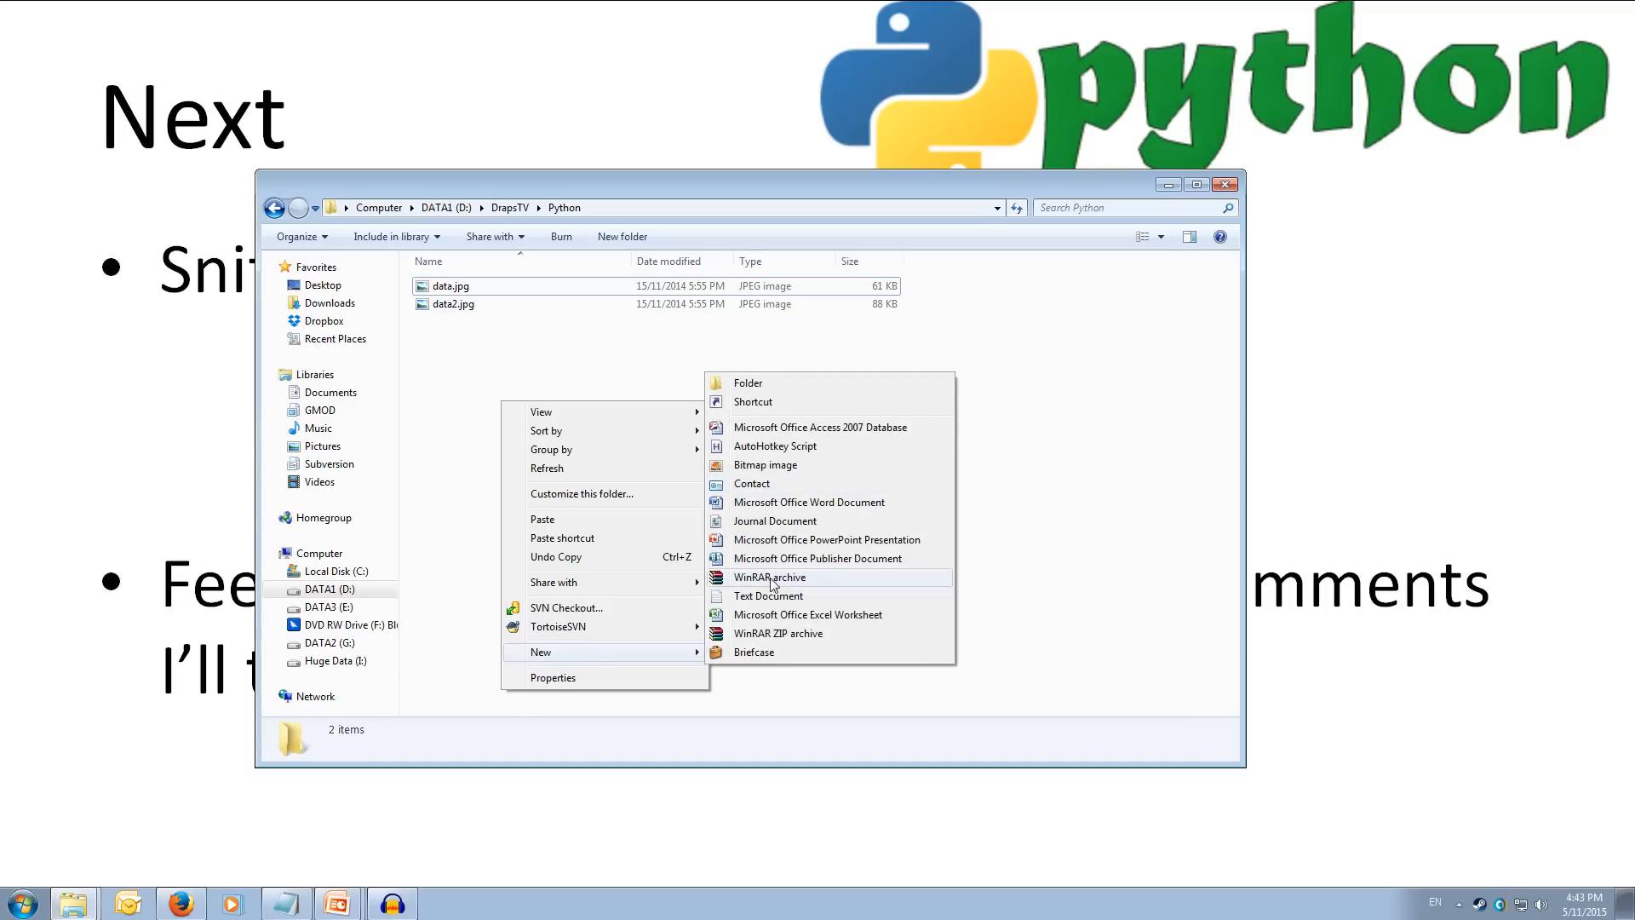
Step: Create a new file named Exifedit.py, accept the extension change, and open it in Notepad++
click(768, 595)
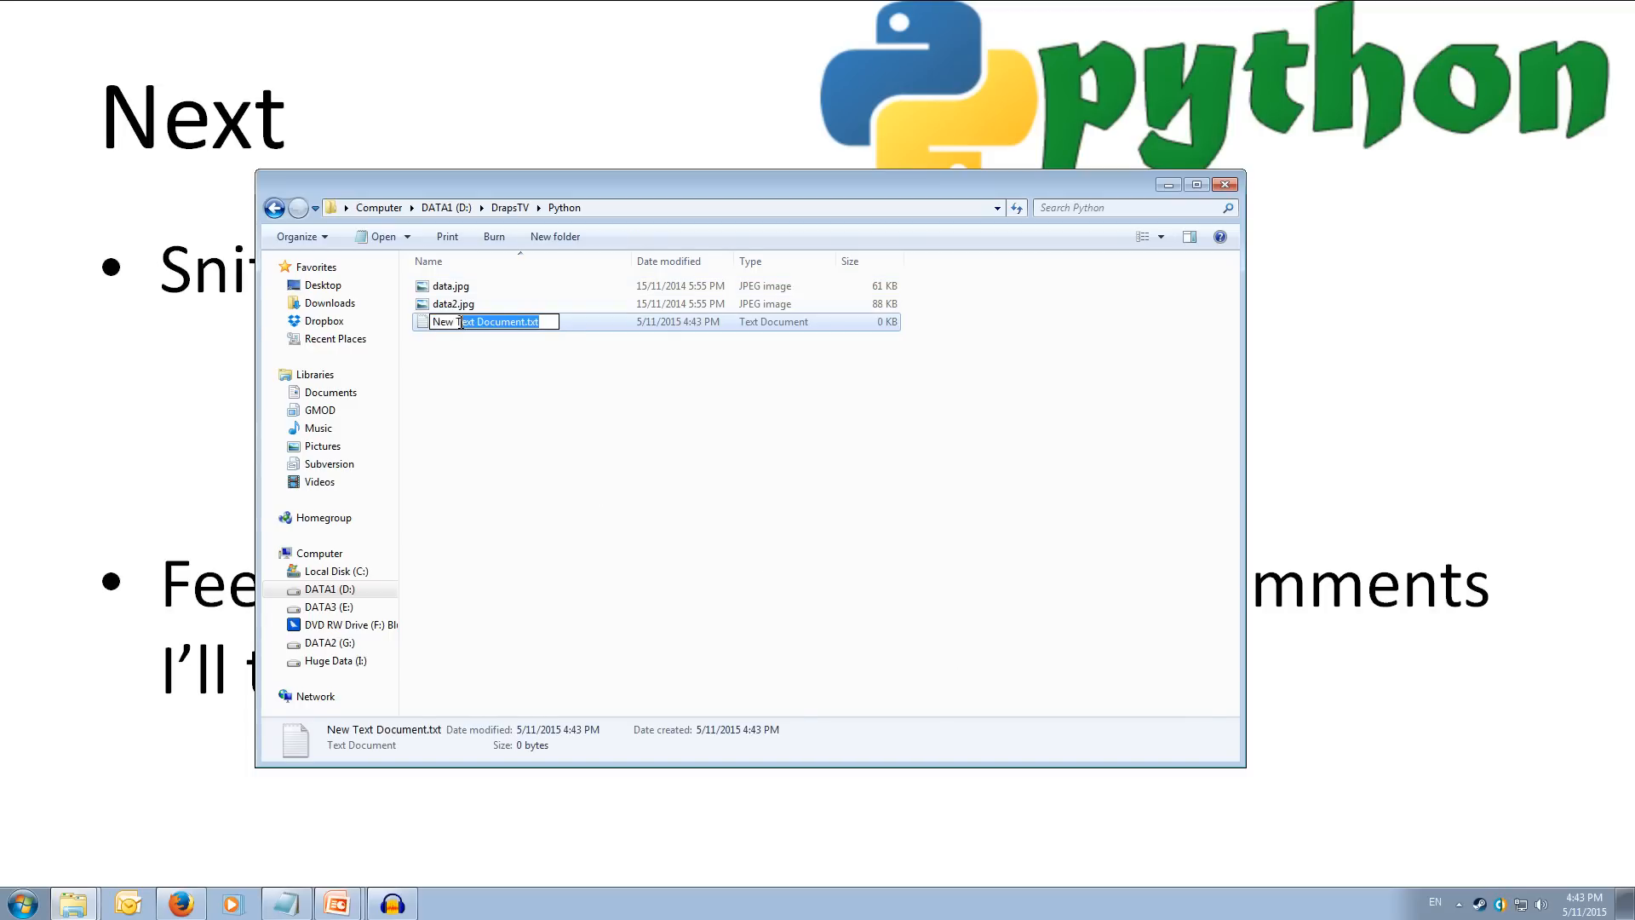
text(Exif)
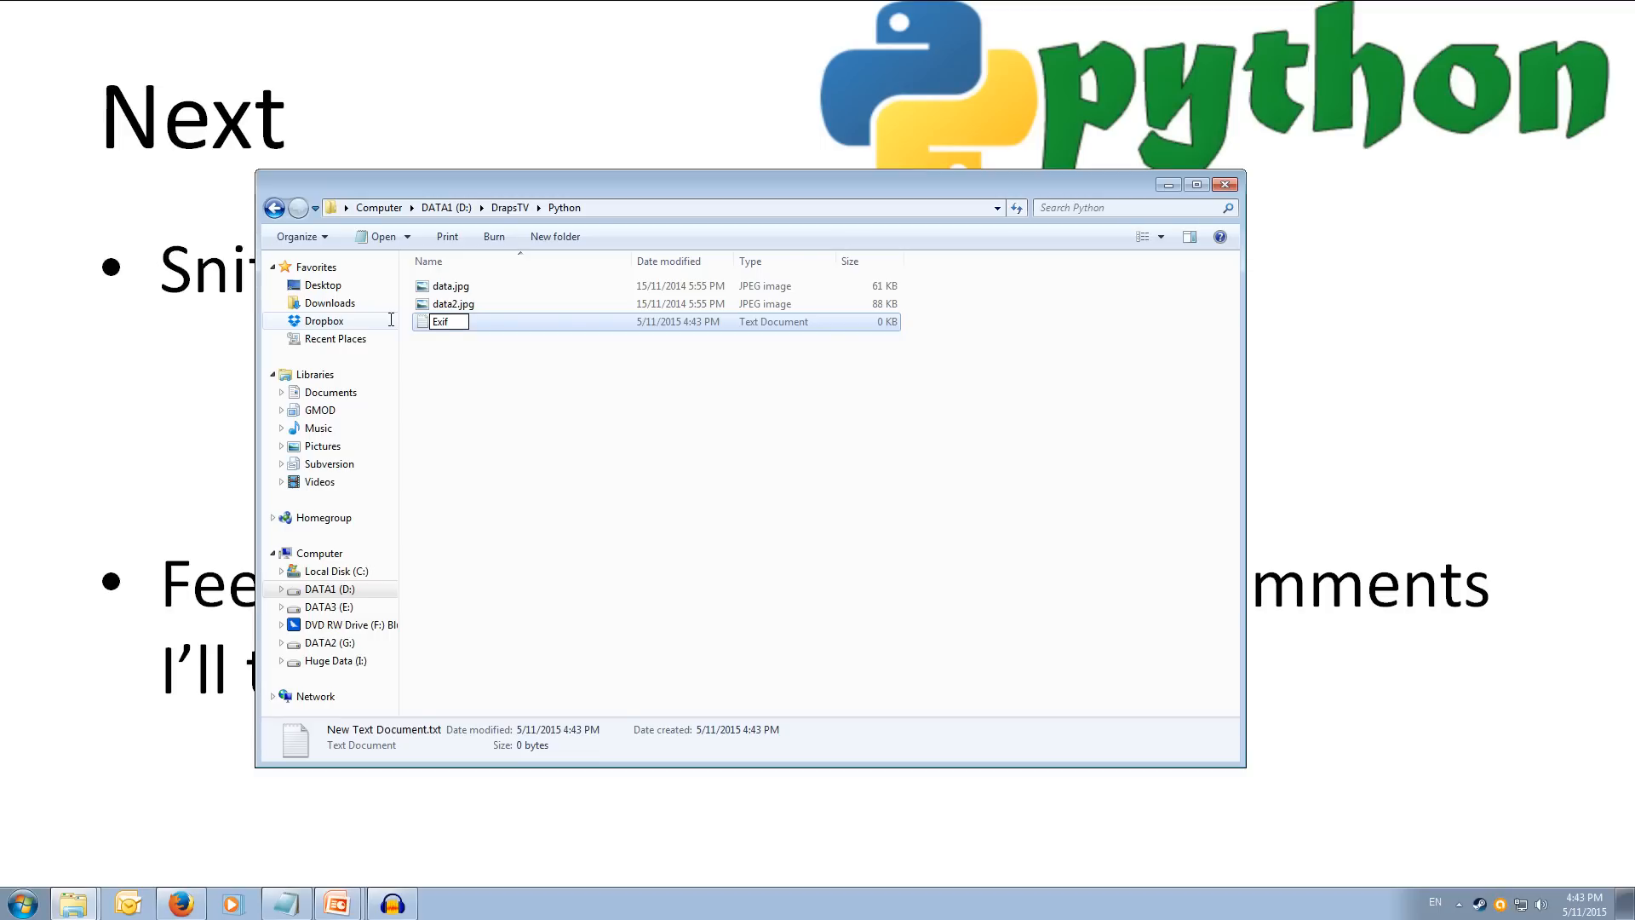
text(edit.py)
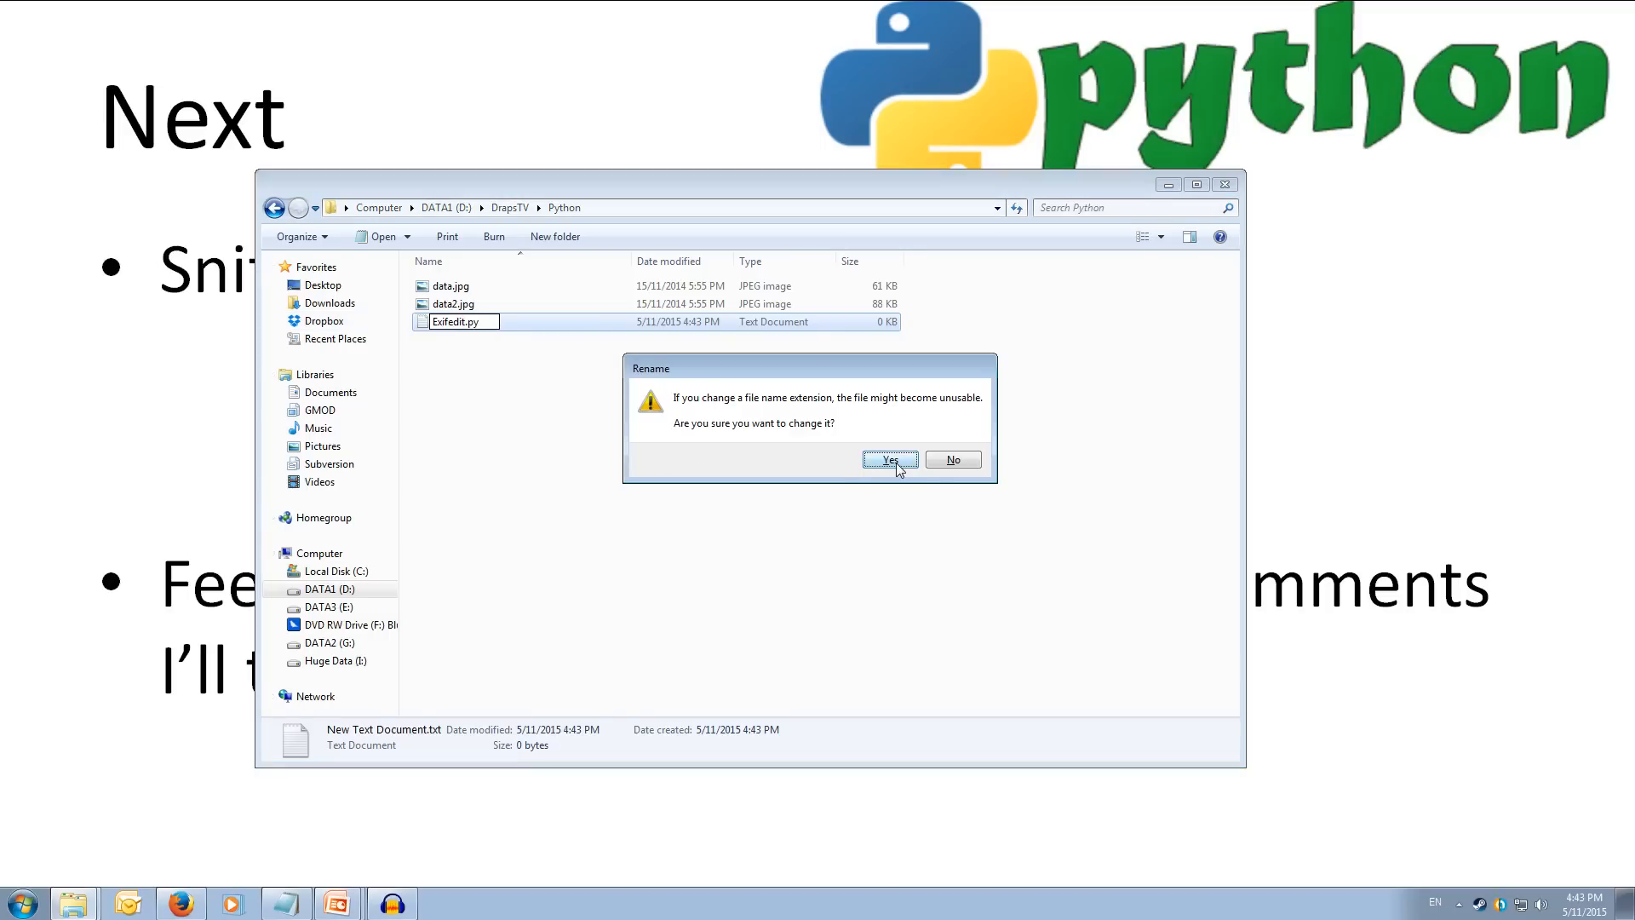
click(888, 459)
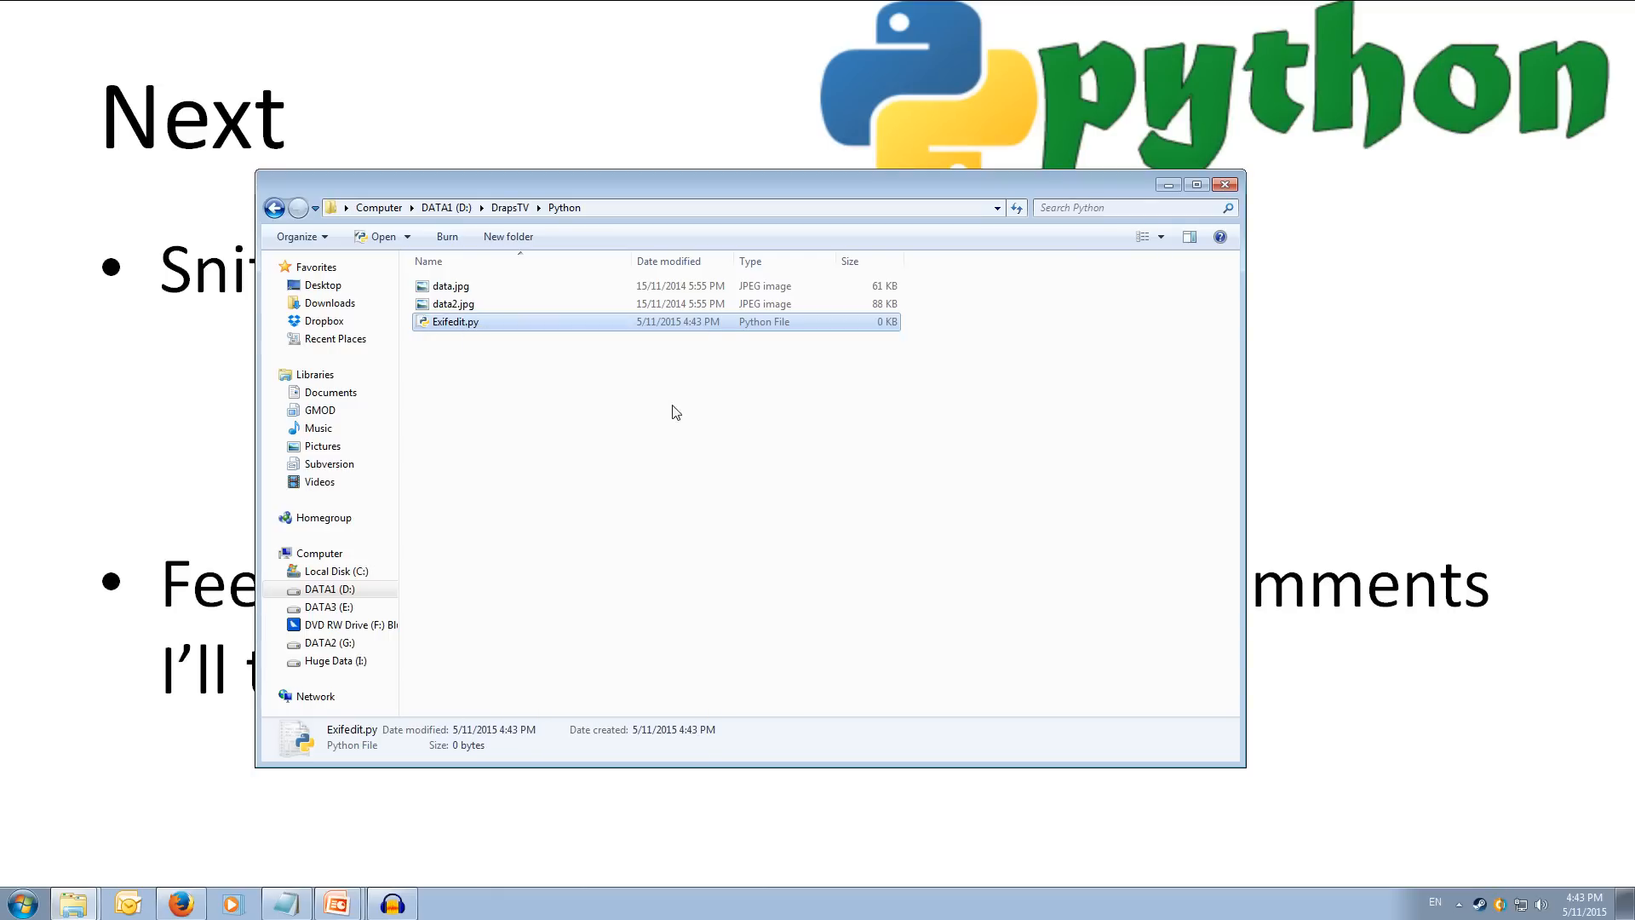
double_click(452, 321)
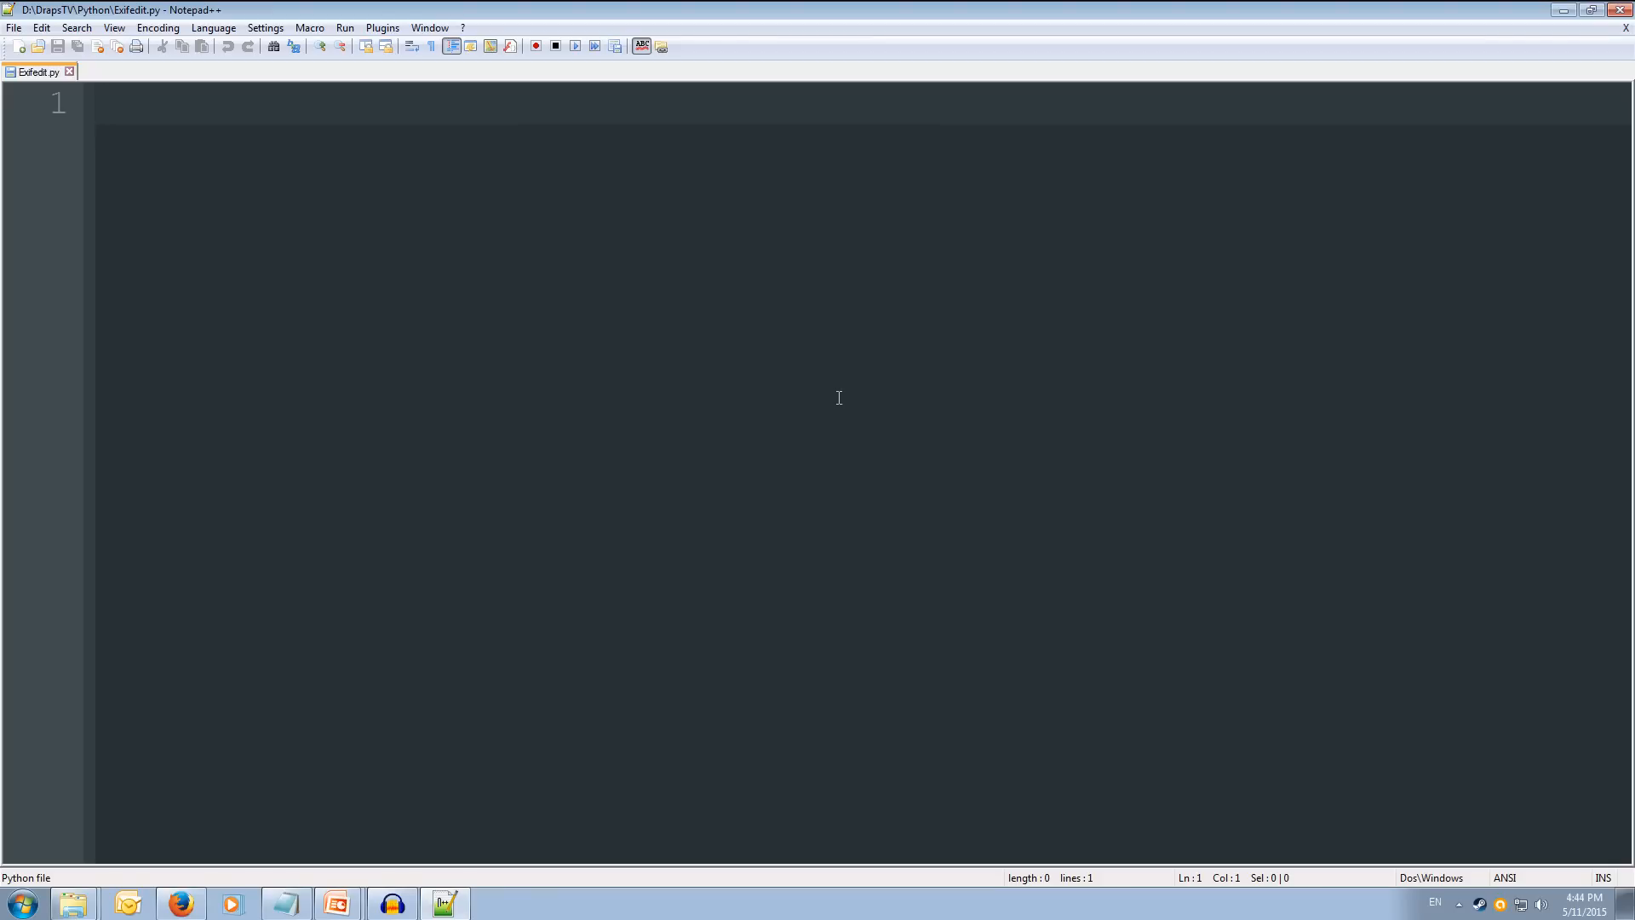
Step: Write 'import argparse' and 'import pyexiv2' at the top, followed by blank lines
text(import ar)
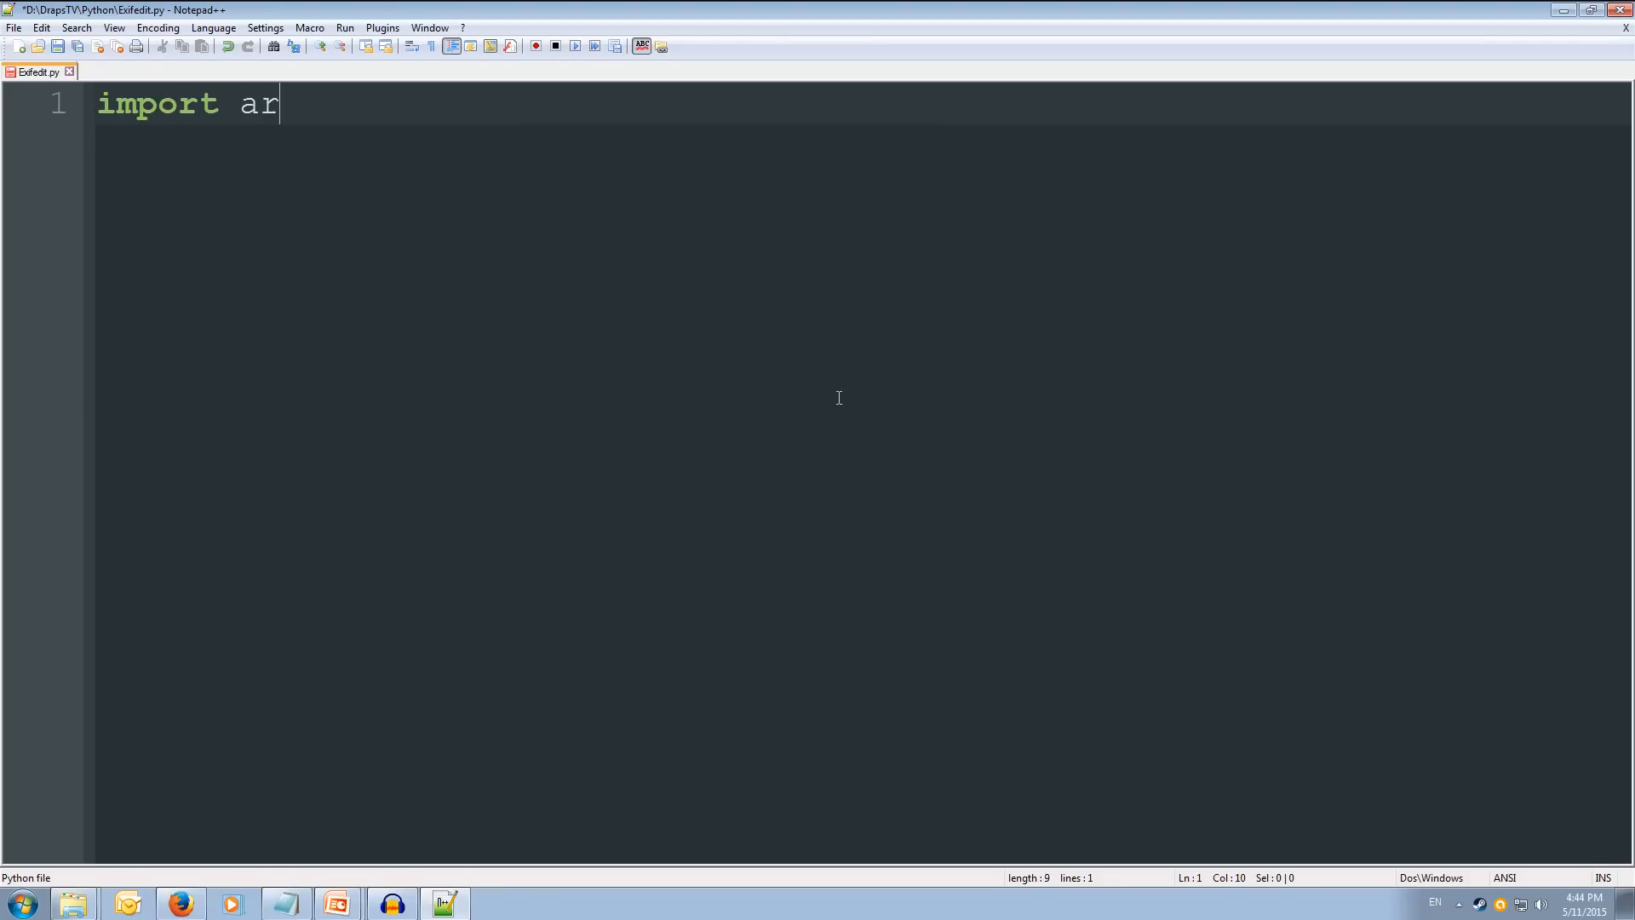
text(gparse)
text(import)
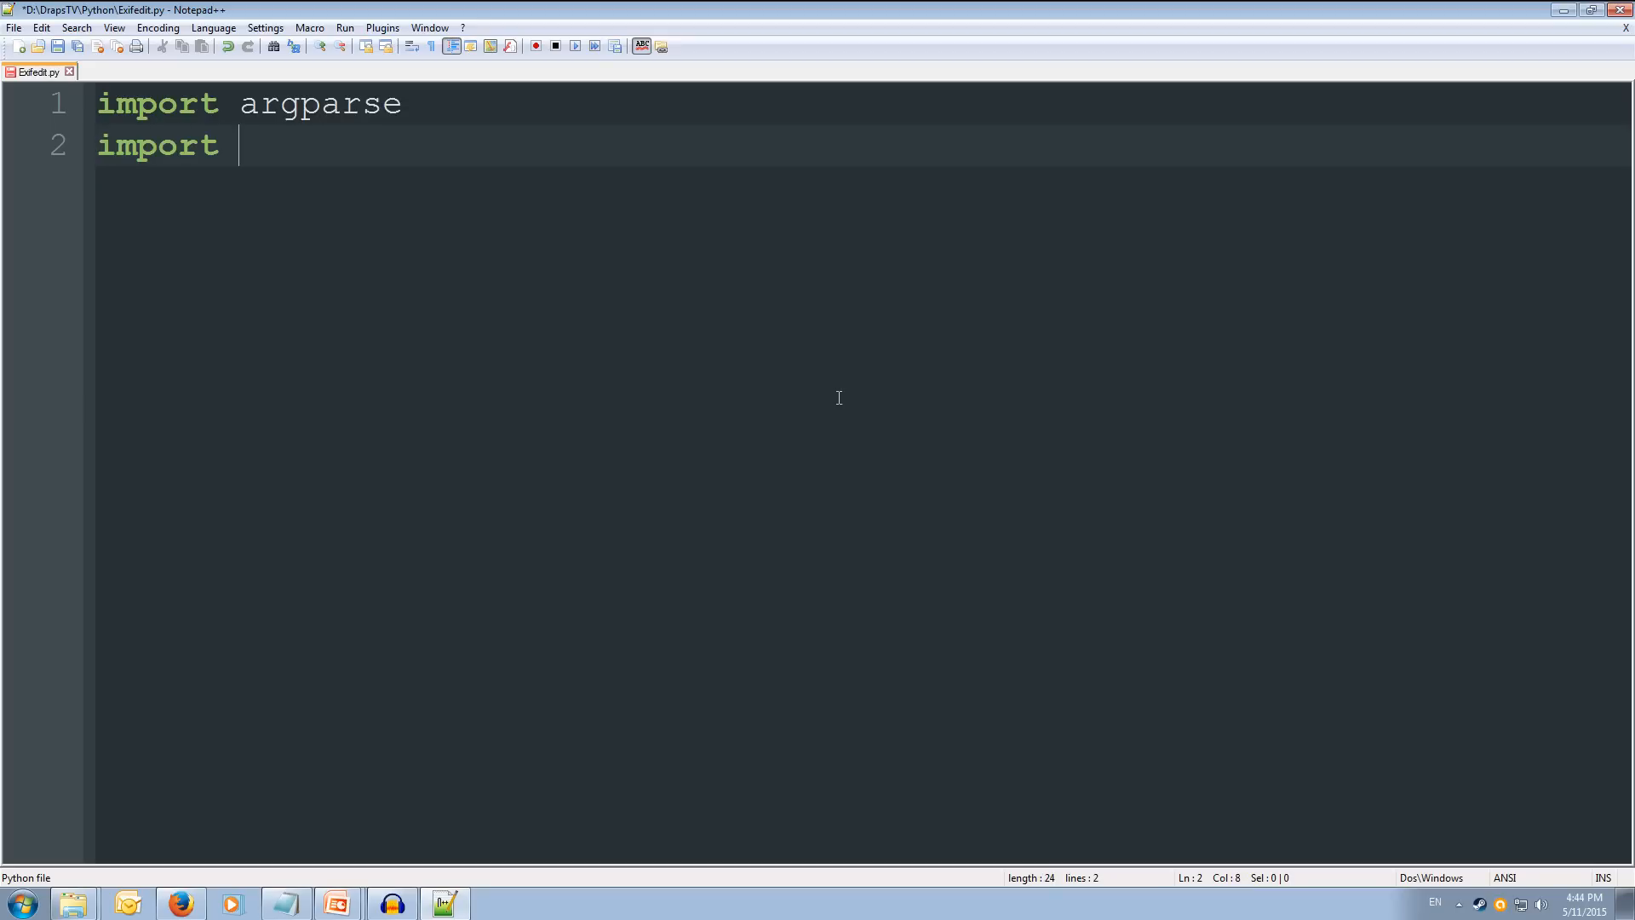
text(pye)
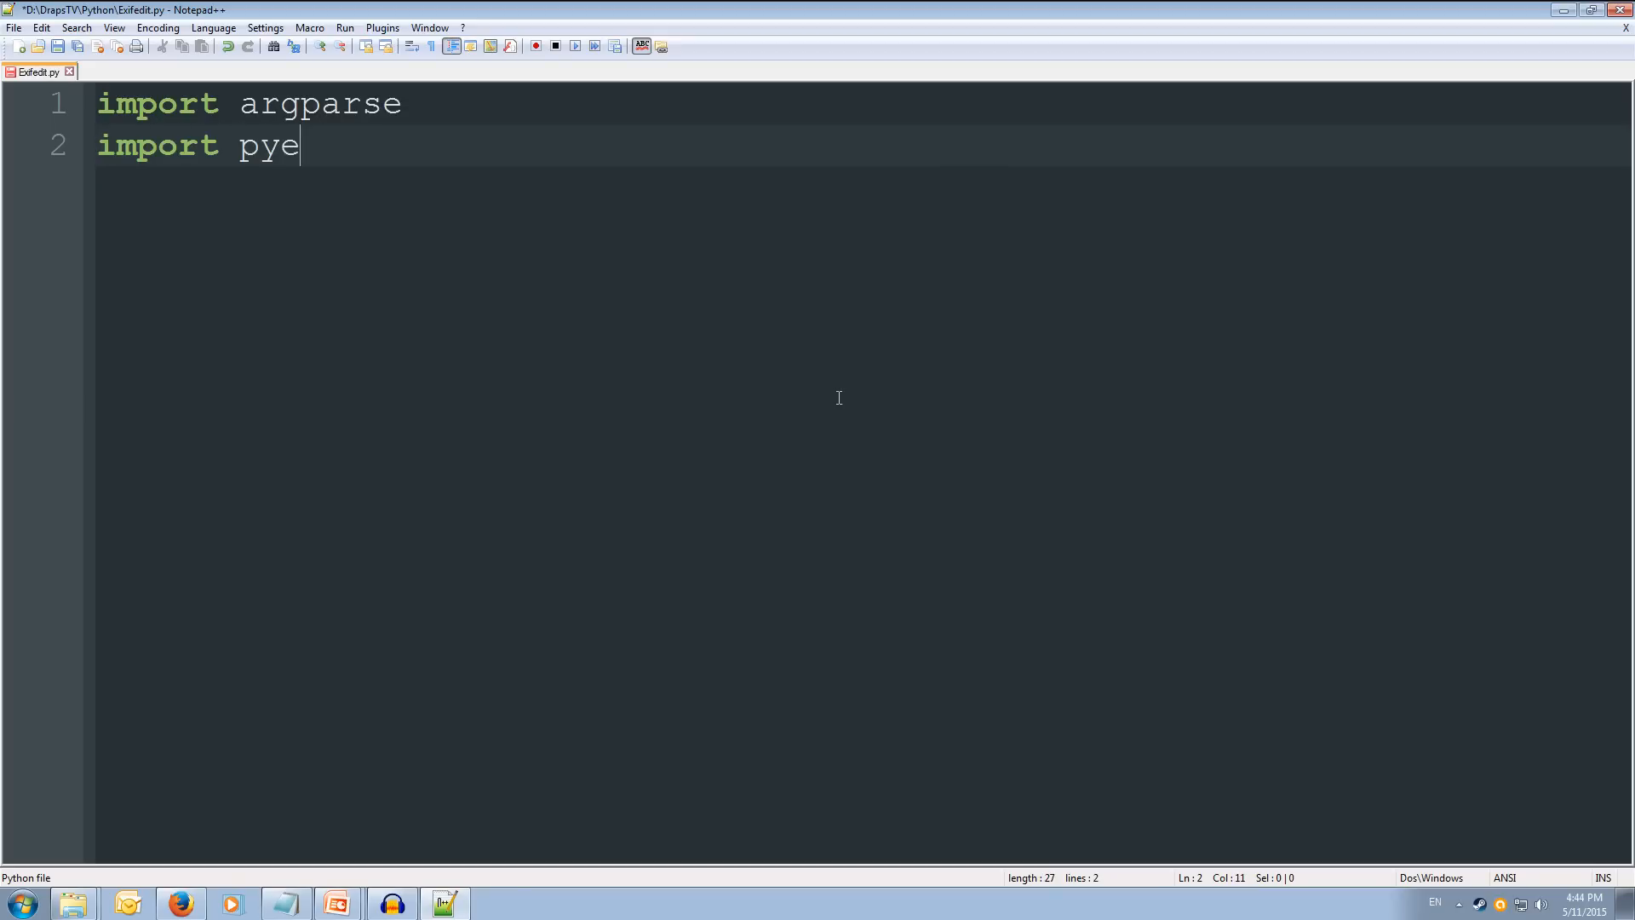
text(xiv2)
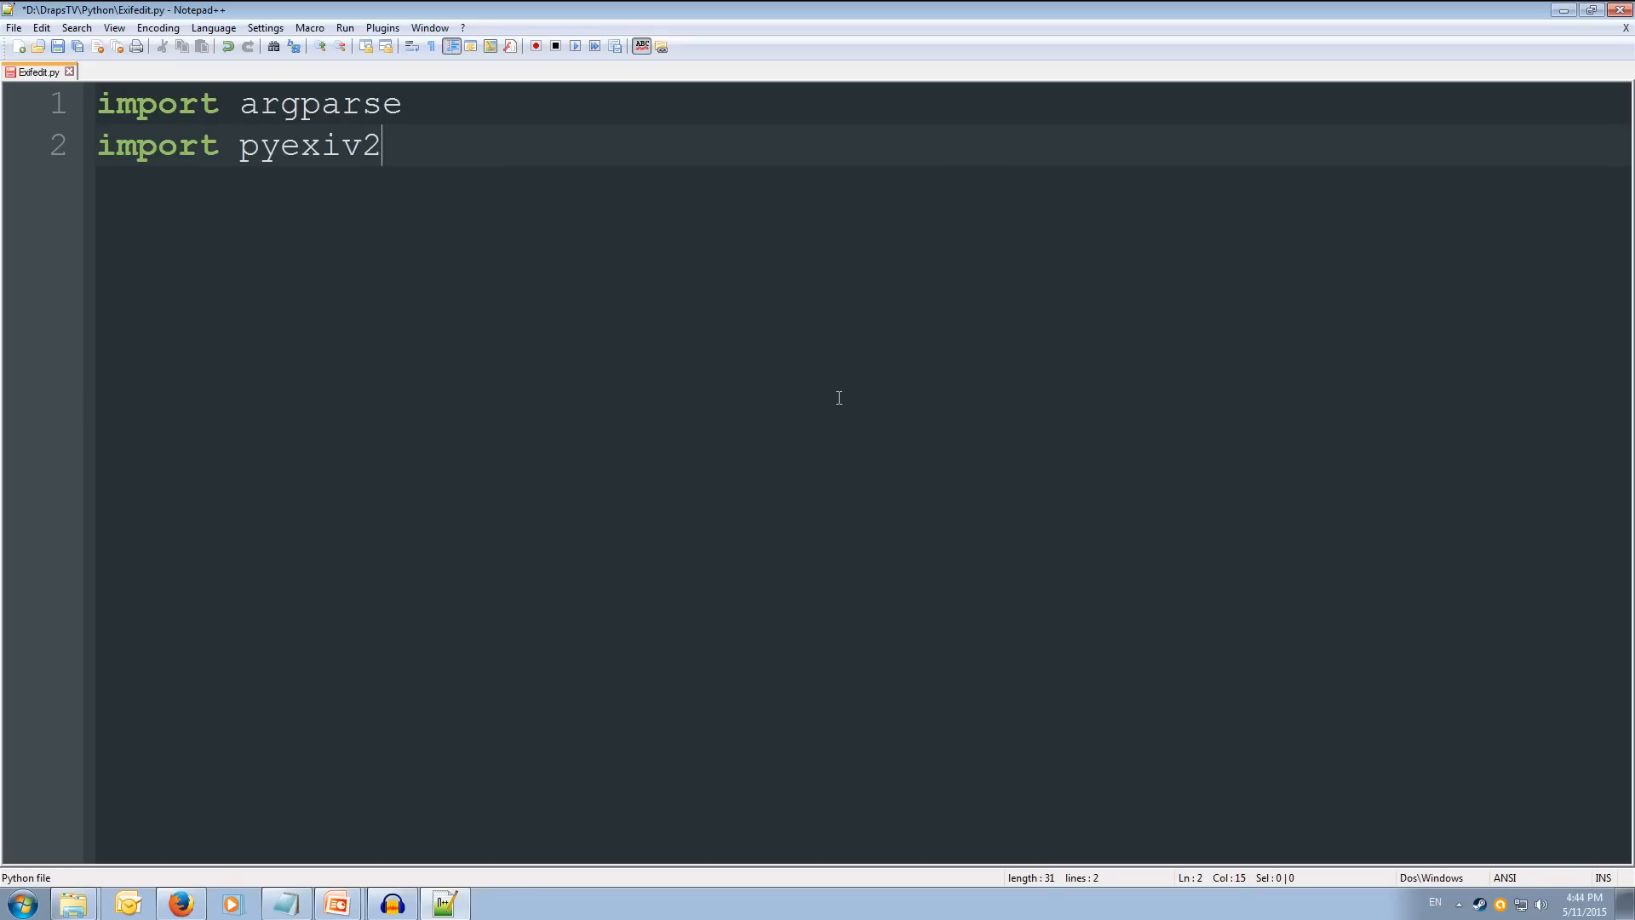
key(enter)
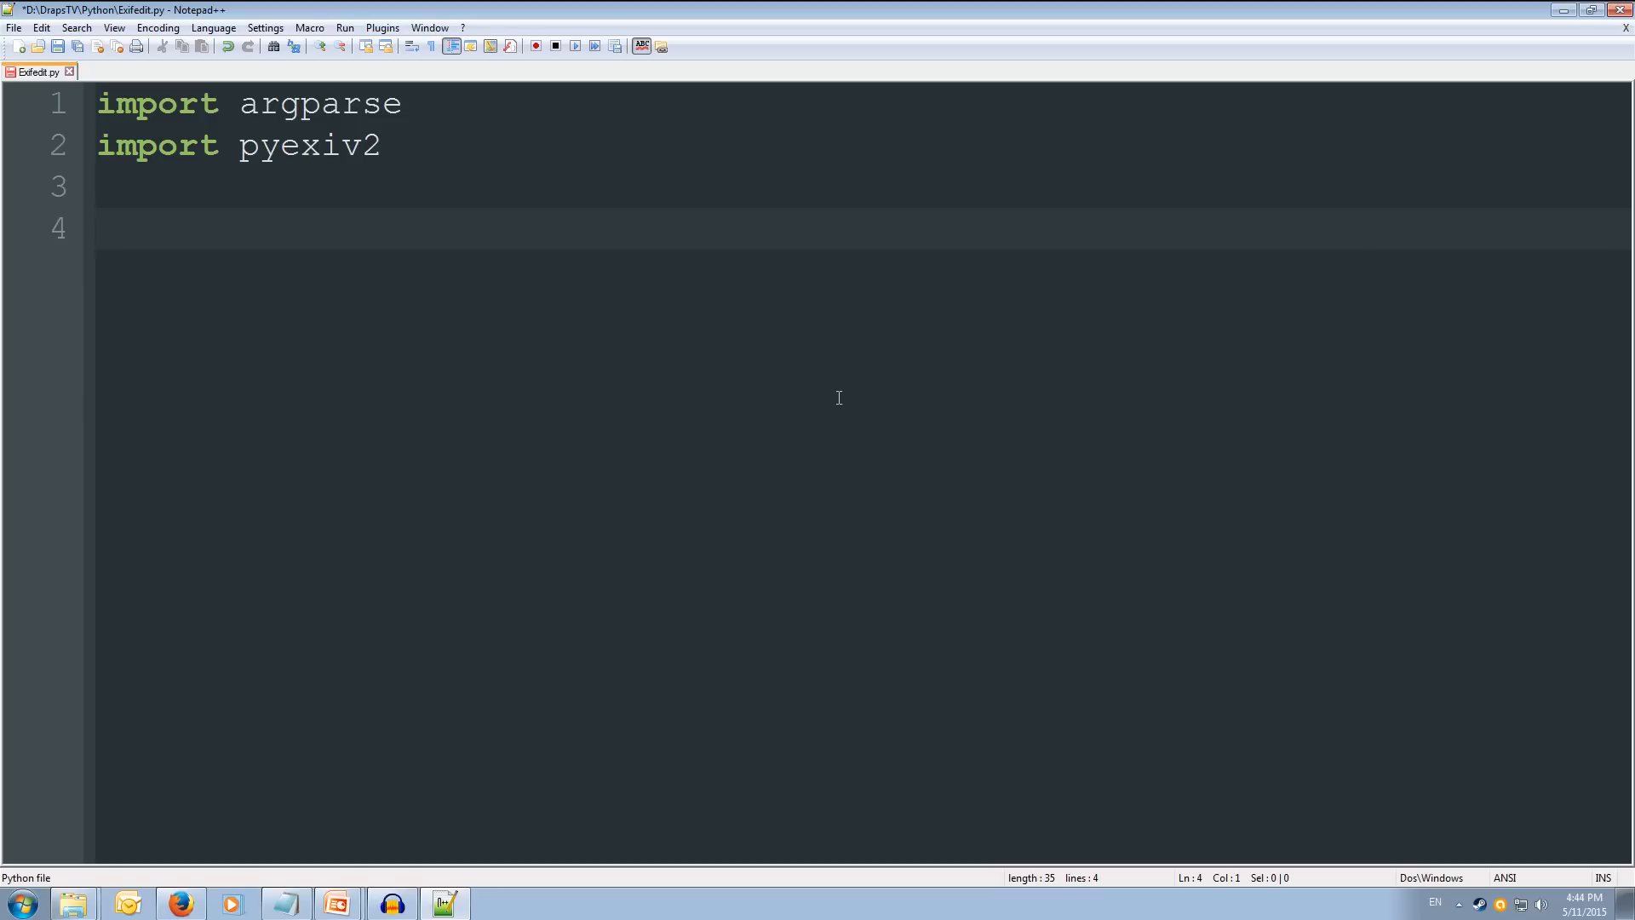
Step: Write the line 'def ClearAllMetadata(imgname, preserve)' below the imports
text(d)
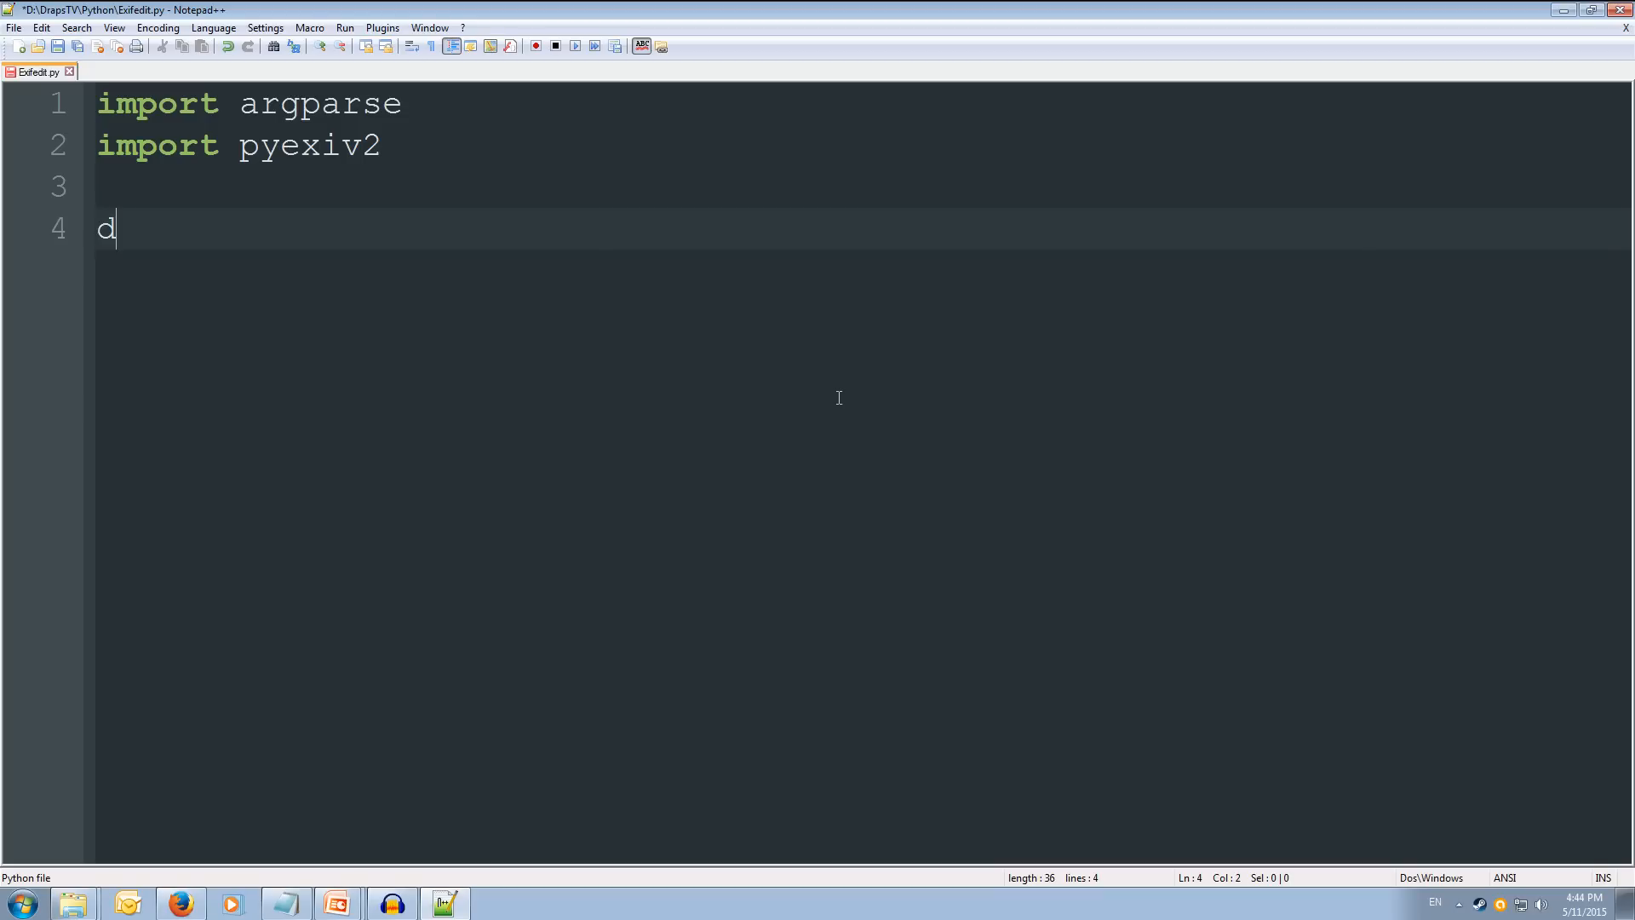
text(ef C)
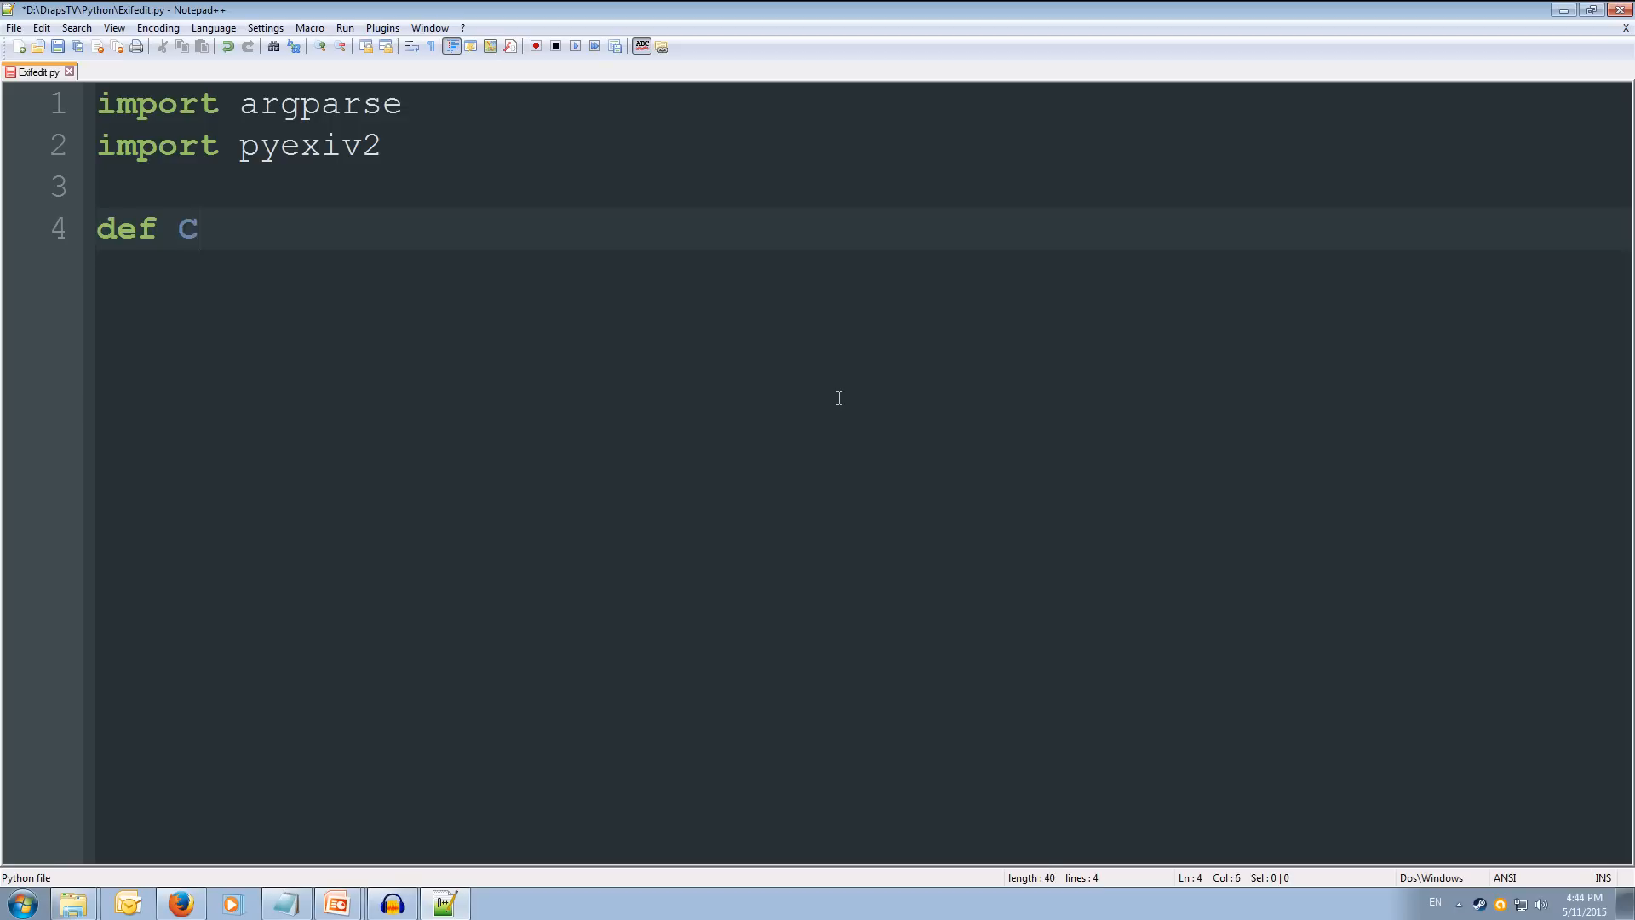
text(learAl)
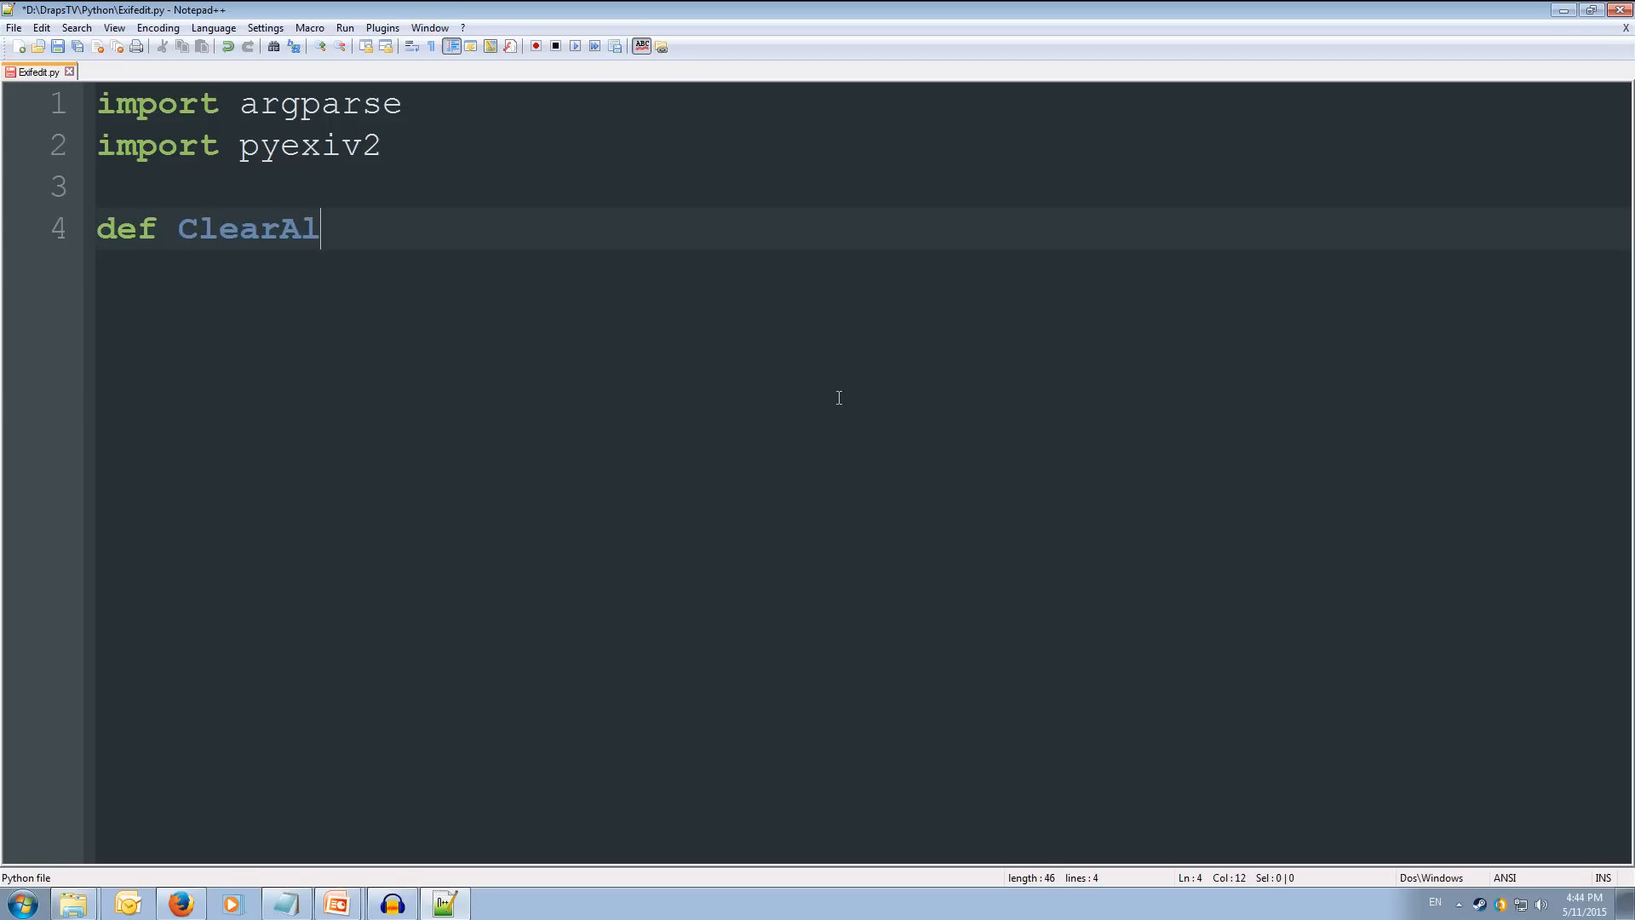
text(lMetadat)
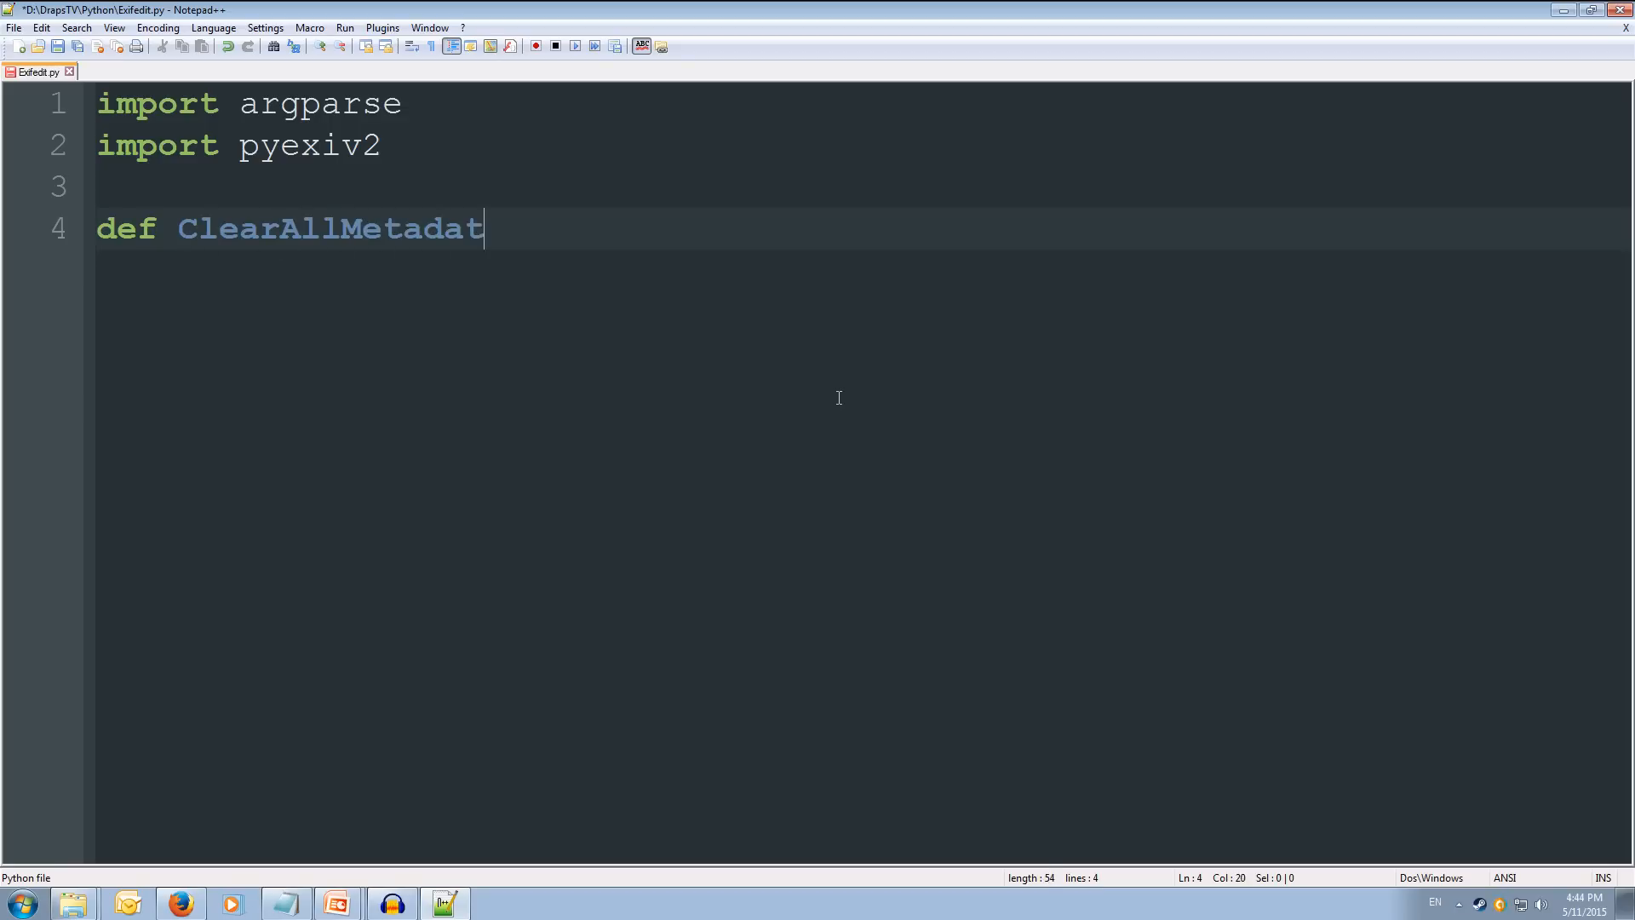
text(a)
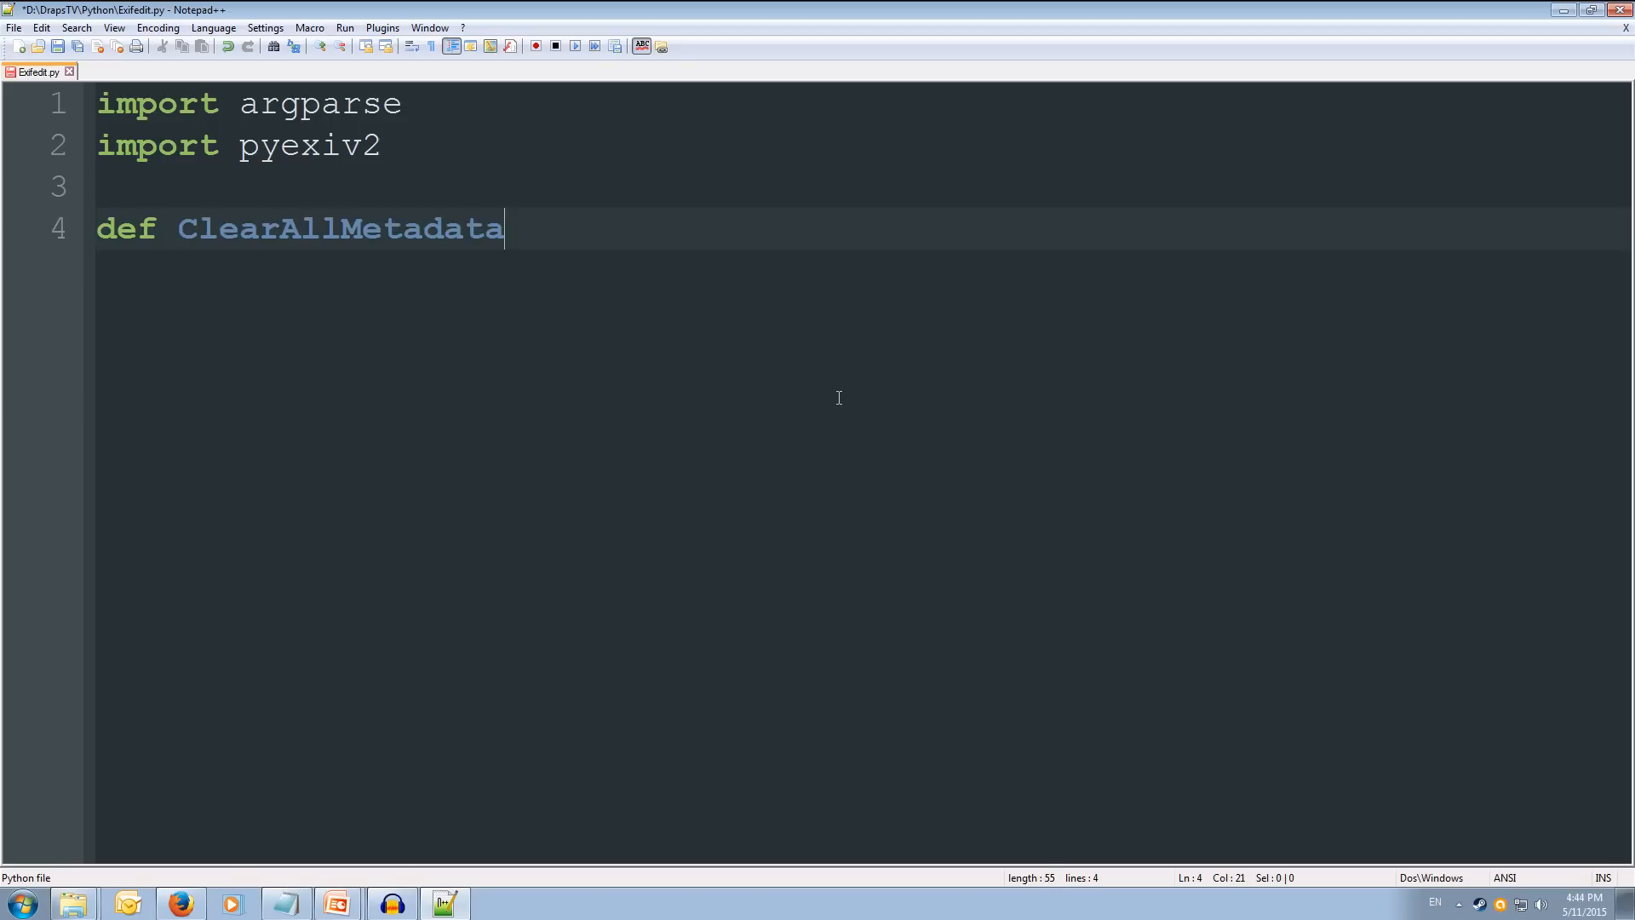
text(()
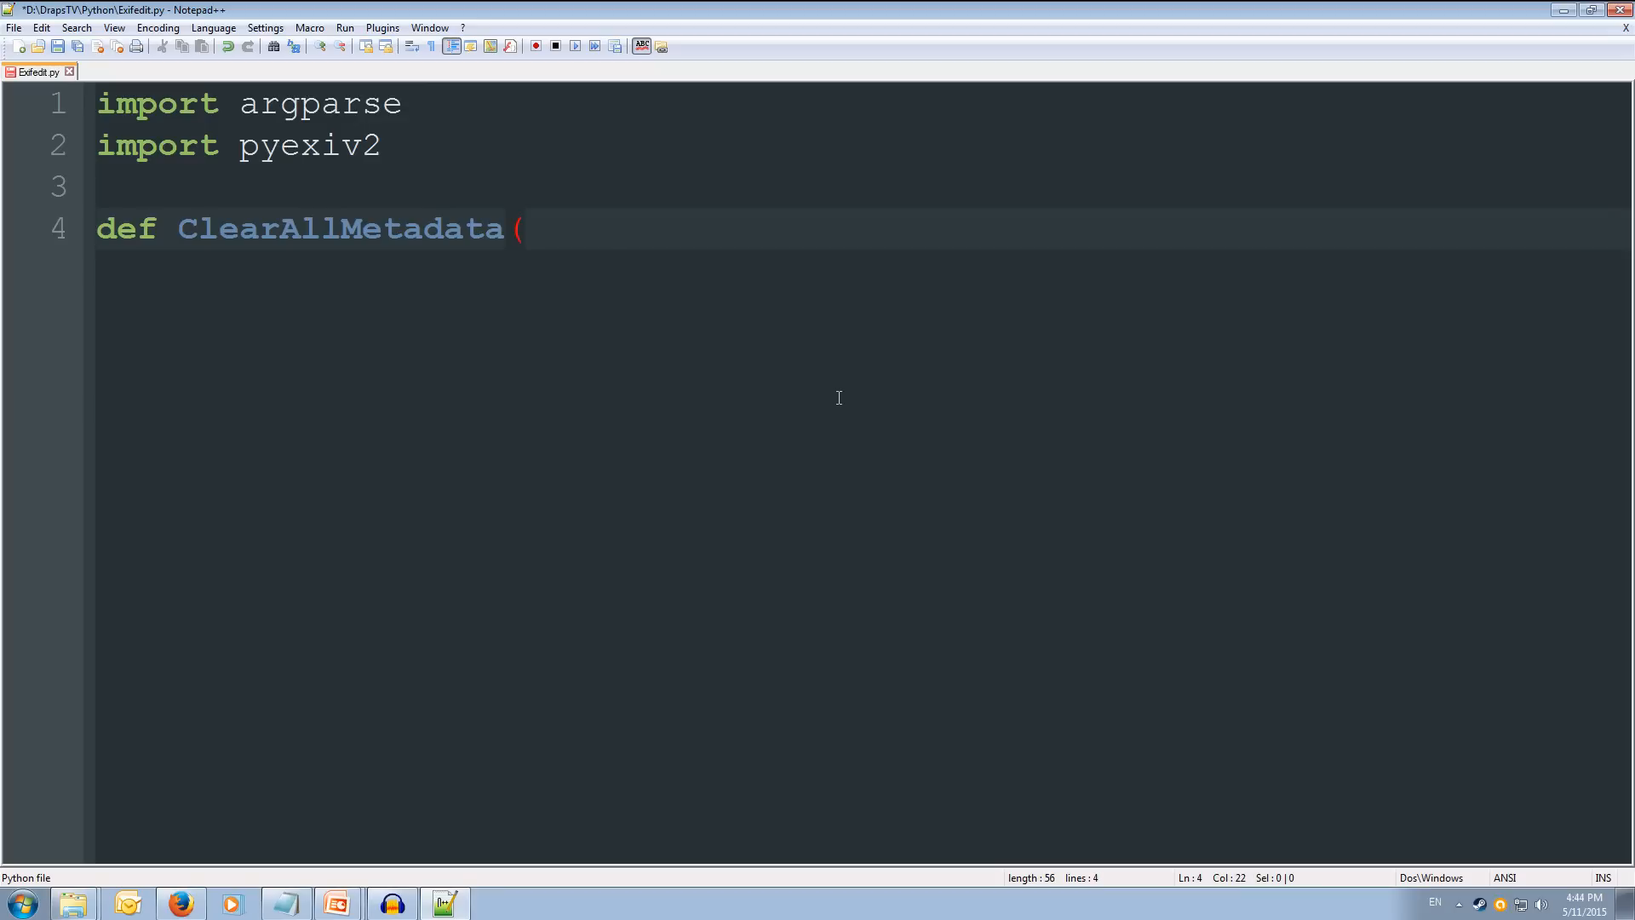
text(i)
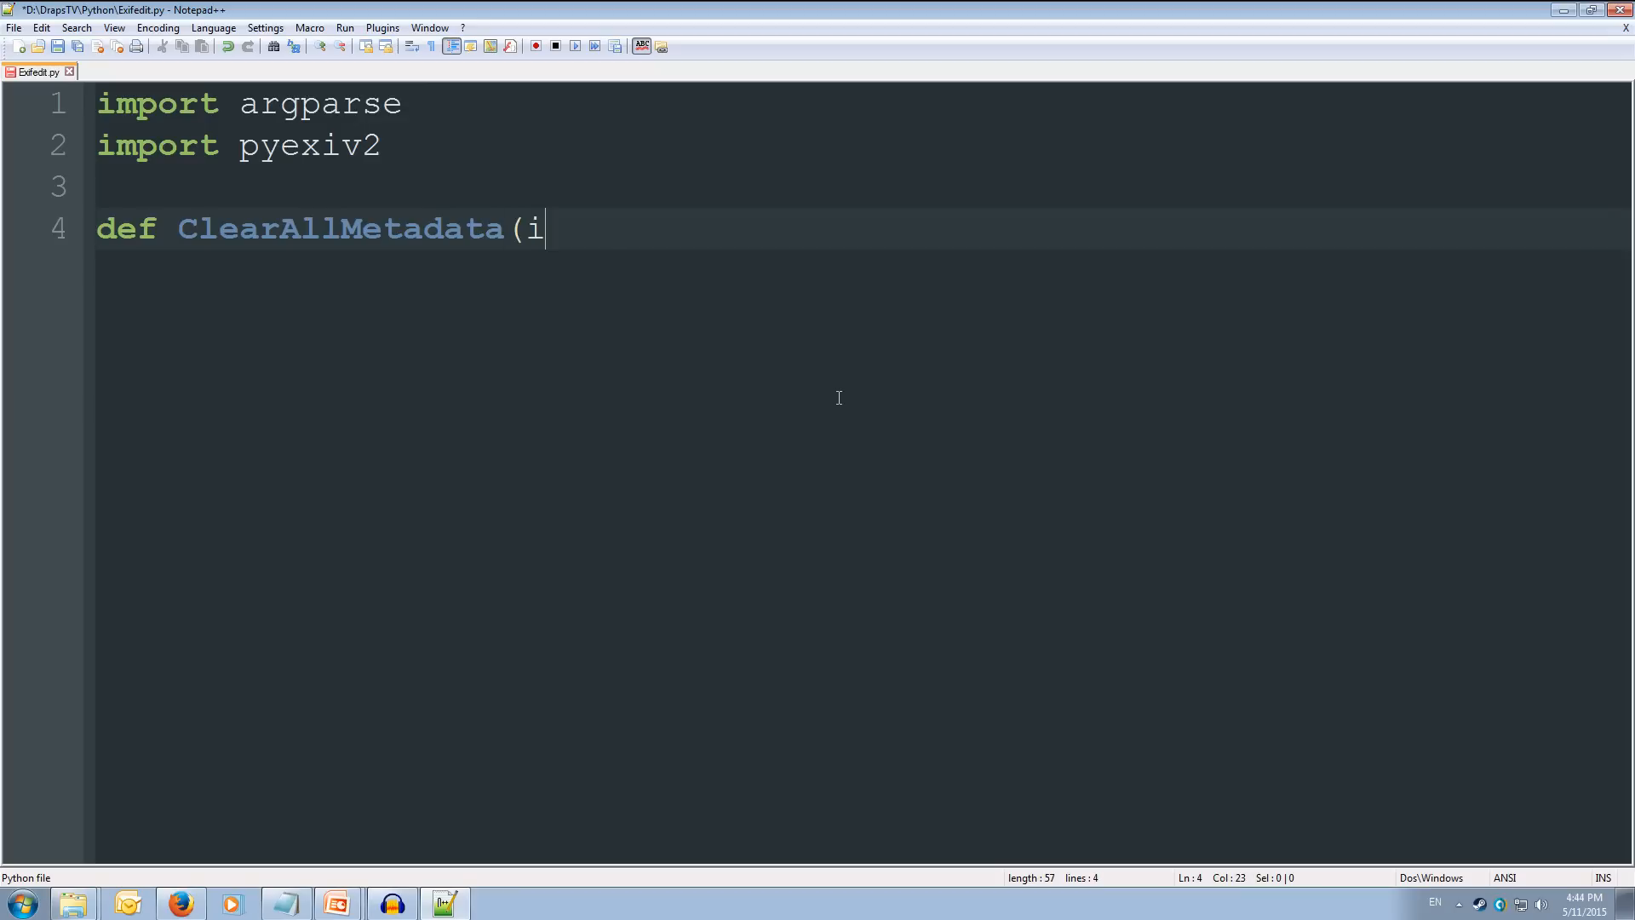
text(mgname)
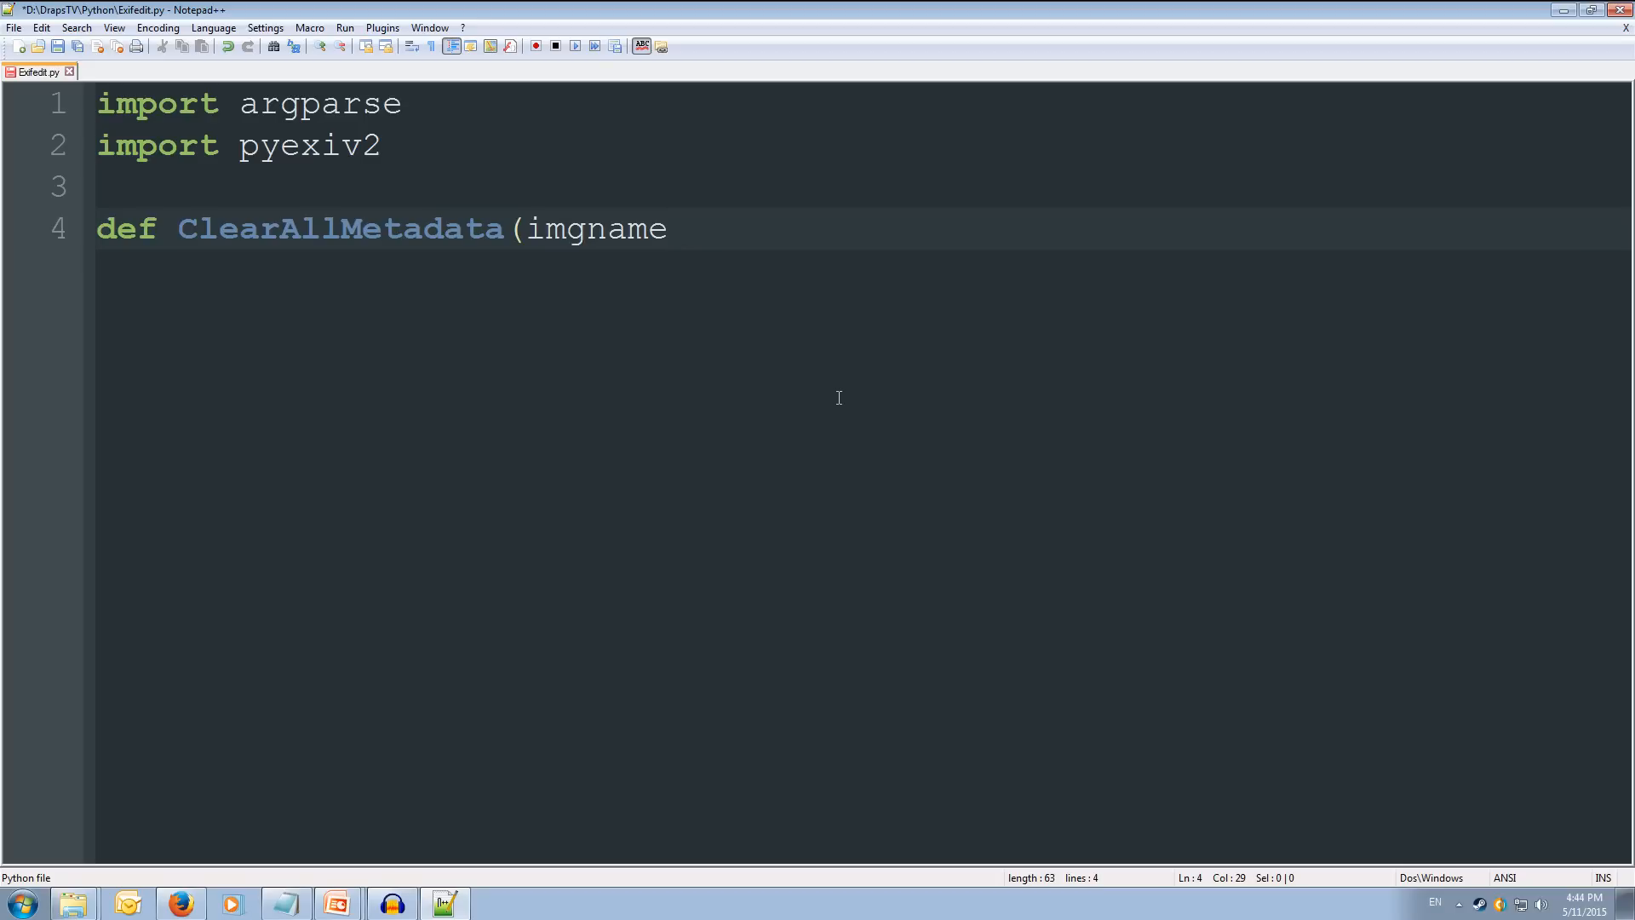
text(,)
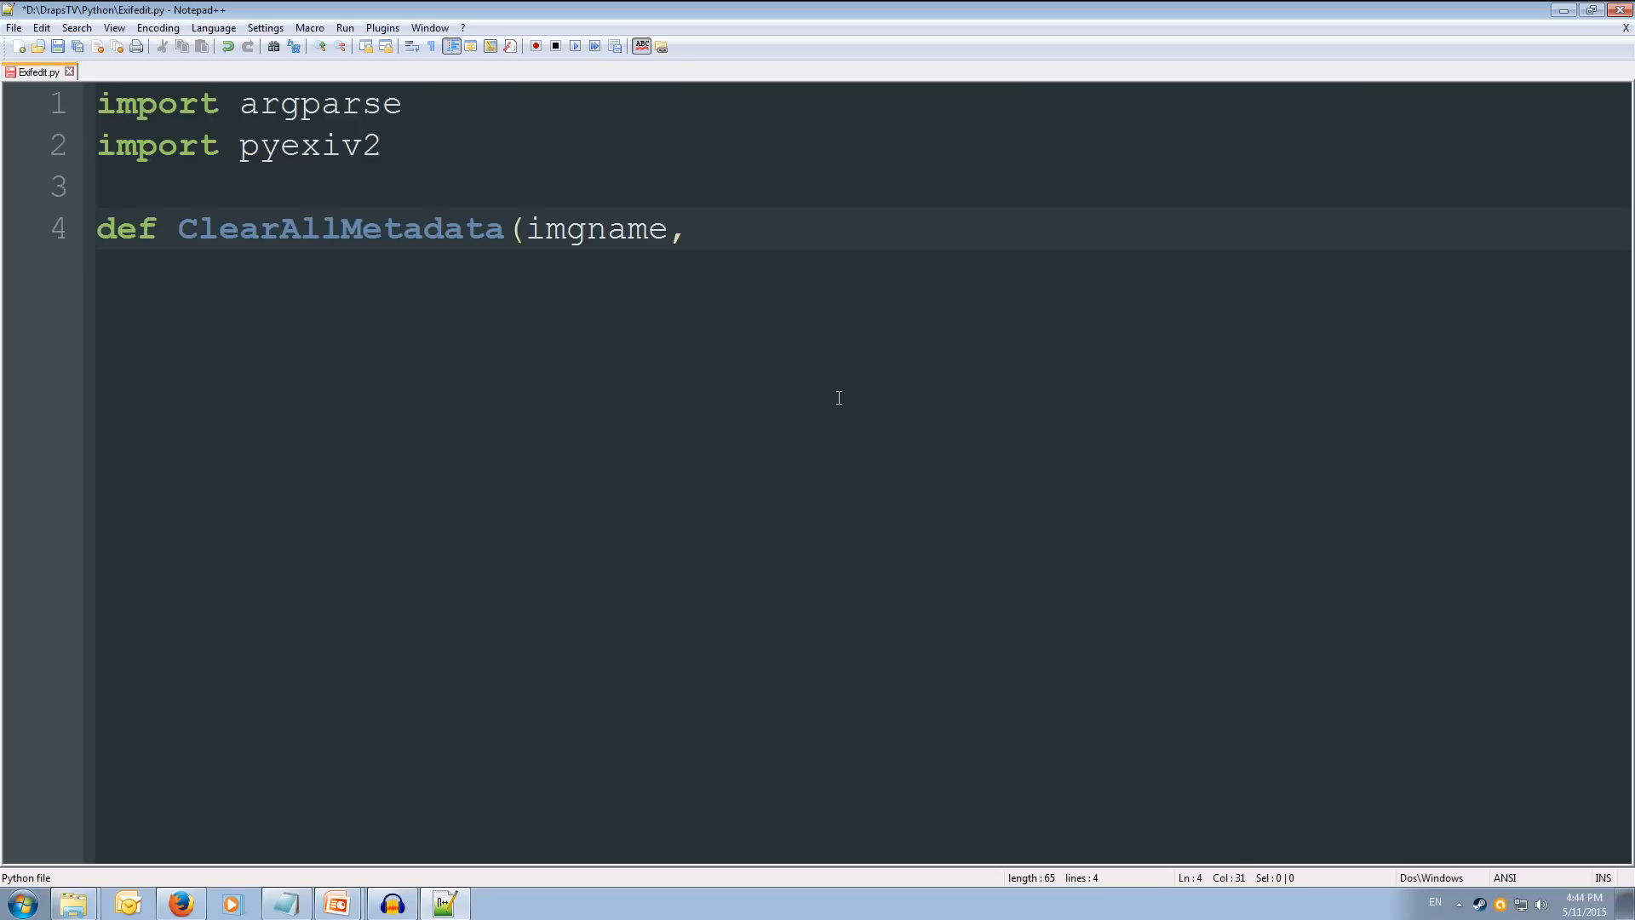
text(preserve)
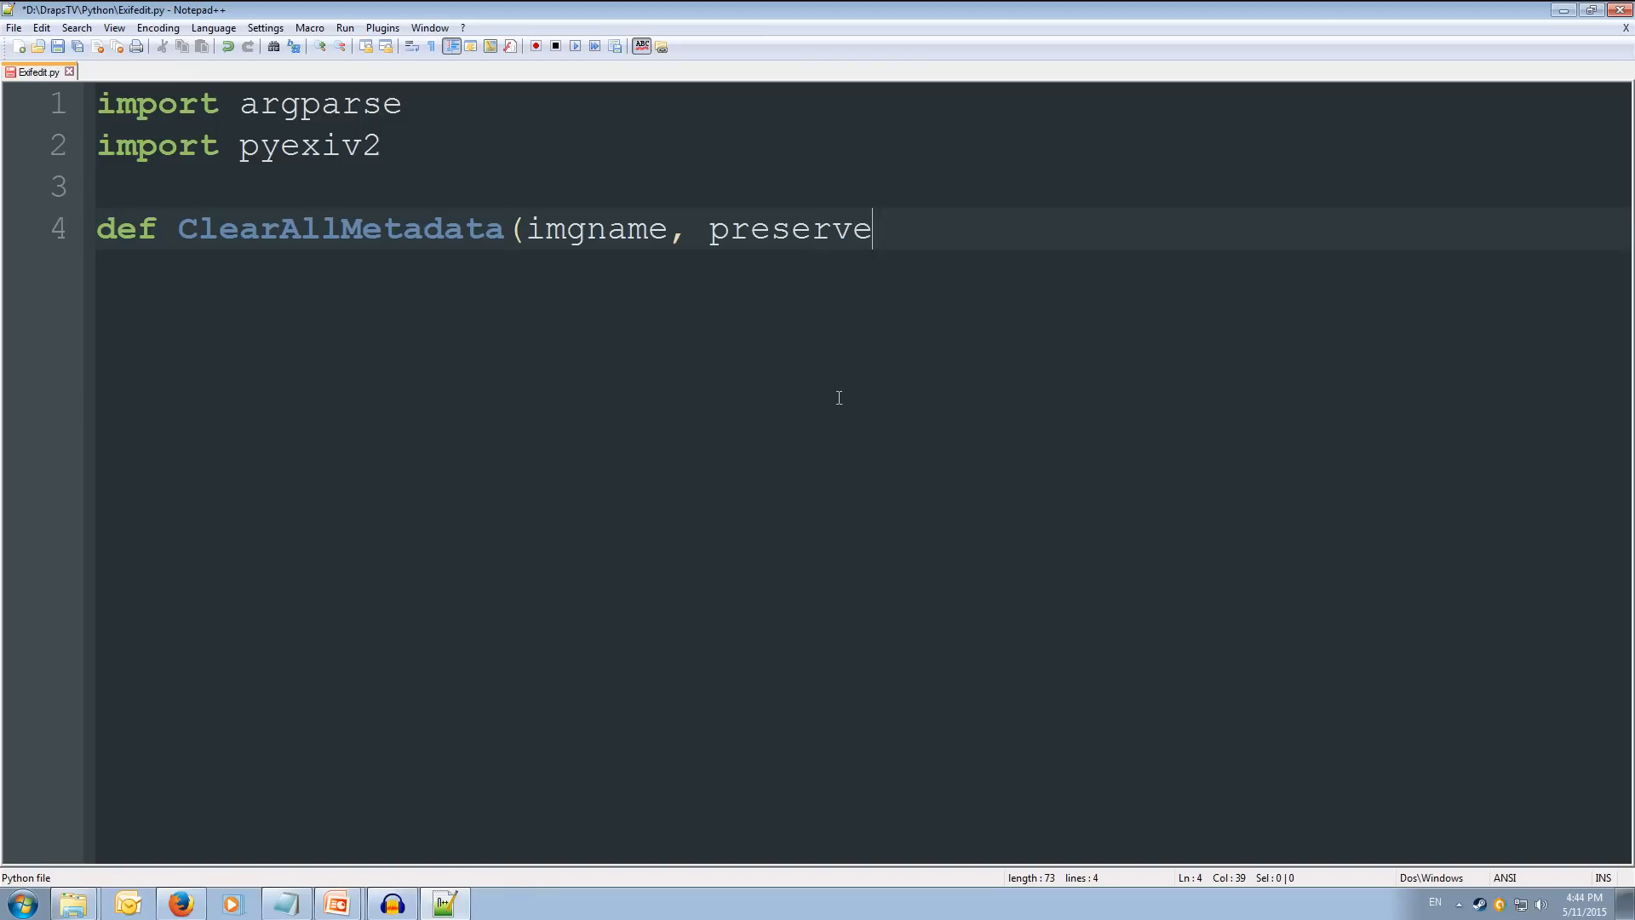
text():)
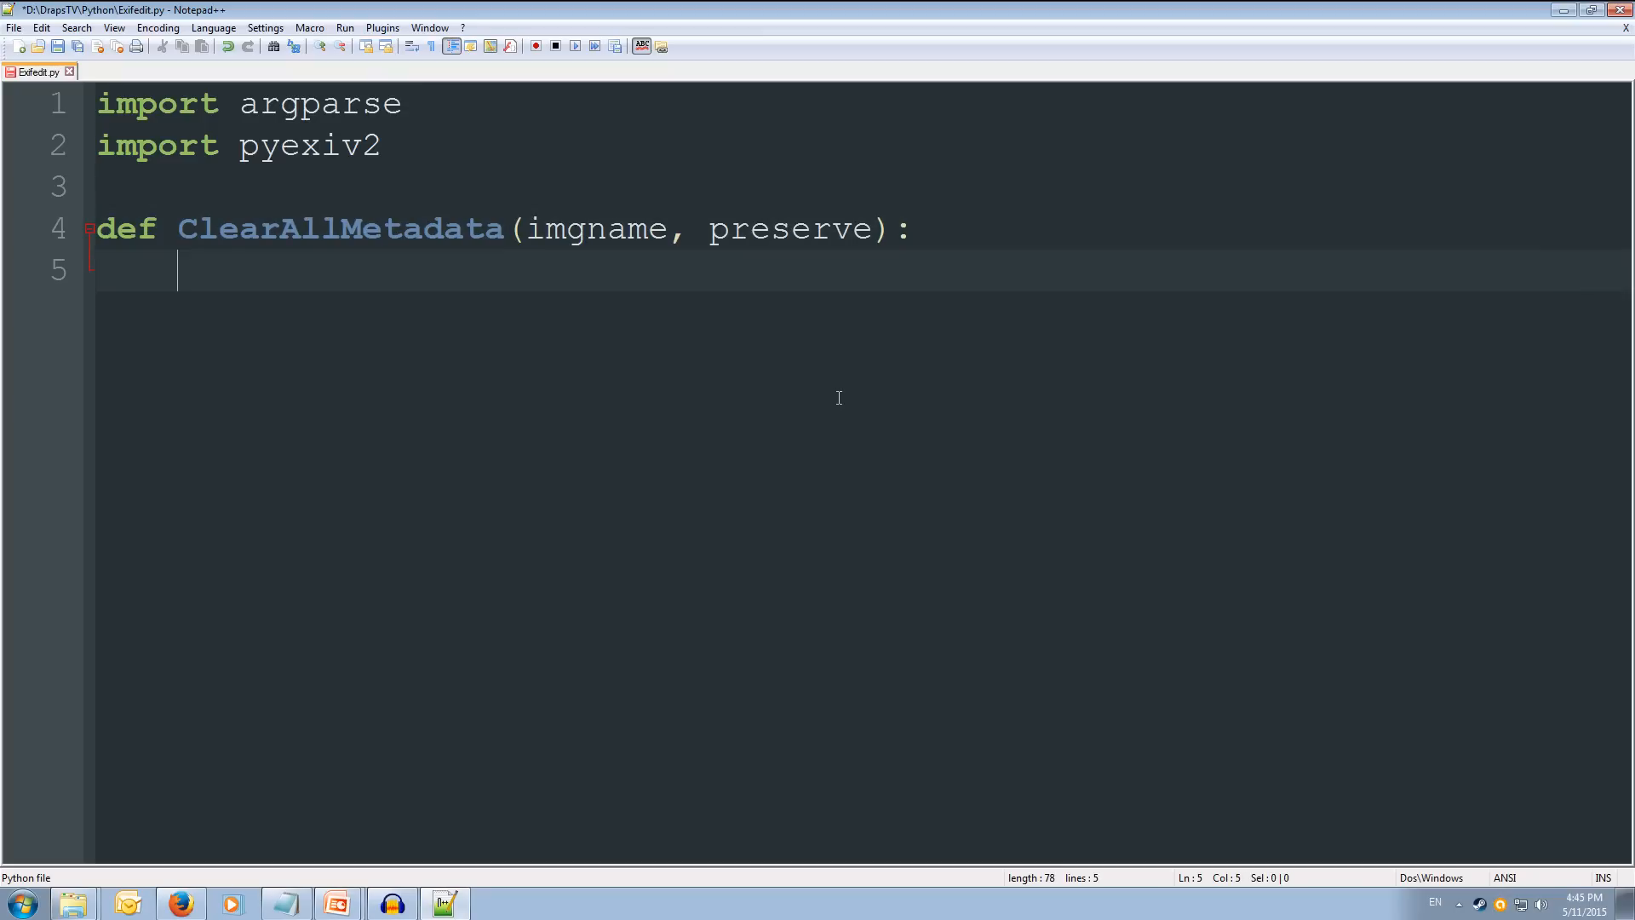
Step: Add 'metadata = pyexiv2.ImageMetadata(imgname)' as the first body line
text(me)
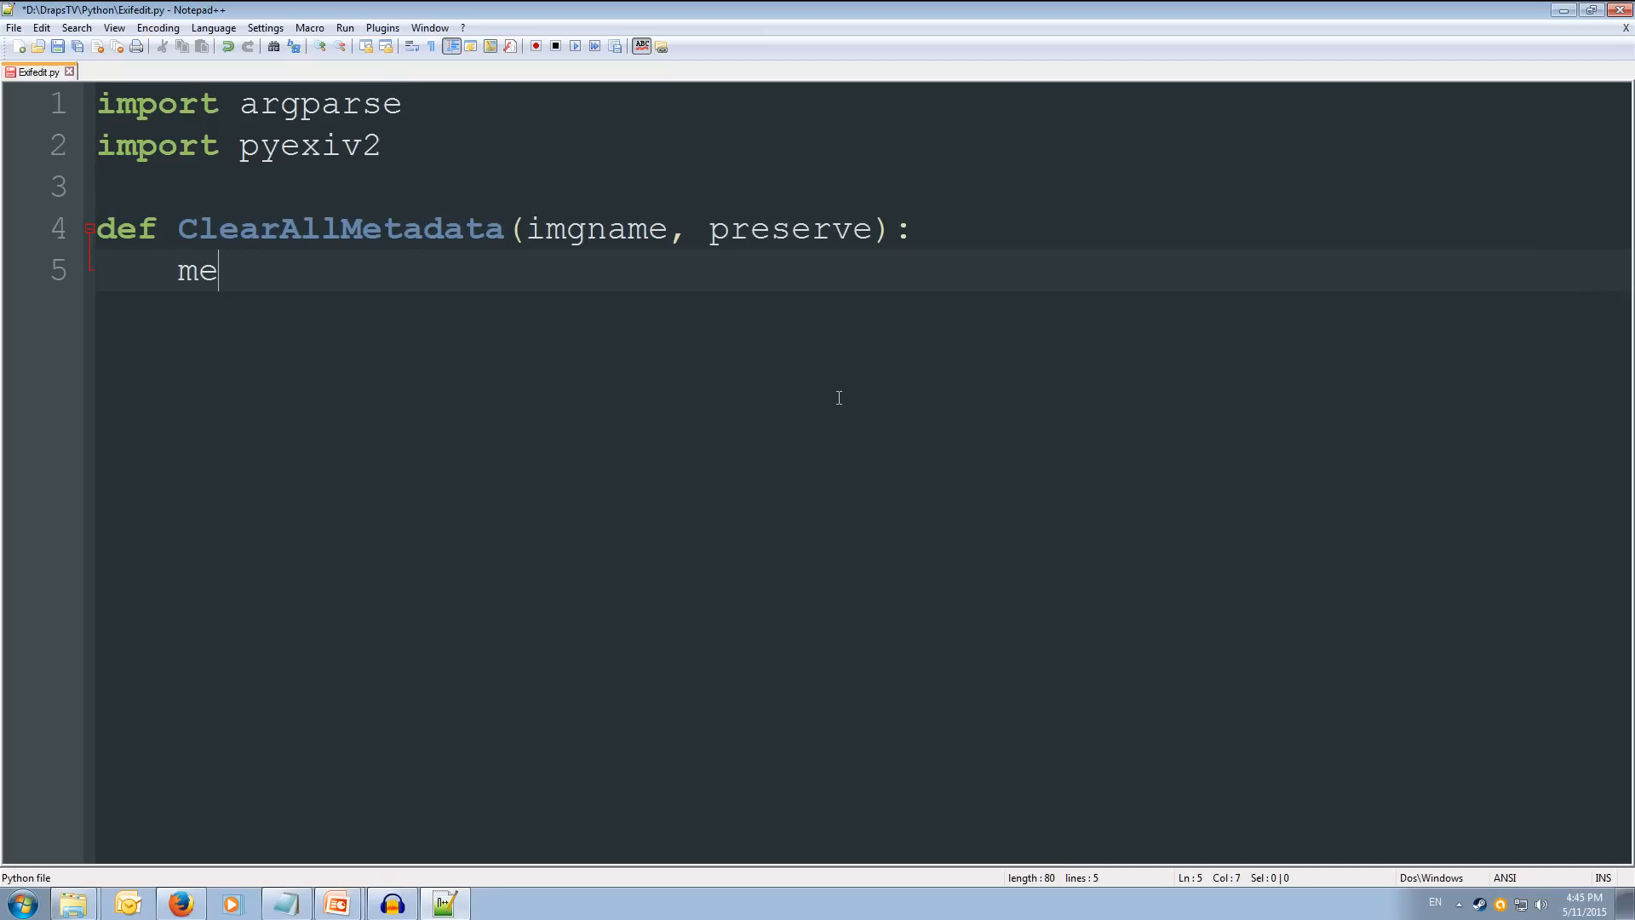
text(tadata)
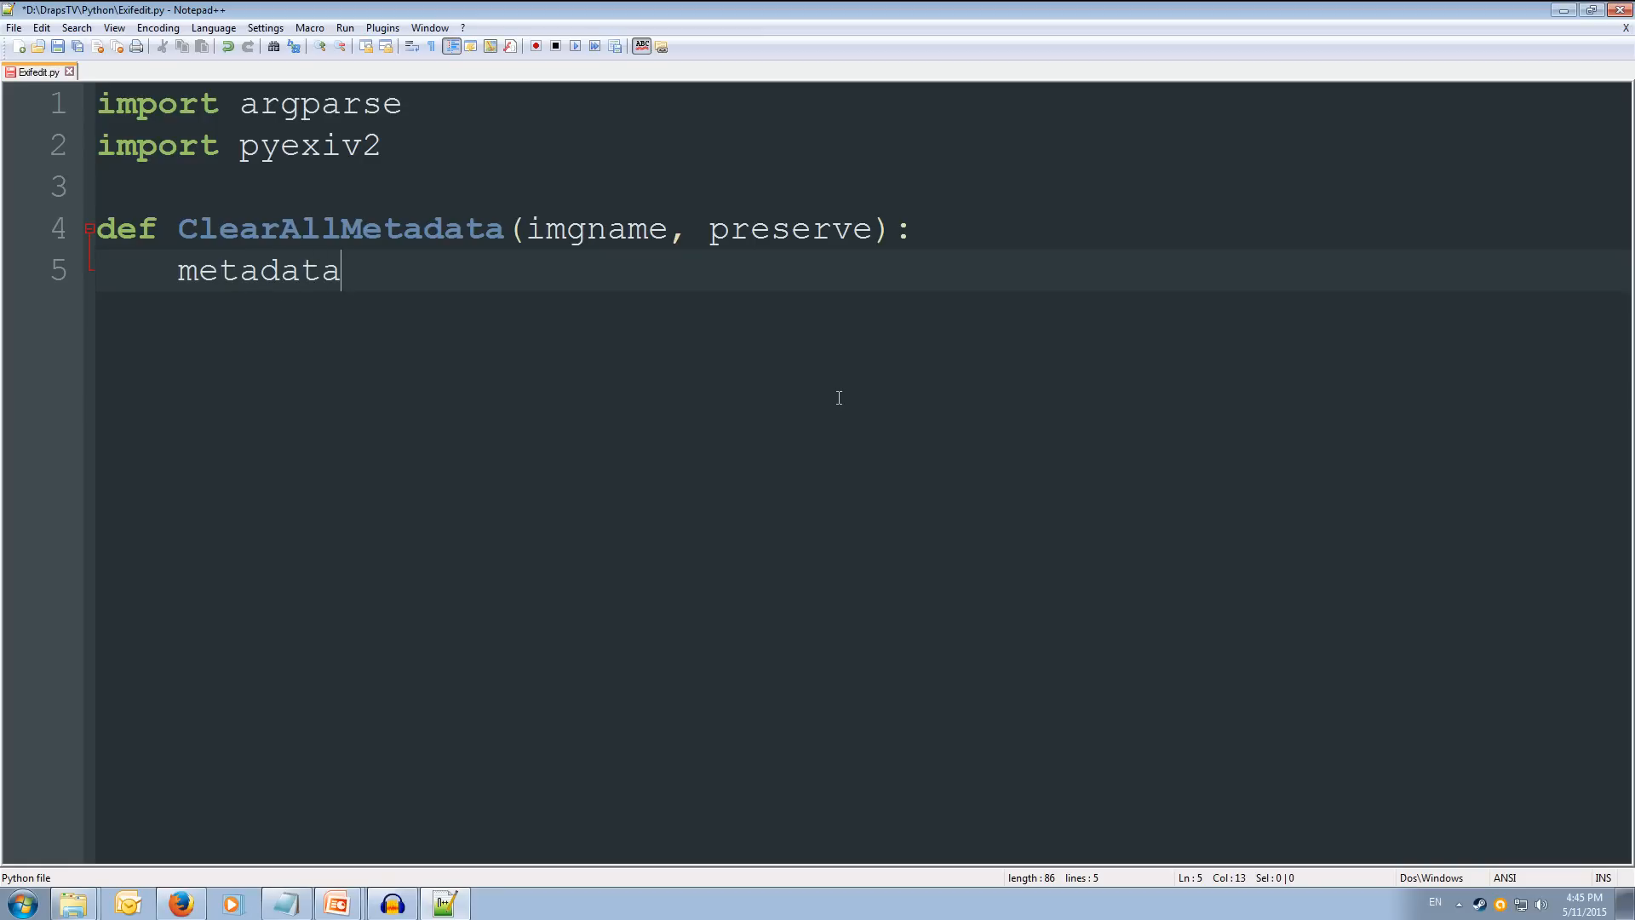
text(= p)
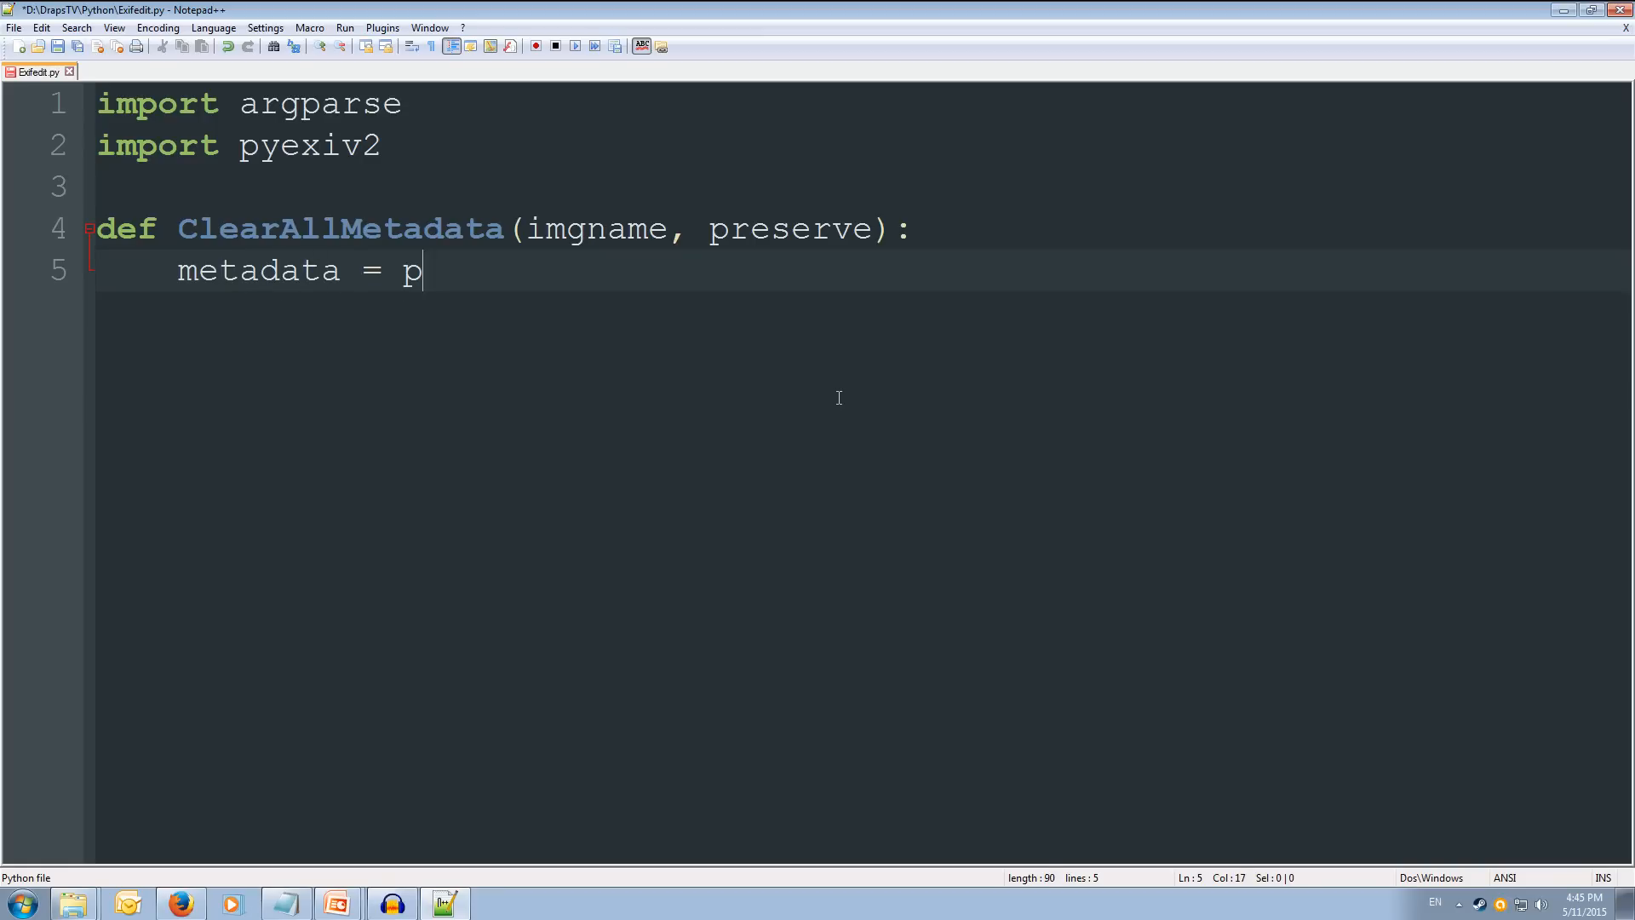
text(yexiv2)
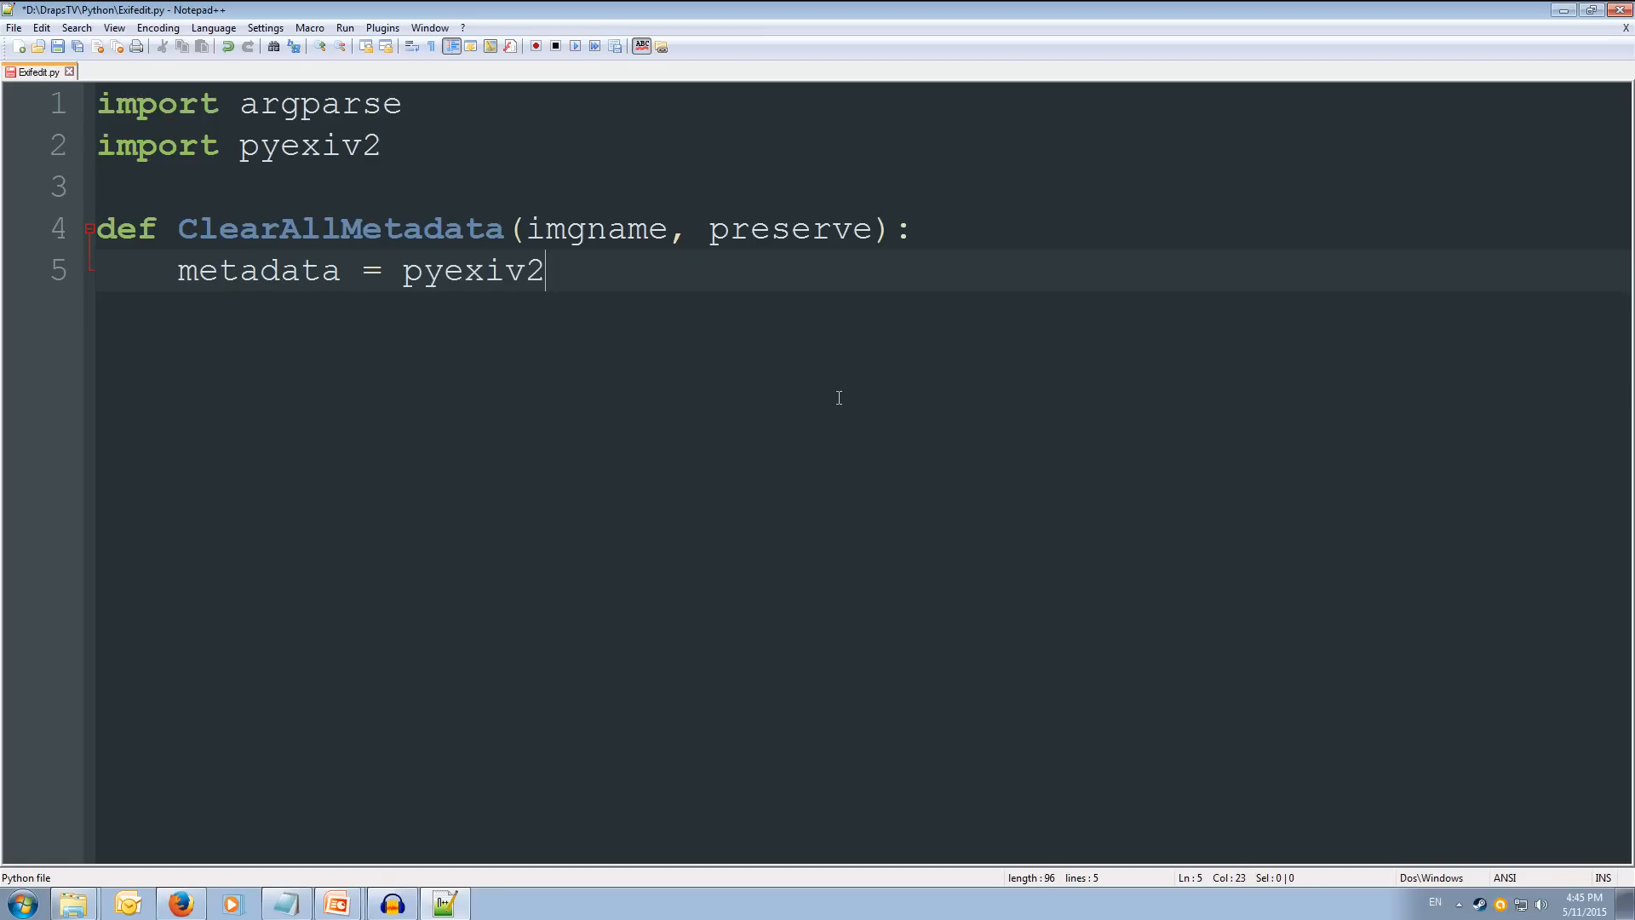
text(.)
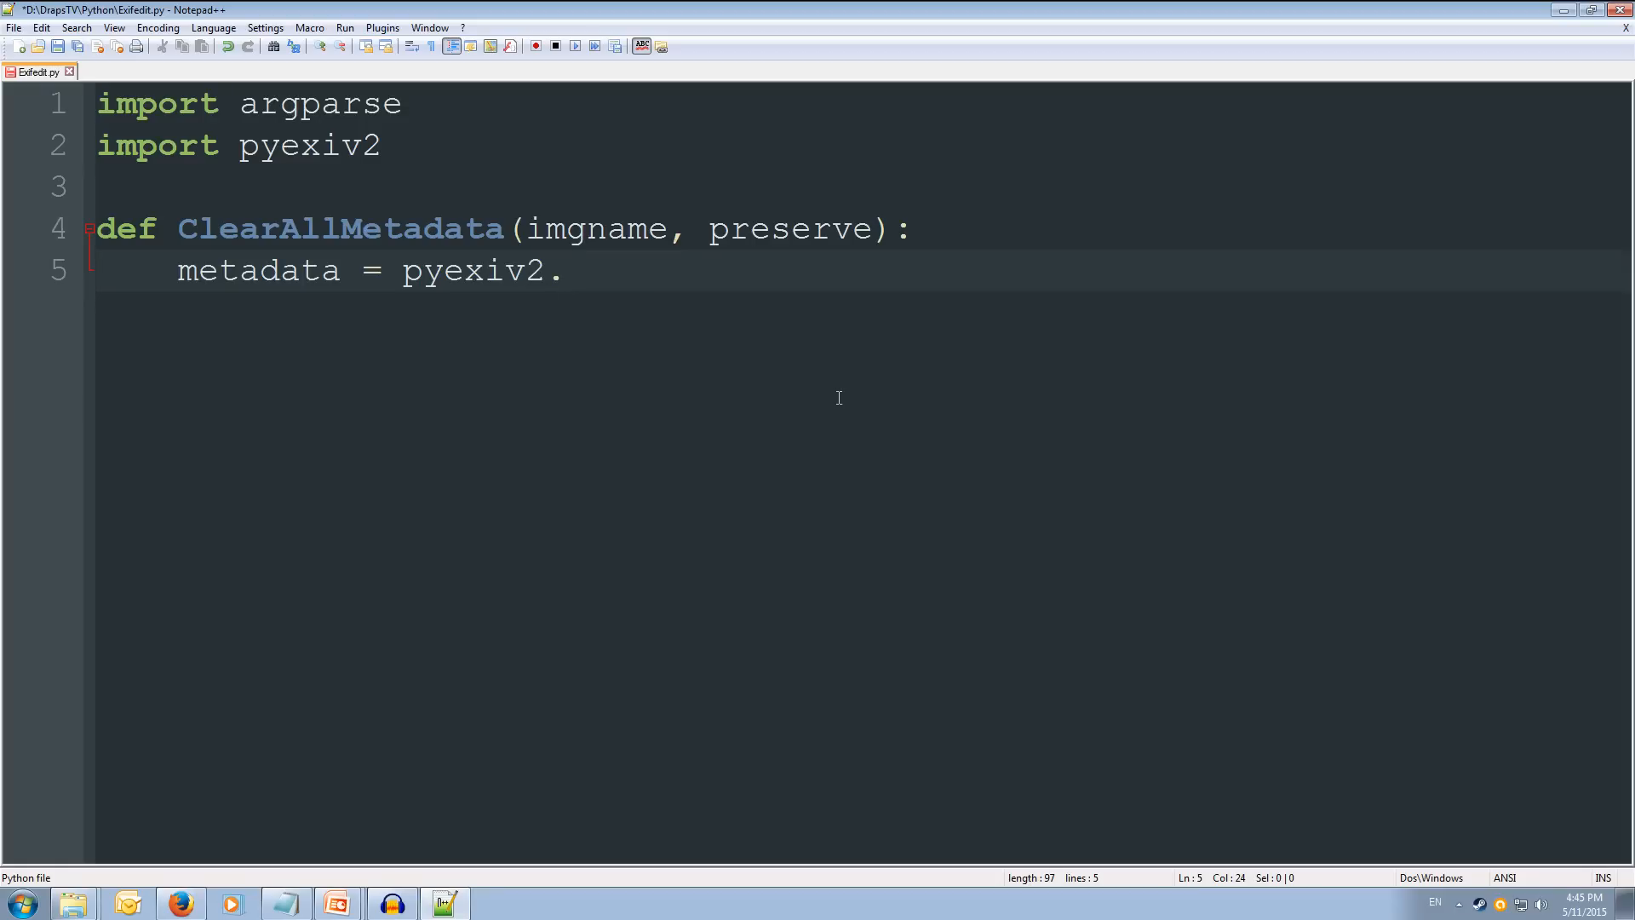
text(Image)
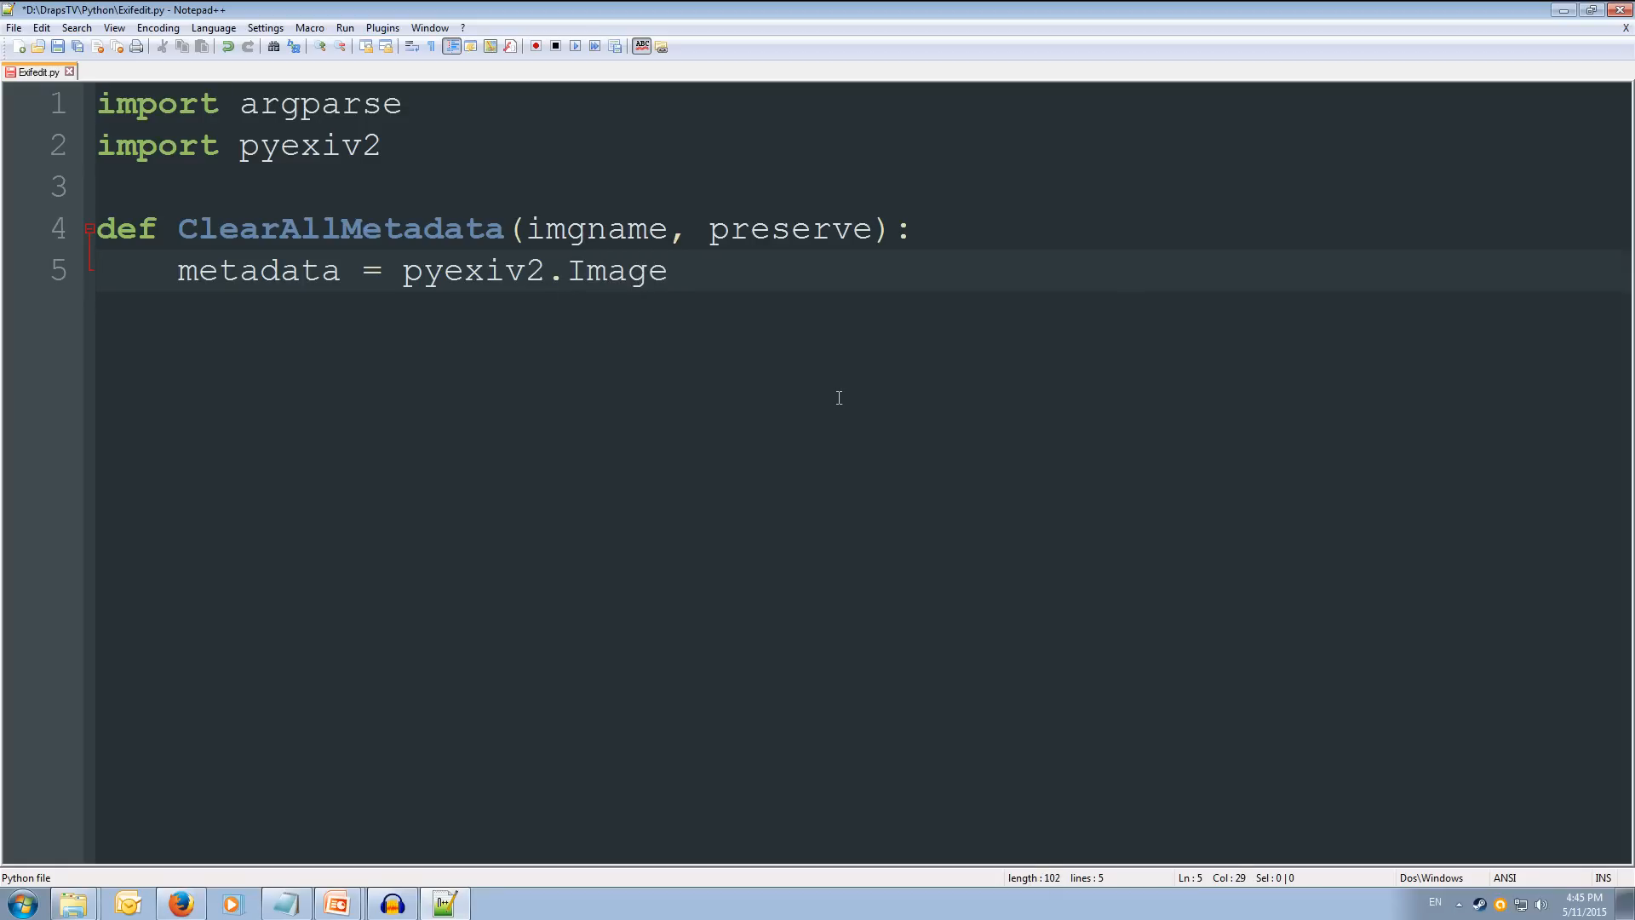
text(Metad)
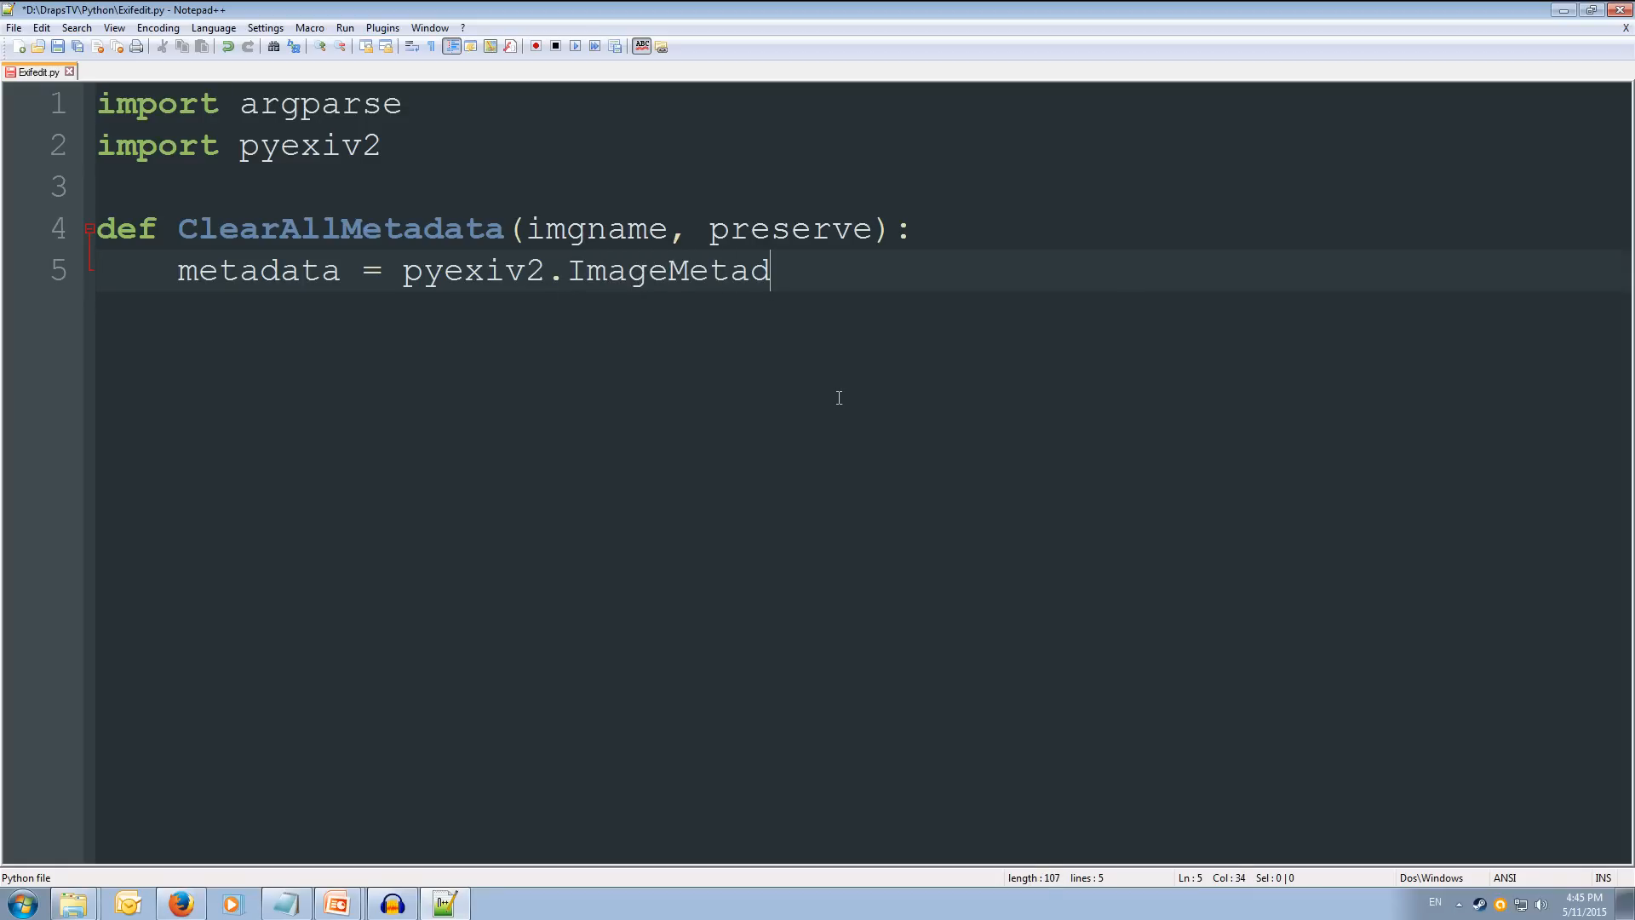
text(ata()
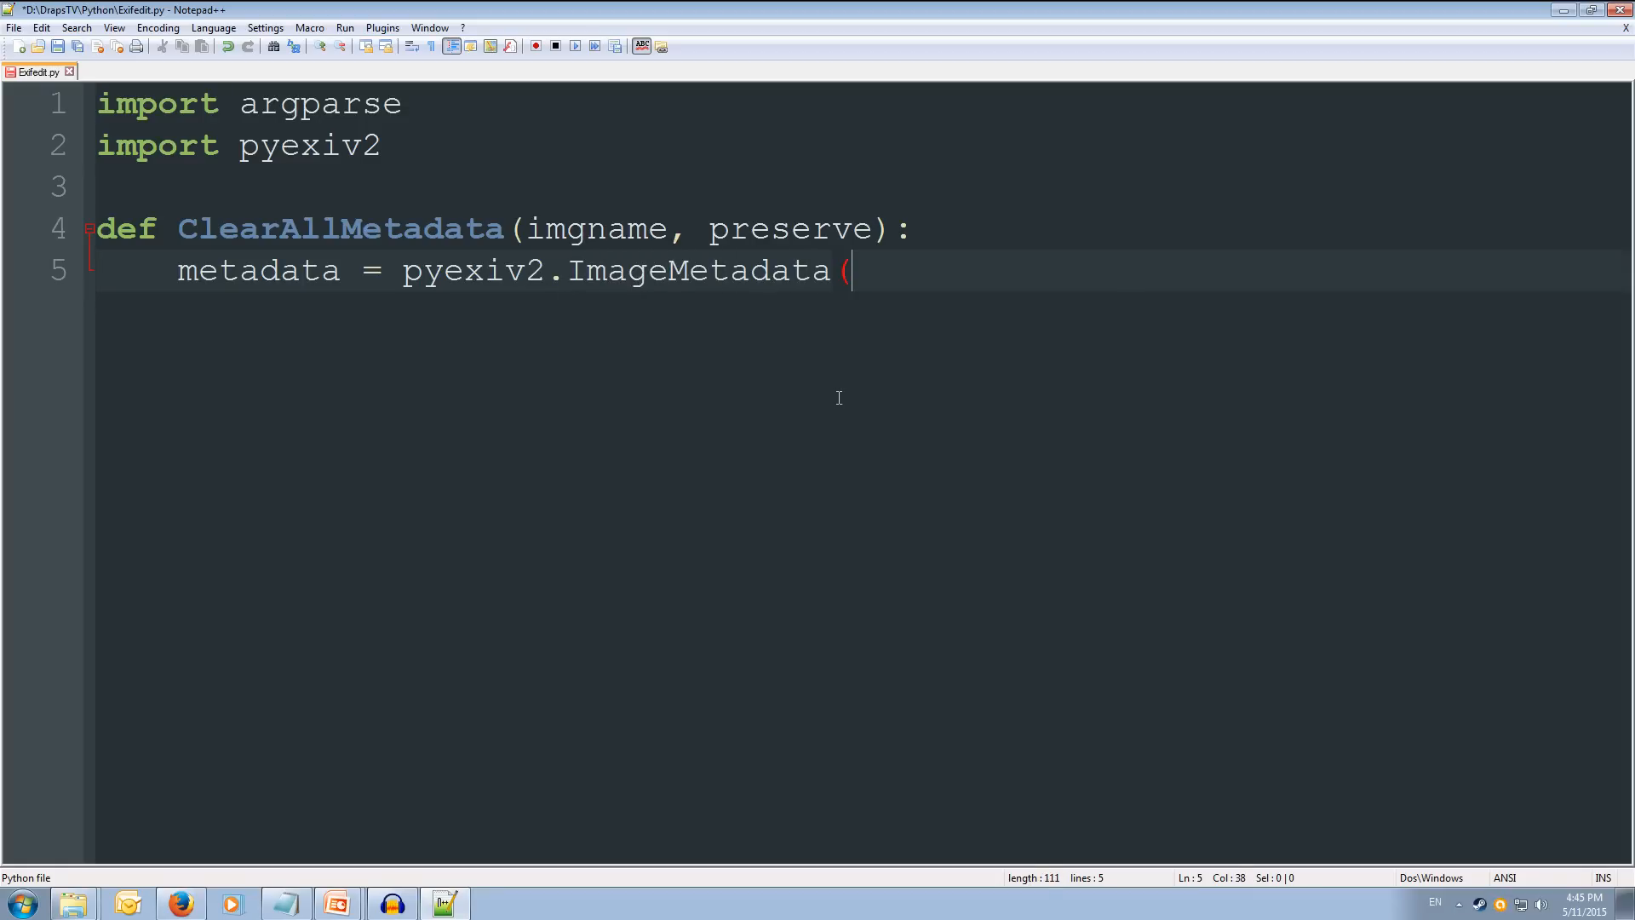
text(imgname)
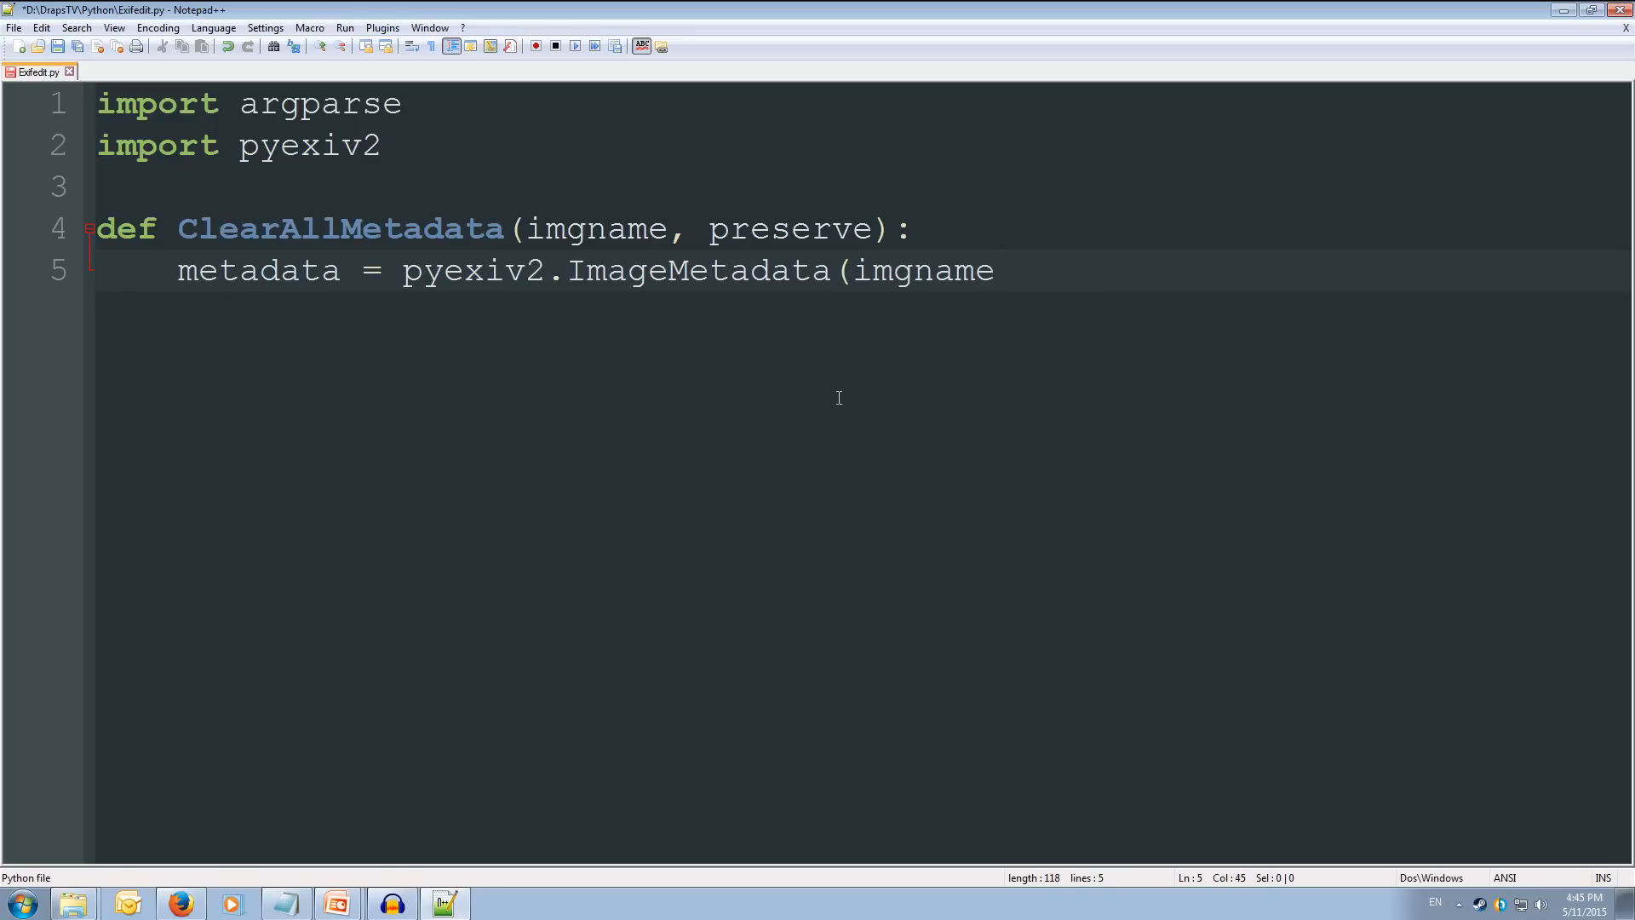
text())
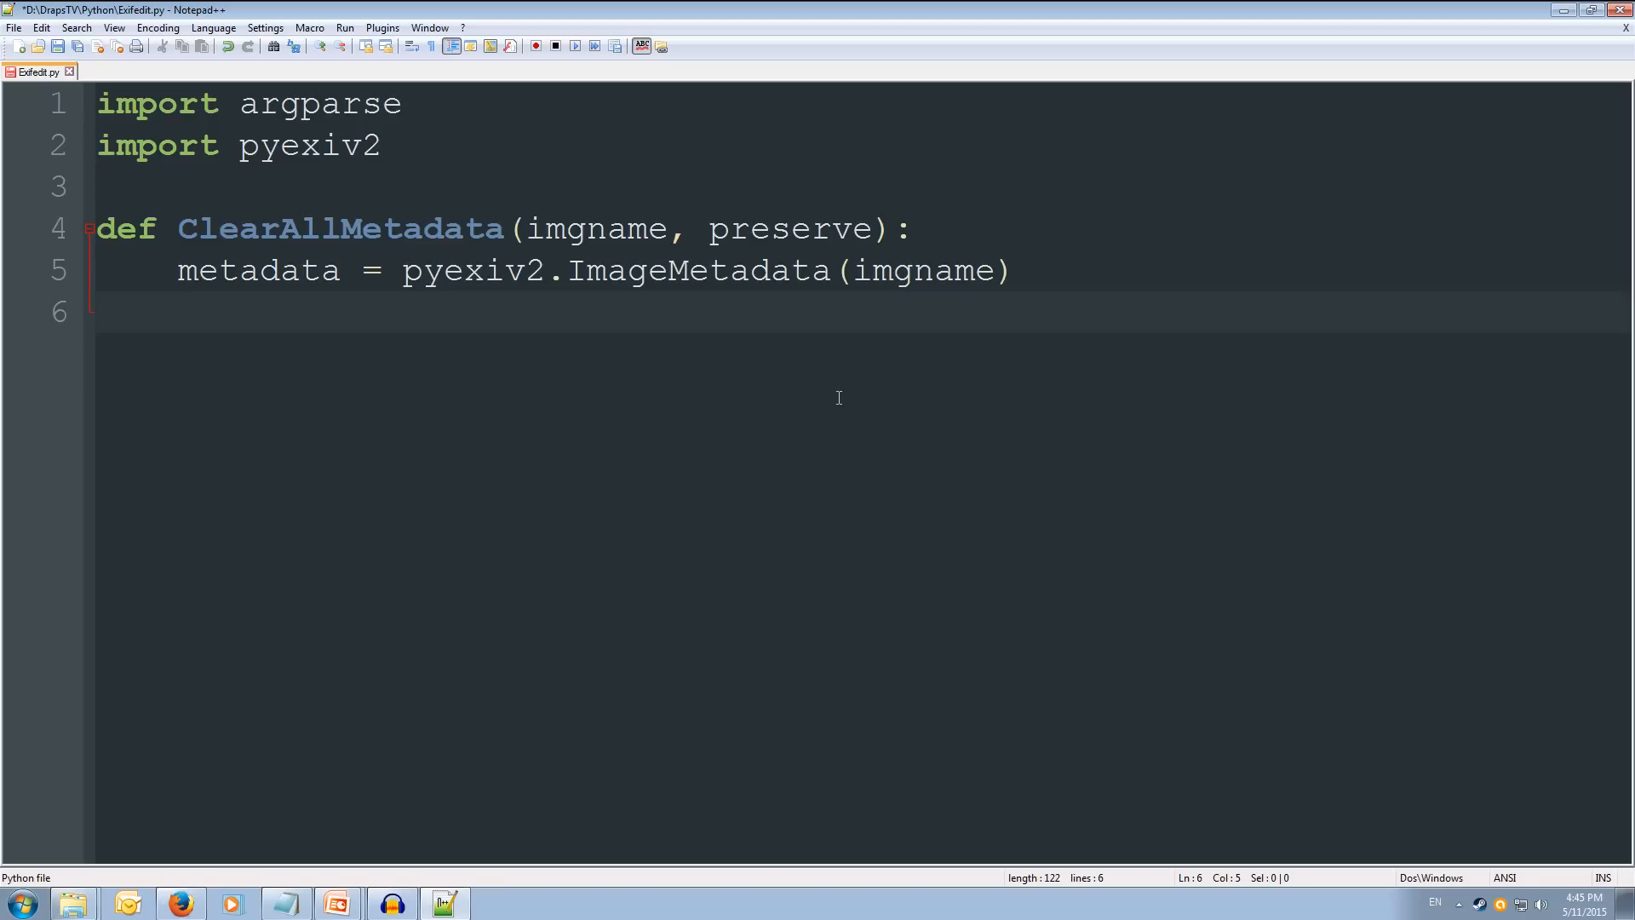
Step: Add metadata.read(), metadata.clear() and metadata.write(preserve) lines, then a blank line
text(me)
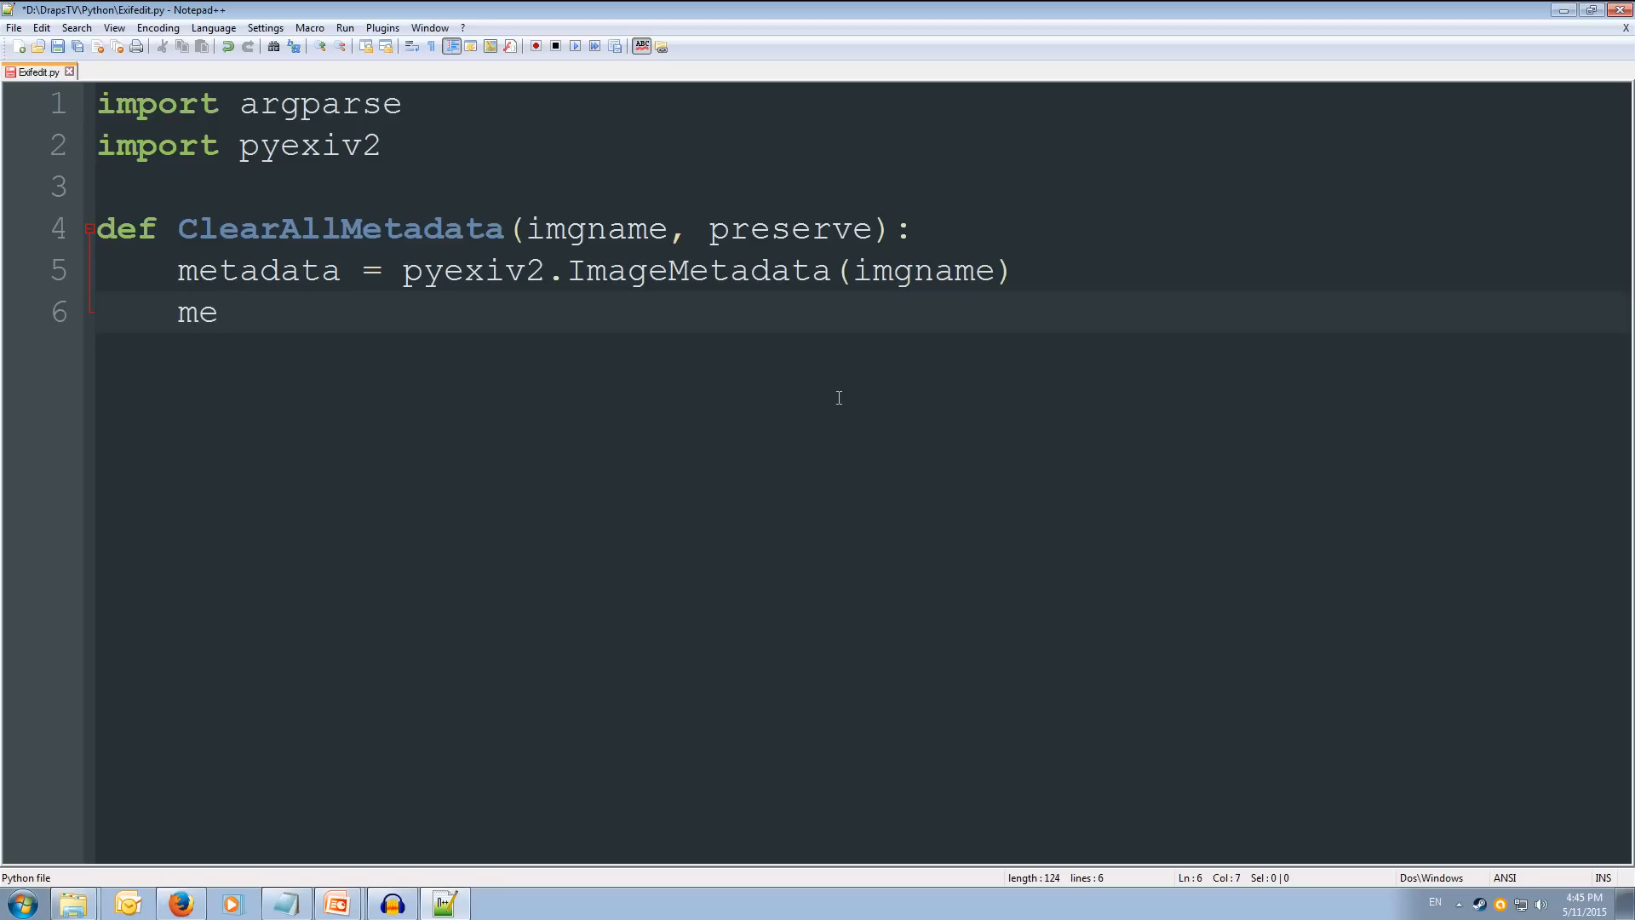
text(tadata)
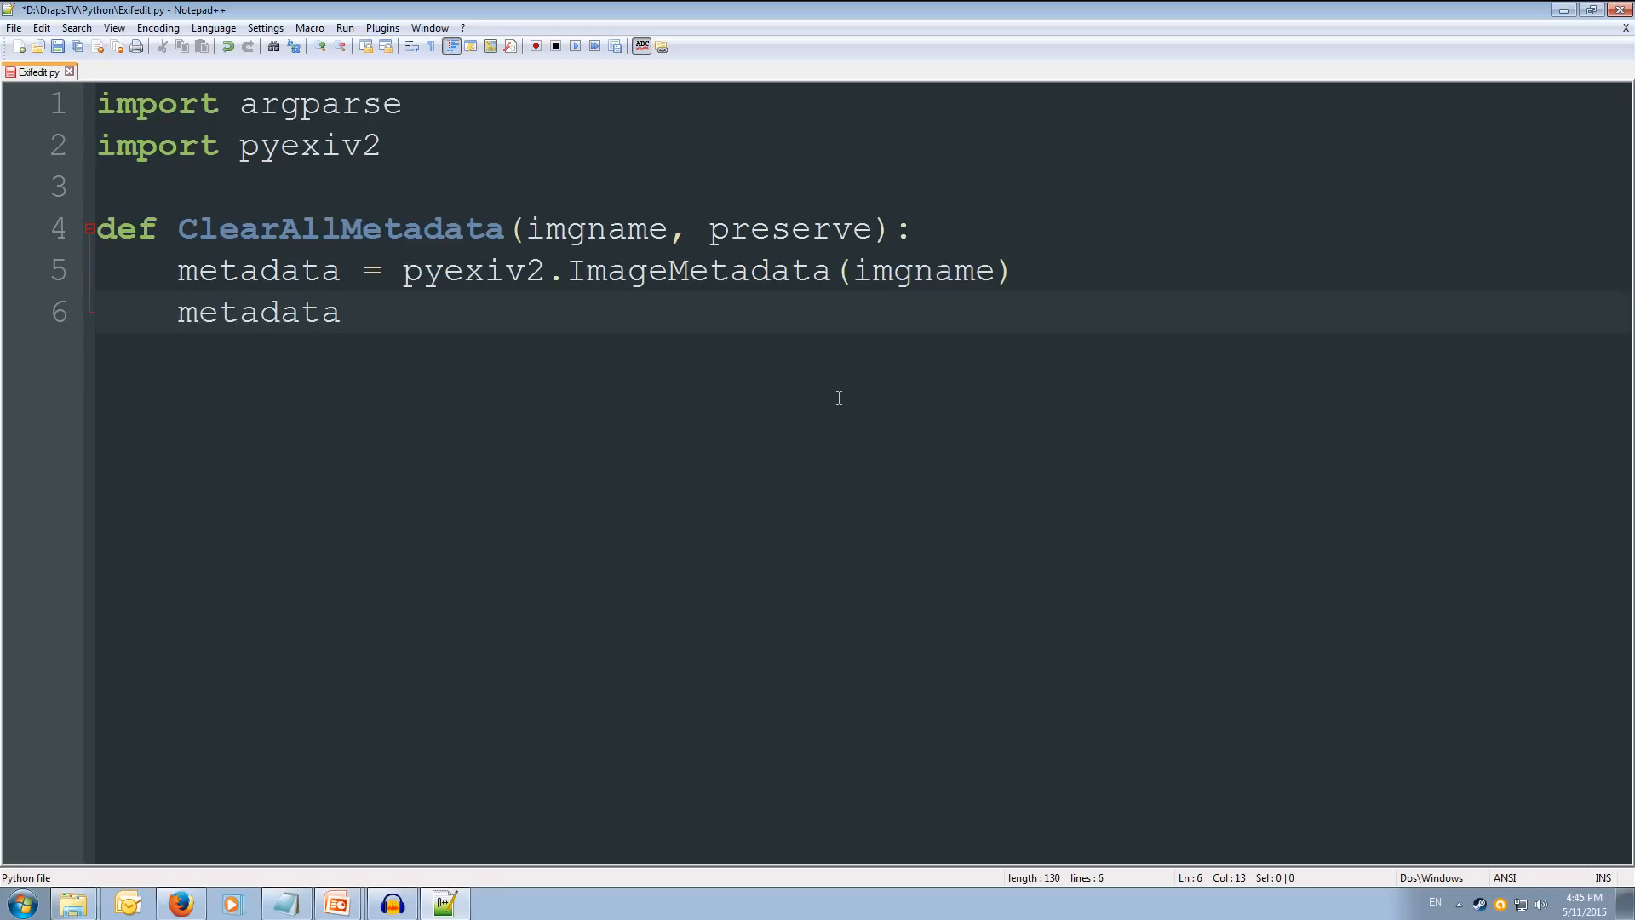
text(.read())
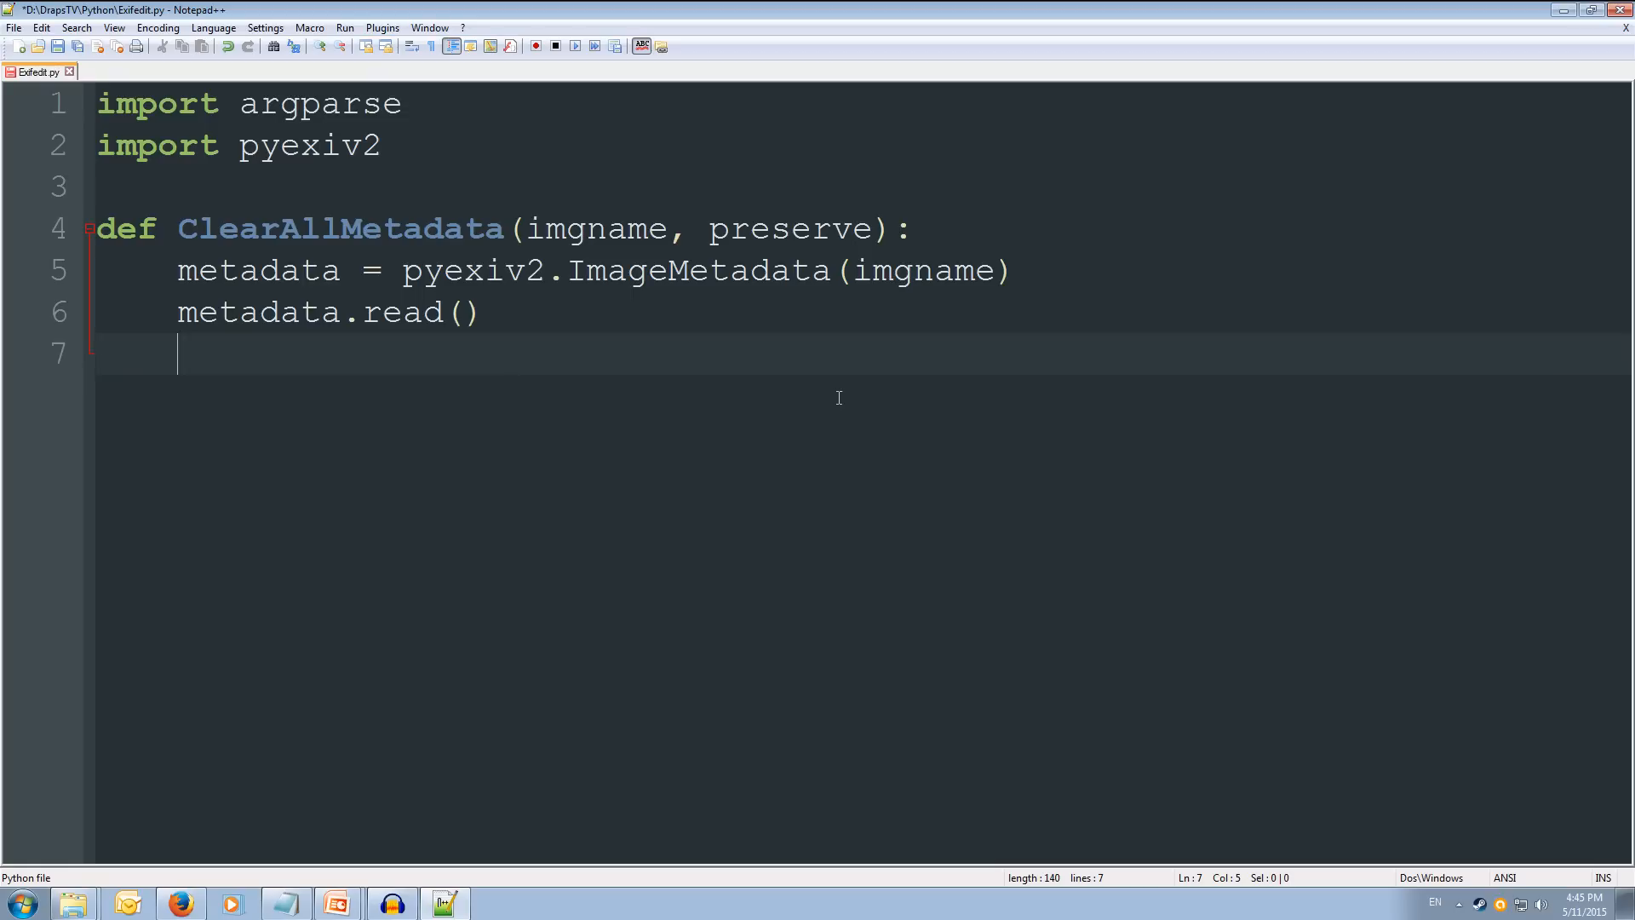
text(metadata.cl)
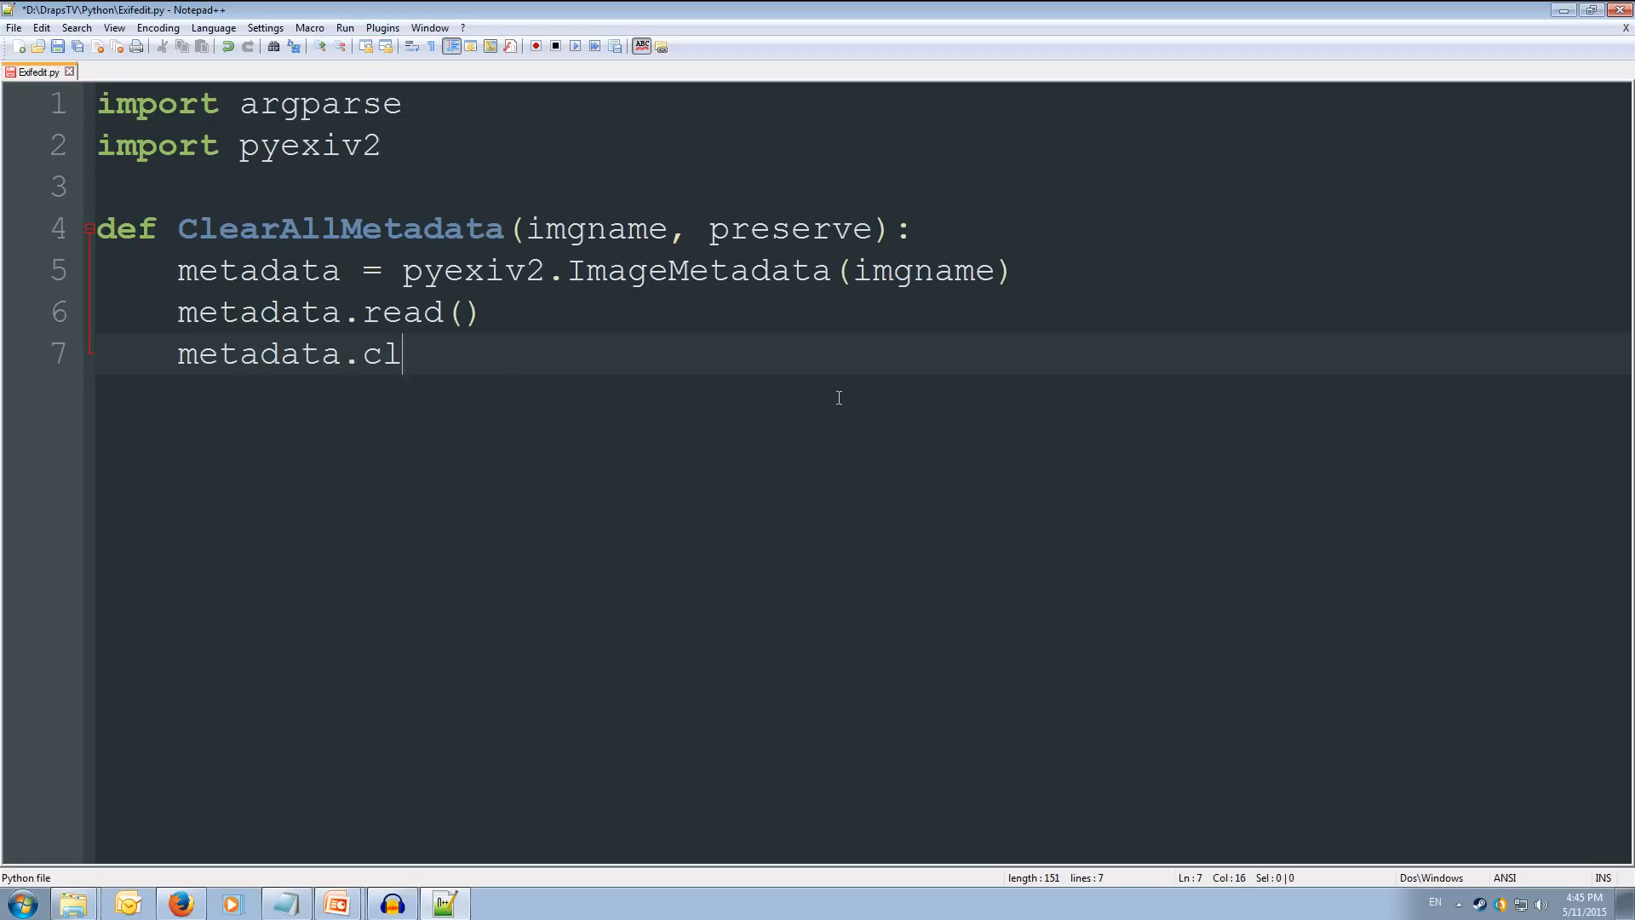
text(ear())
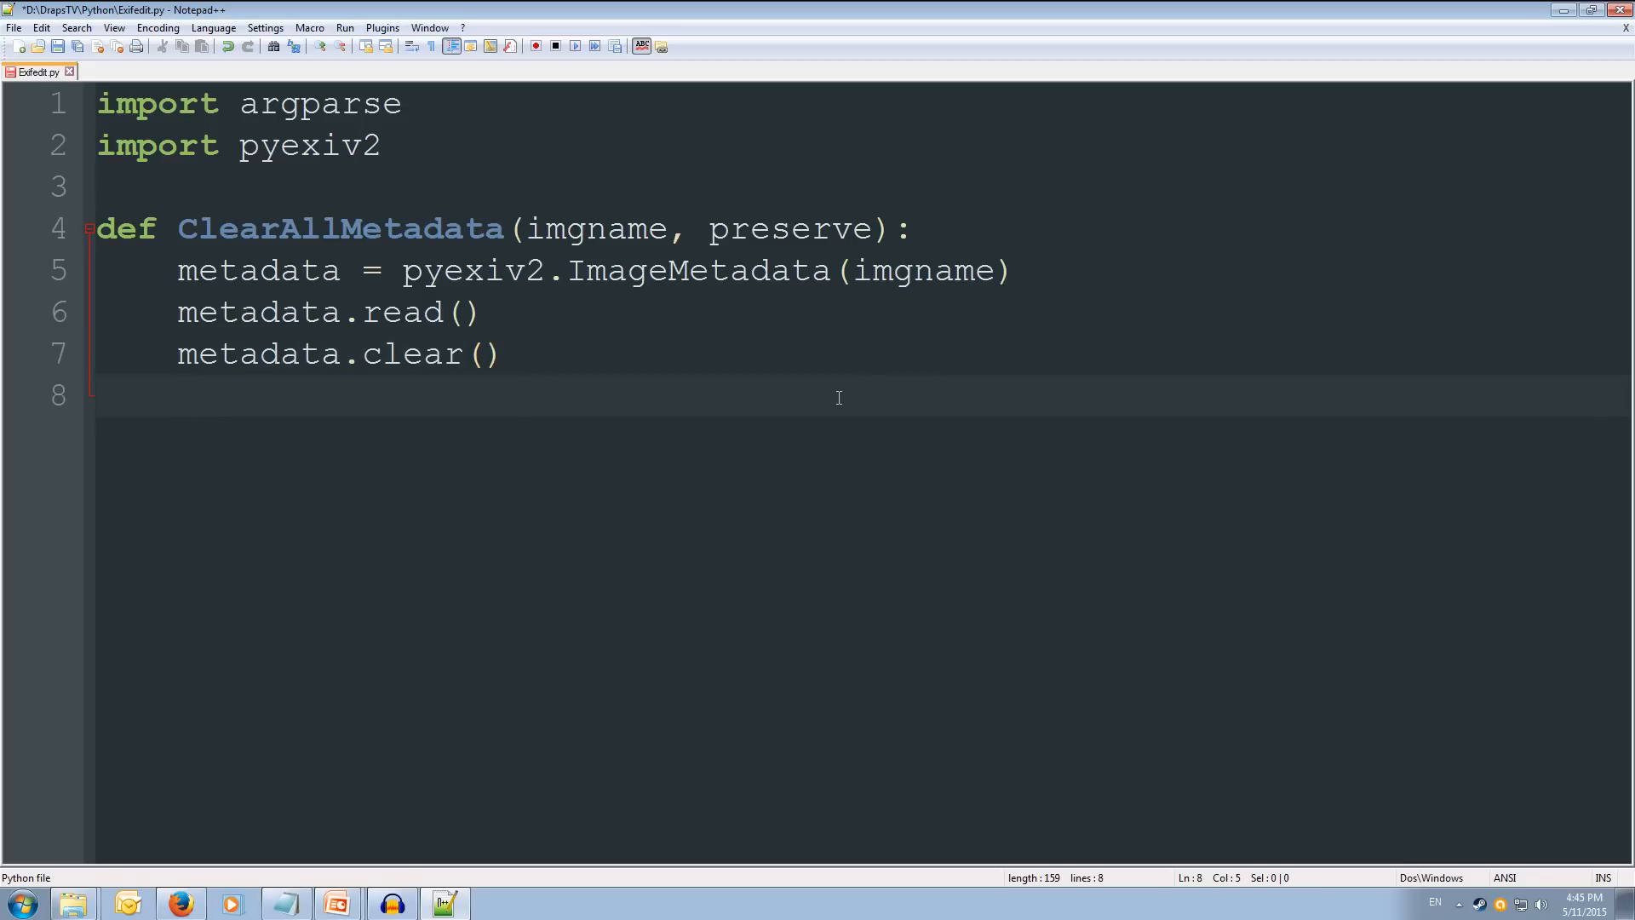
text(meta)
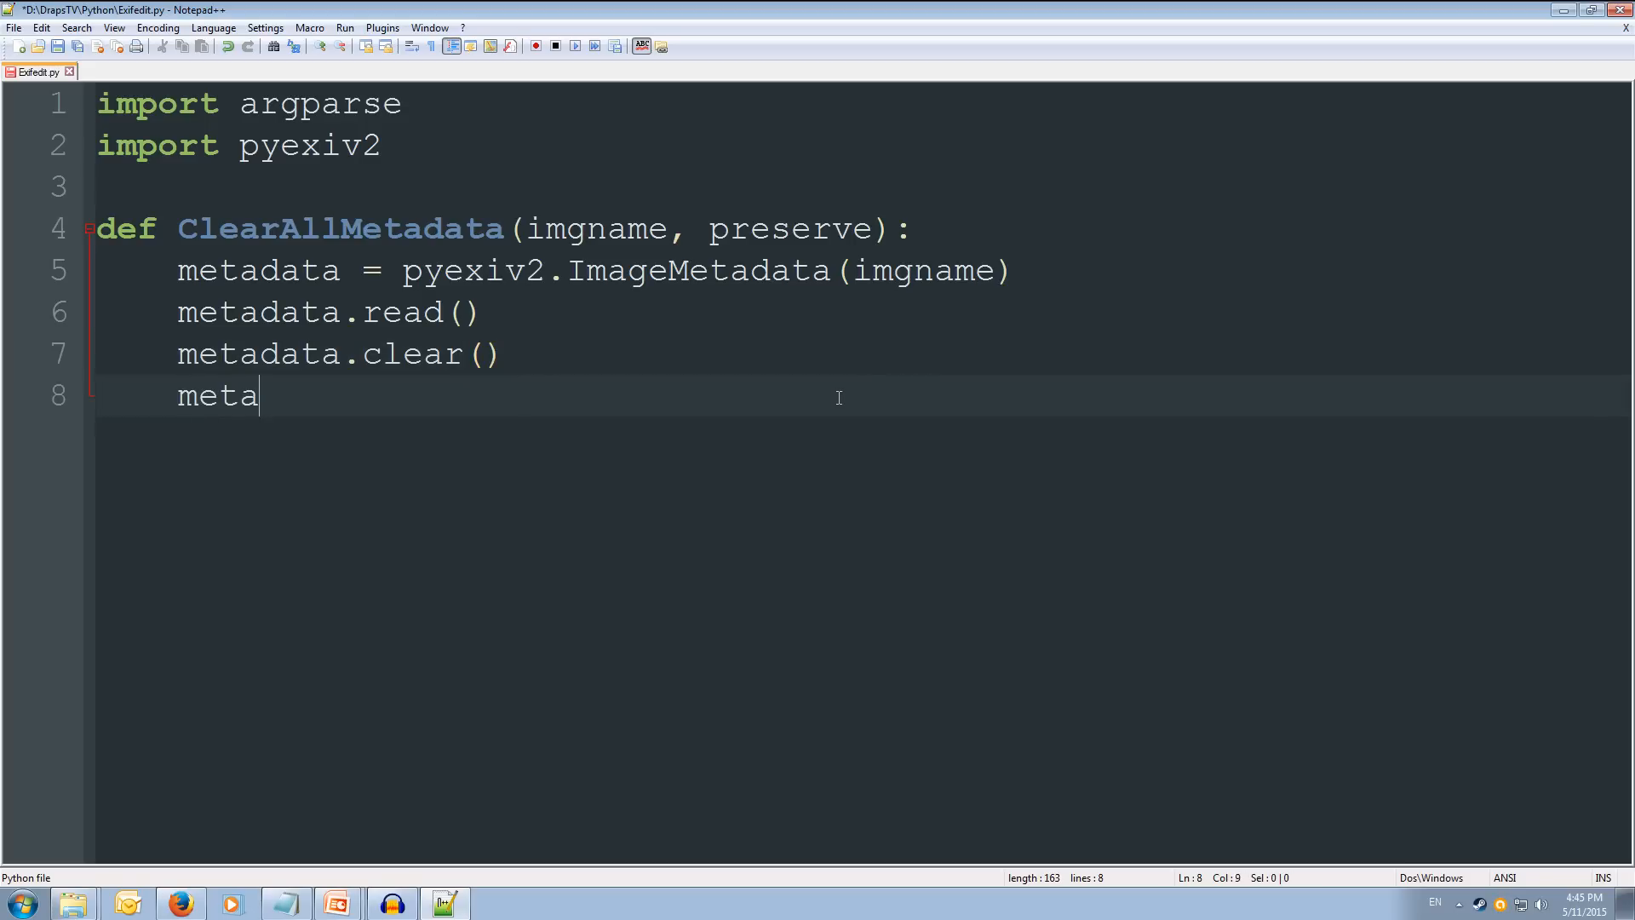
text(data)
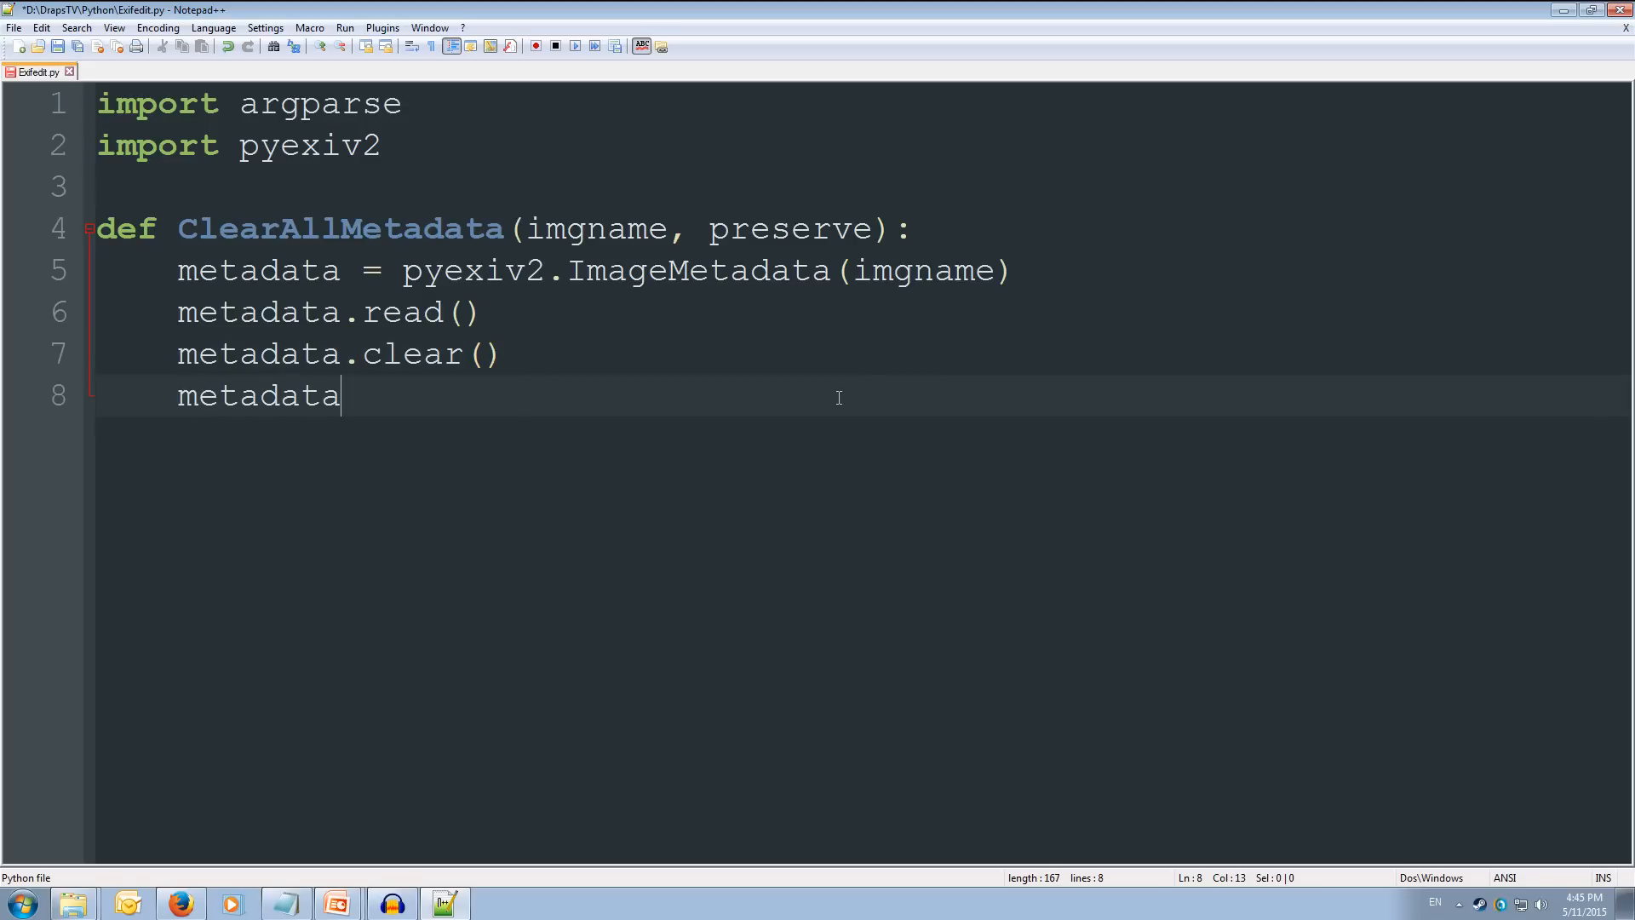
text(.write)
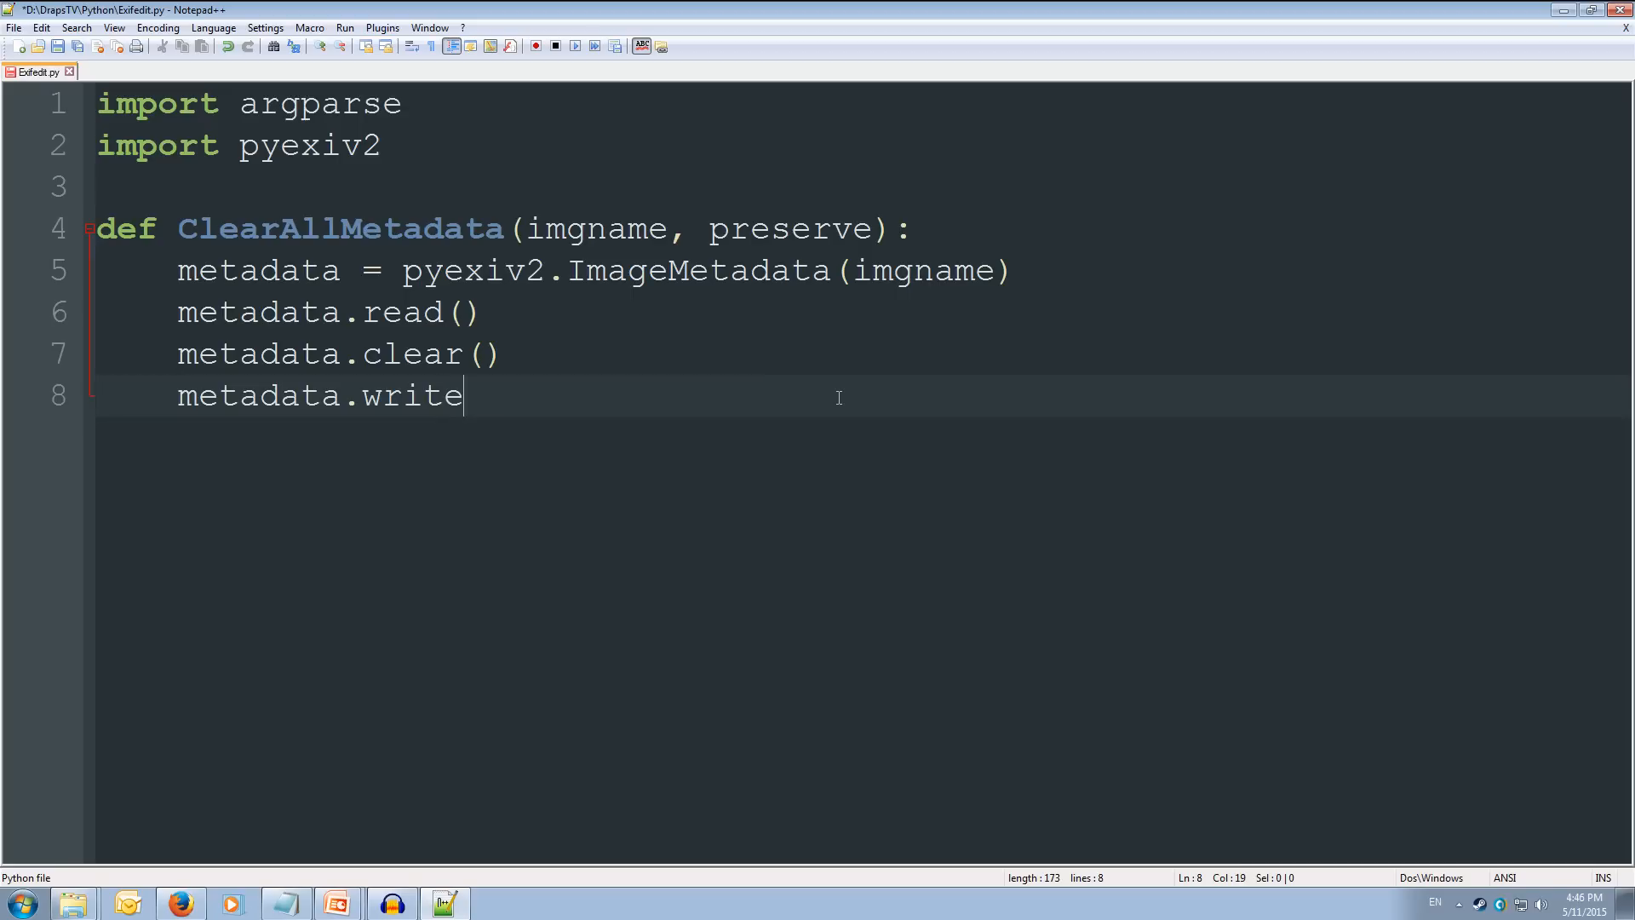
text(()
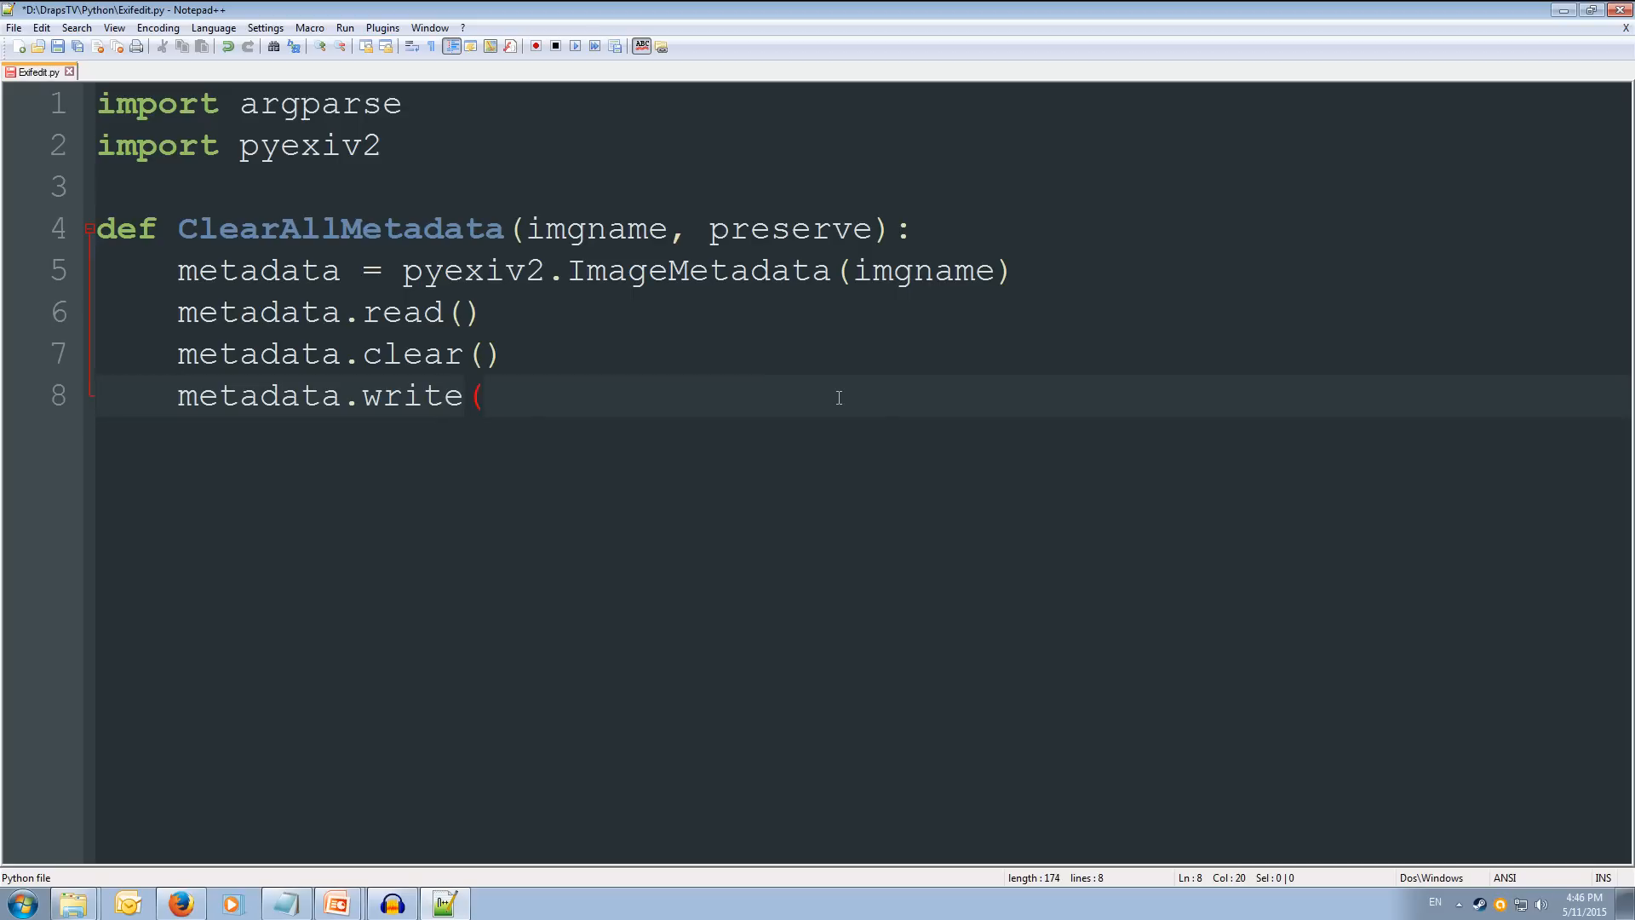
text(preser)
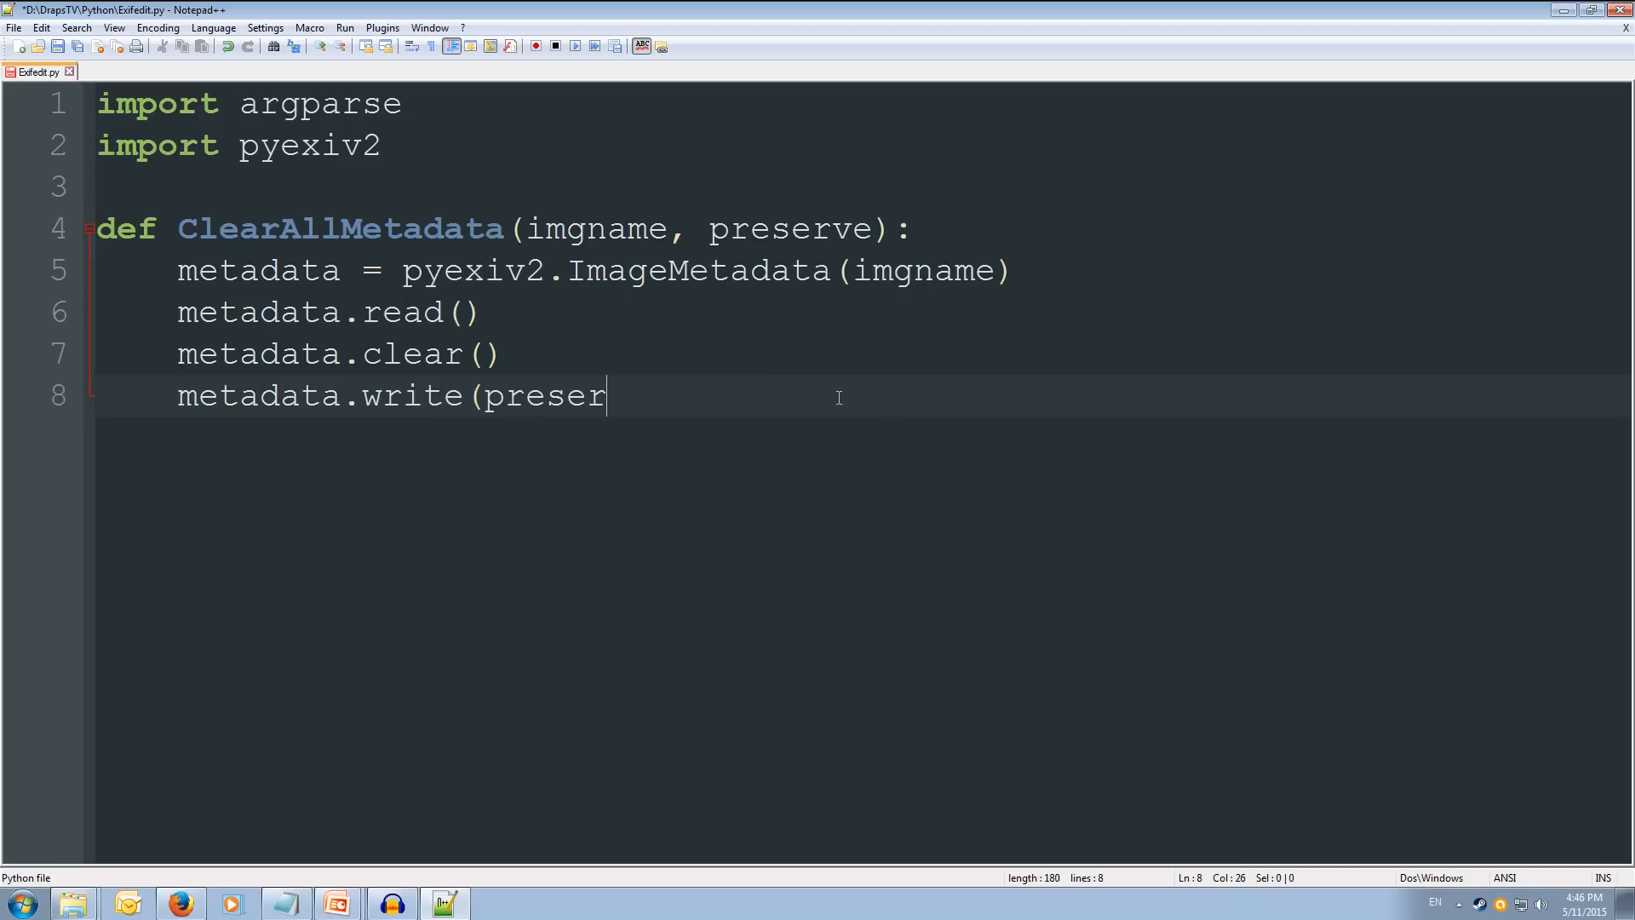
text(ve))
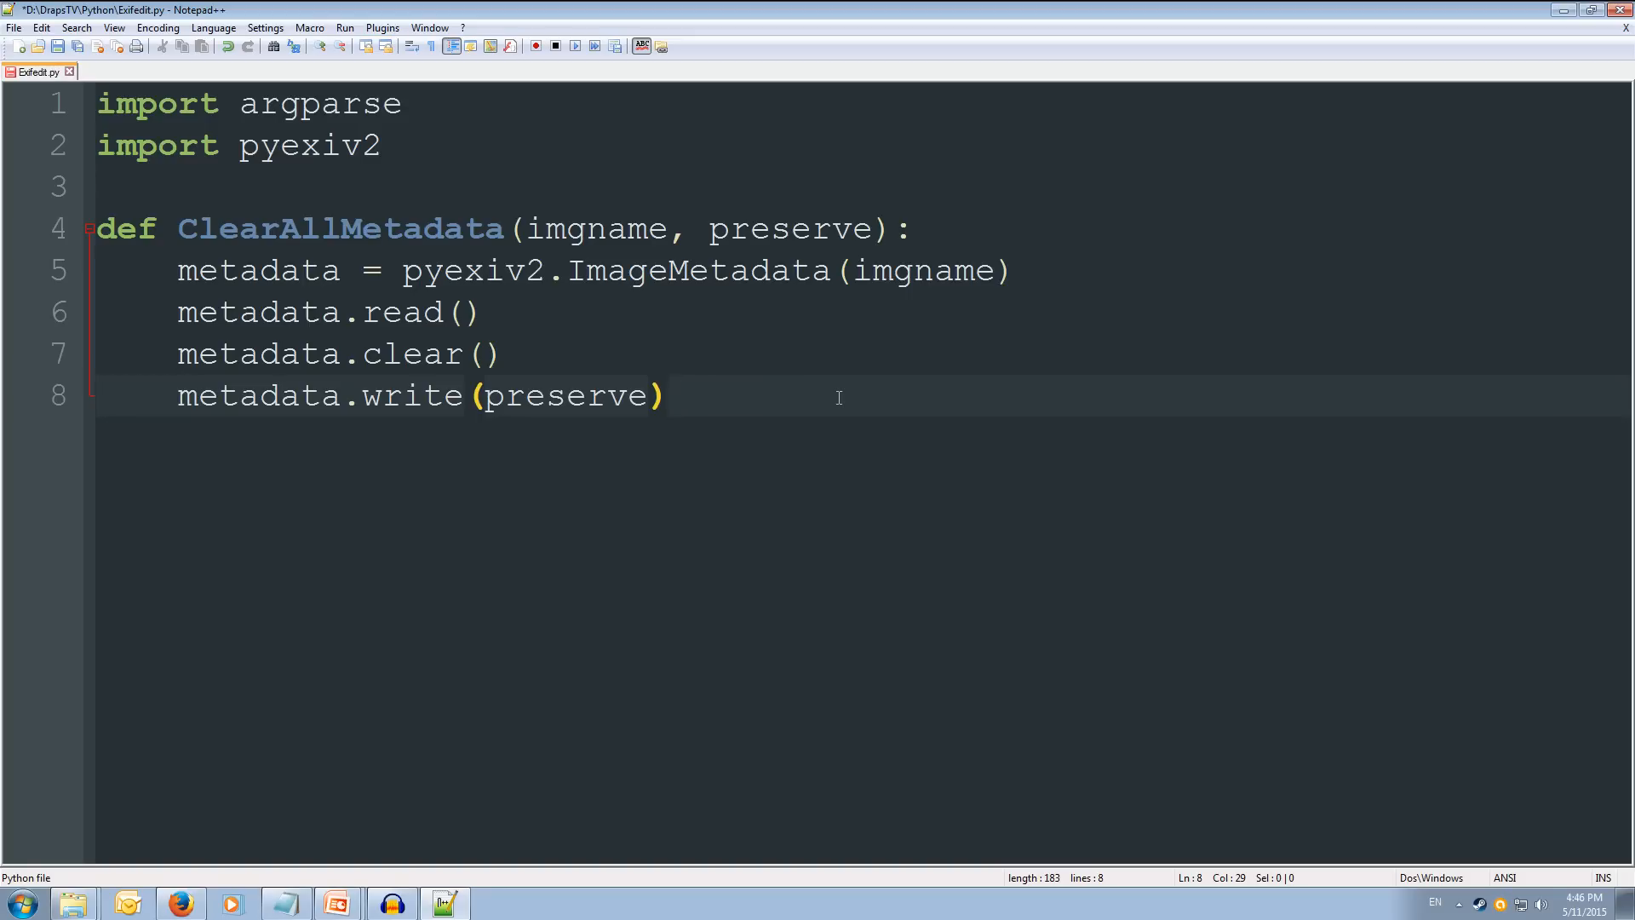
key(Enter)
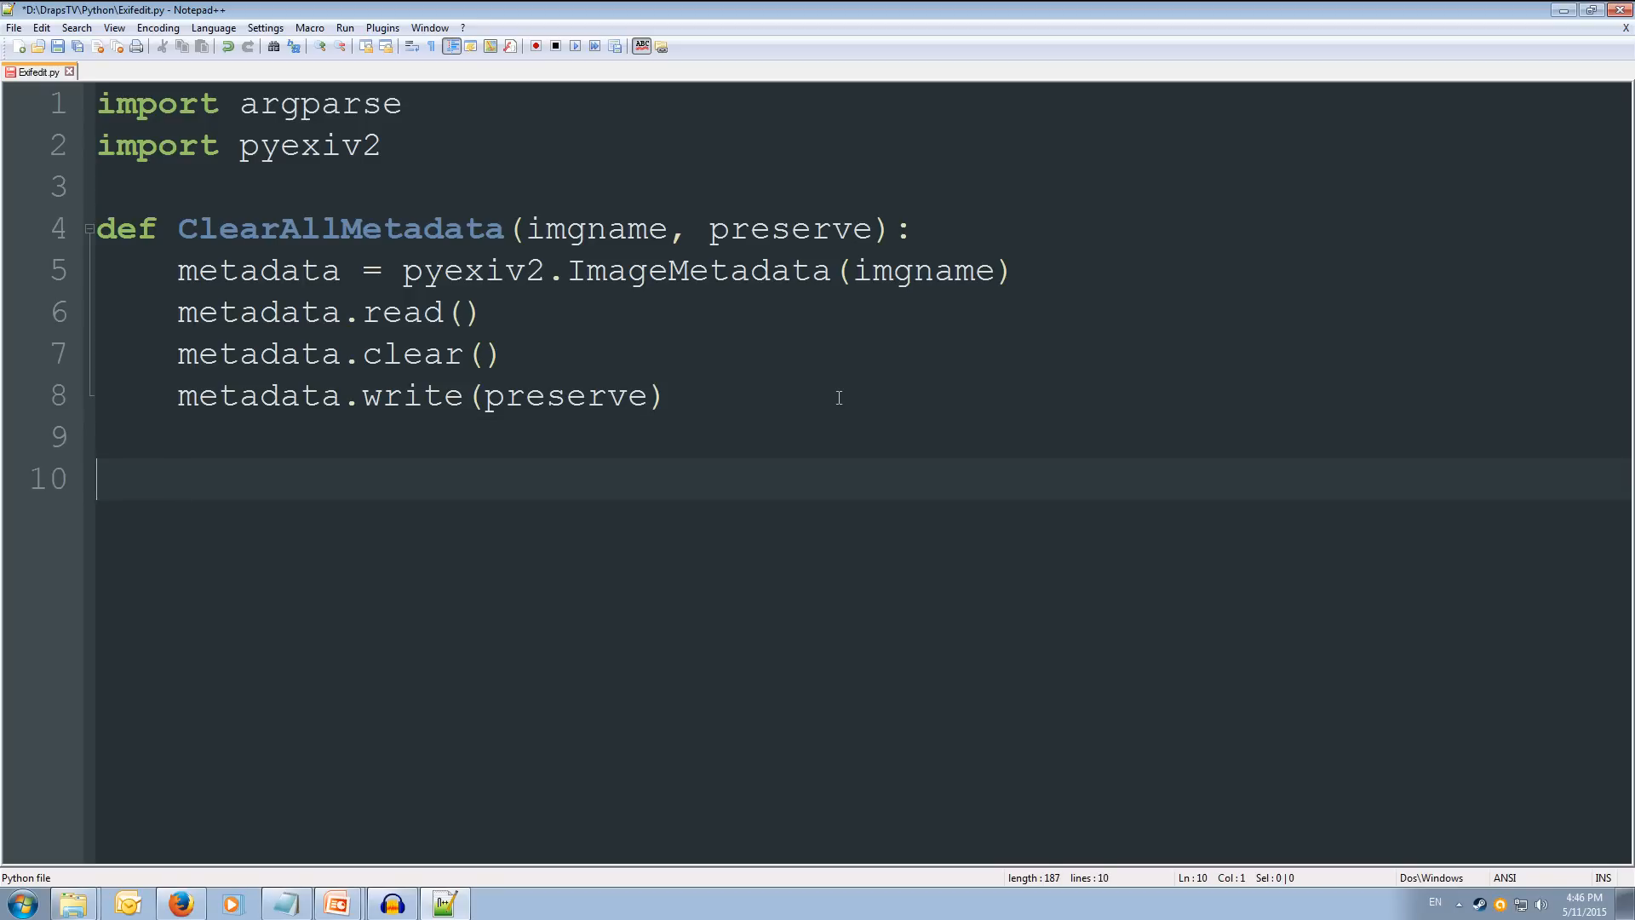
Step: Write the definition 'def ModifyMode(imgname, preserve)'
text(def)
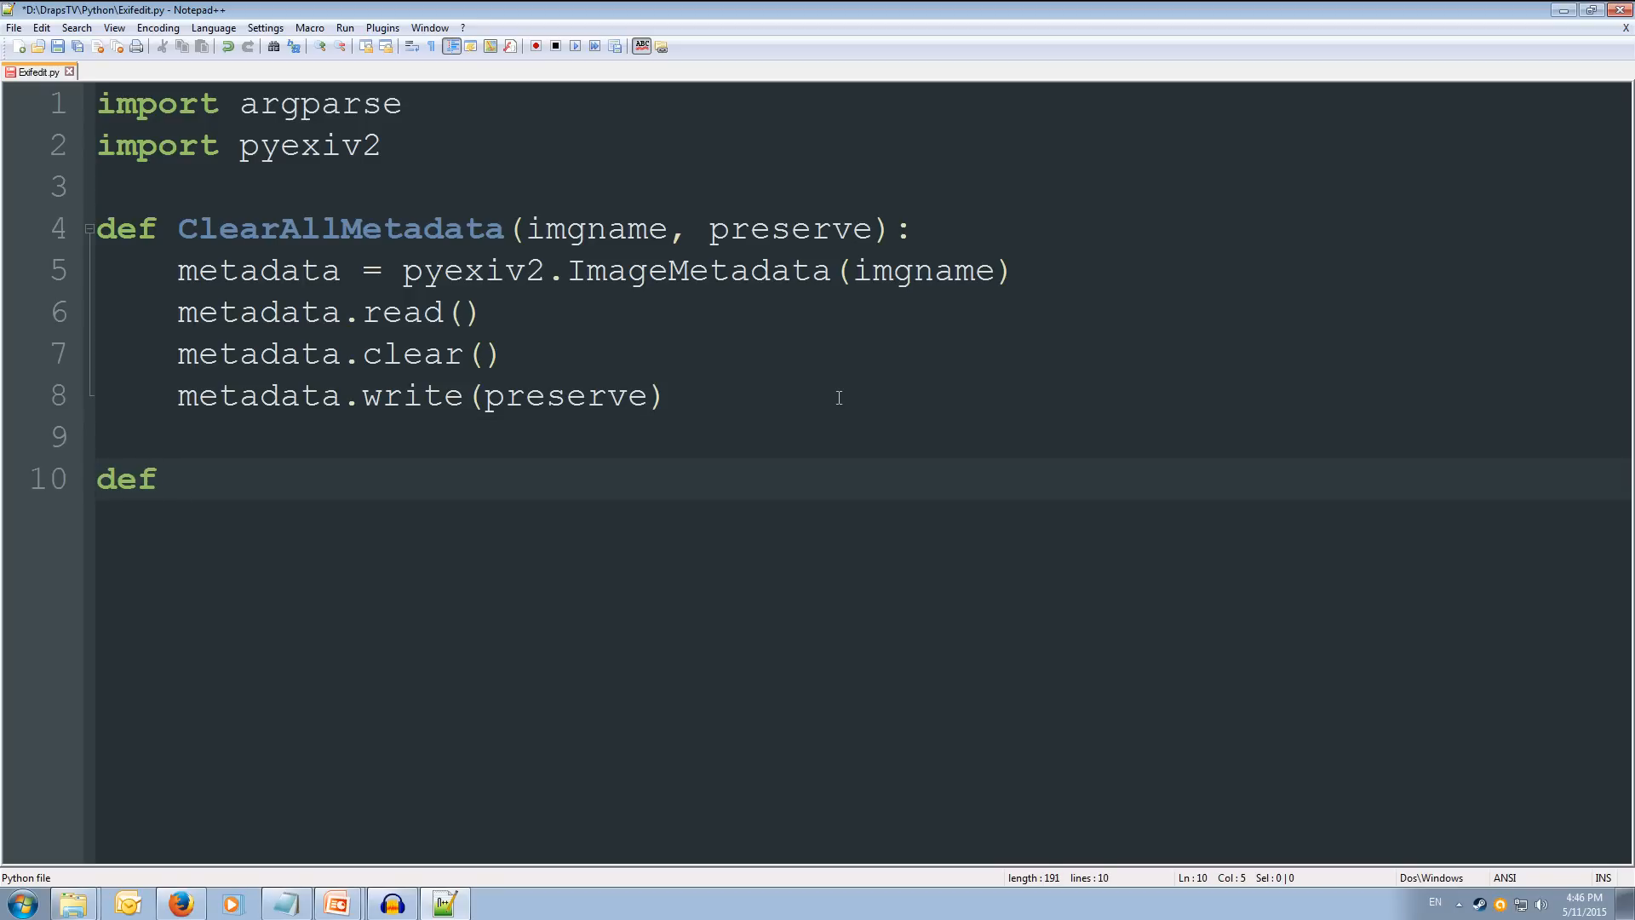
text(Modify)
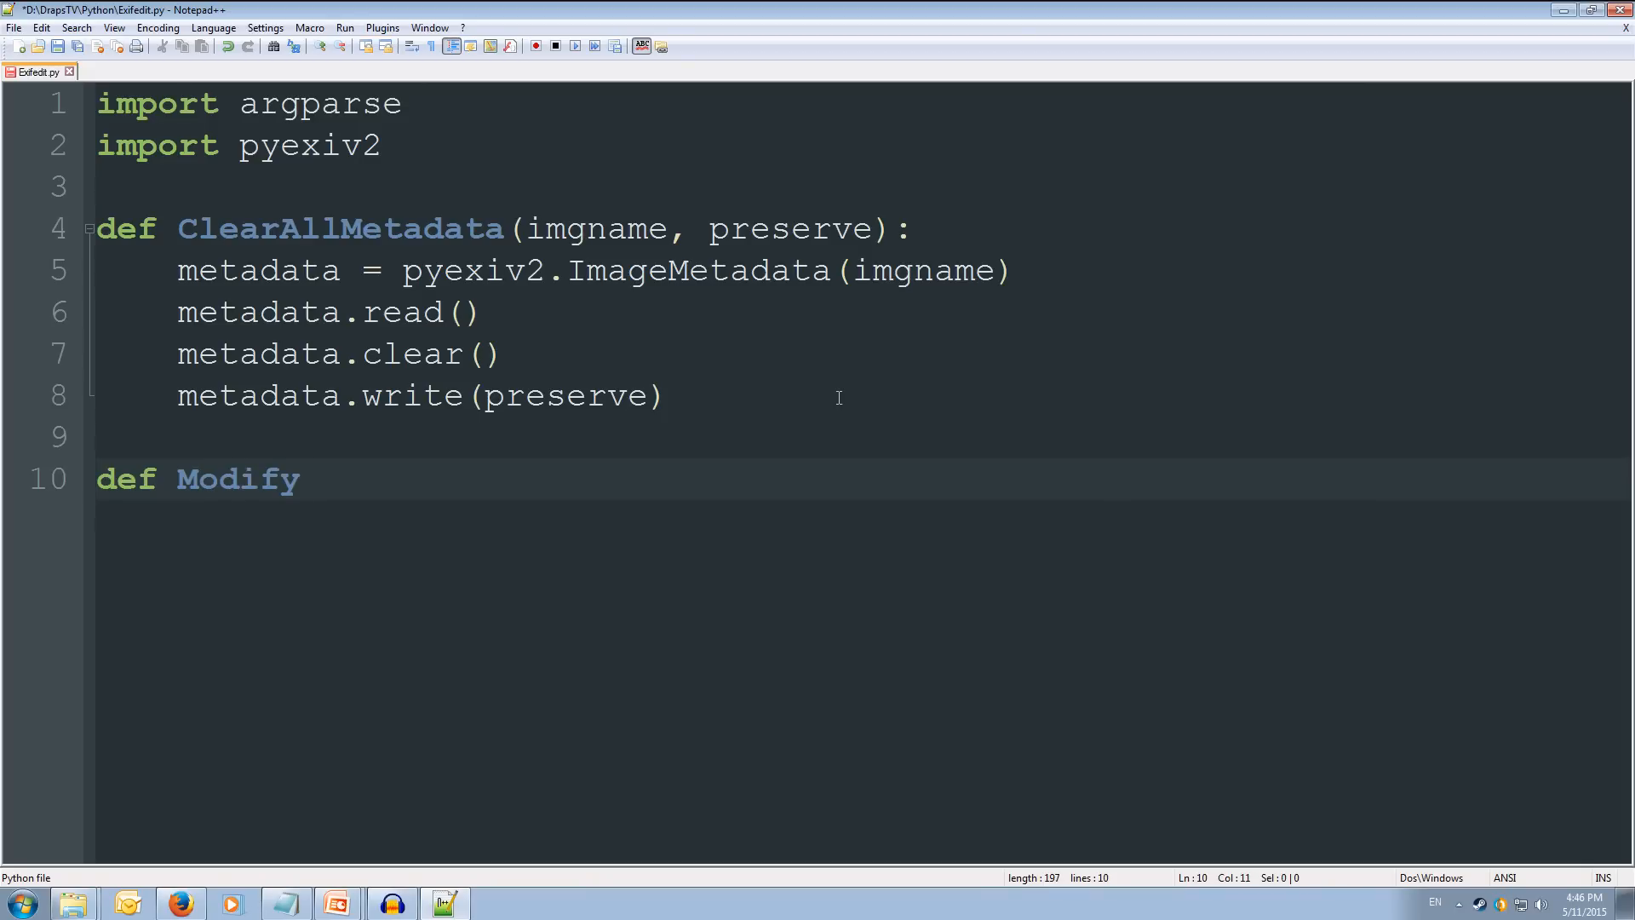
text(Mode()
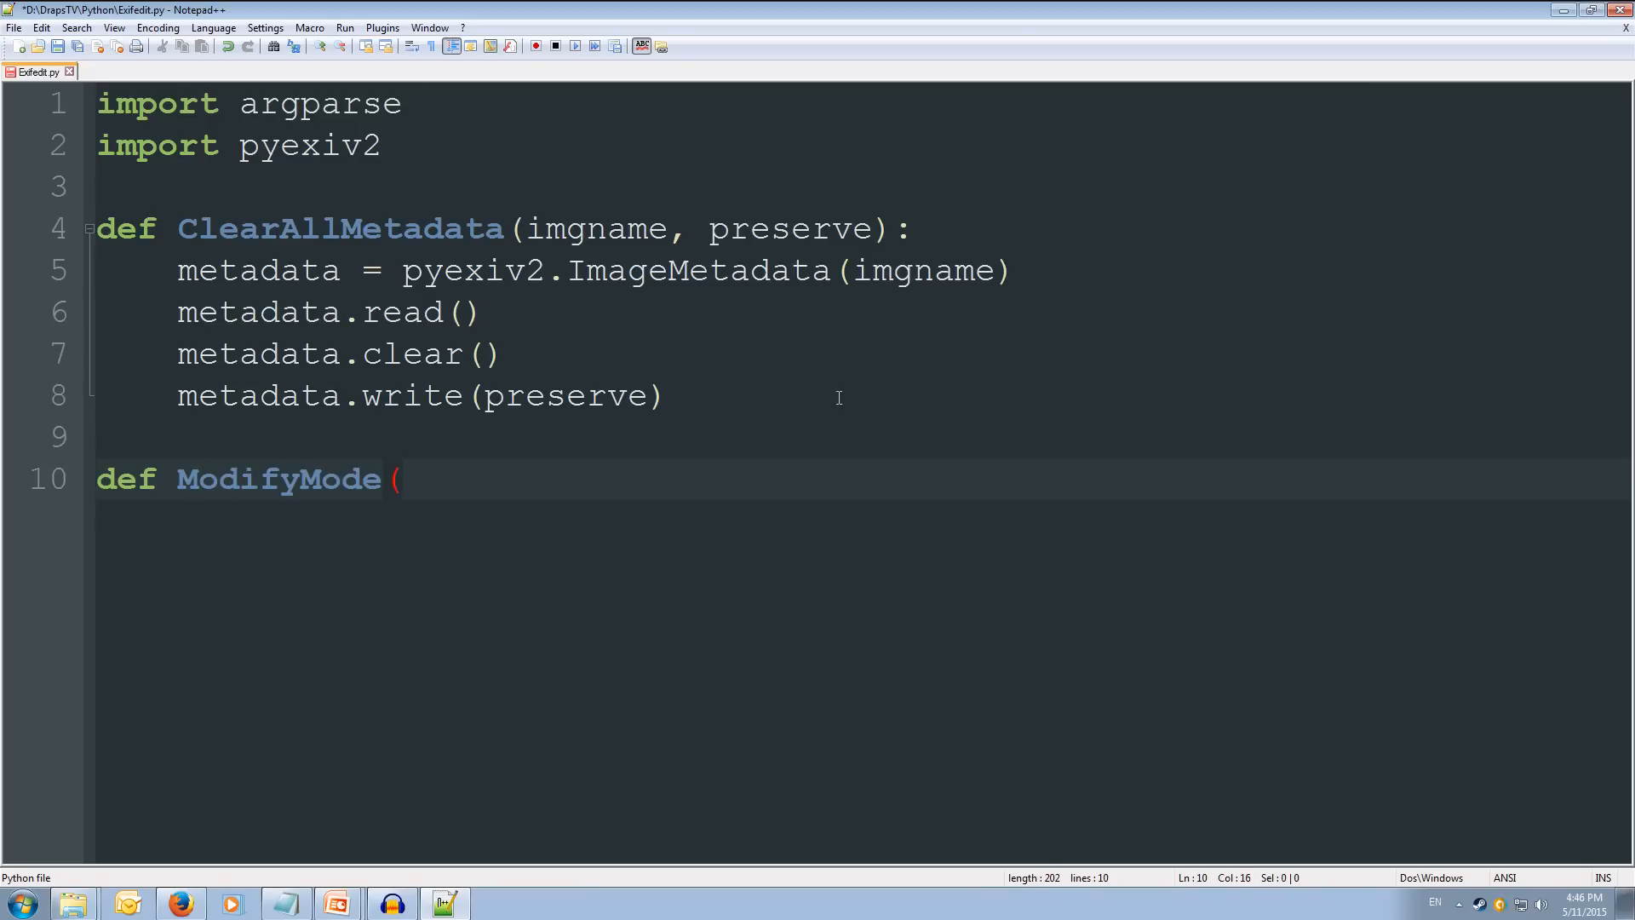
text(imgnam)
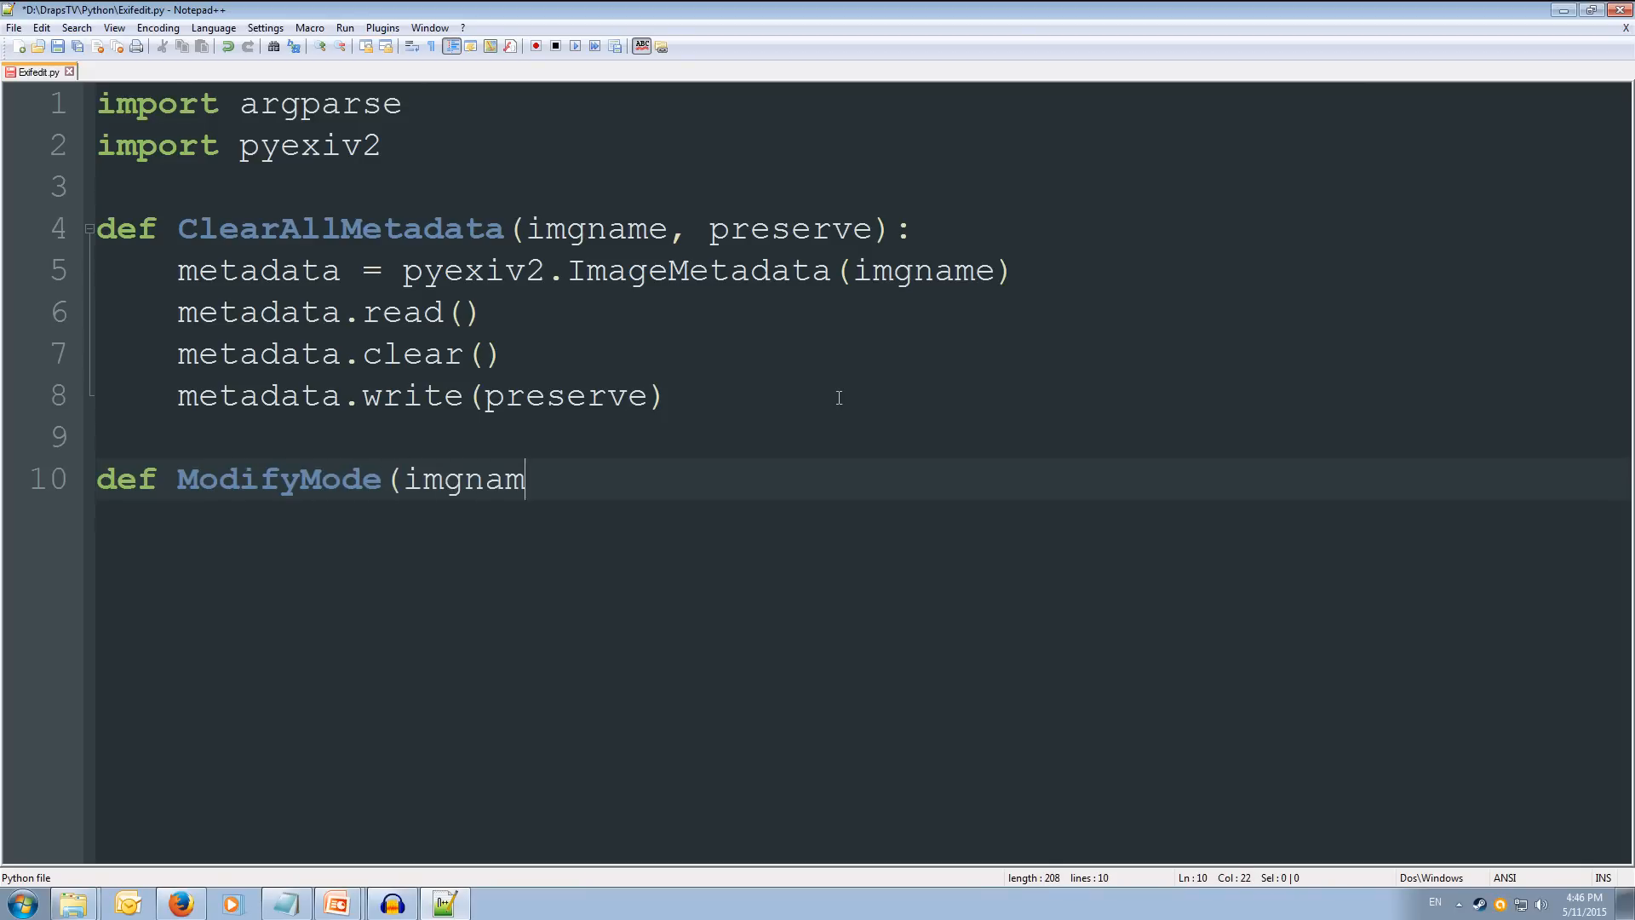
text(e, pres)
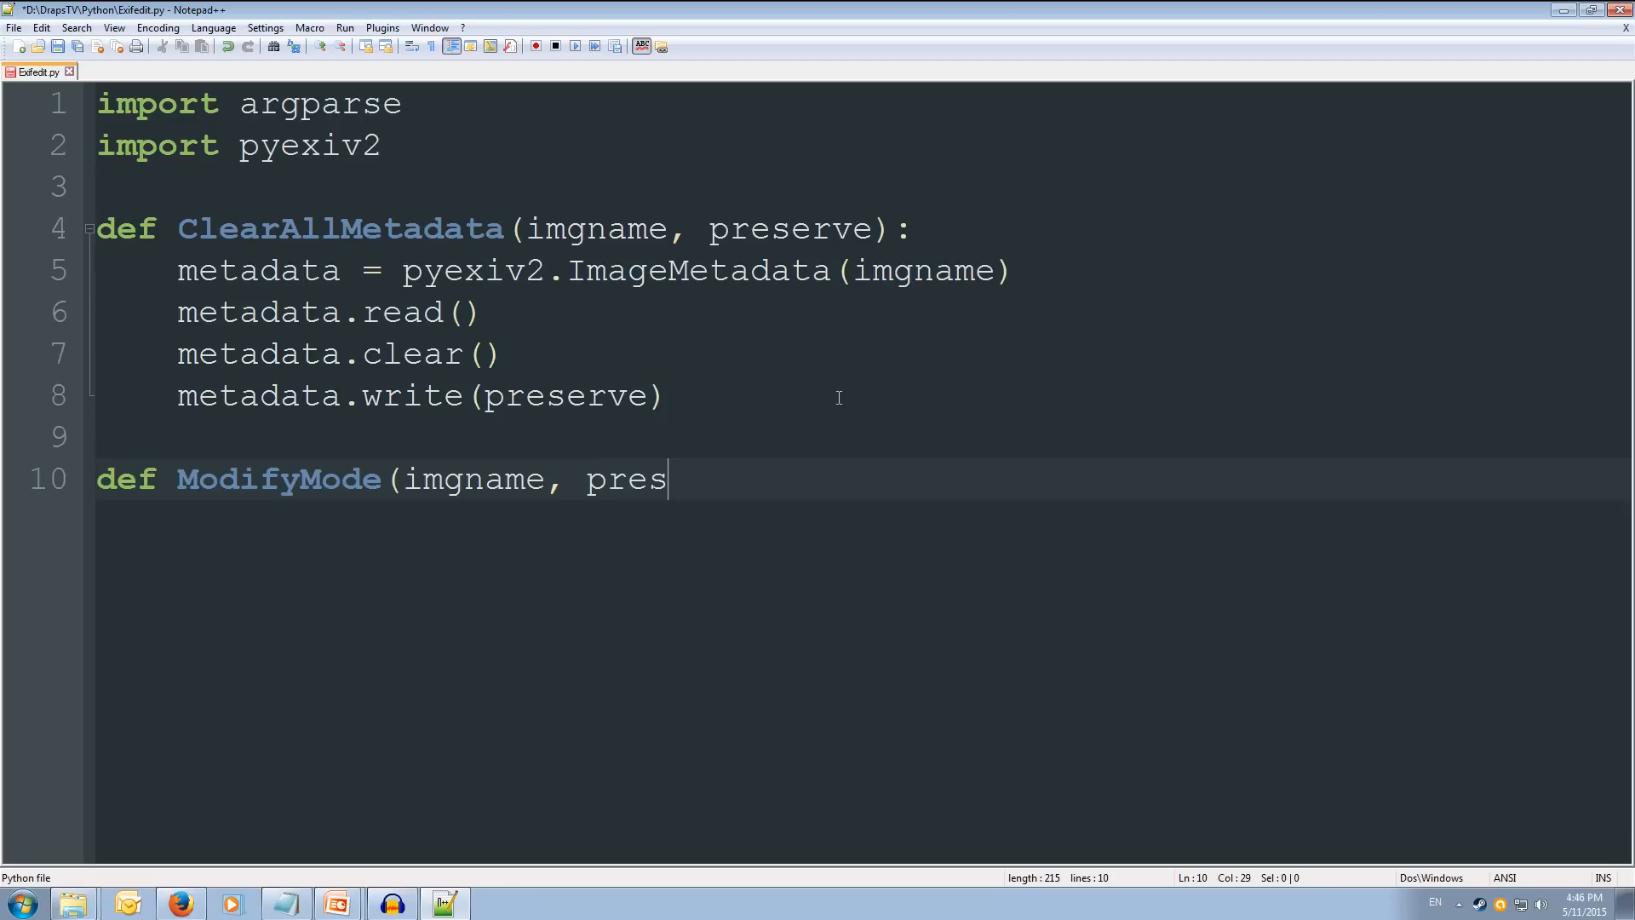
text(erve):)
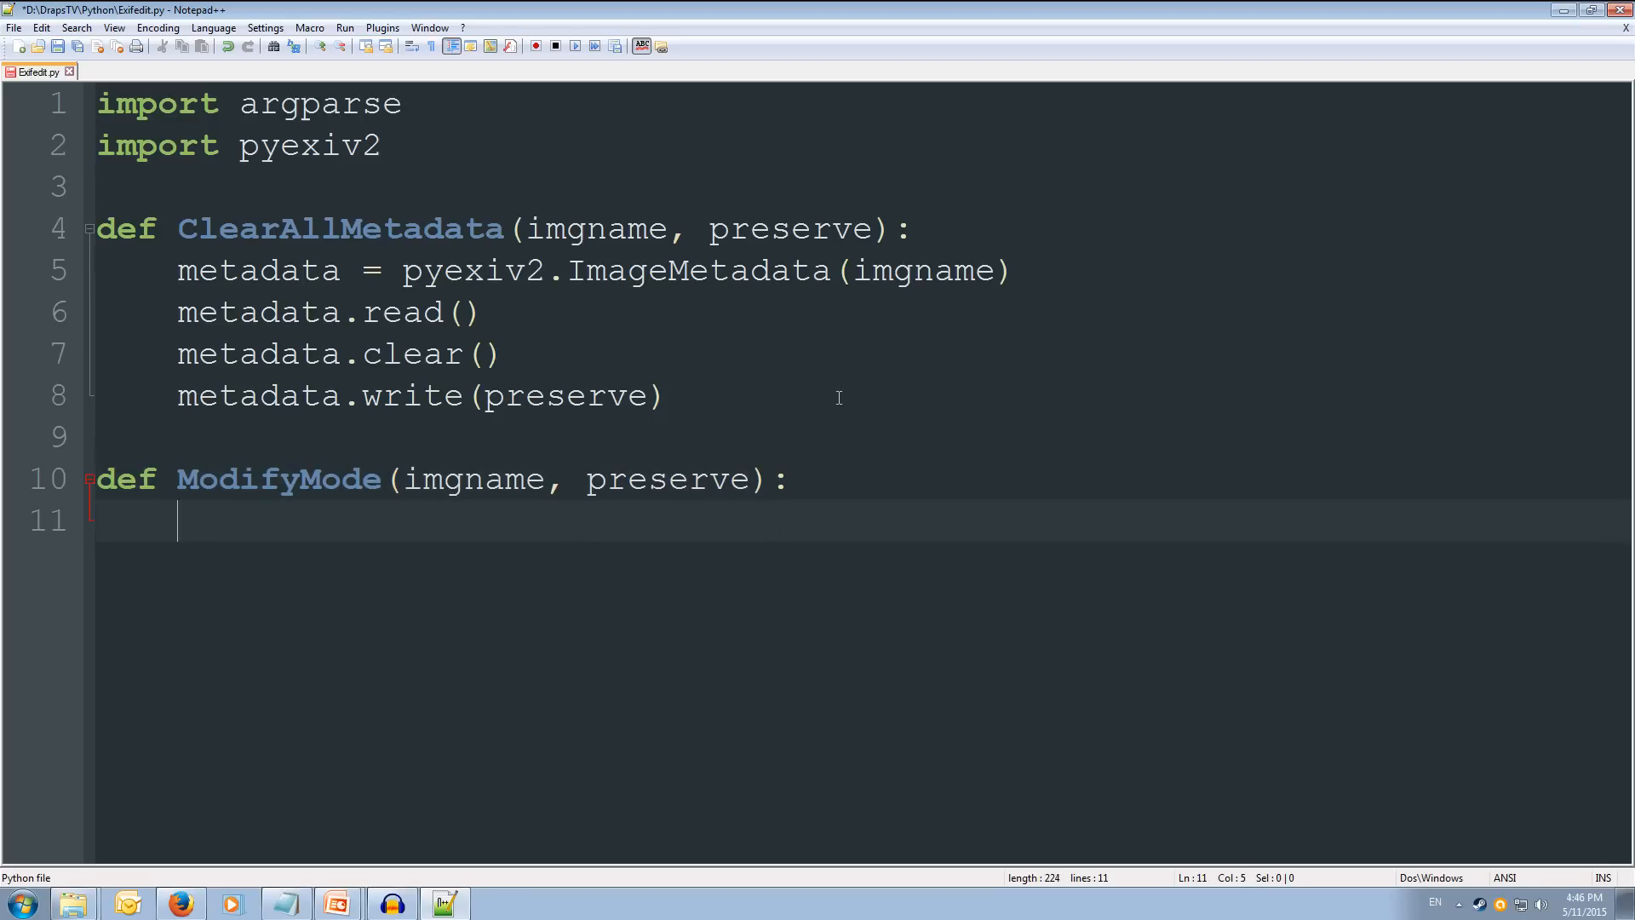
Step: Add 'metadata = pyexiv2.ImageMetadata(imgname)' and 'metadata.read()', then begin a for loop
text(meta)
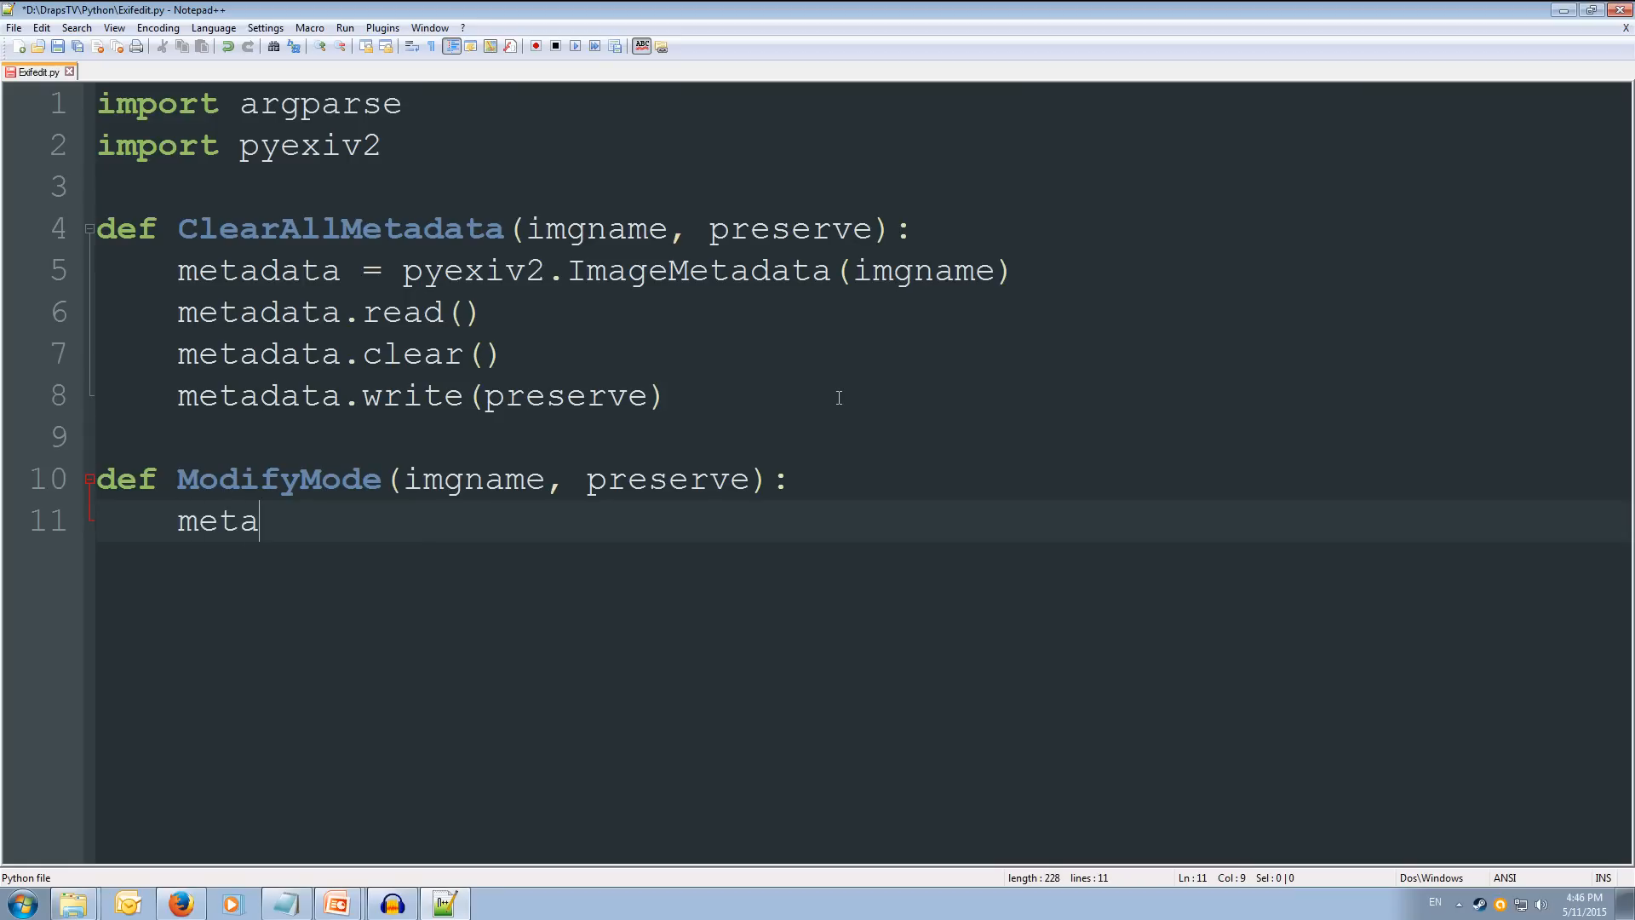
text(data)
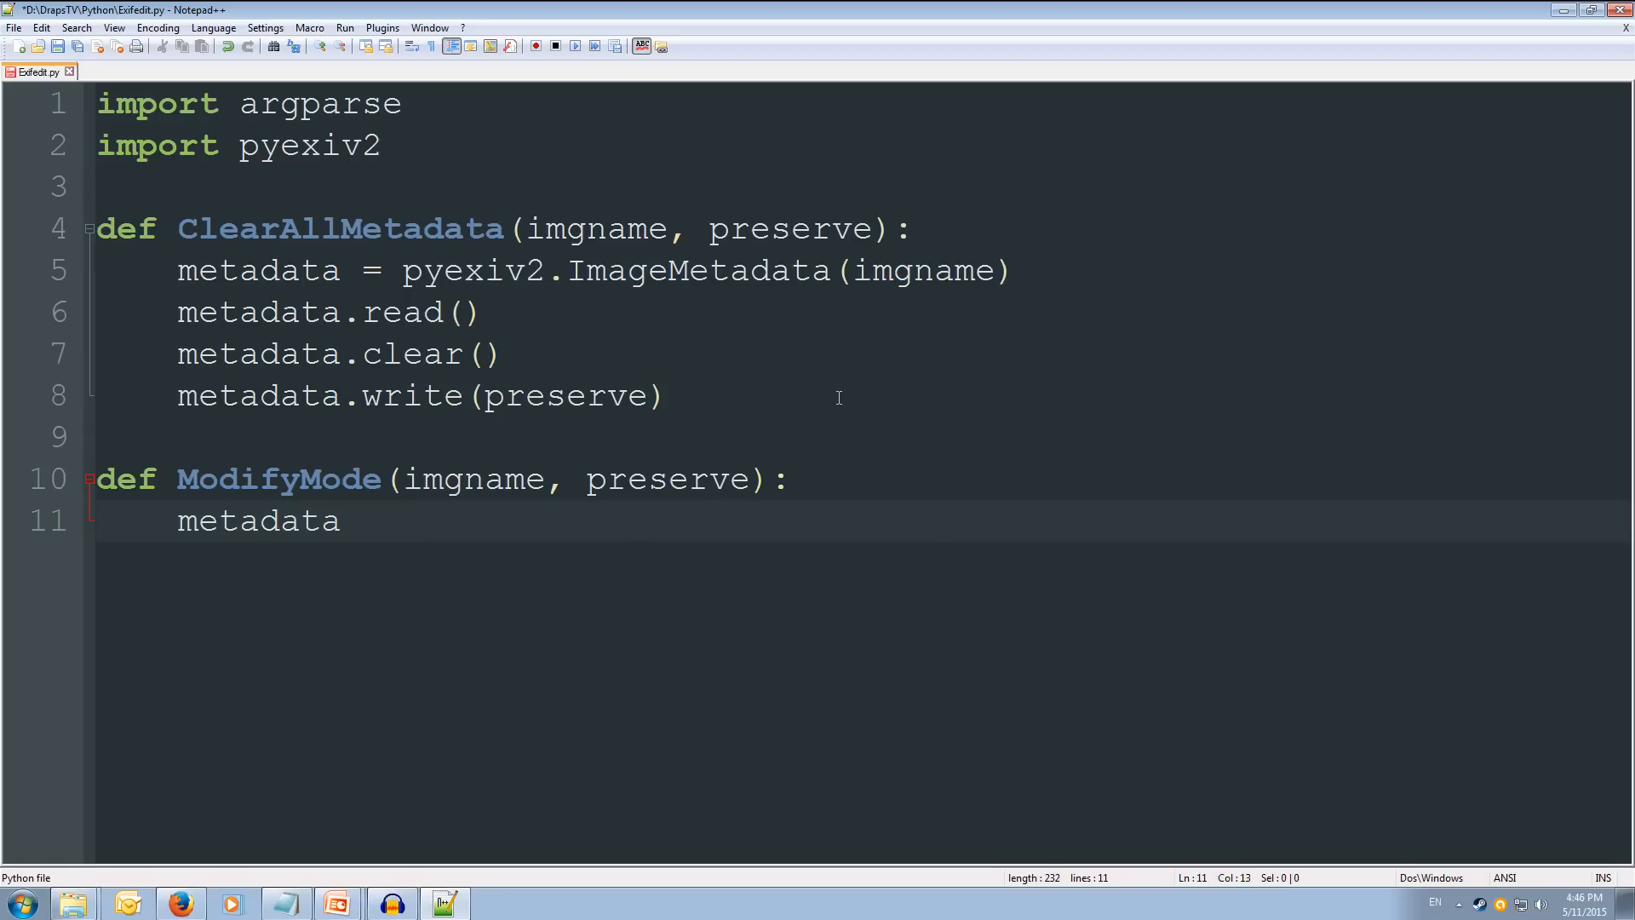
text(= py)
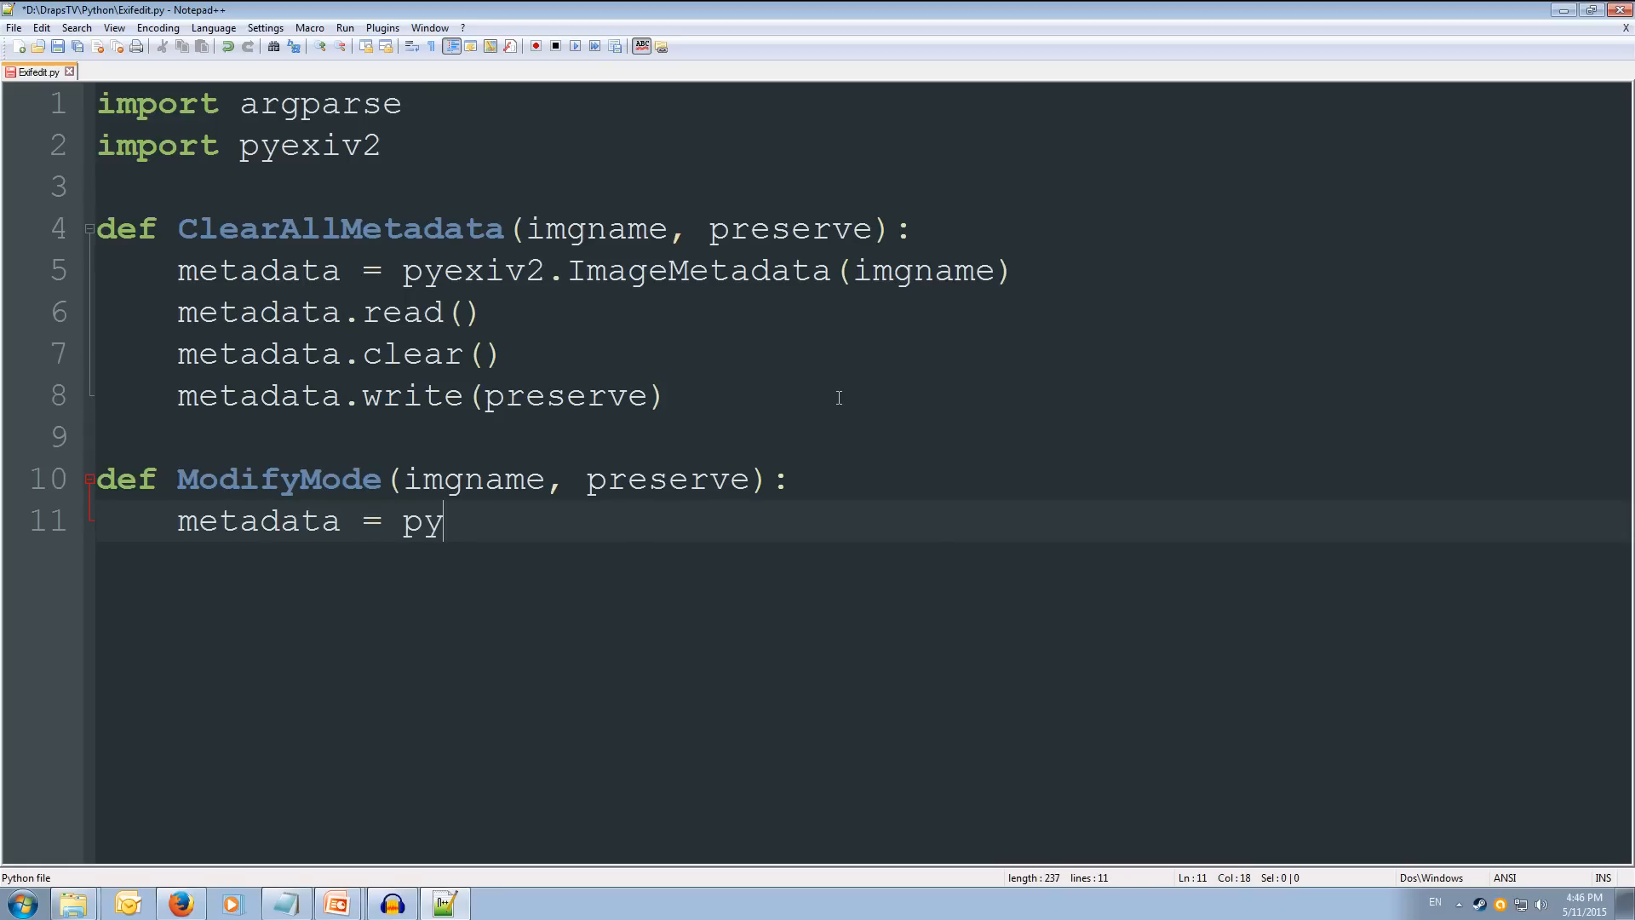
text(exiv2)
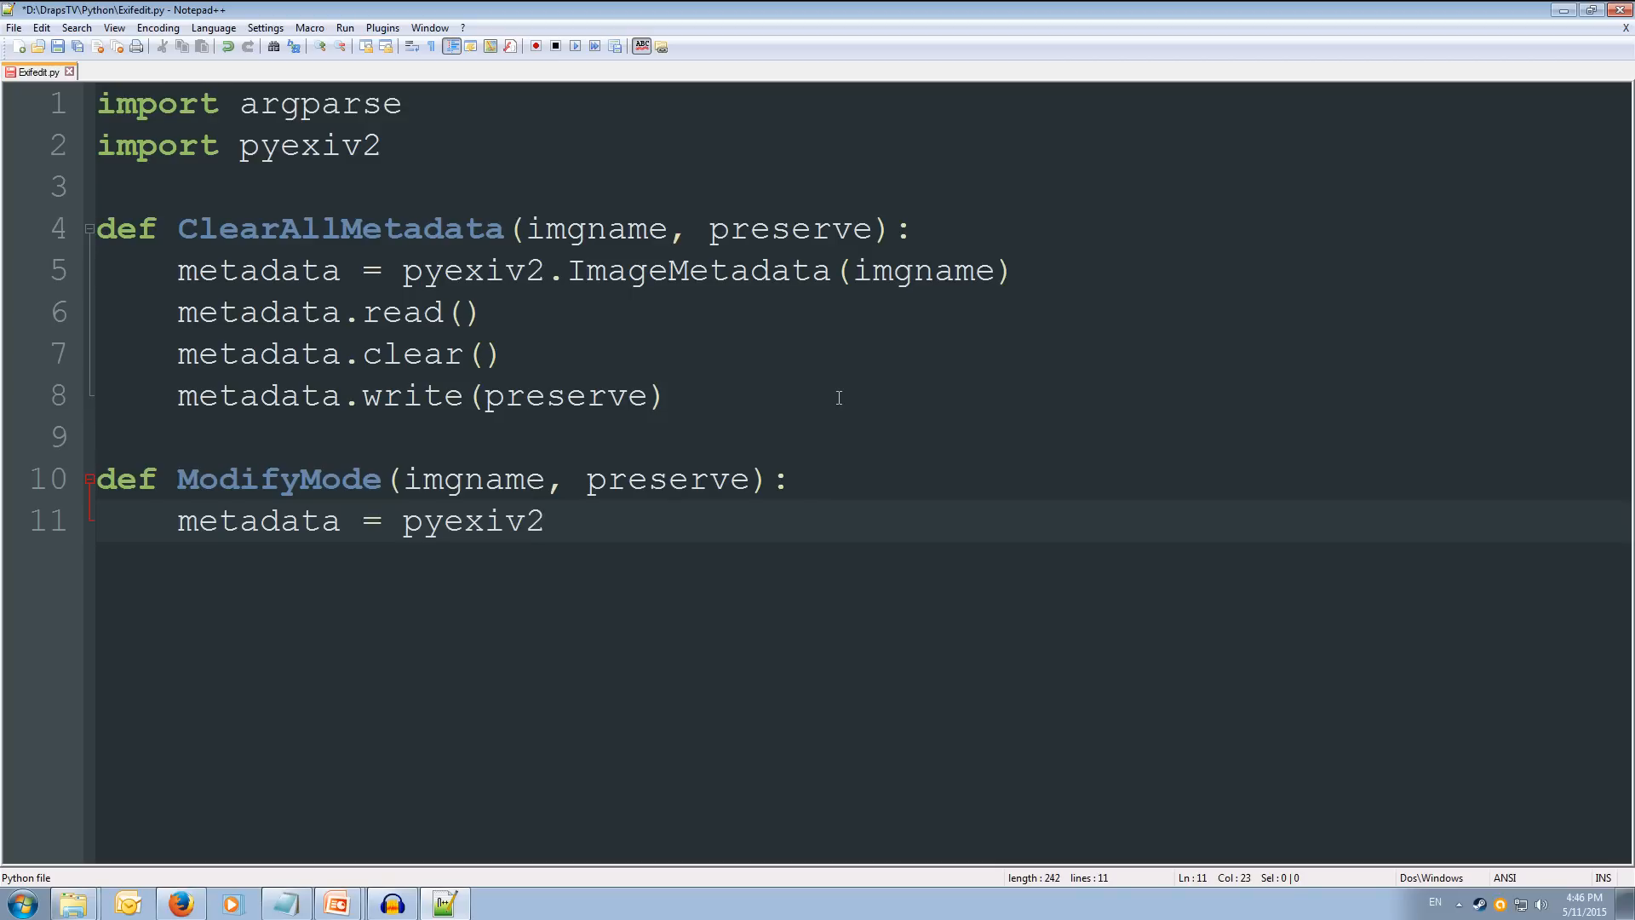
text(.Image)
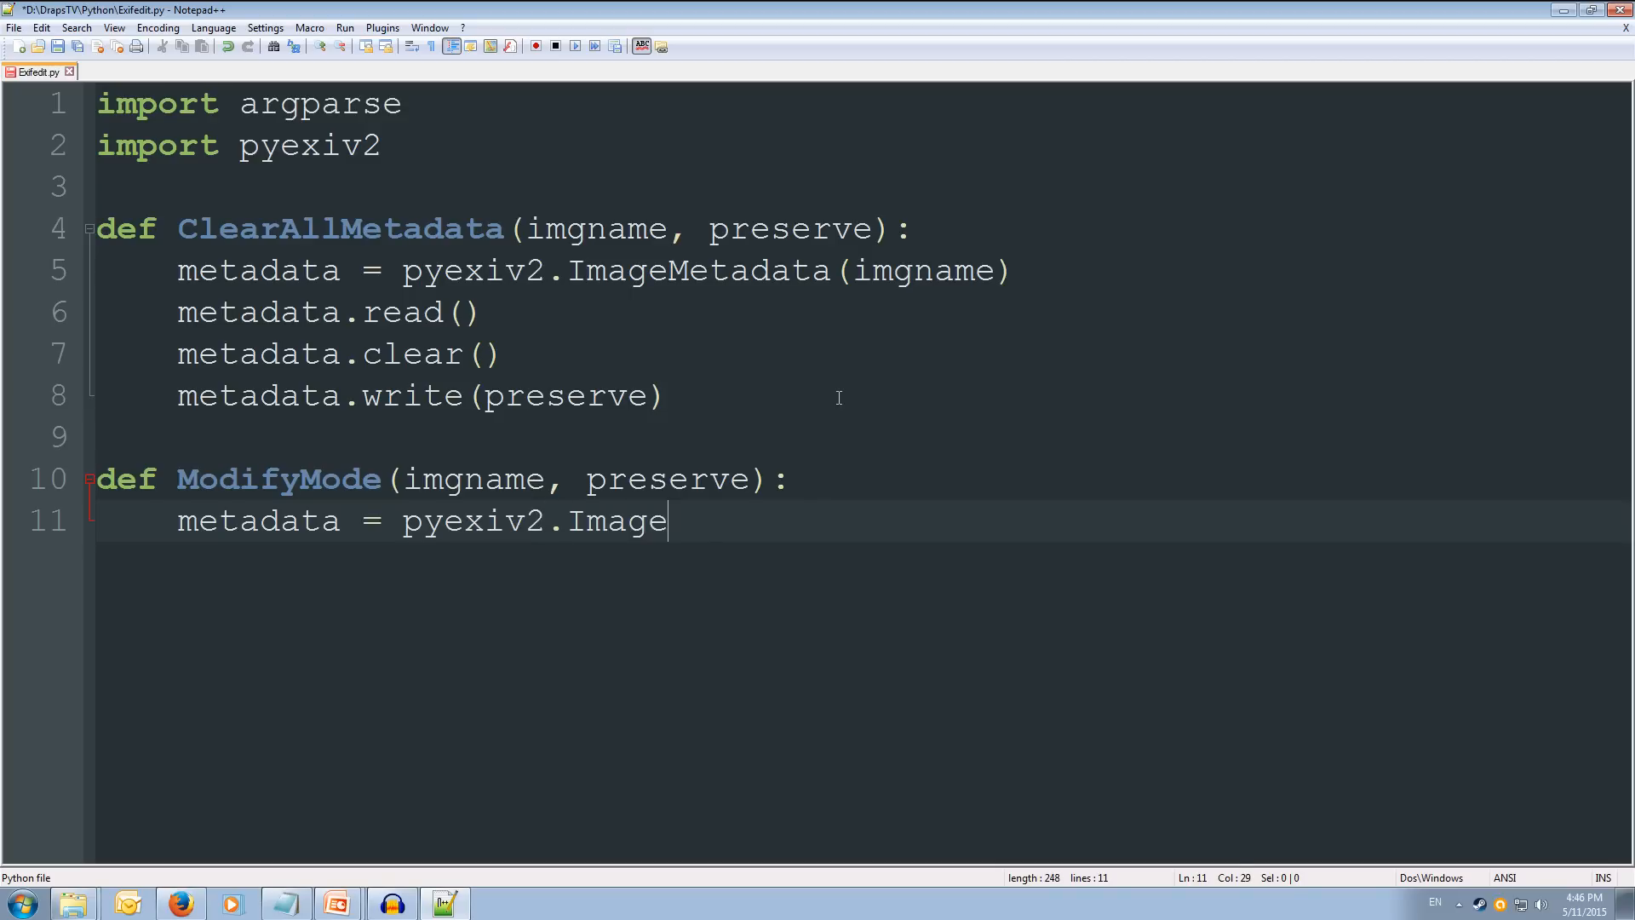
text(Metadata)
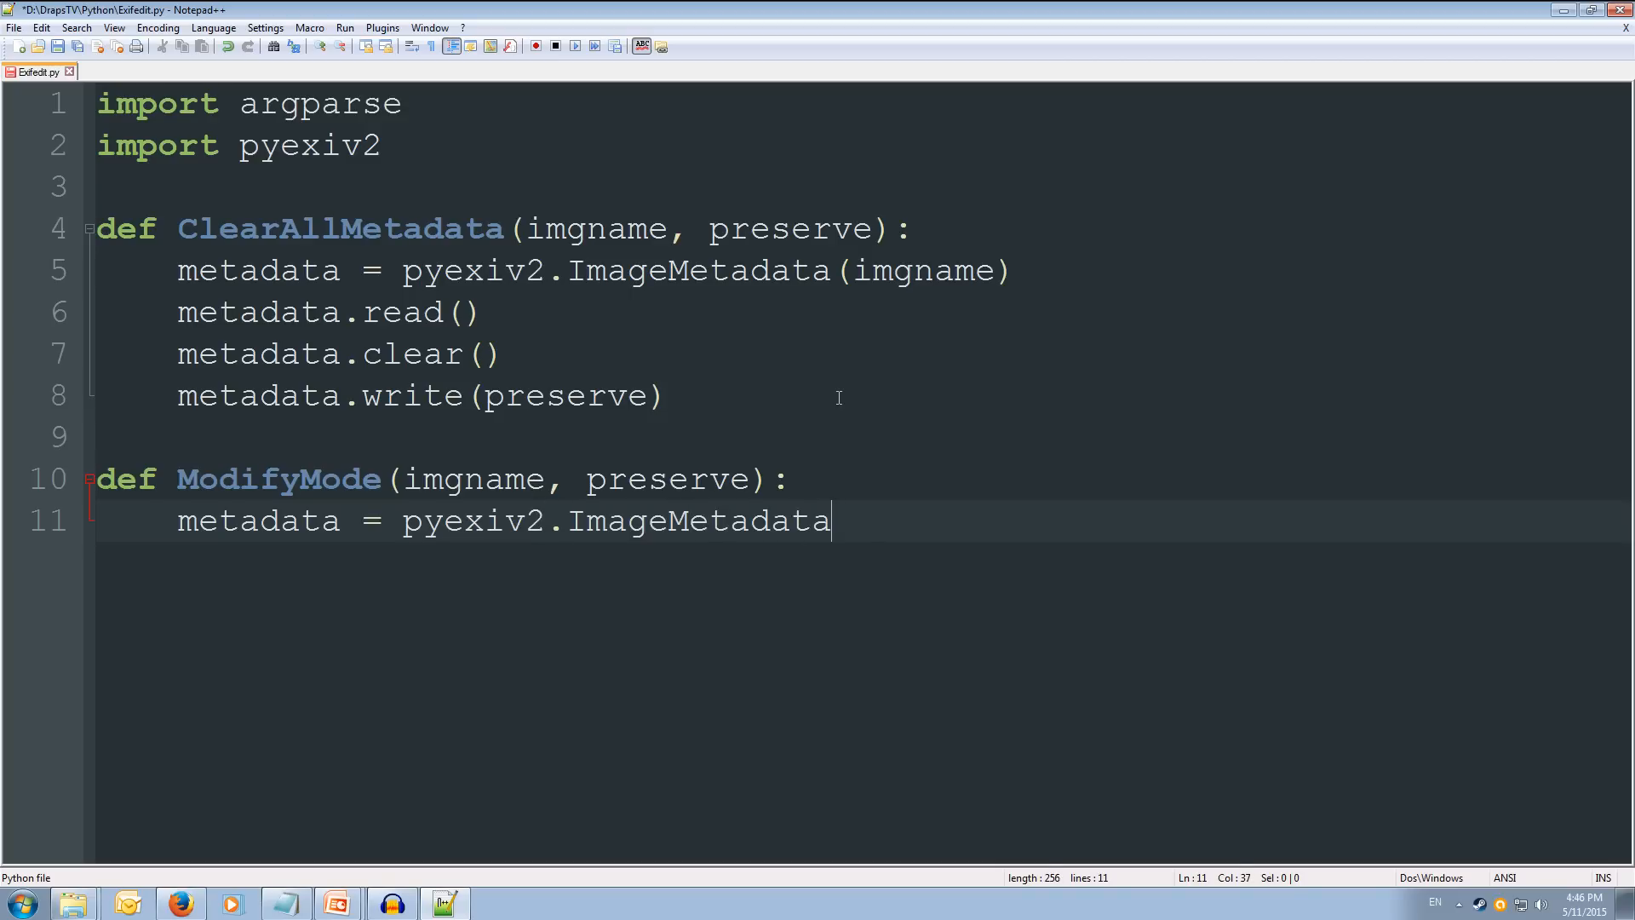
text((img)
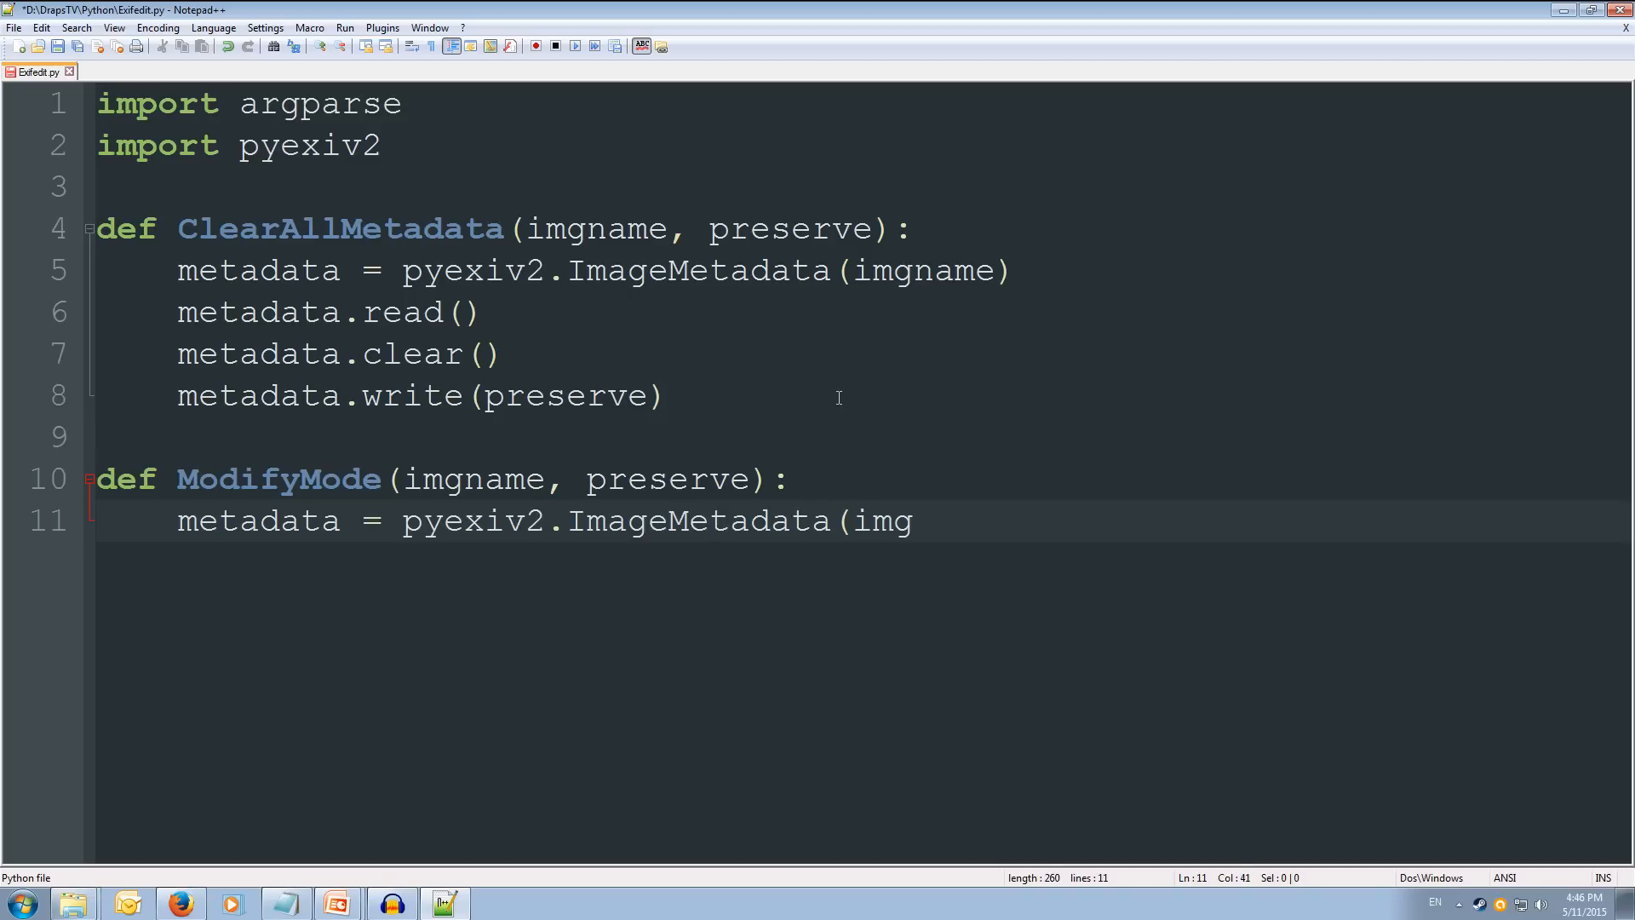
text(name)
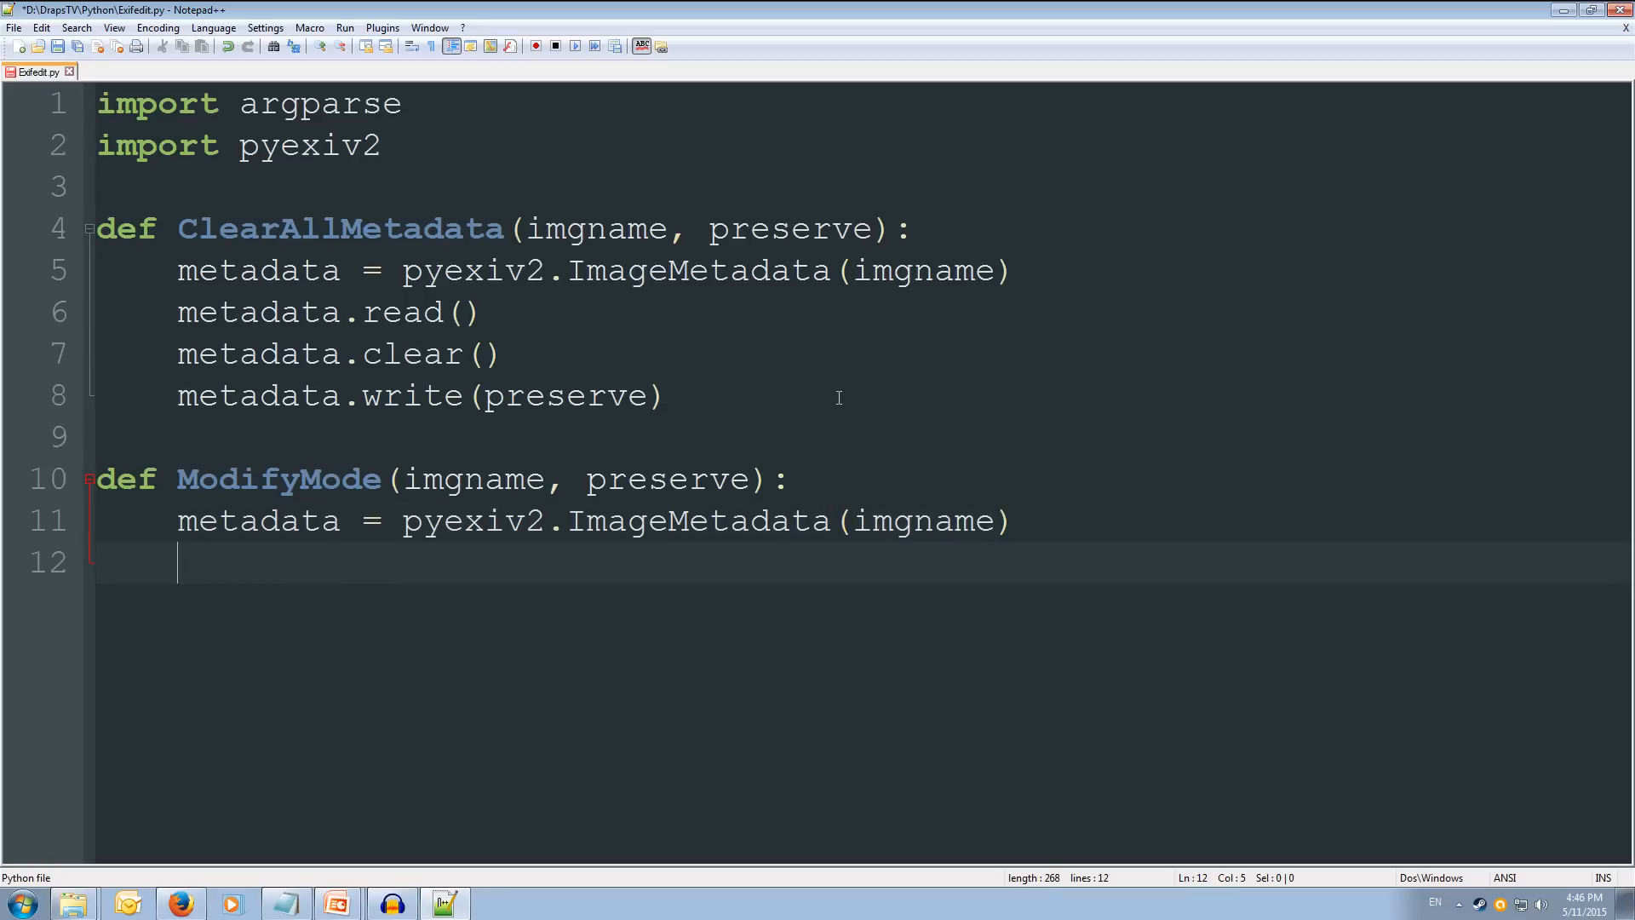
text(metadata)
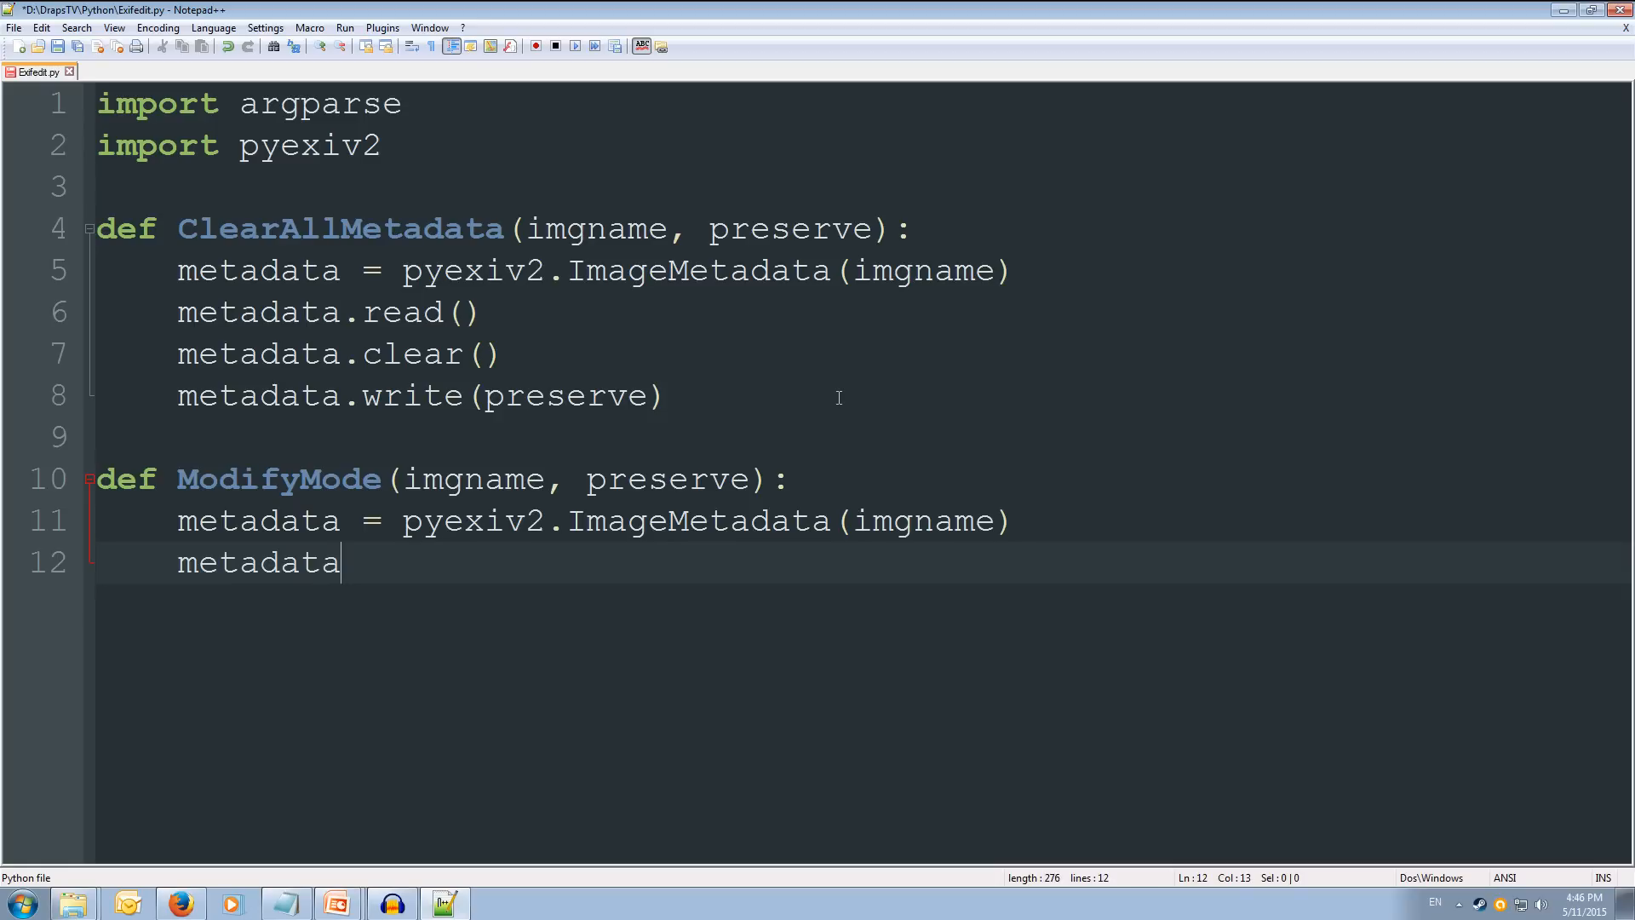
text(.read())
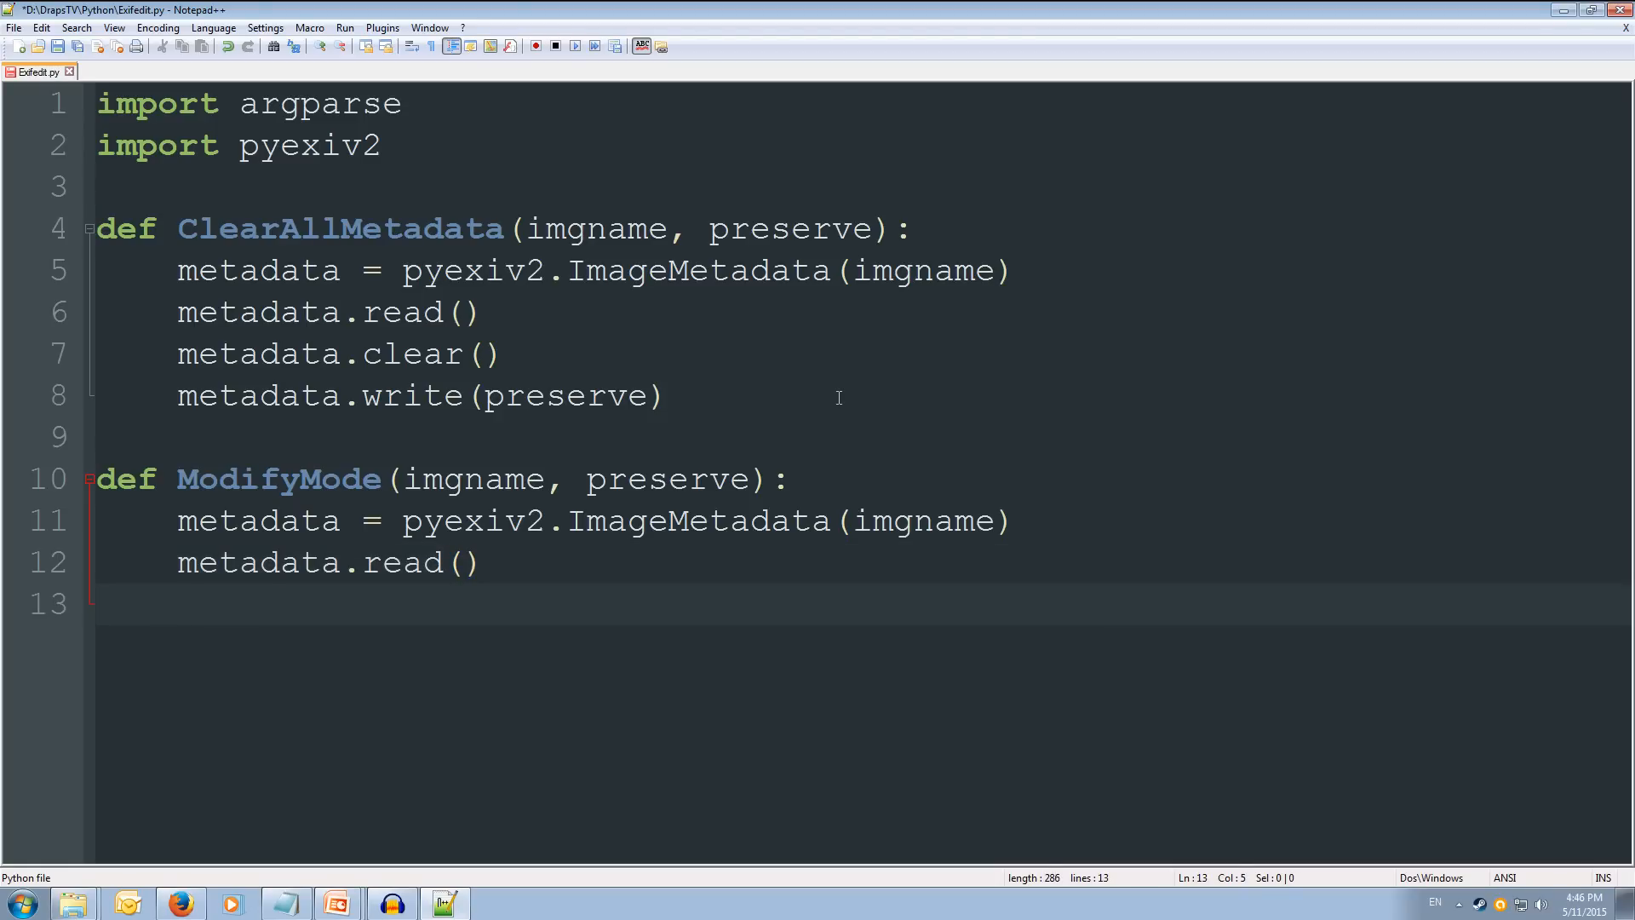
text(for)
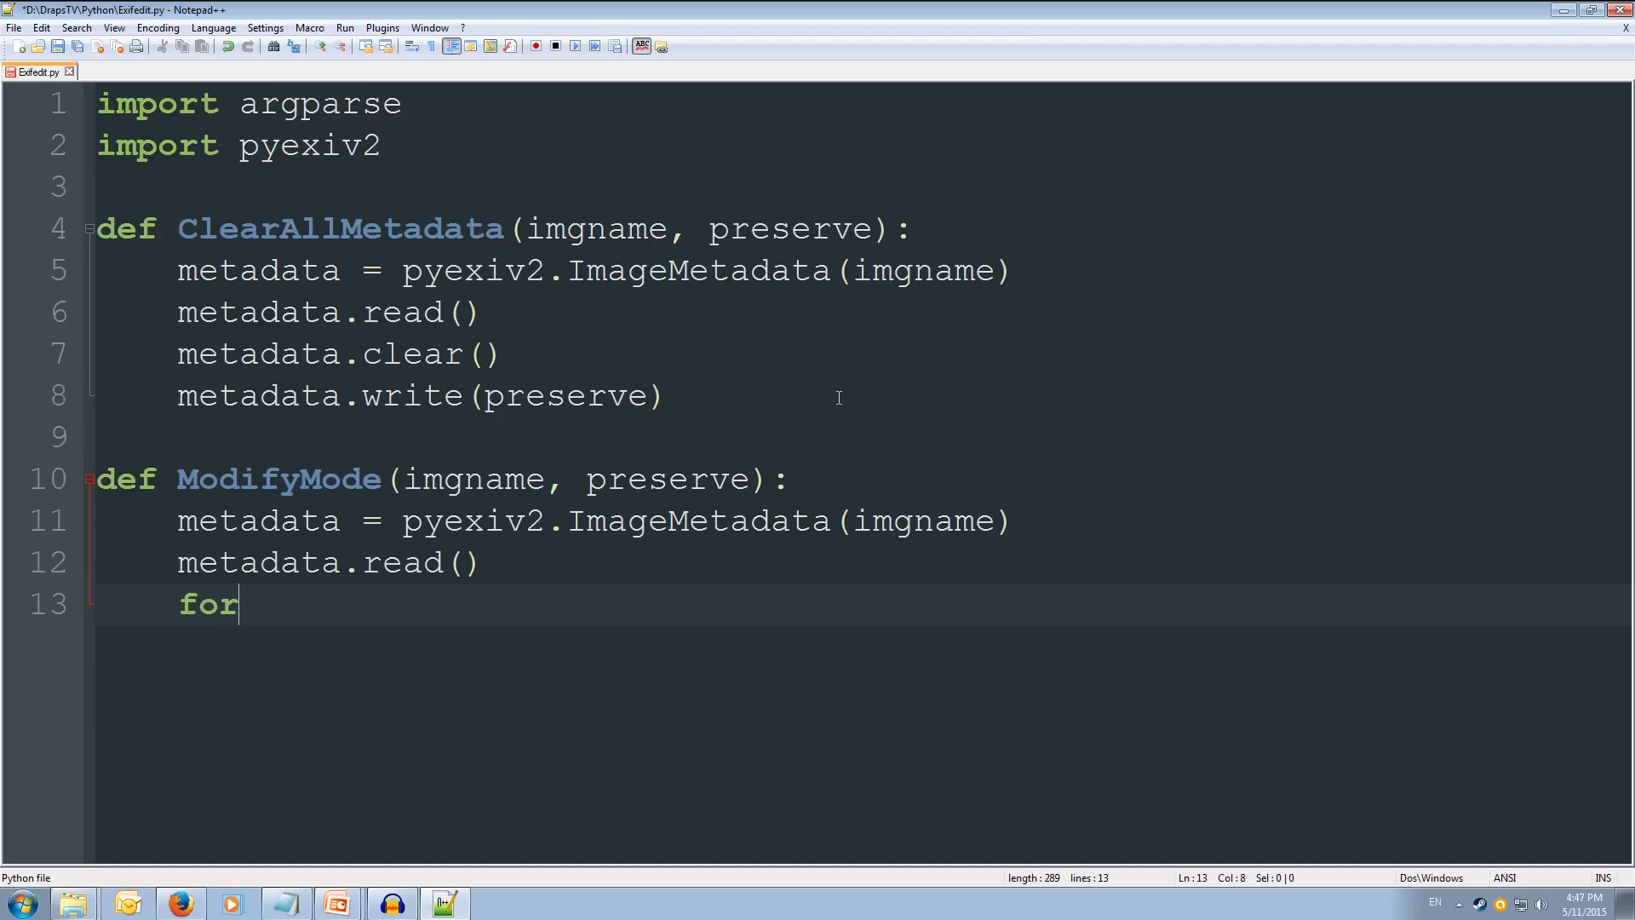
Step: Complete the loop header 'for key, value in metadata.iteritems():'
text(key, value)
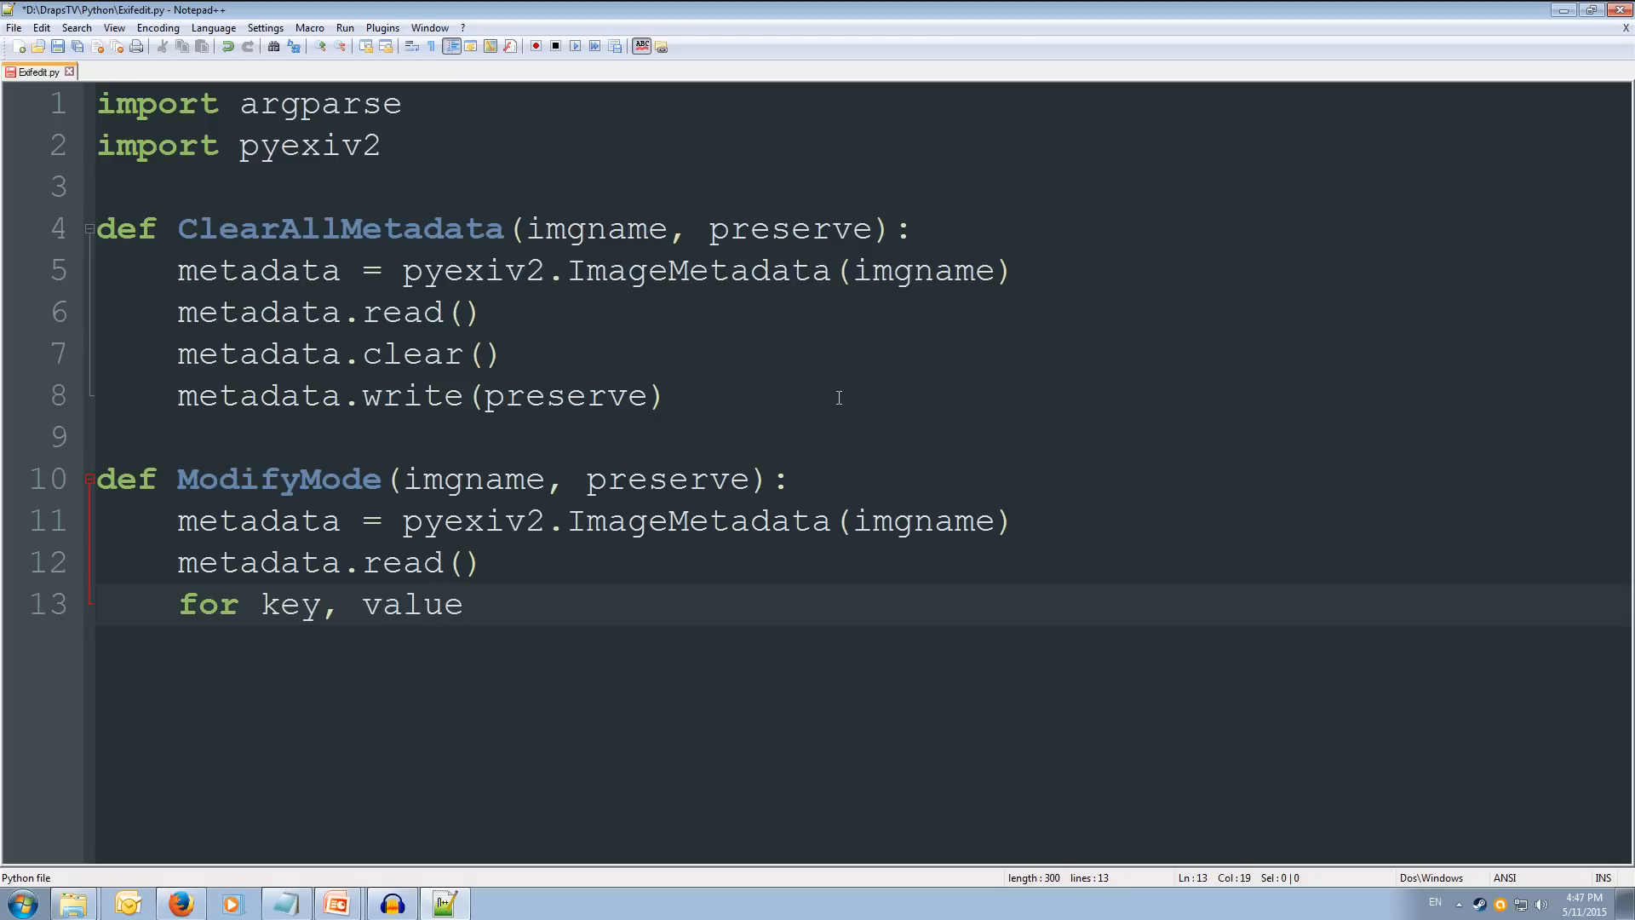
text(in meta)
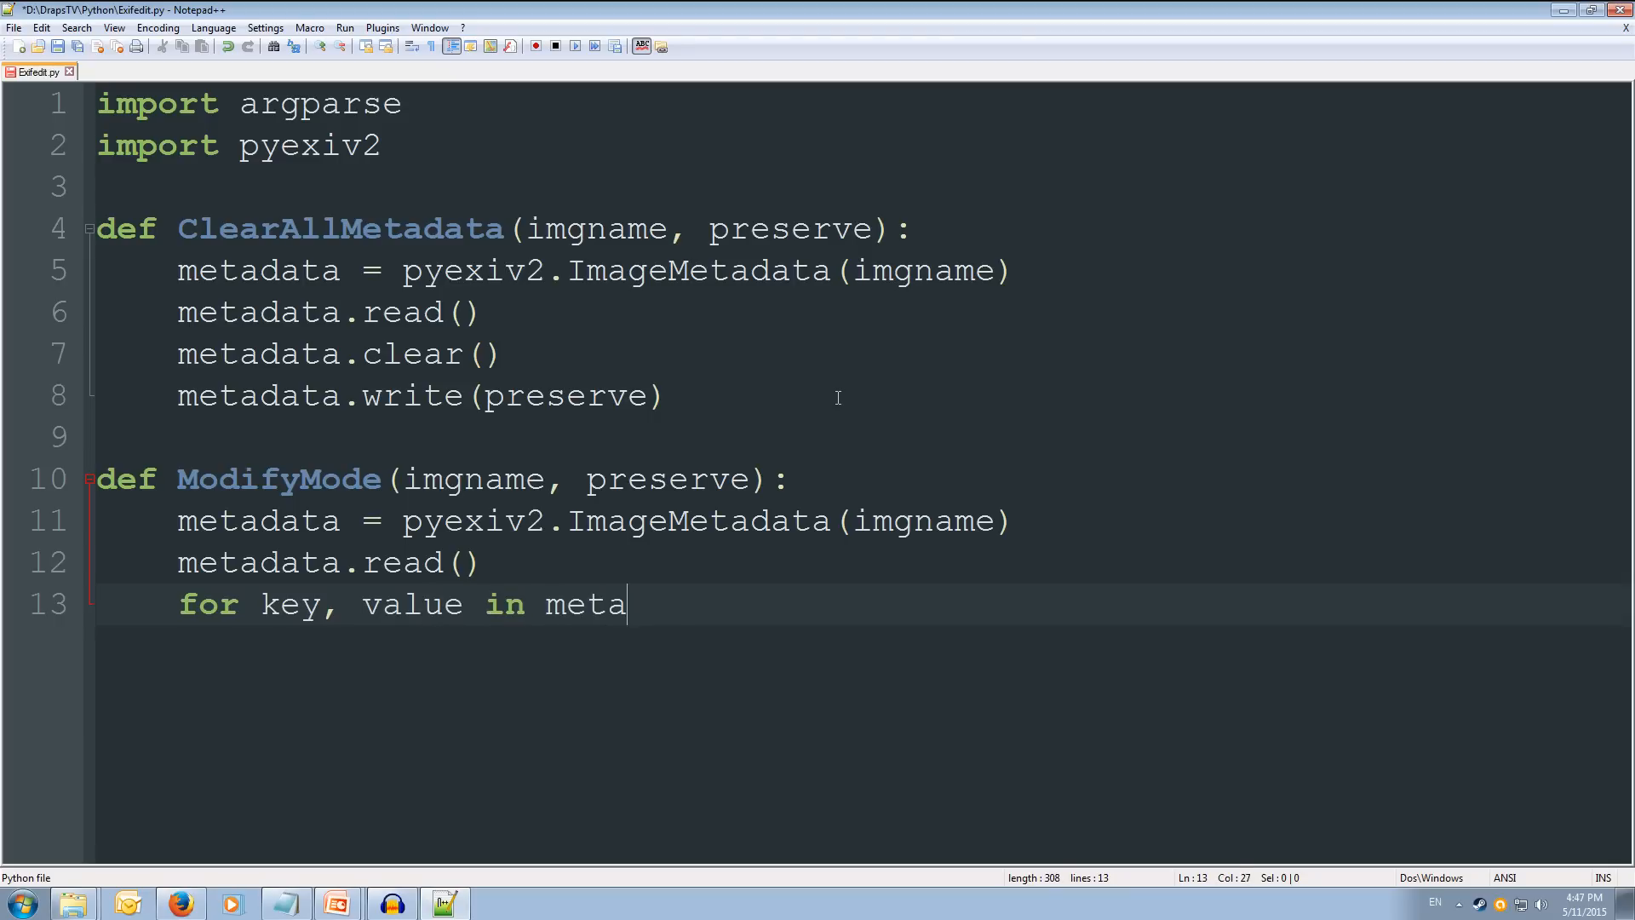
text(data.)
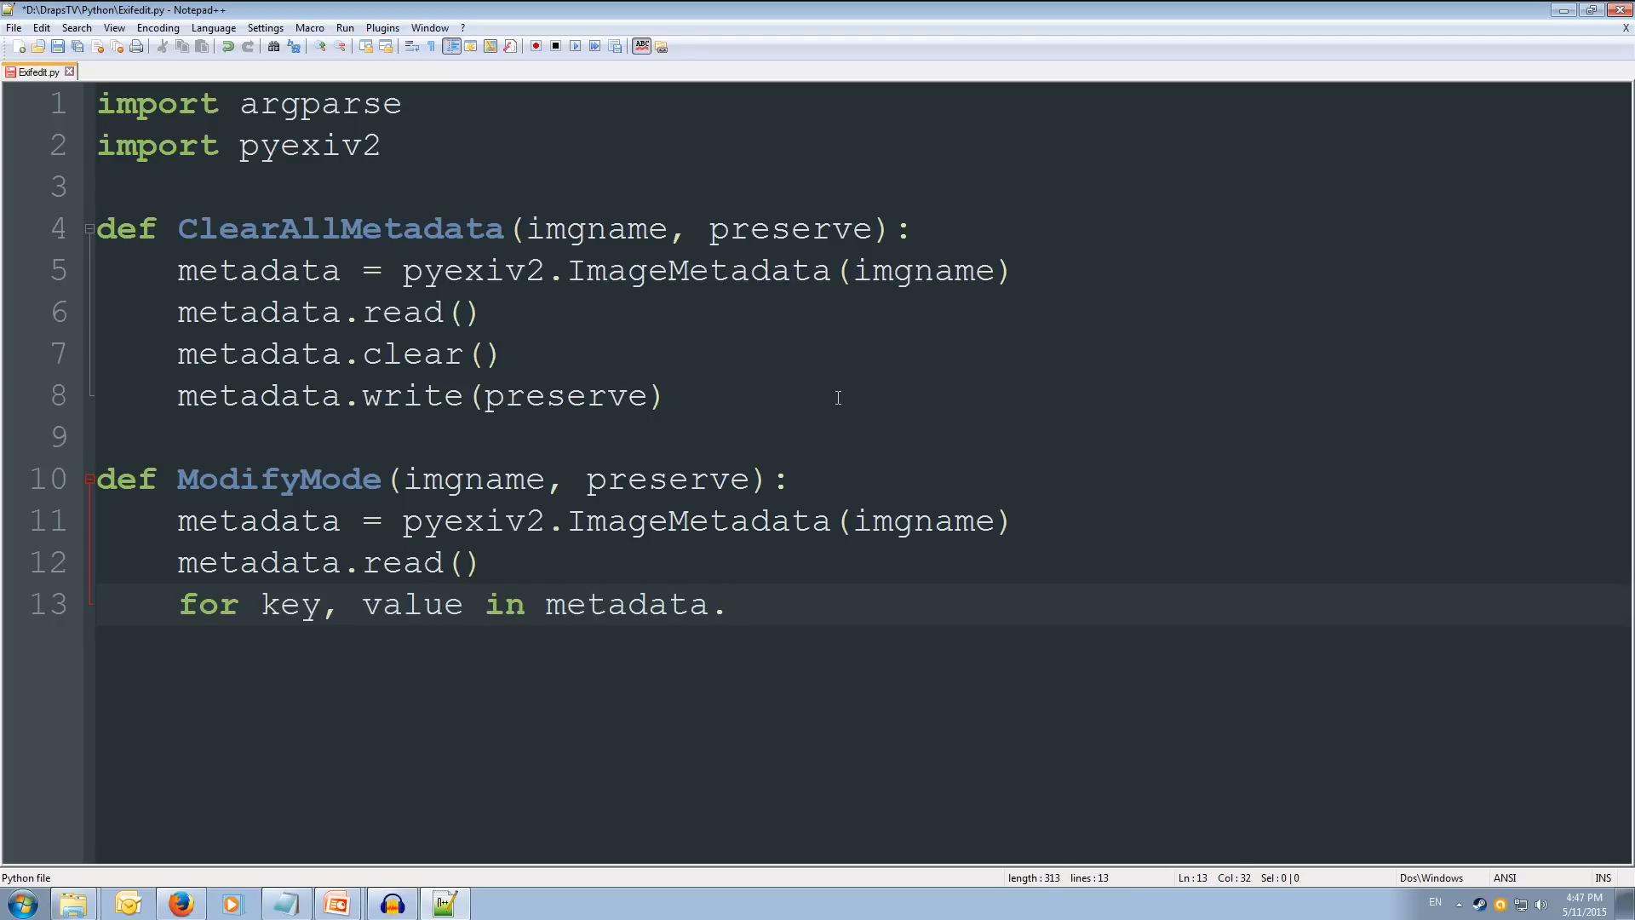
text(iter)
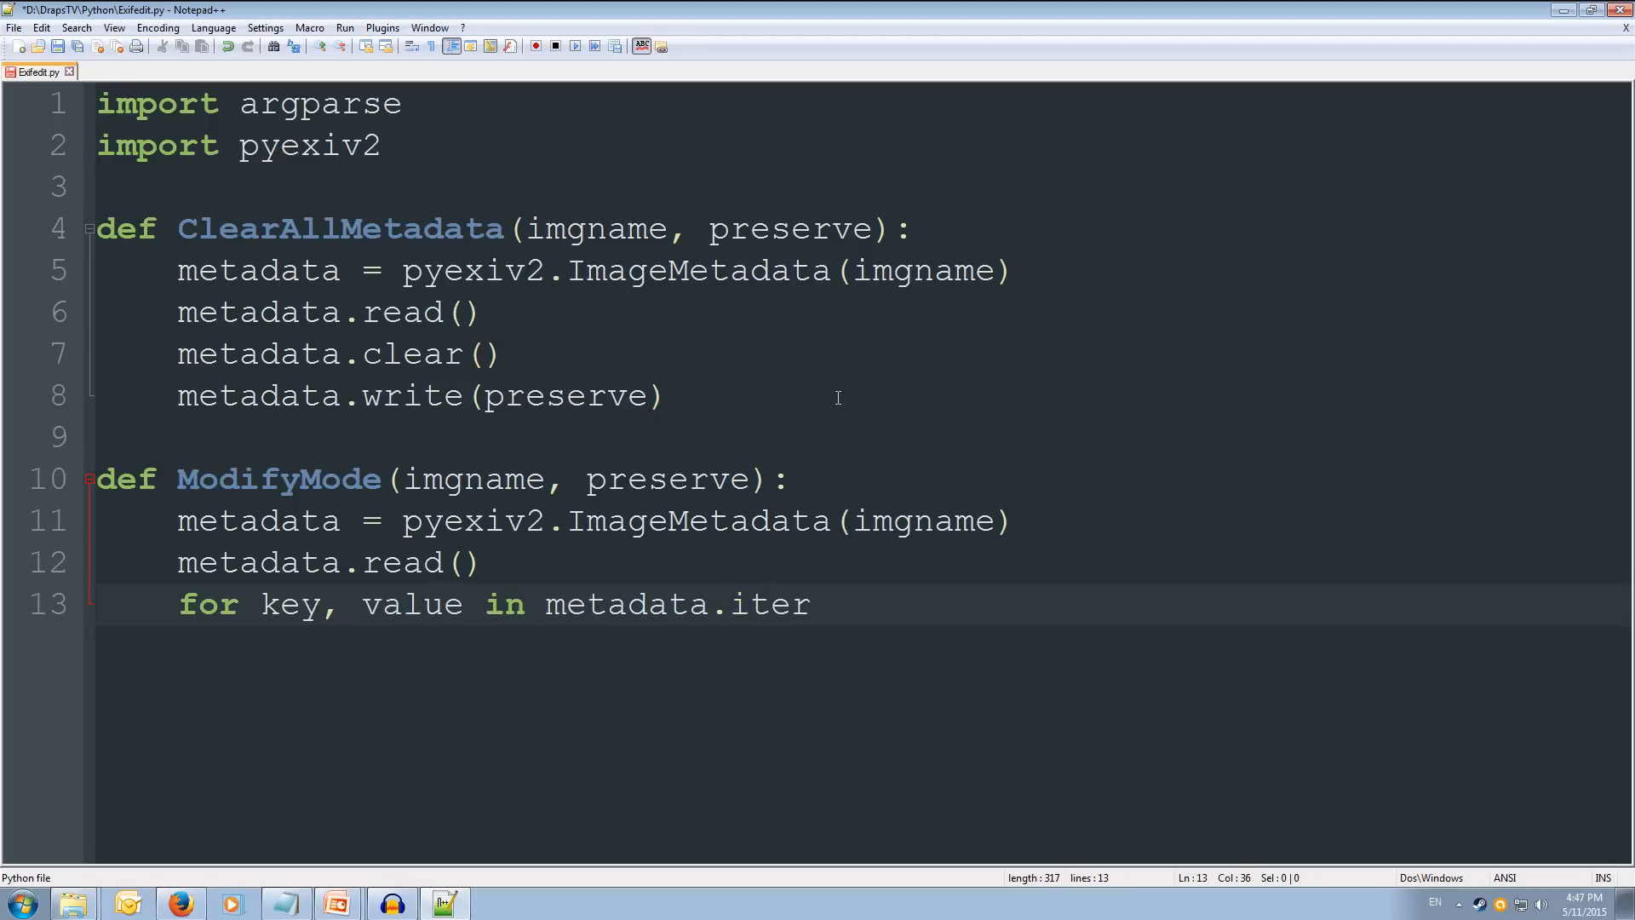
text(items)
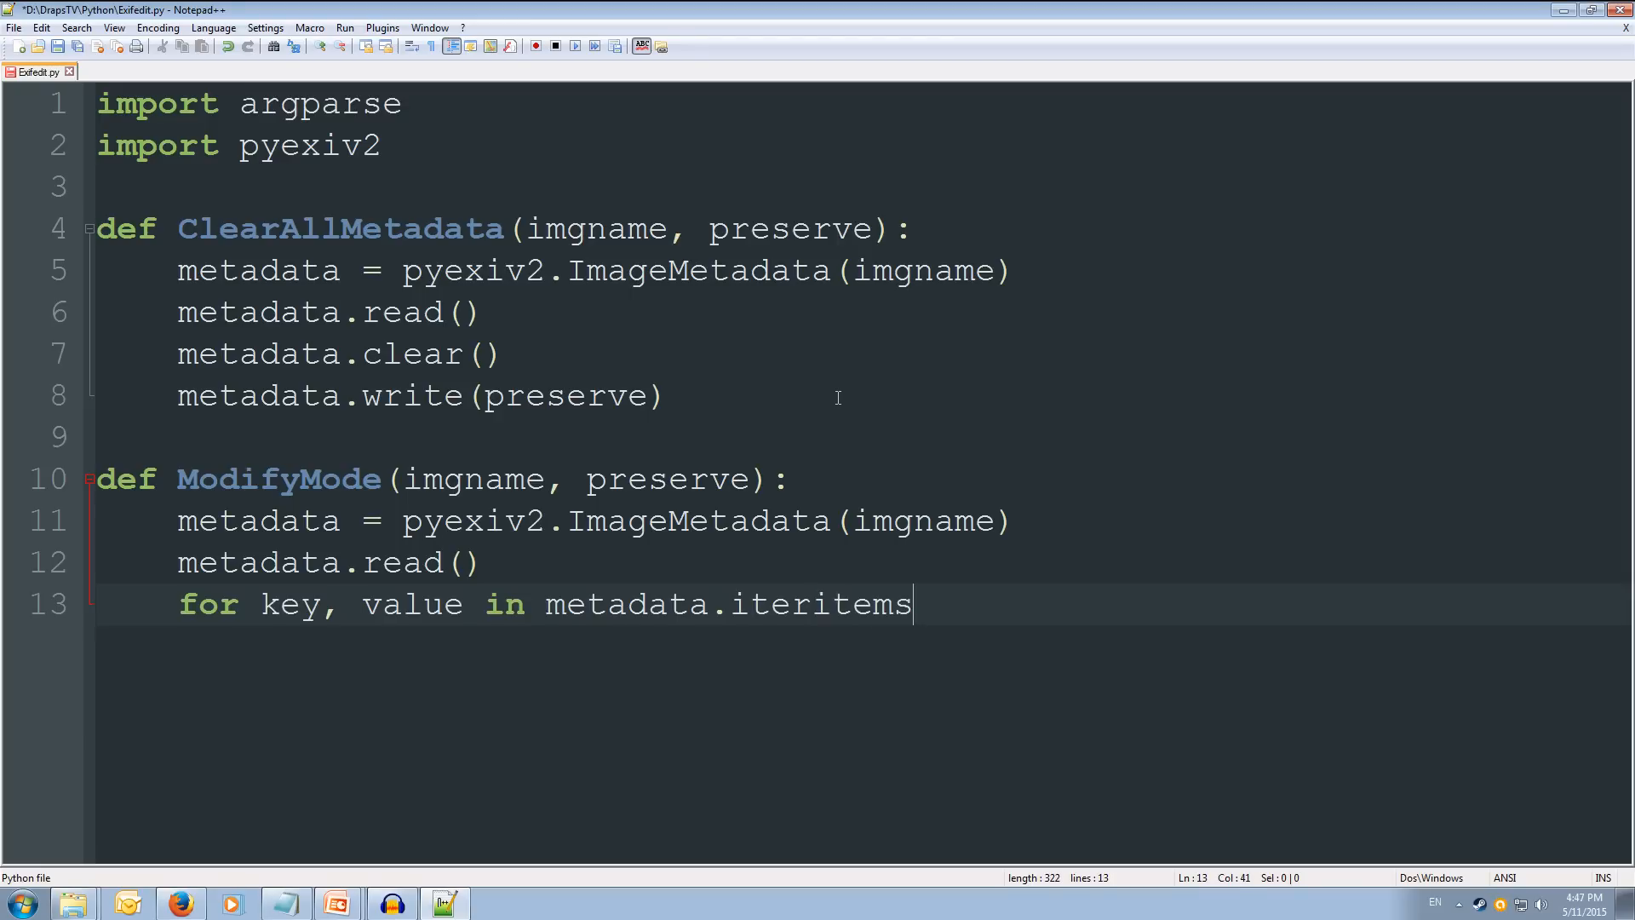
text(())
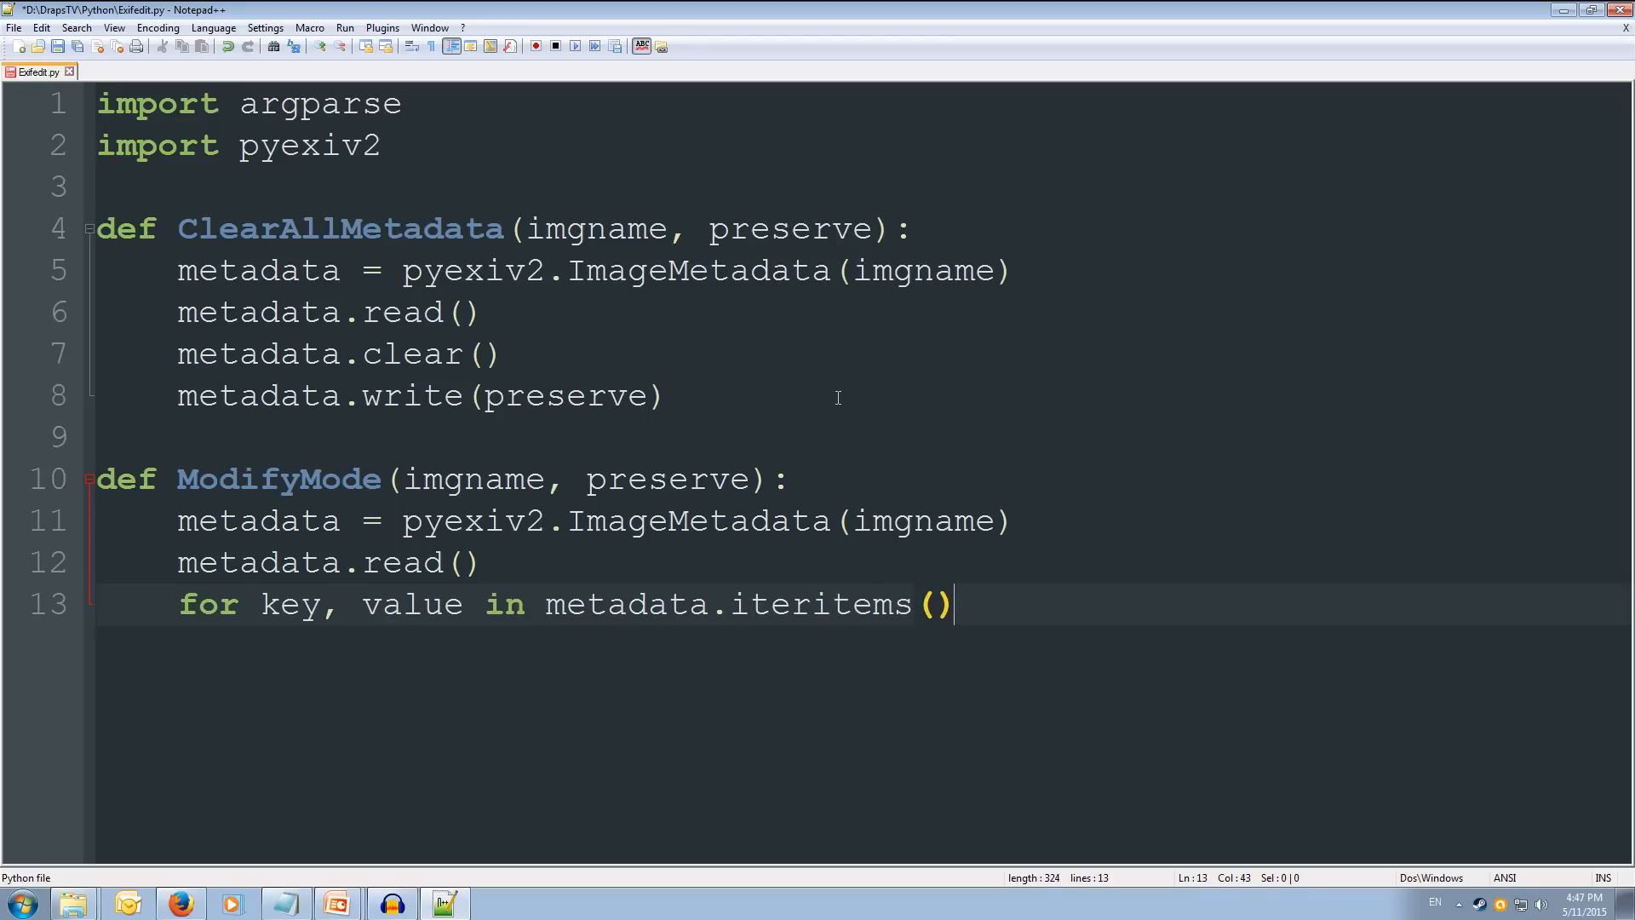
text(:)
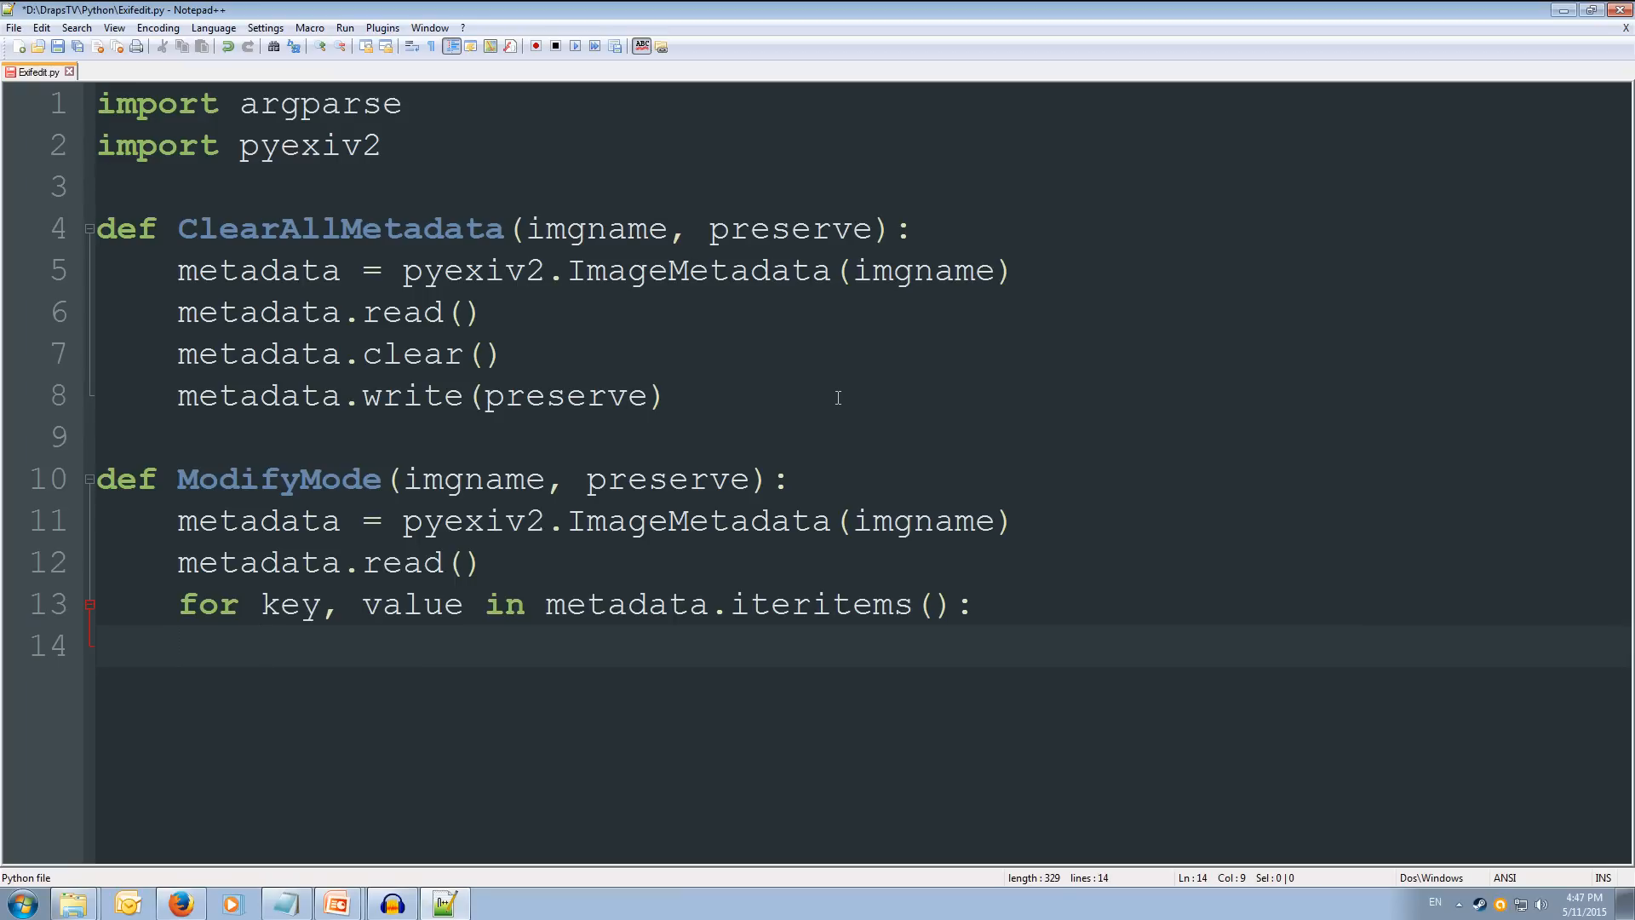
Step: Add 'print key, value.raw_value' inside the loop and start a new line
text(print)
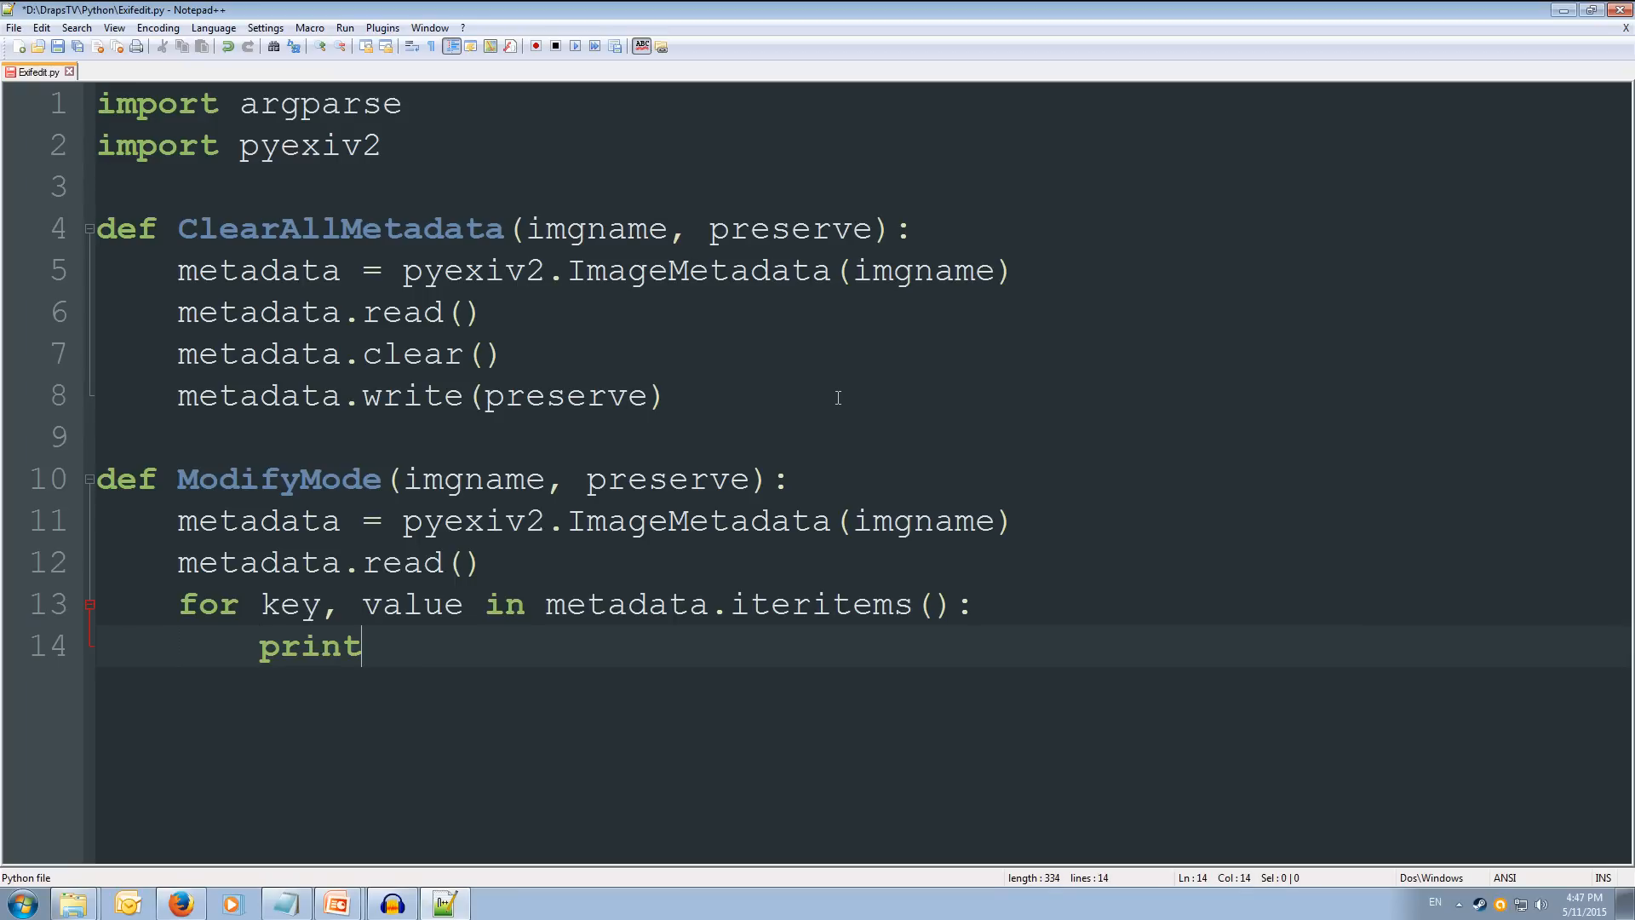
text(key)
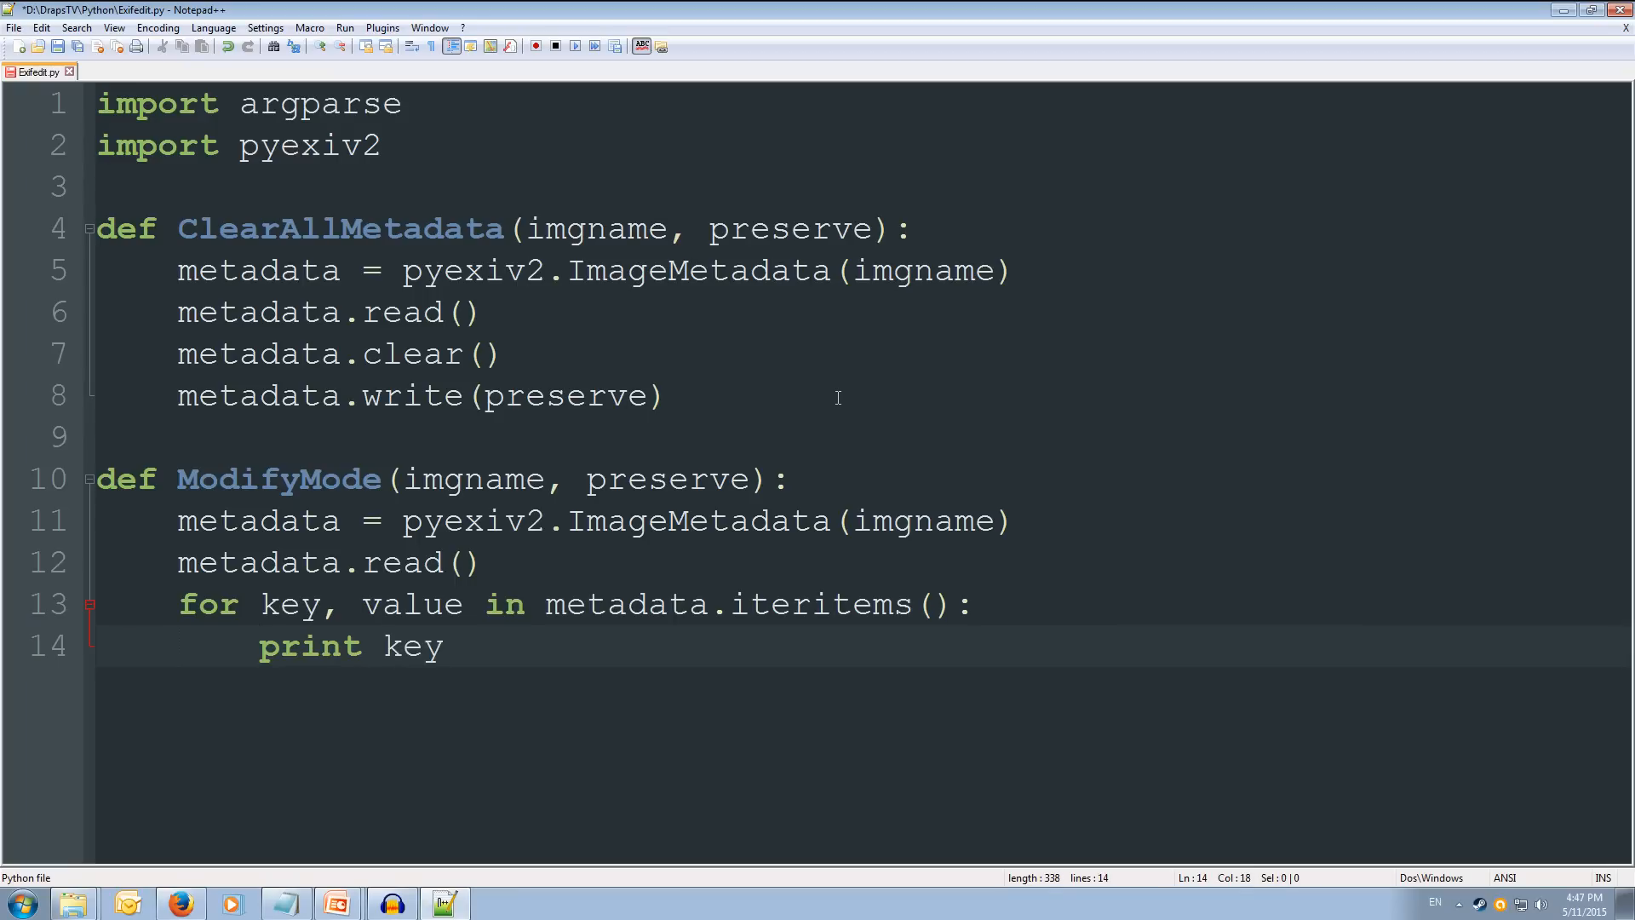
text(, m)
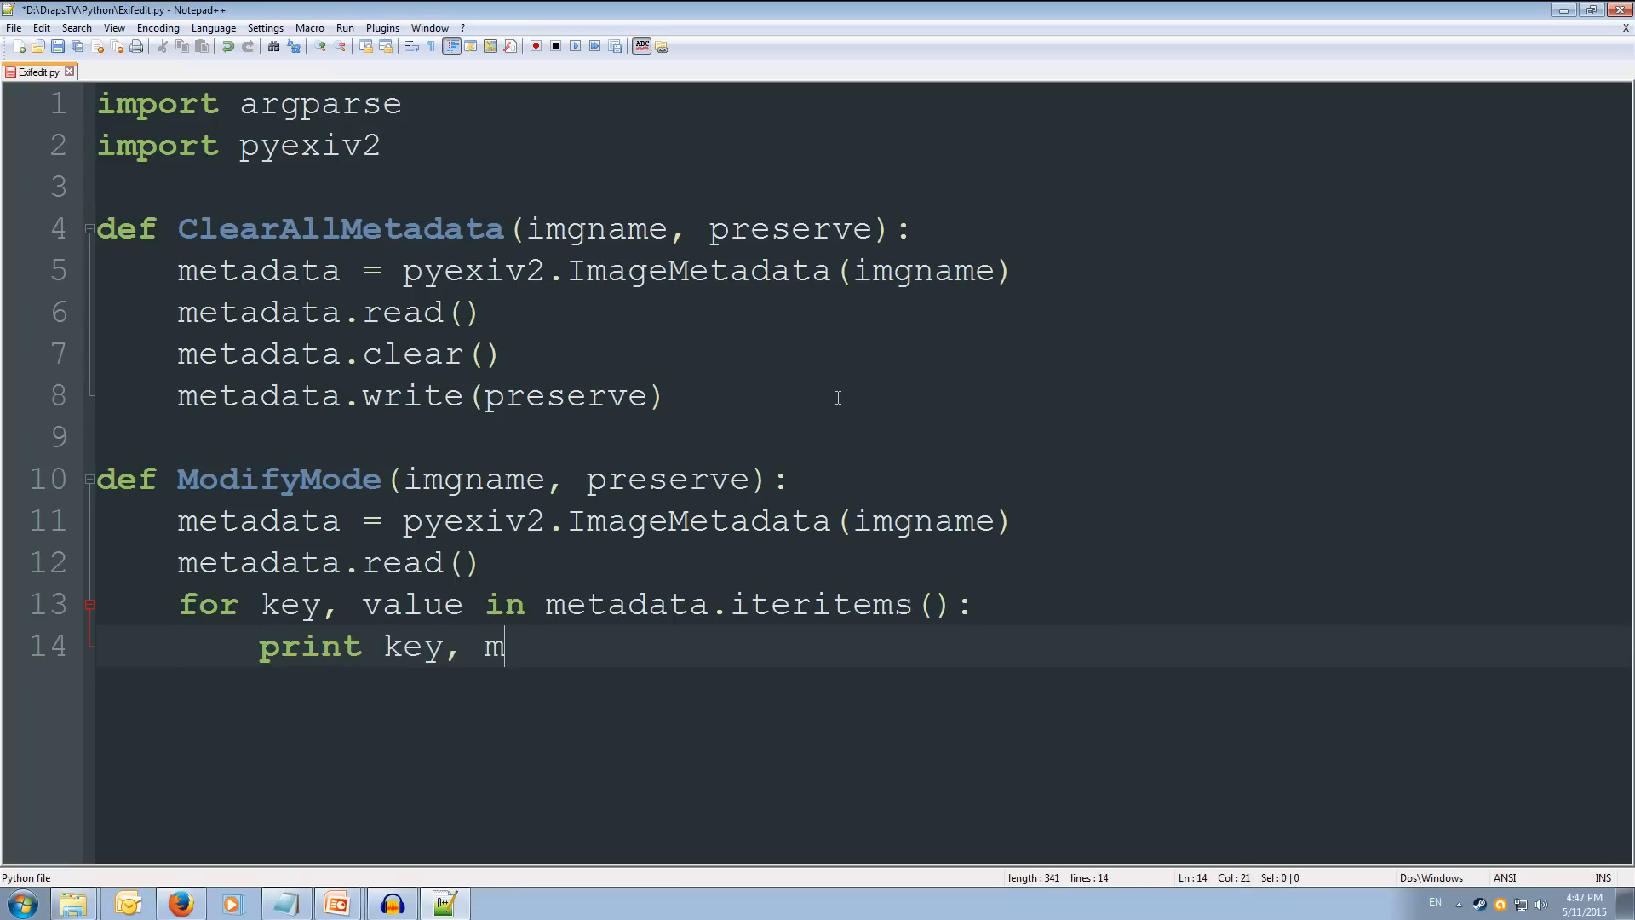
text(alue.)
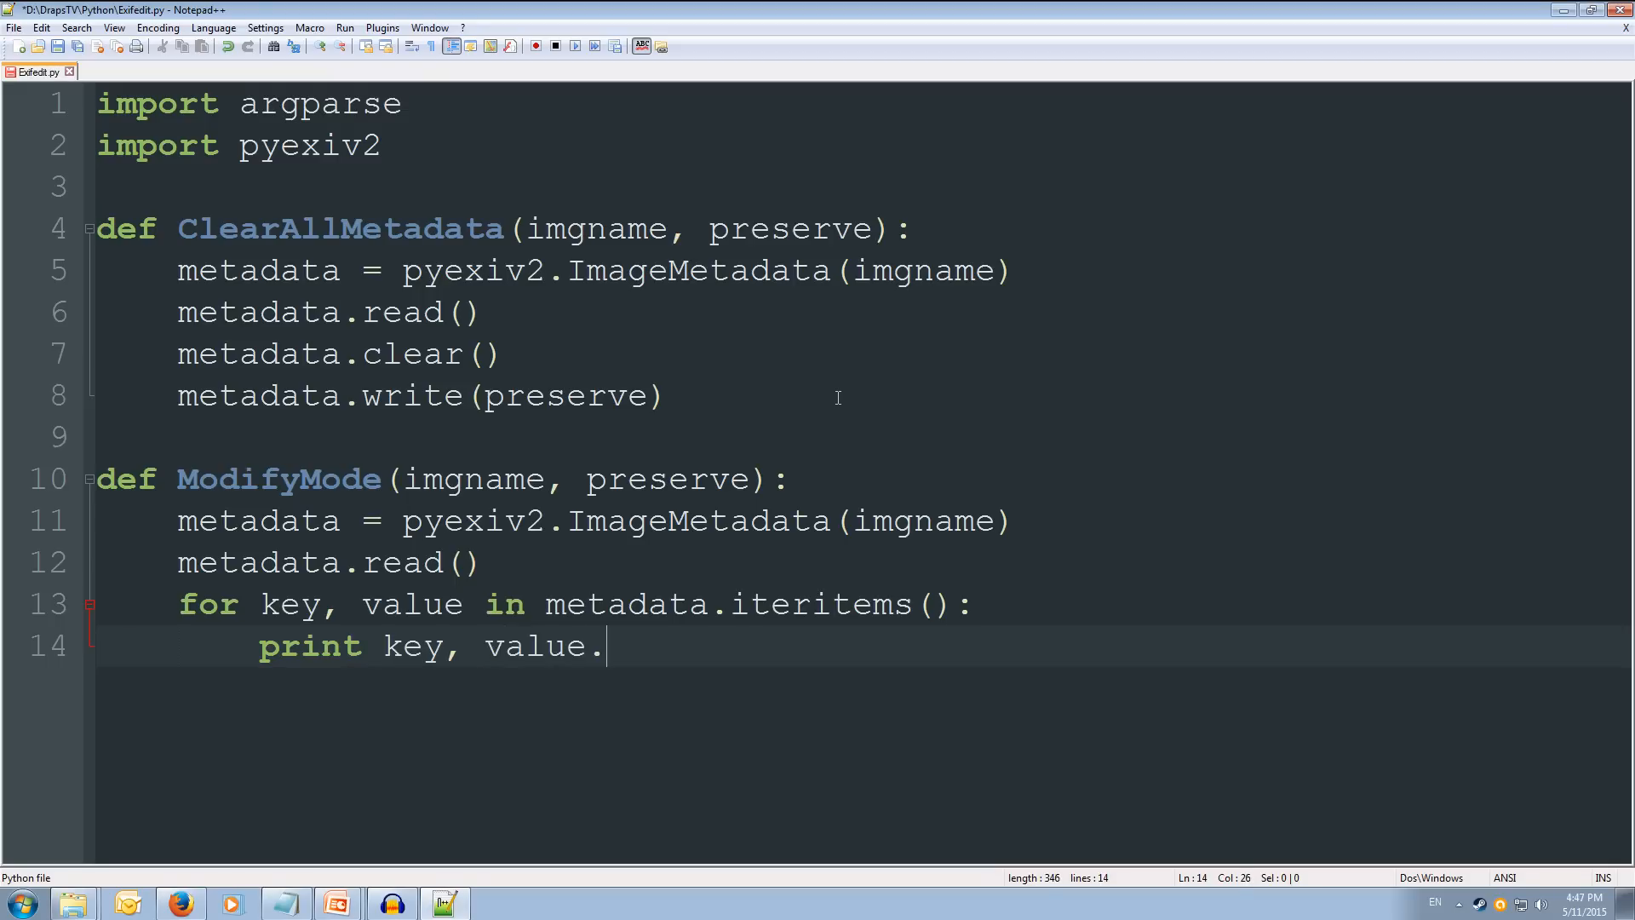
text(raw_)
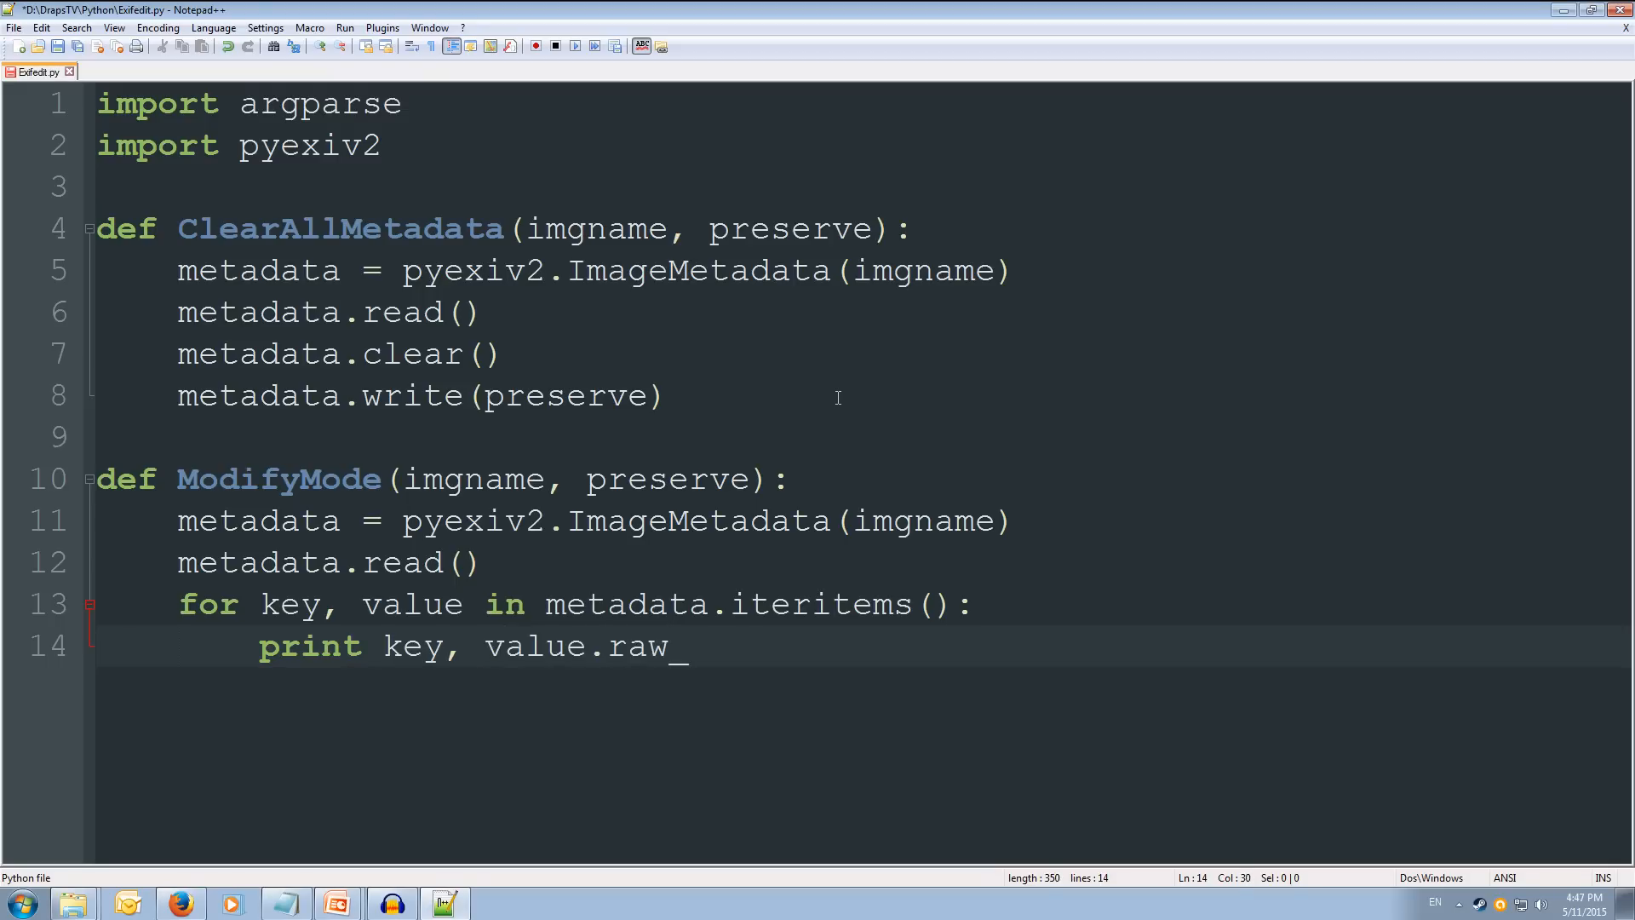
text(value)
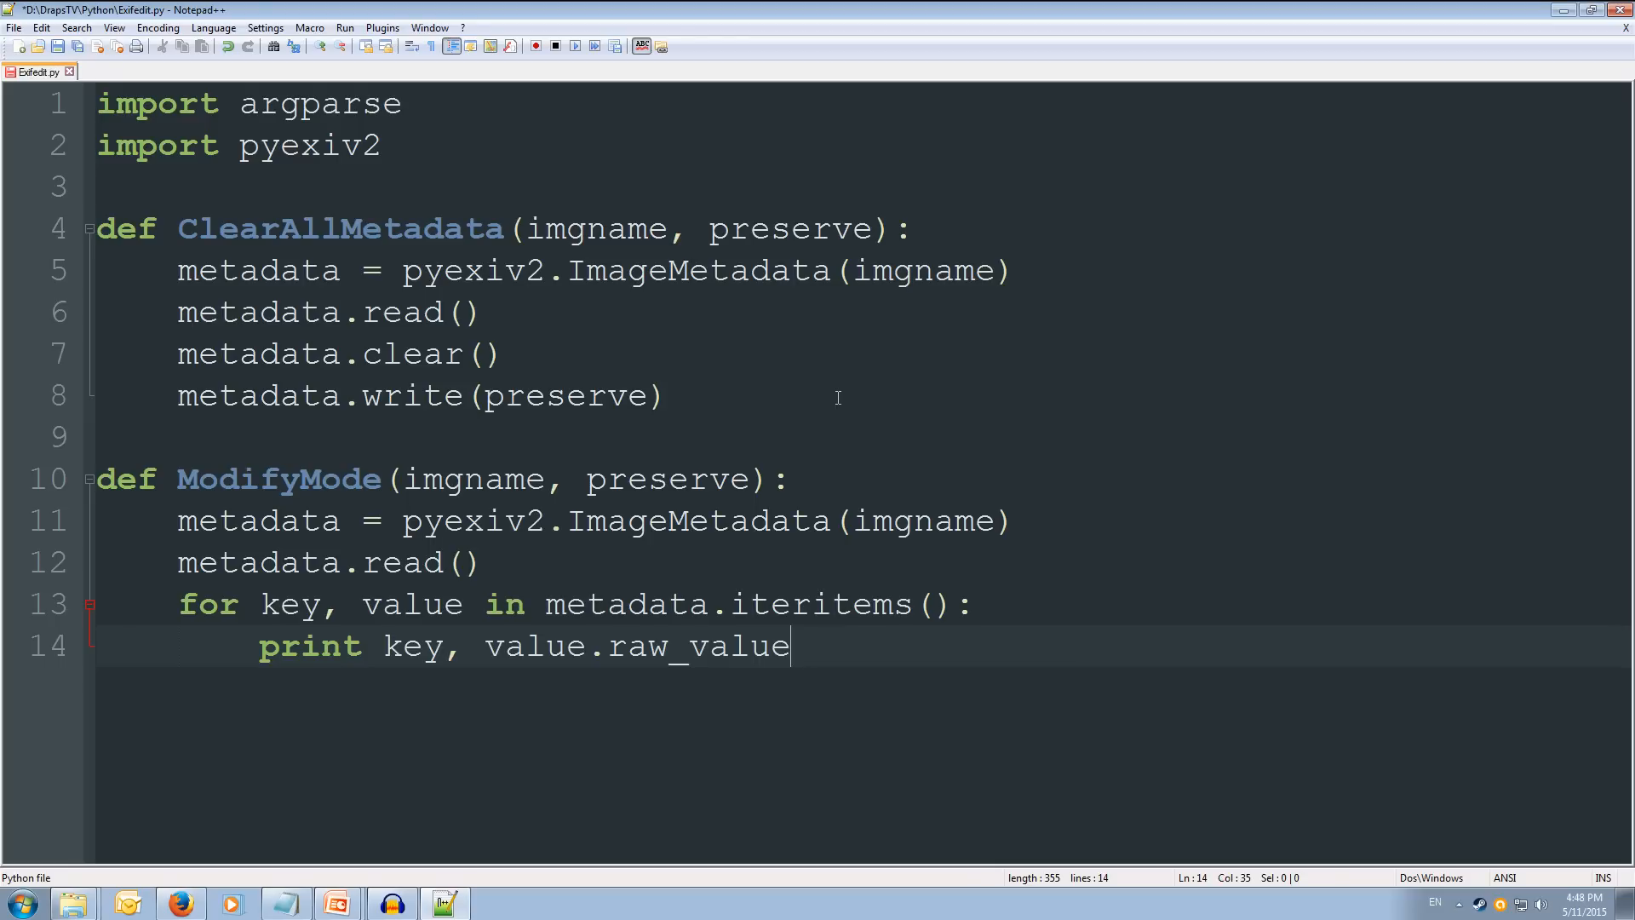
key(enter)
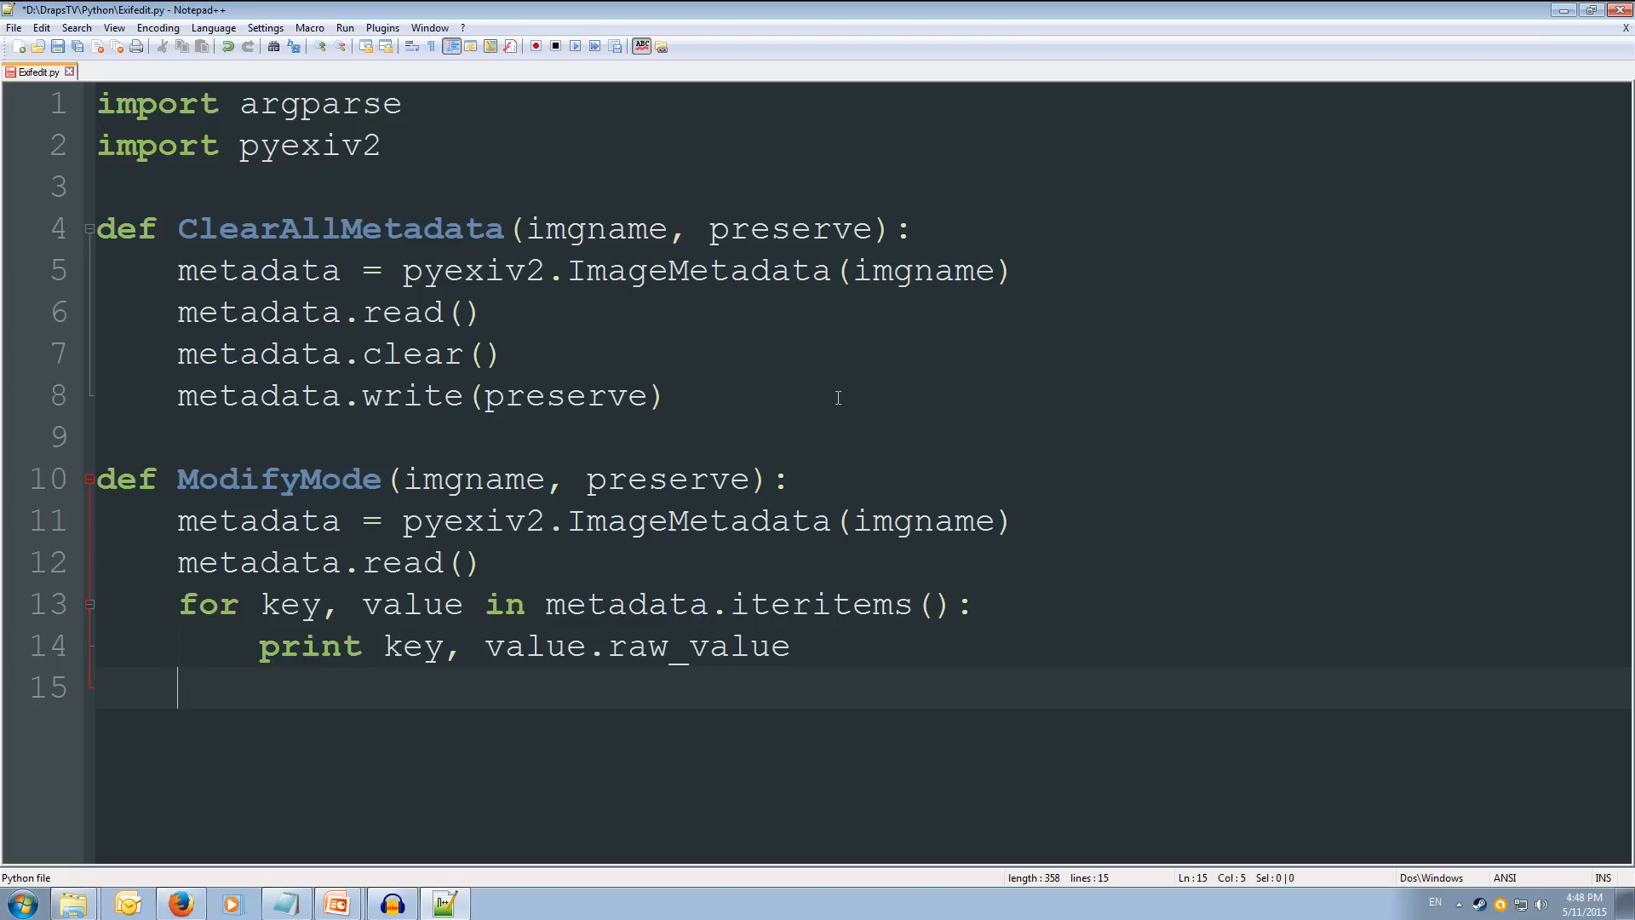
Step: Write 'modkey = raw_input("Key to modify (q to quit):")' and begin a while statement
text(m)
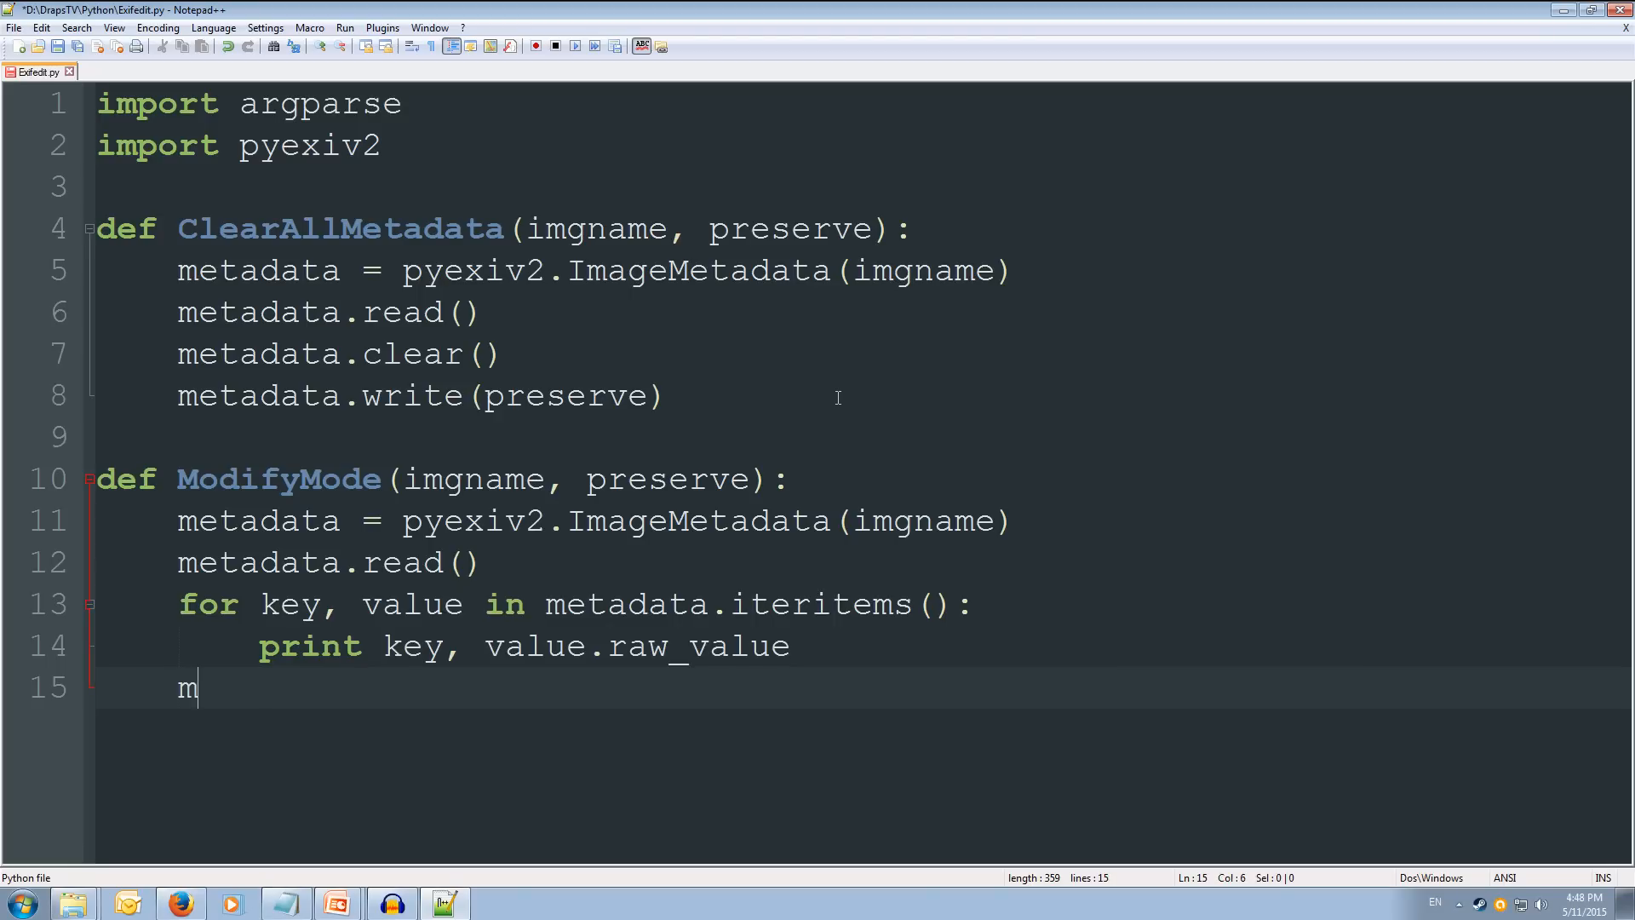
text(odkey)
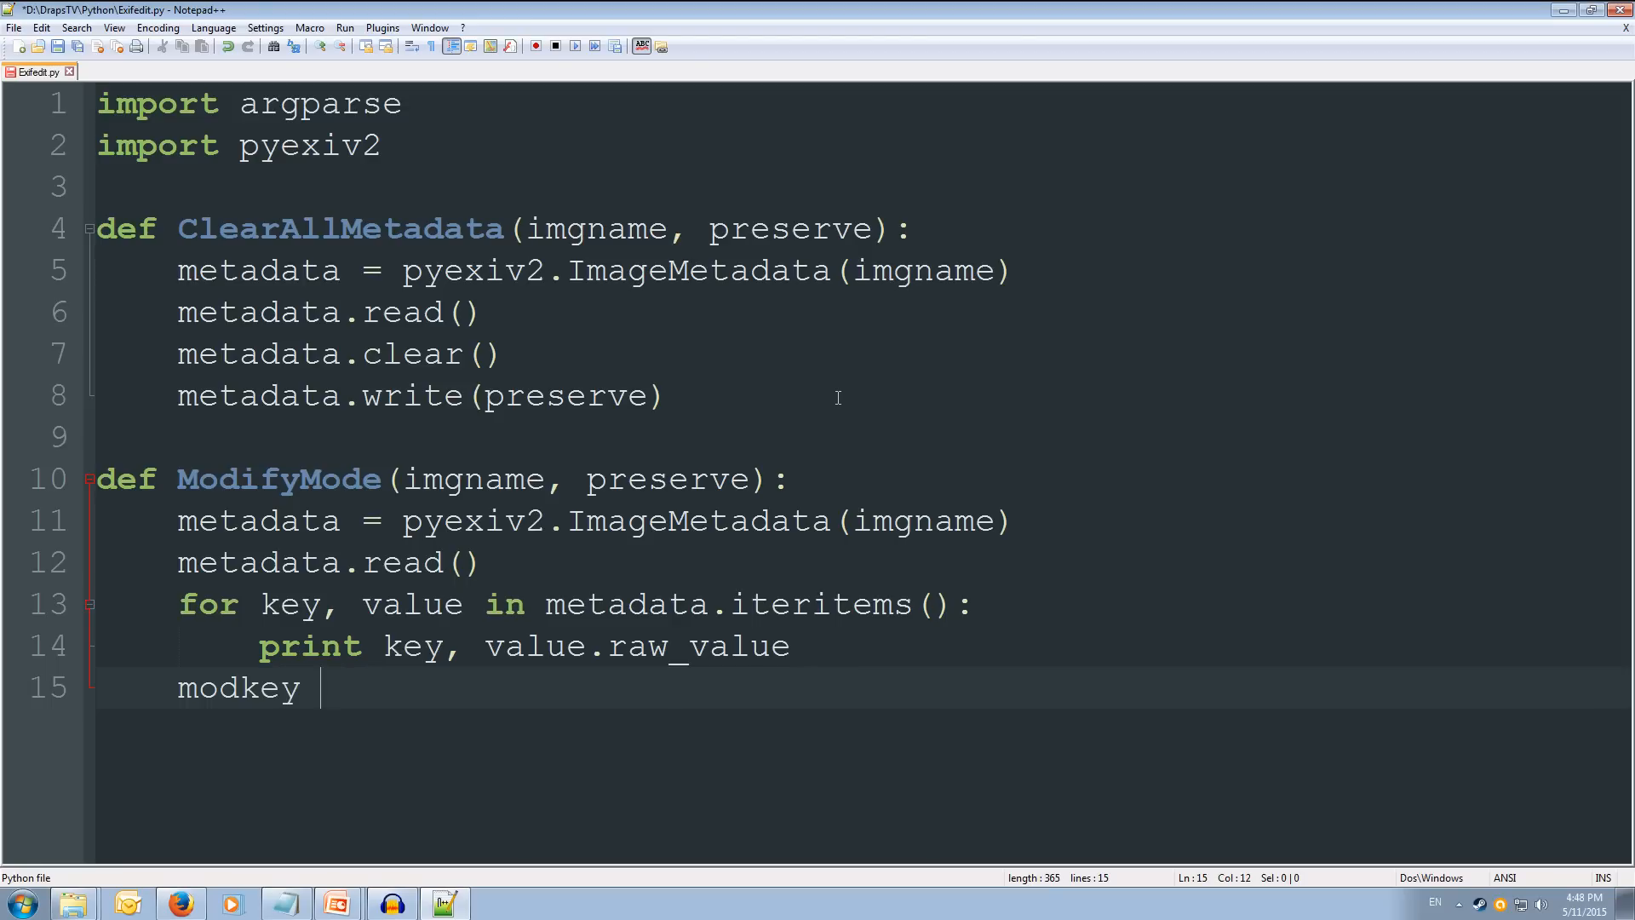
text(= r)
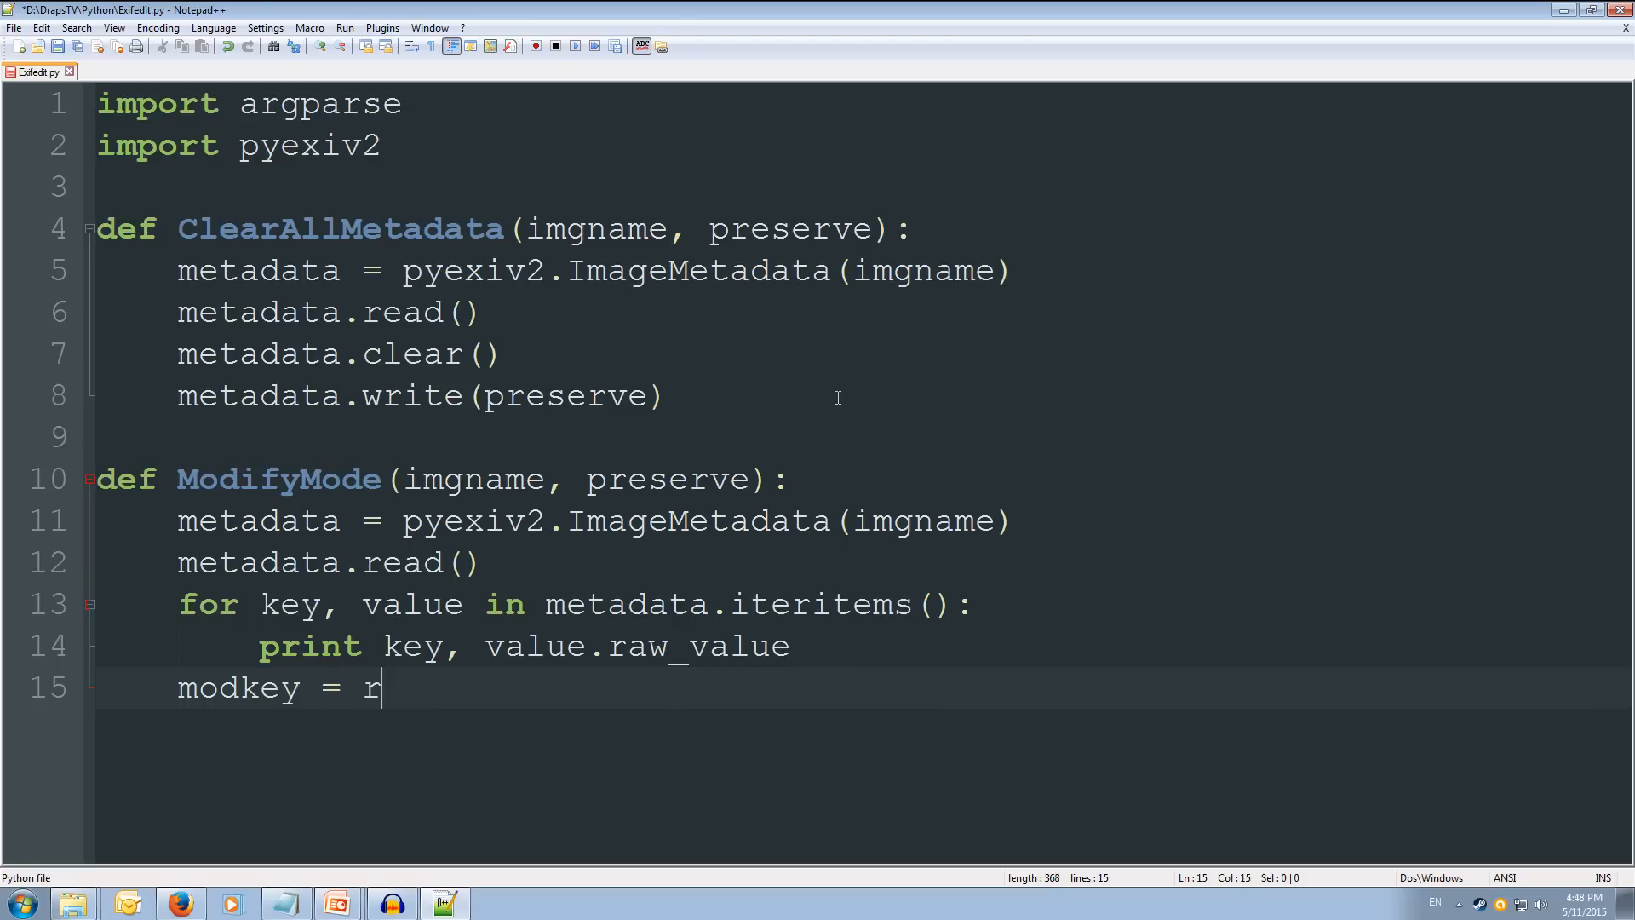
text(aw_input)
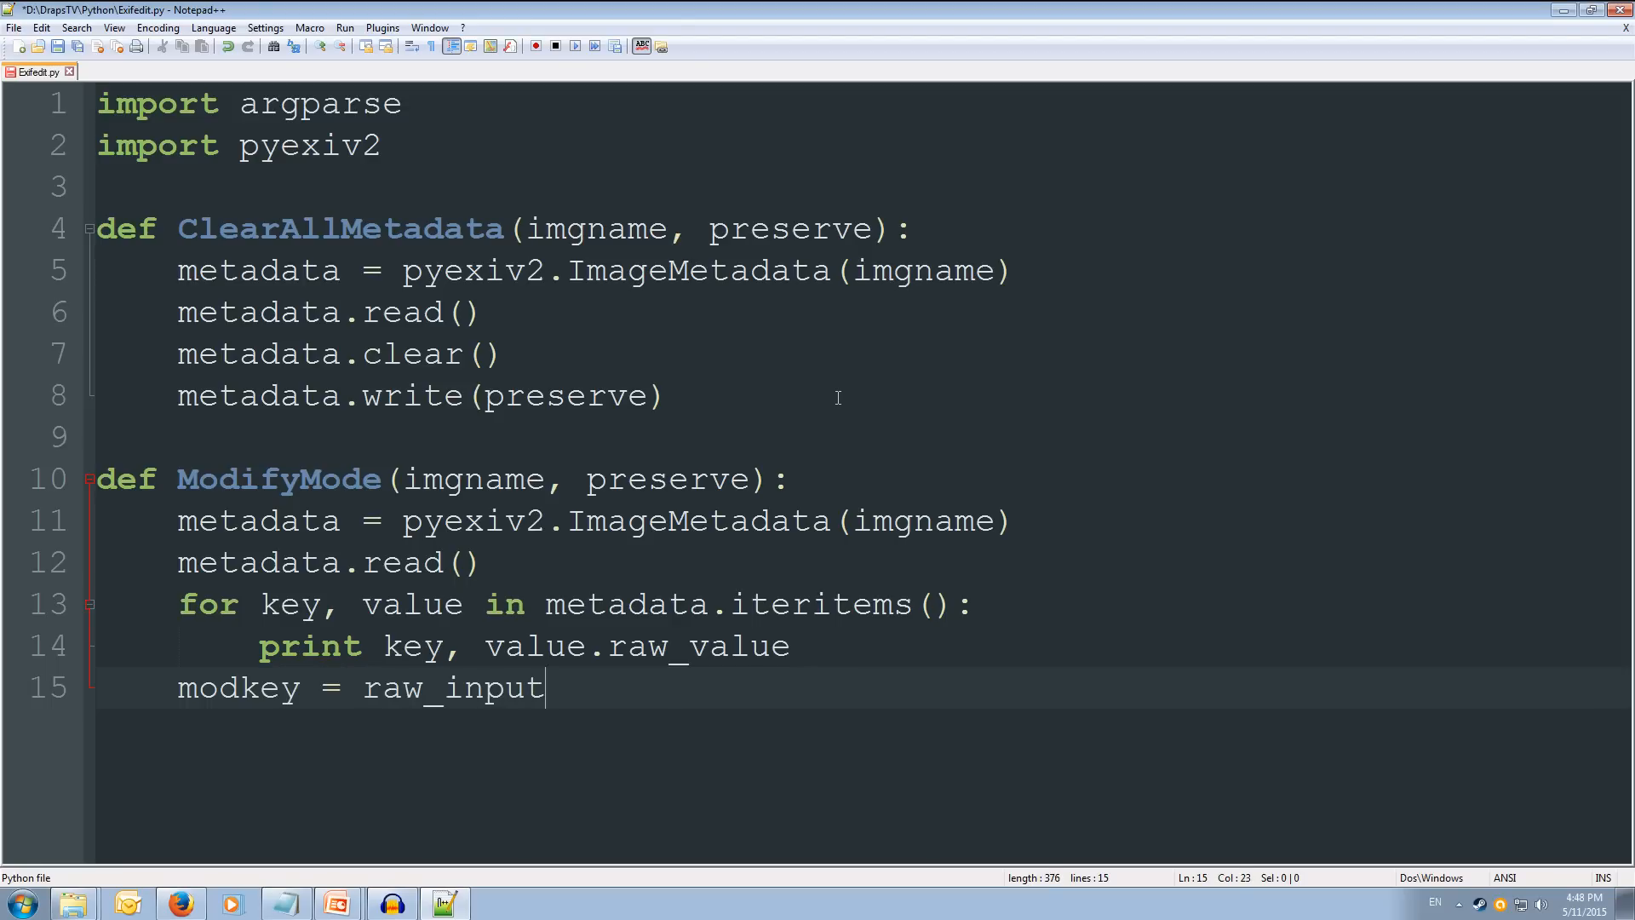
text(()
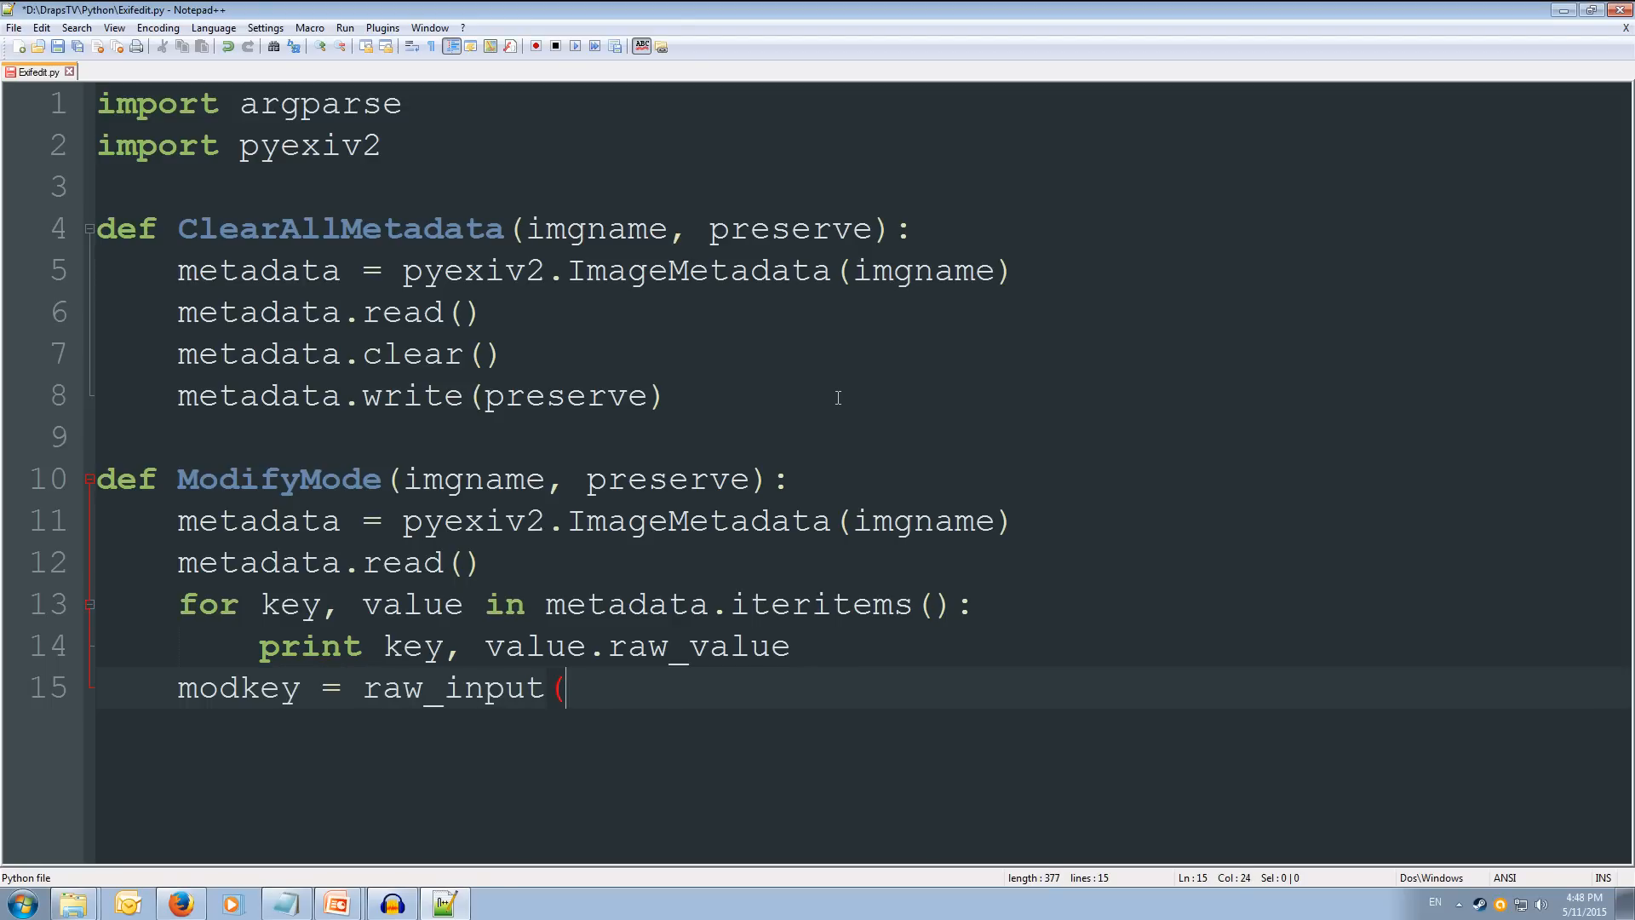
text("Key to mod)
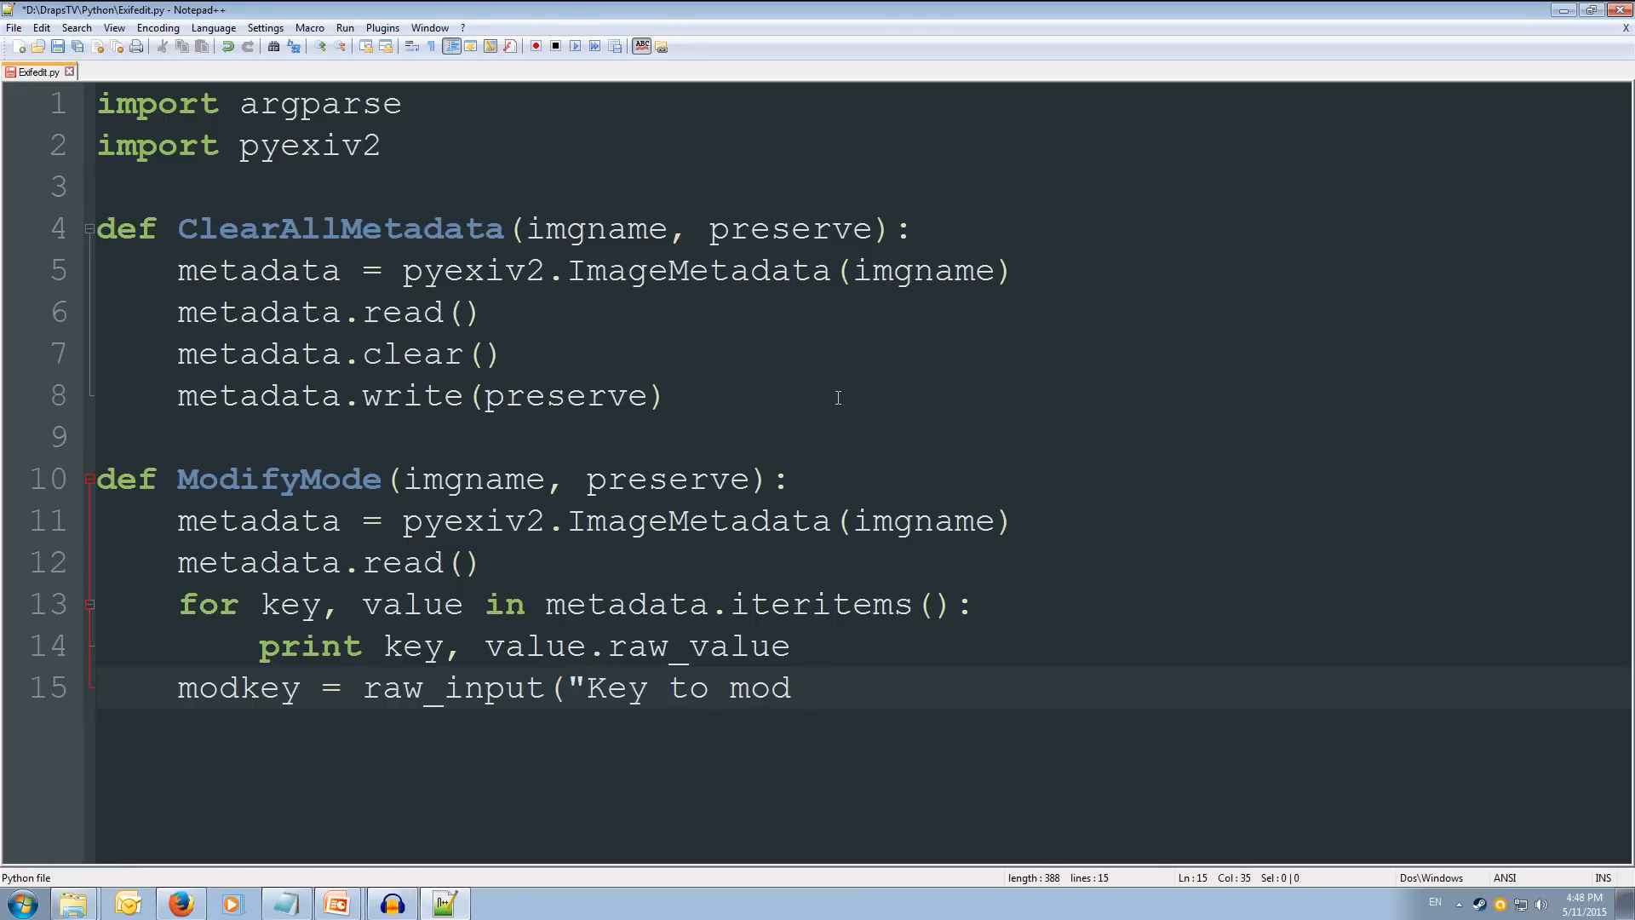
text(ify)
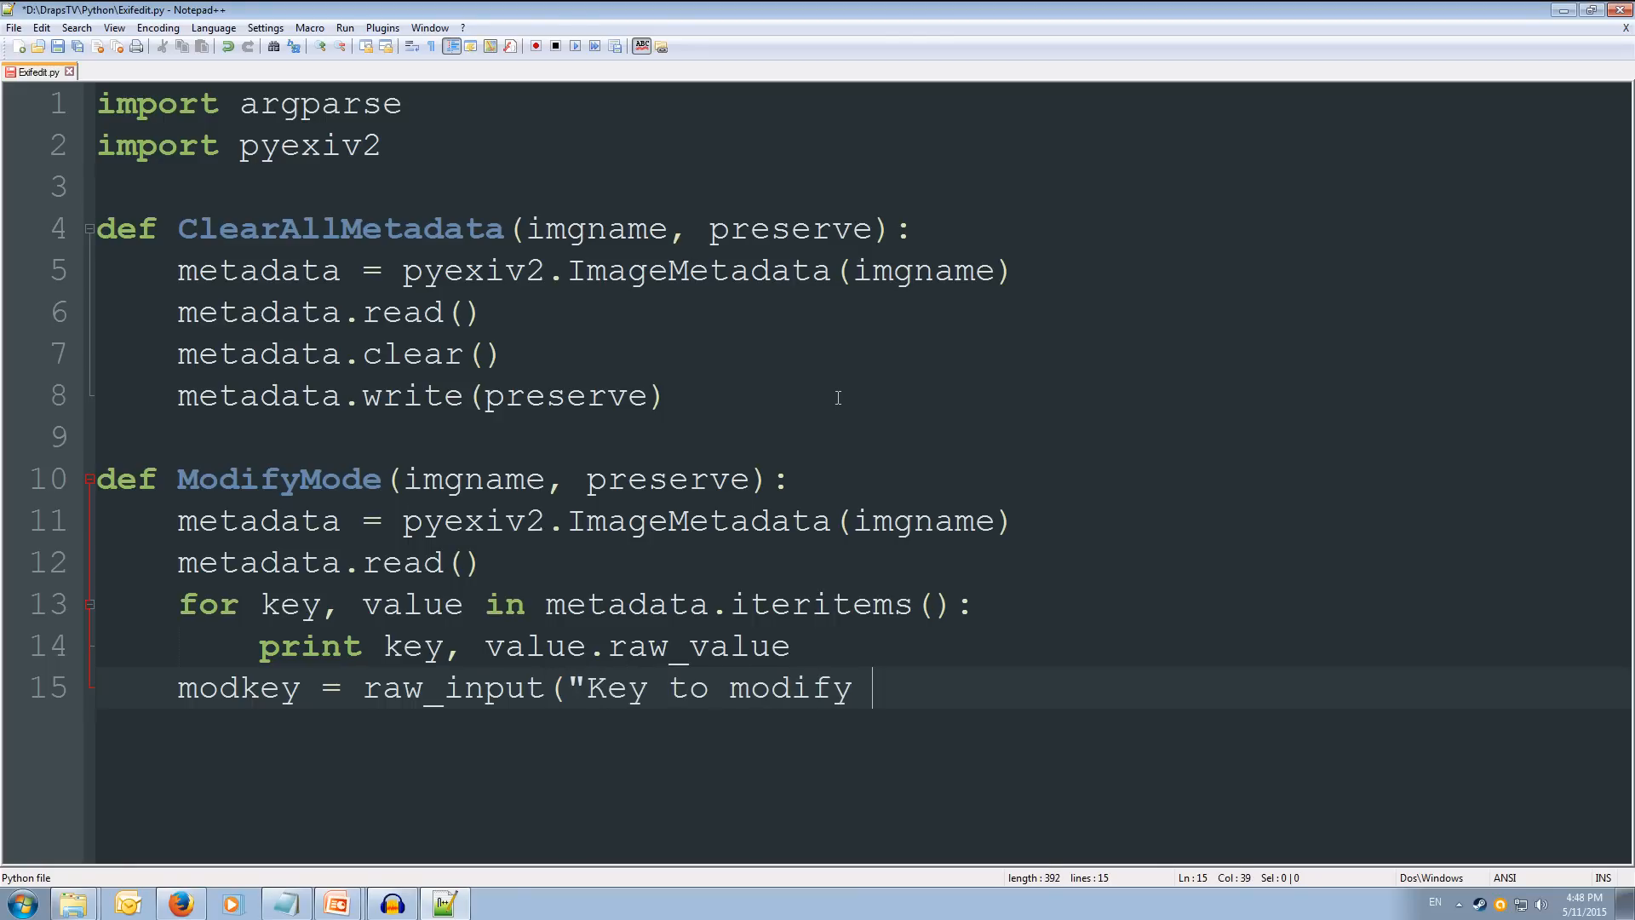
text((q to q)
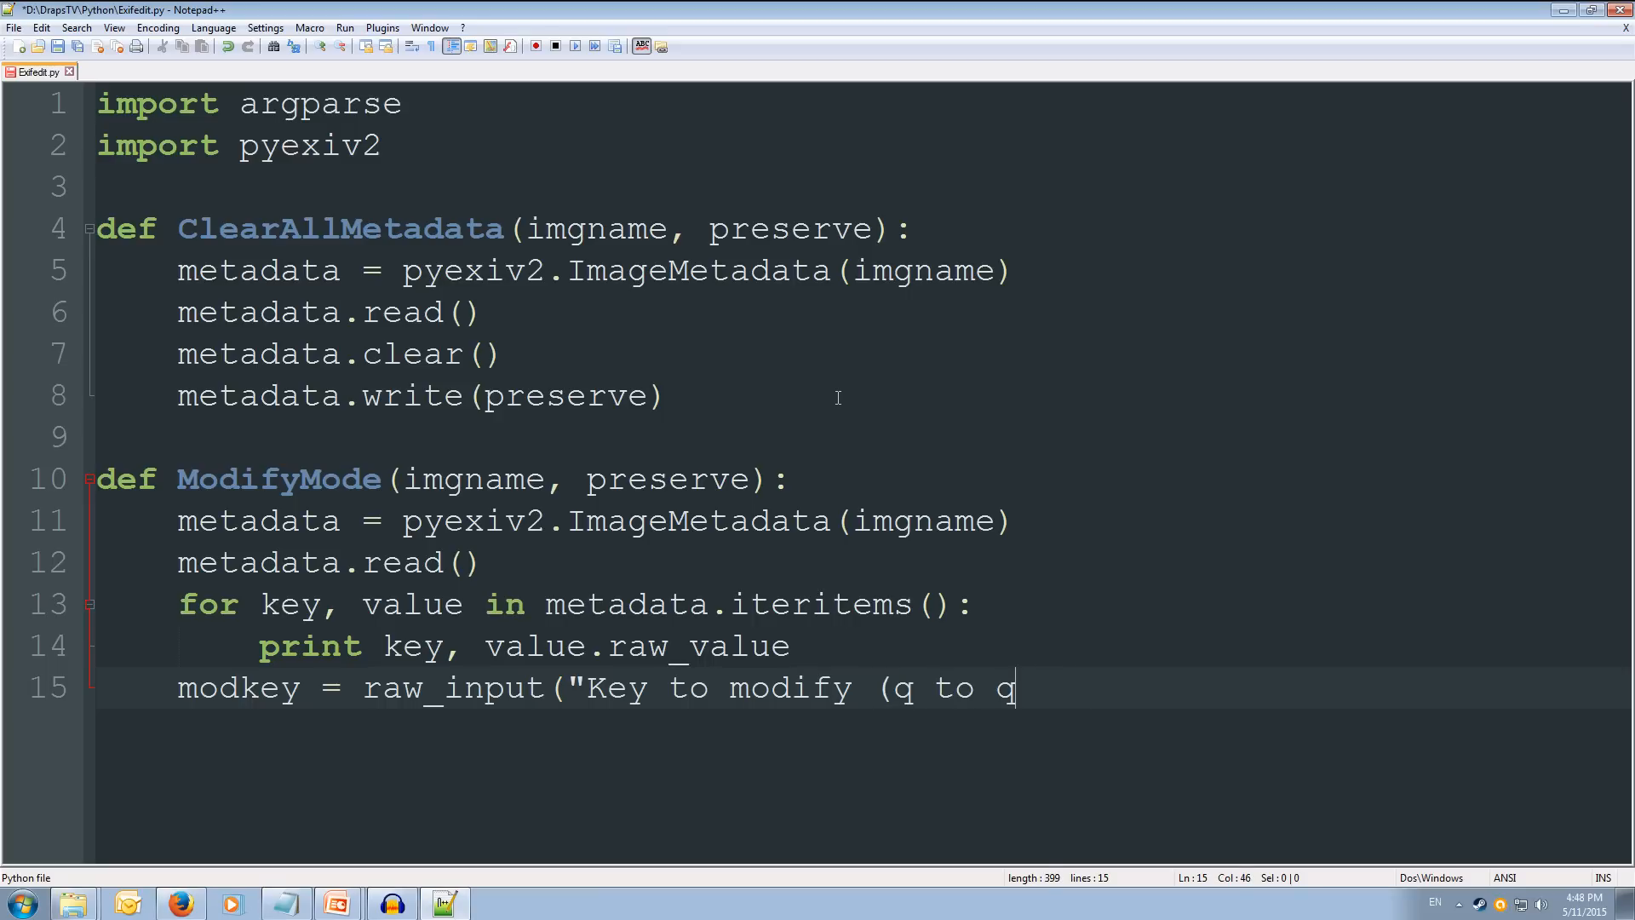
text(uit)
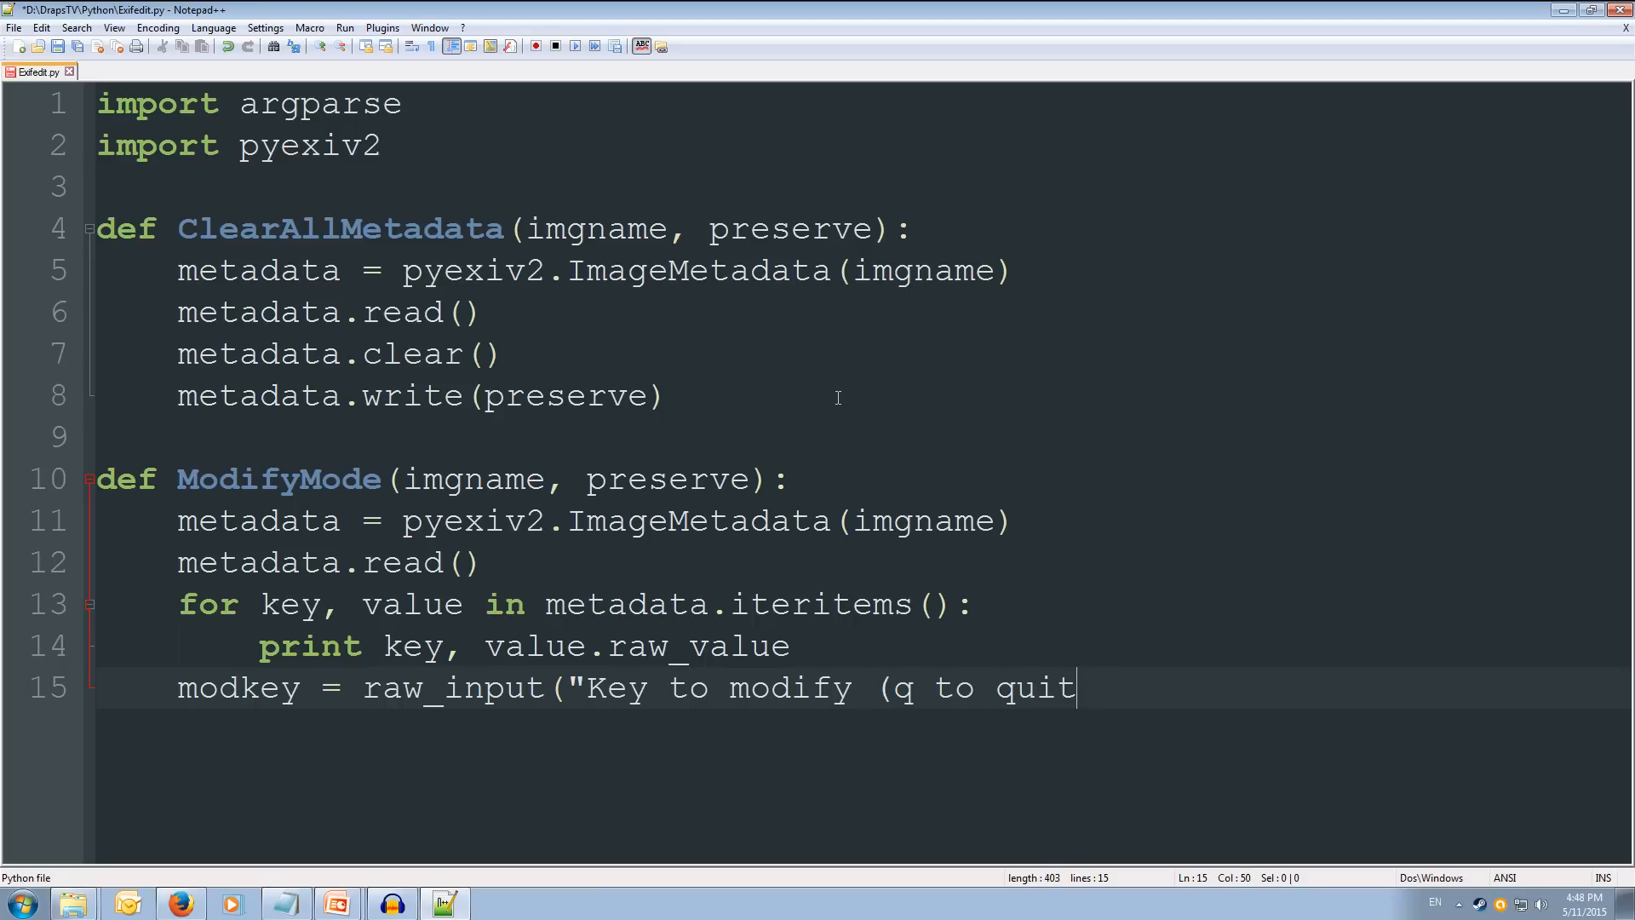
text("))
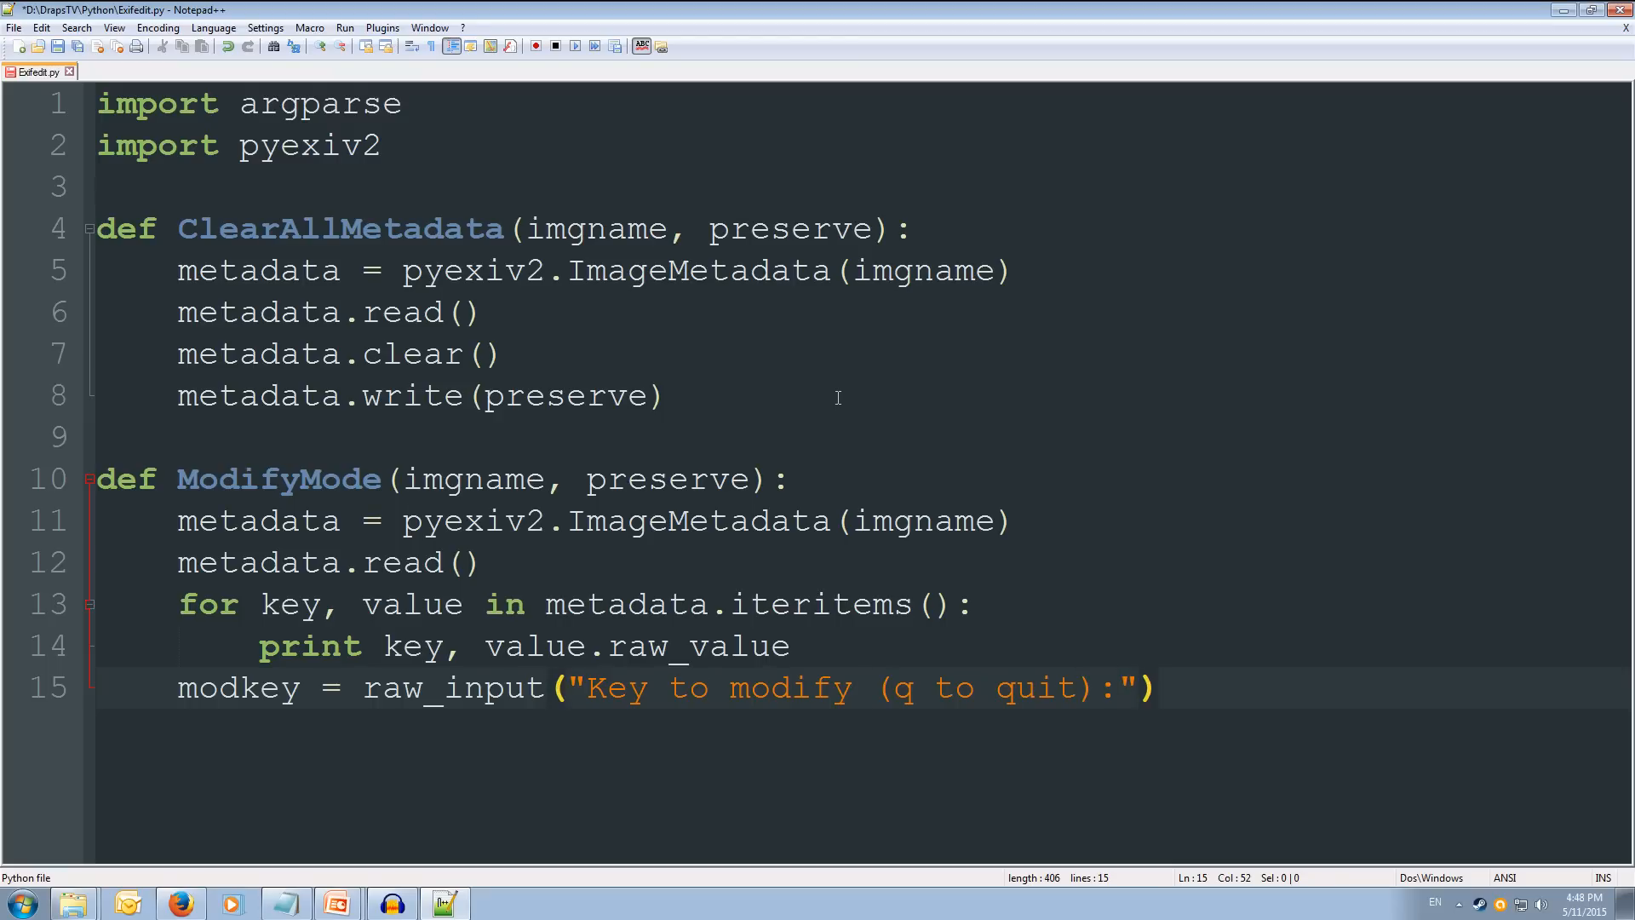
text(while)
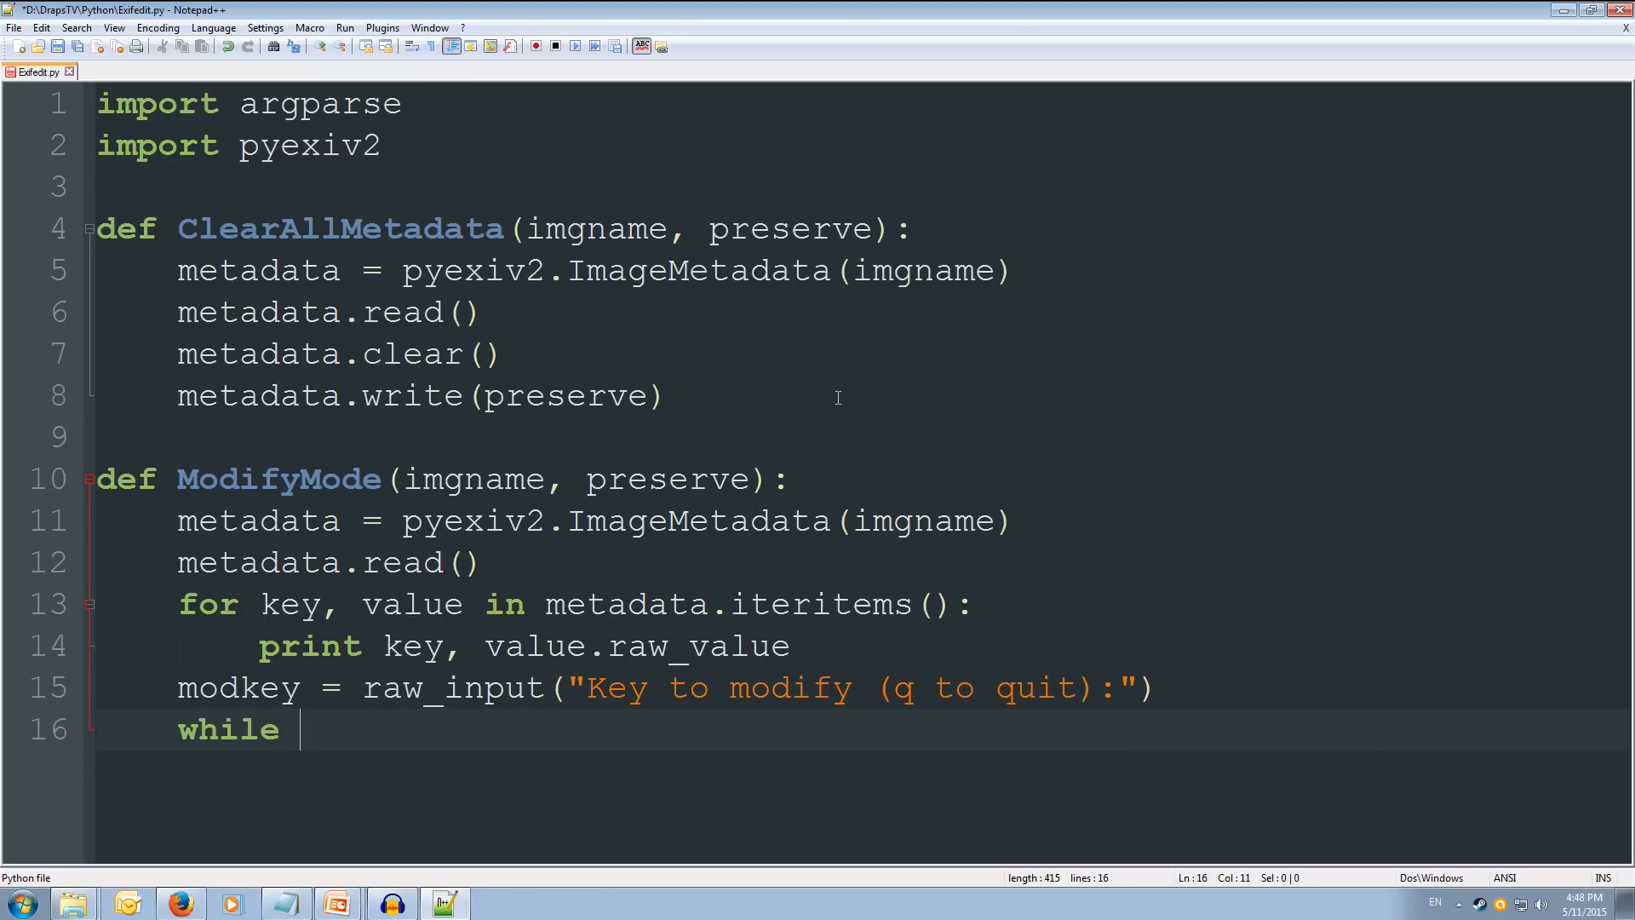
Step: Complete the loop header 'while not modkey == 'q':'
text(modkey)
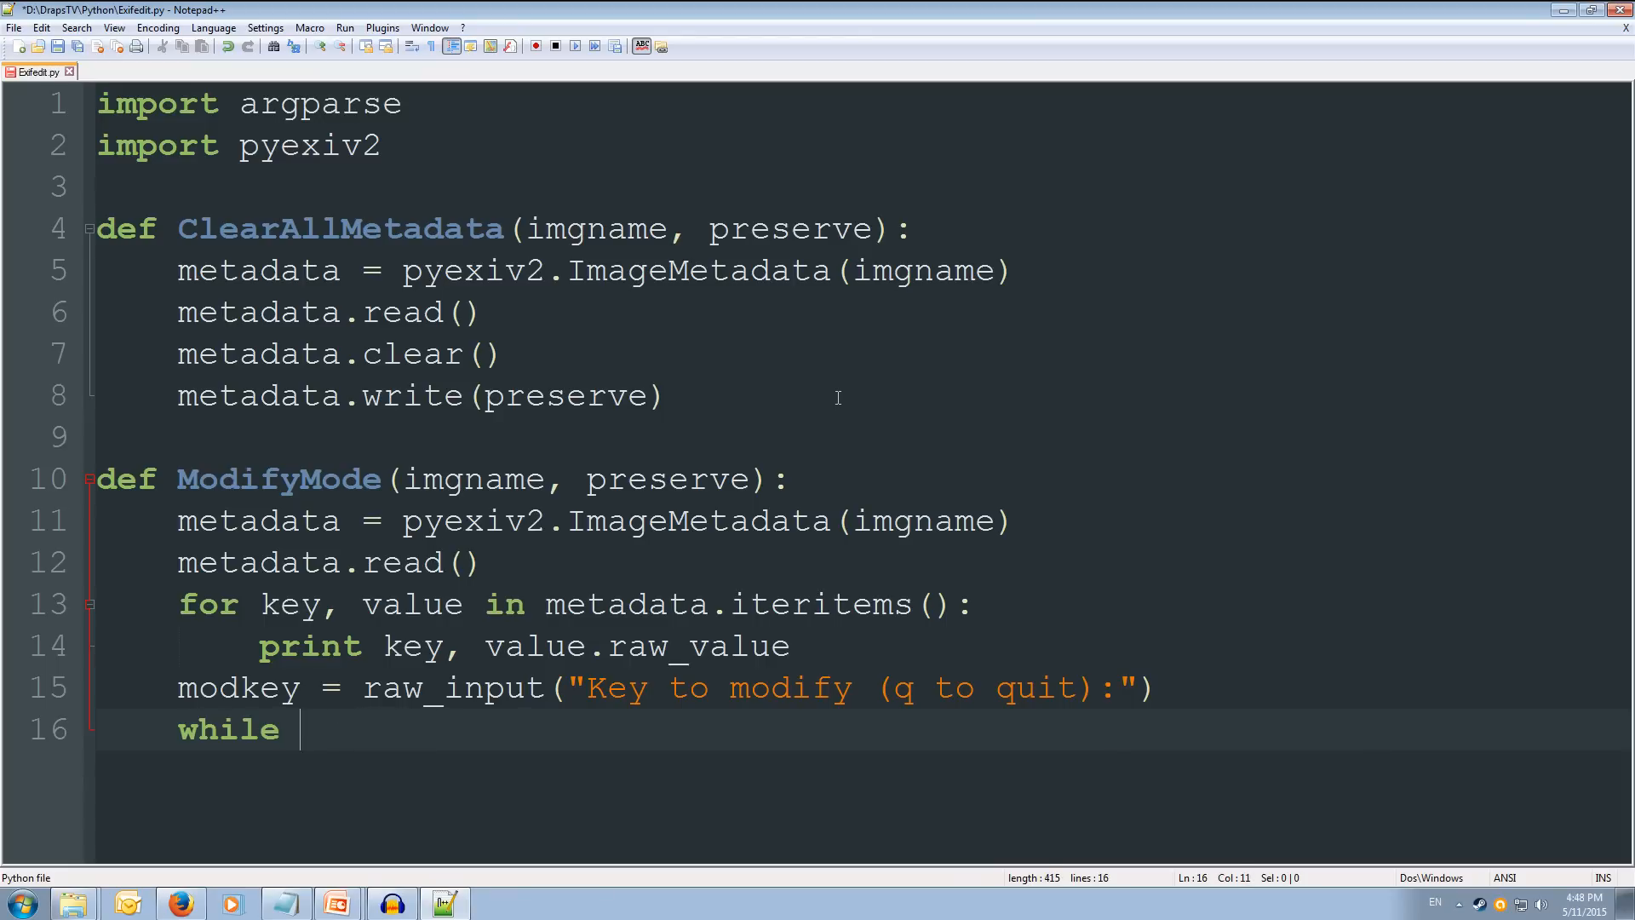
text(not mod)
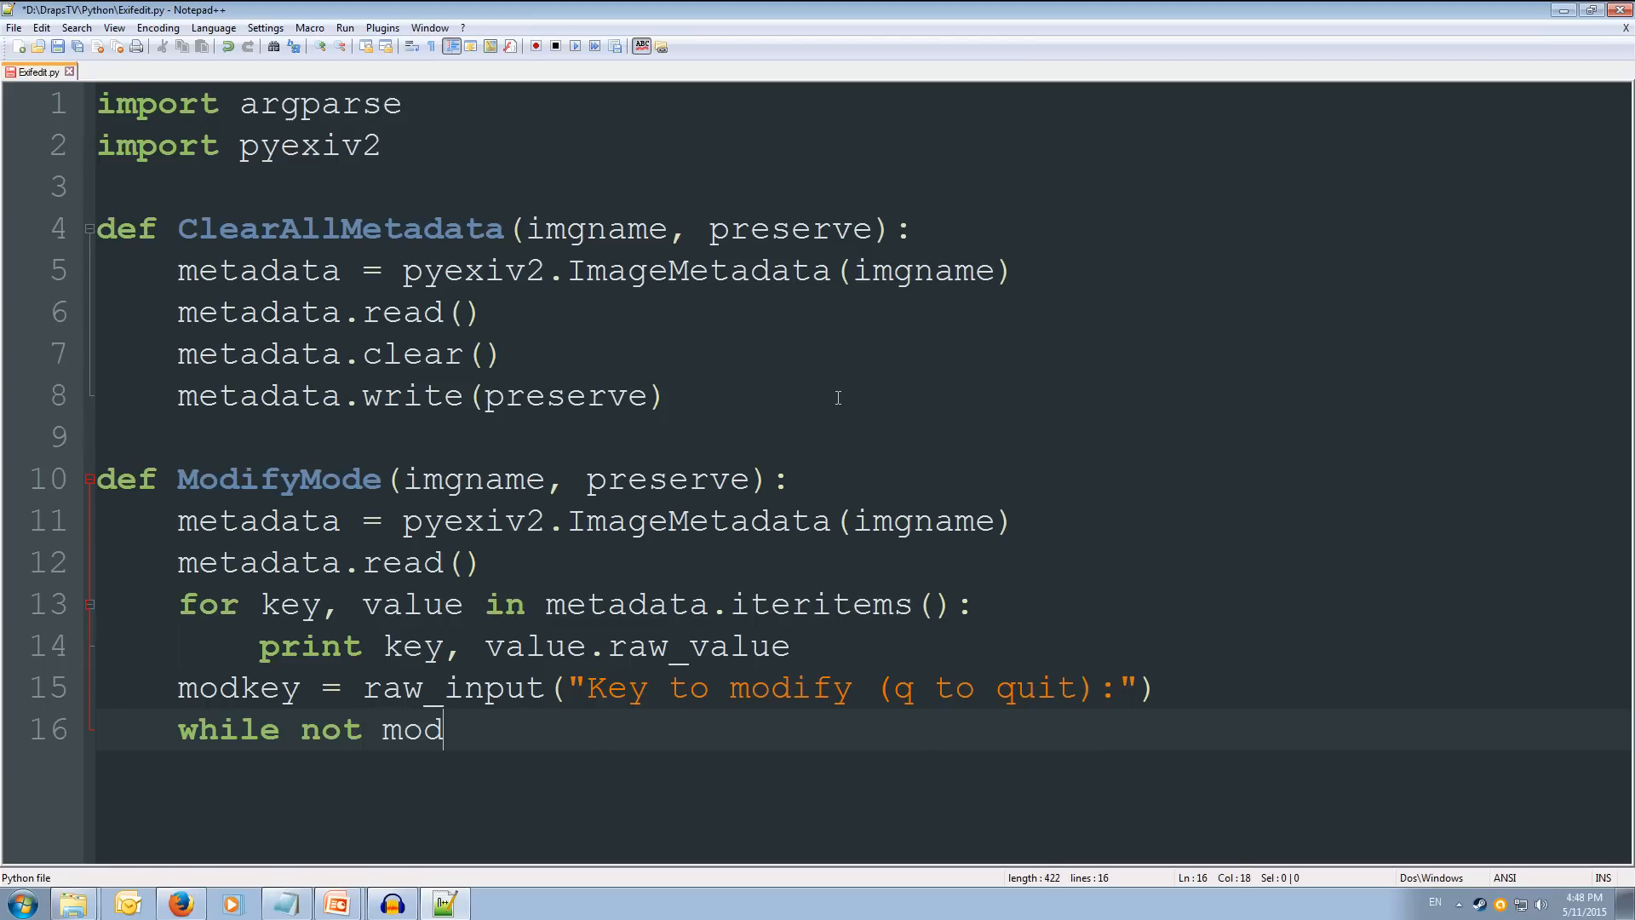
text(key)
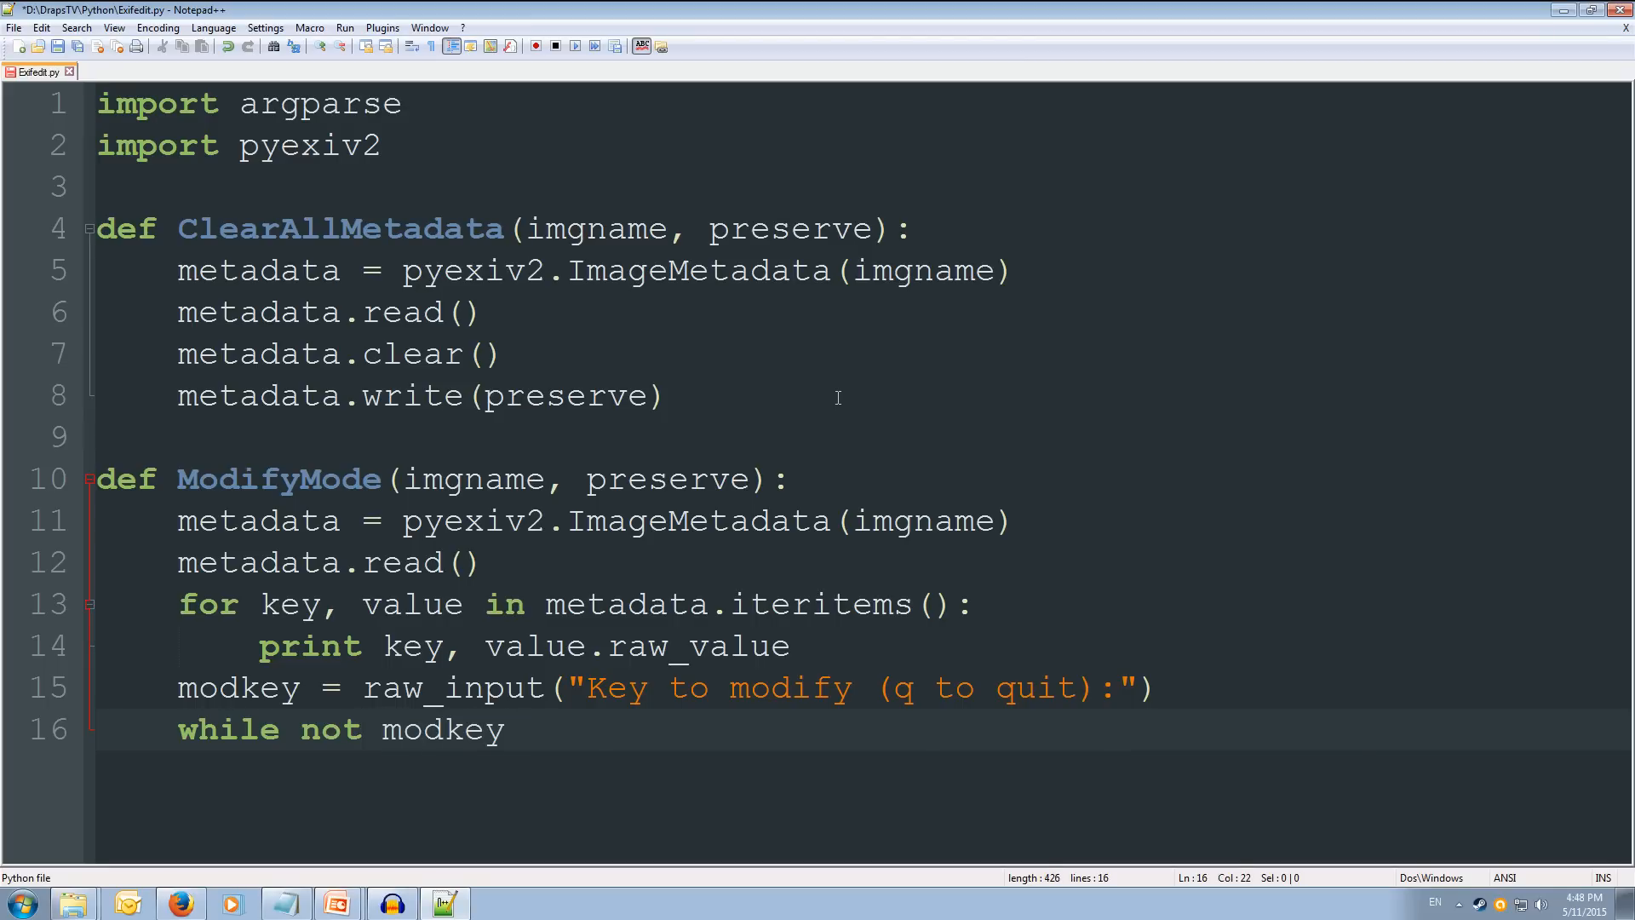
text(==)
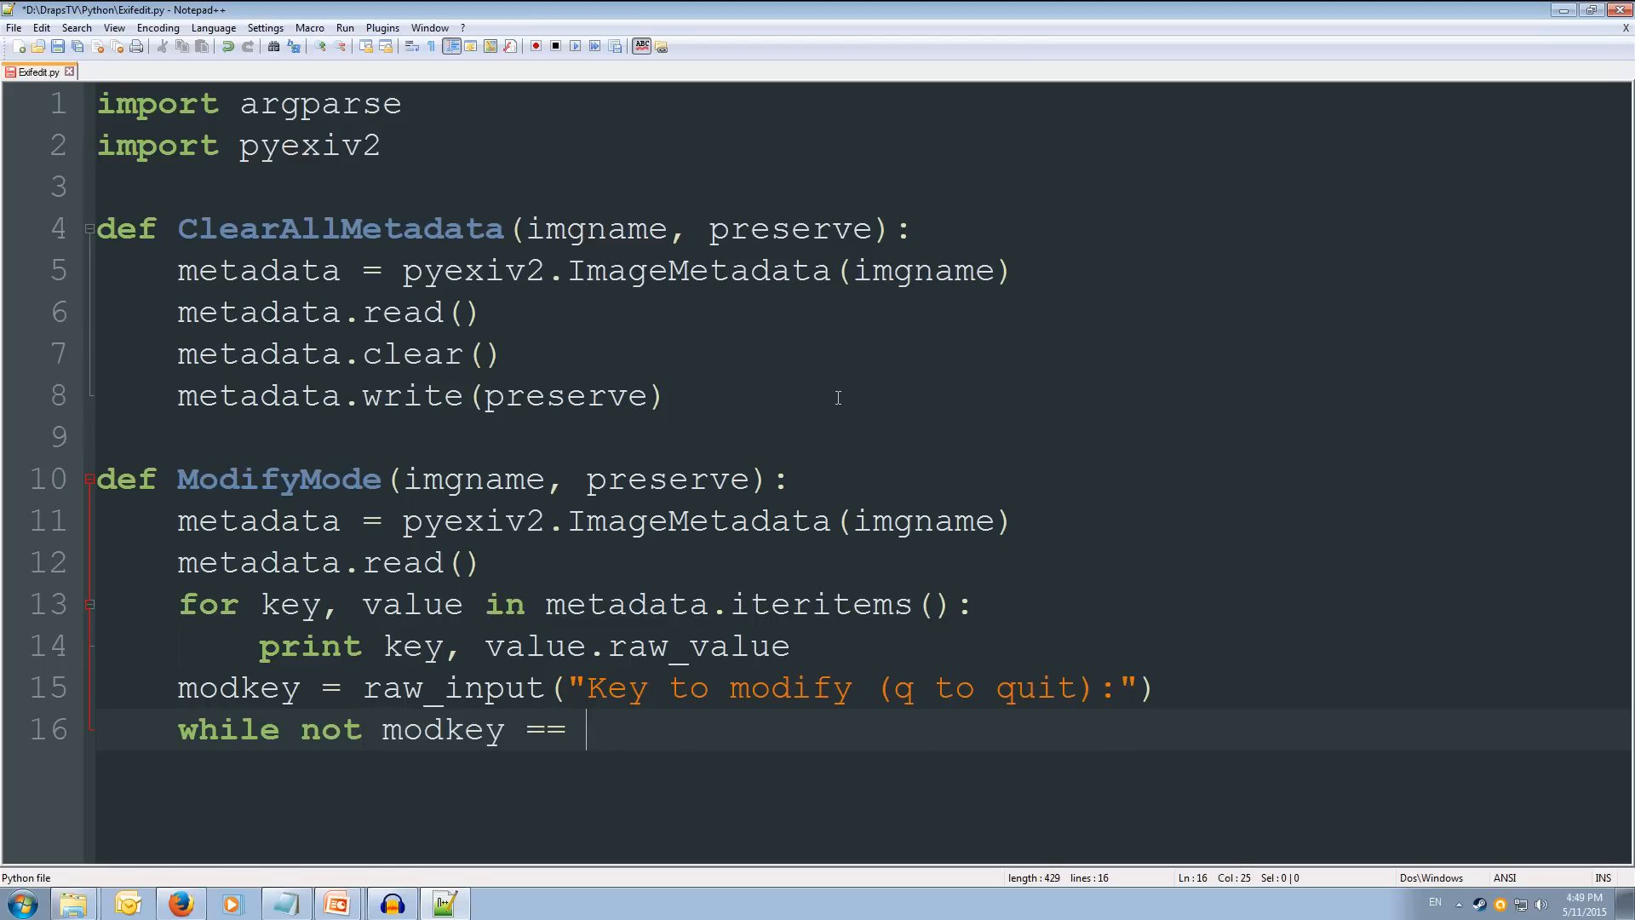
text('q':)
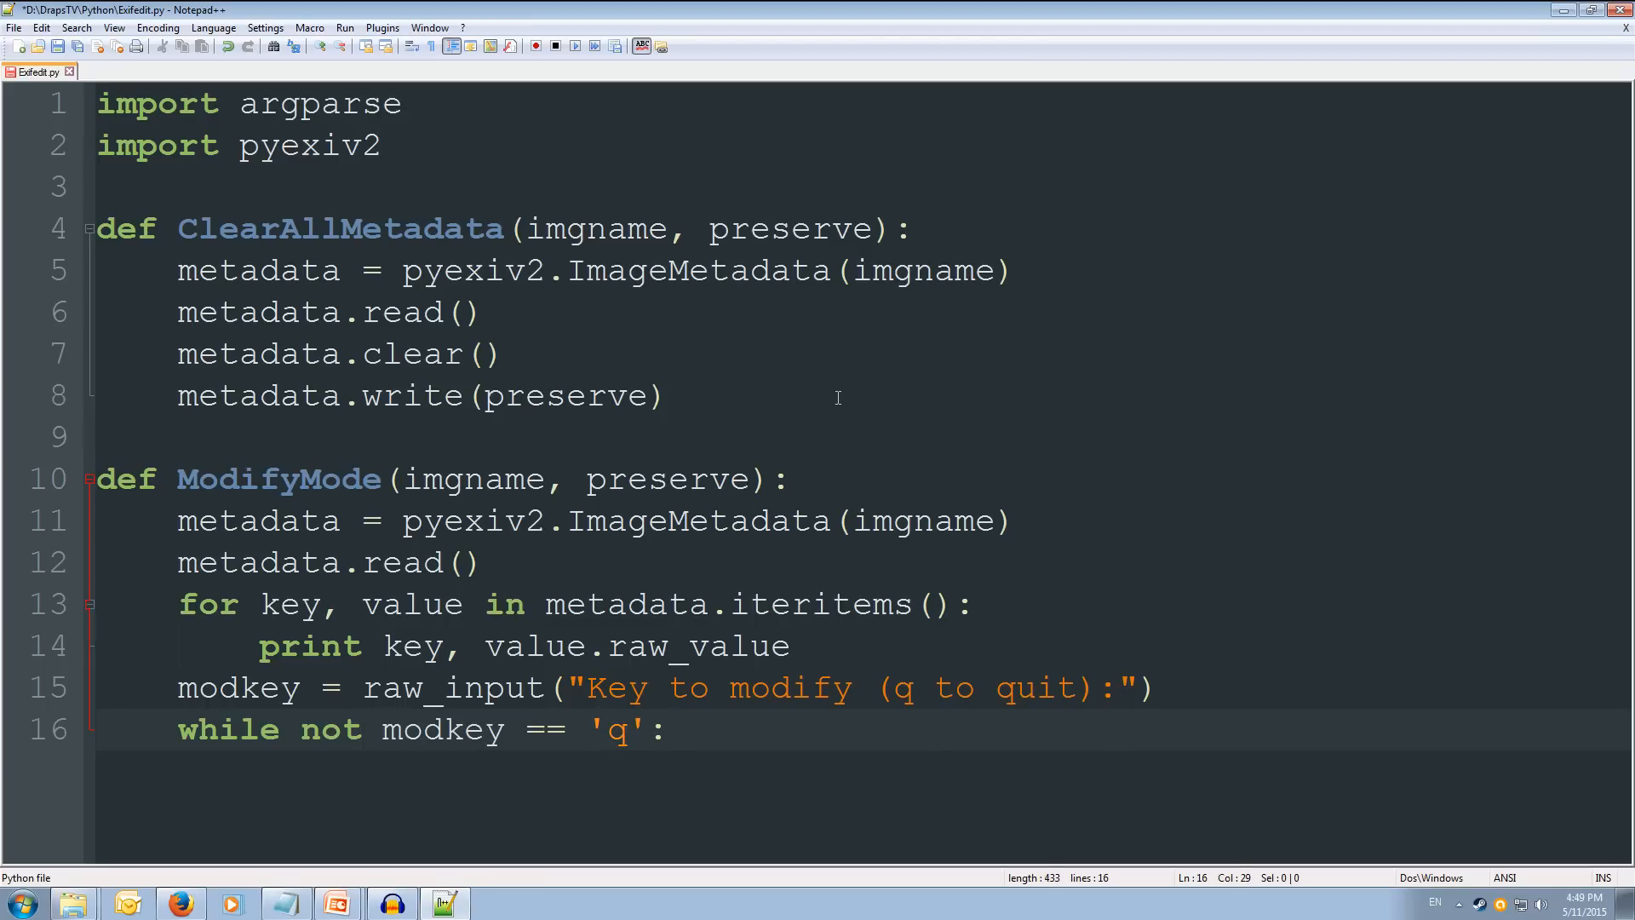
Step: Add 'print "Editing:"+str(metadata[modkey].raw_value)' inside the while loop
text(prin)
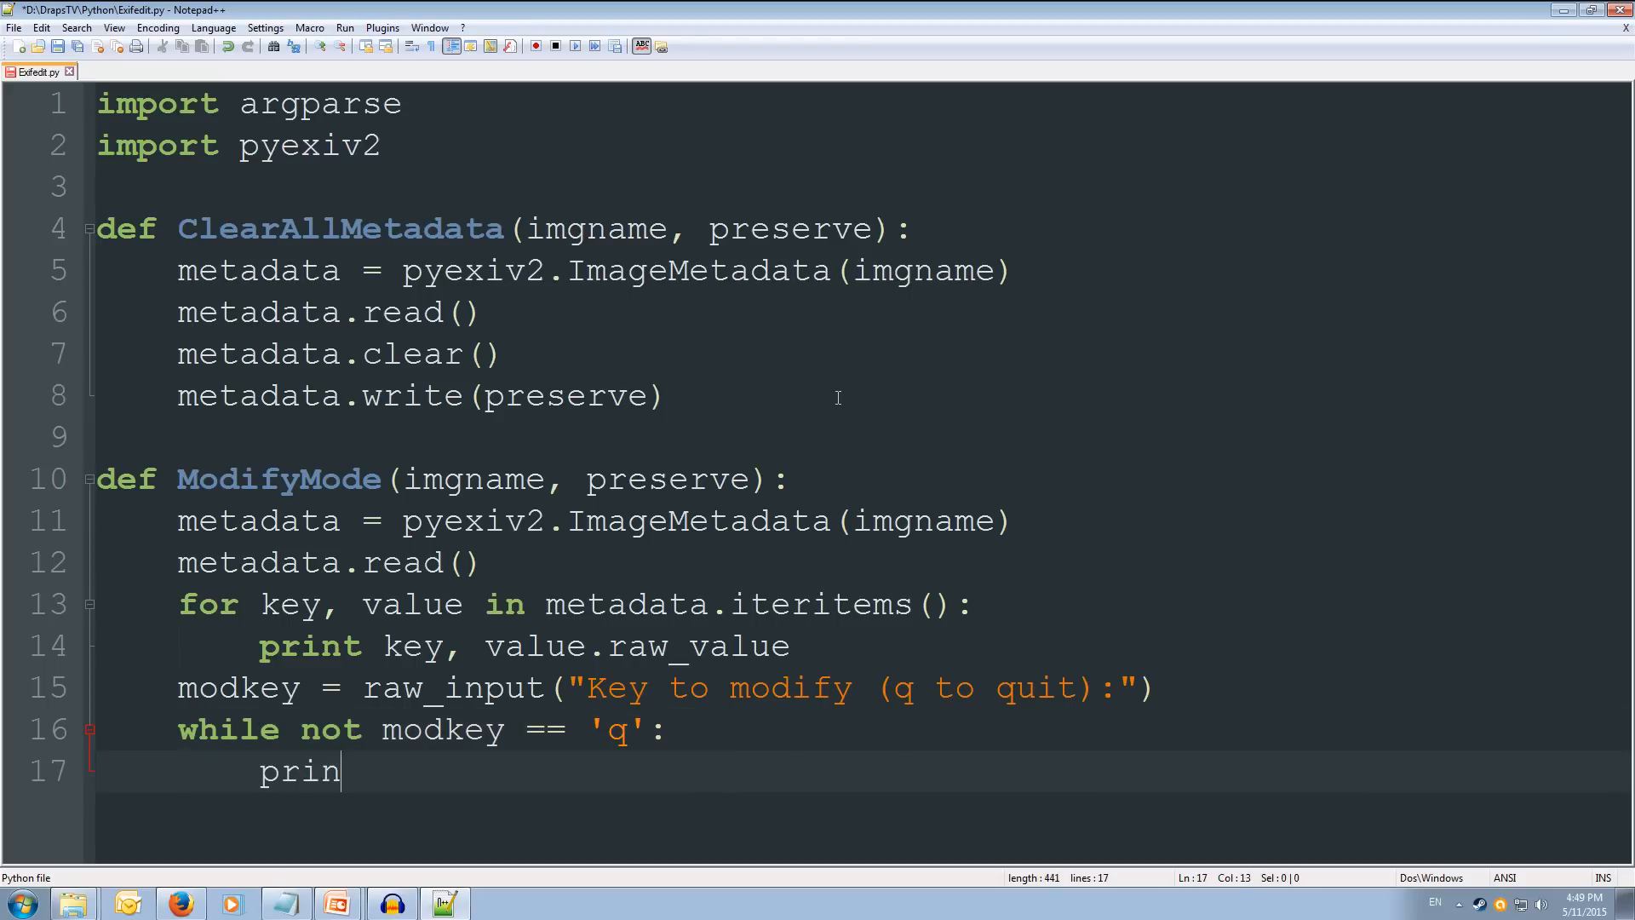
text(t ")
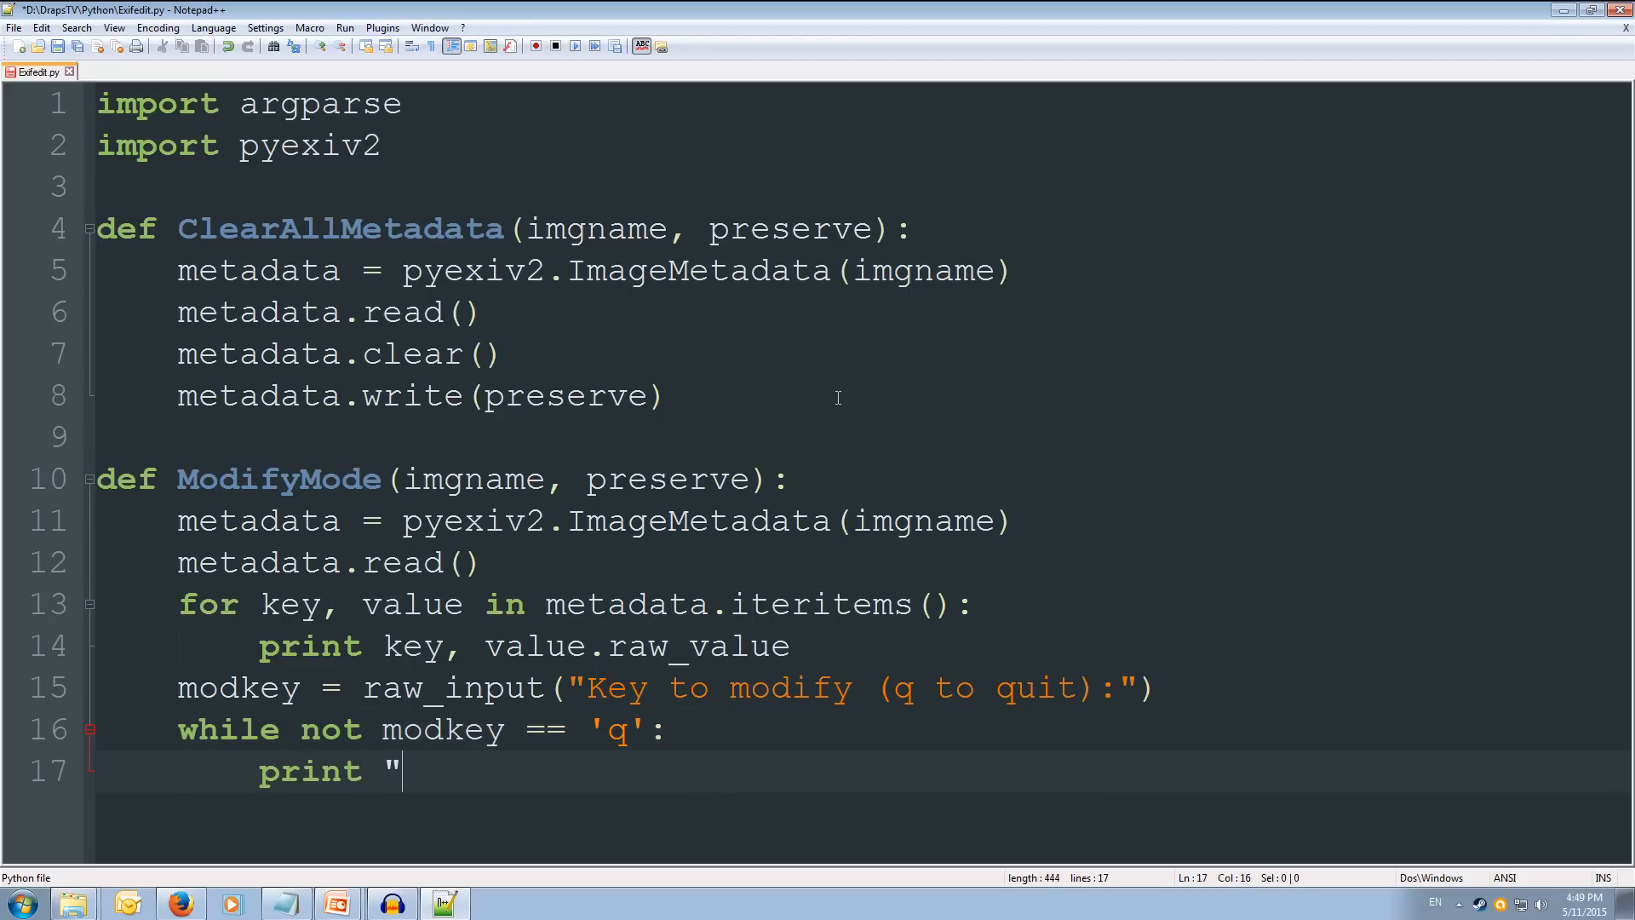
text(Editing)
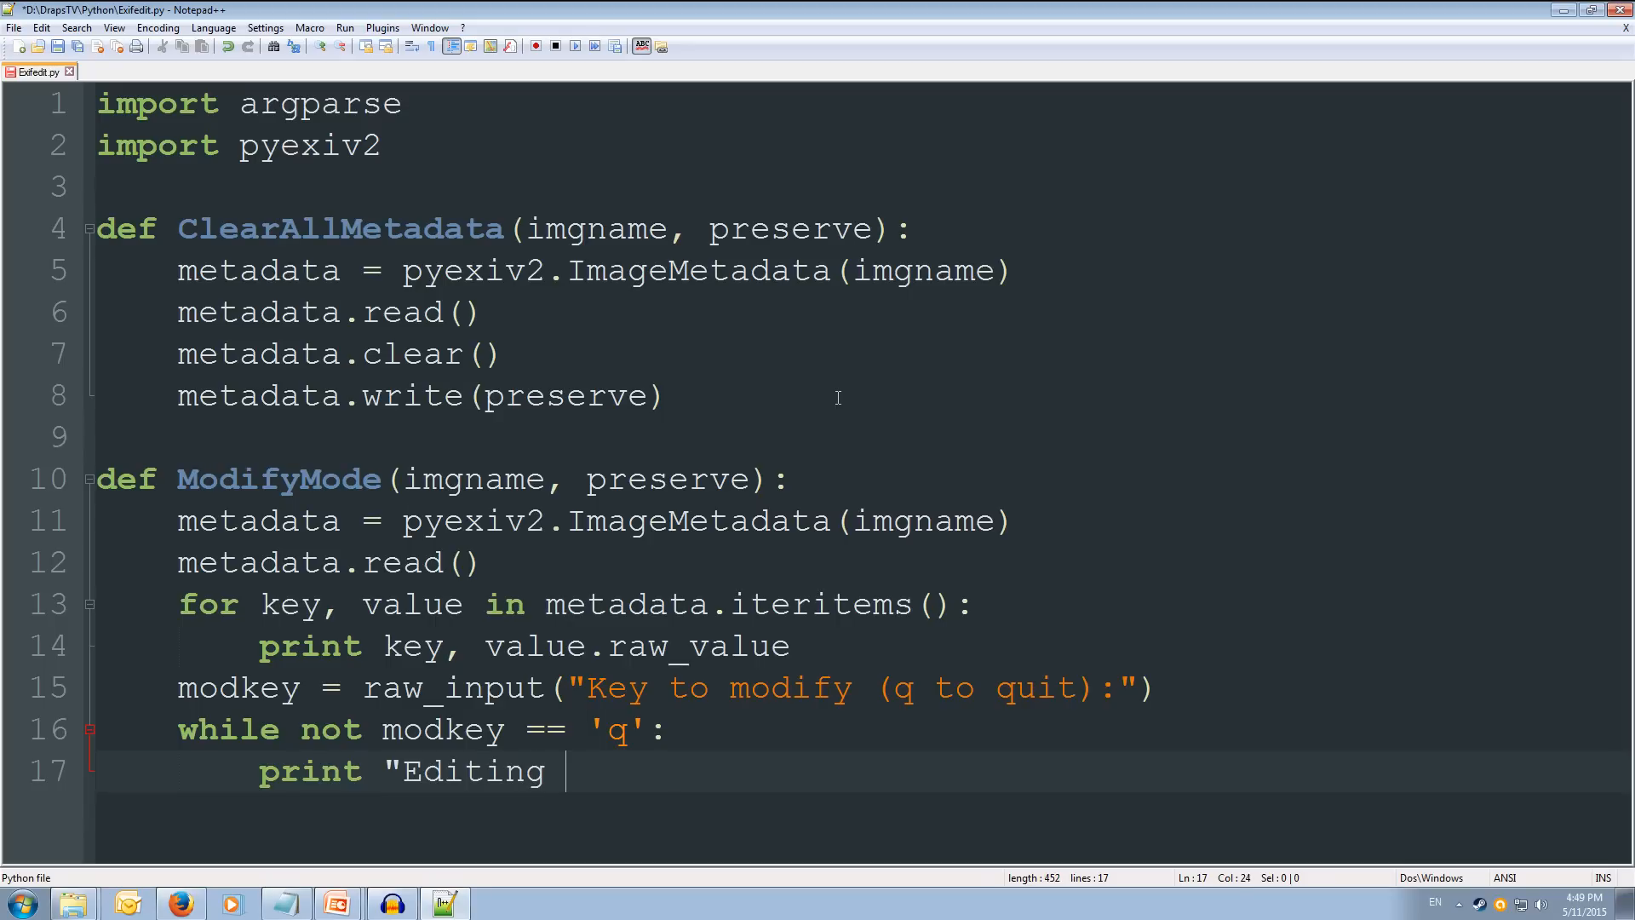
text(:)
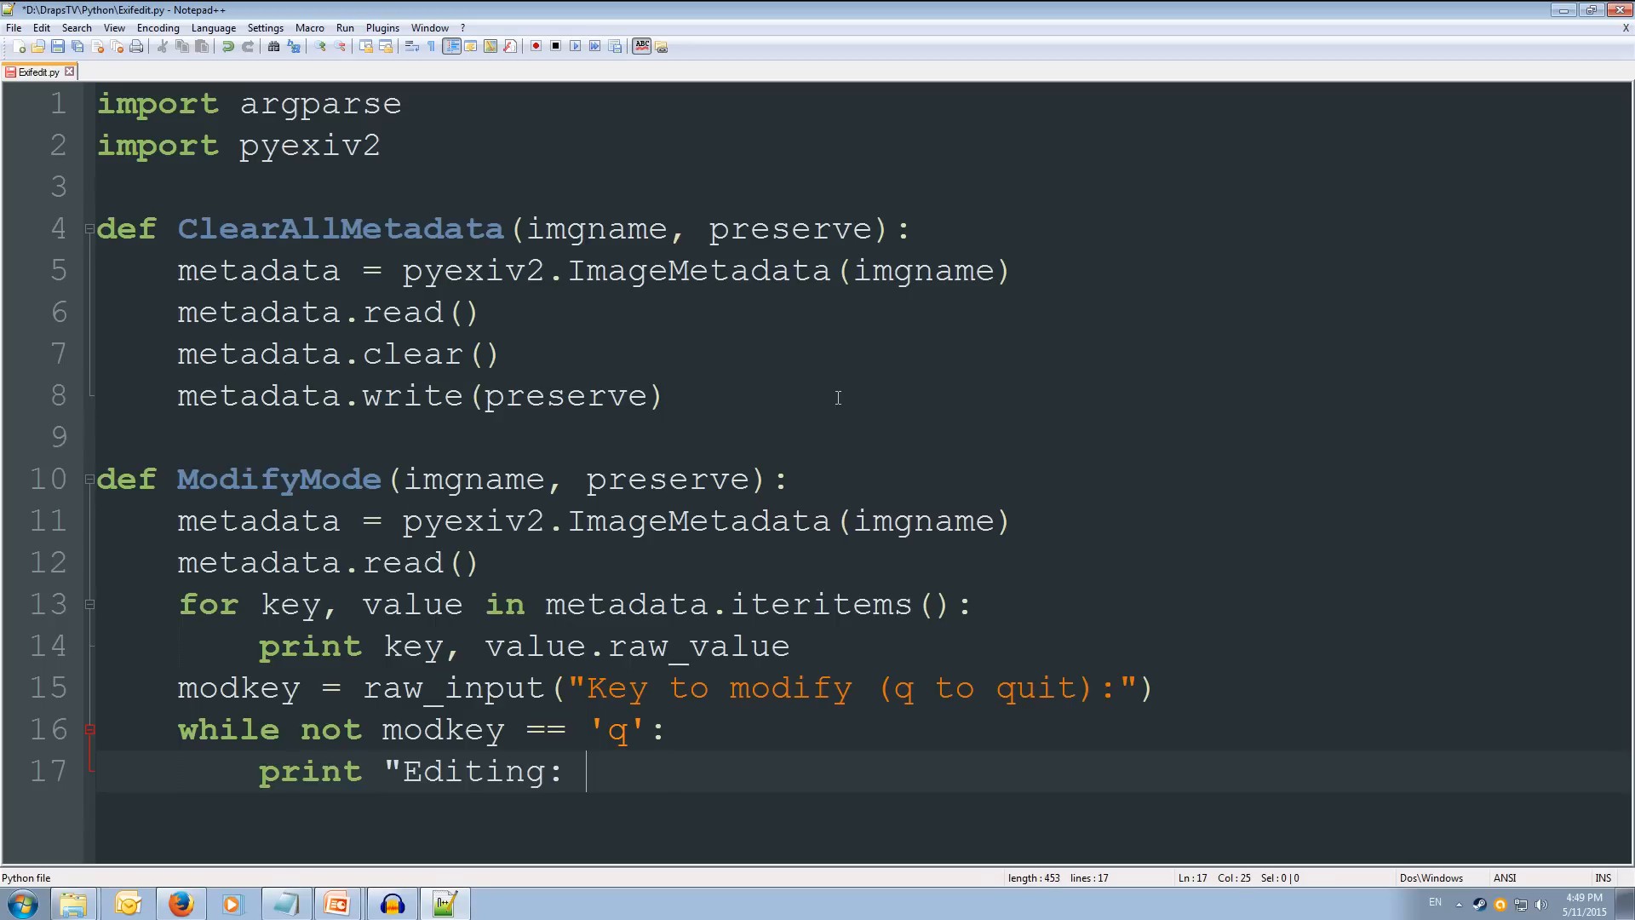
key(BackSpace)
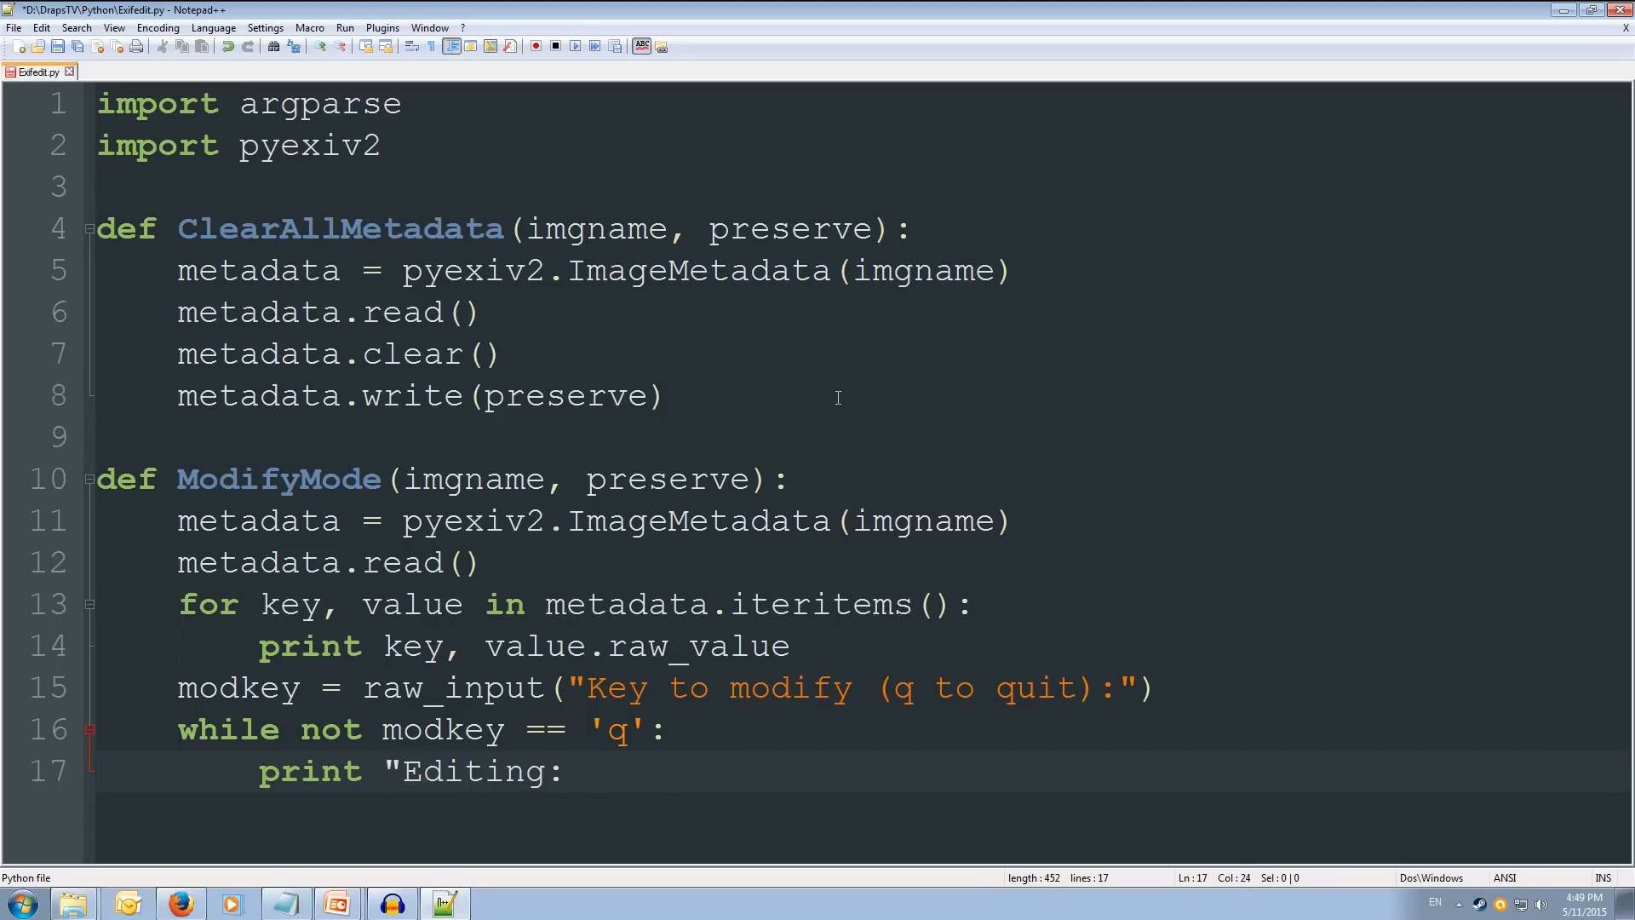
text(+str()
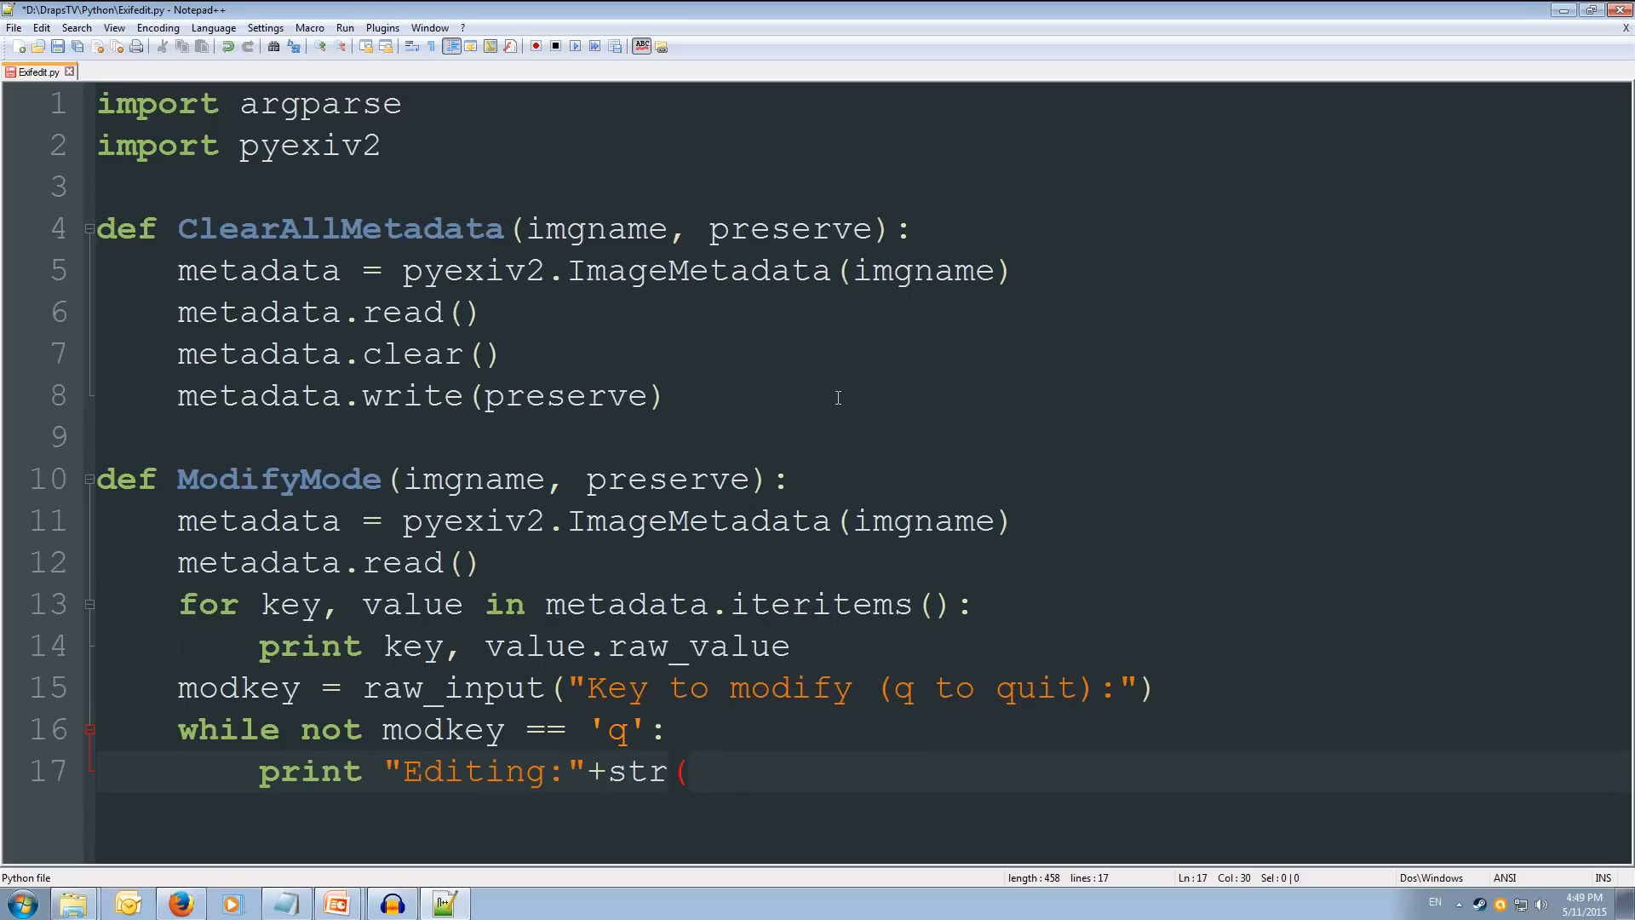
text(meta)
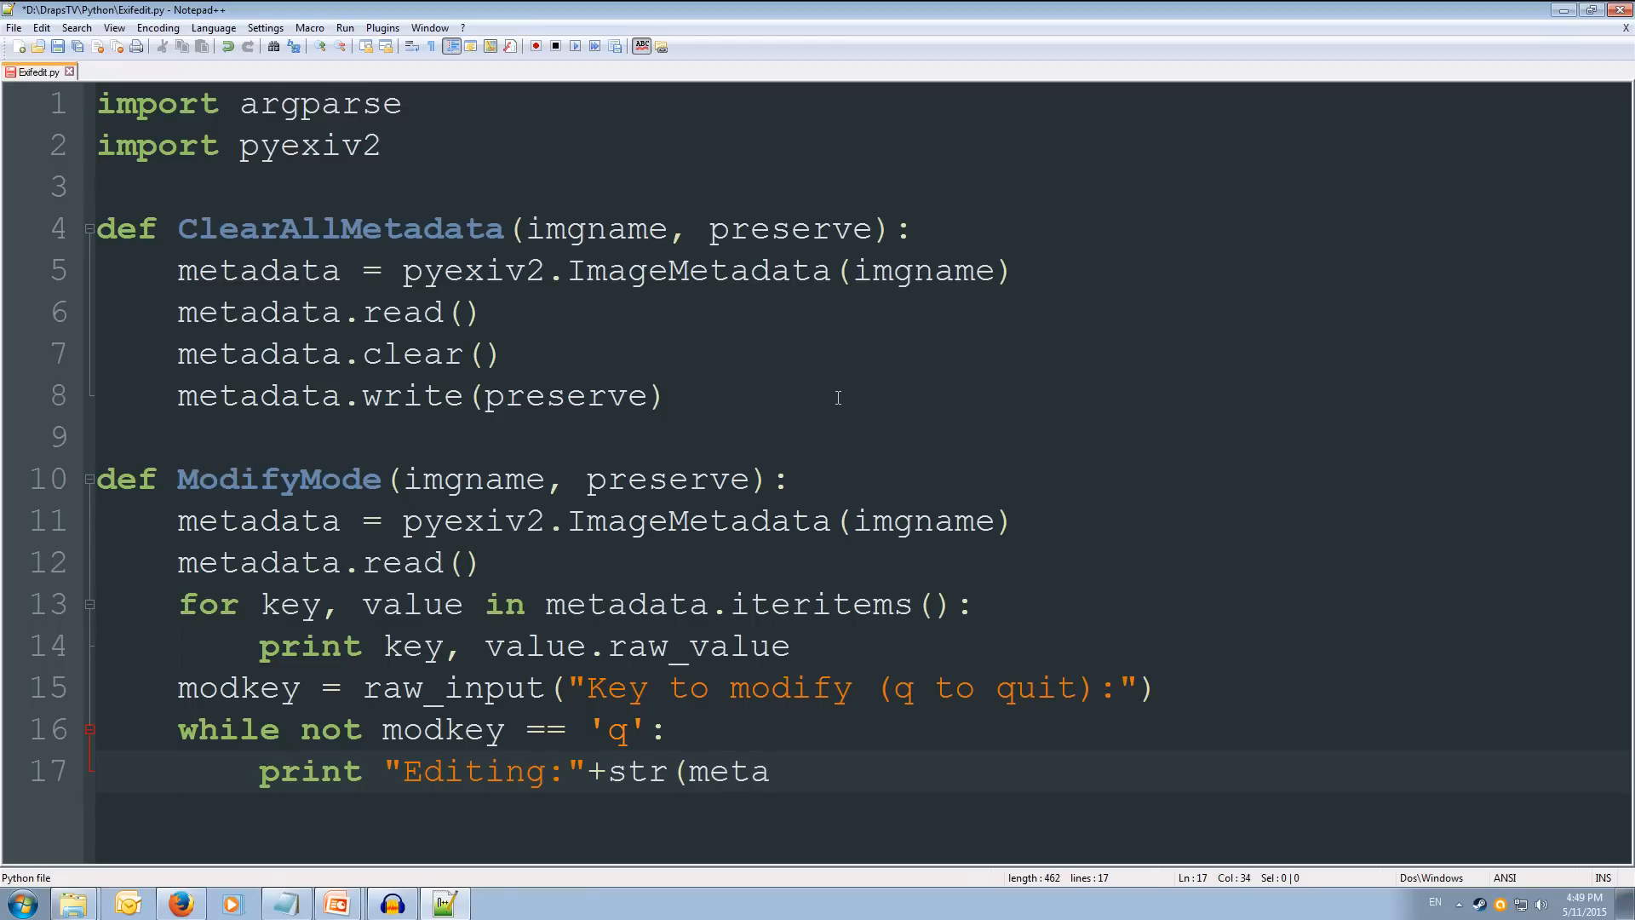
text(data)
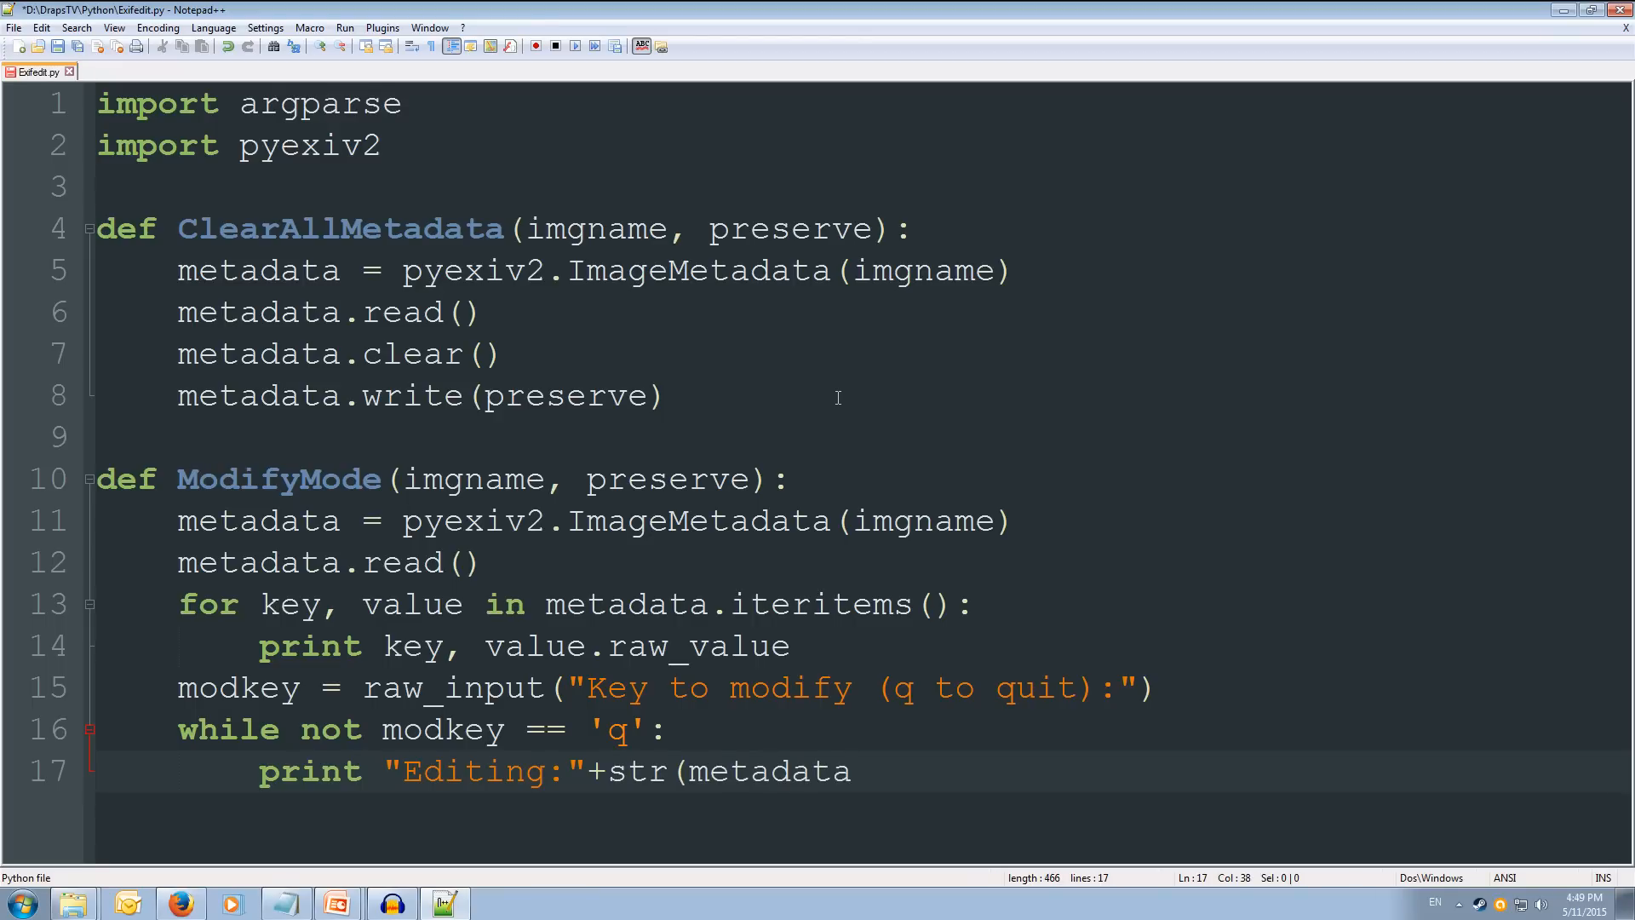
text([)
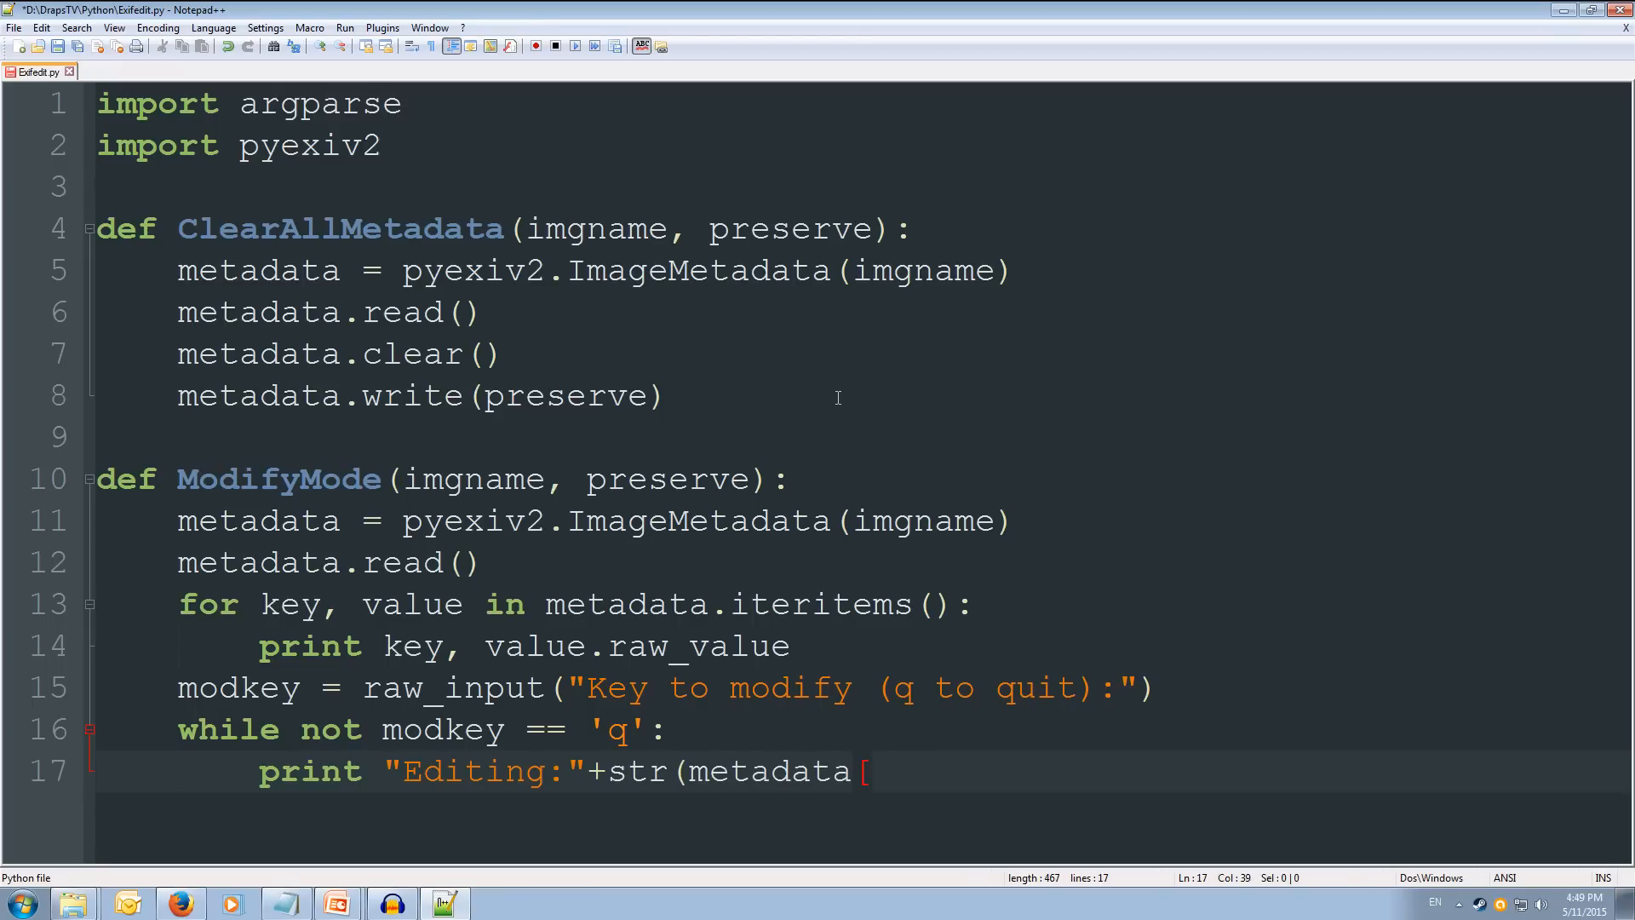
text(modkey)
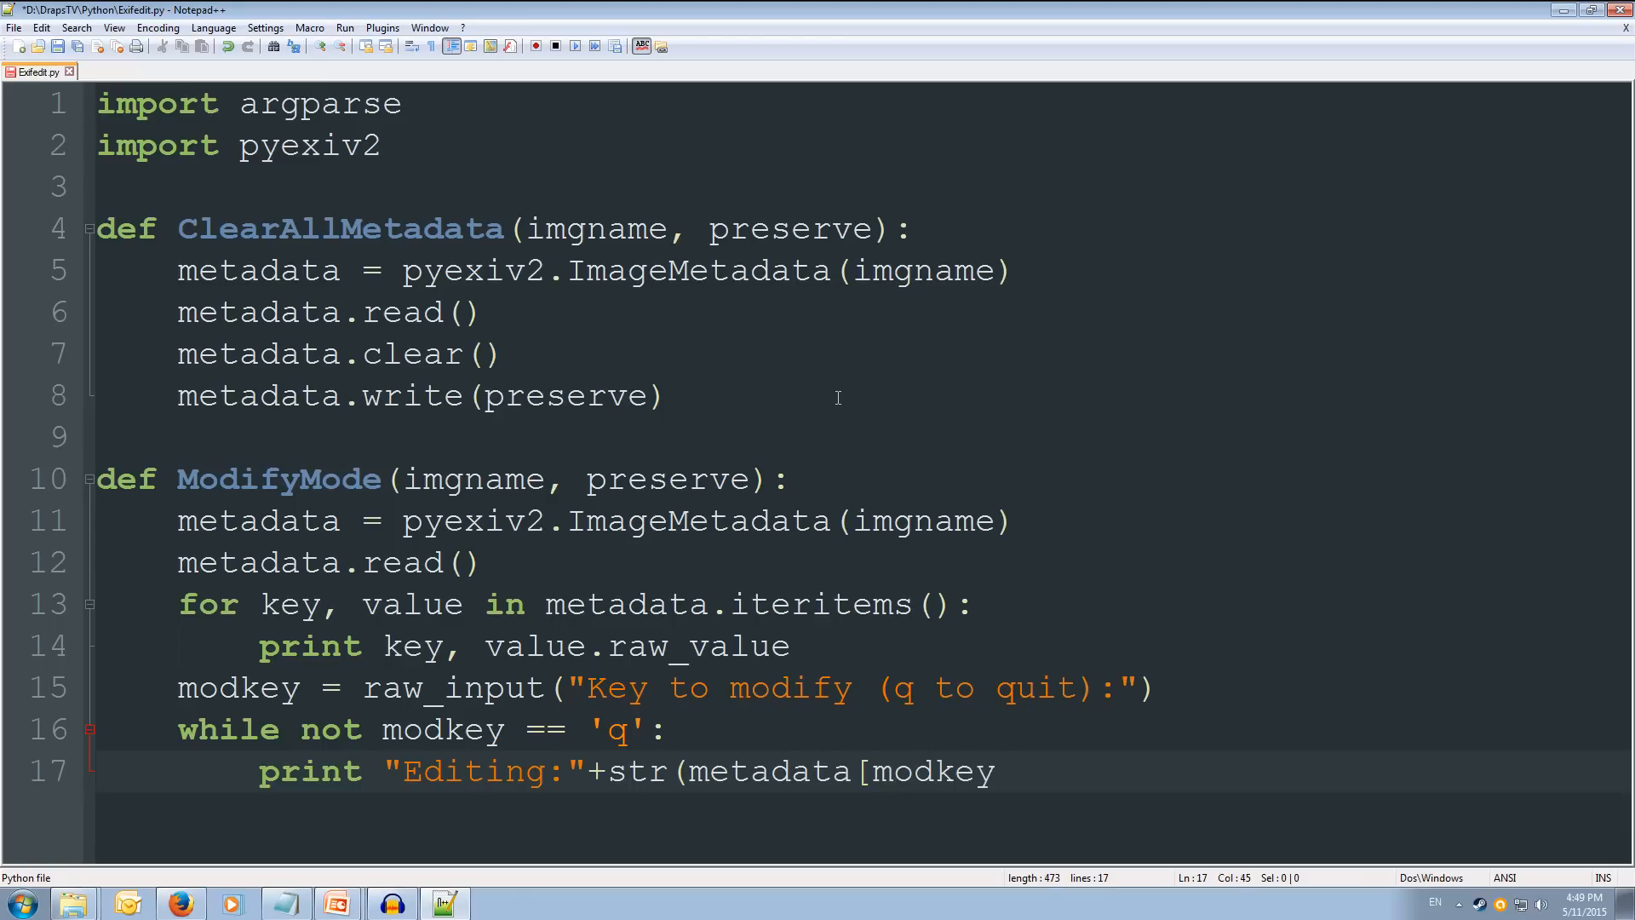
text(].)
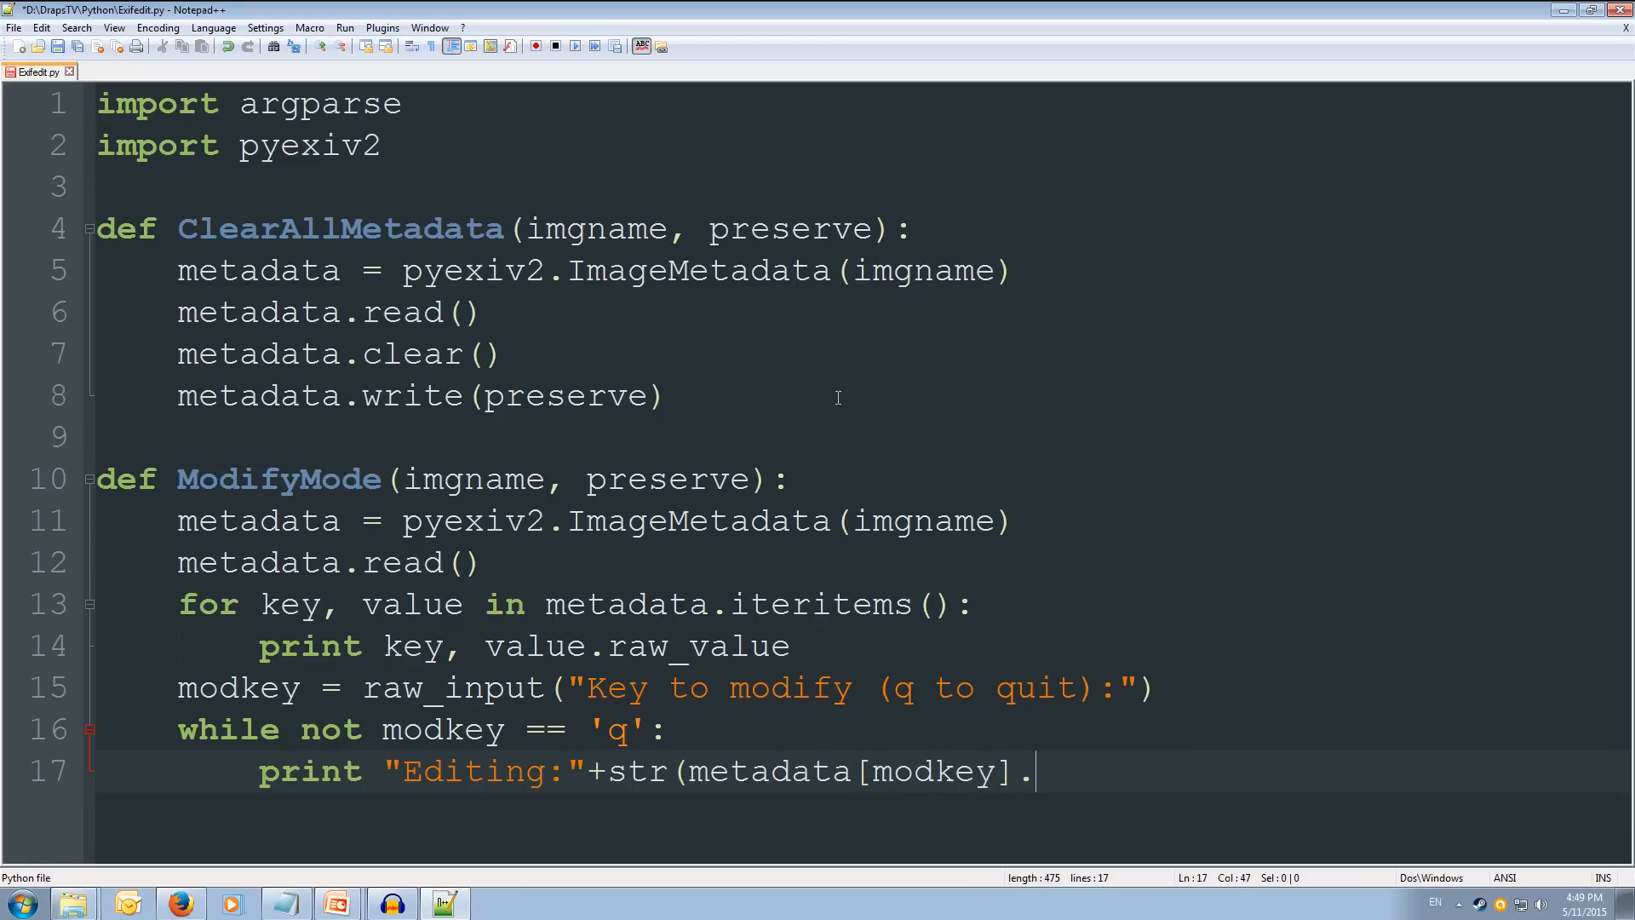
text(raw_)
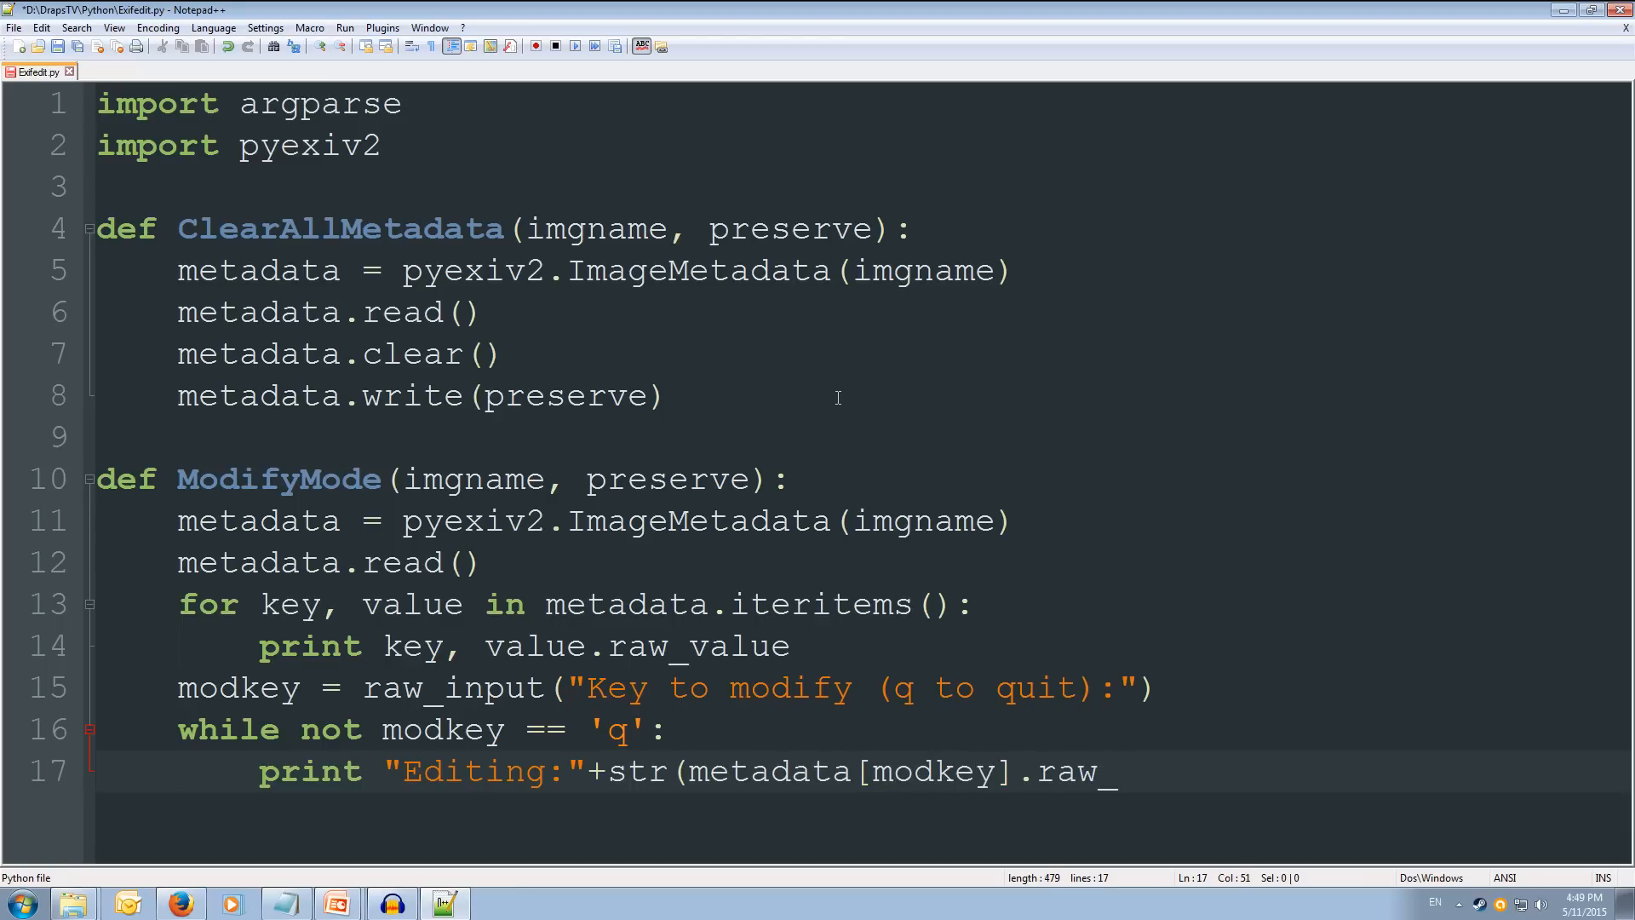
text(value)
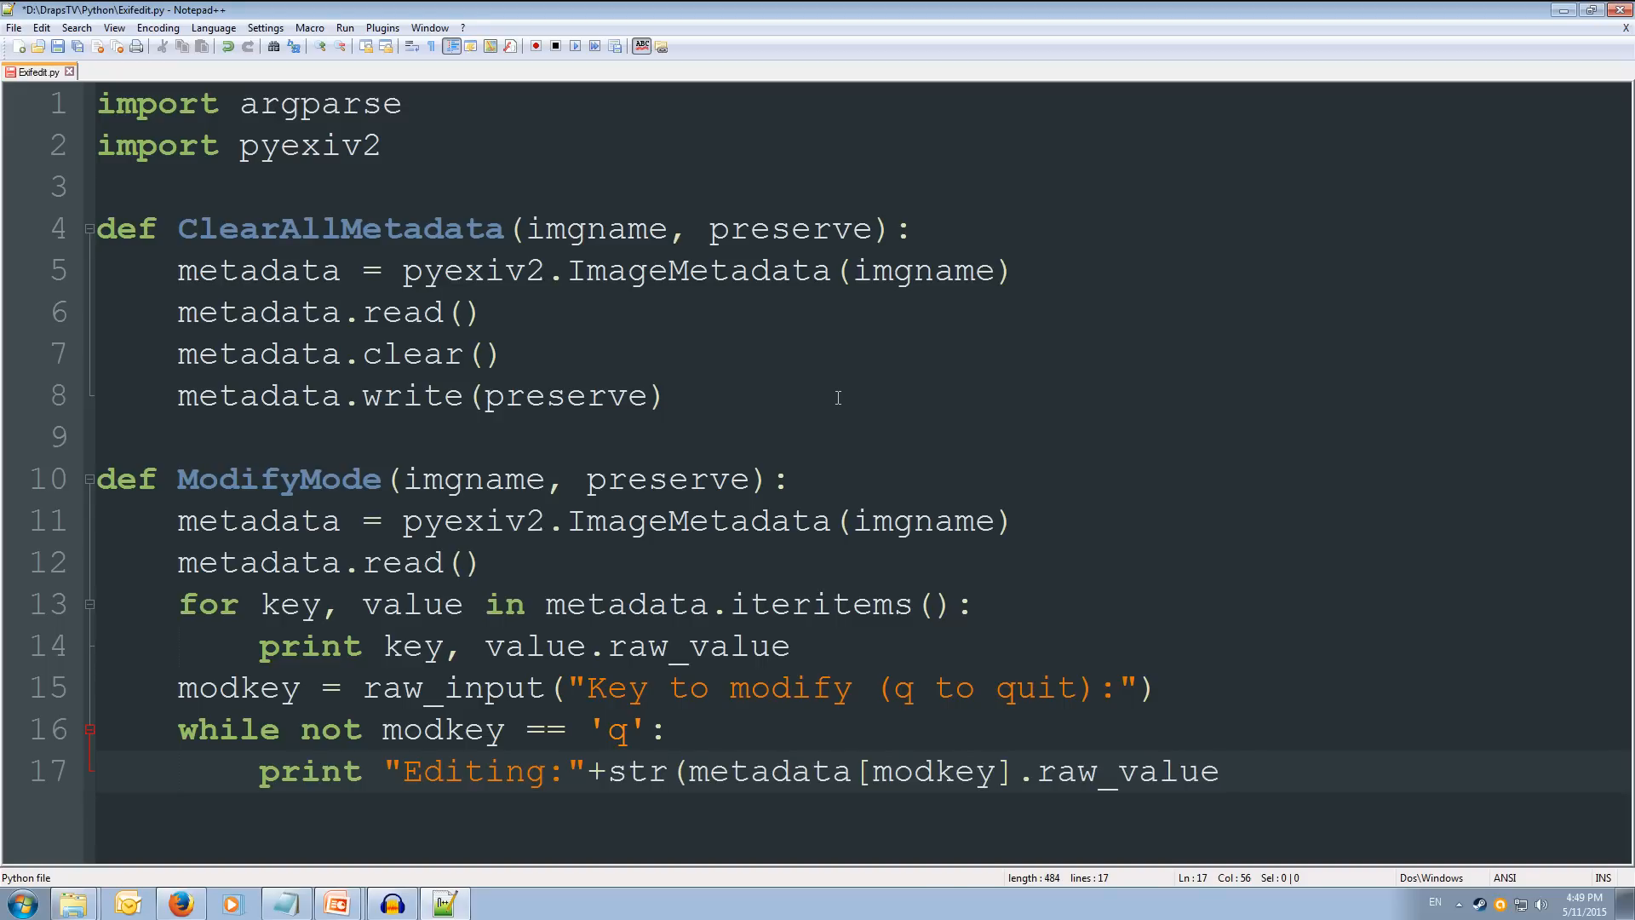
text())
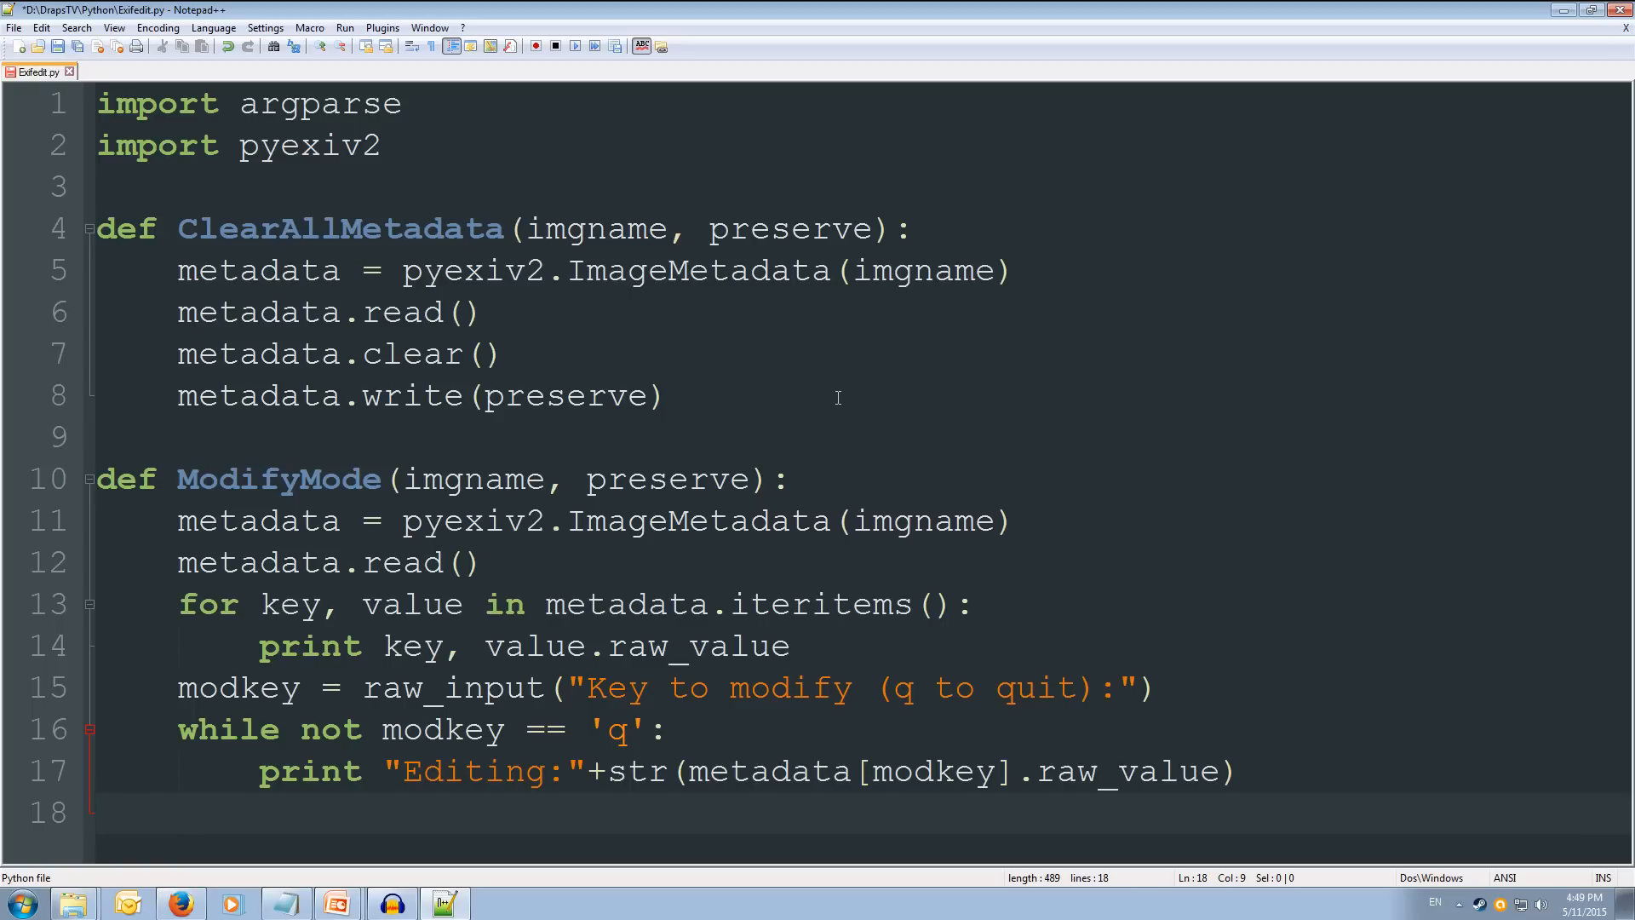
Step: Add a modvalue = raw_input prompt asking for a new value, with q to quit
text(modv)
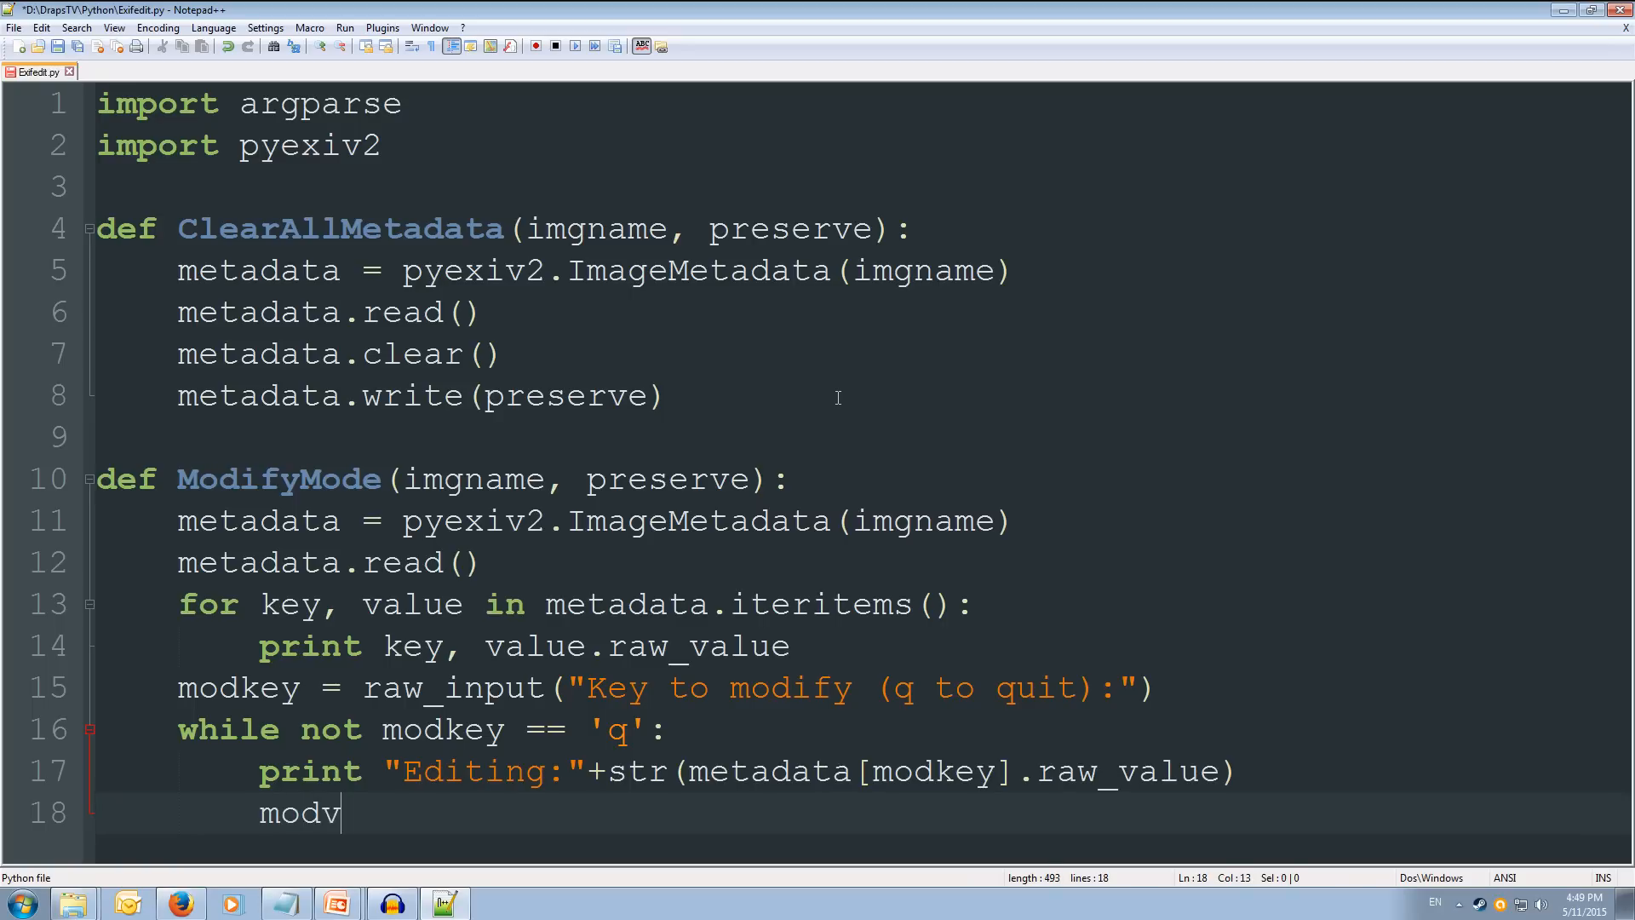
text(value =)
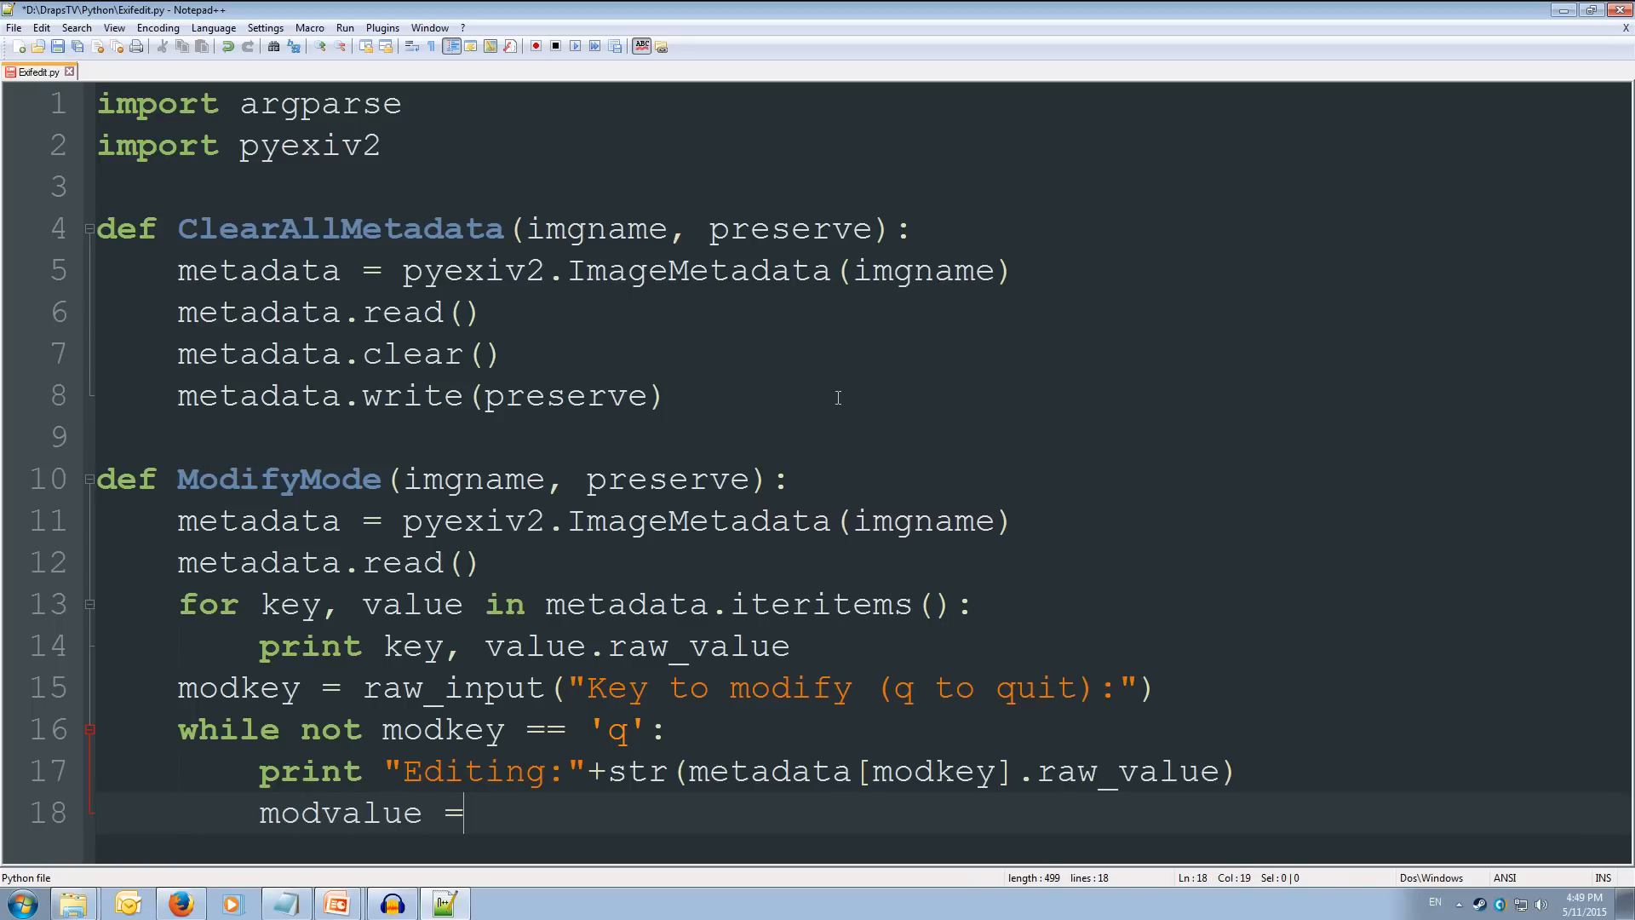
text(raw_)
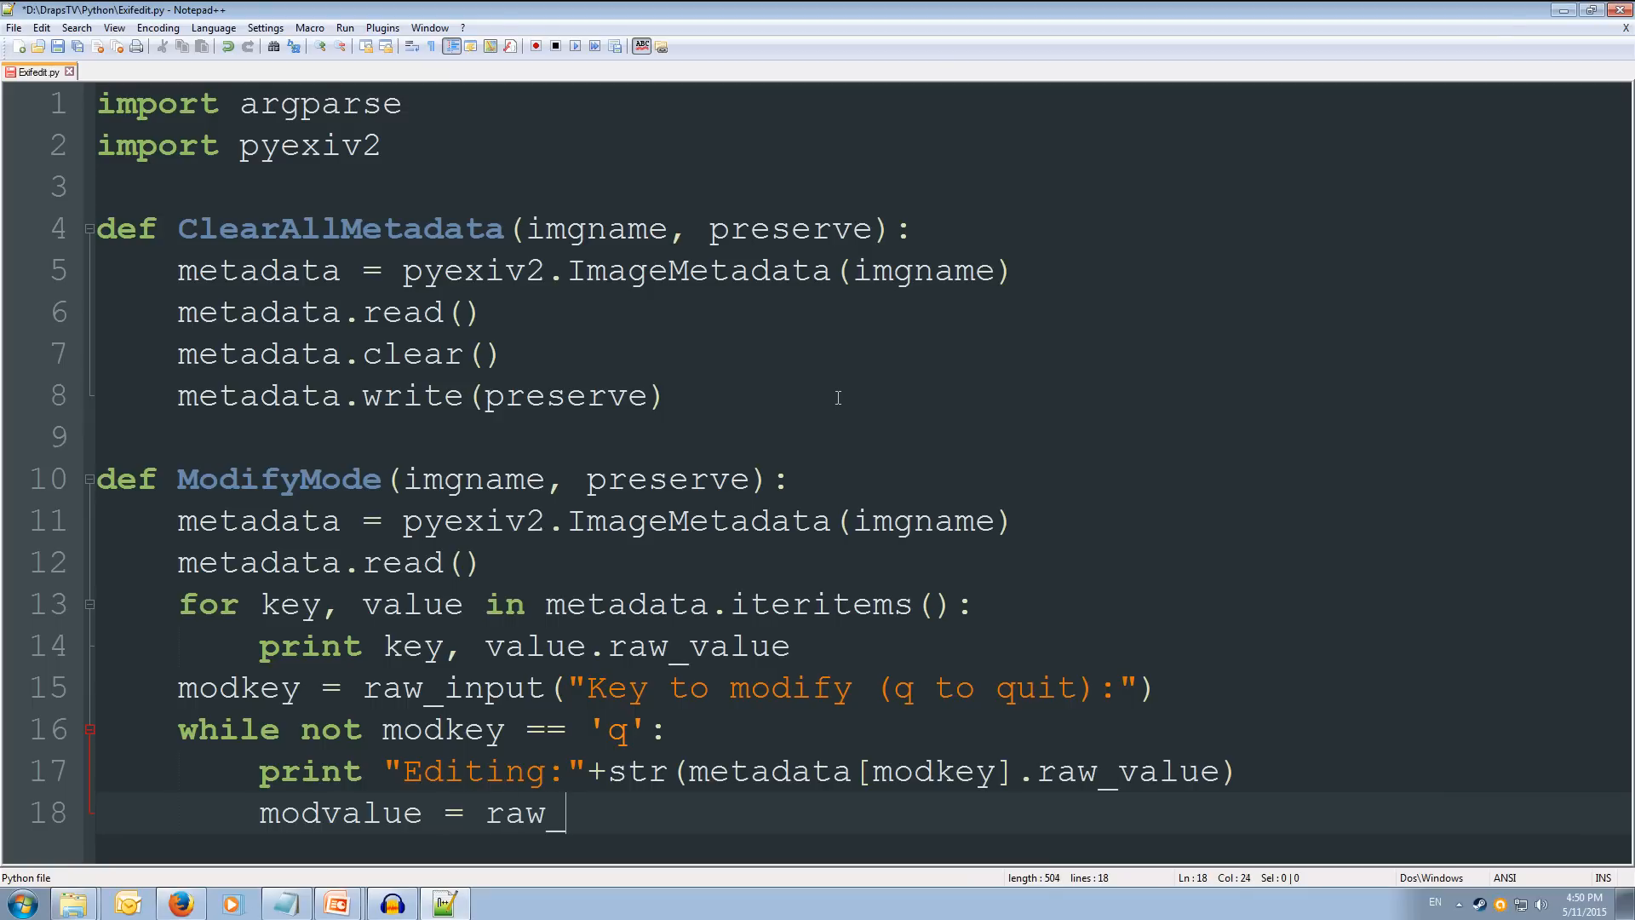
text(input()
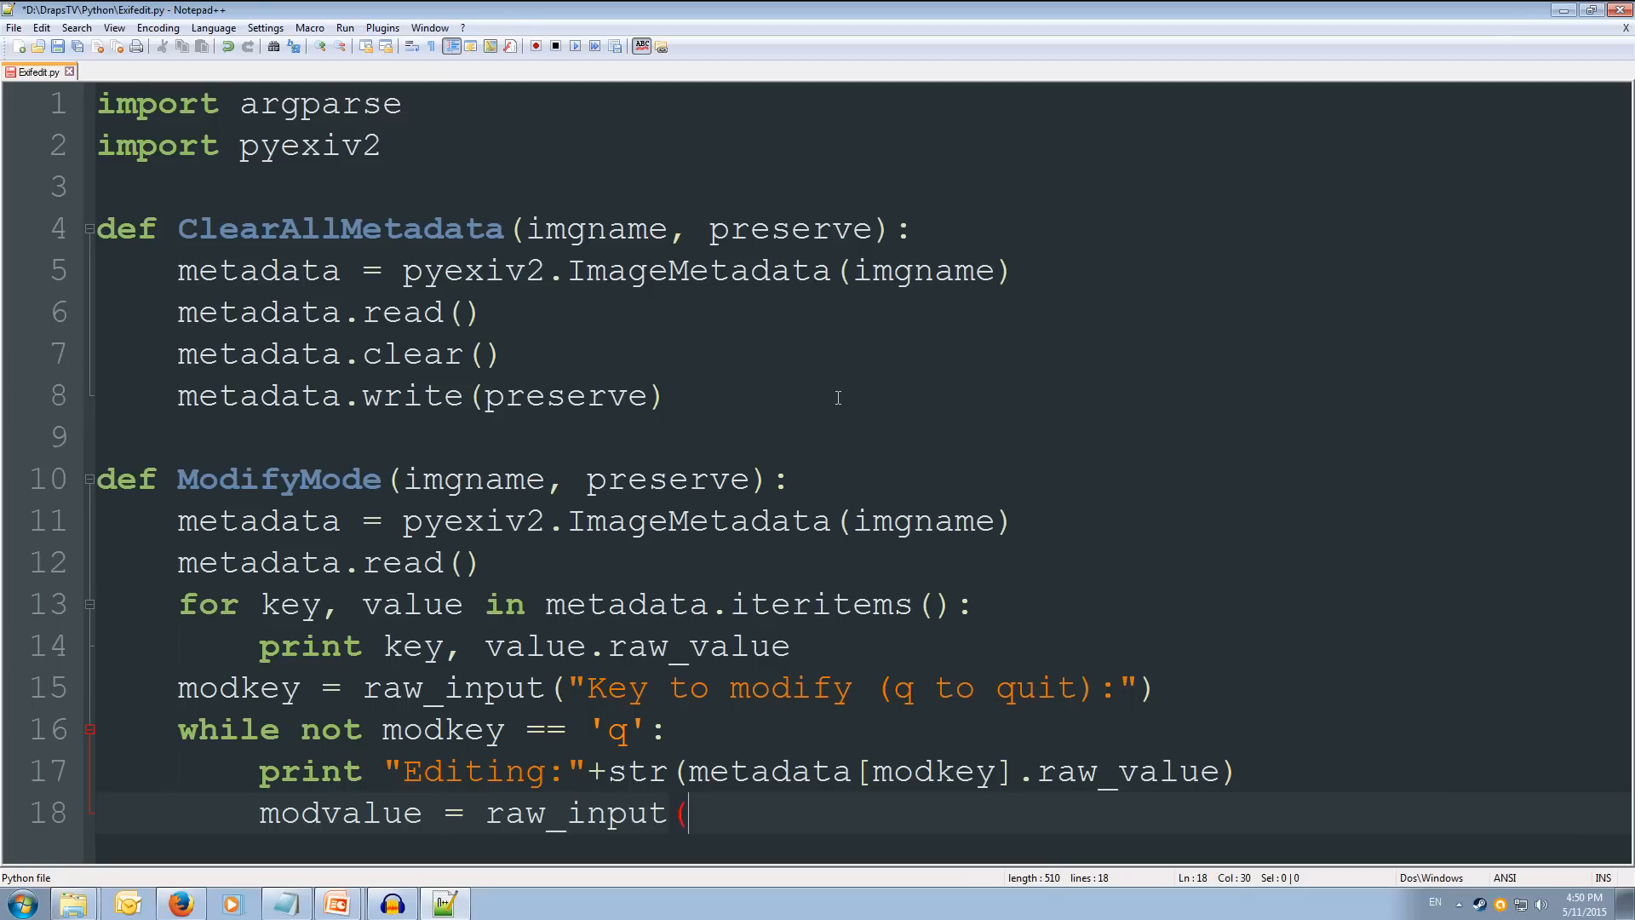
text("New V)
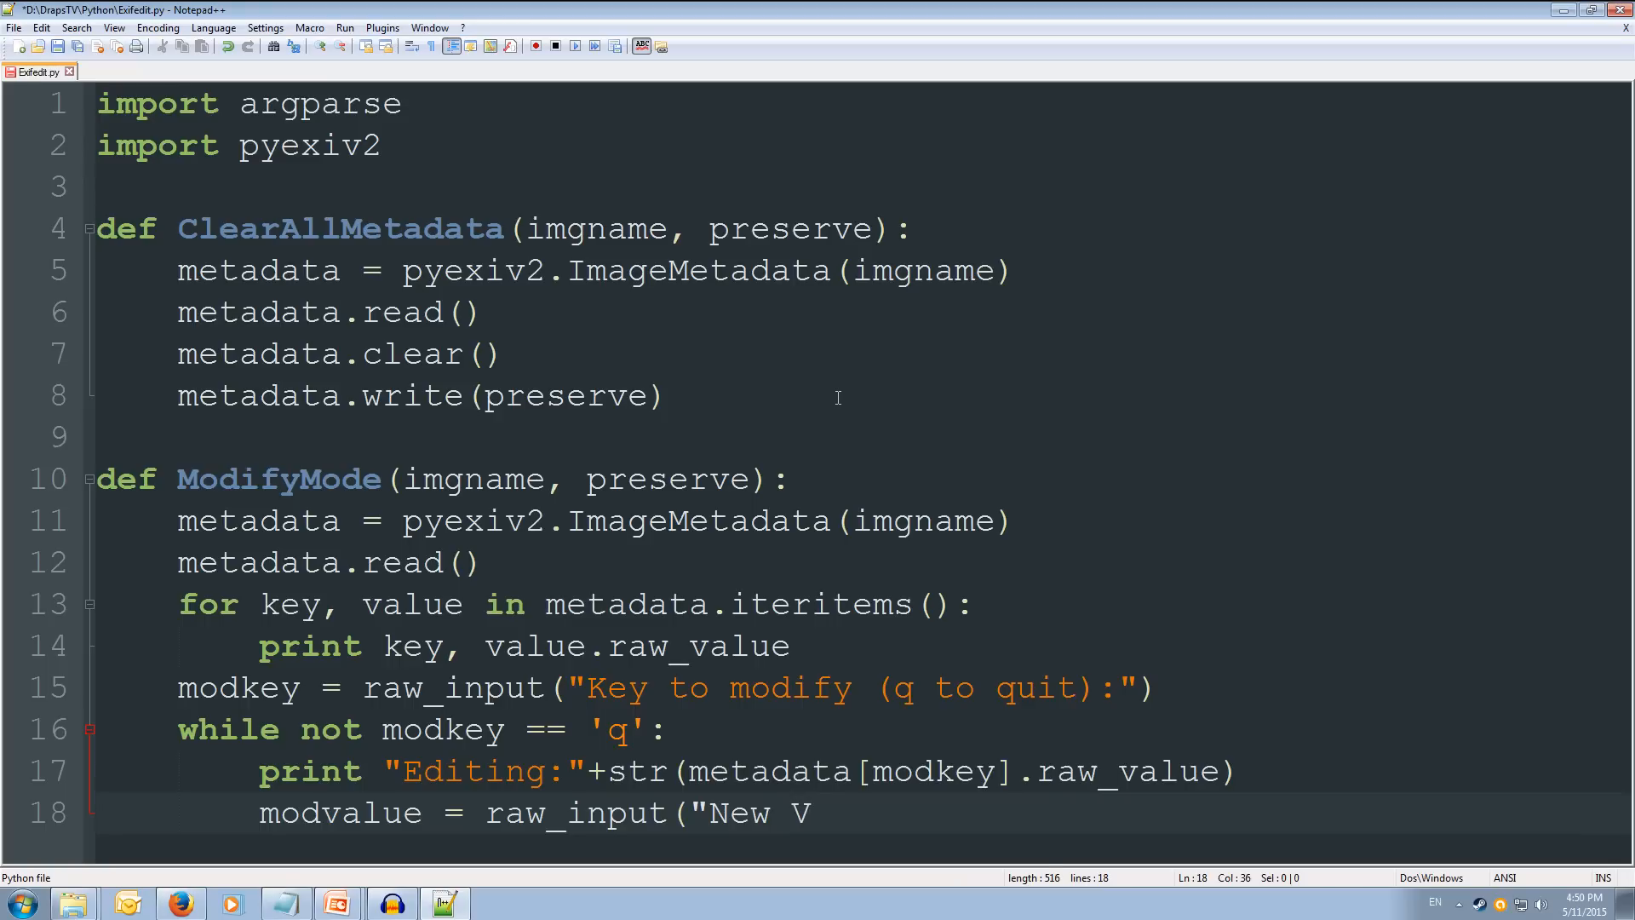
text(alue:)
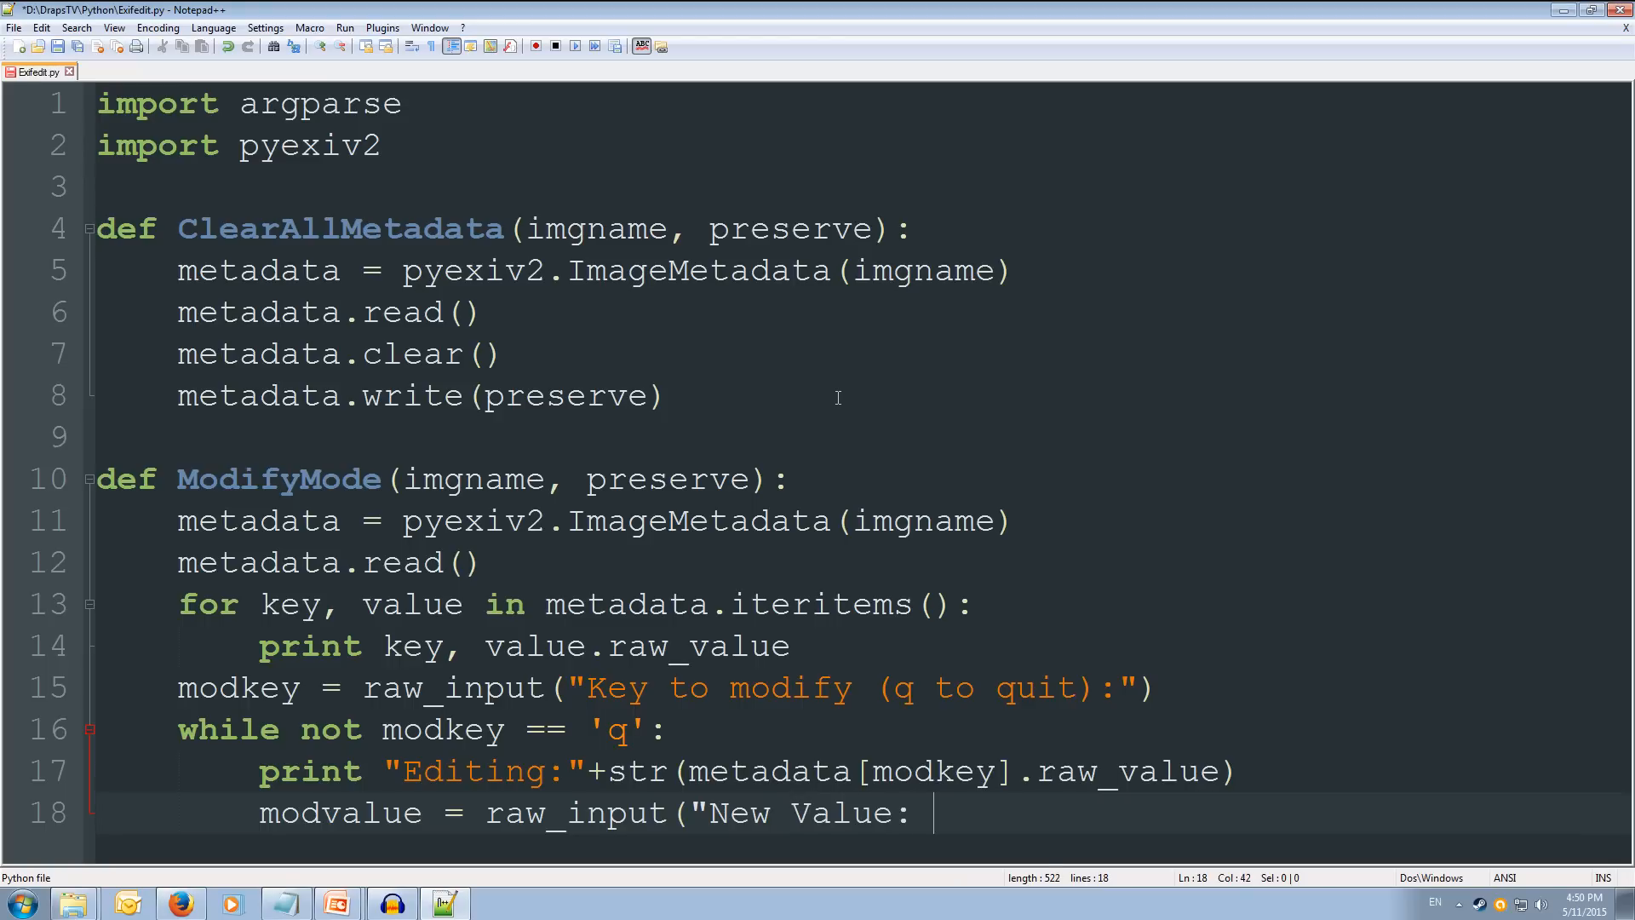
text((q t)
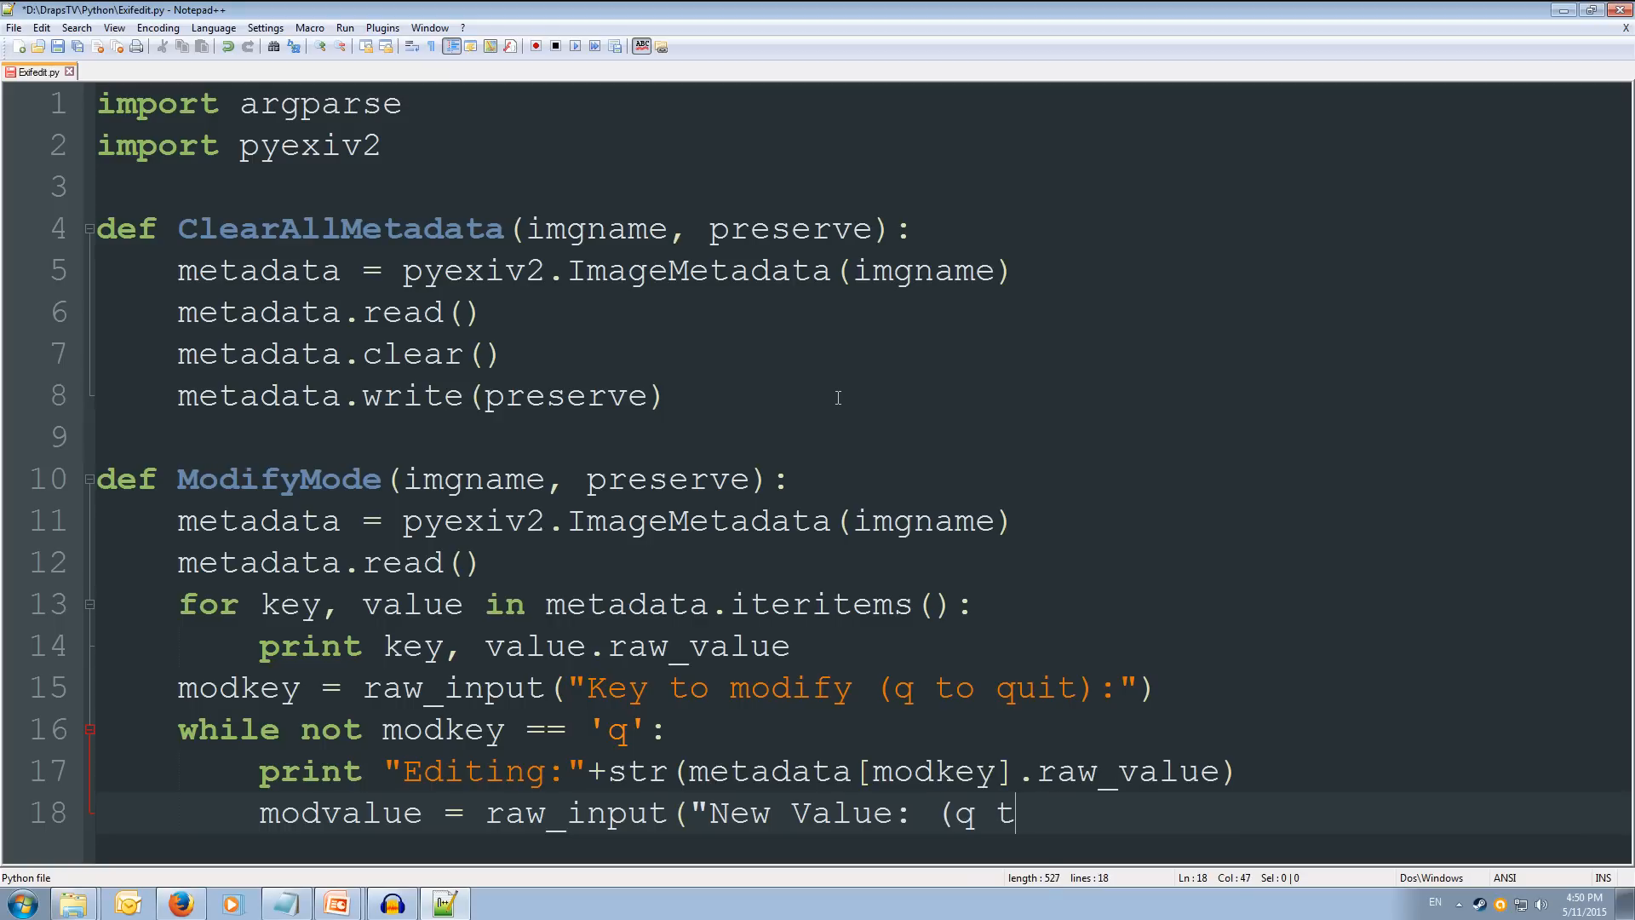
text(p quit)
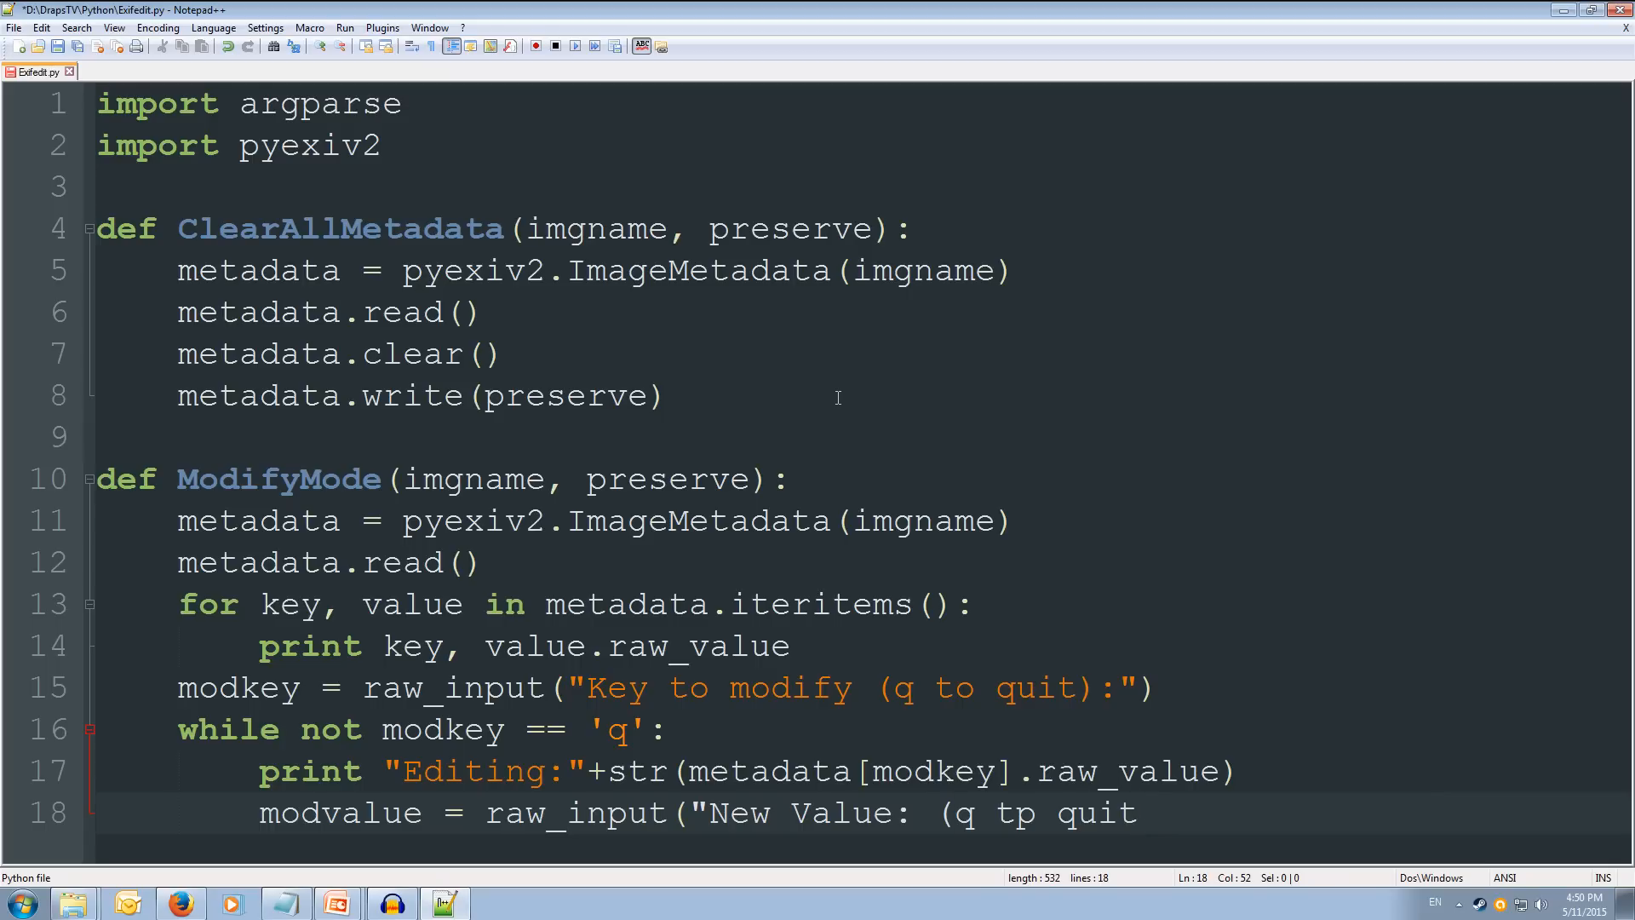
text():)
text(if)
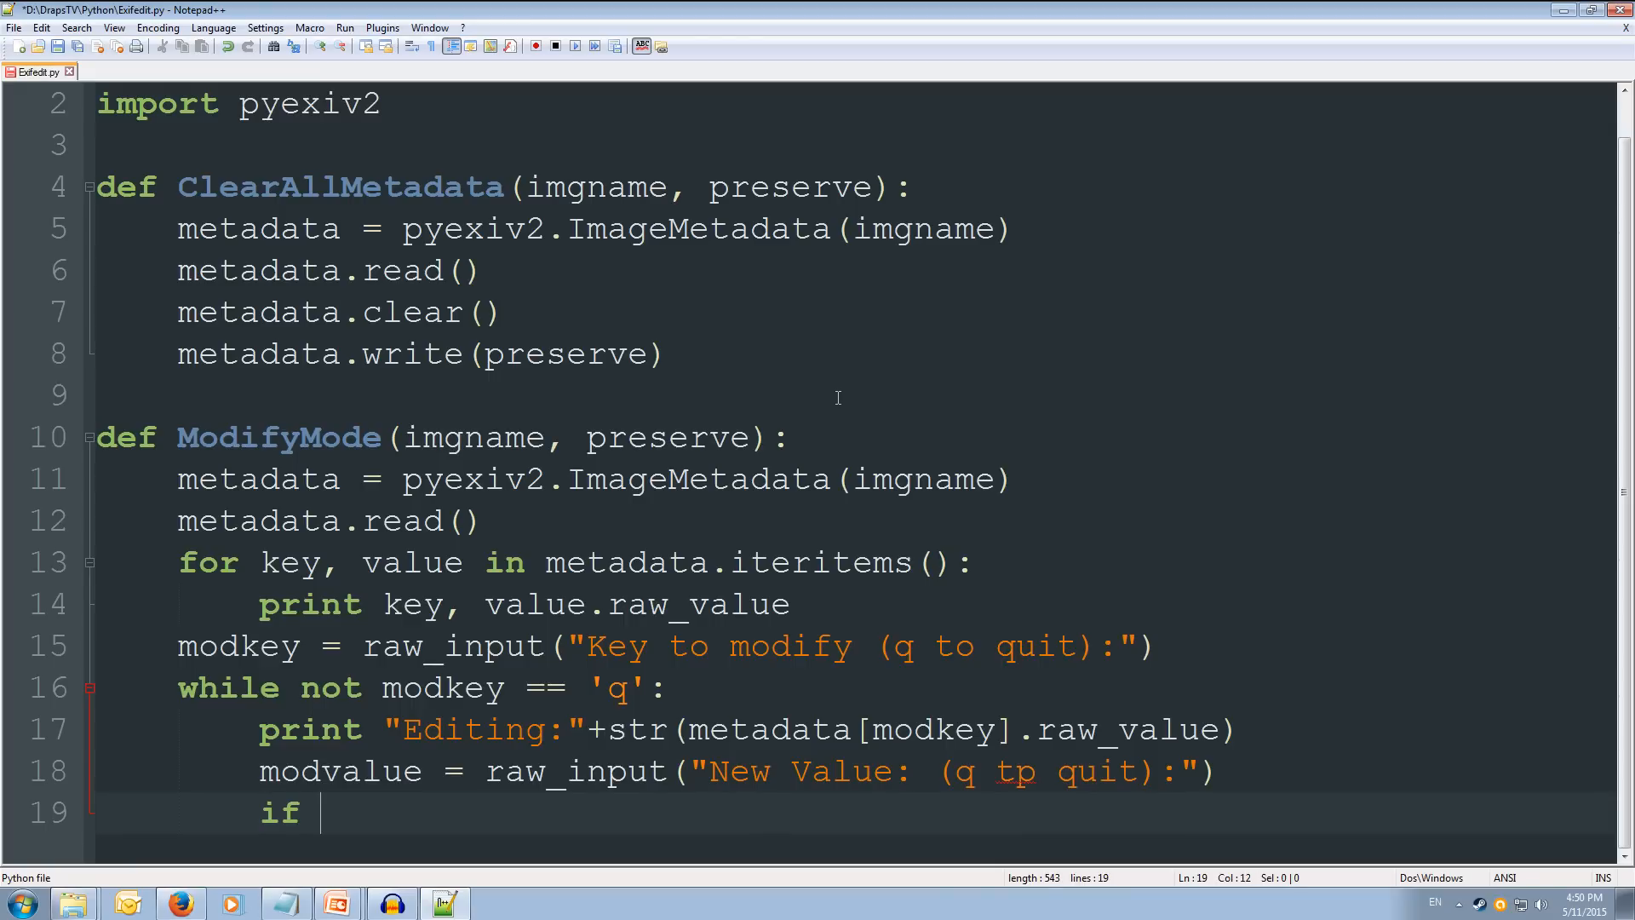
Step: Begin the condition 'modvalue == 'q'' that exits the loop
text(modvalue)
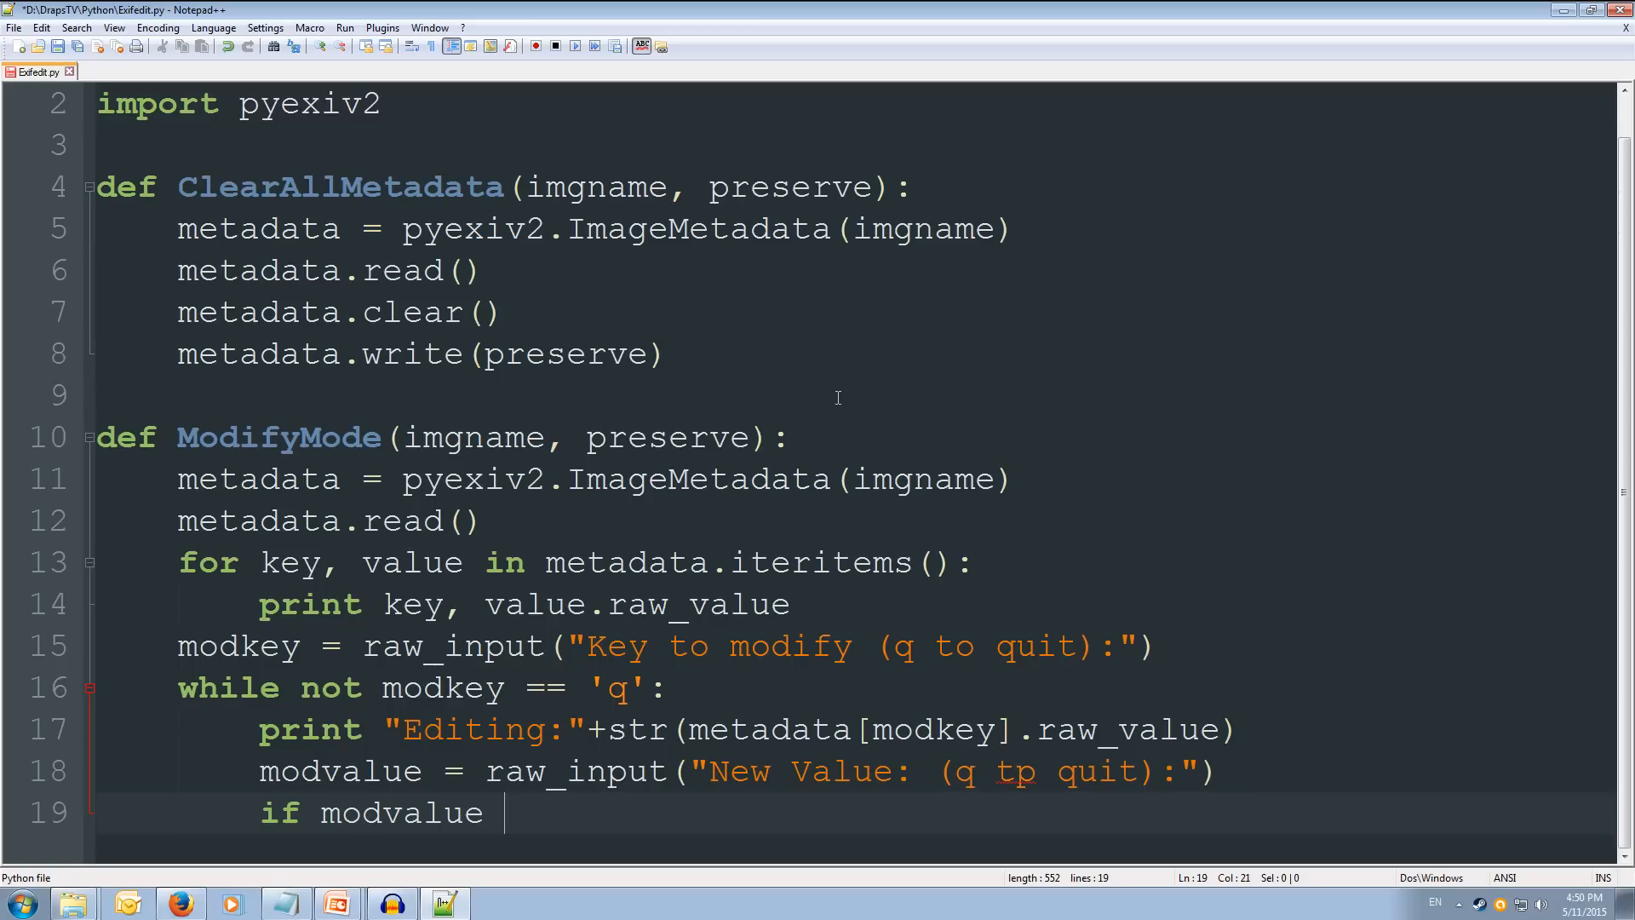
text(==)
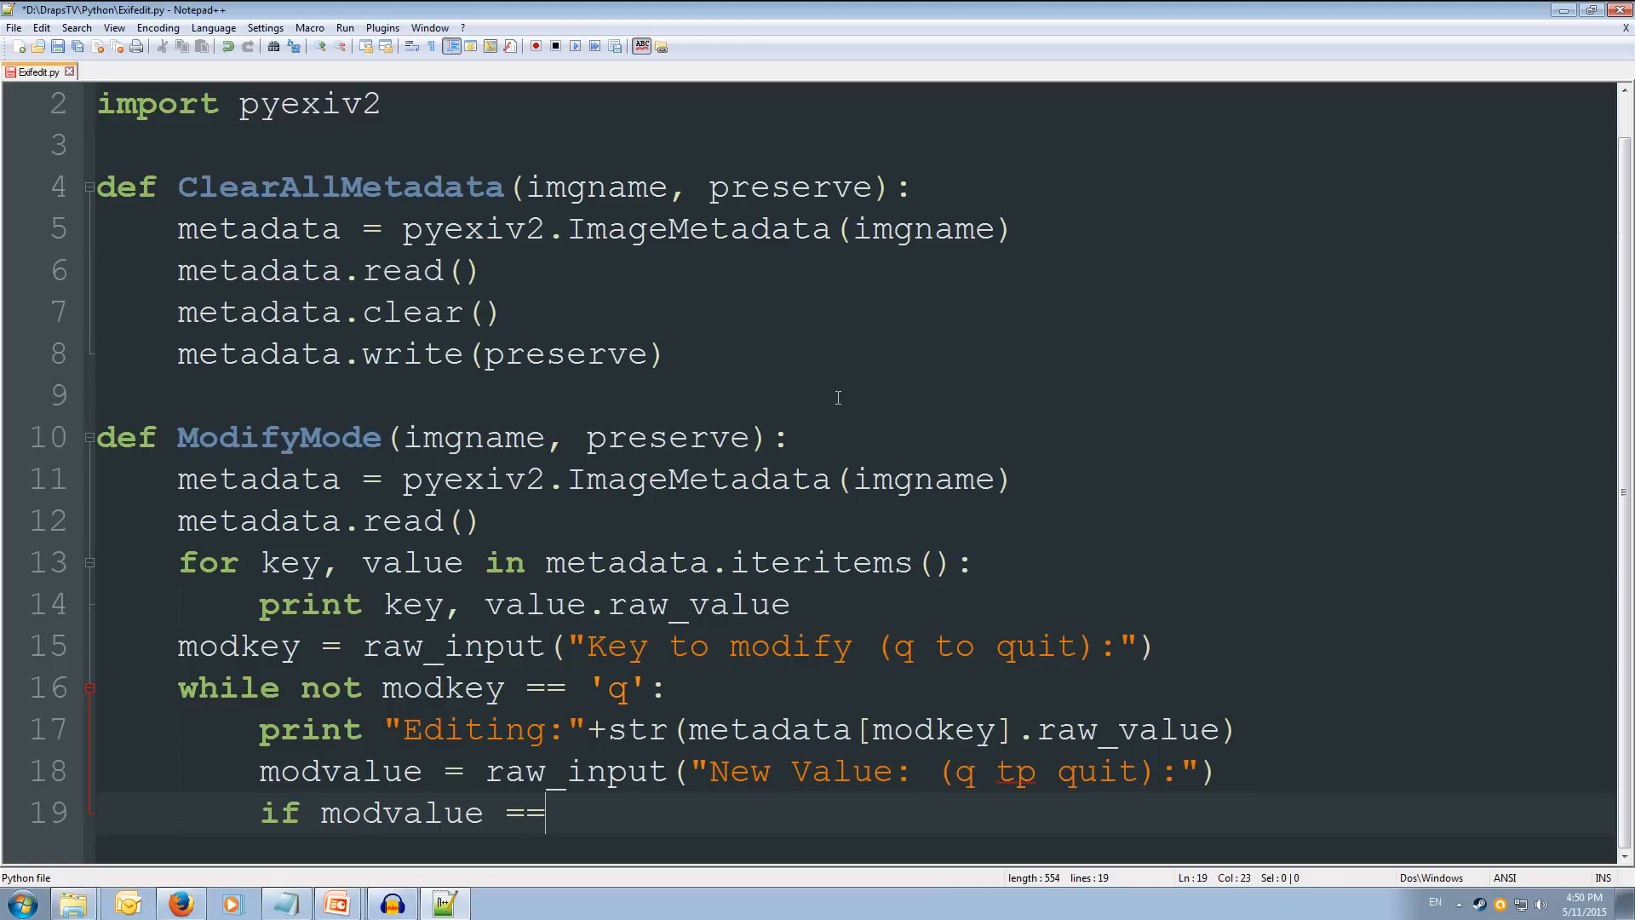
text('q':)
text(break)
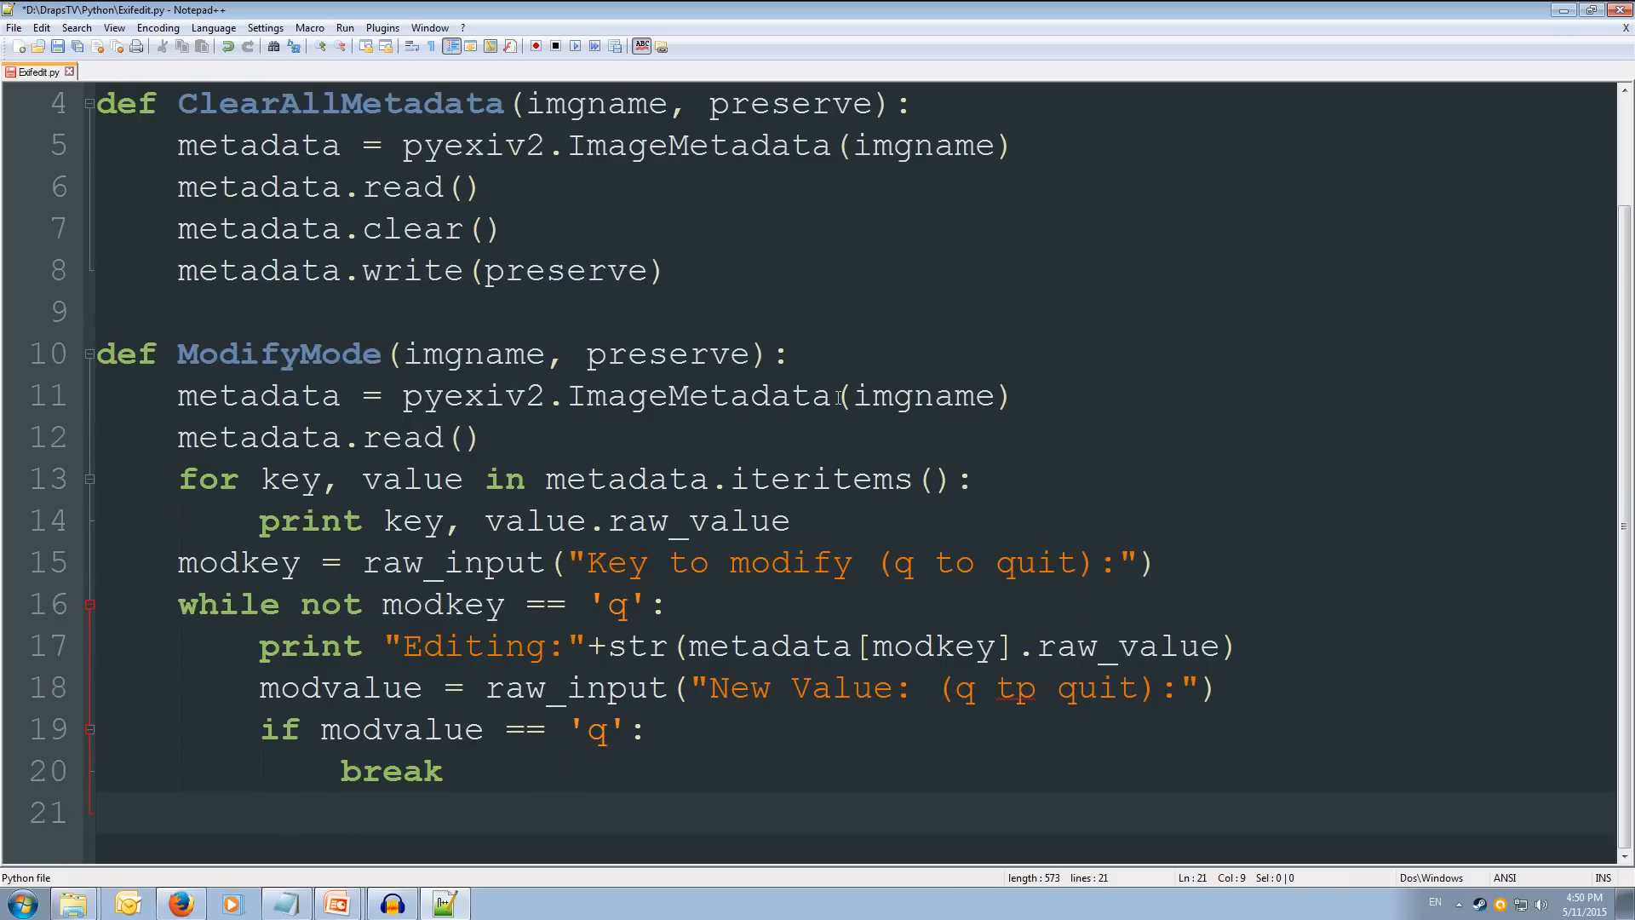
Step: On line 21, assign str(modvalue) to metadata[modkey].raw_value
text(metadata)
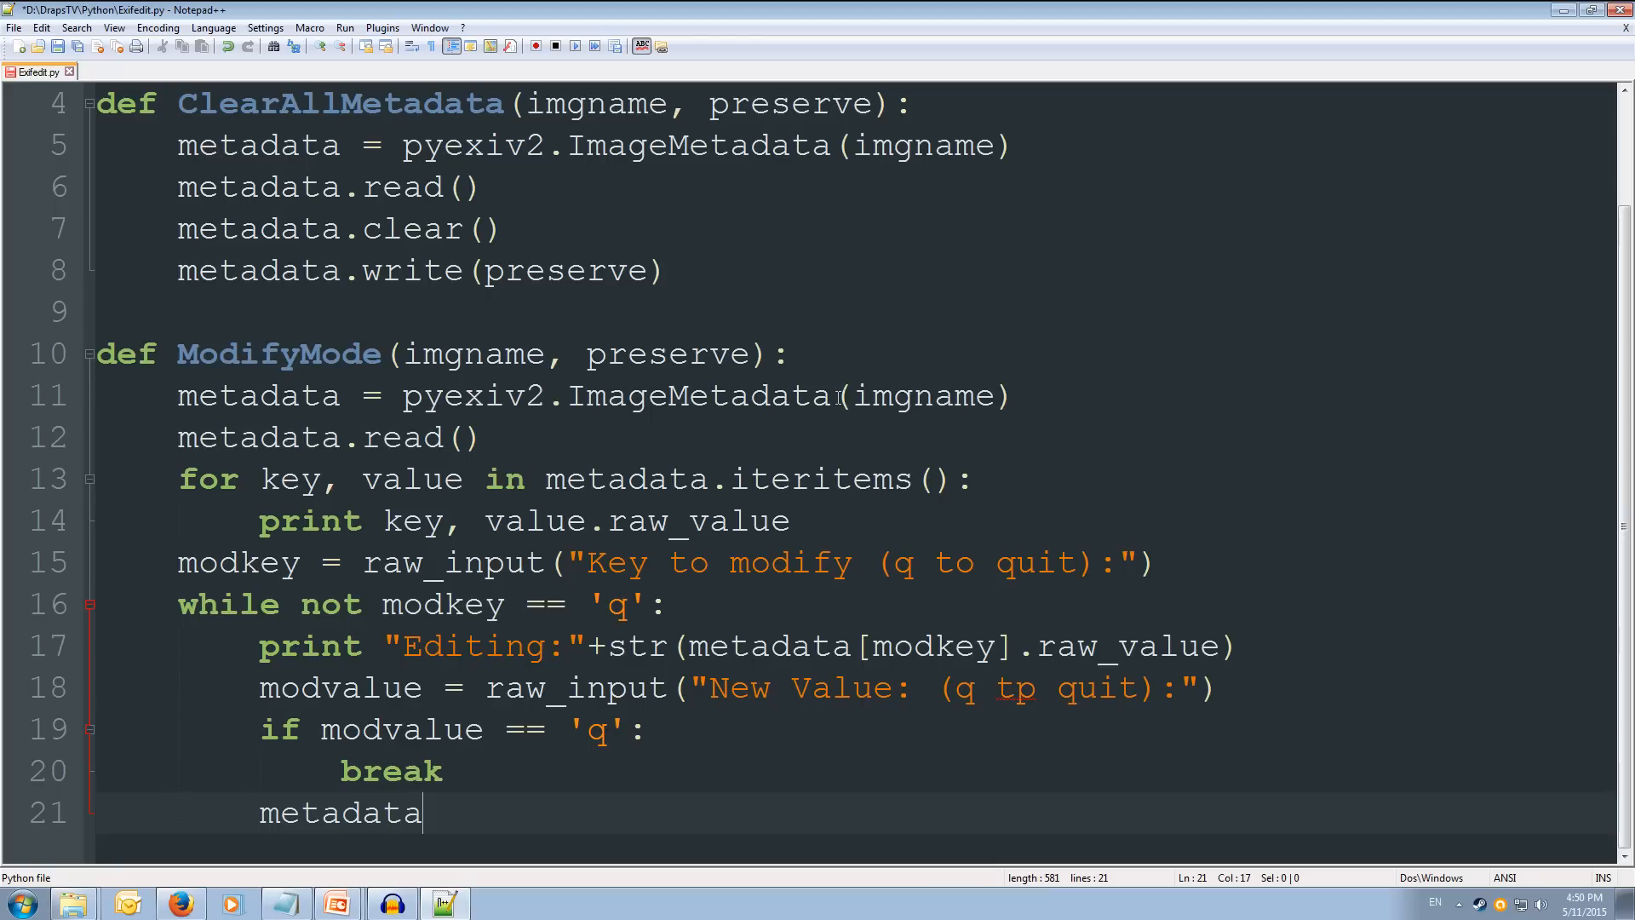
text([modkey)
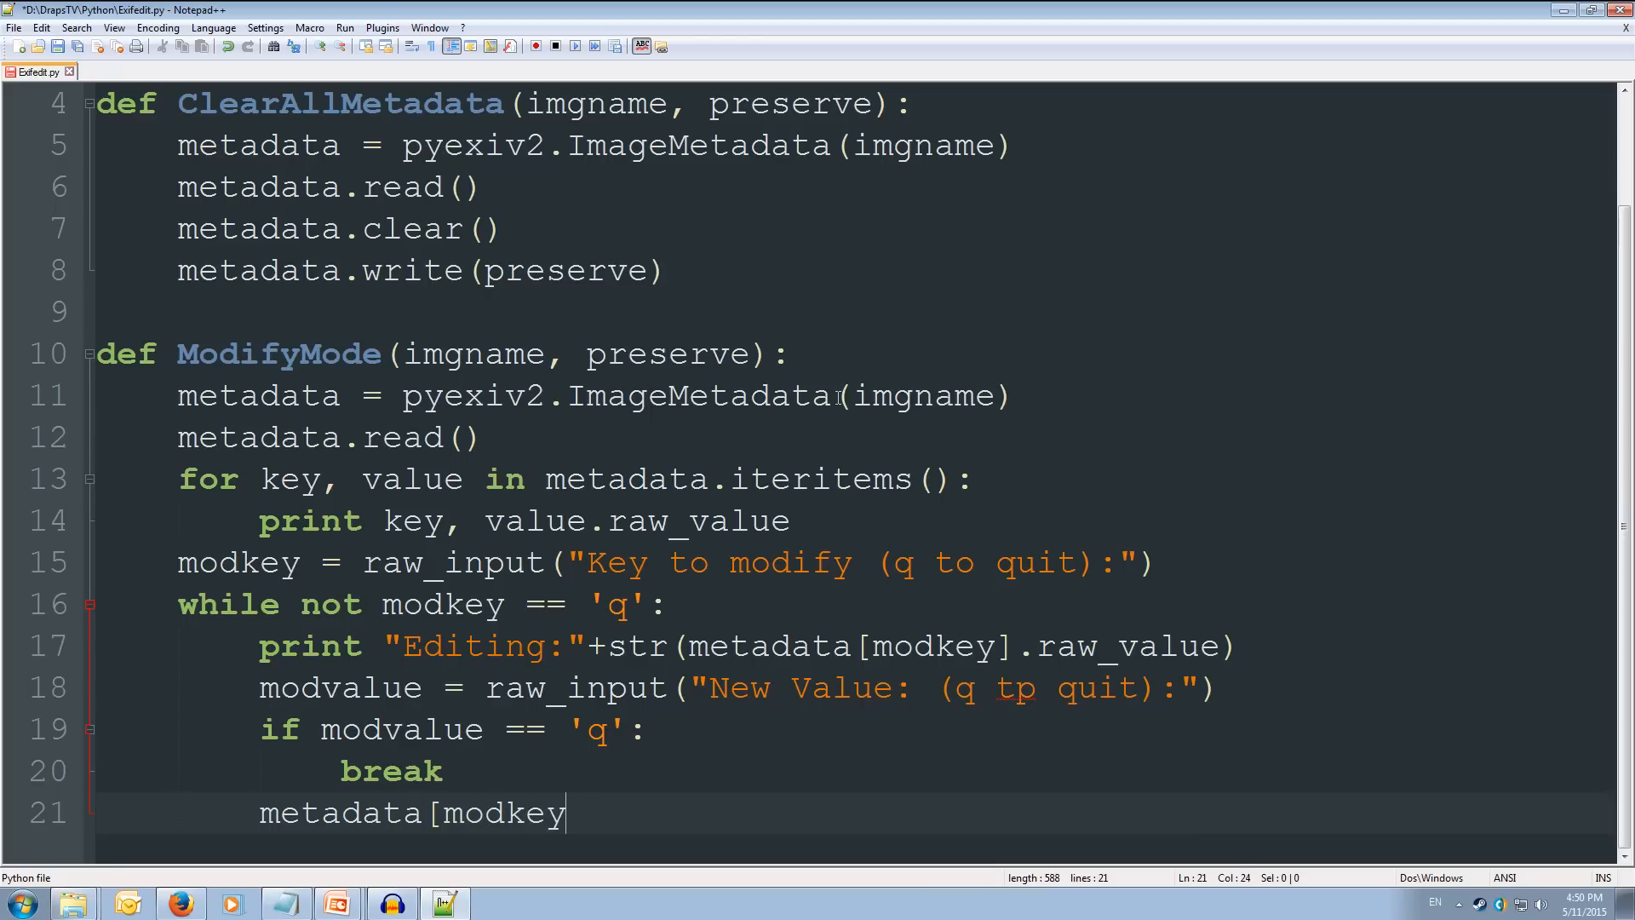
text(])
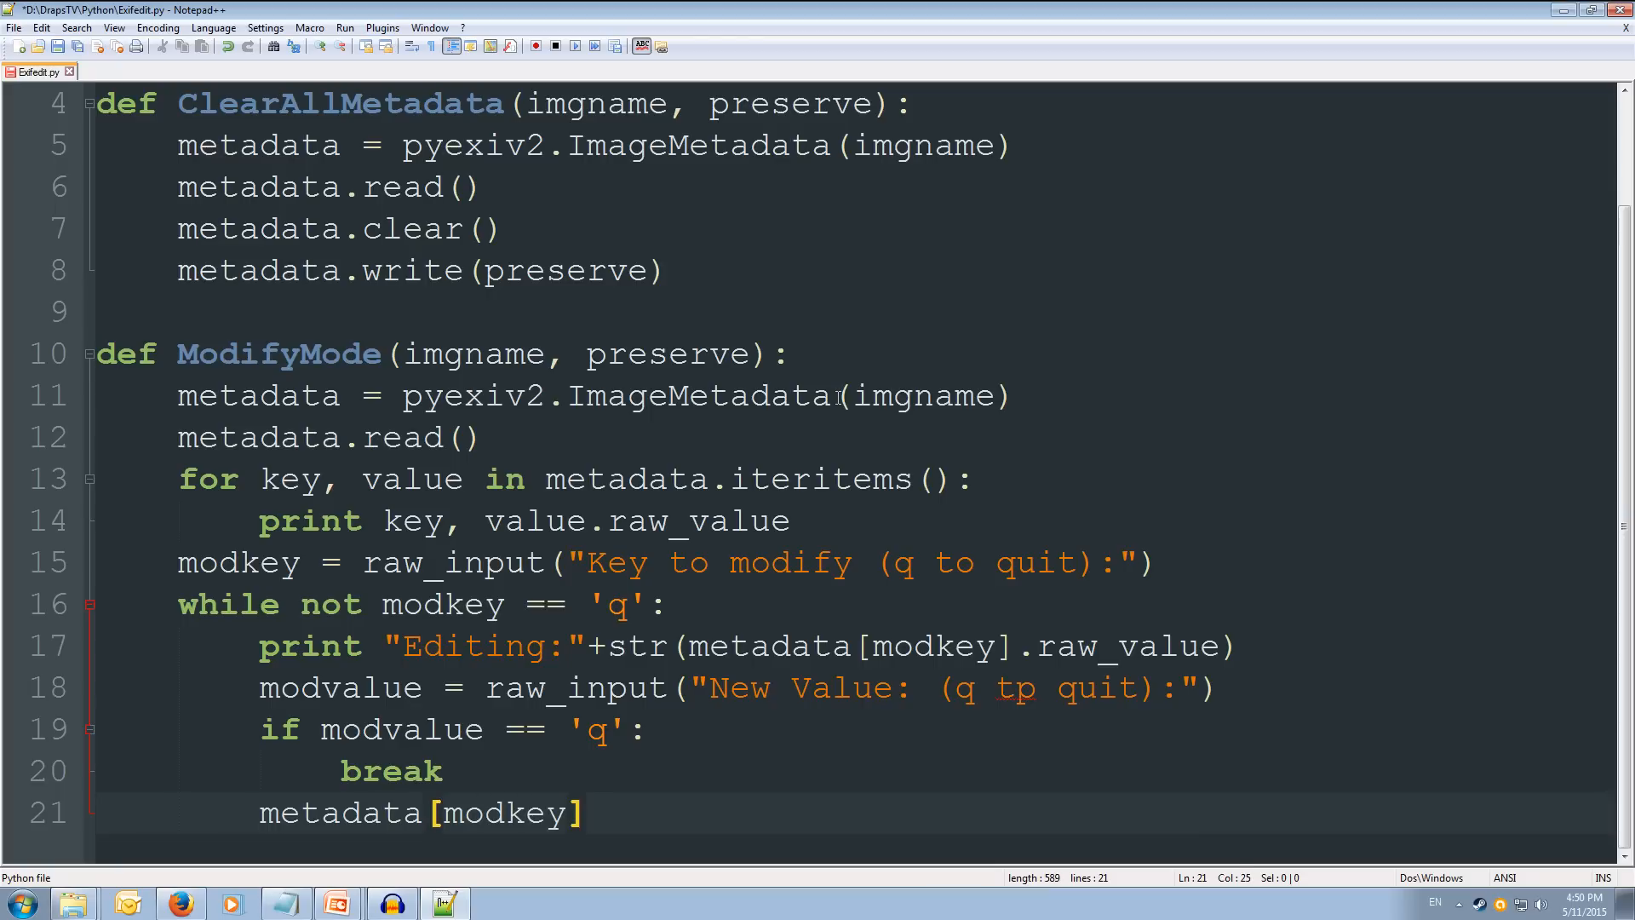
text(.)
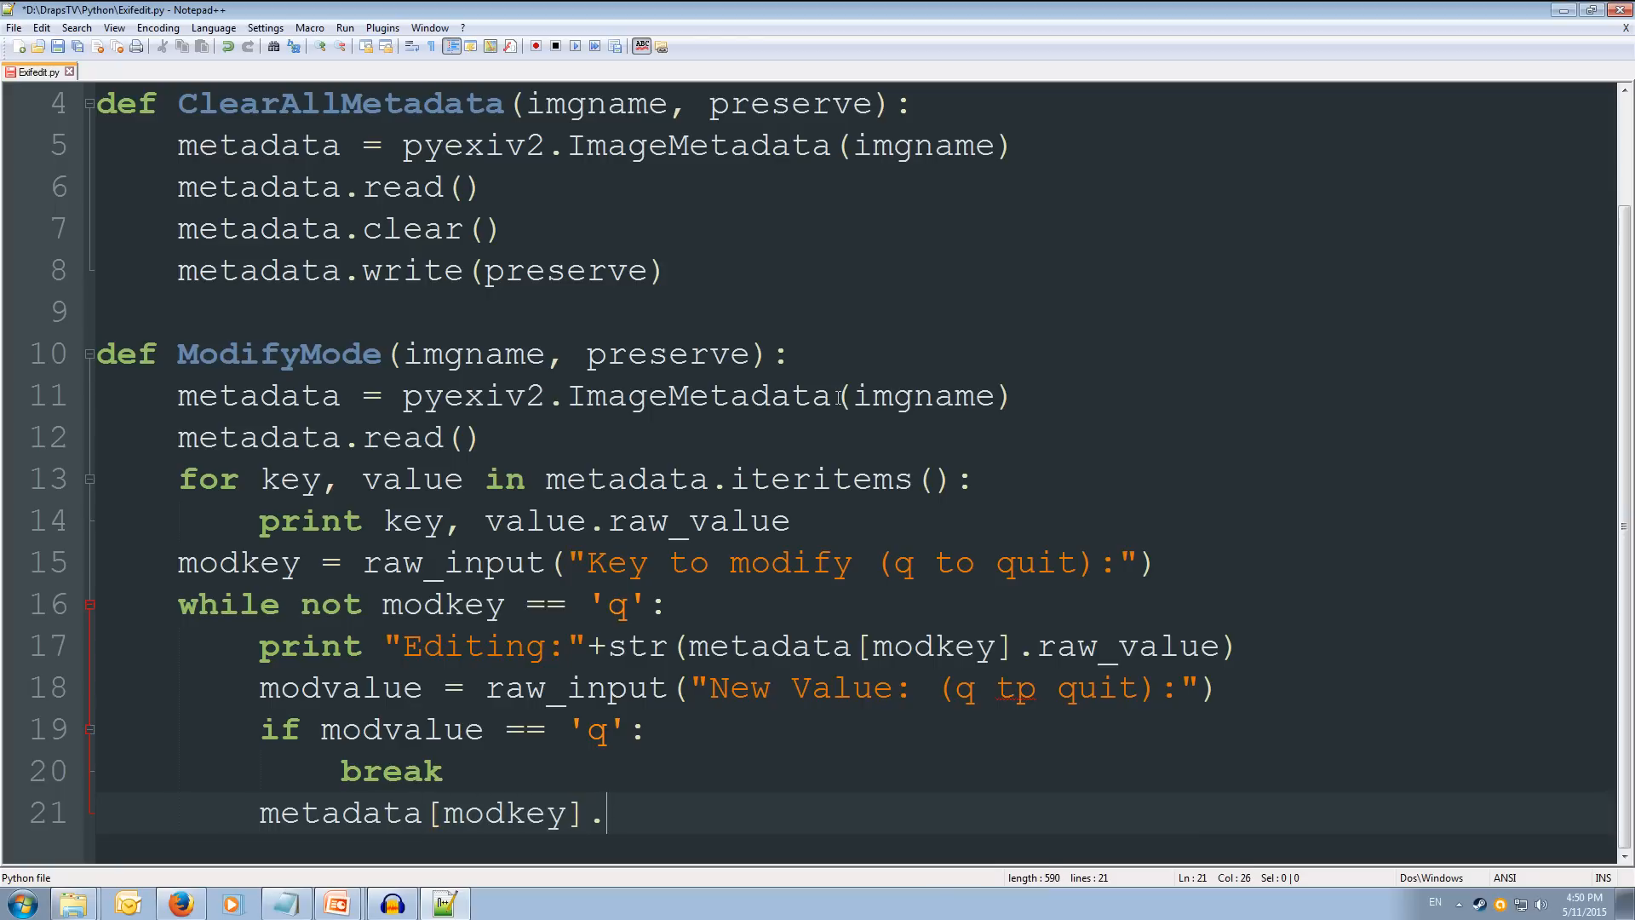
text(raw_)
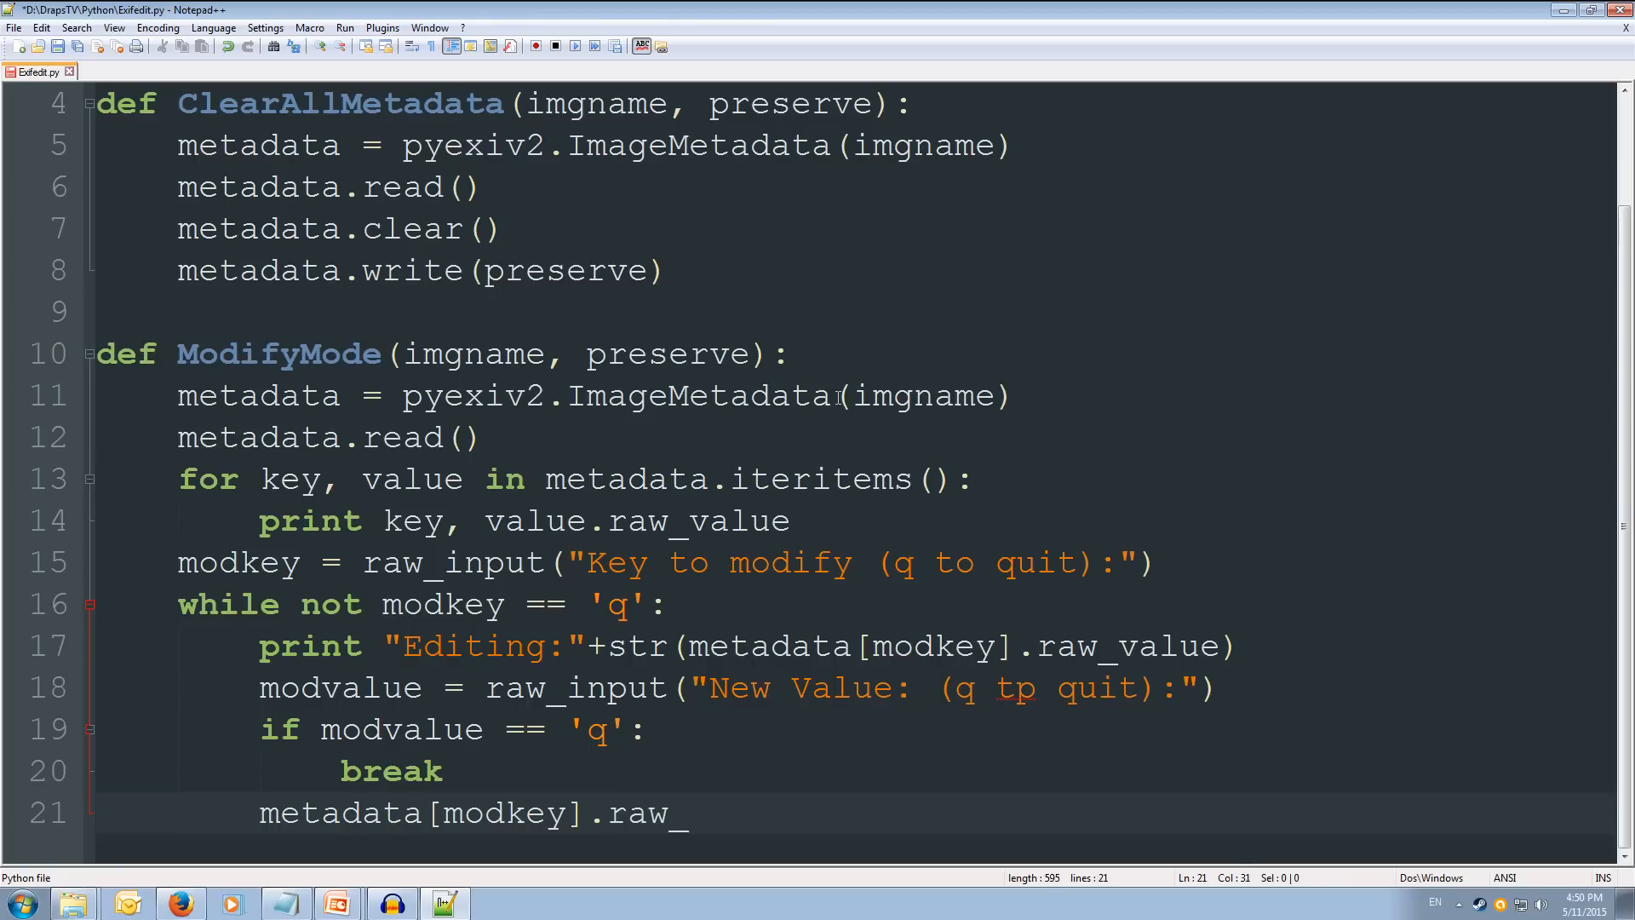
text(value =)
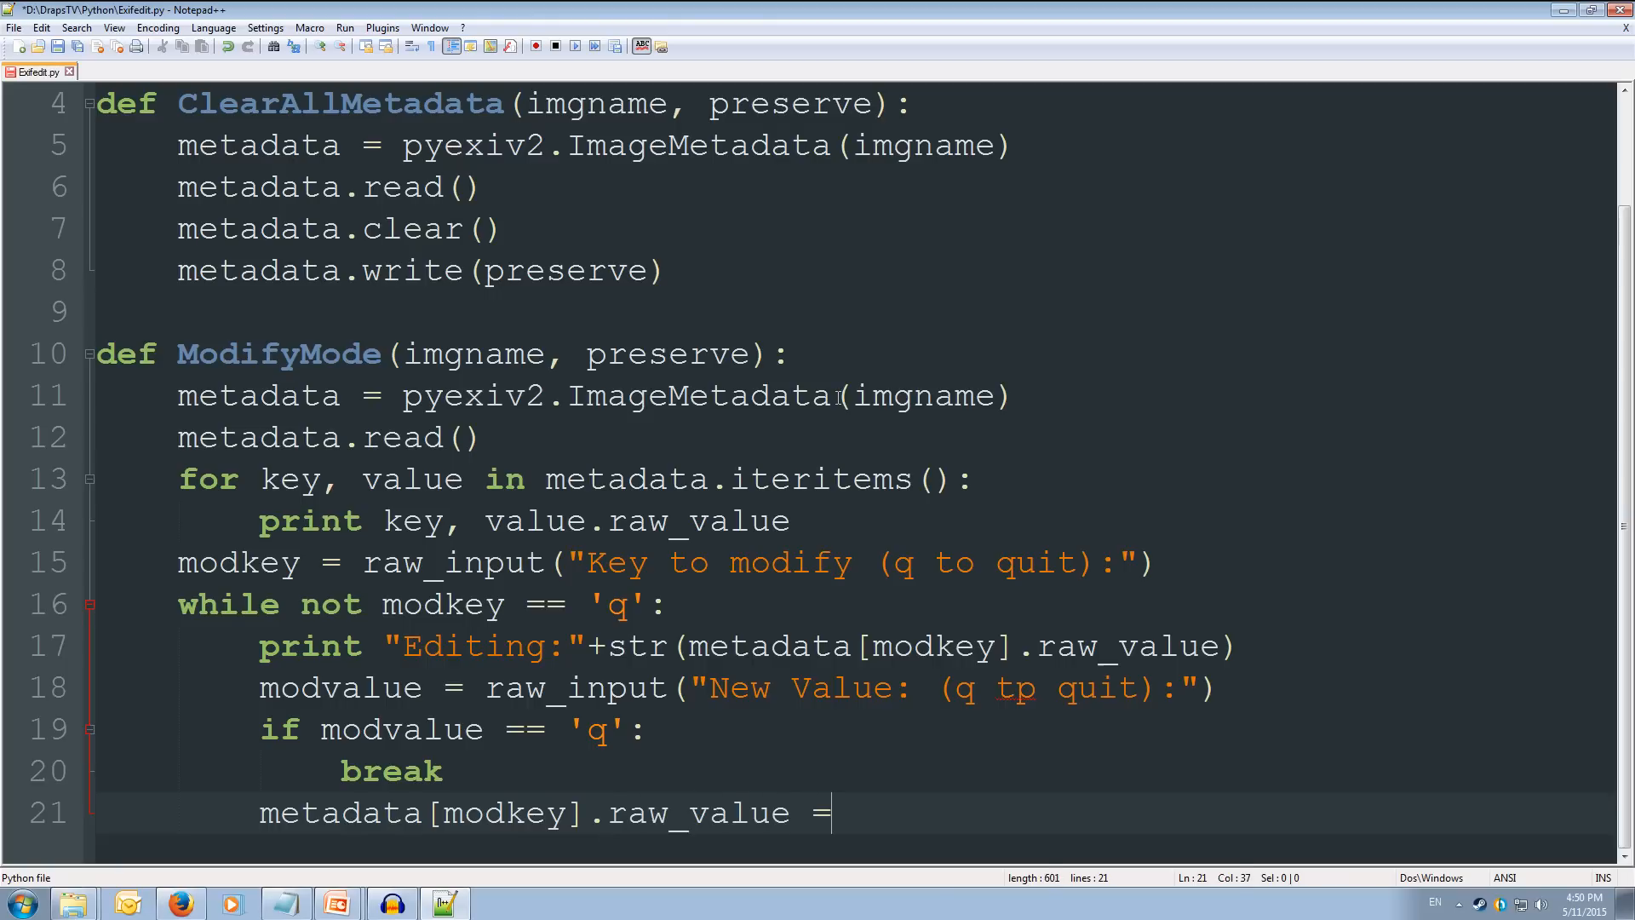
text(str()
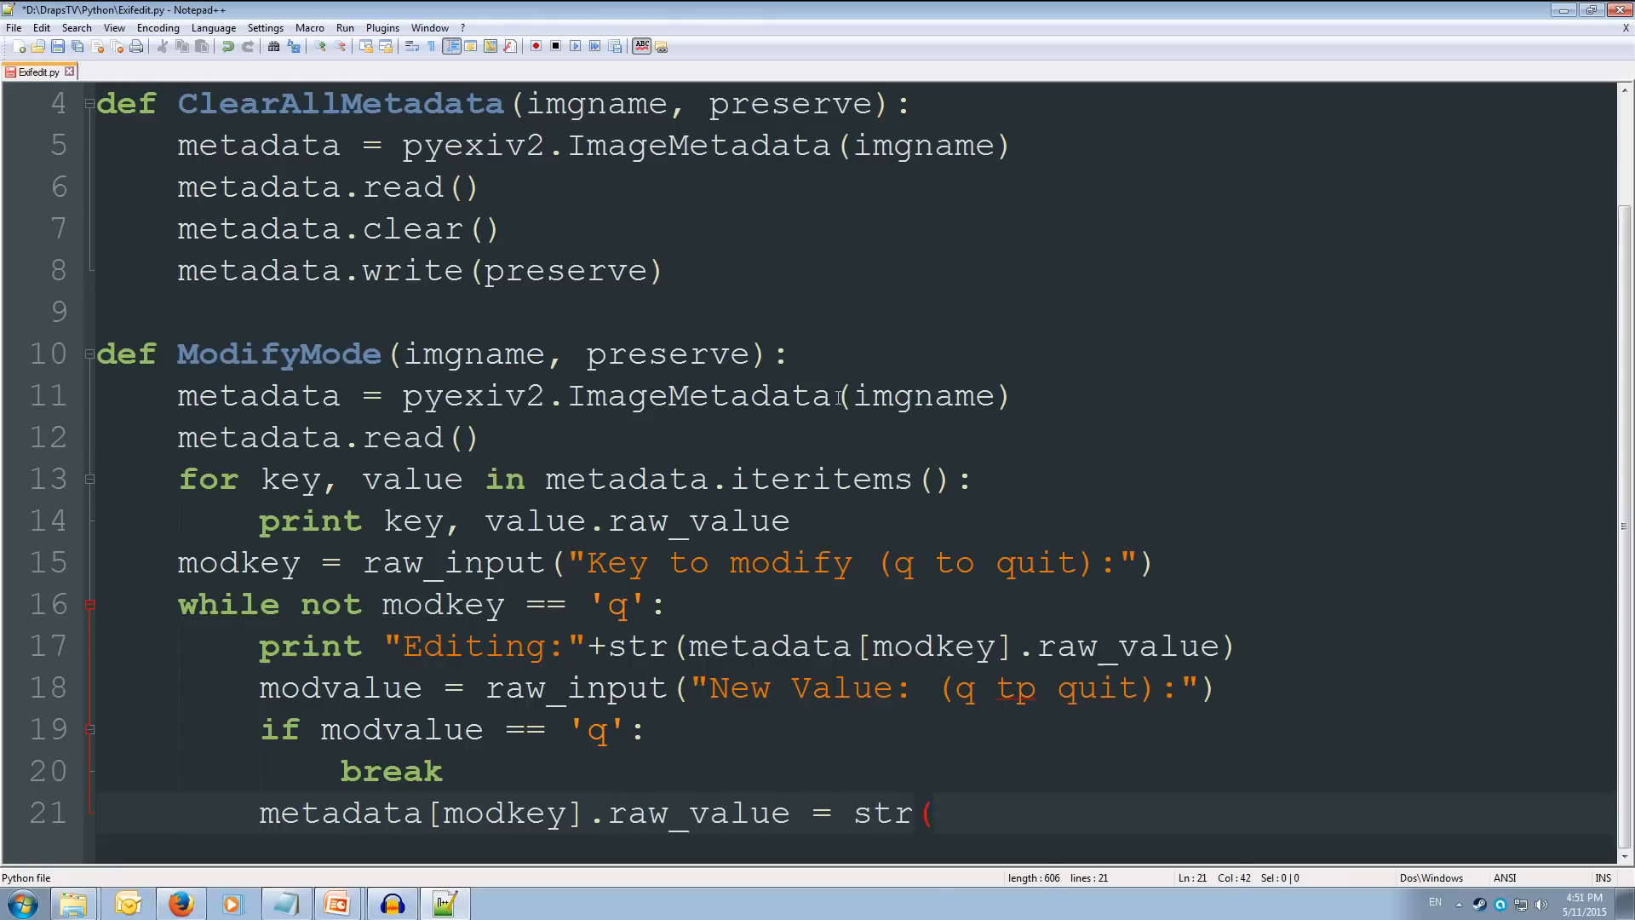
text(modval)
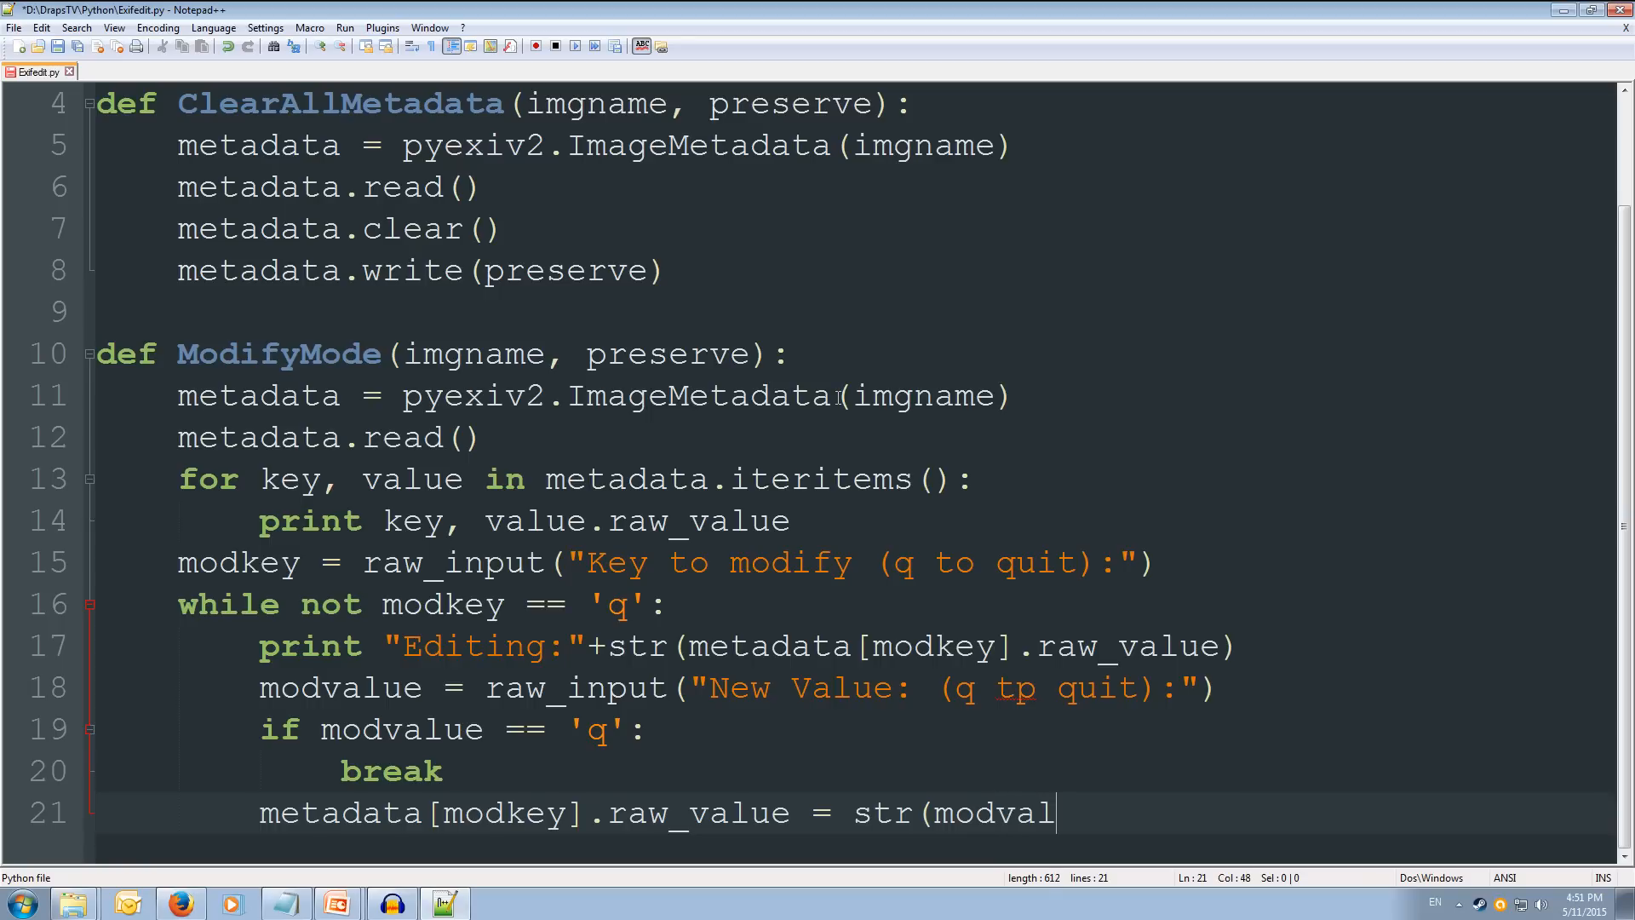
text(ue))
text(mo)
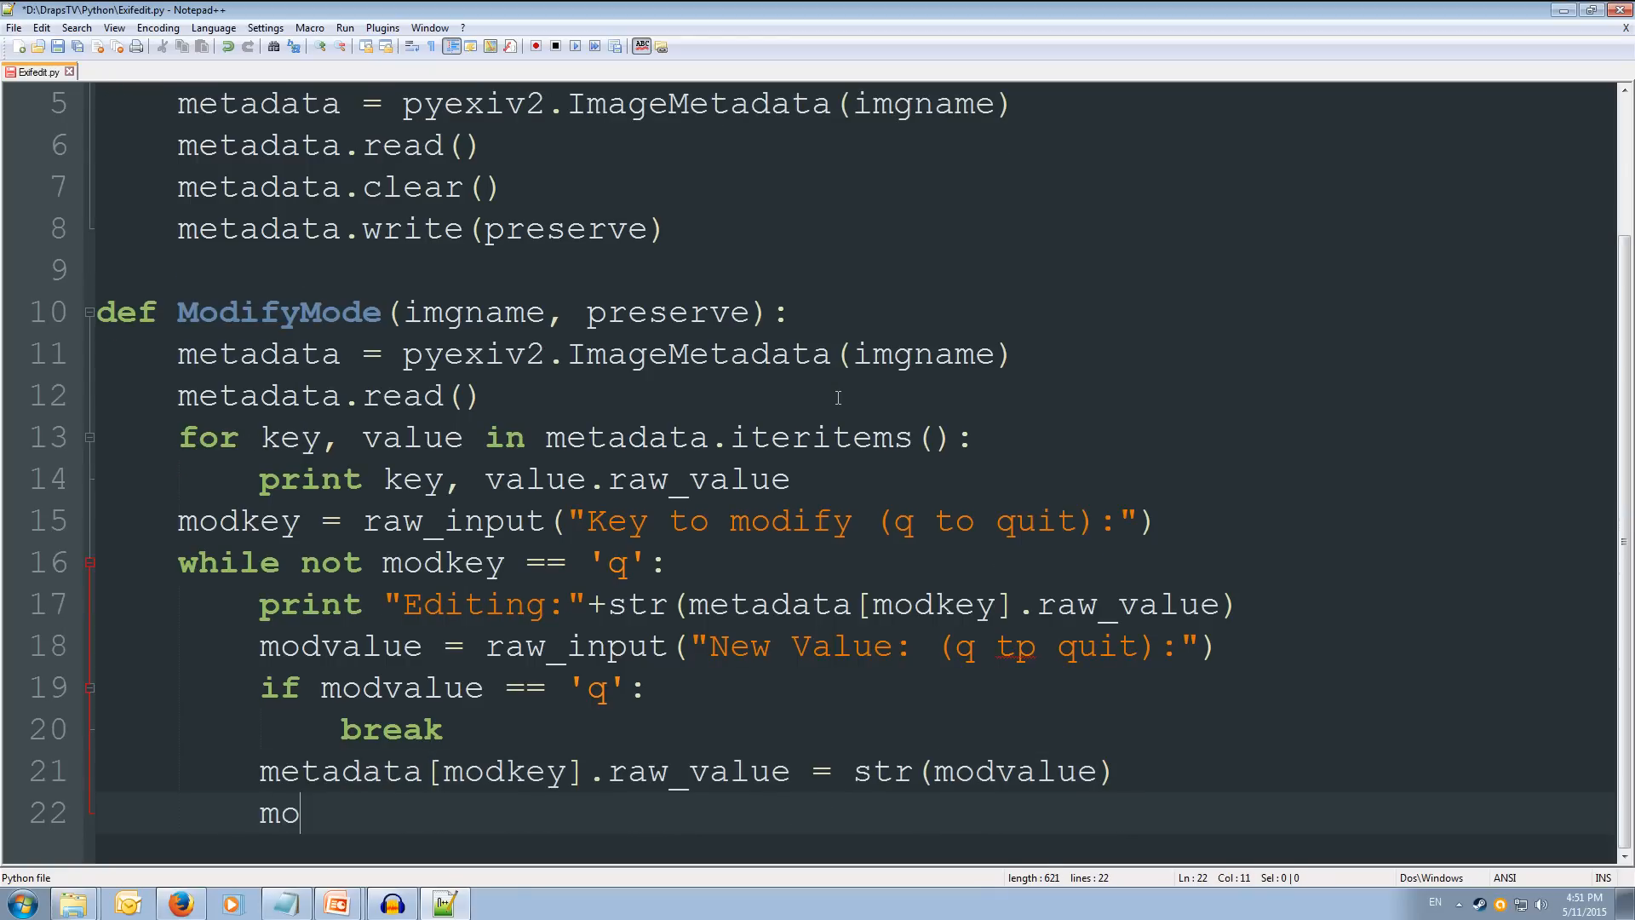
Step: Re-prompt inside the loop with modkey = raw_input("Key to modify (q to quit):")
text(dkey)
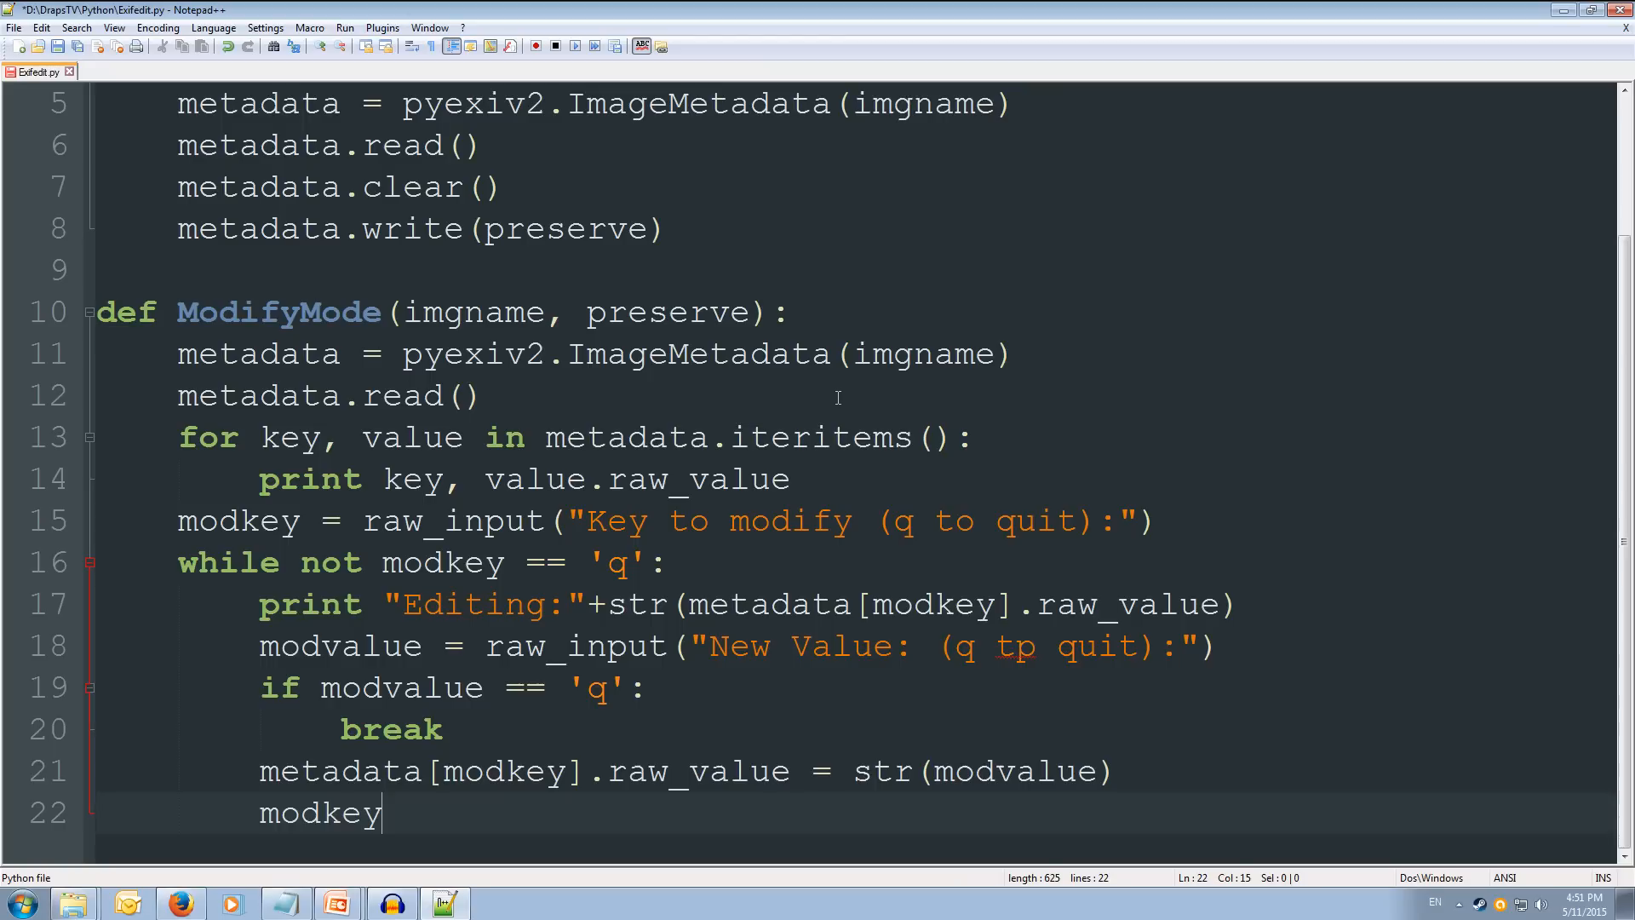
text(=)
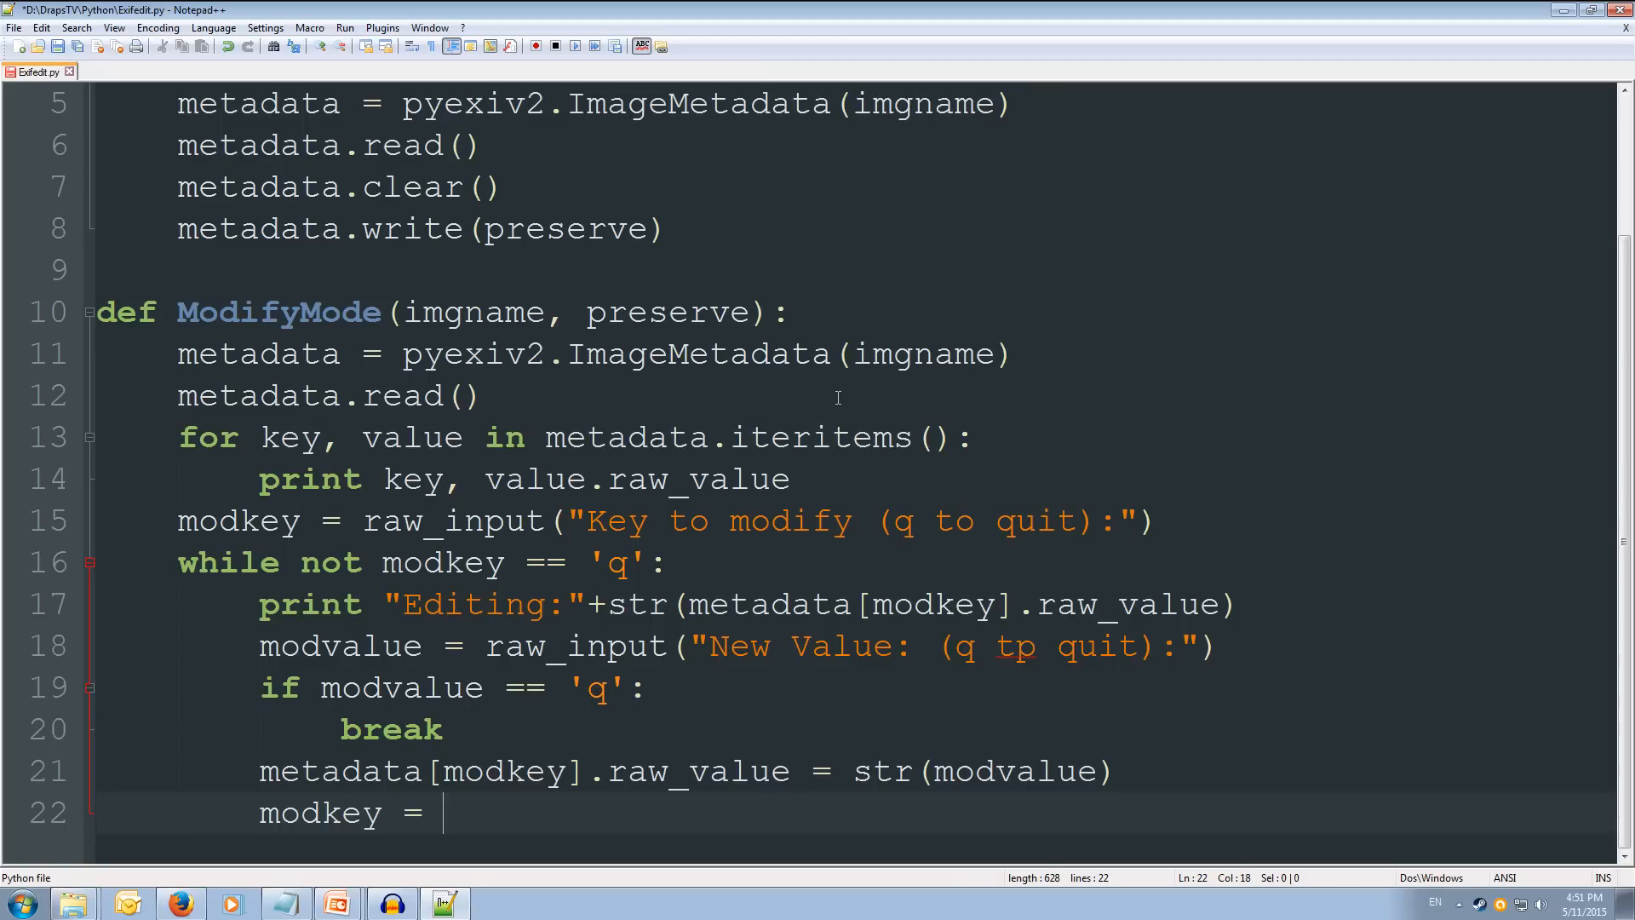
text(raw_)
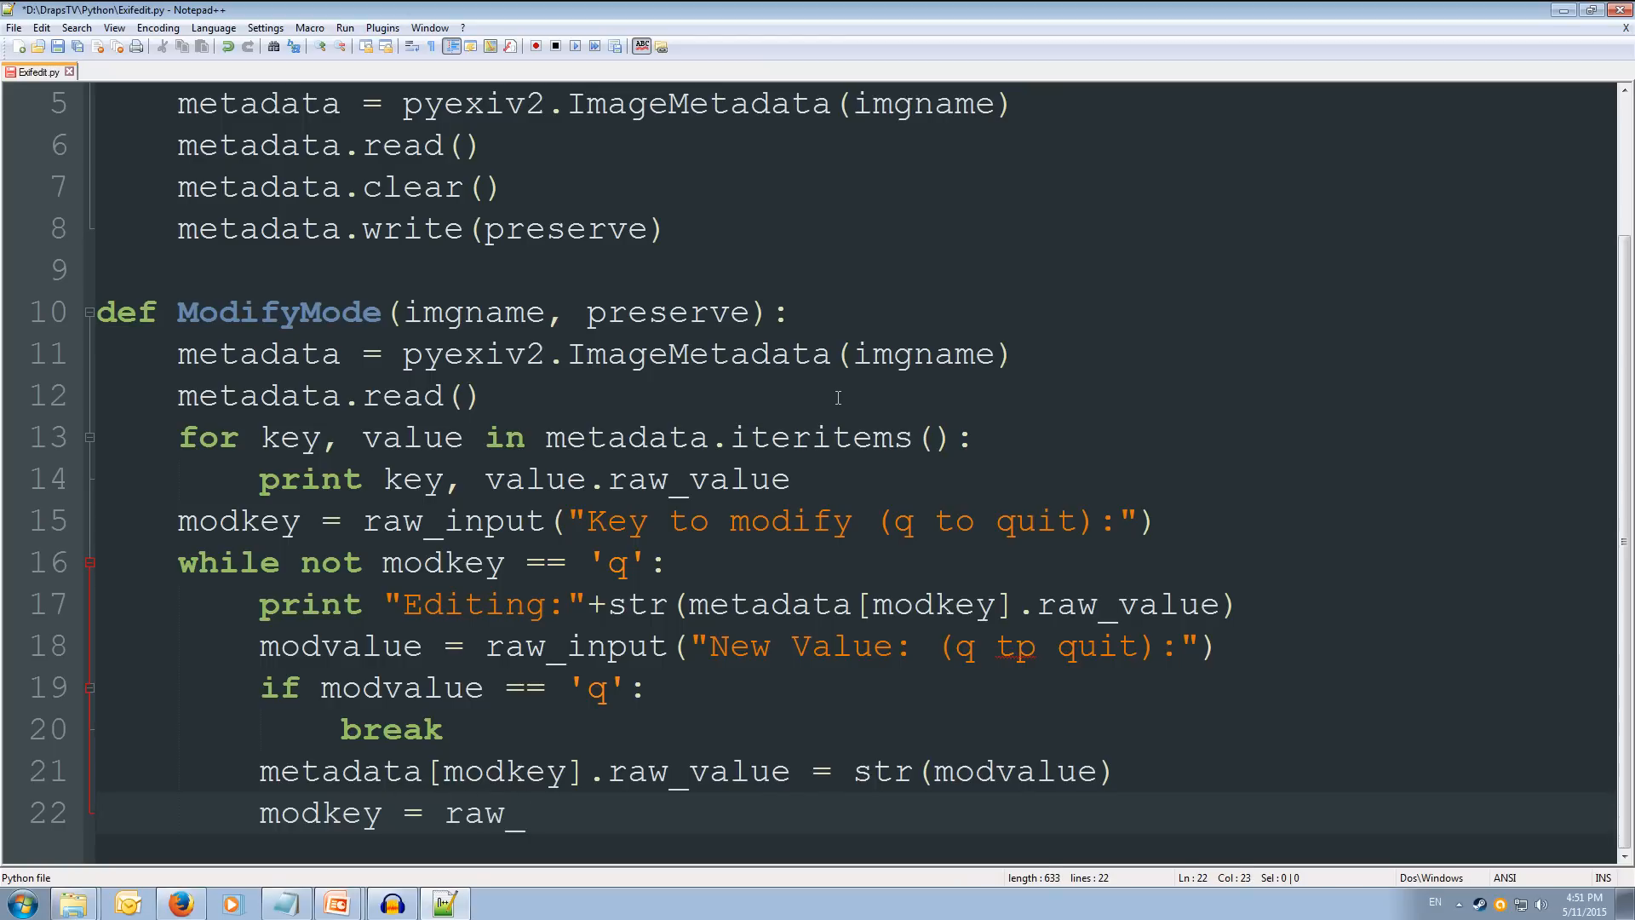
text(input()
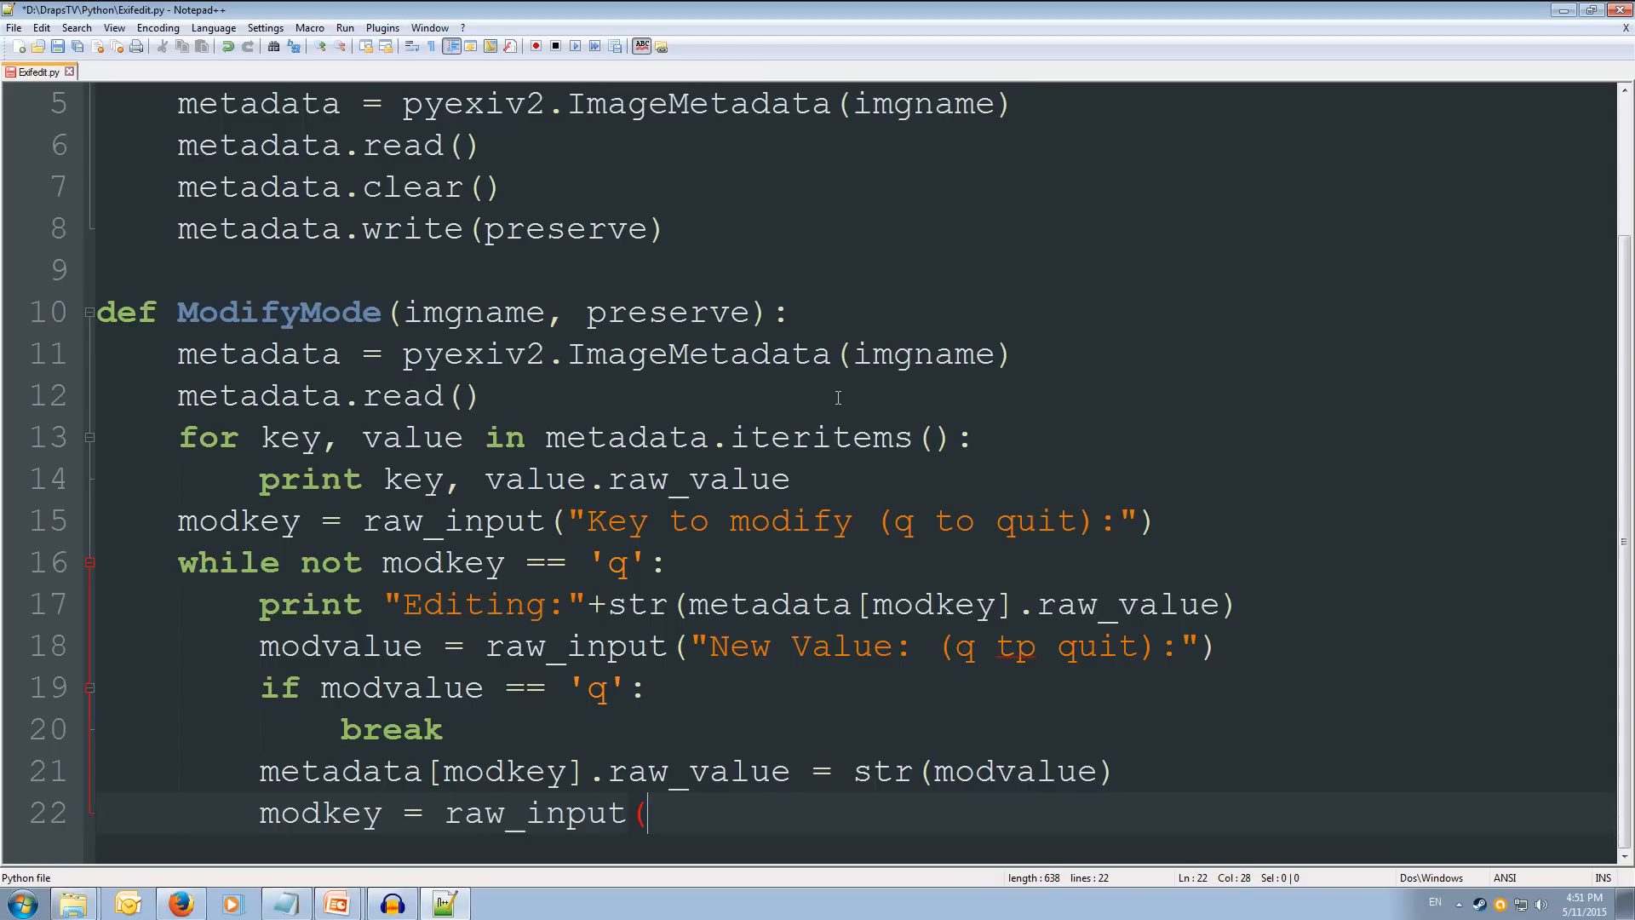
text("Key to m)
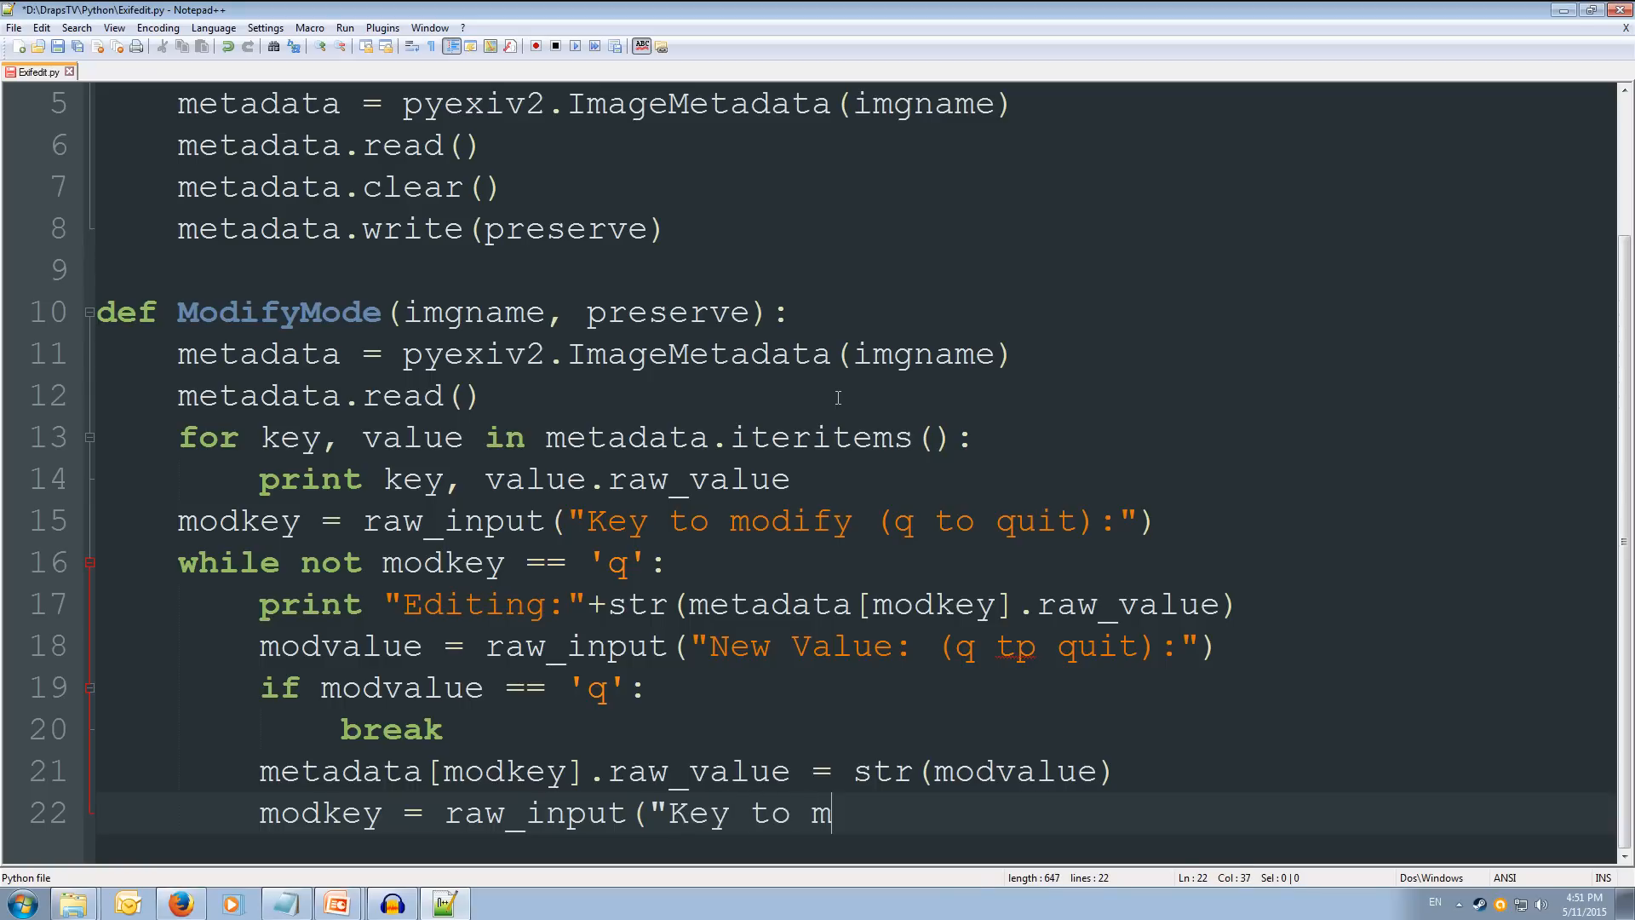
text(odify ()
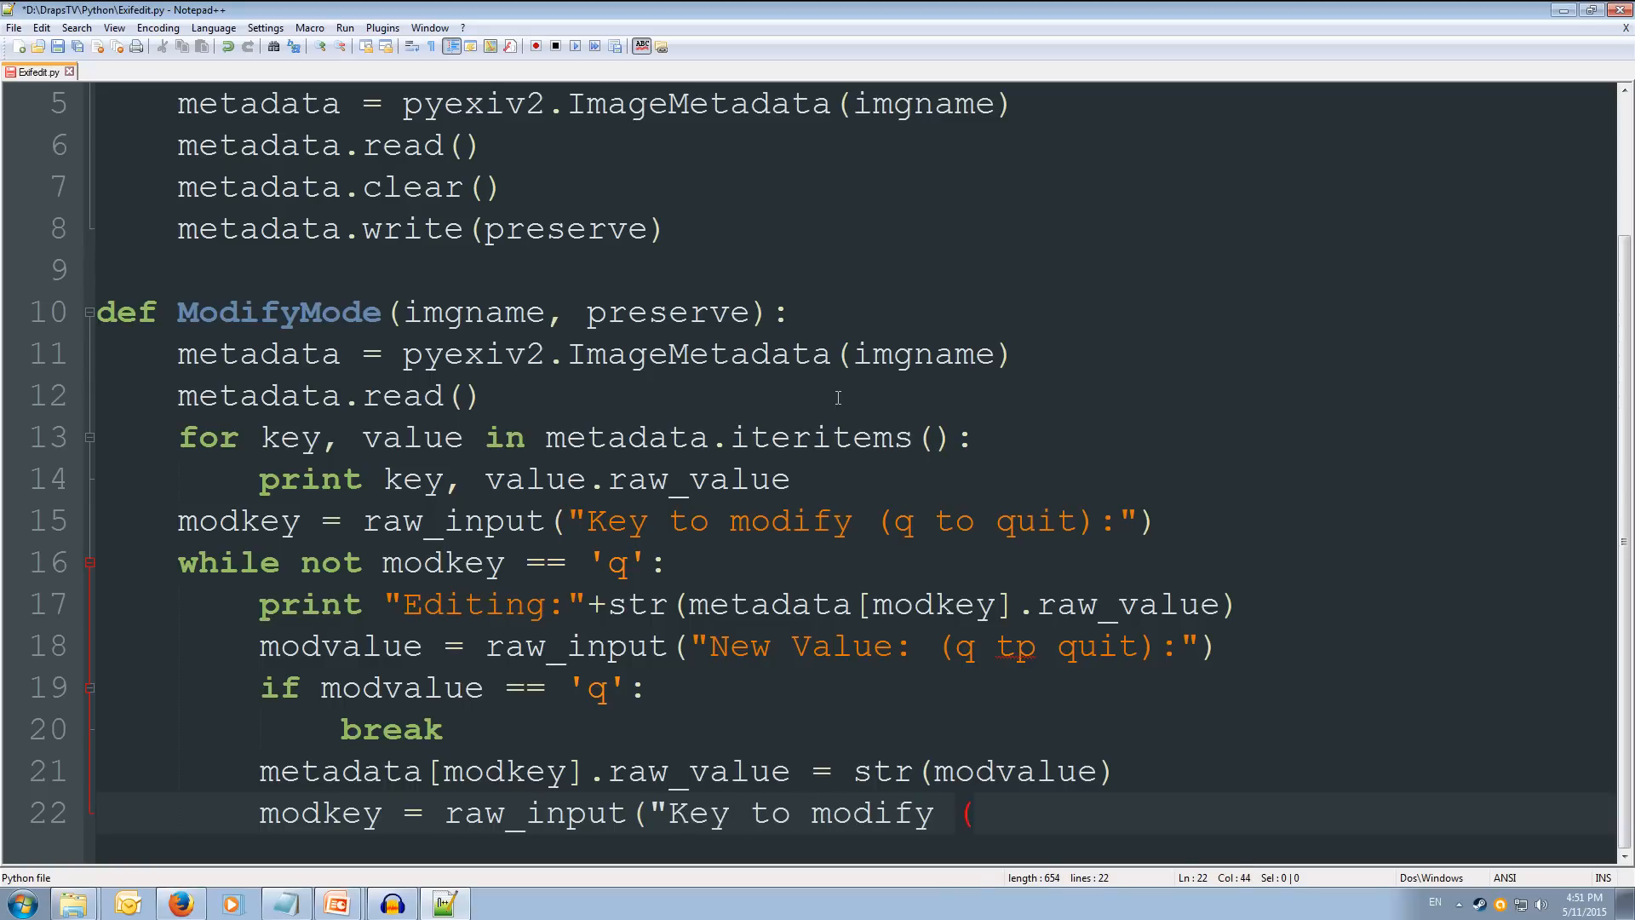
text(q to qu)
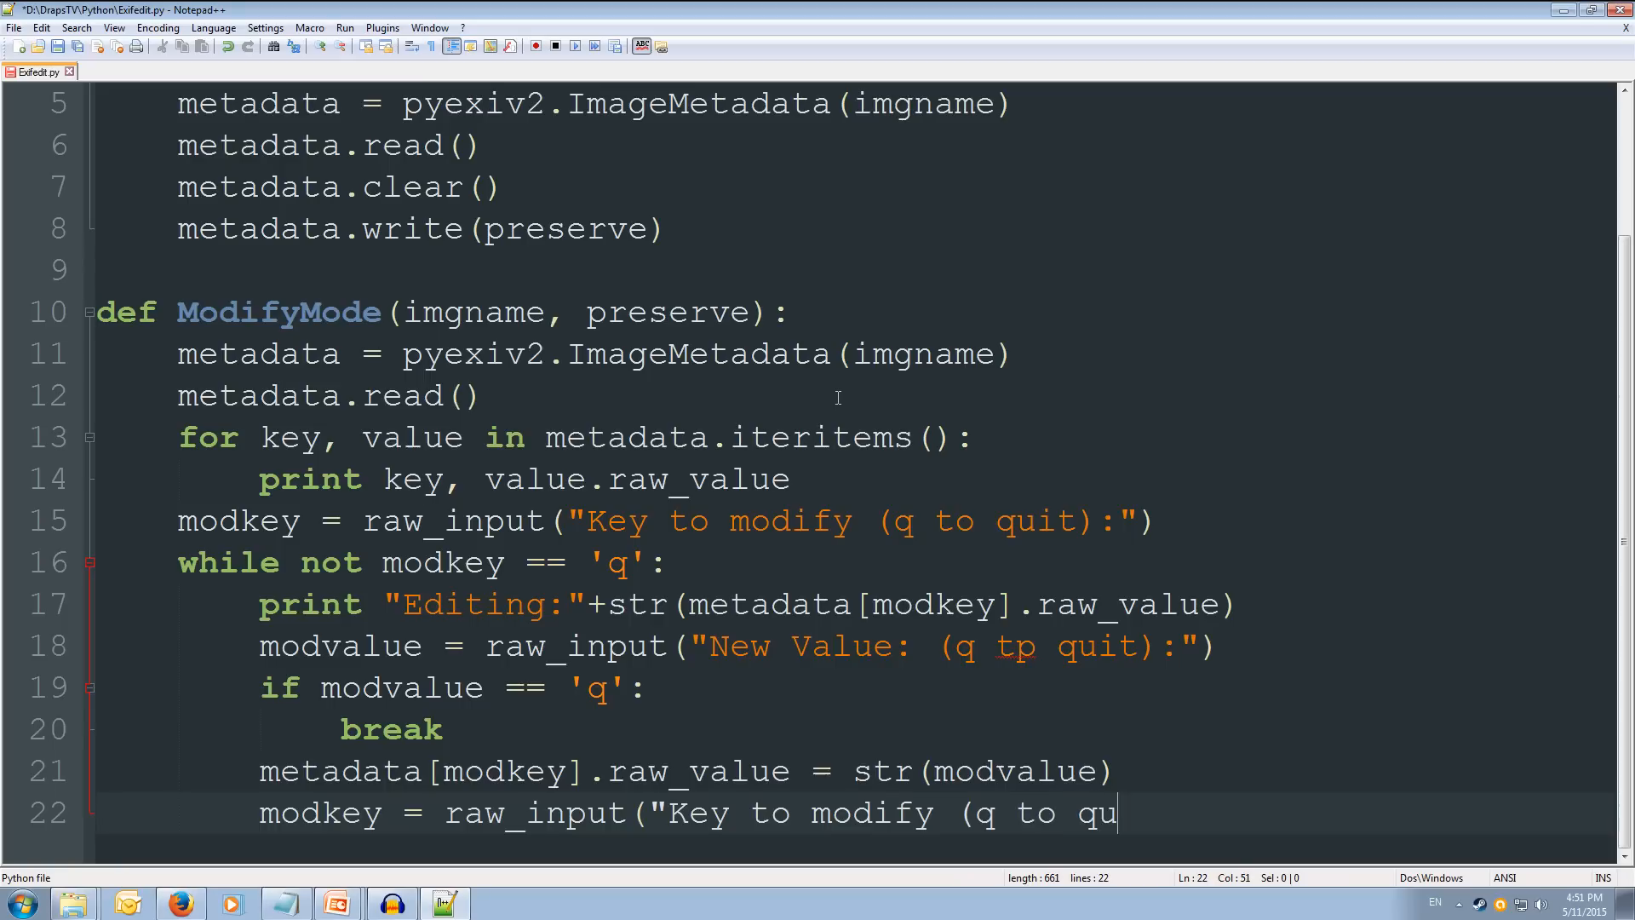
text(it):")
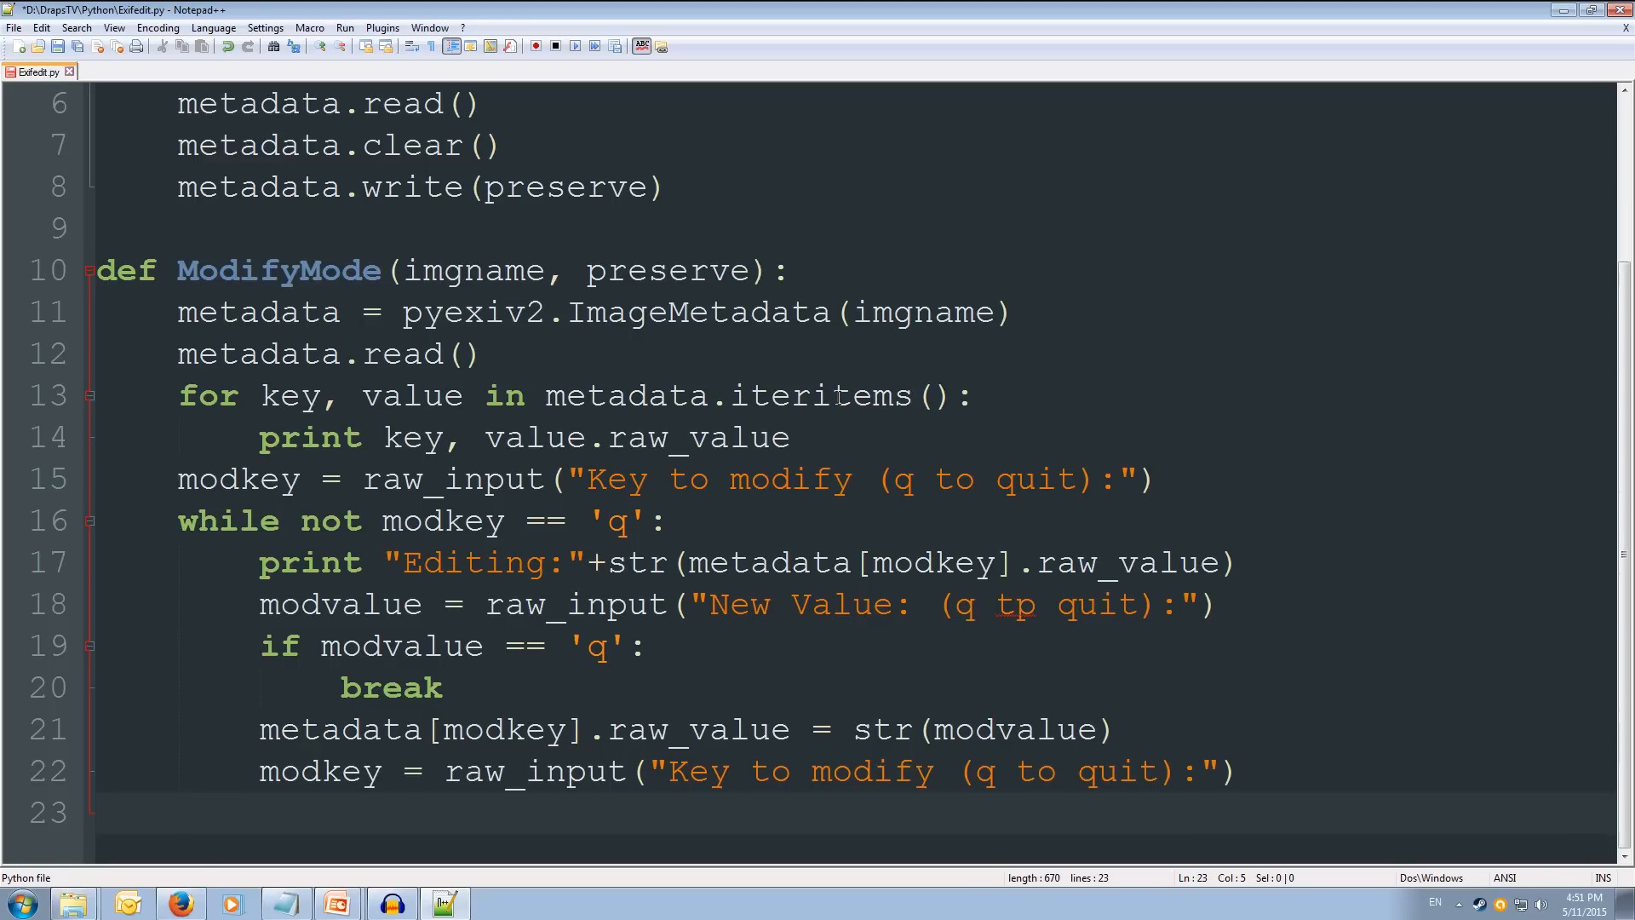
Step: After the loop, write the metadata with metadata.write(preserve)
text(metadata.wr)
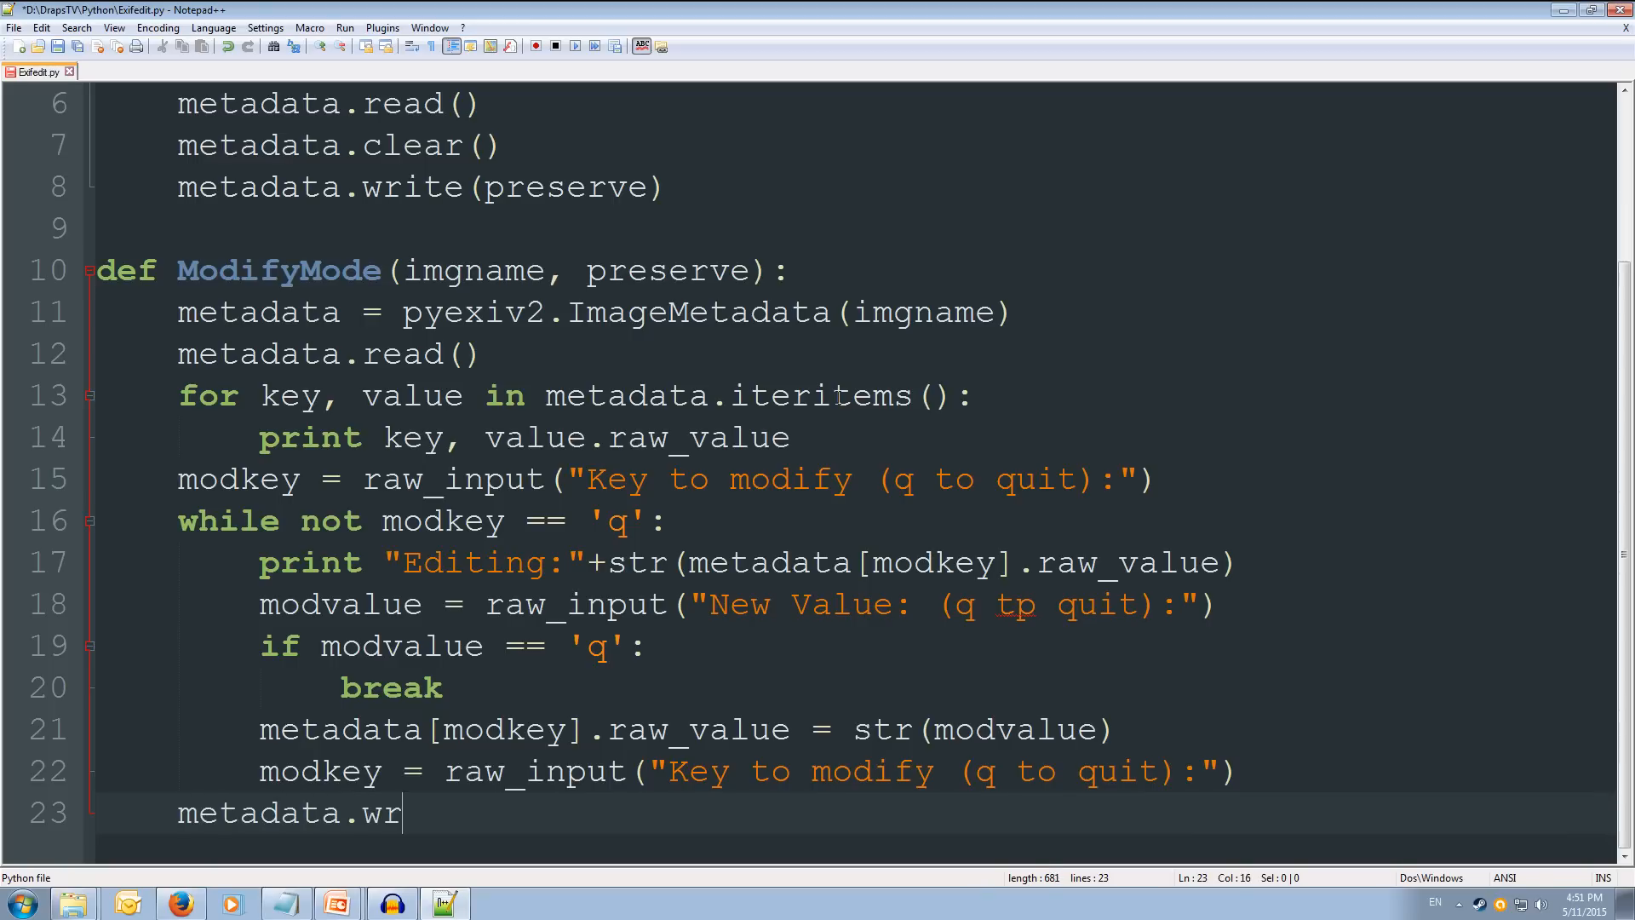
text(ite(preserve)
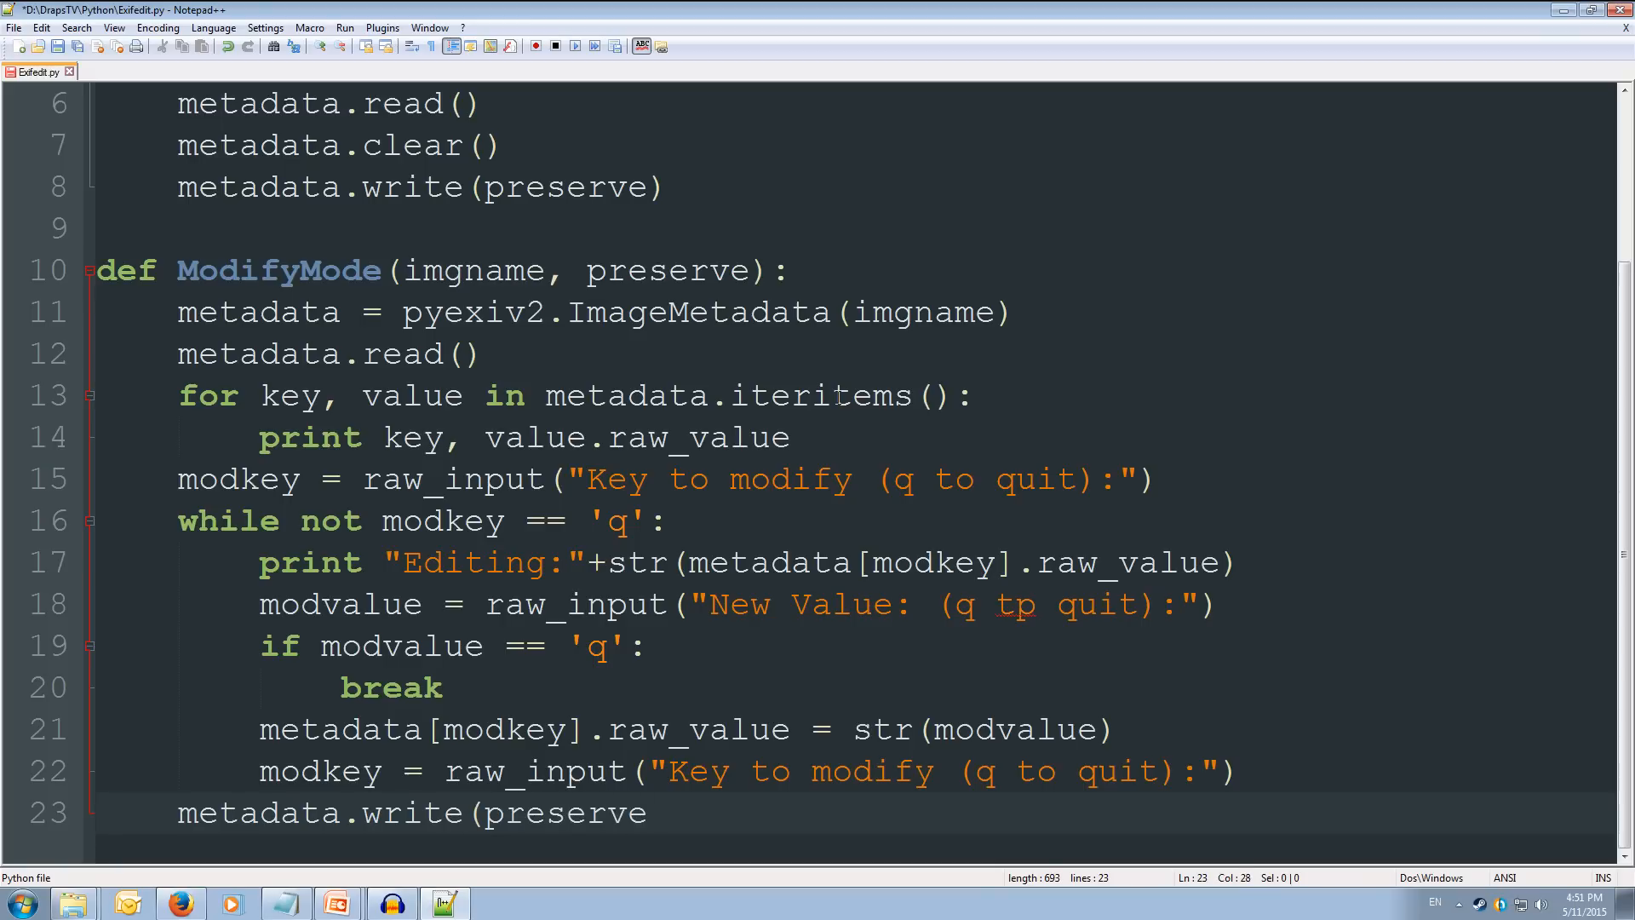
text())
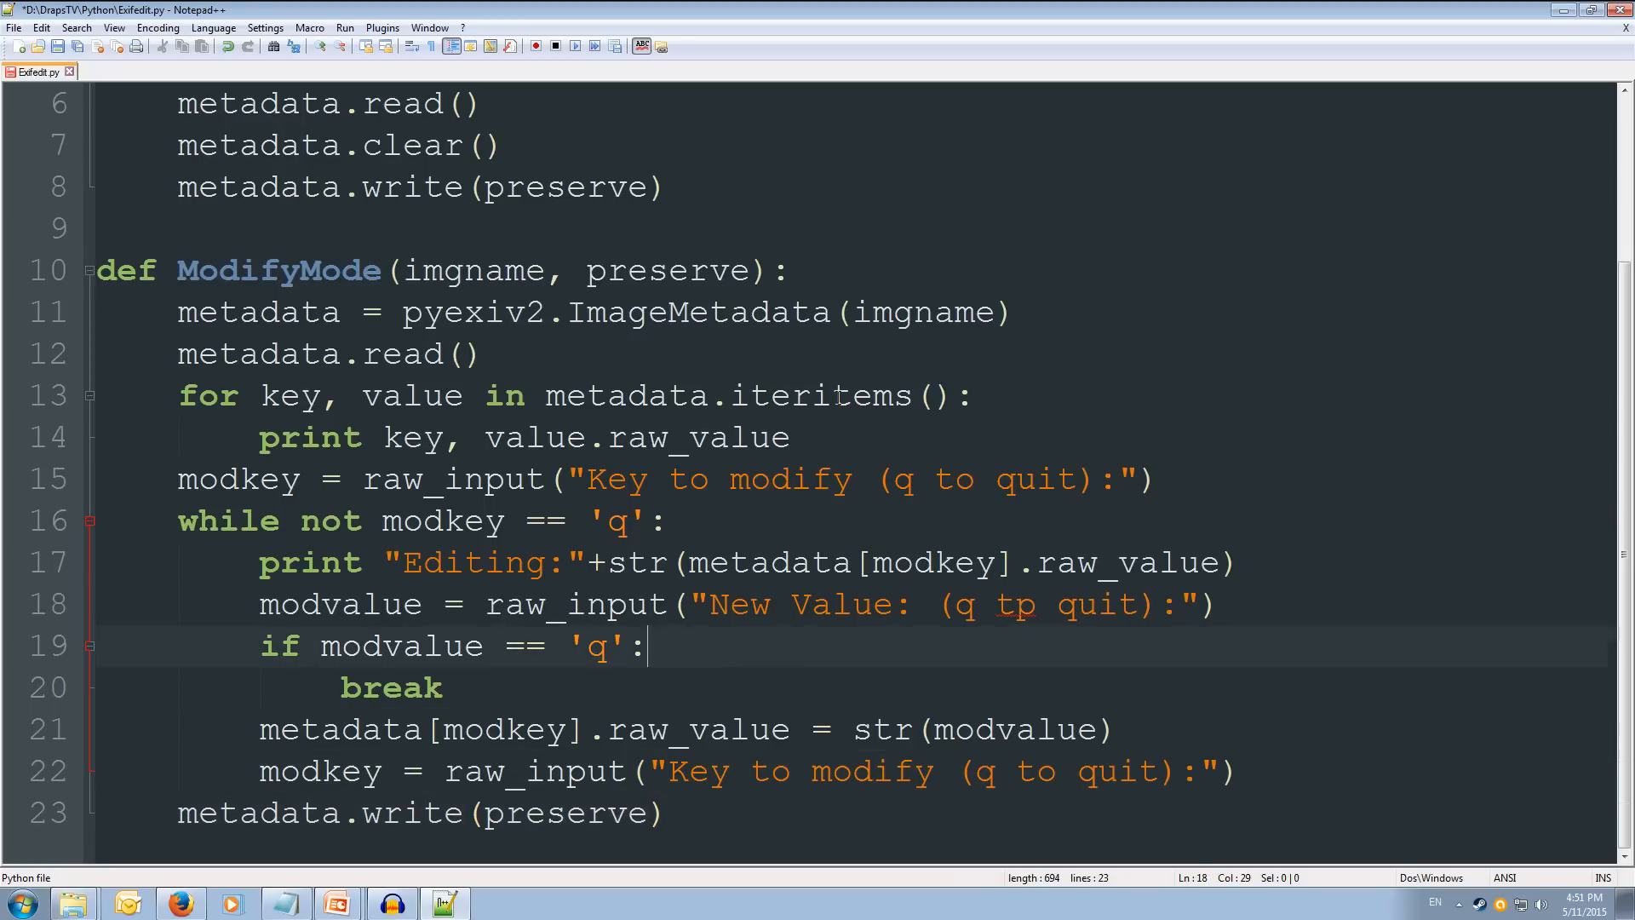
Step: Fix the 'tp' typo in the New Value prompt and begin def Main():
key(BackSpace)
text(o)
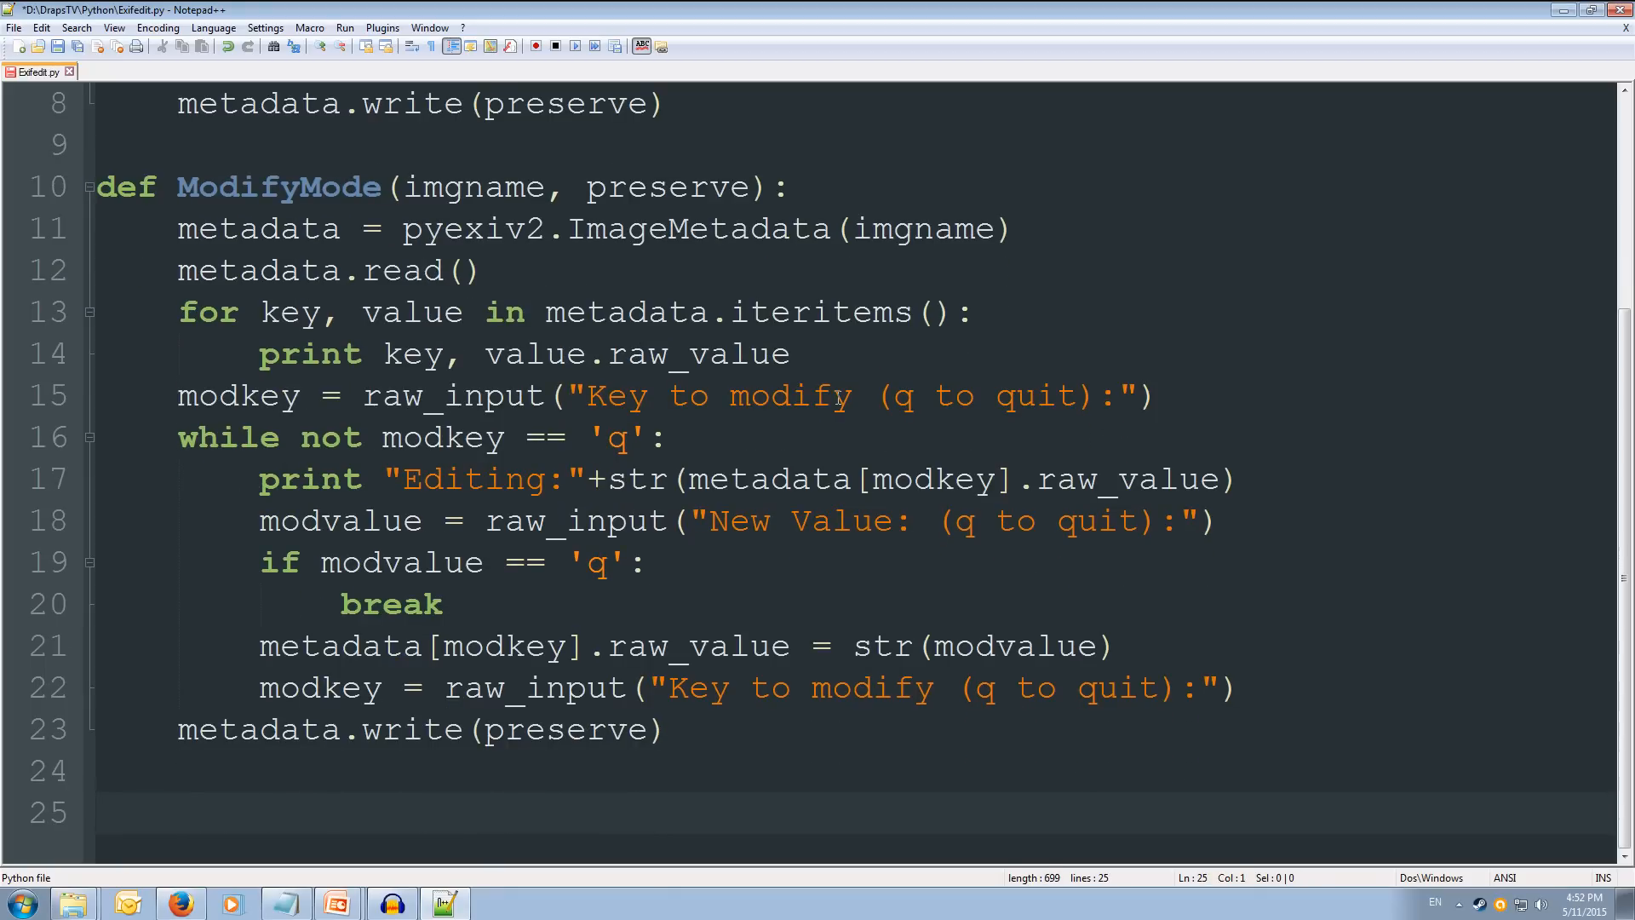
text(d)
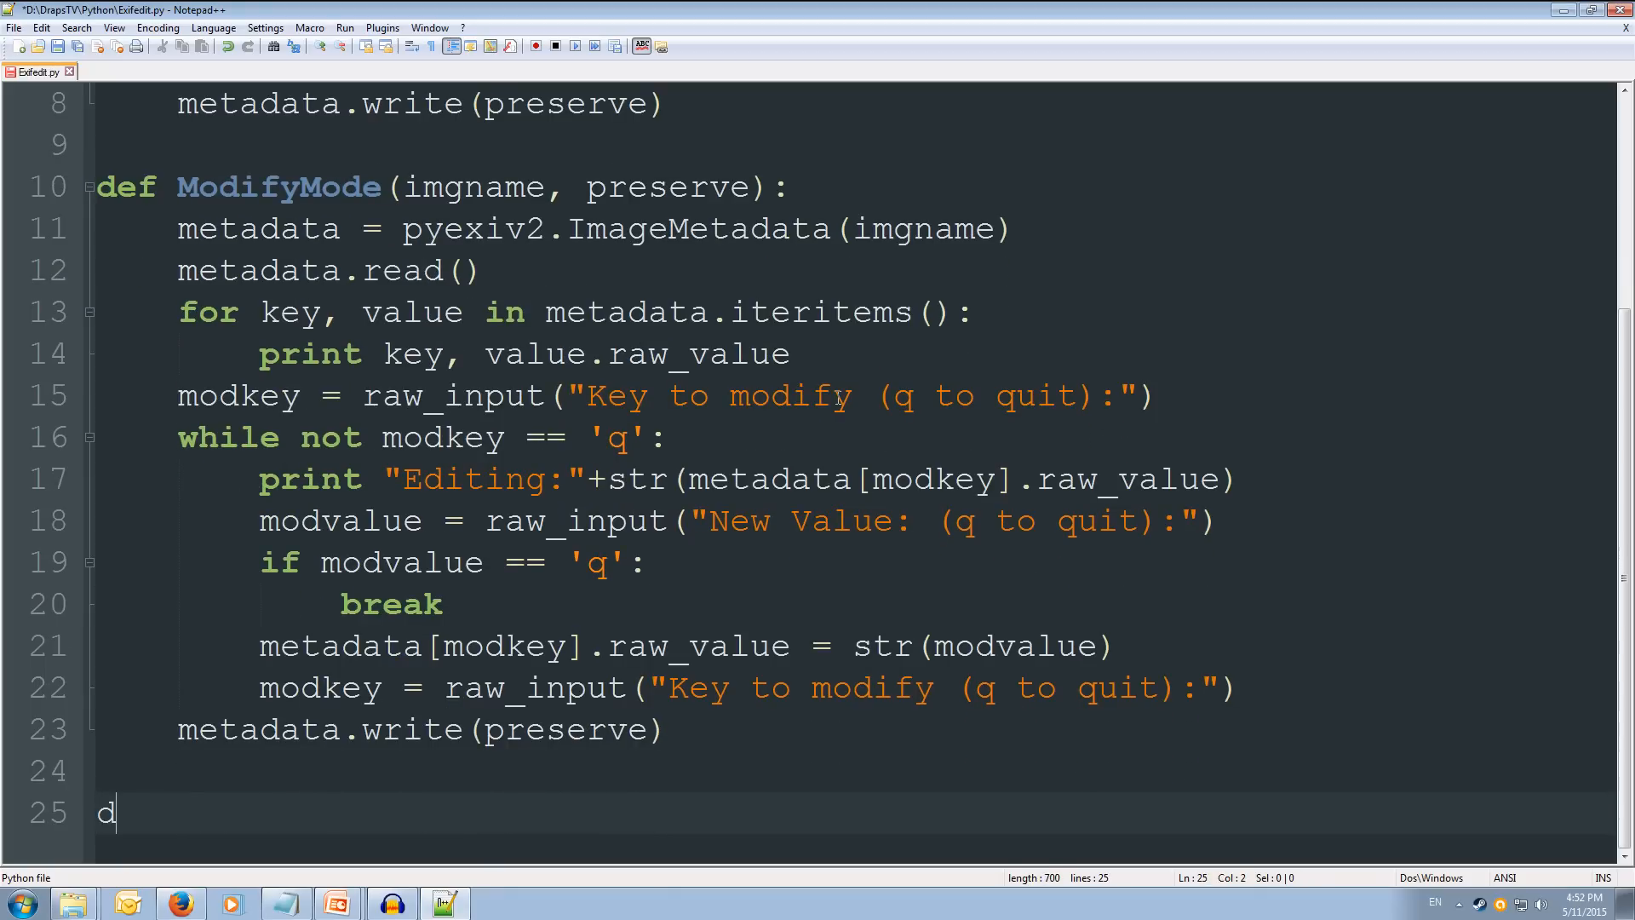
text(ef Mai)
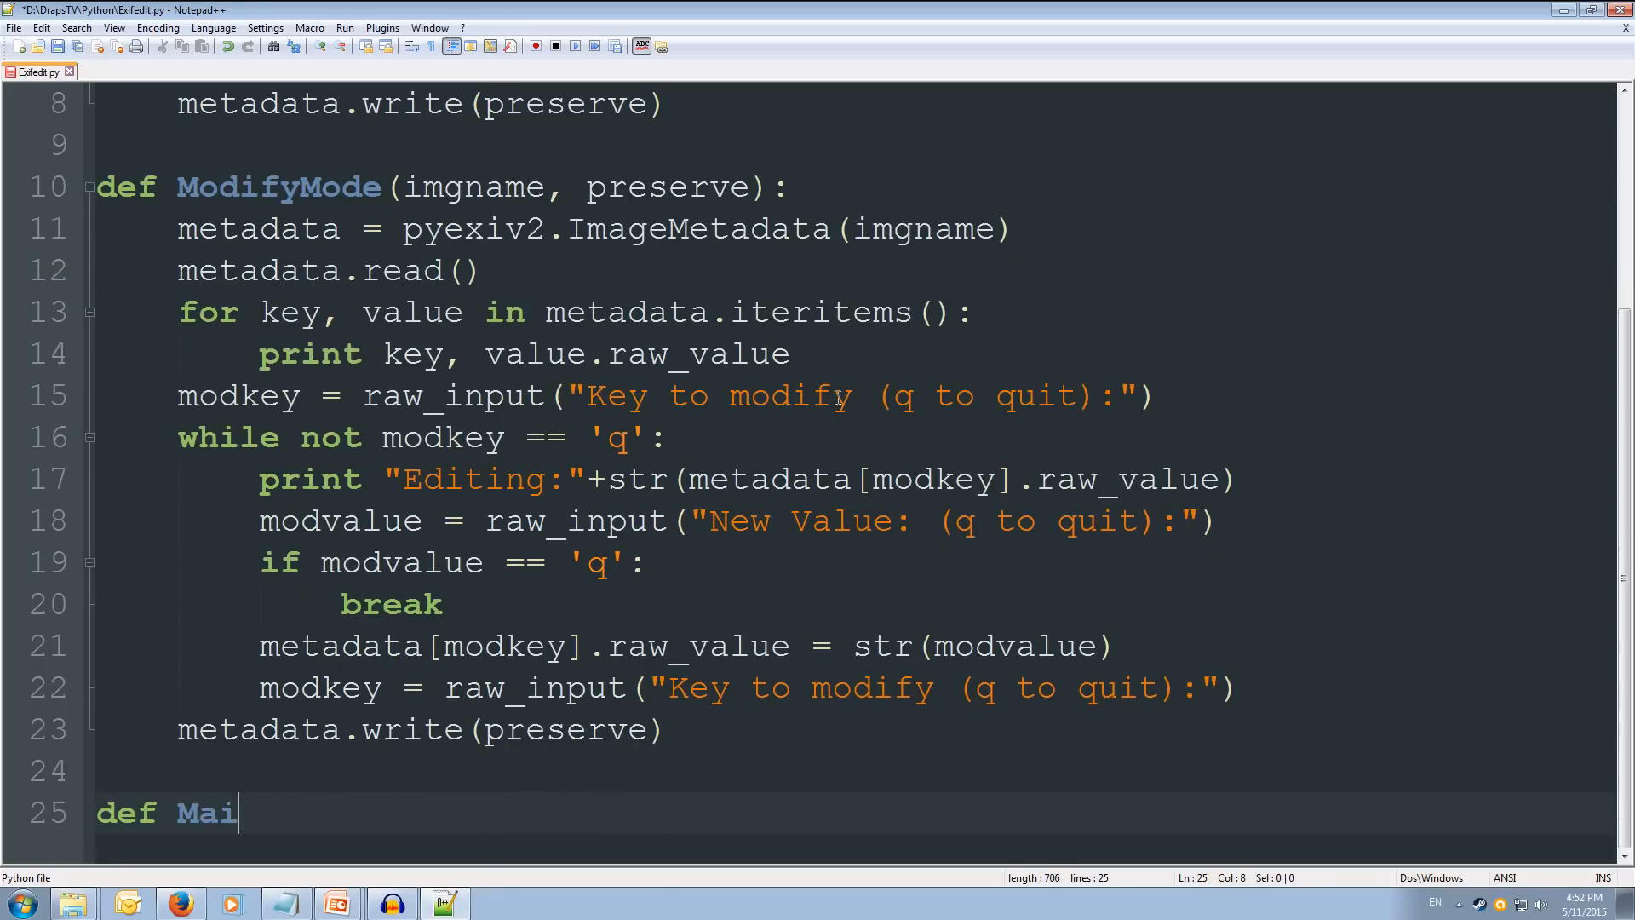
text(n())
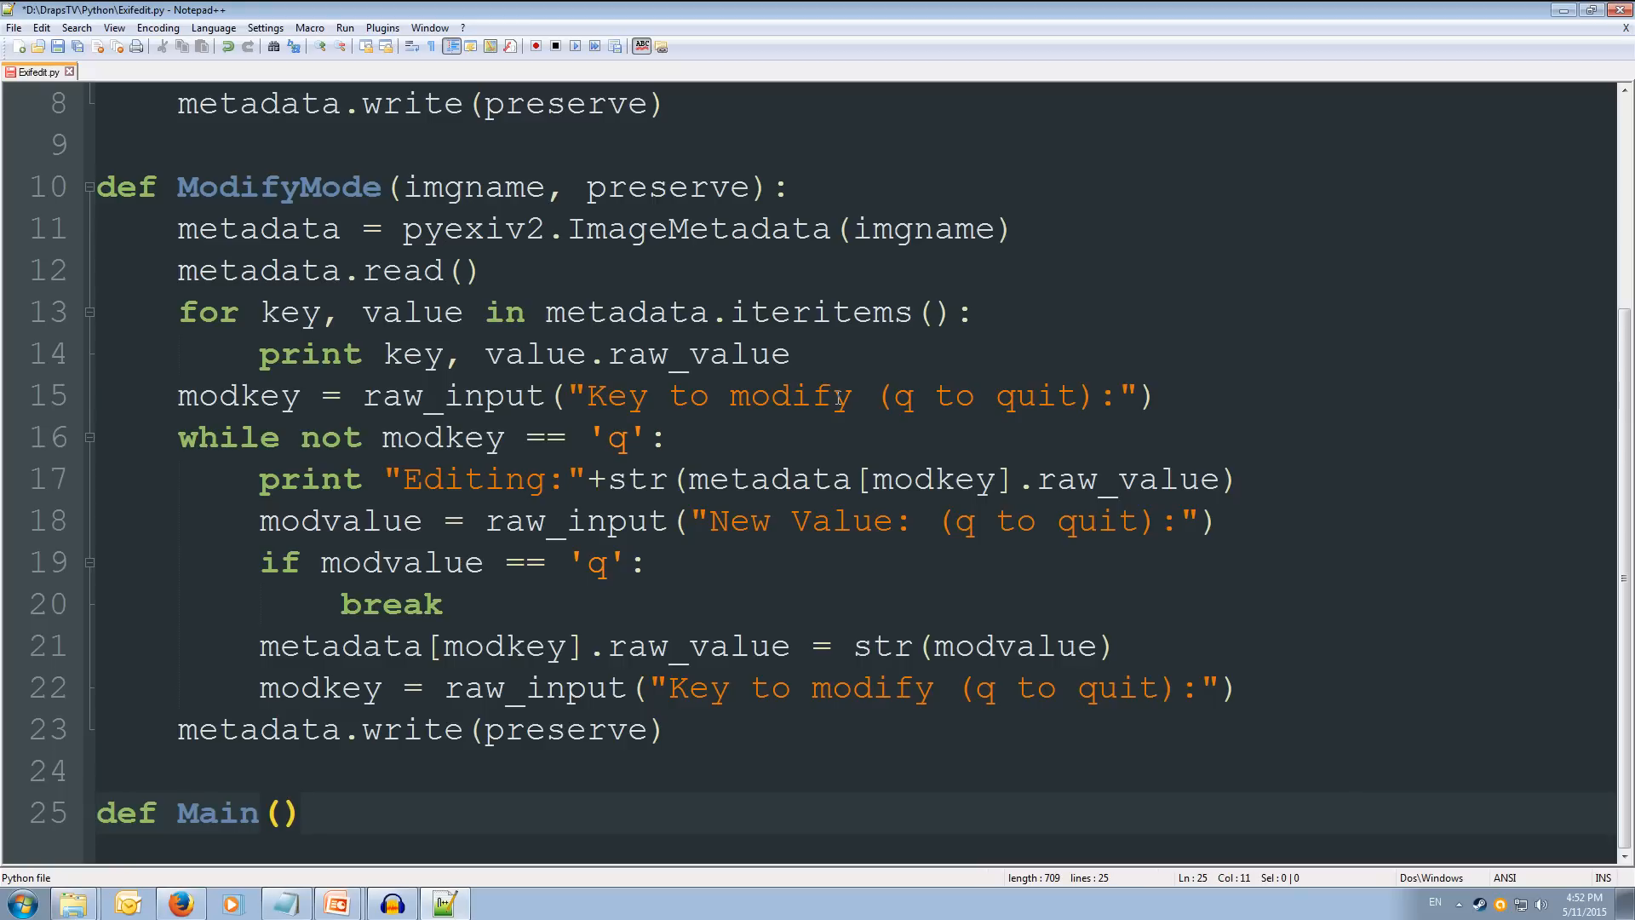
text(:)
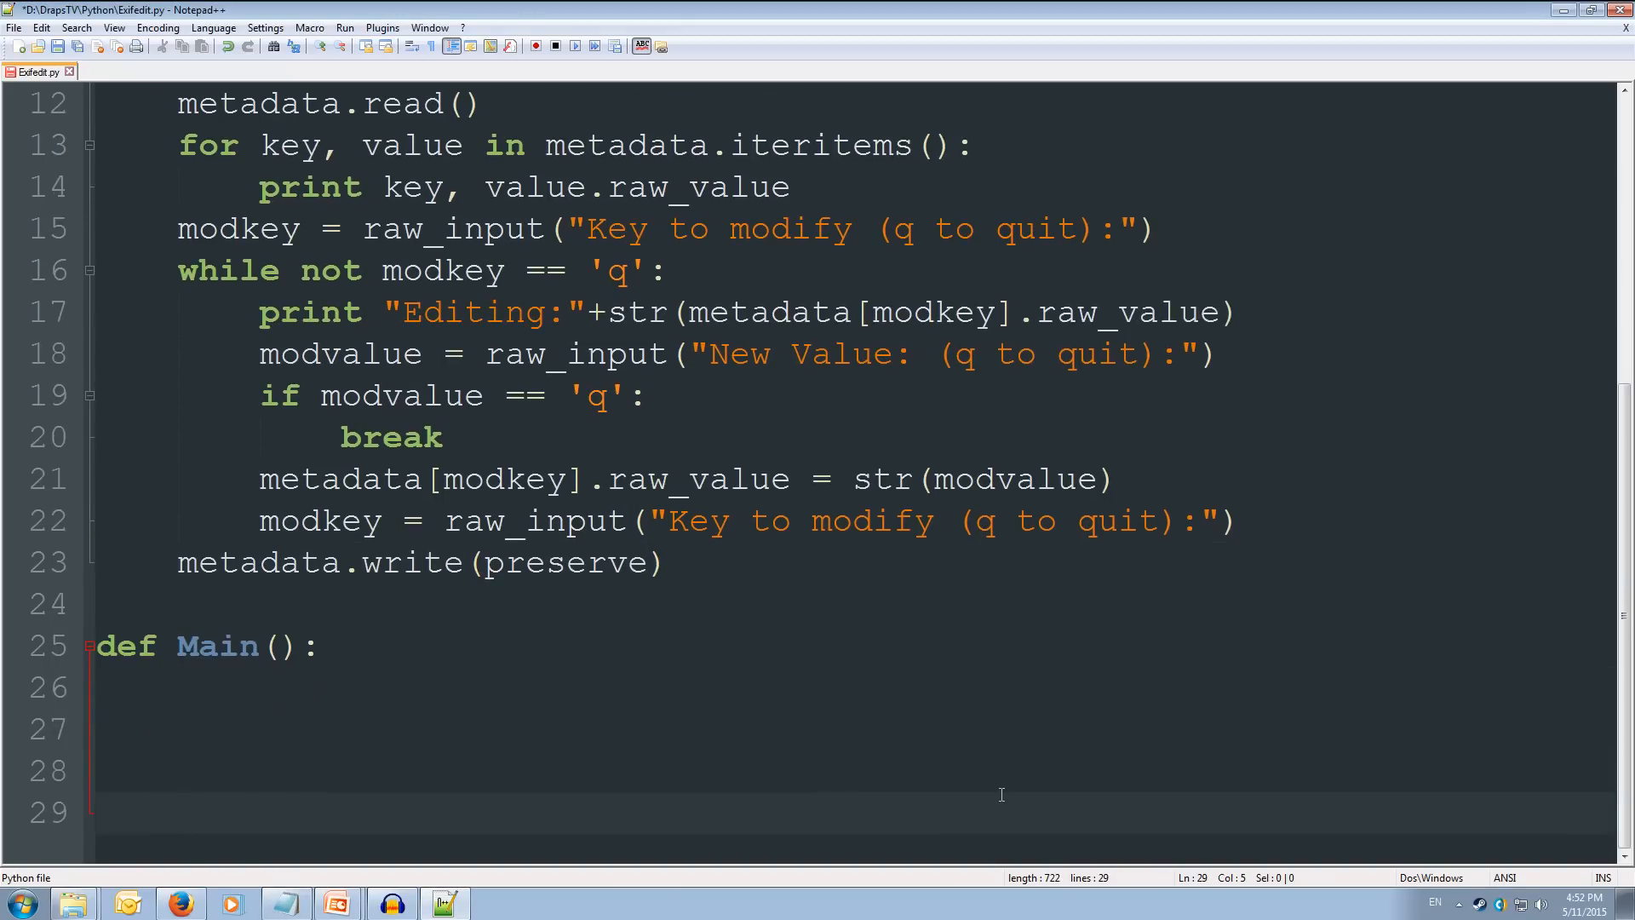
Step: In Main, create parser = argparse.ArgumentParser()
click(178, 686)
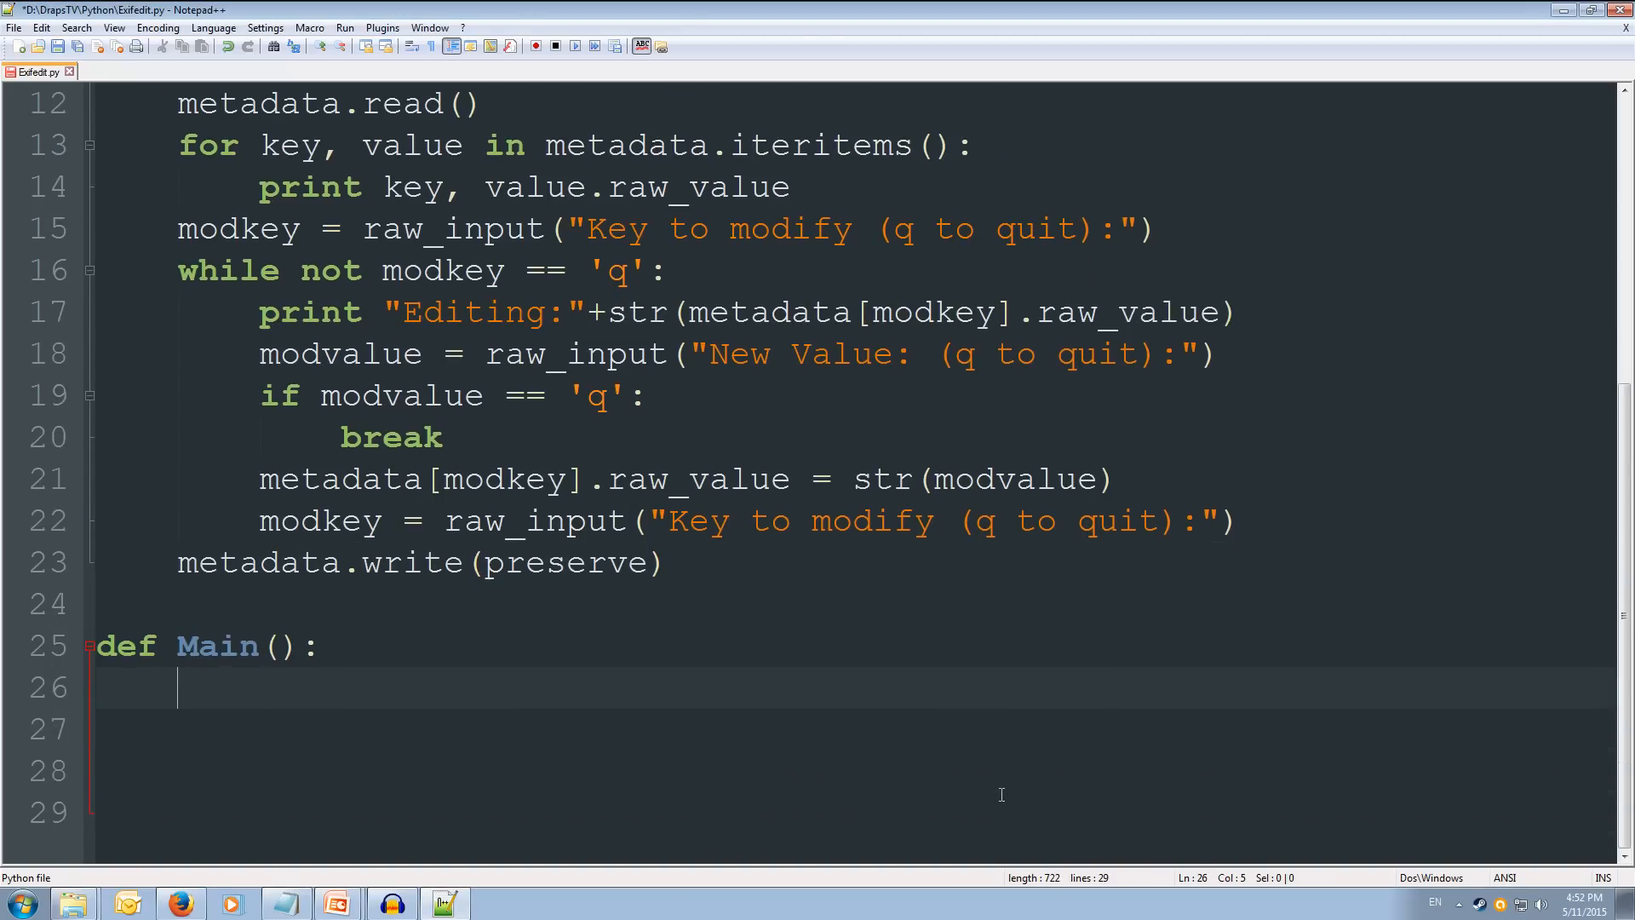
text(parser =)
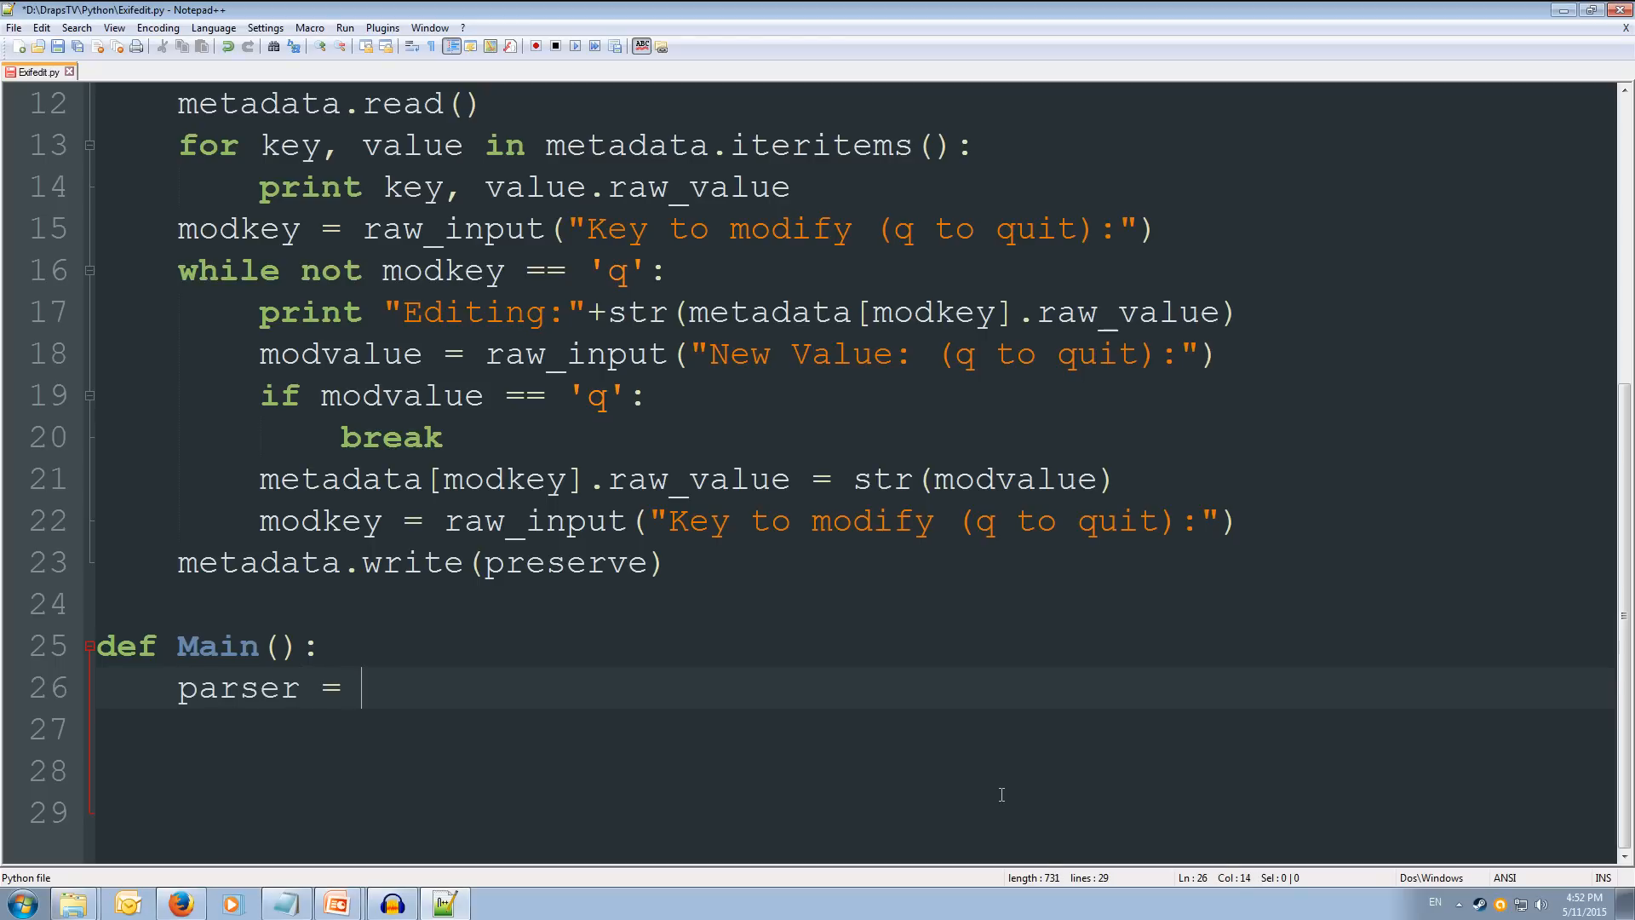
text(argparse)
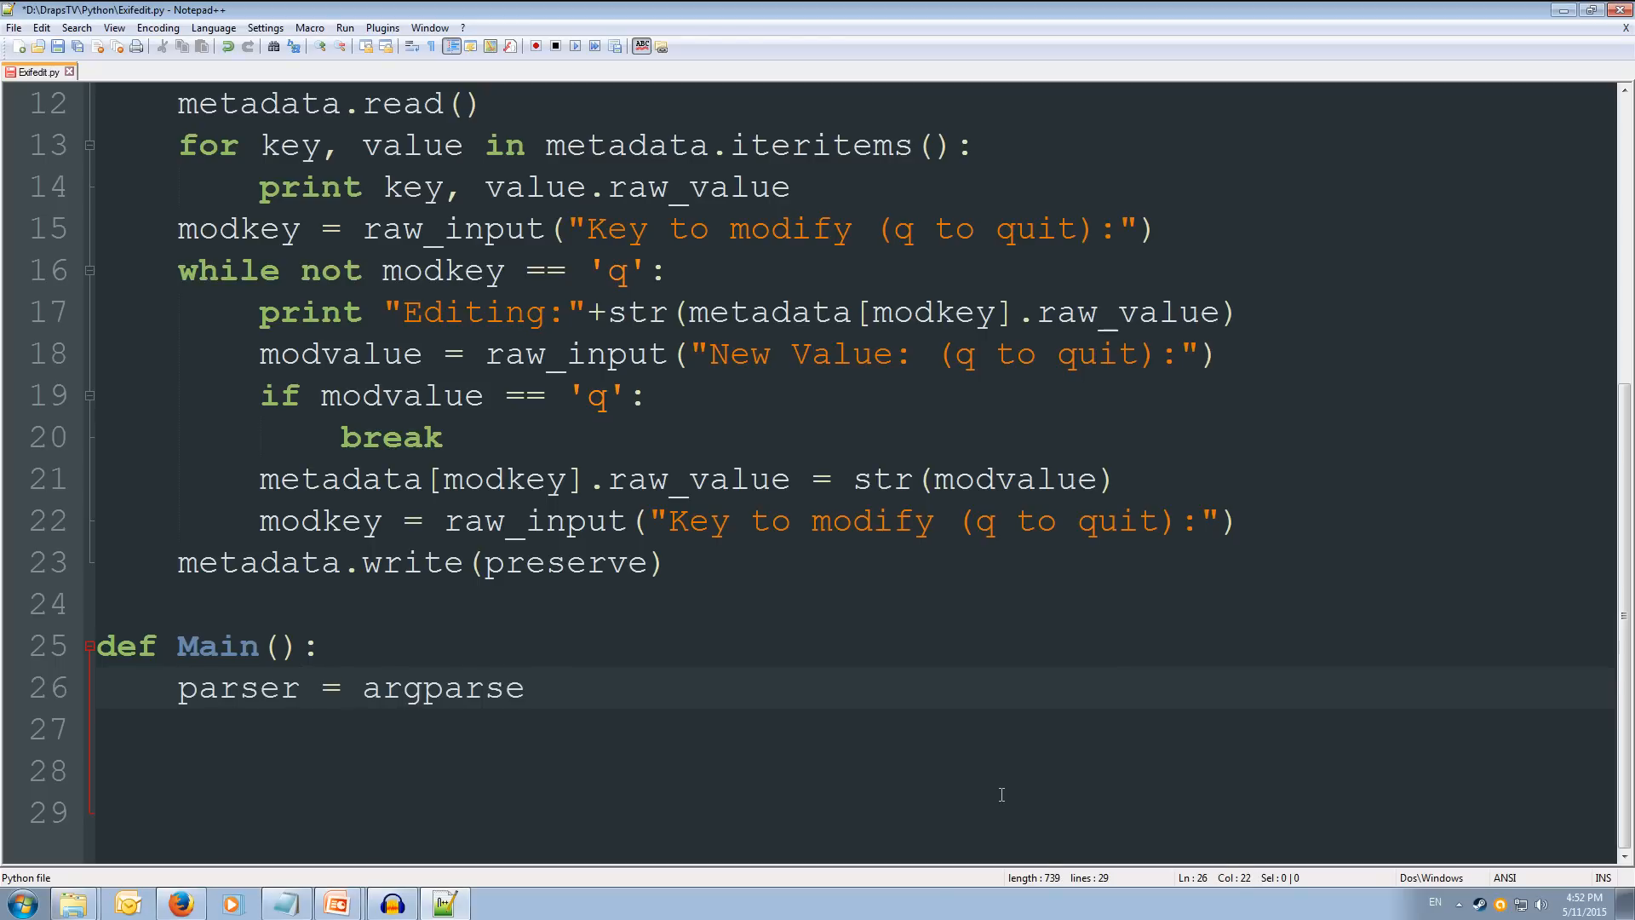
text(.Argument)
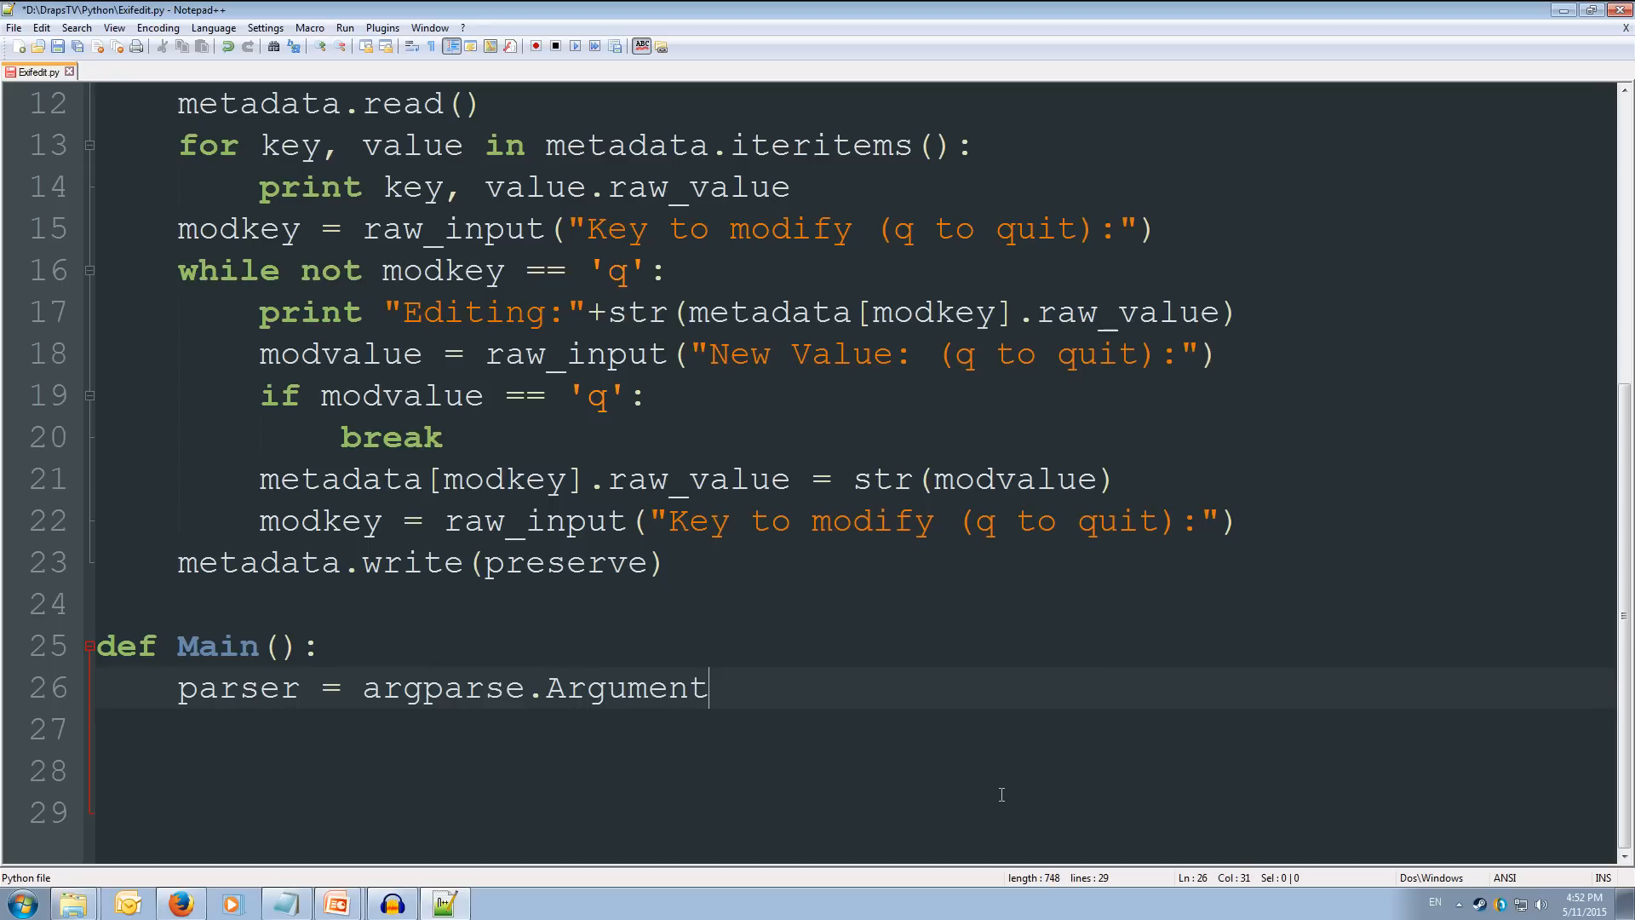
text(Parser()
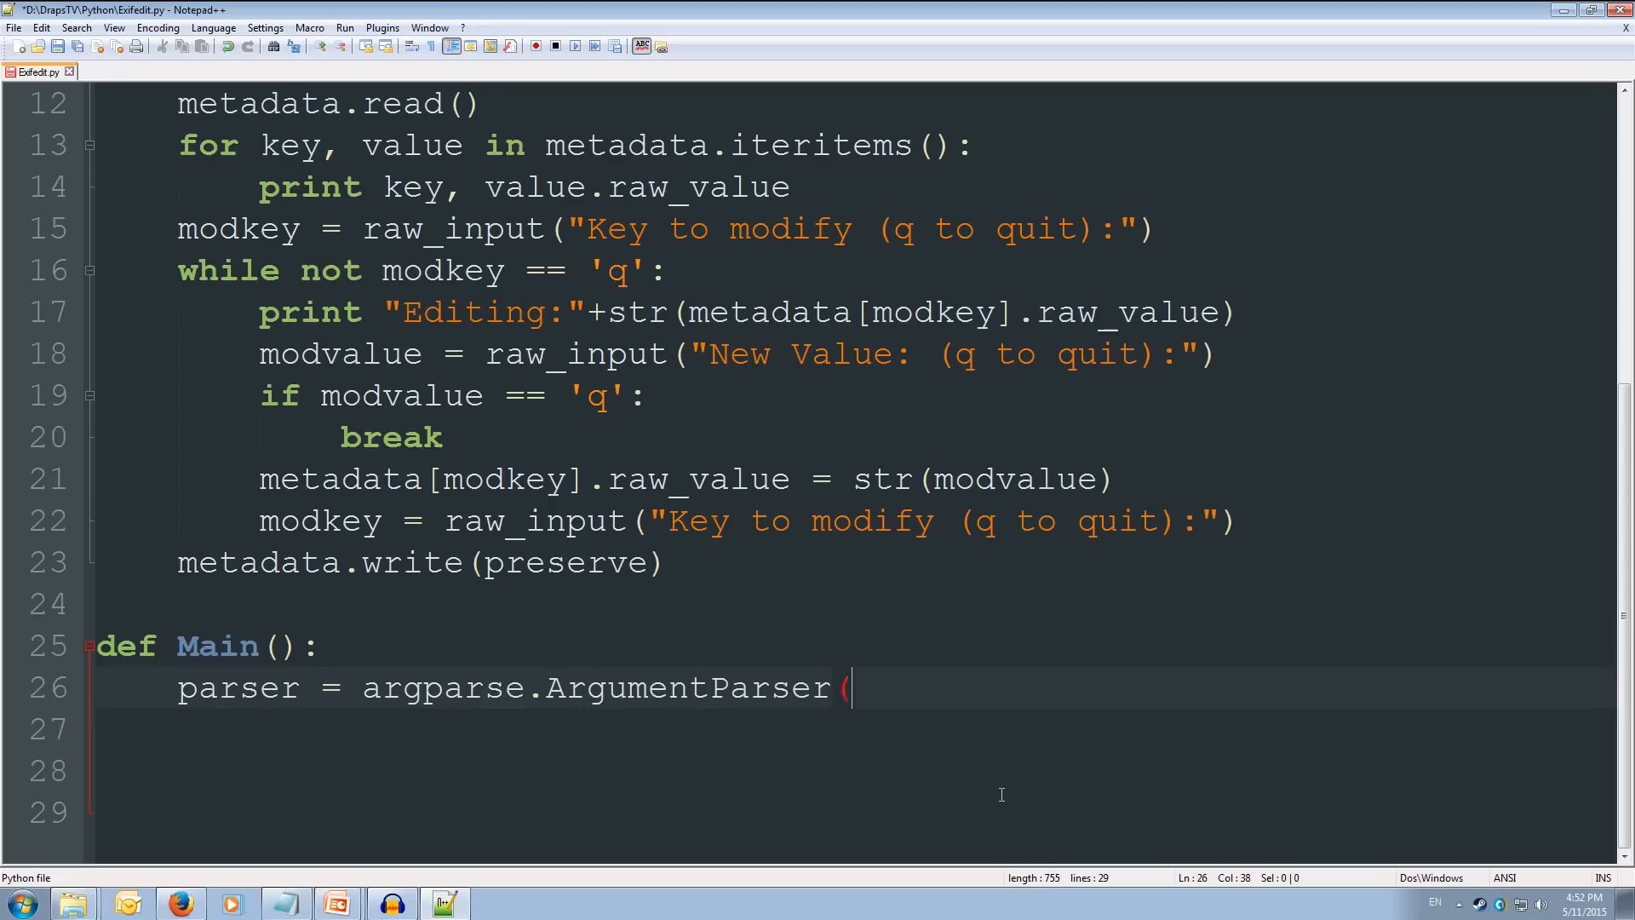
text())
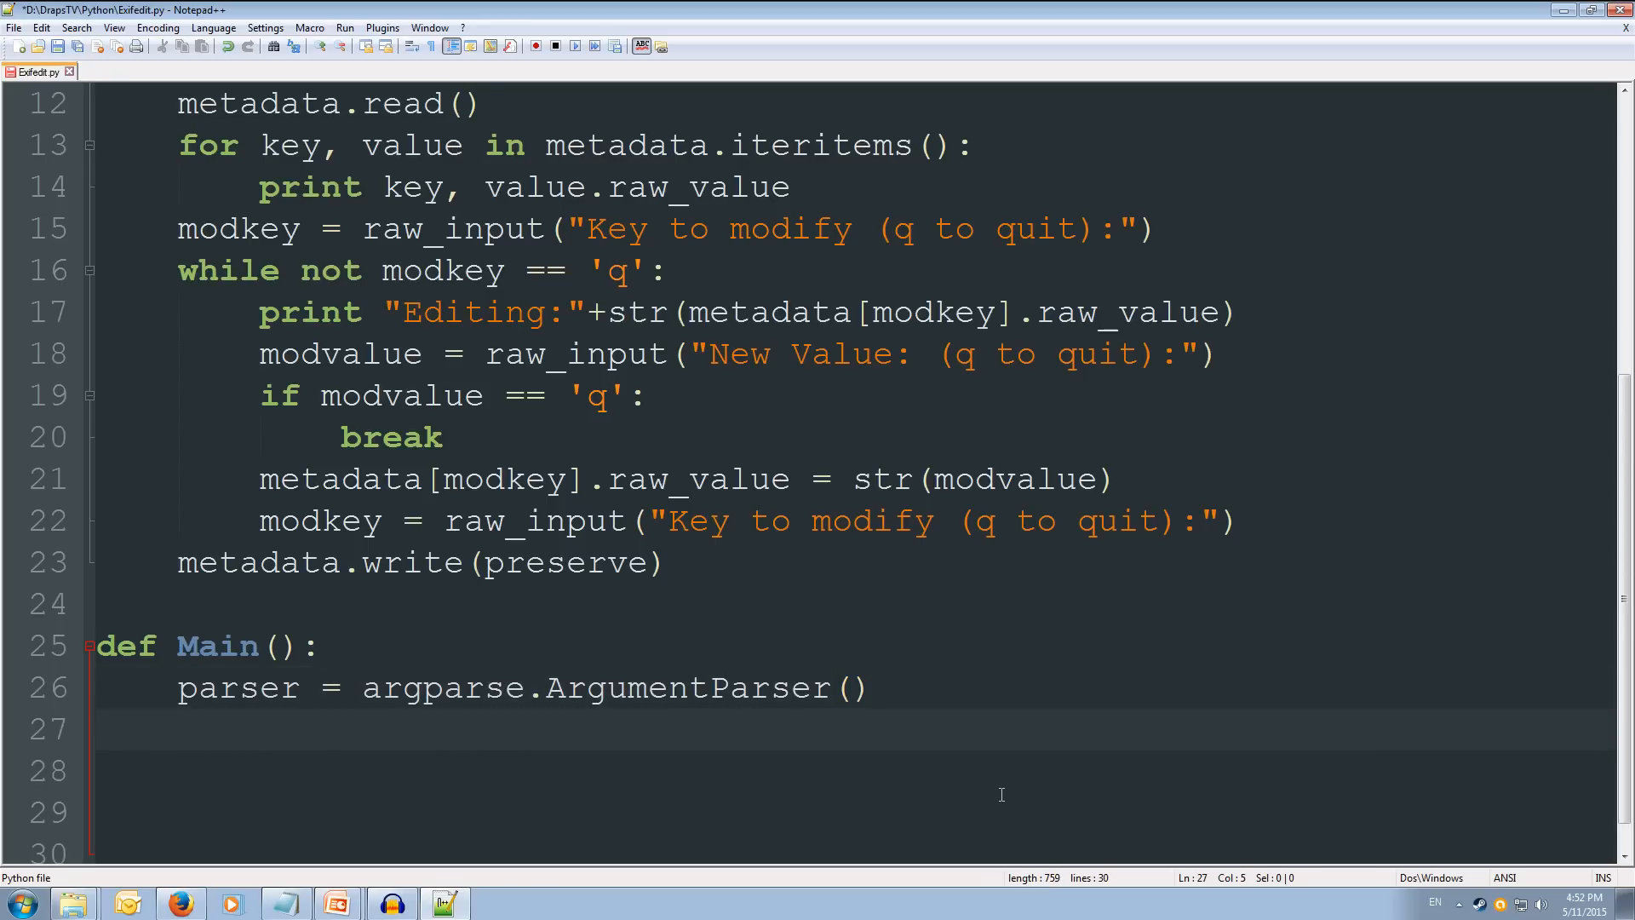
Step: Add an "img" argument with help "Image file to manipulate"
text(parser.)
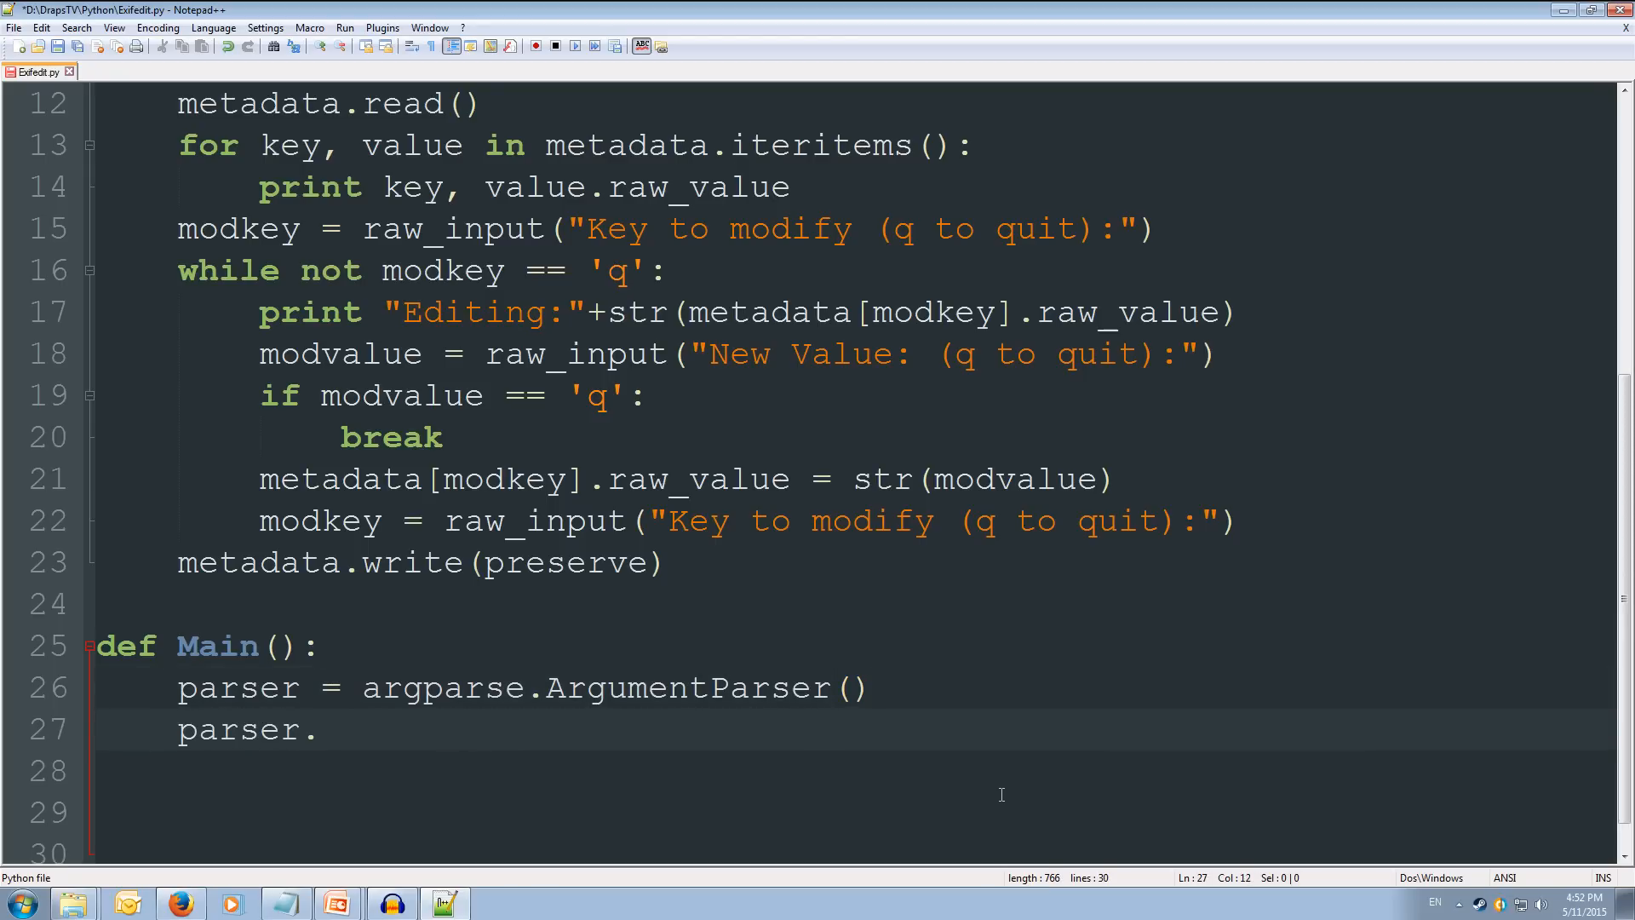
text(add_ar)
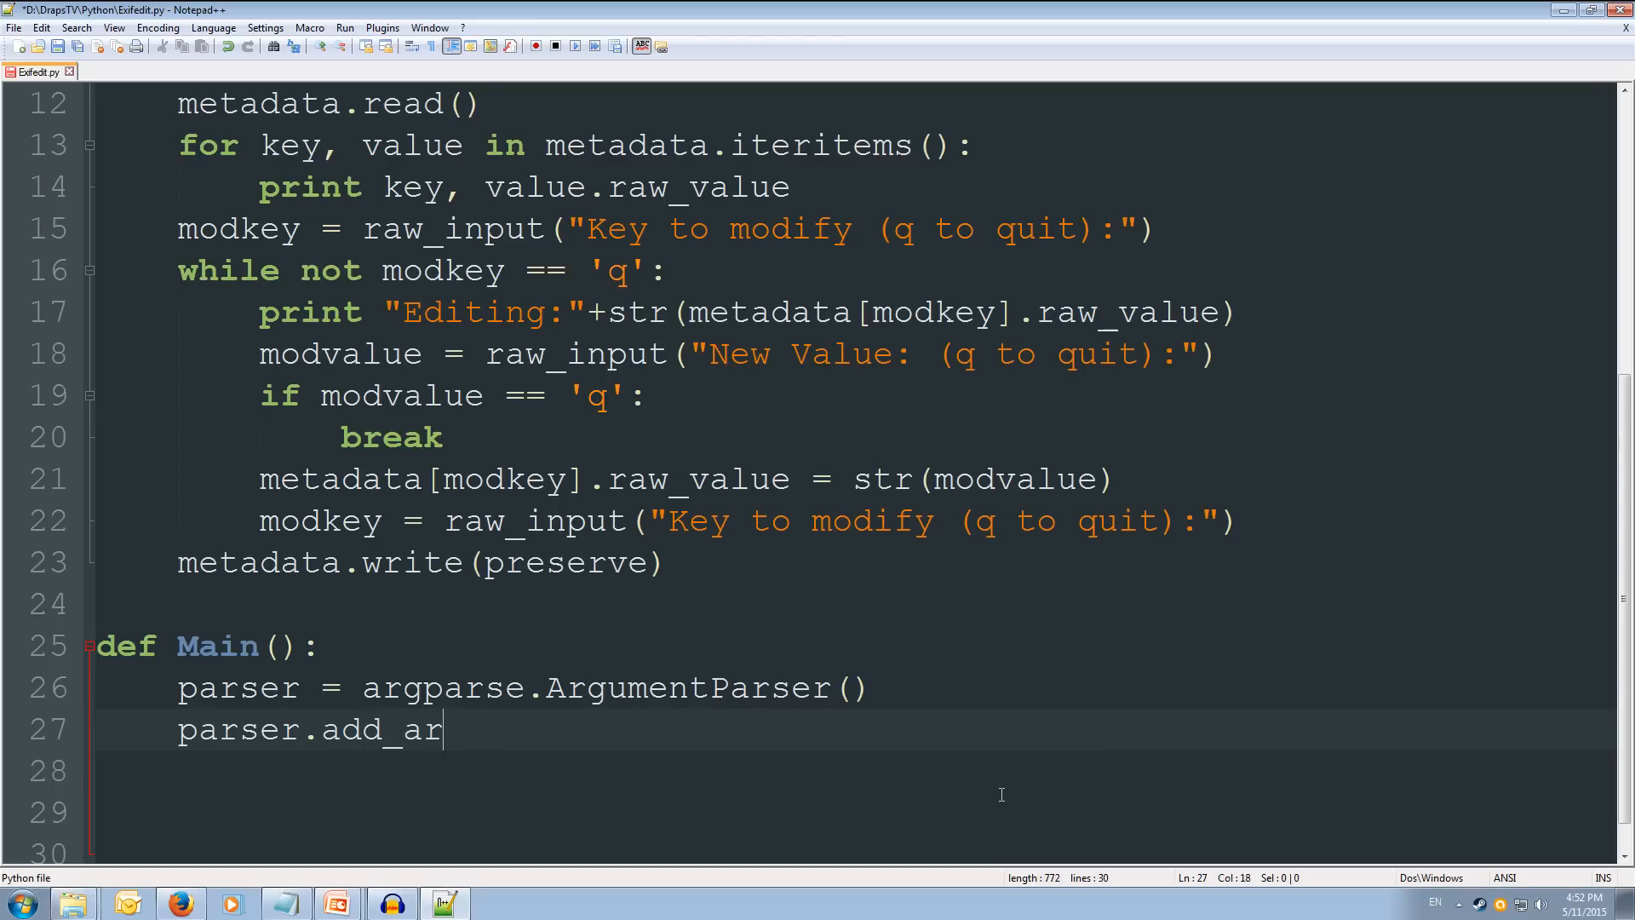
text(gument()
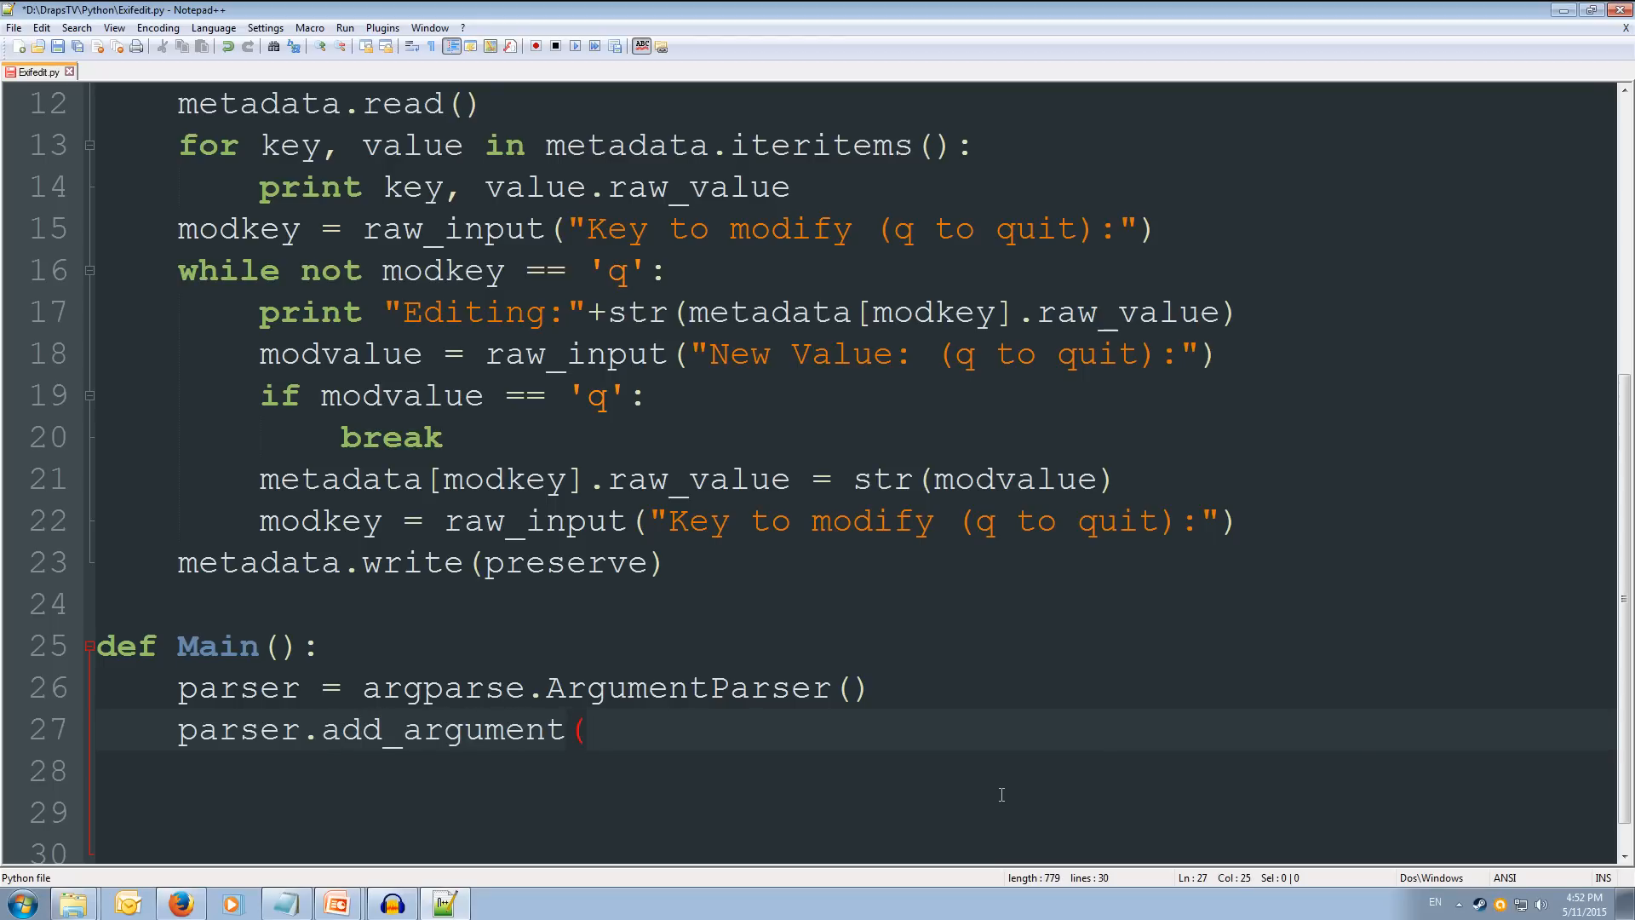
text(")
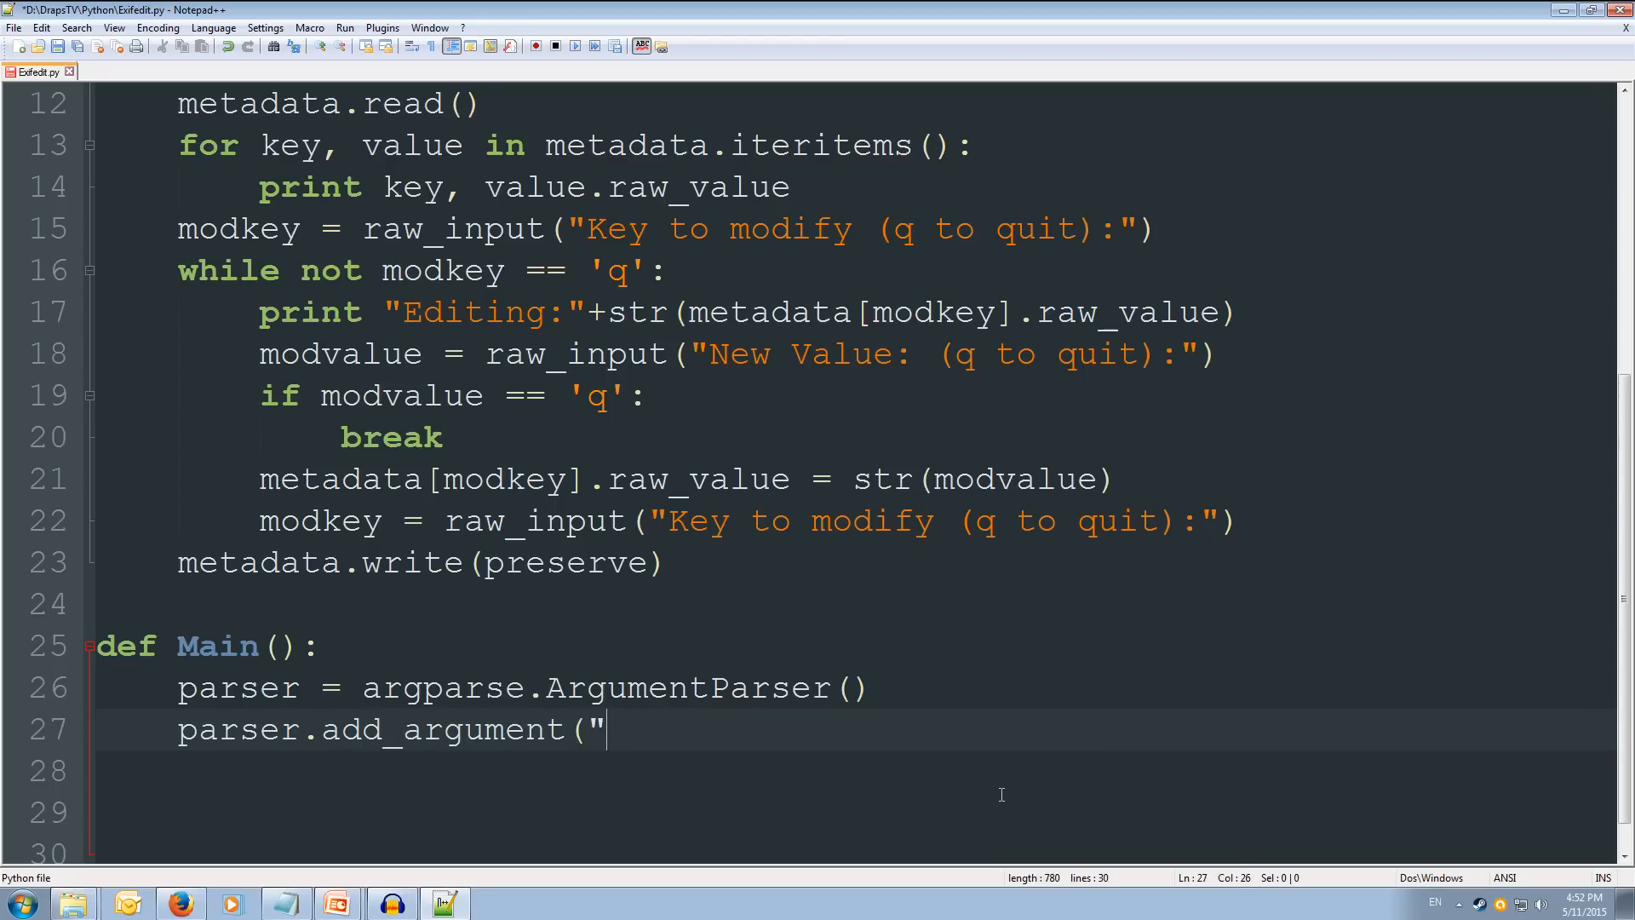
text(img)
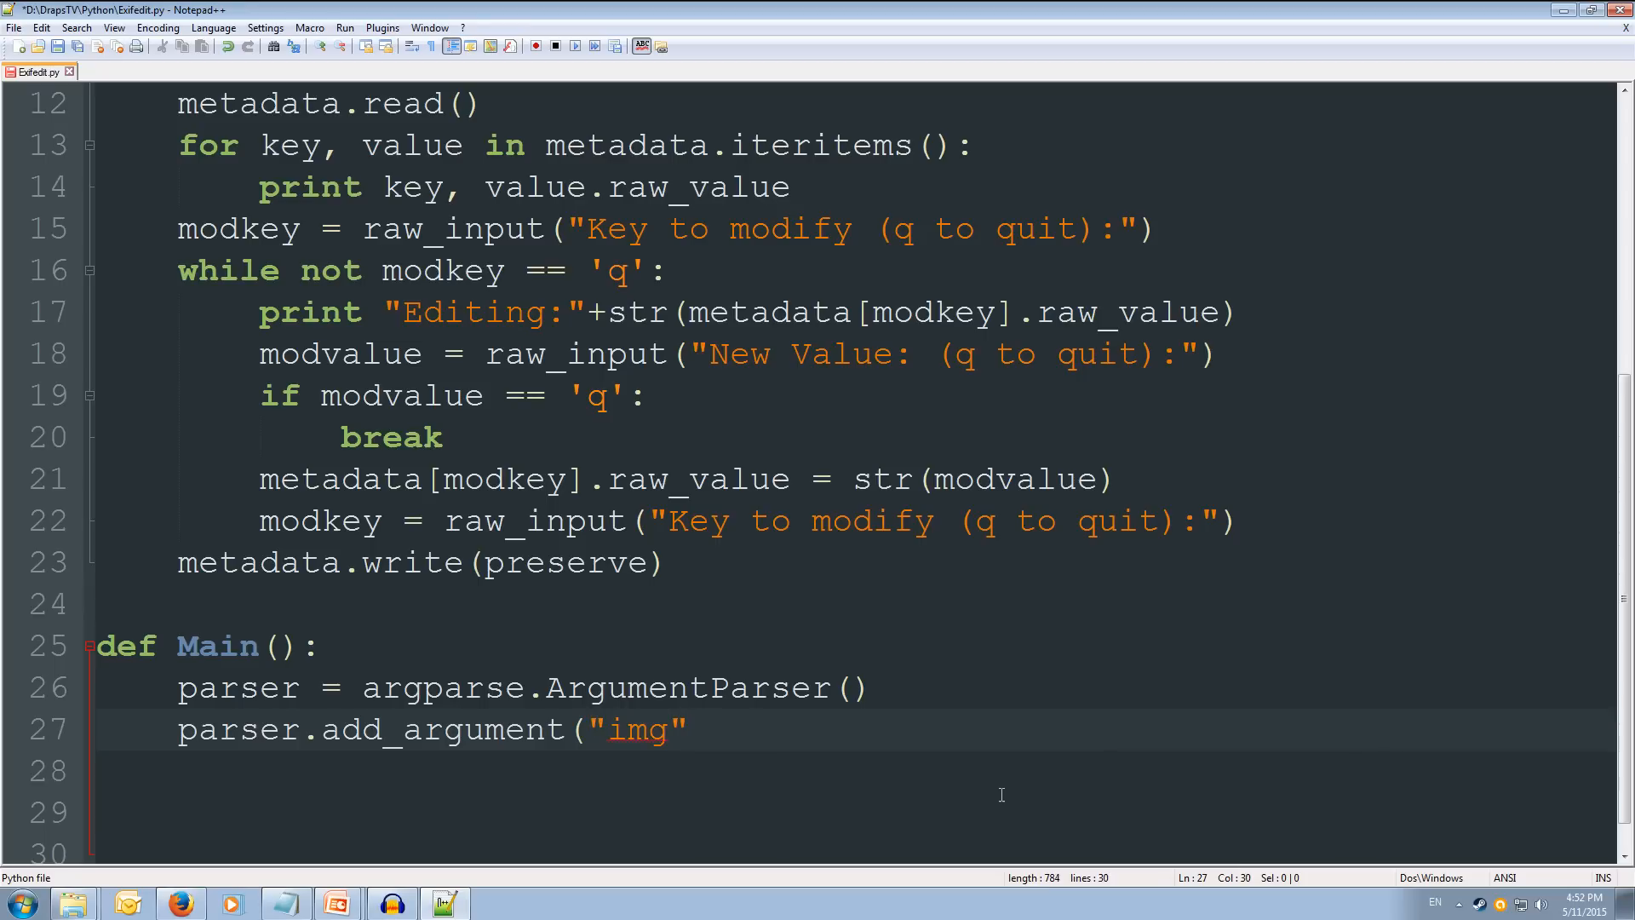
click(688, 729)
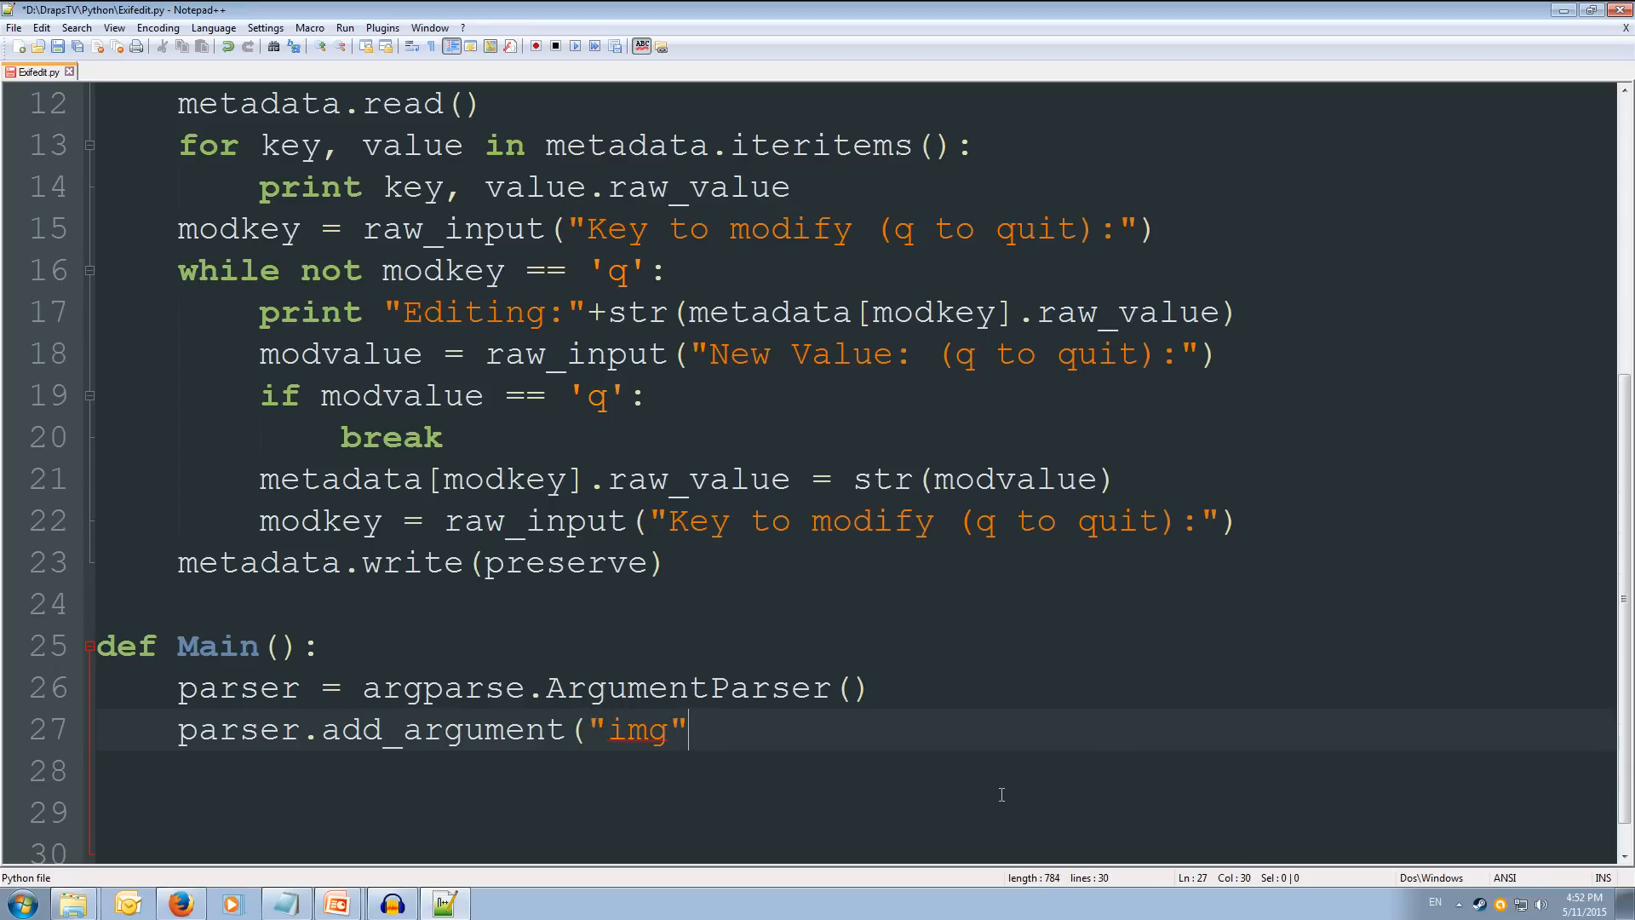
text(, hel)
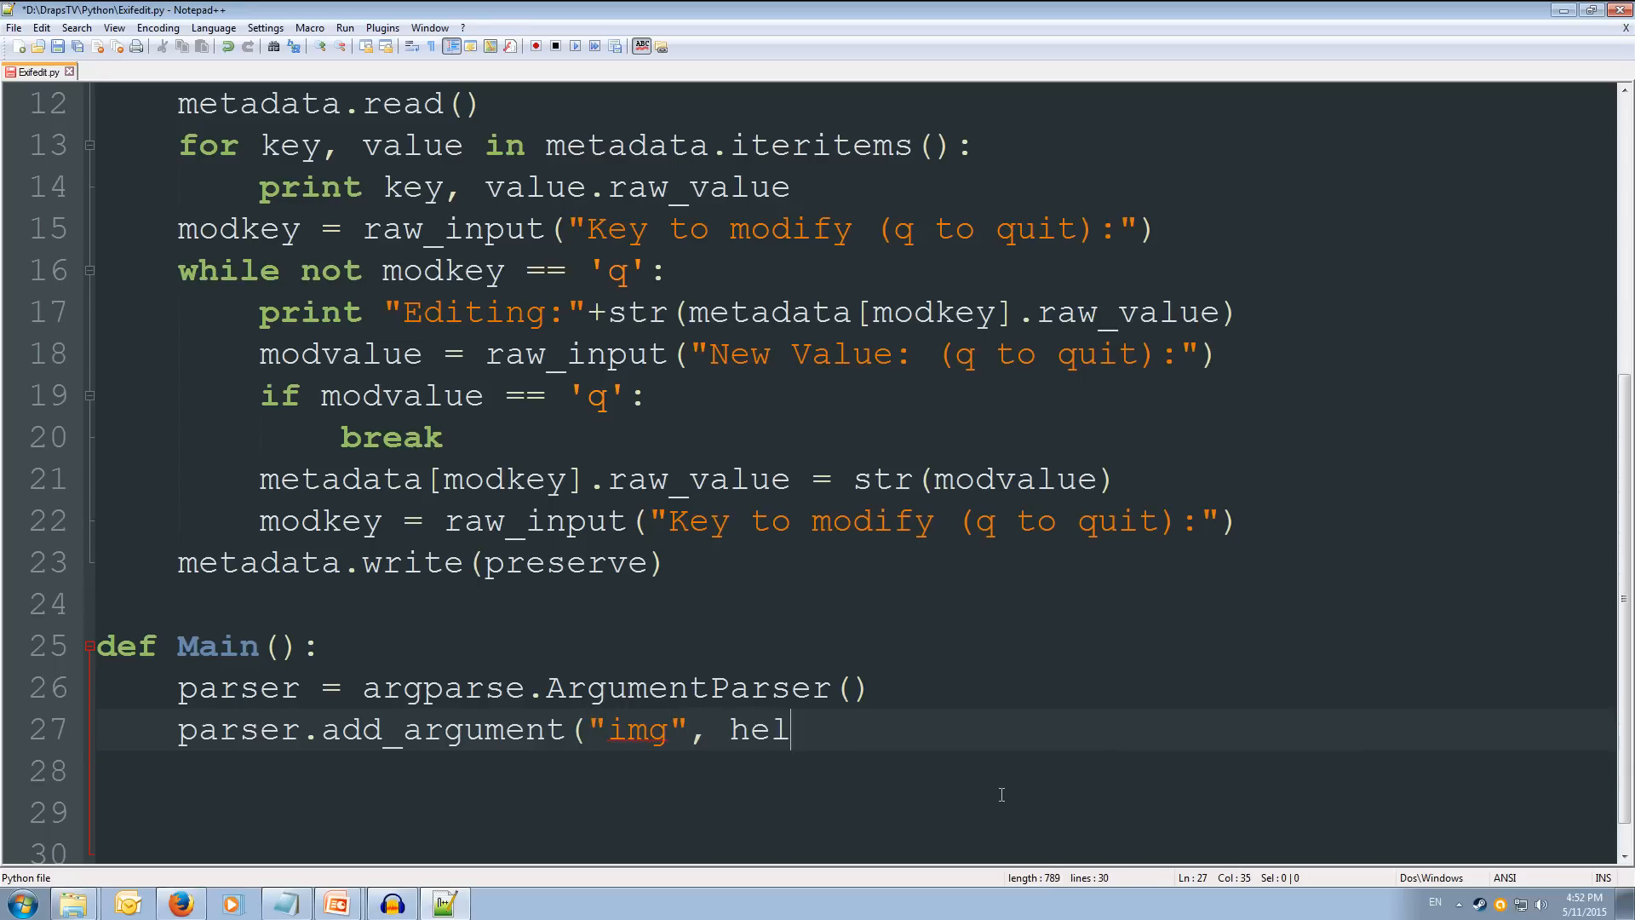
text(p=")
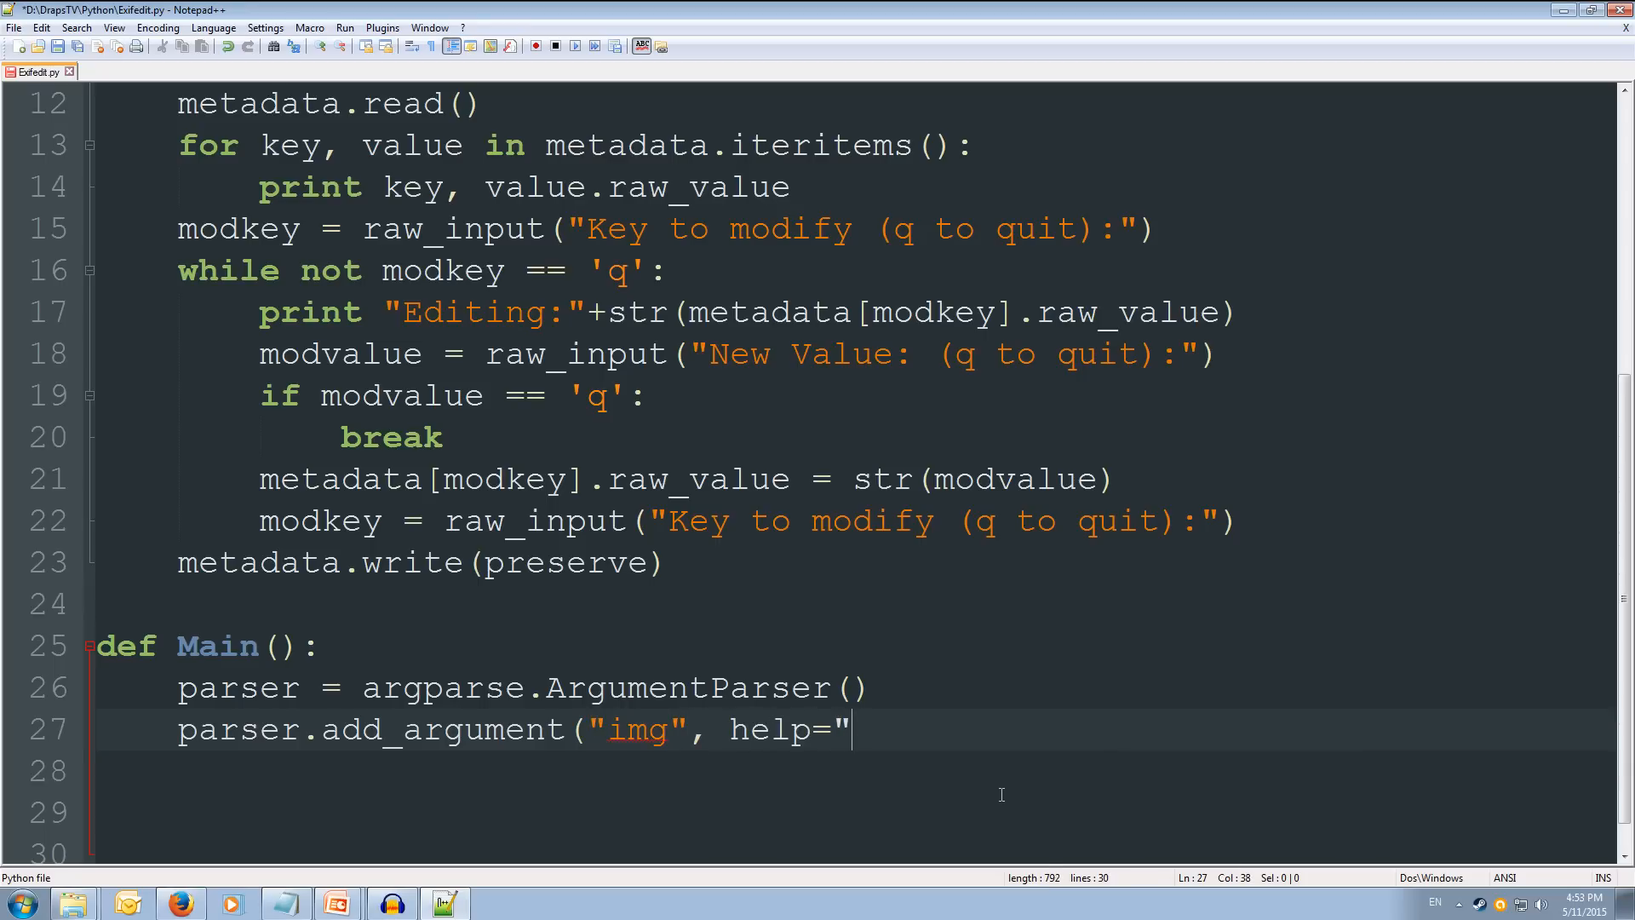
text(Image file to mani)
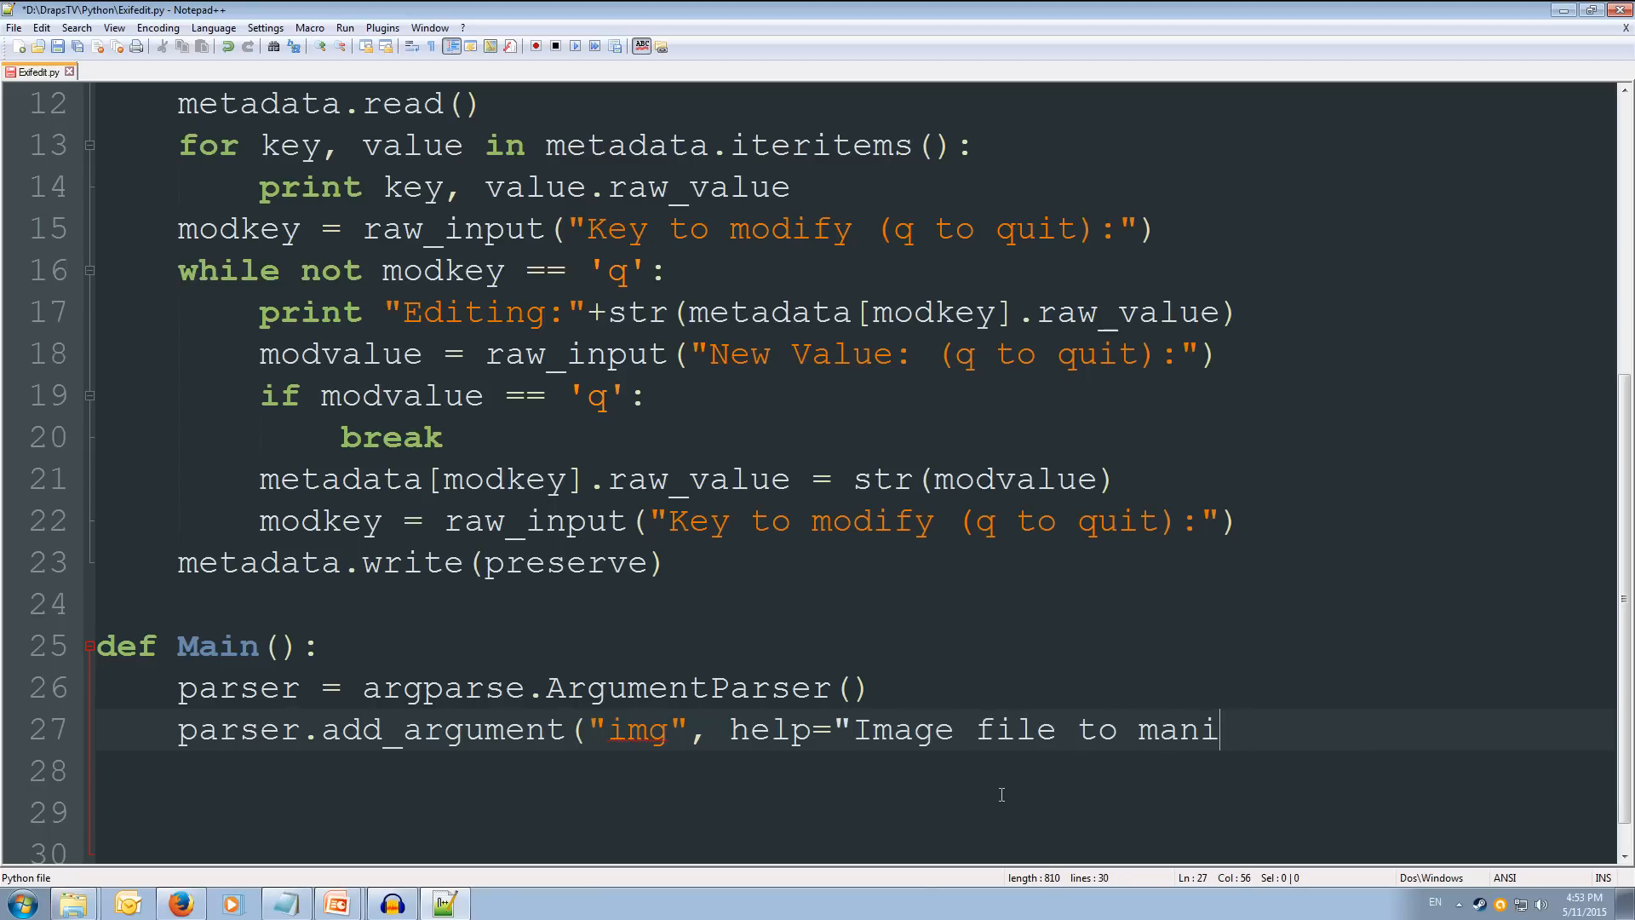
text(up)
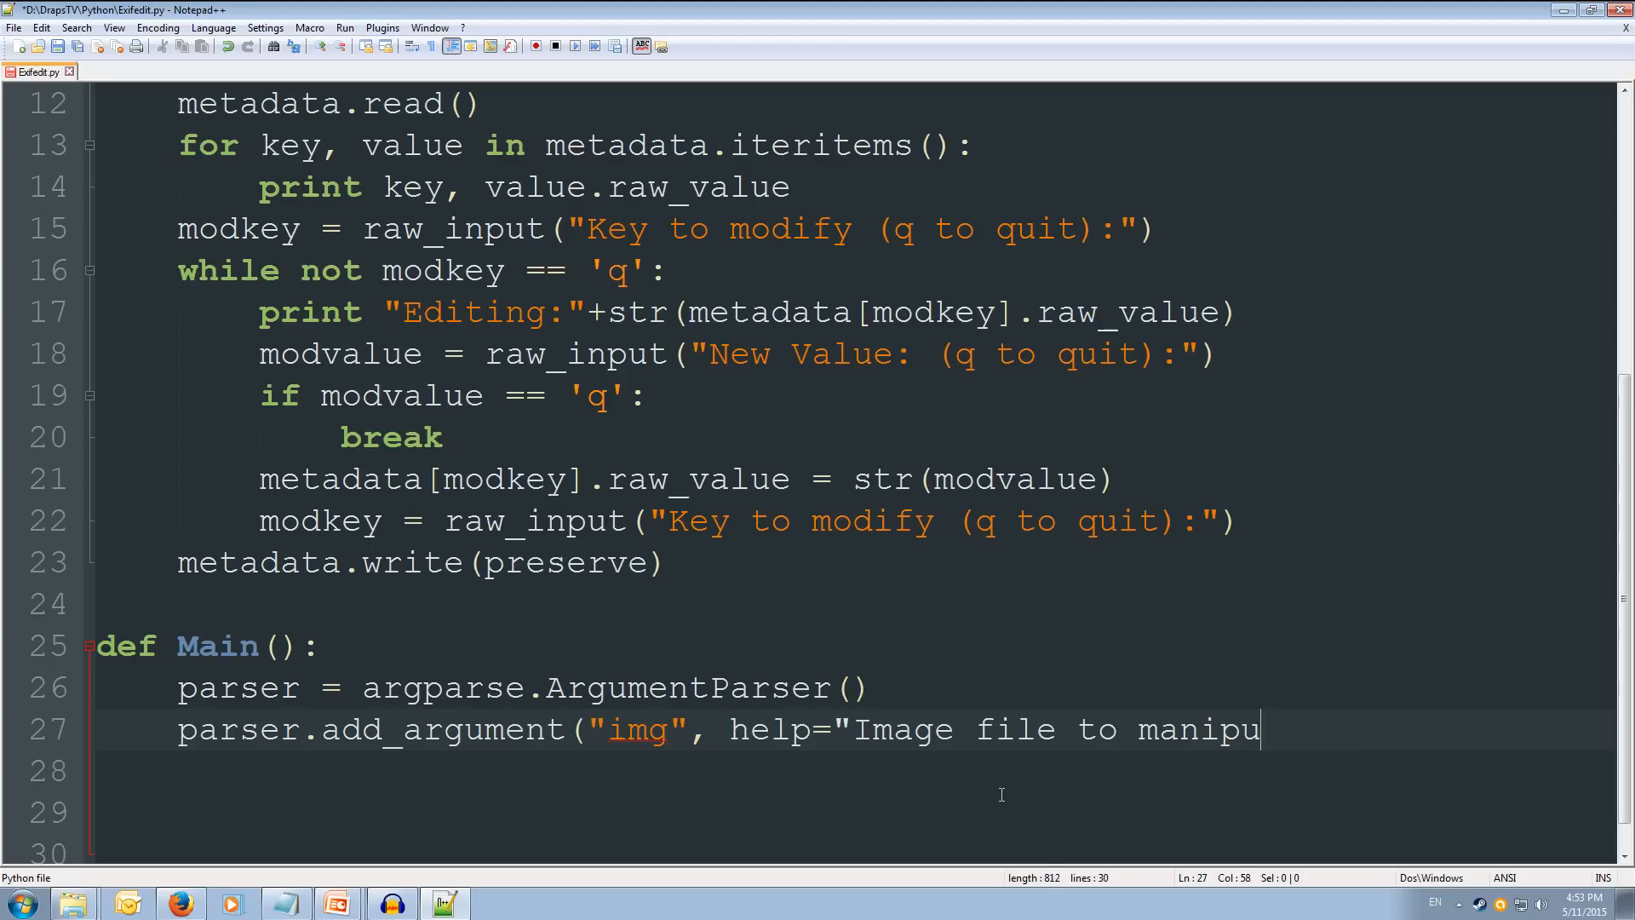
text(late"))
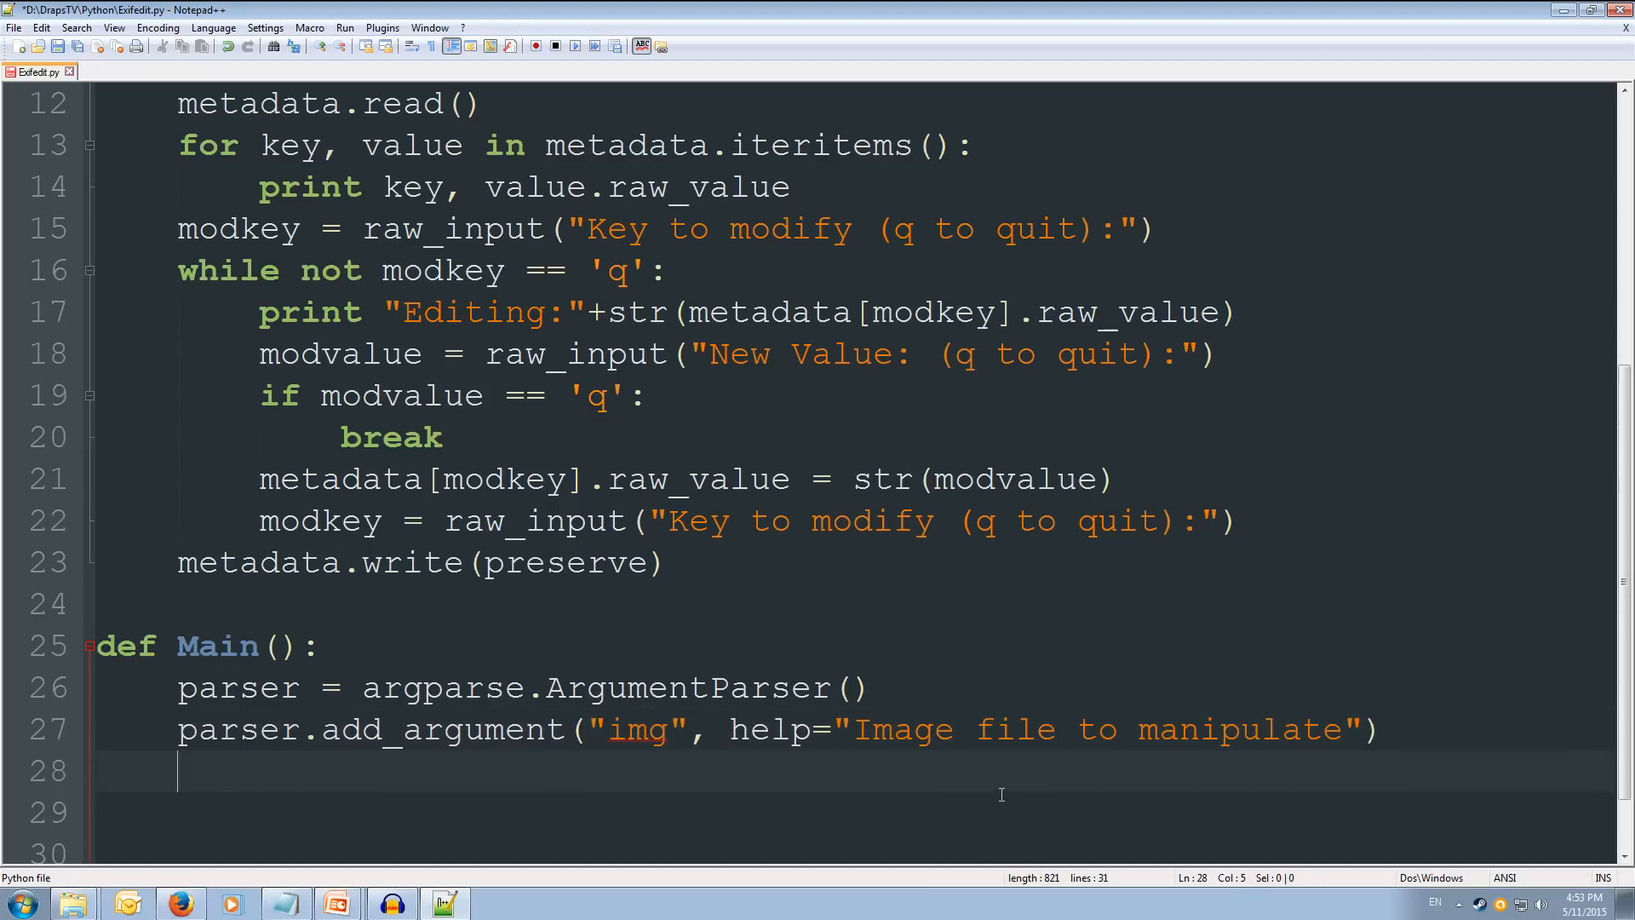
Step: Start a parser argument for the "--clear" / "-c" switch
text(parser)
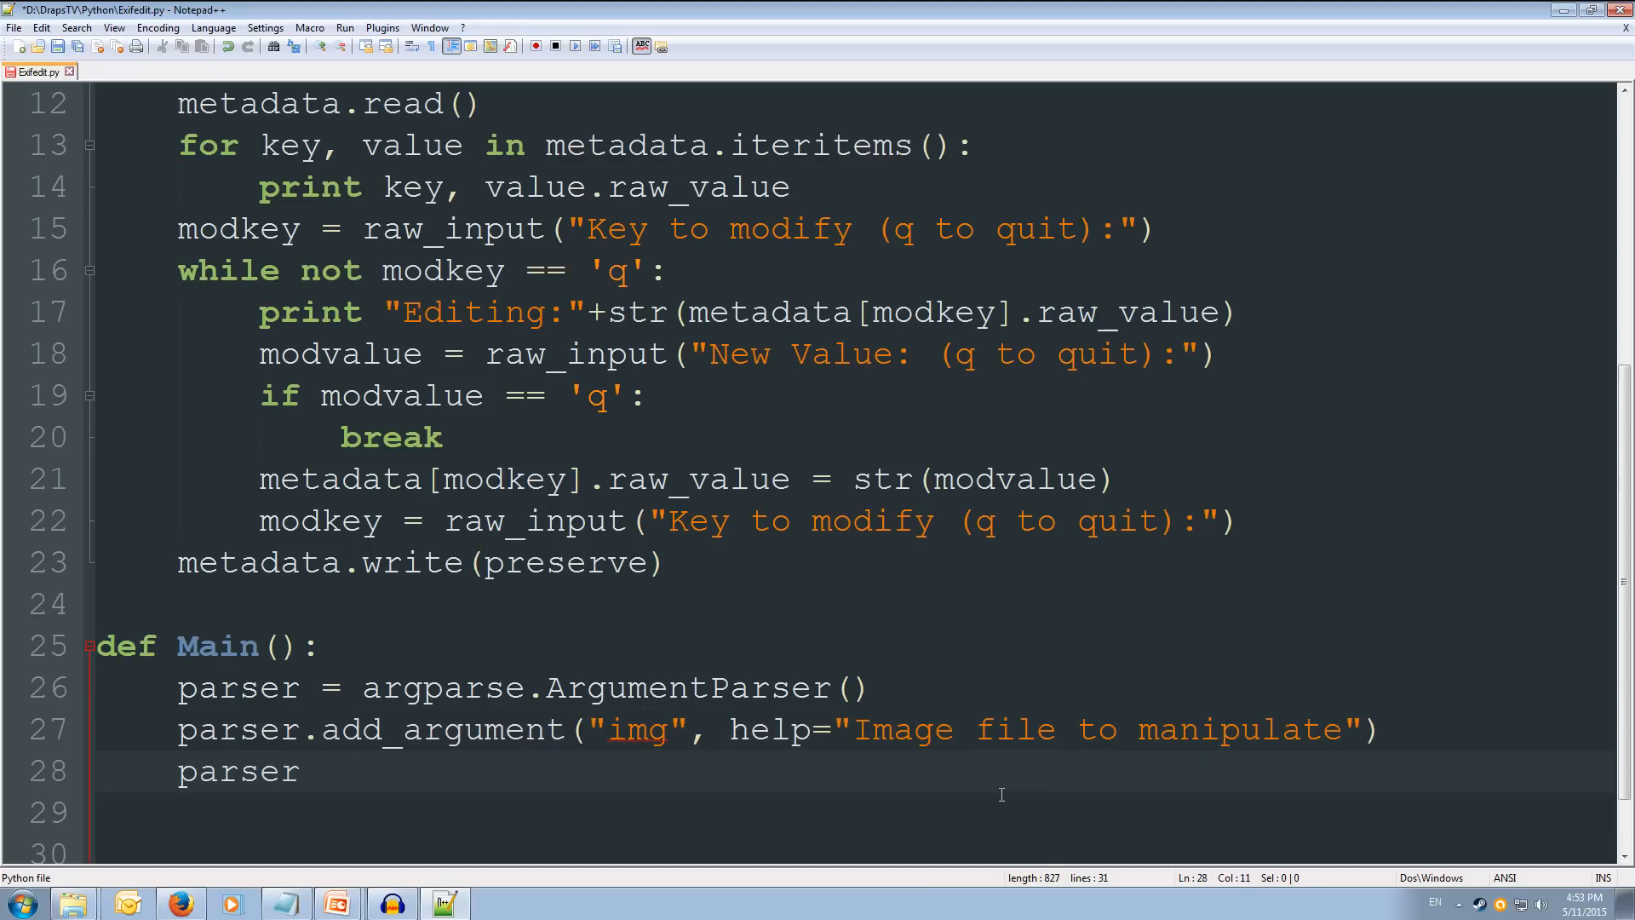
text(.add_)
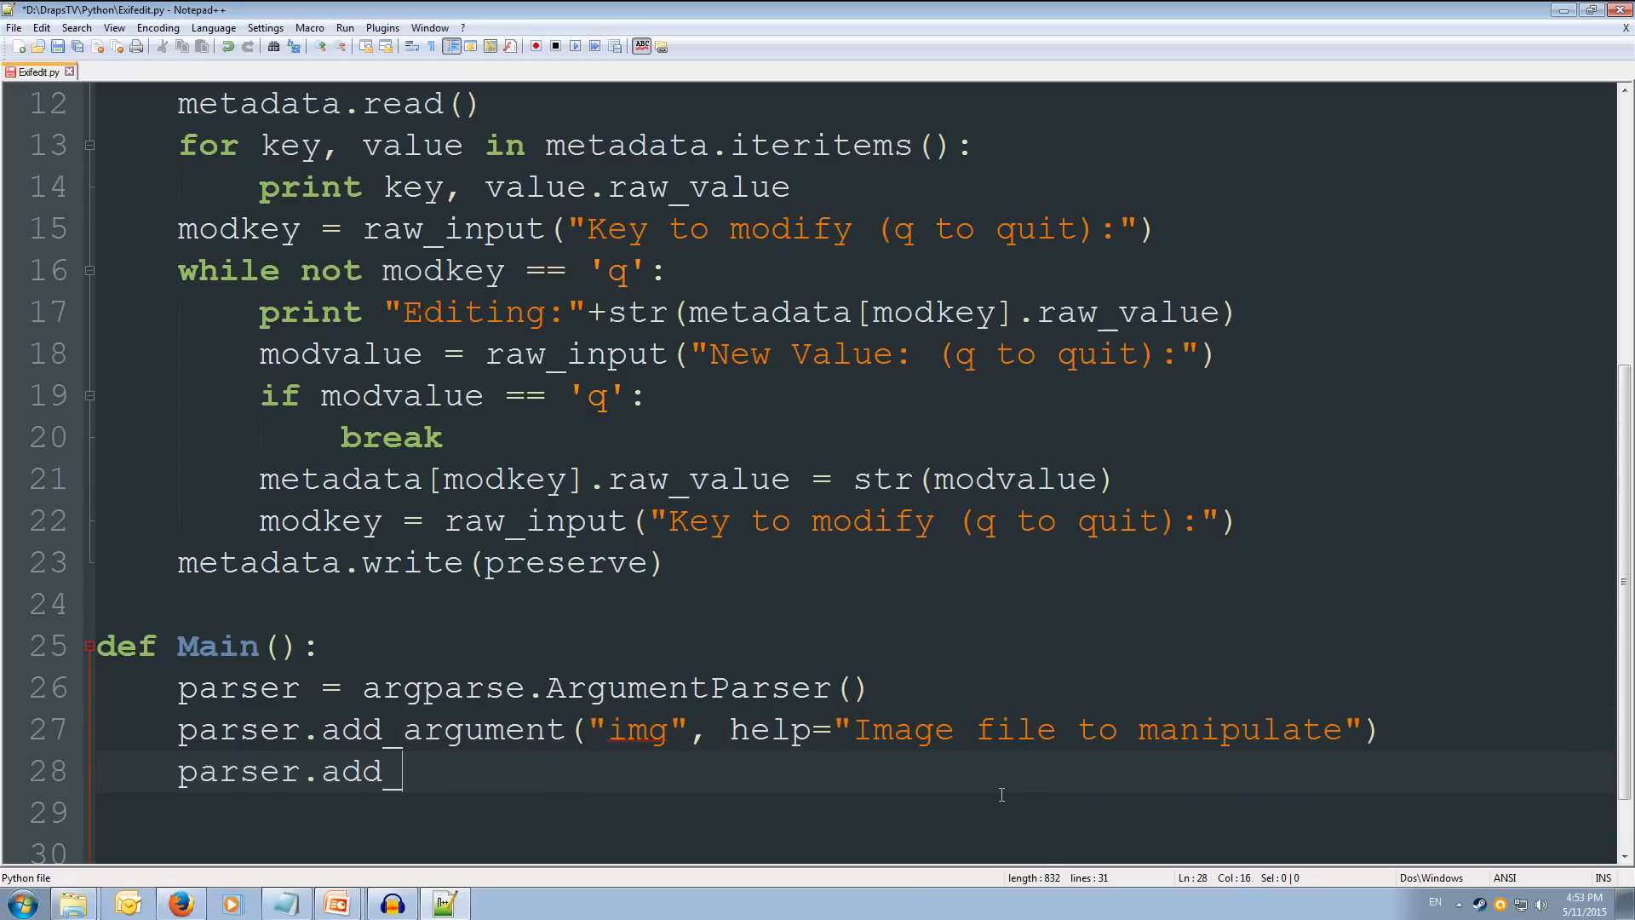
text(argument)
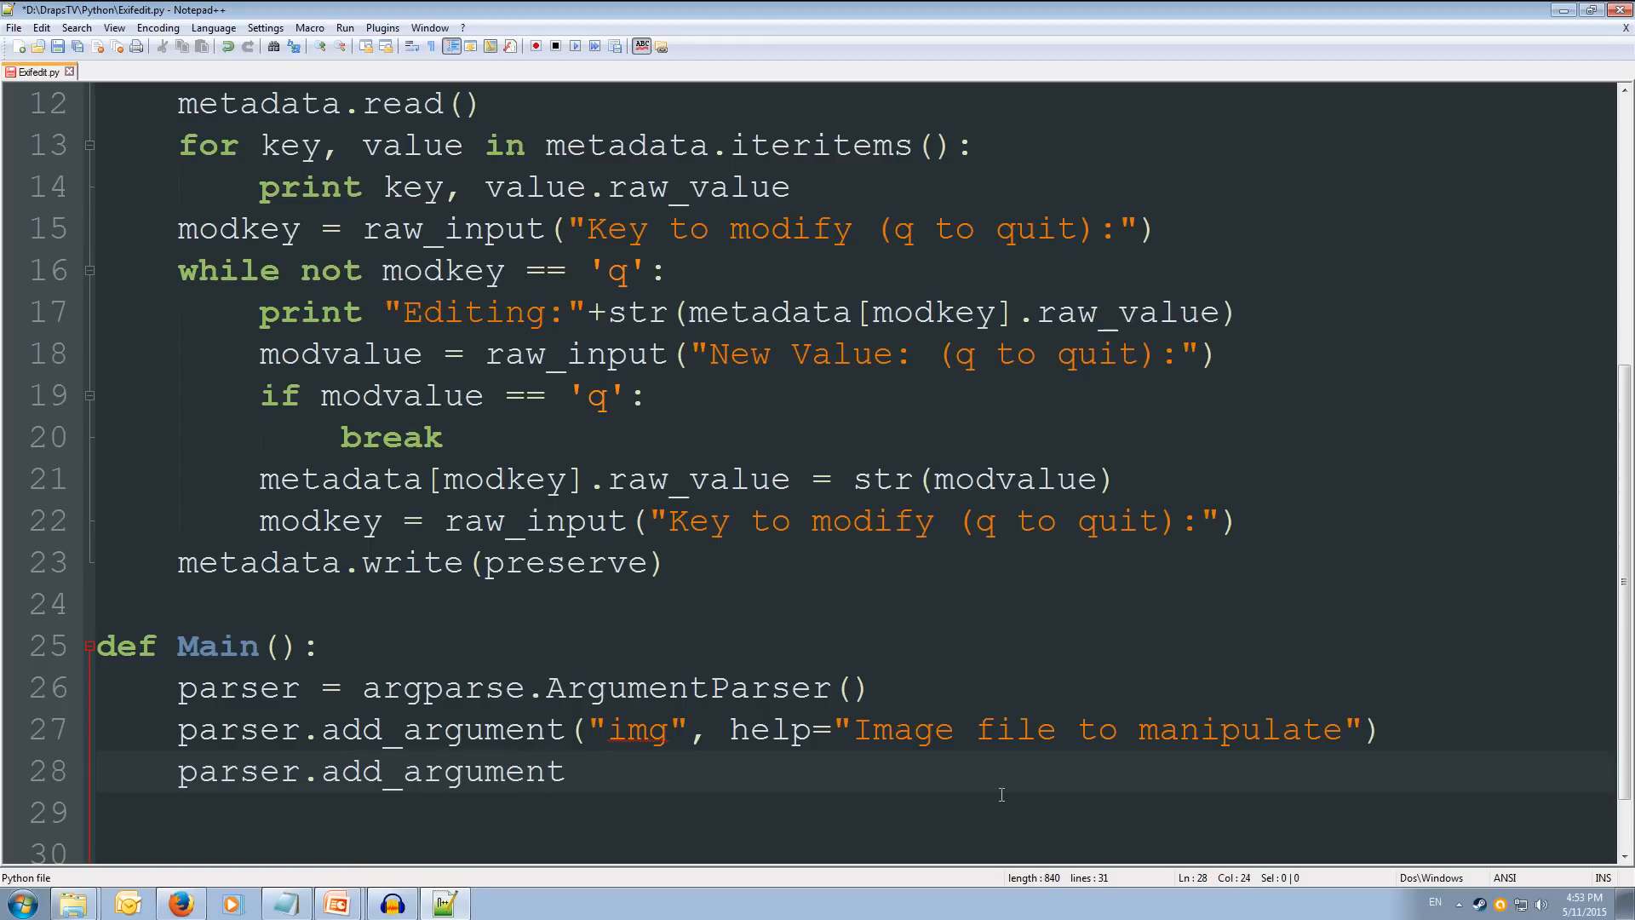
text((")
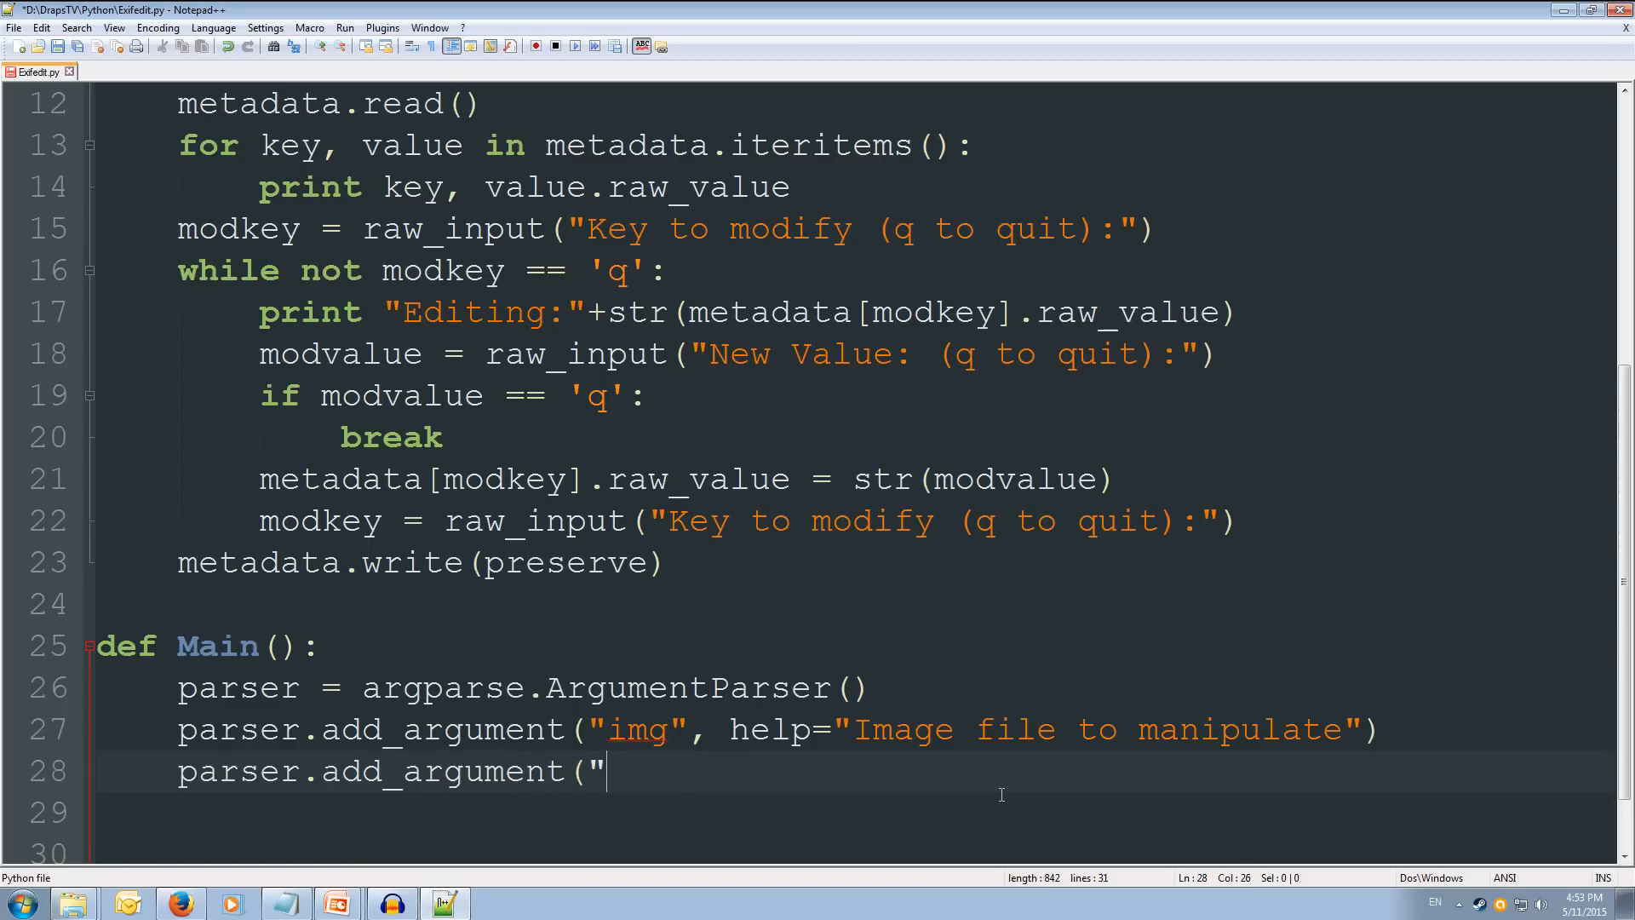
text(--)
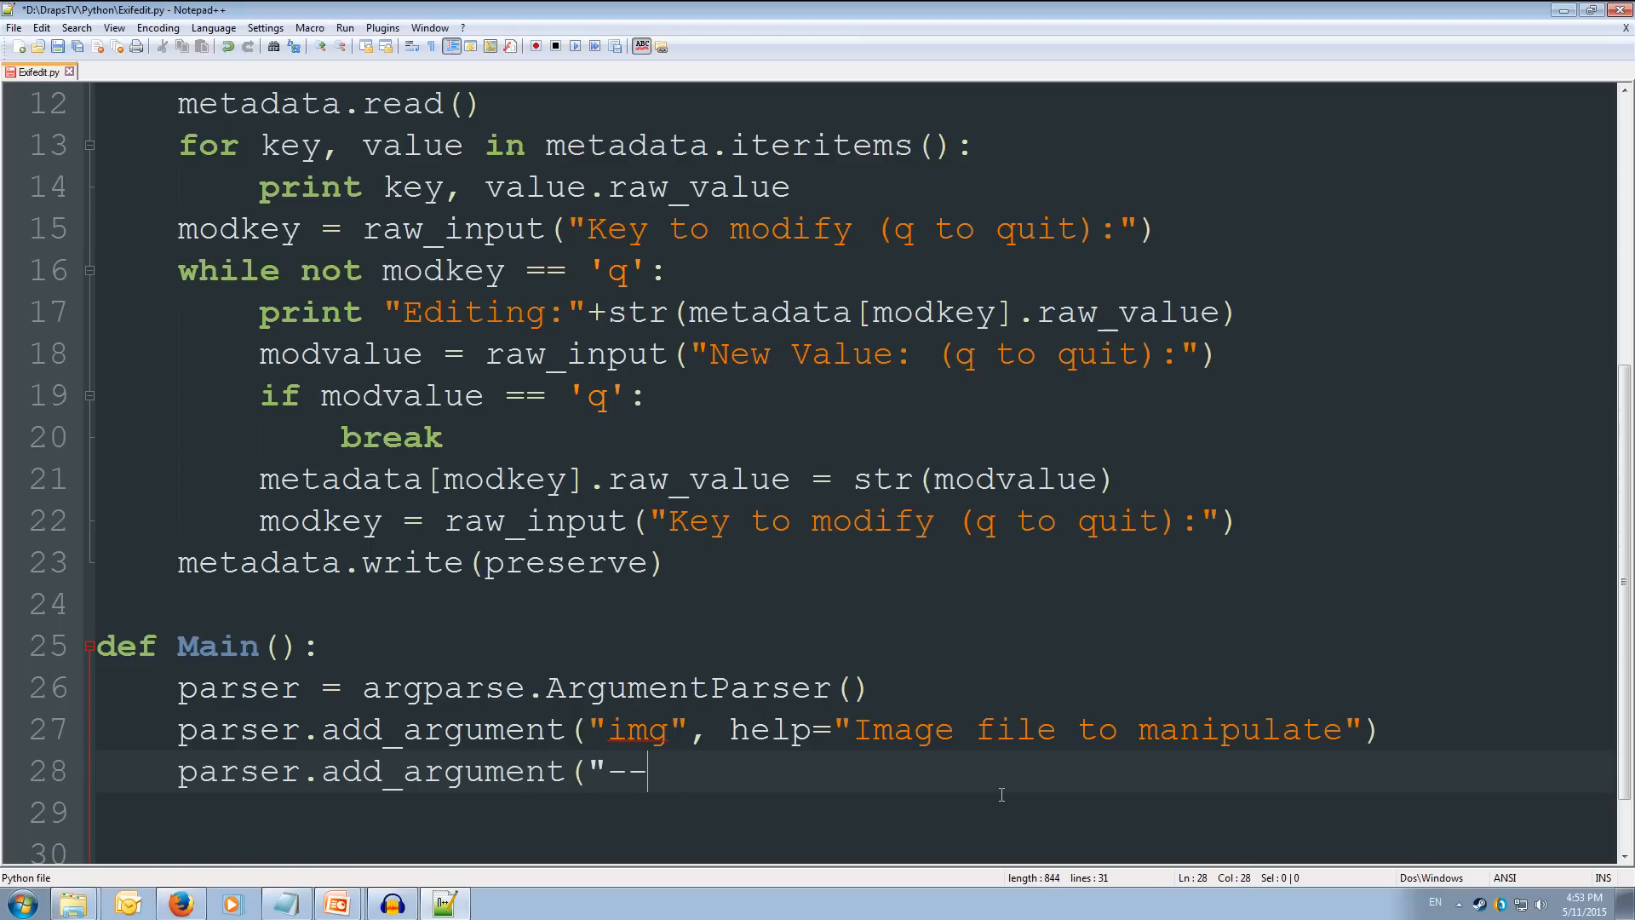
text(clear)
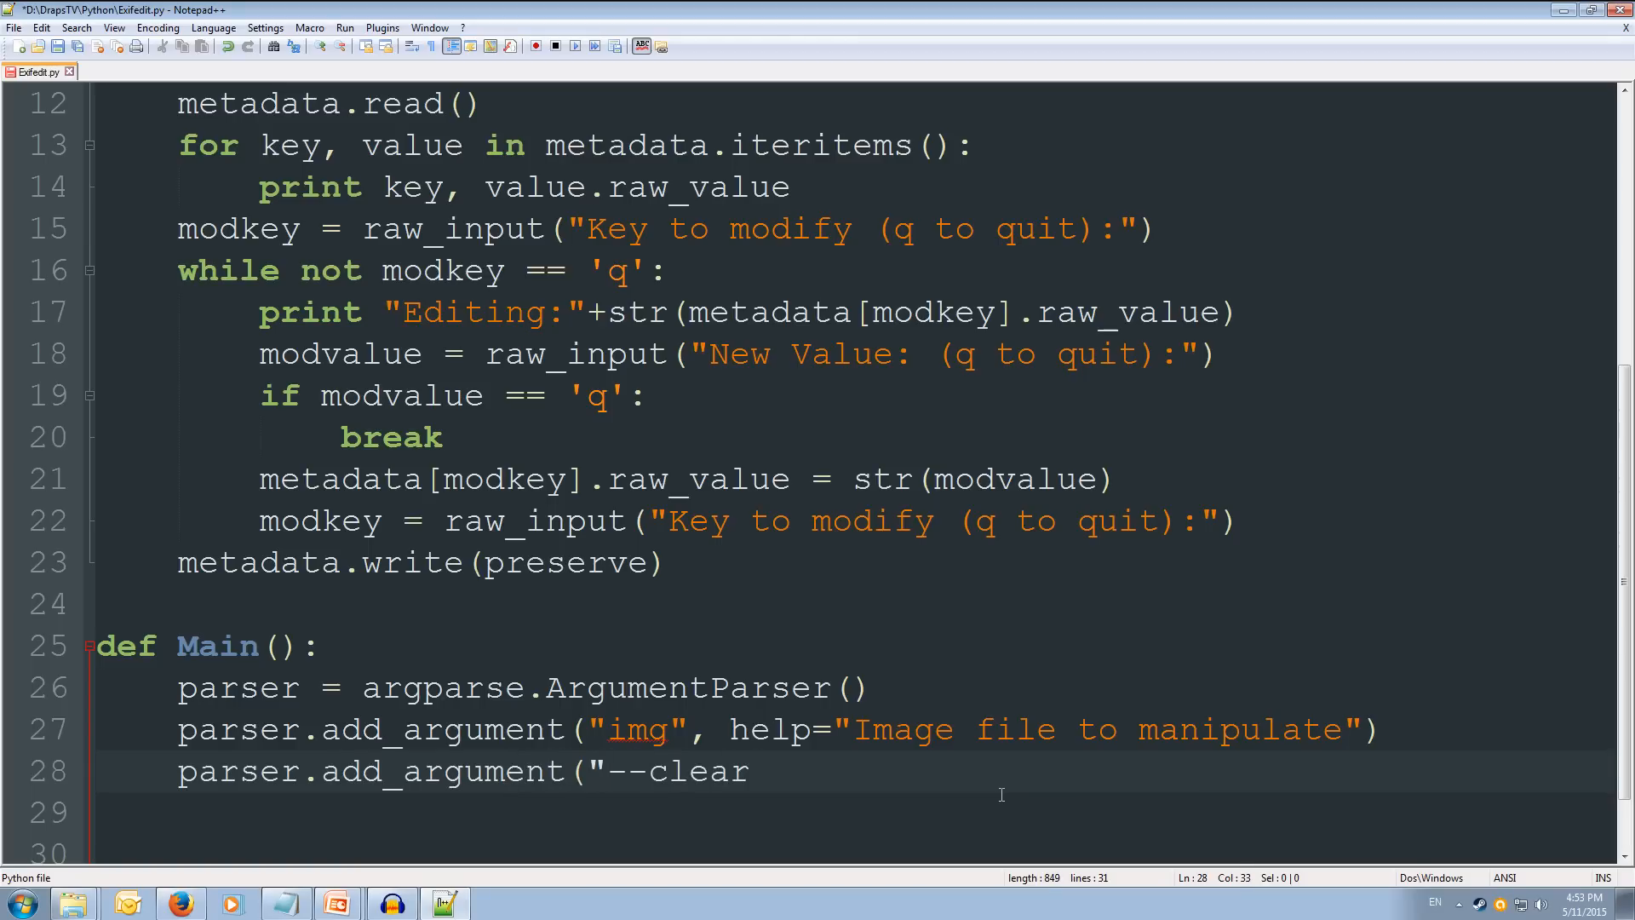
text(",)
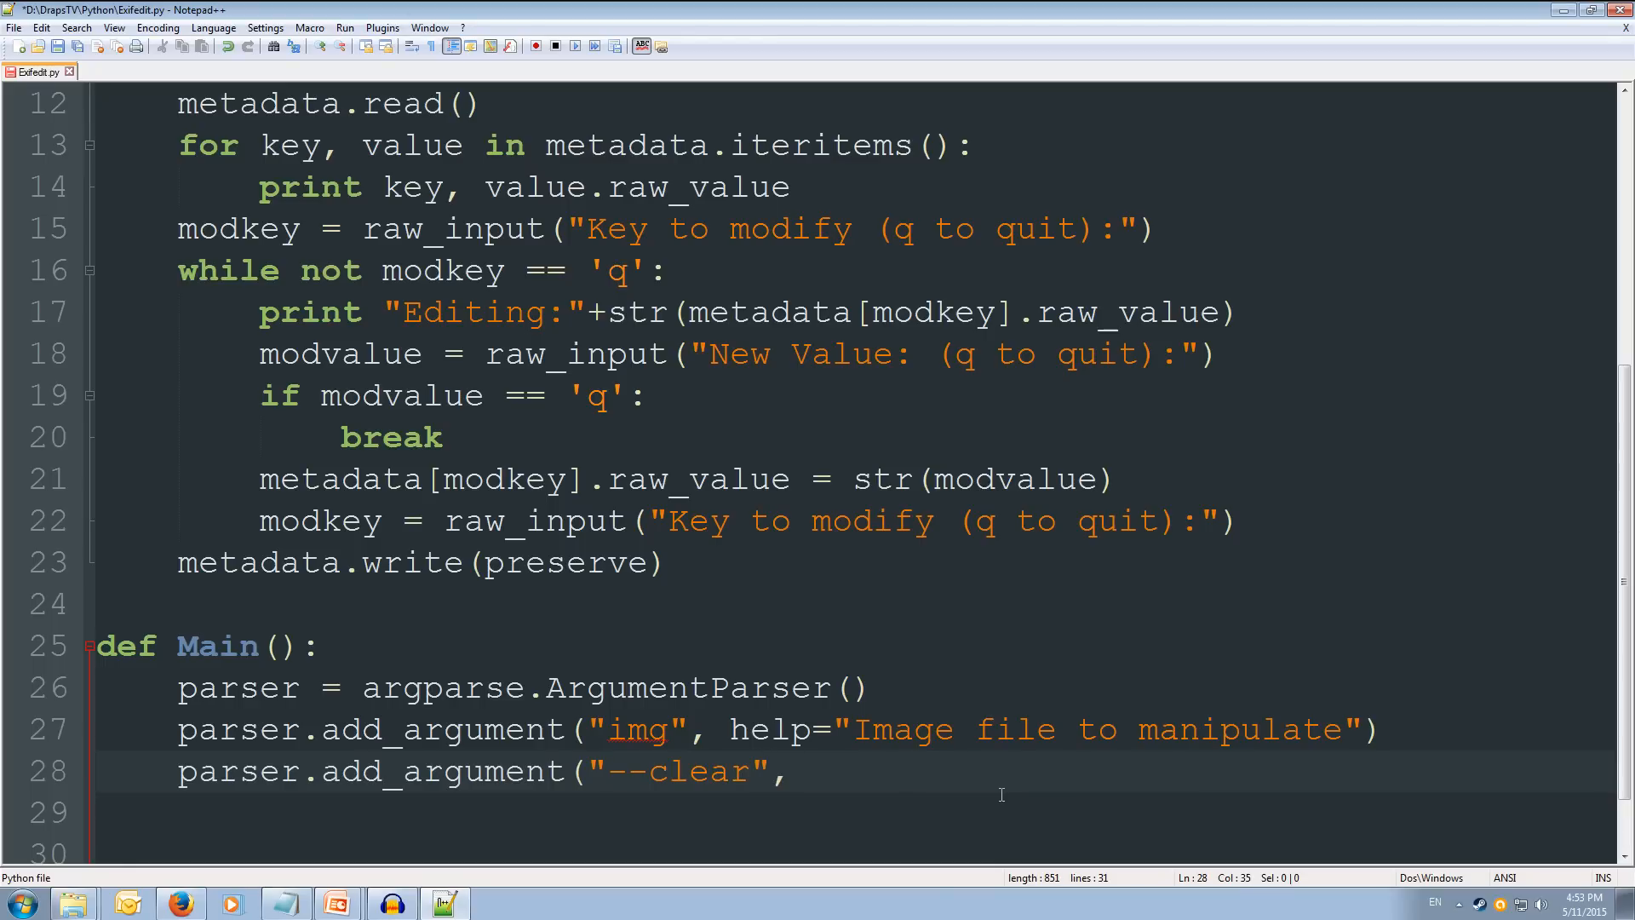
text(")
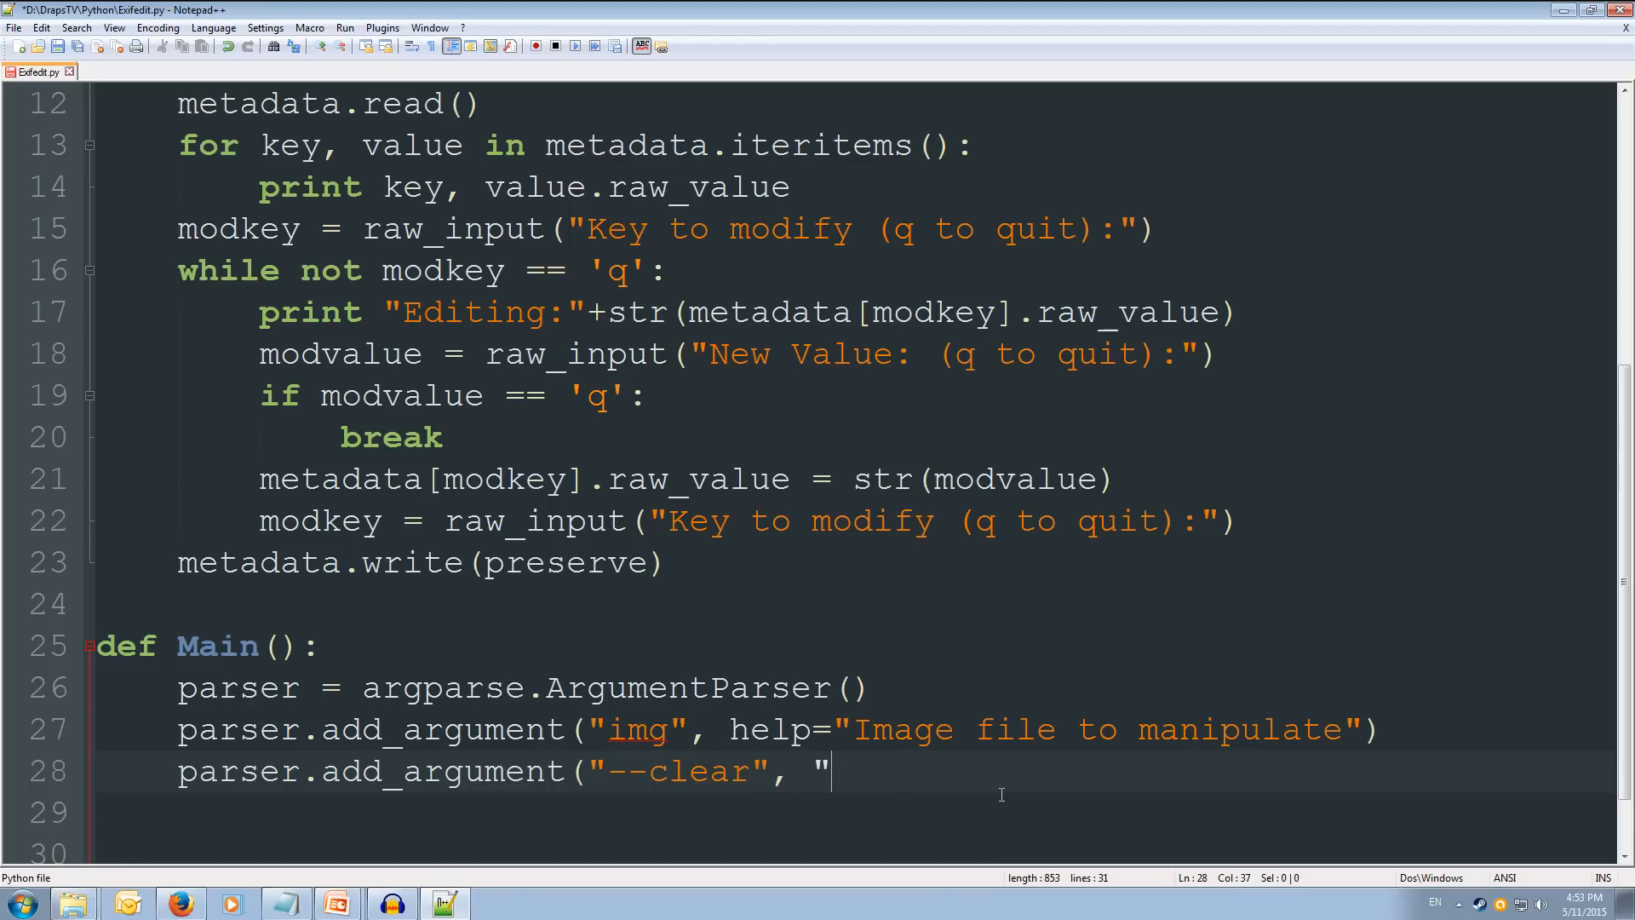
text(-c")
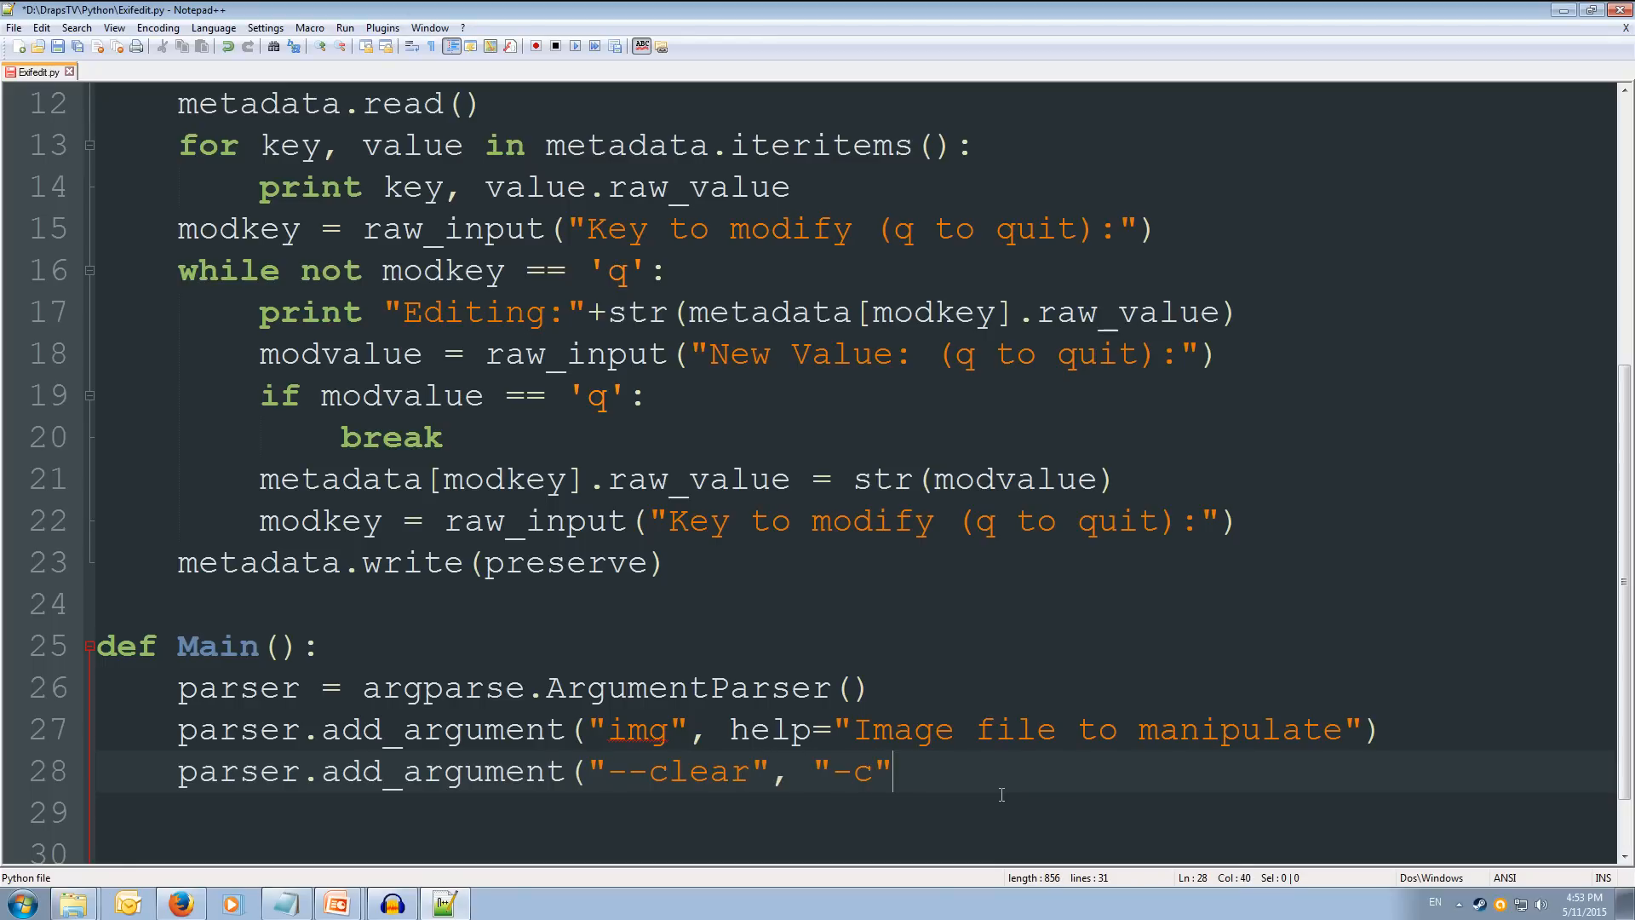
Step: Give --clear the help "Clear all metadata from the file" and action store_true
text(,)
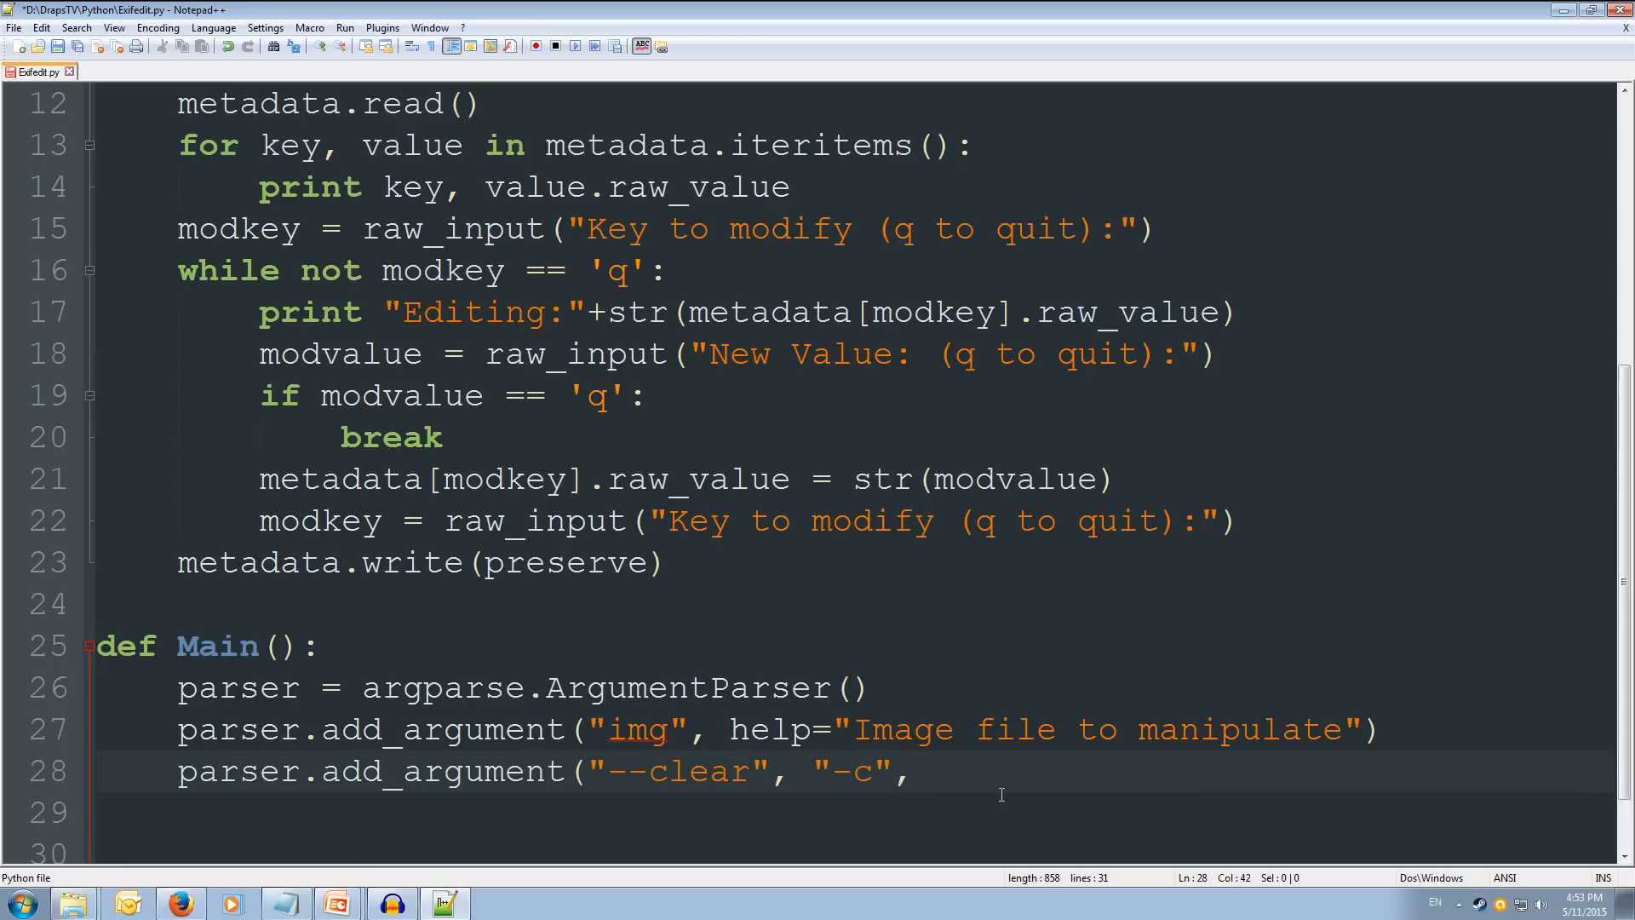
text(help)
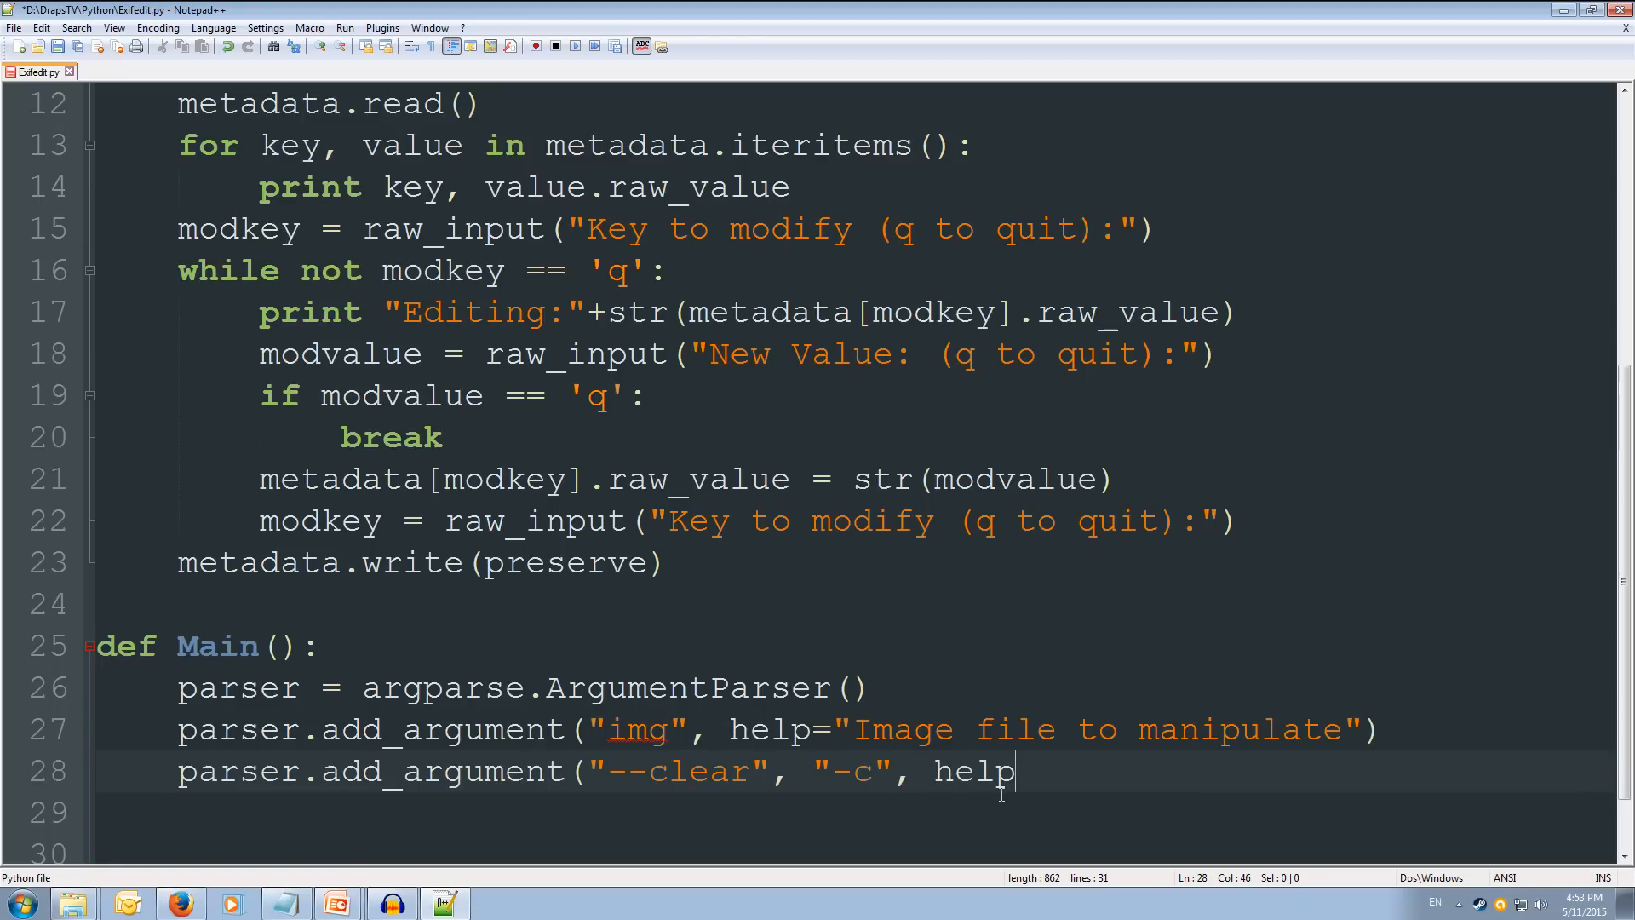
text(=)
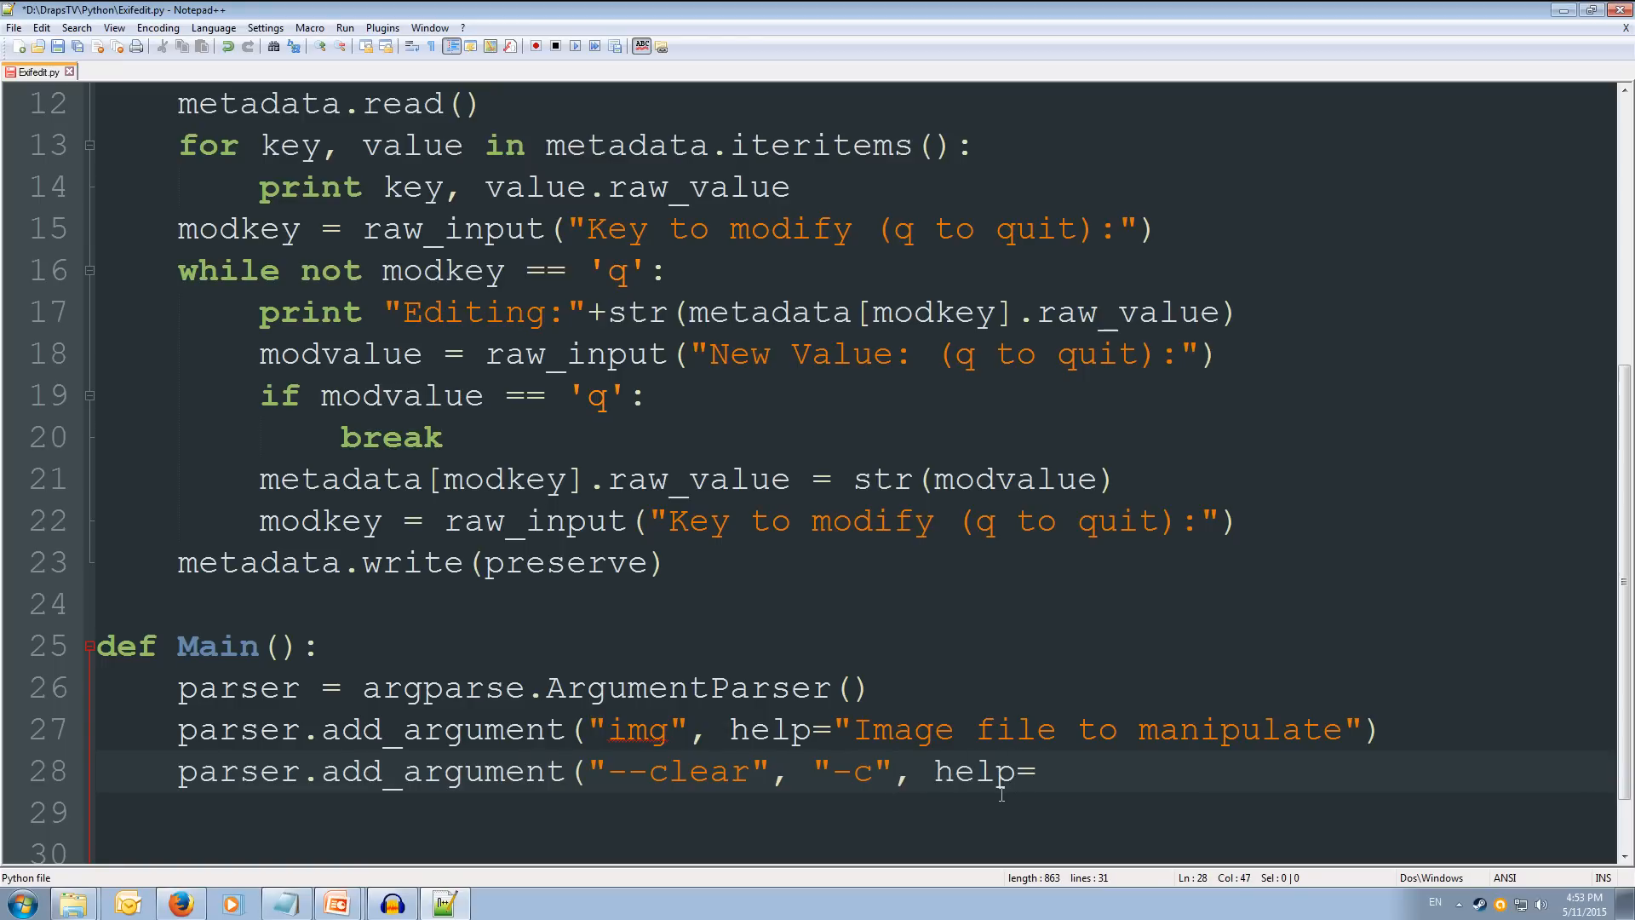
text("Clear all)
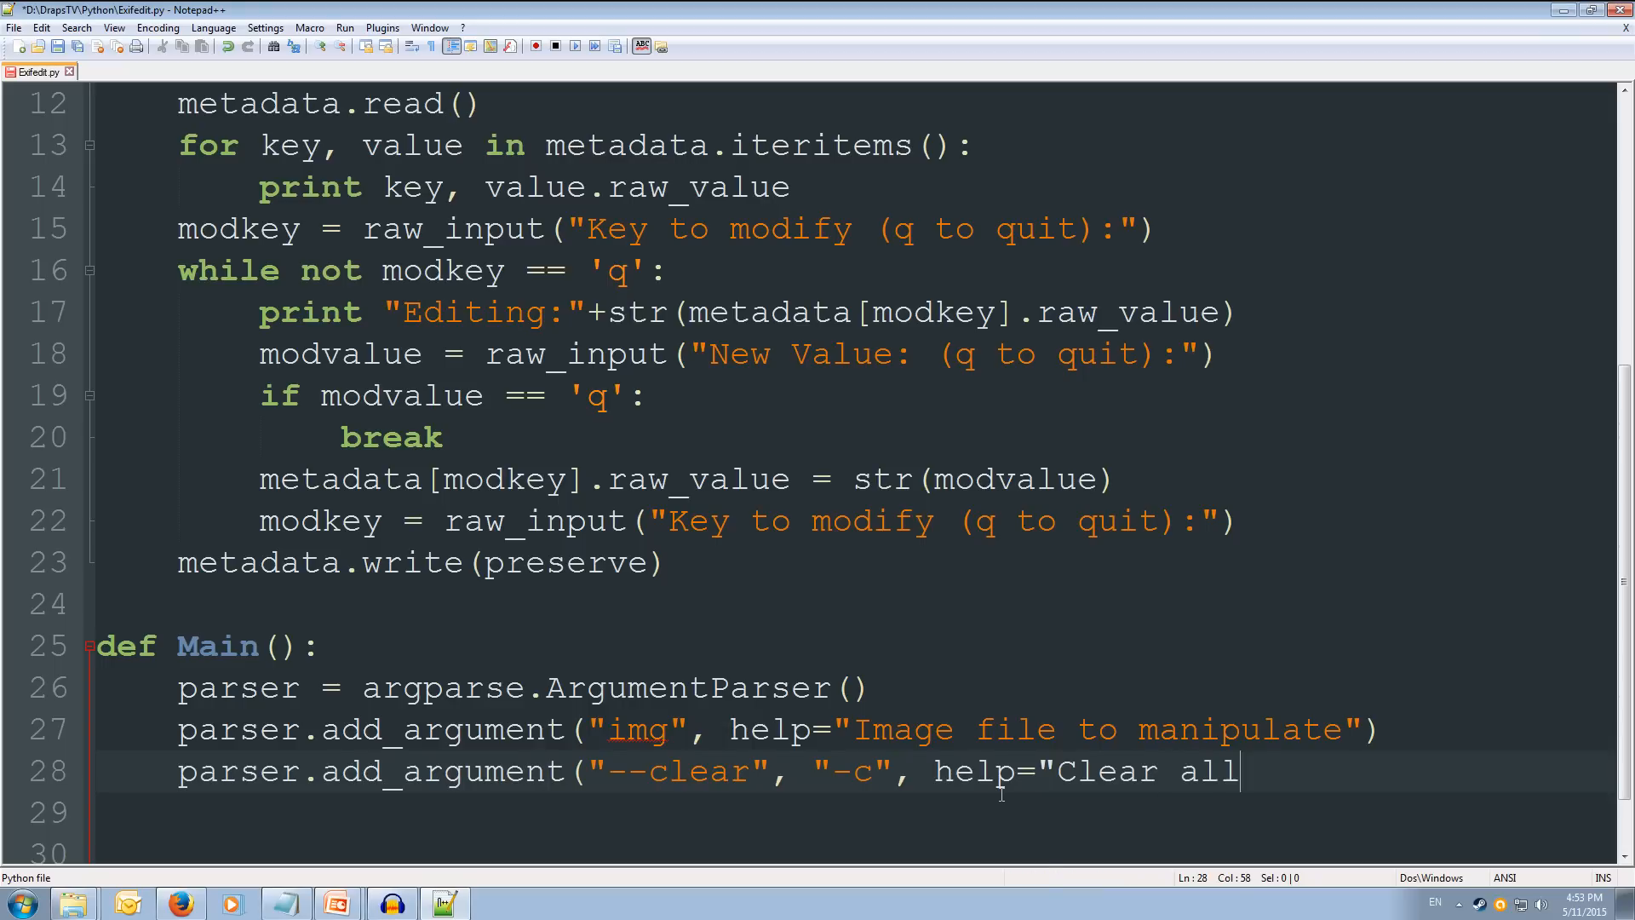
text(metadata)
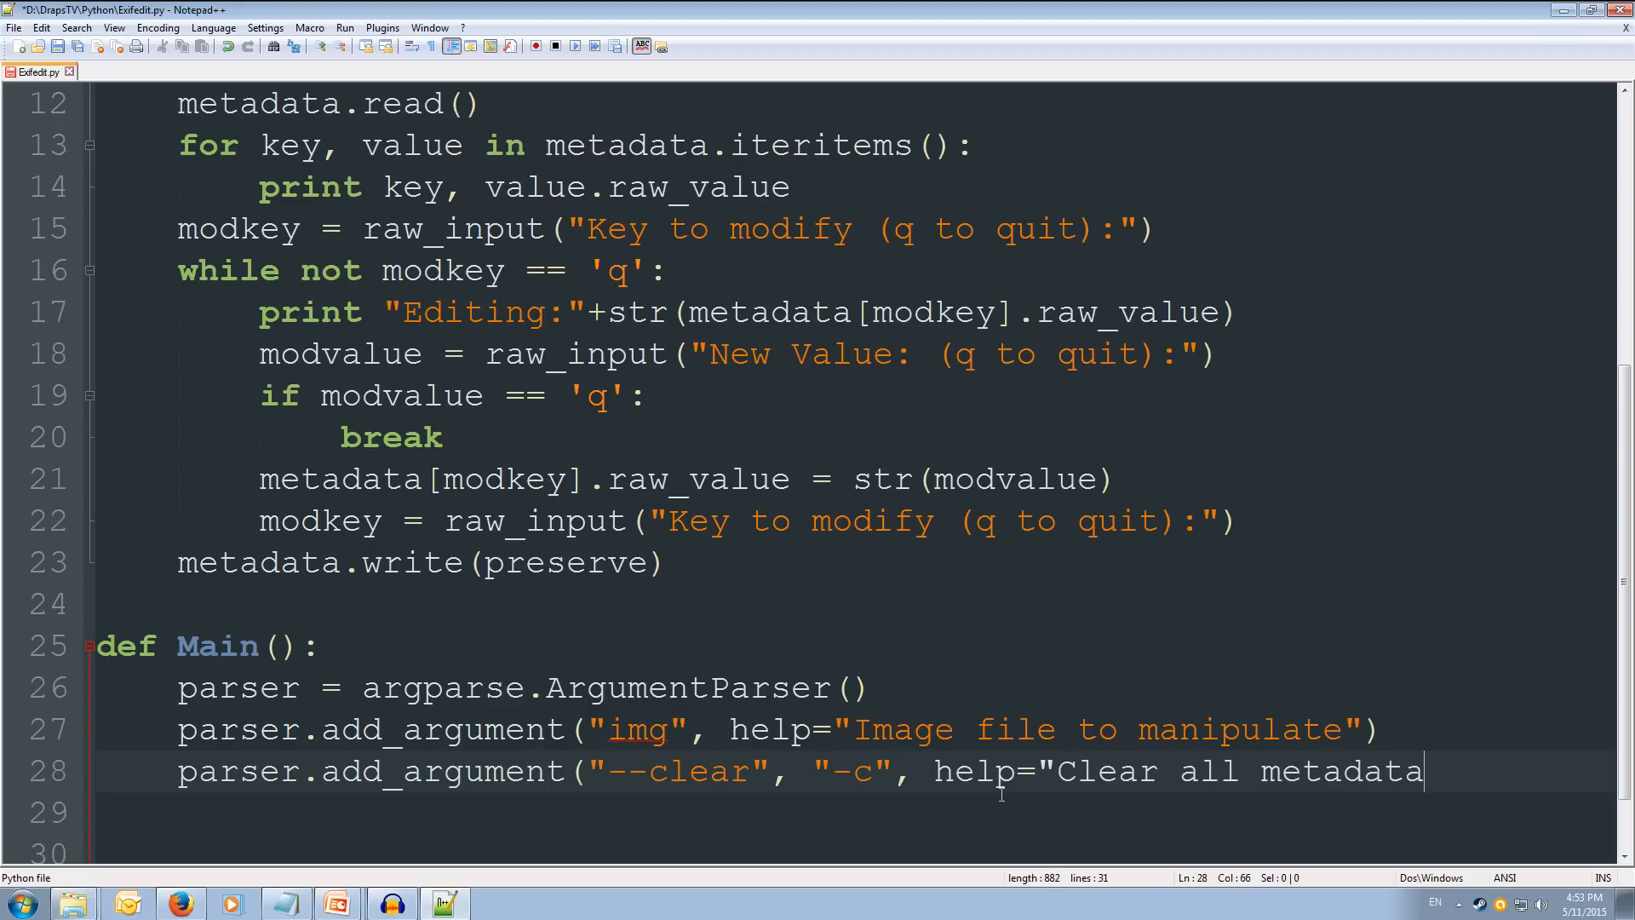
text(from teh)
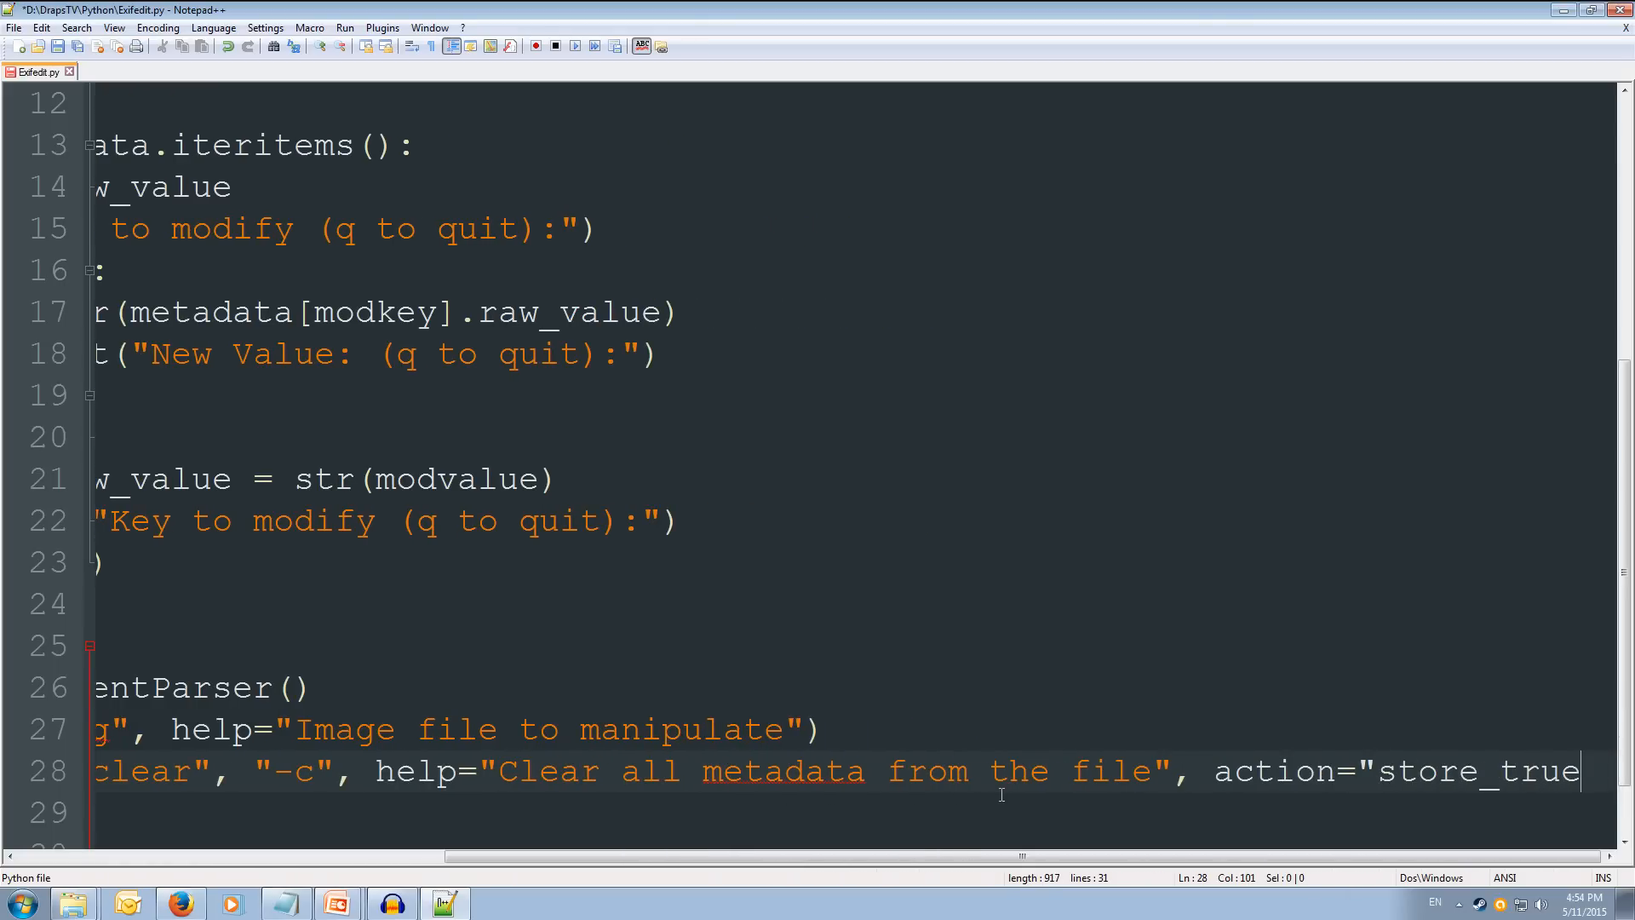
text(")
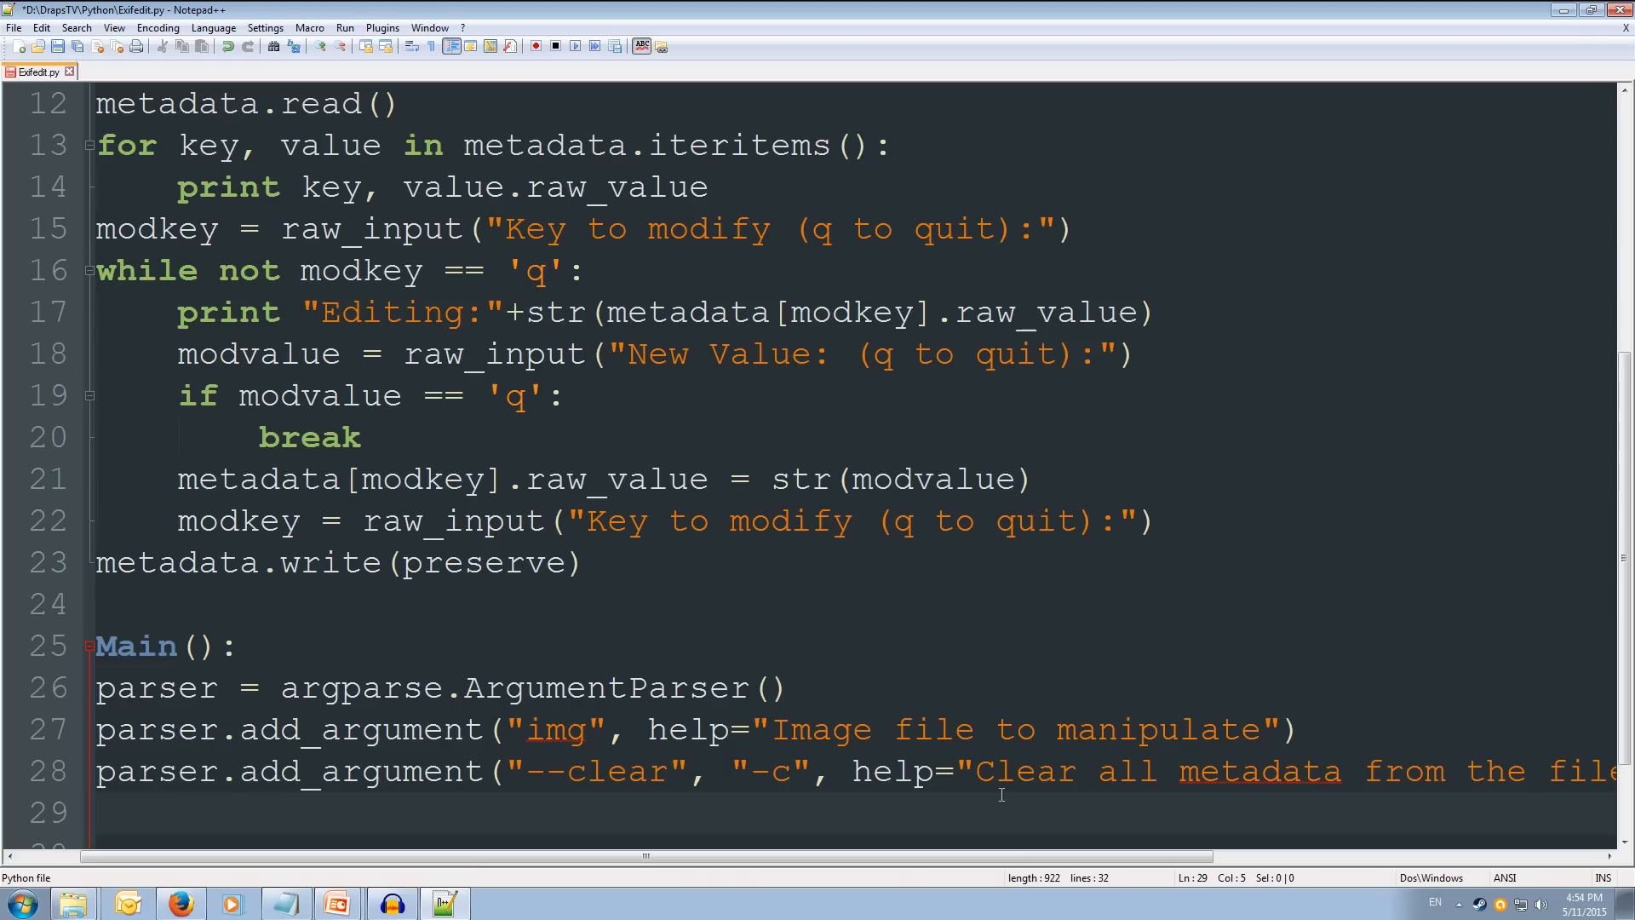
Step: Start a parser argument for the "--preserve" / "-p" option
text(par)
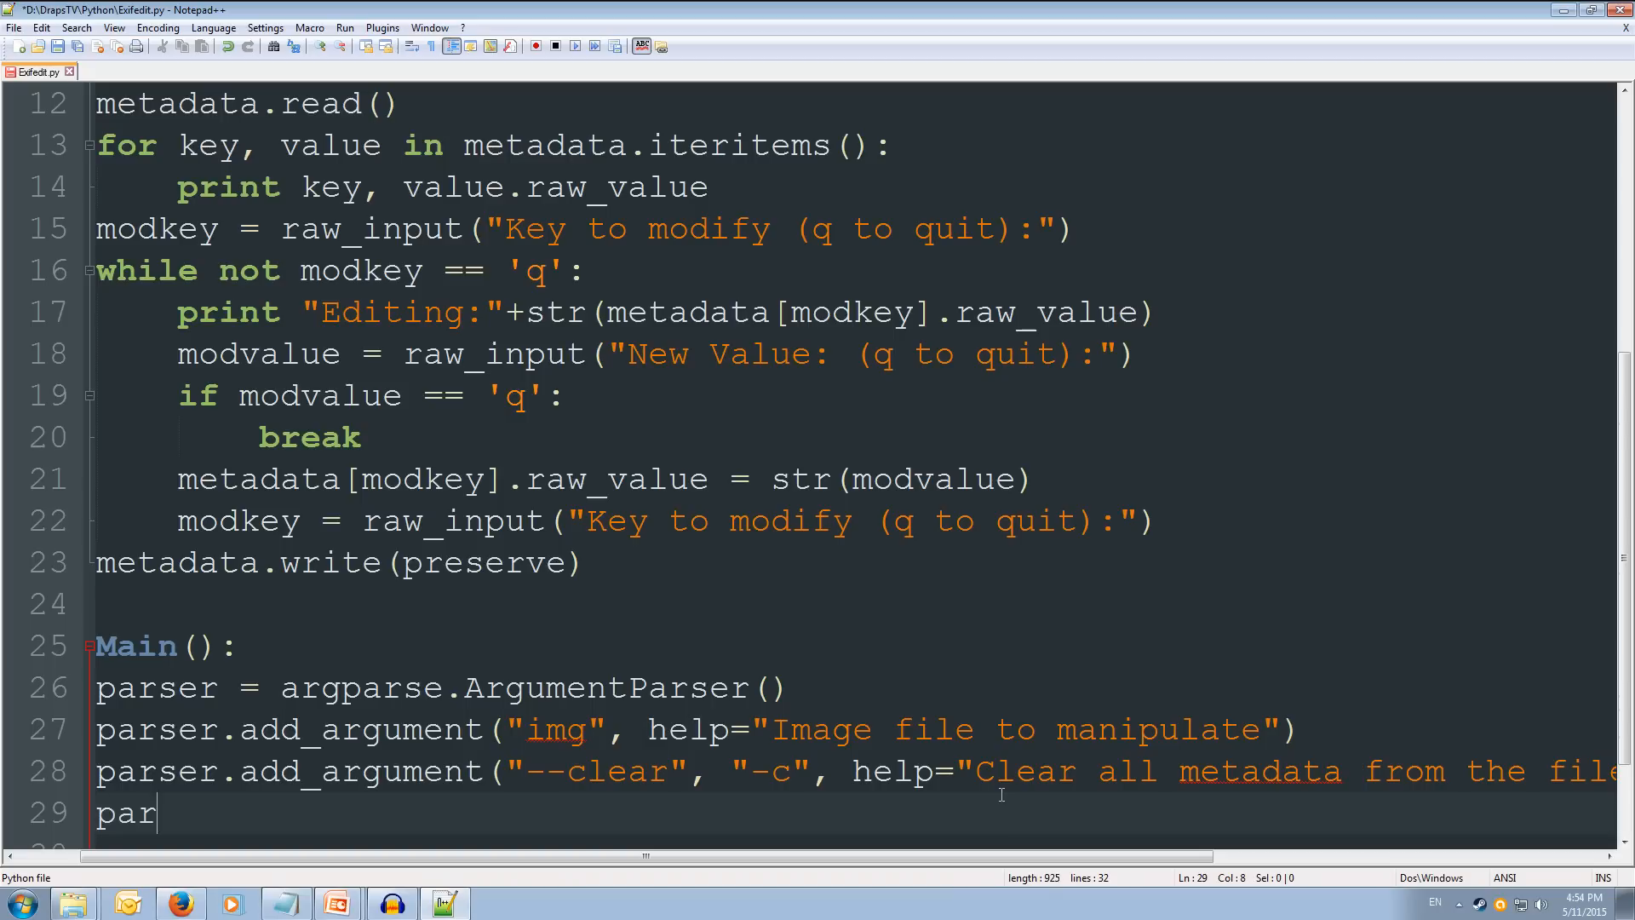
text(ser.add)
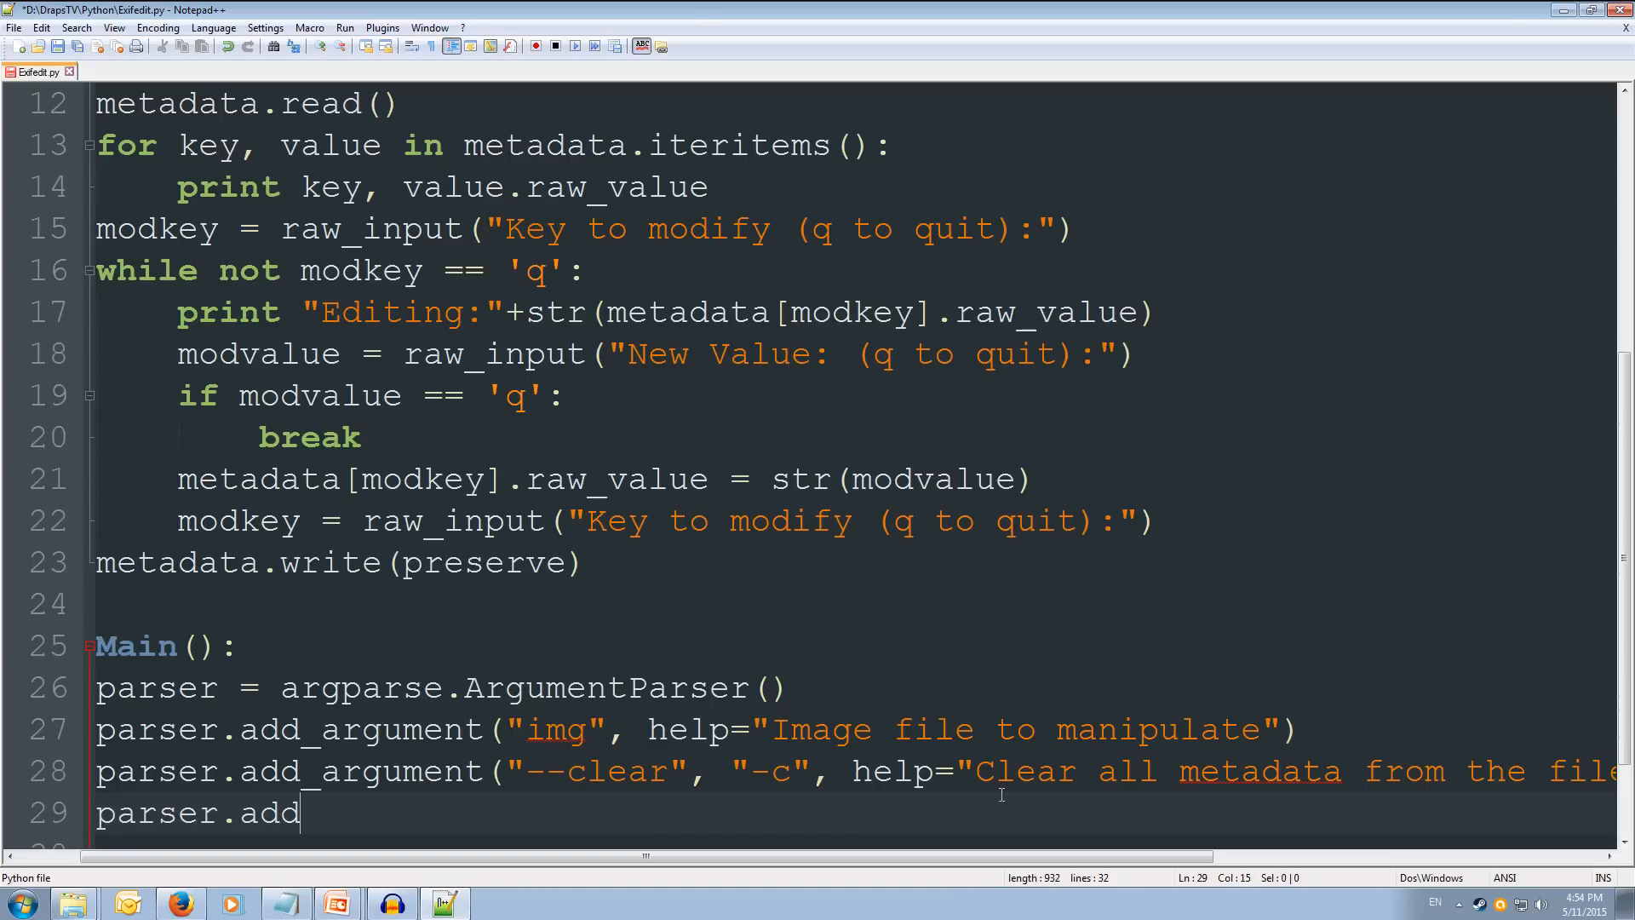
text(_argument)
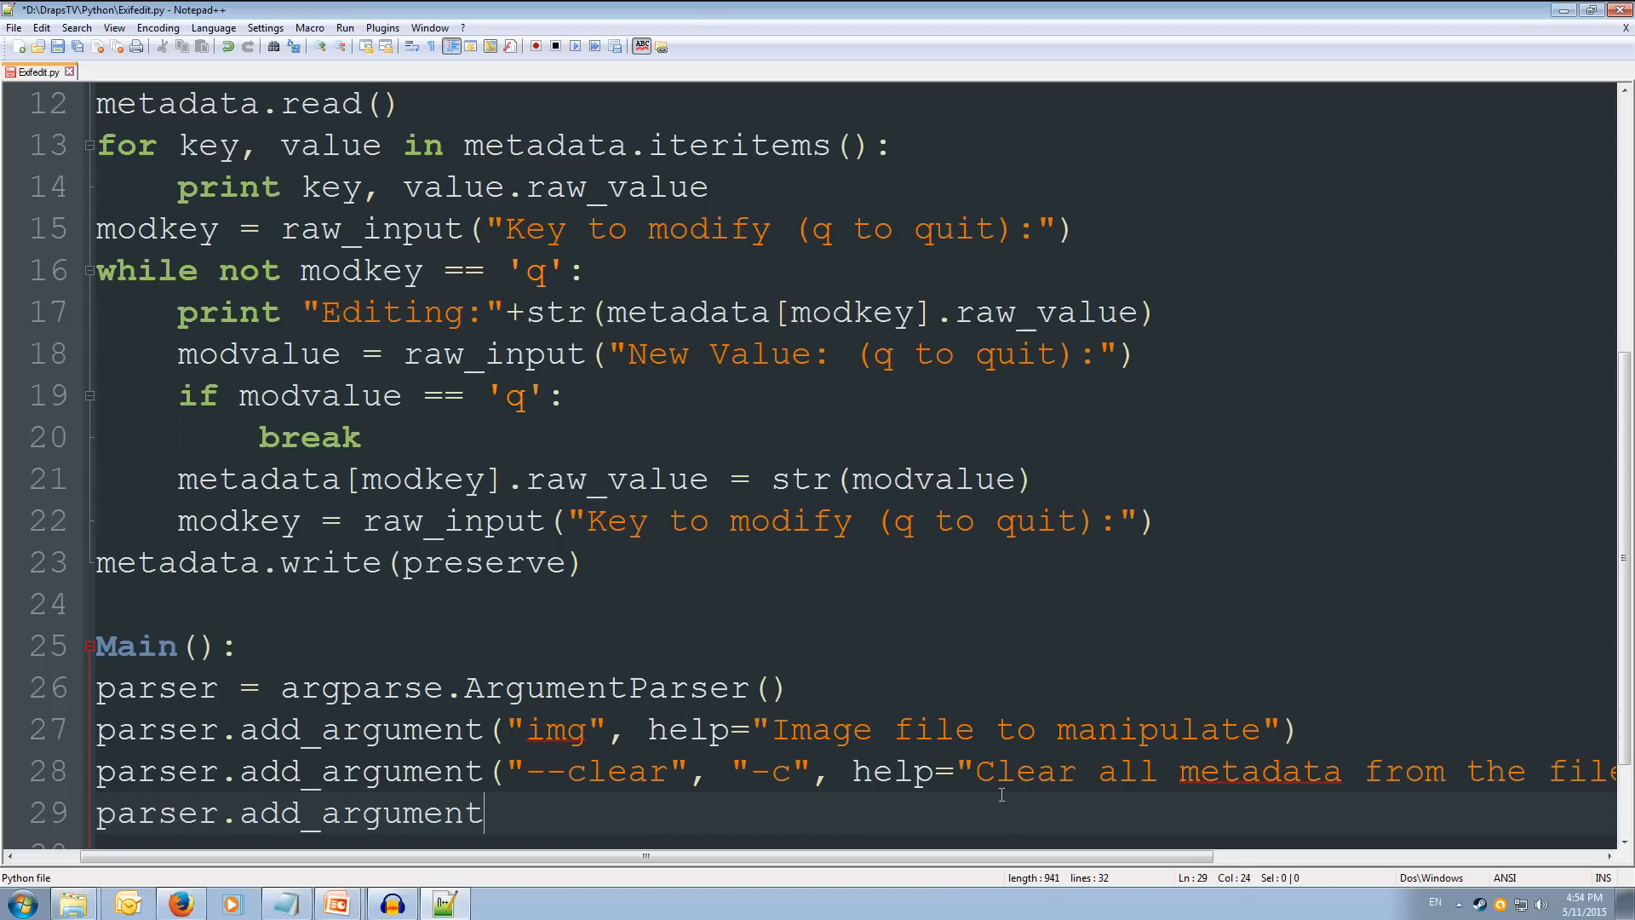
text((")
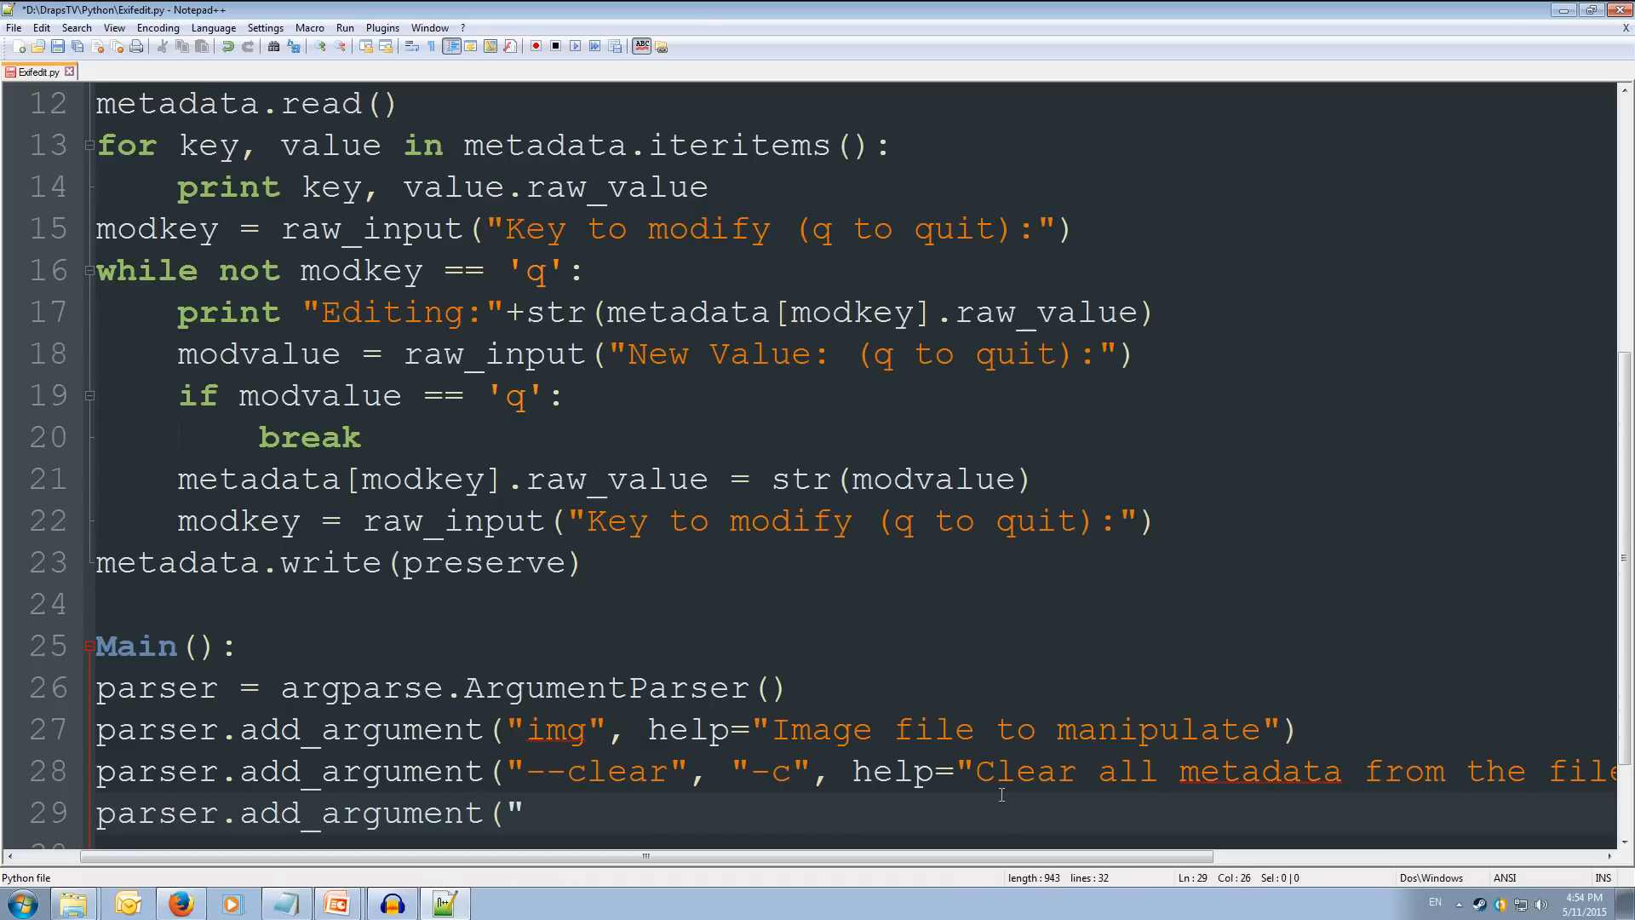
text(--p)
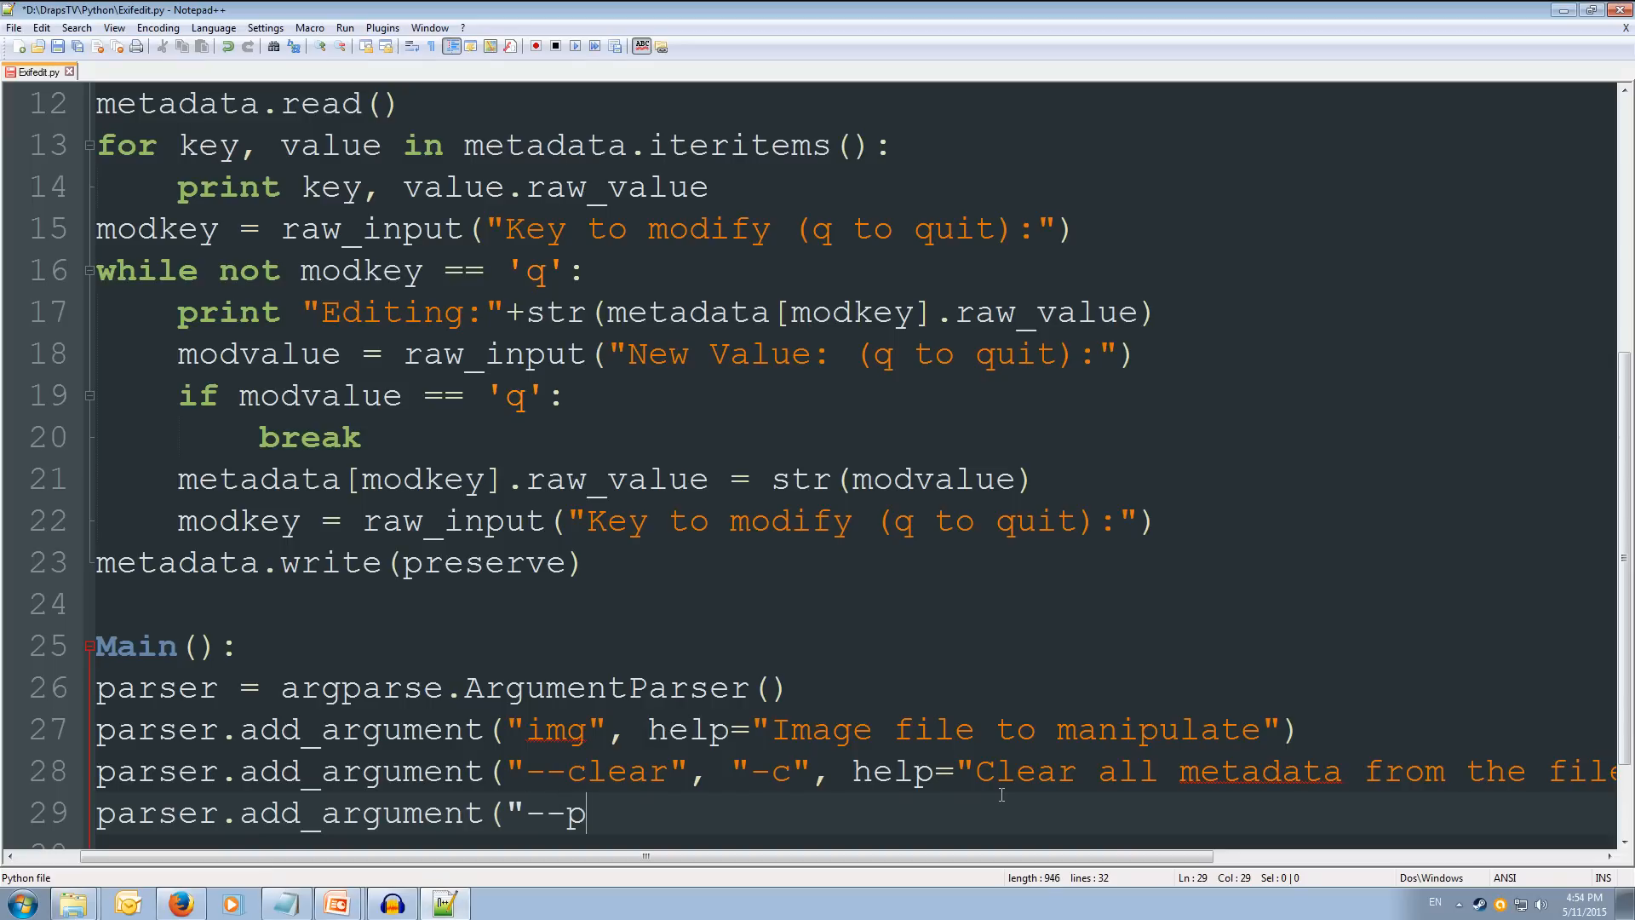
text(reserve)
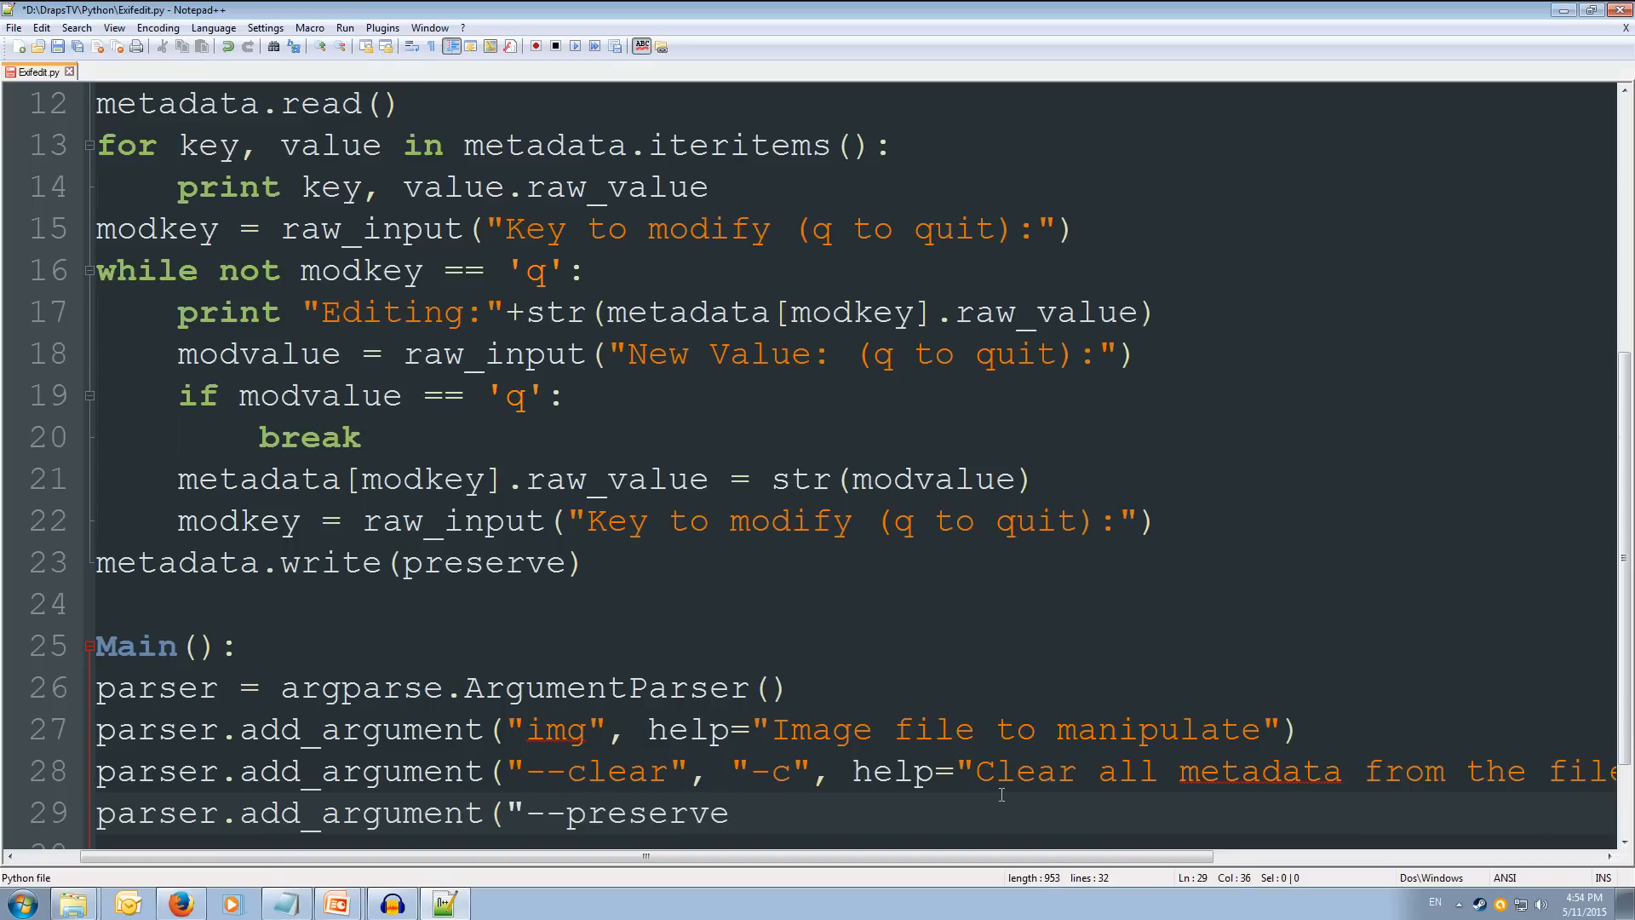
text(", "-)
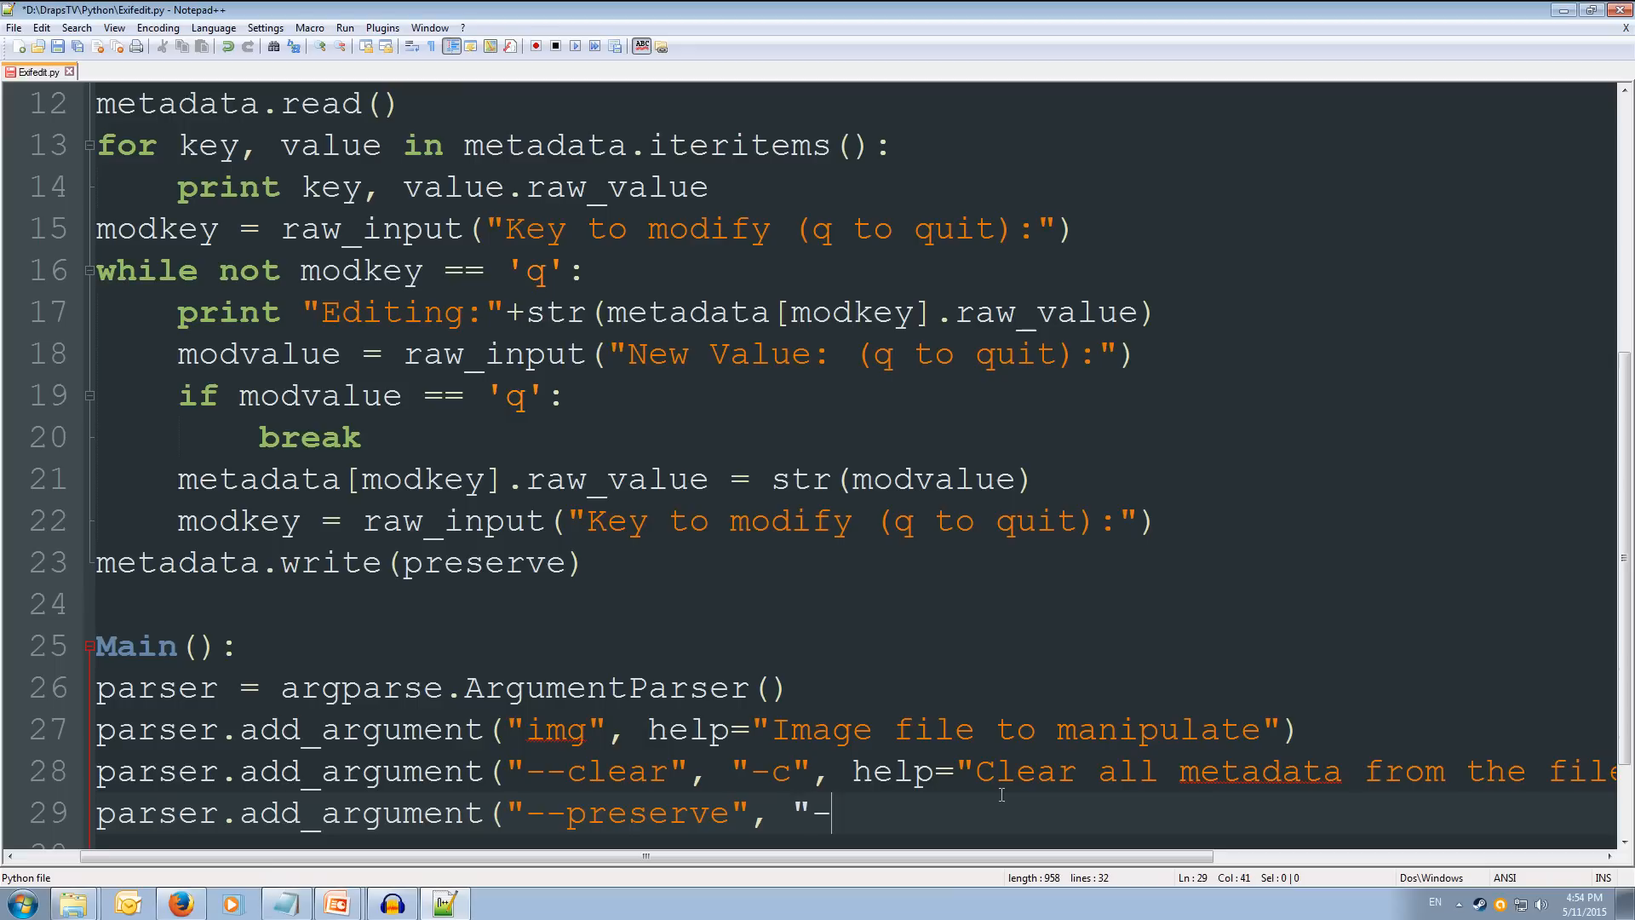
text(p")
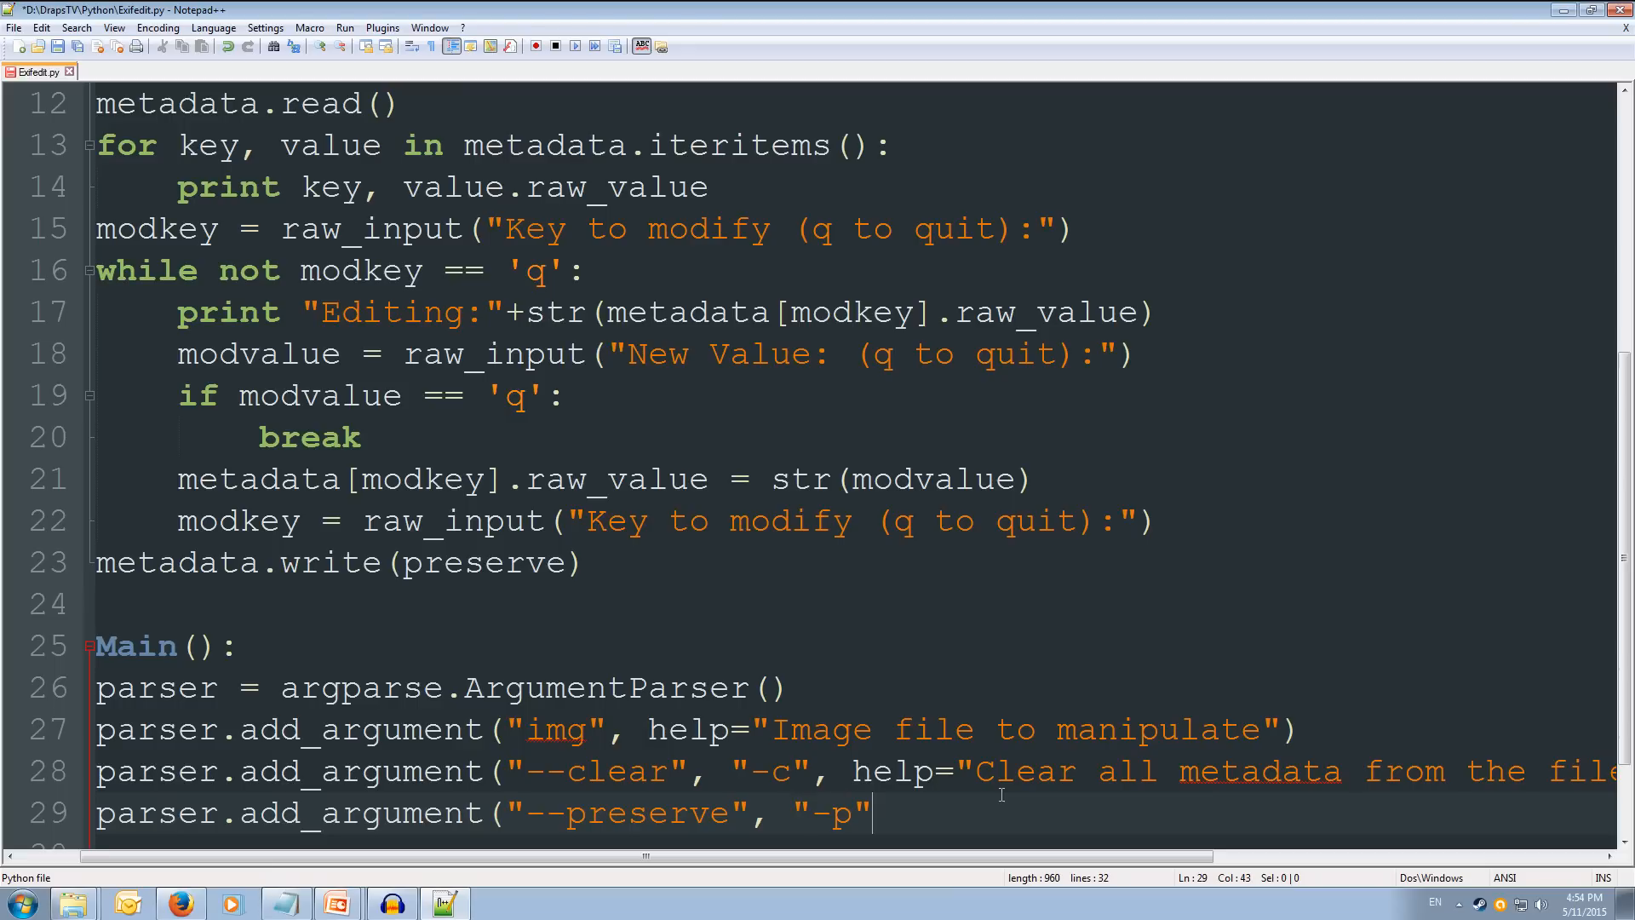
Step: Give --preserve the help text "Preserve image modified data"
text(, help=)
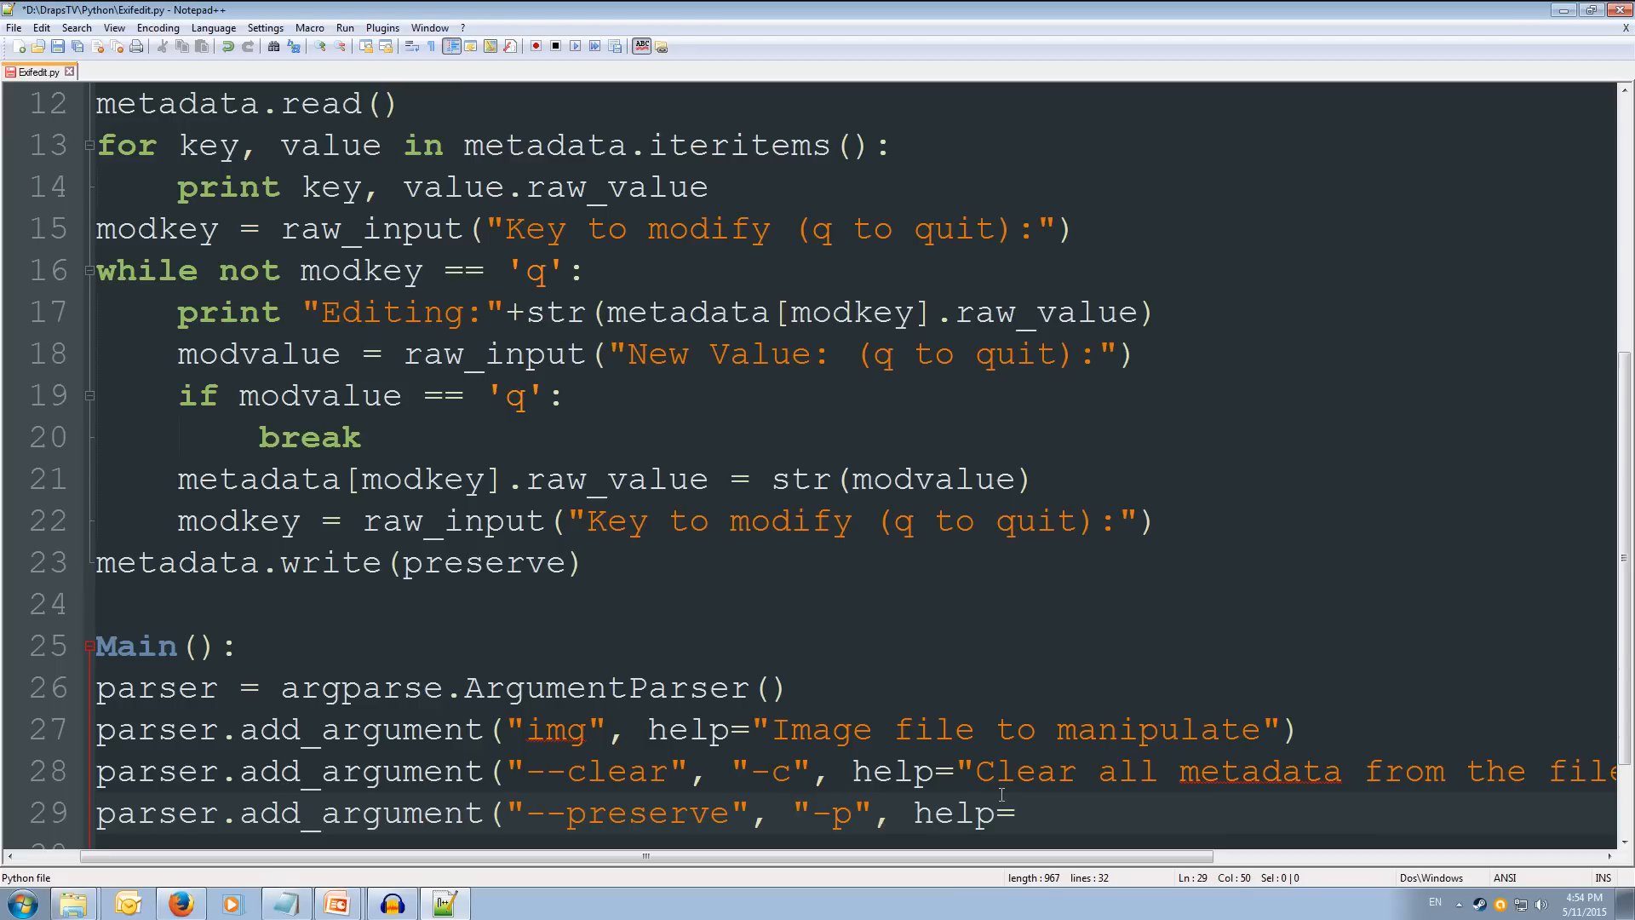
text(")
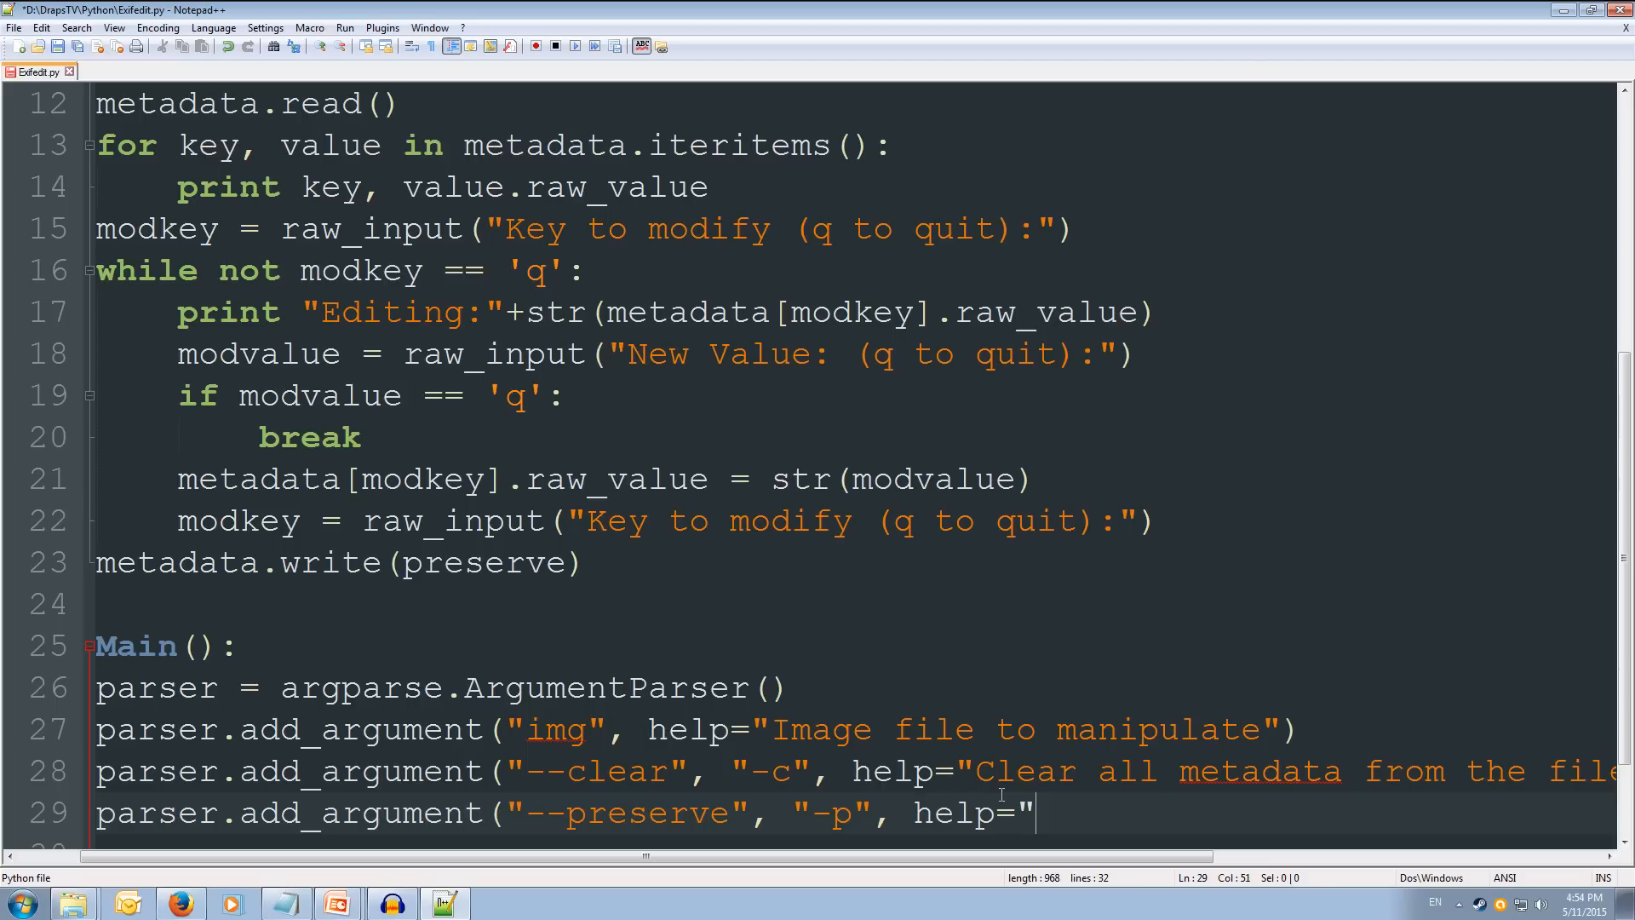
text(Pre)
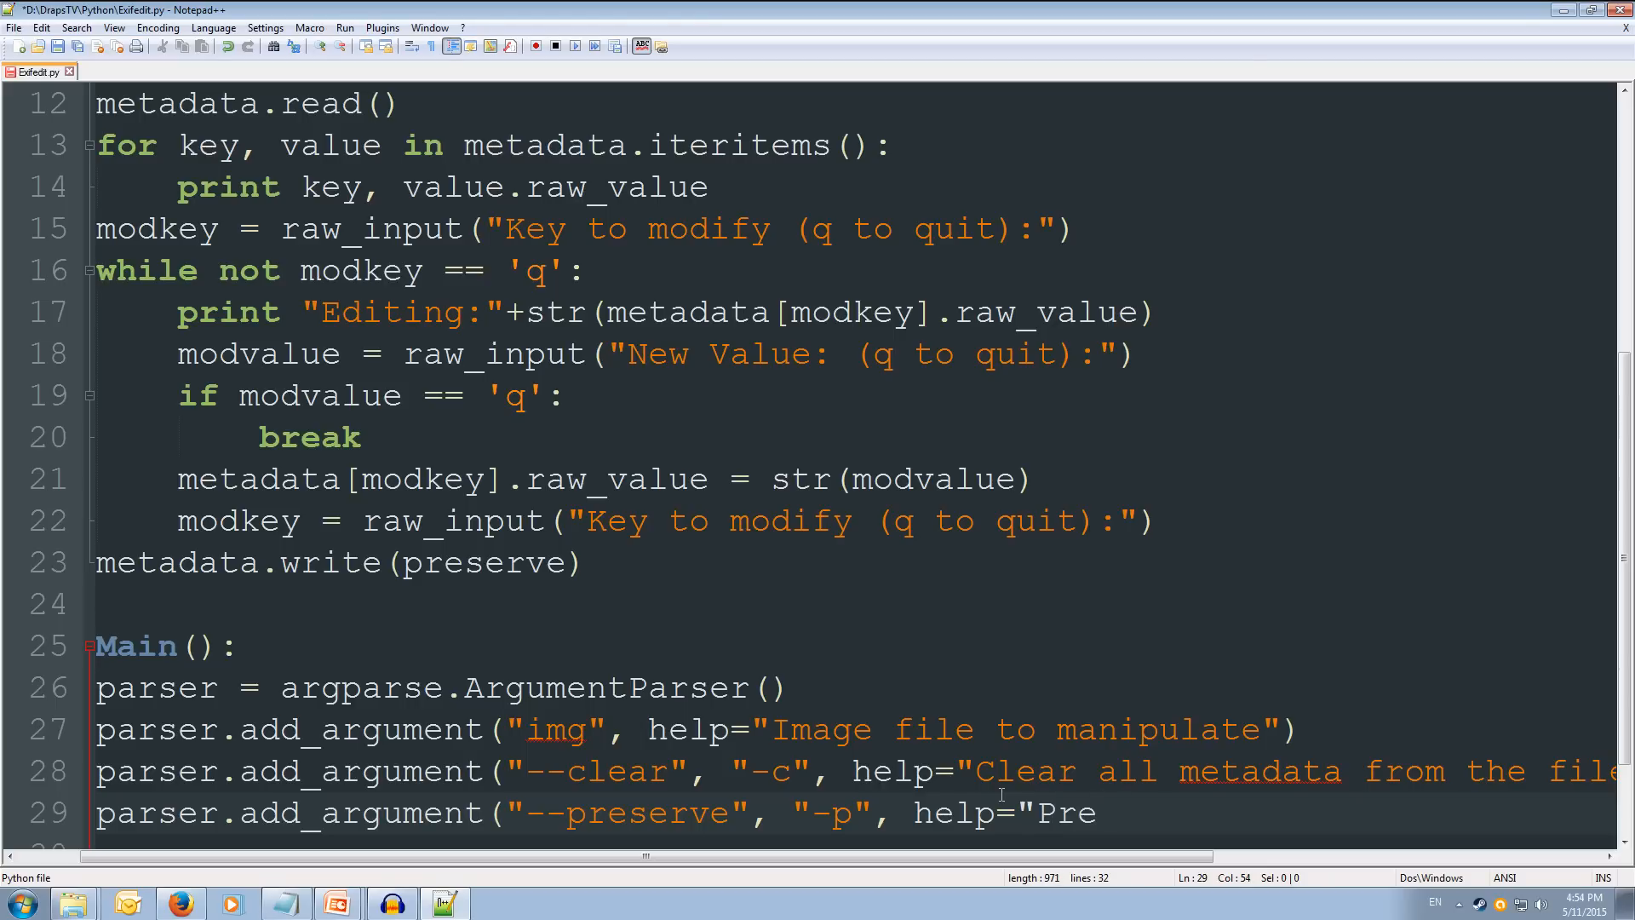
text(serve)
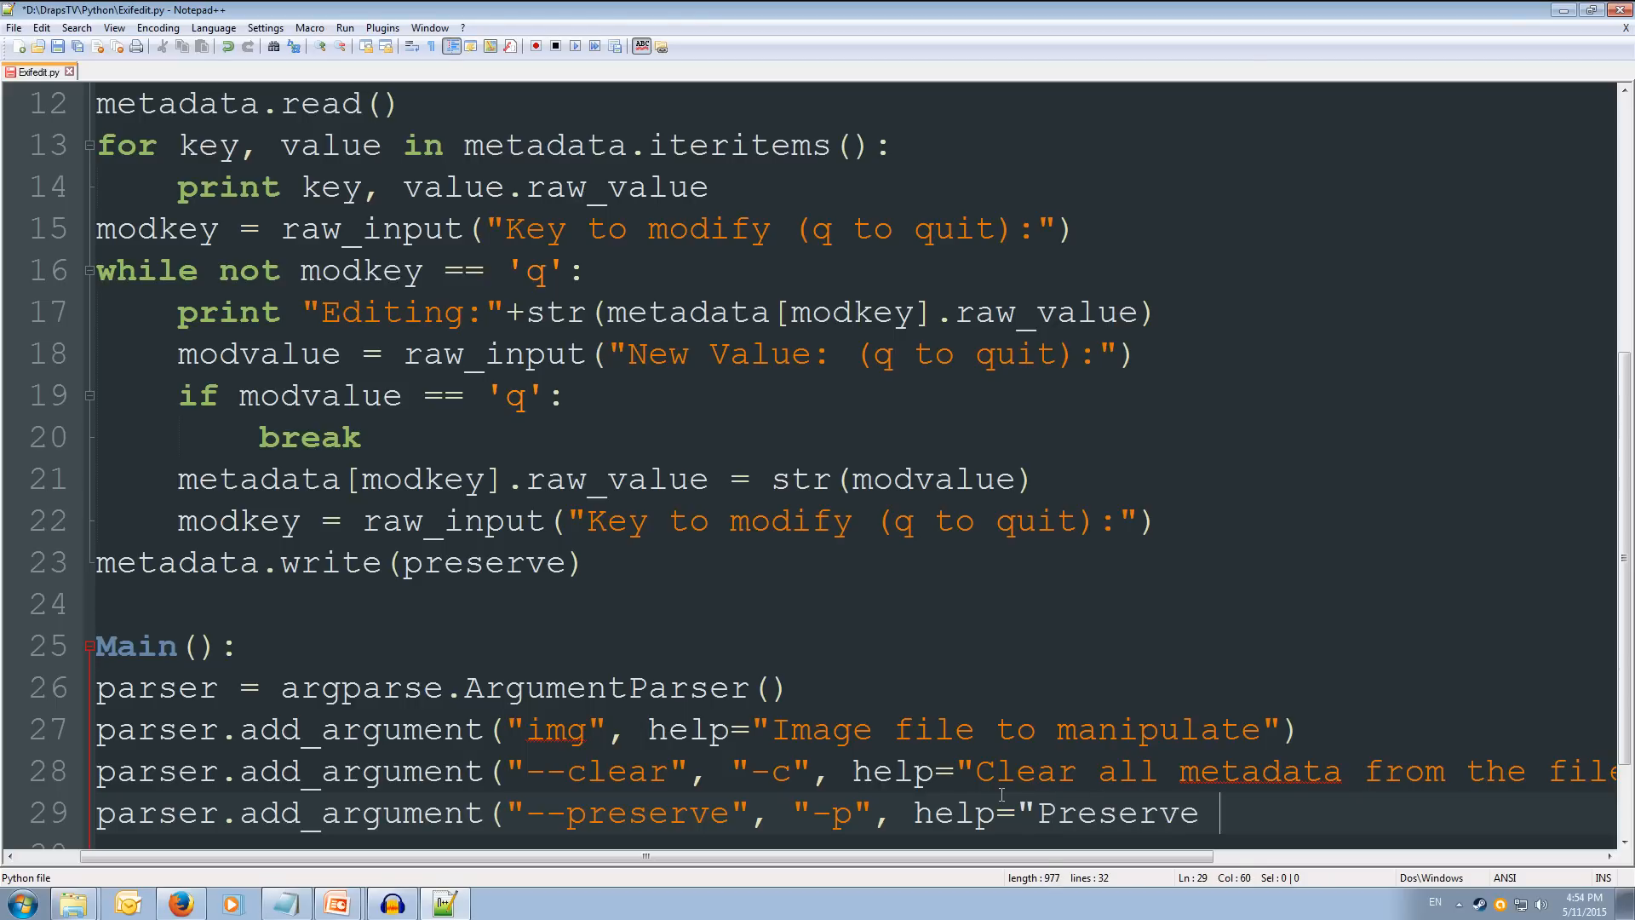
text(image modif)
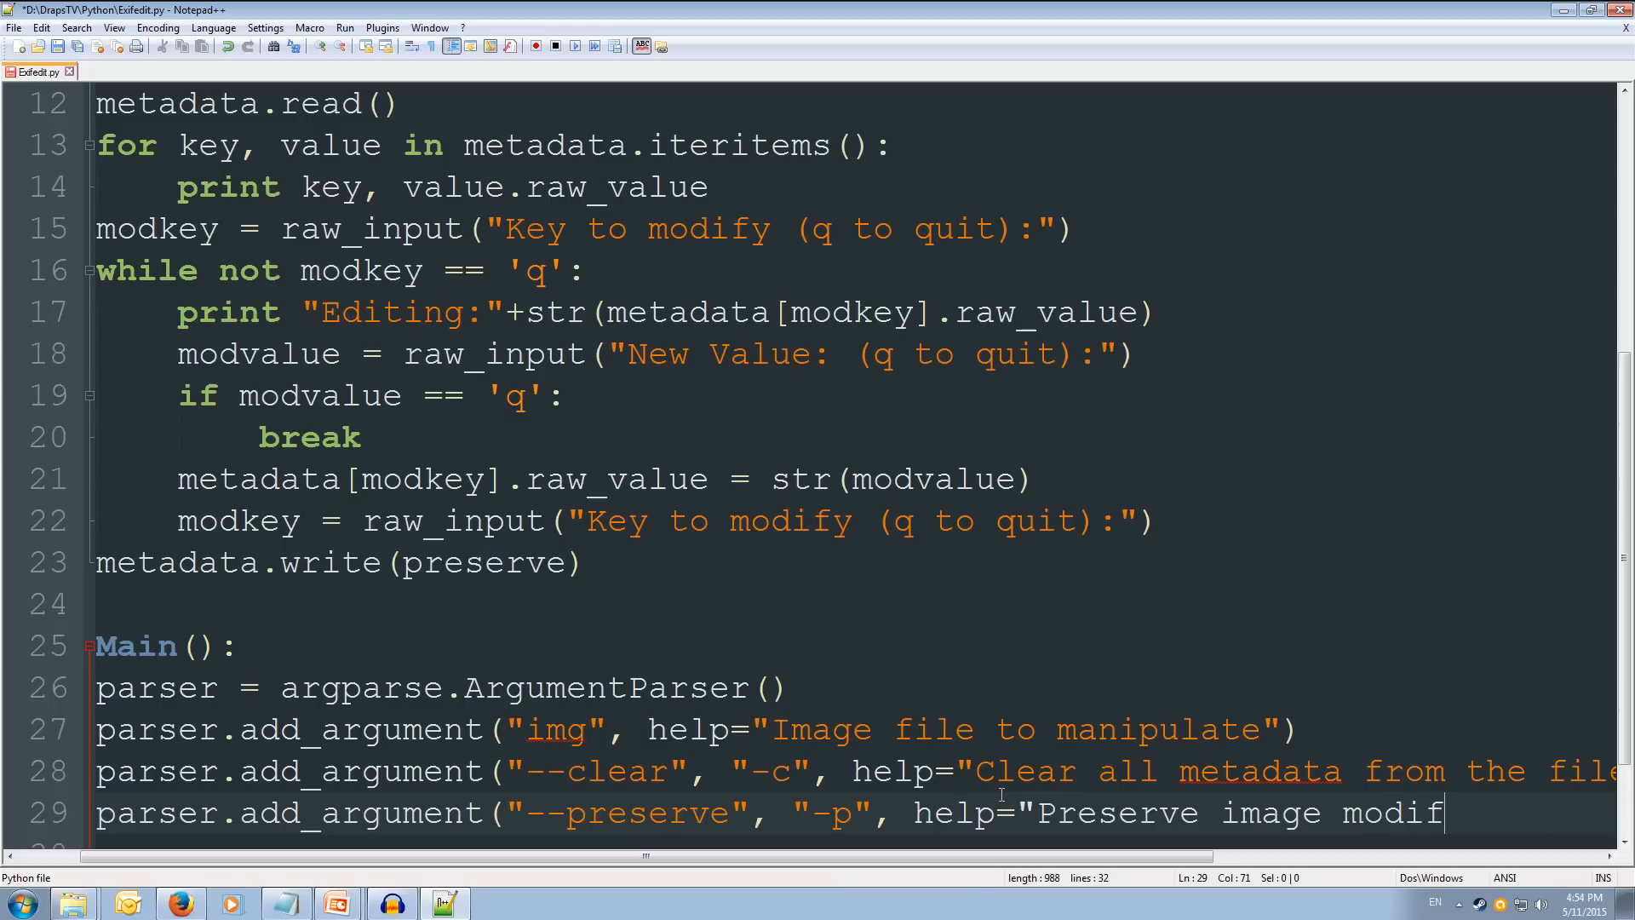
text(ied data)
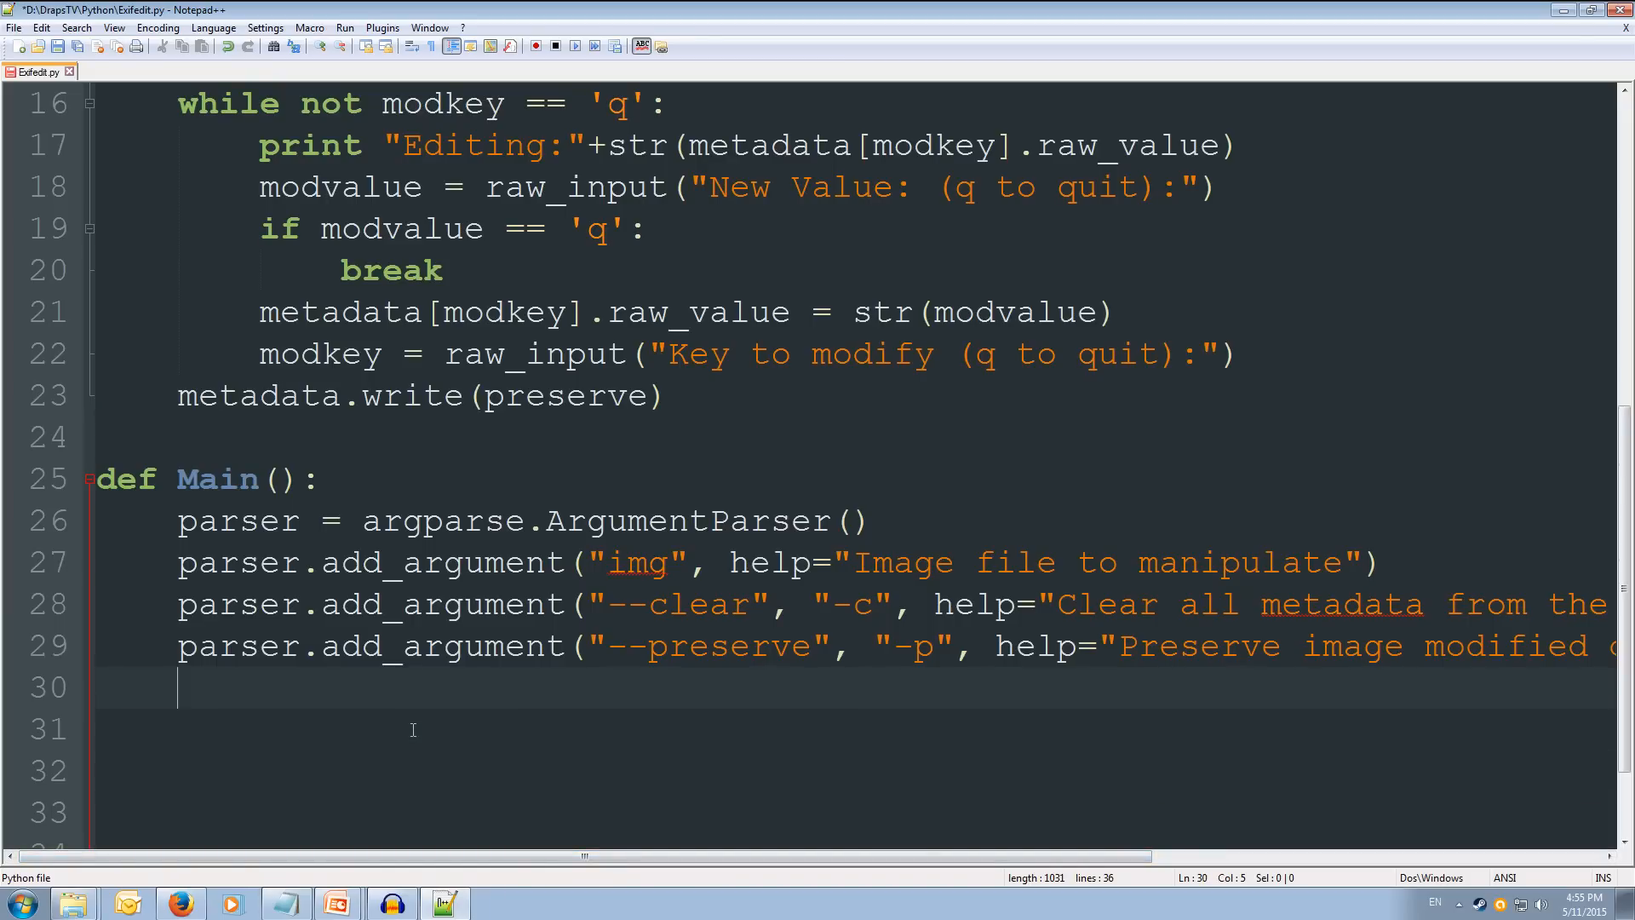
Step: Parse the arguments with args = parser.parse_args()
text(arg)
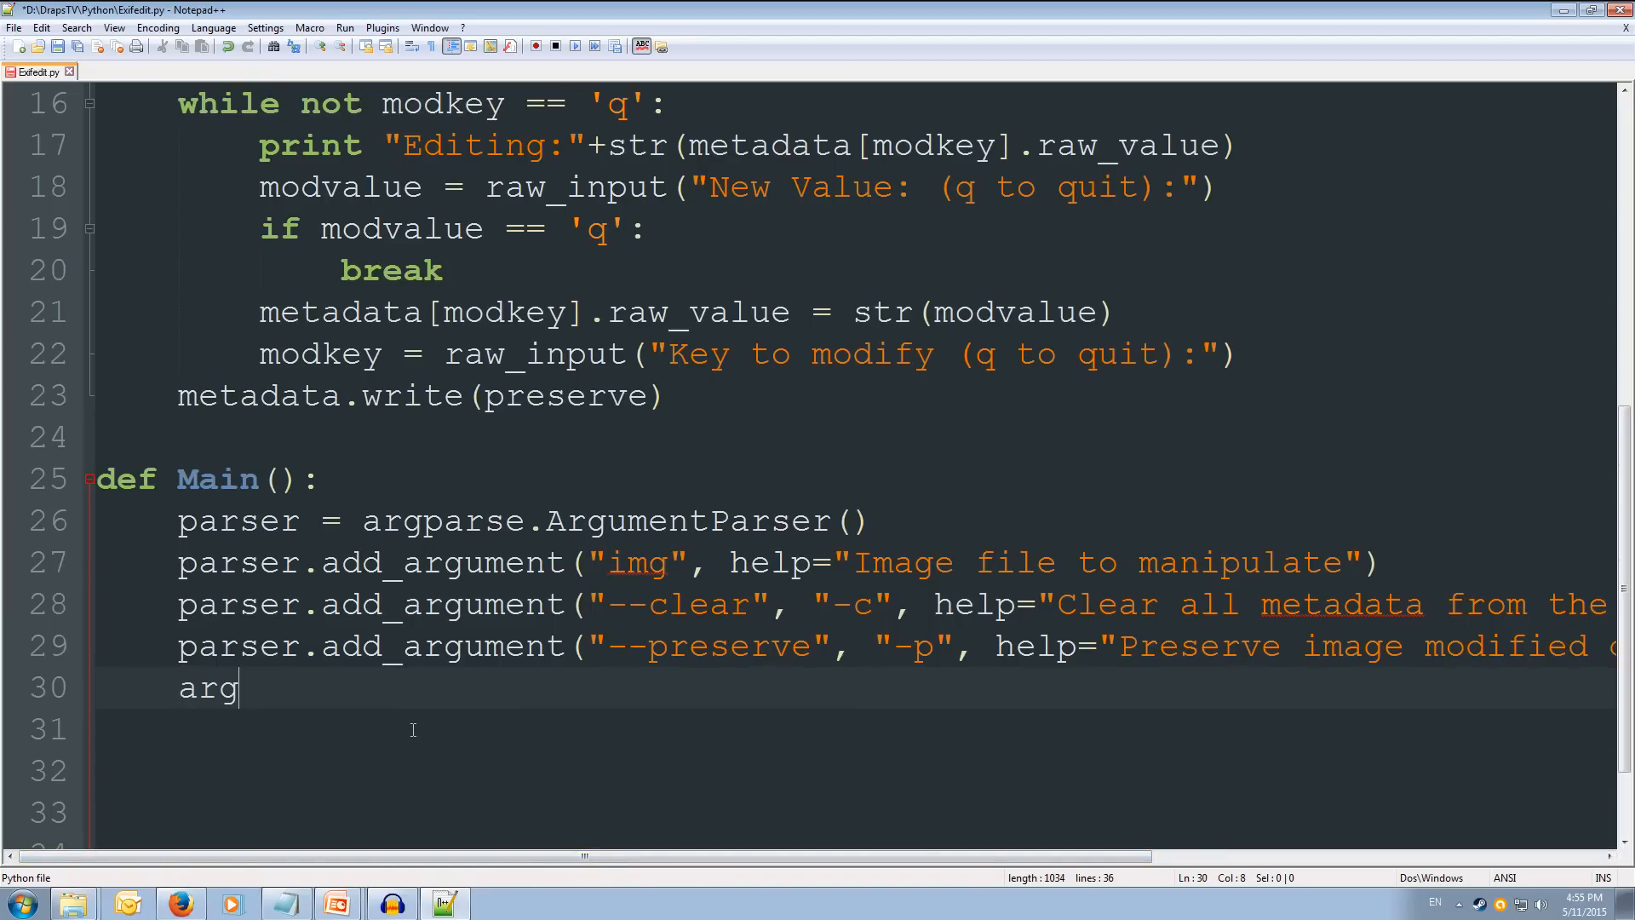
text(s =)
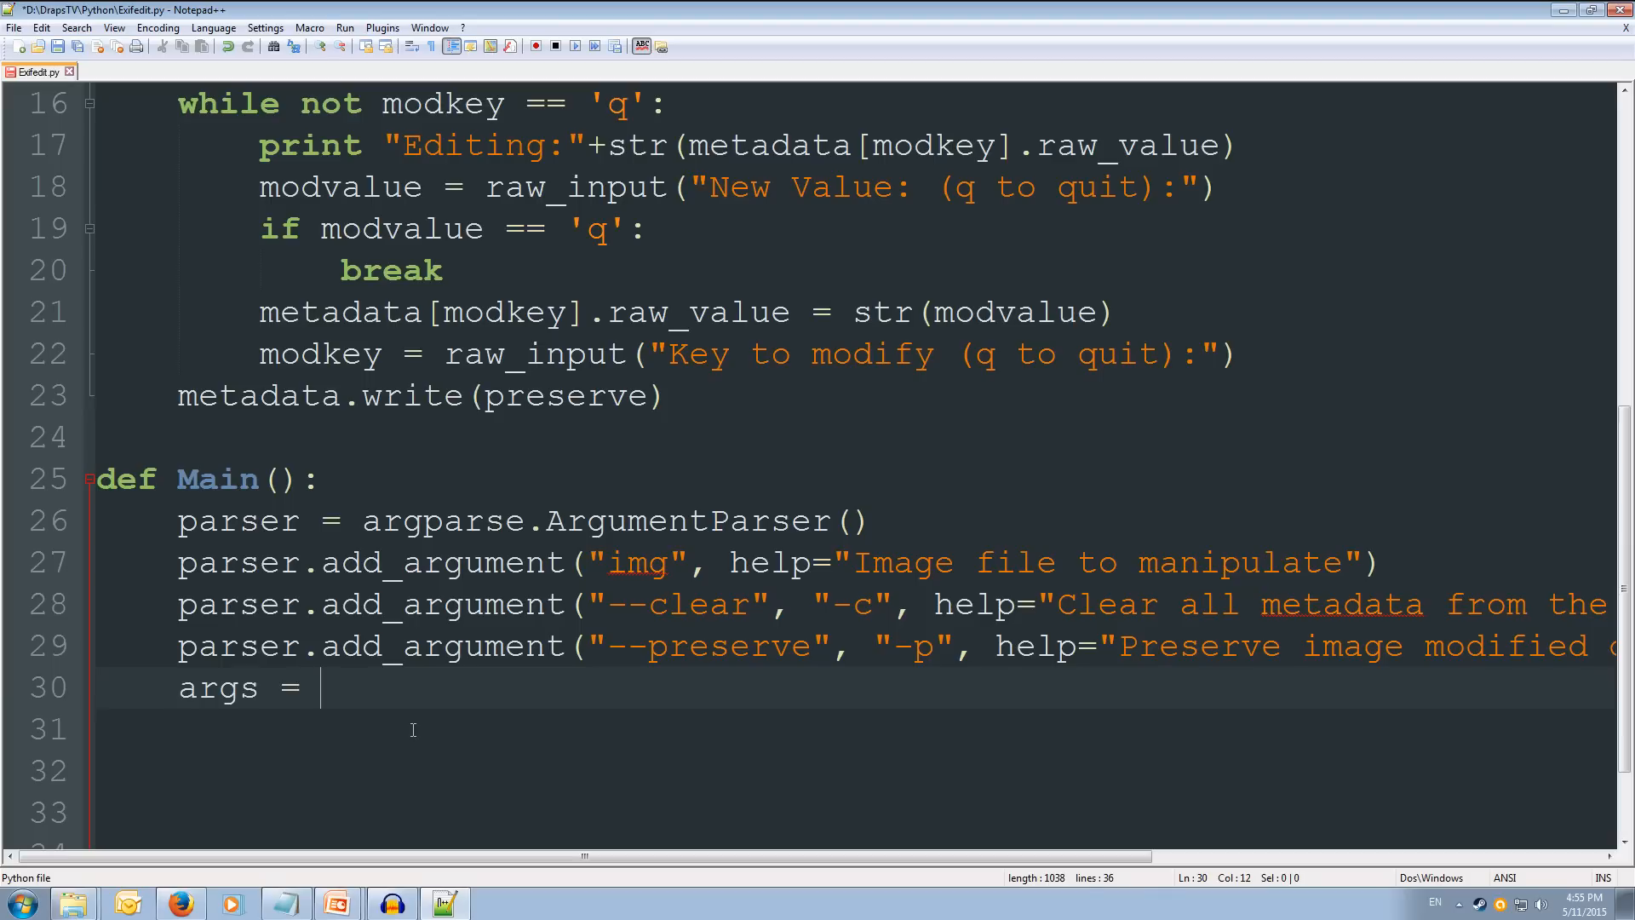
text(parser)
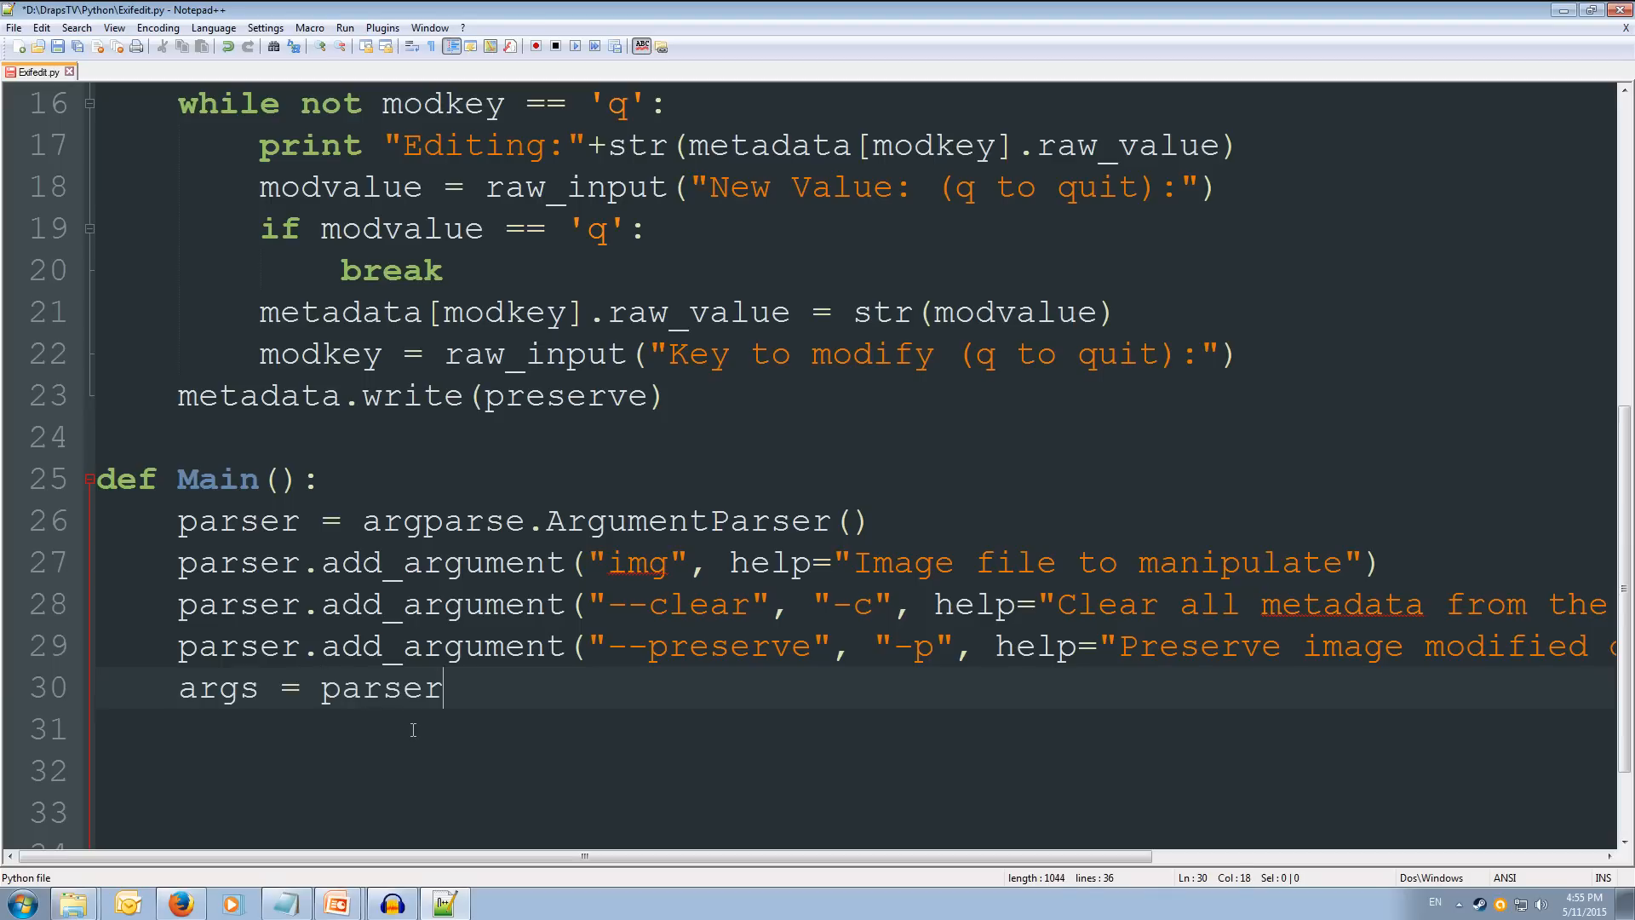
text(.pars)
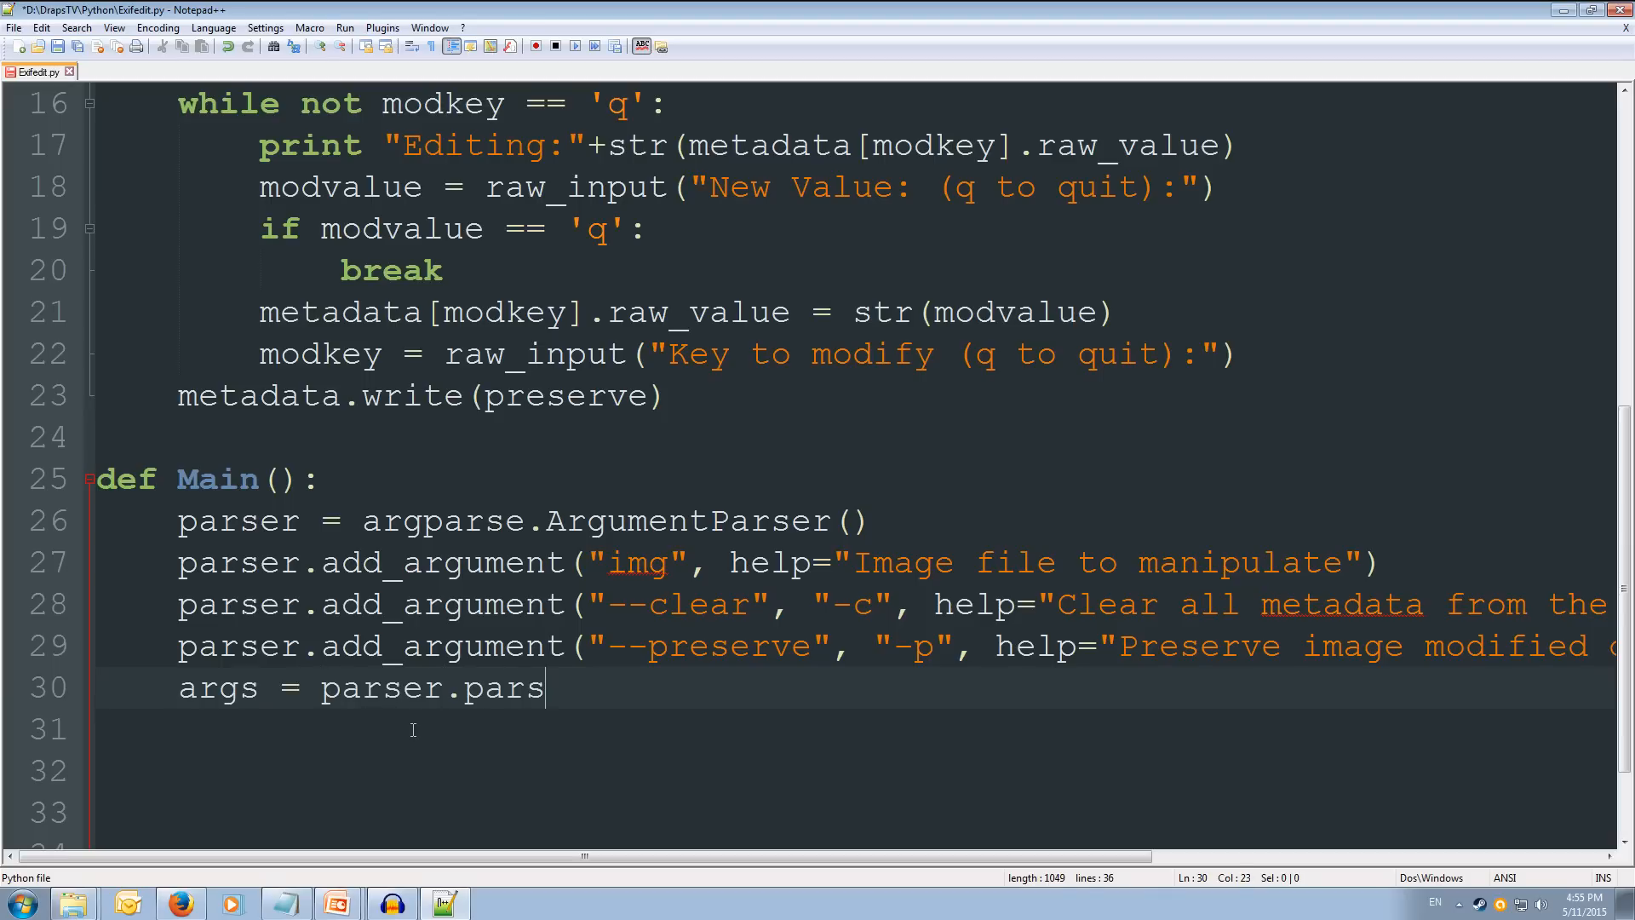
text(e_ar)
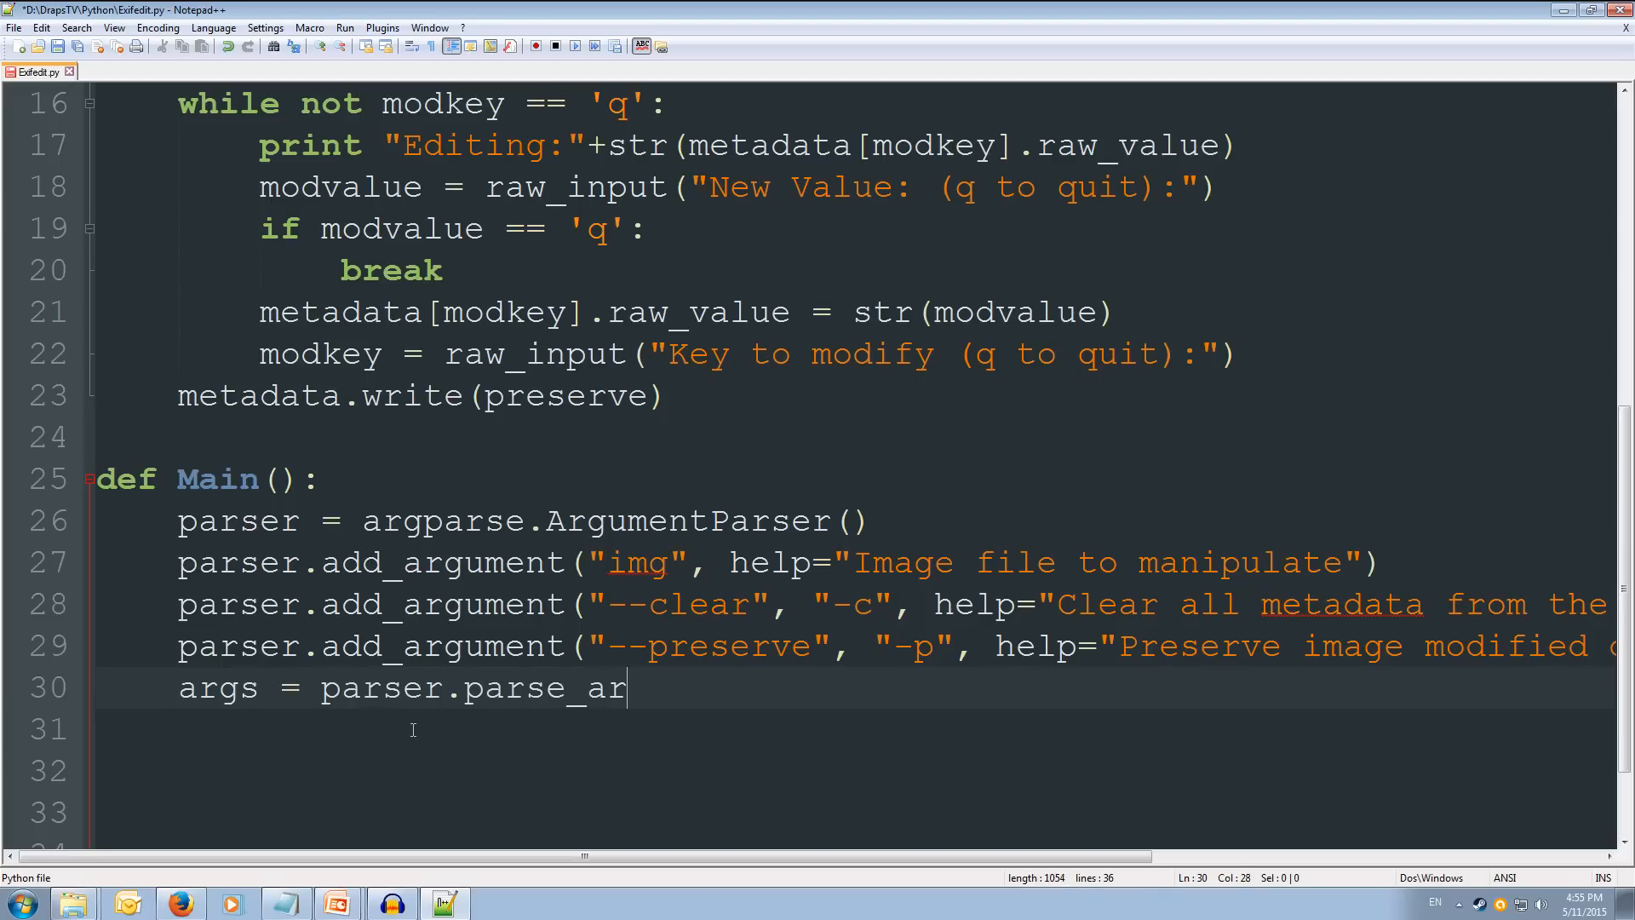
text(gs())
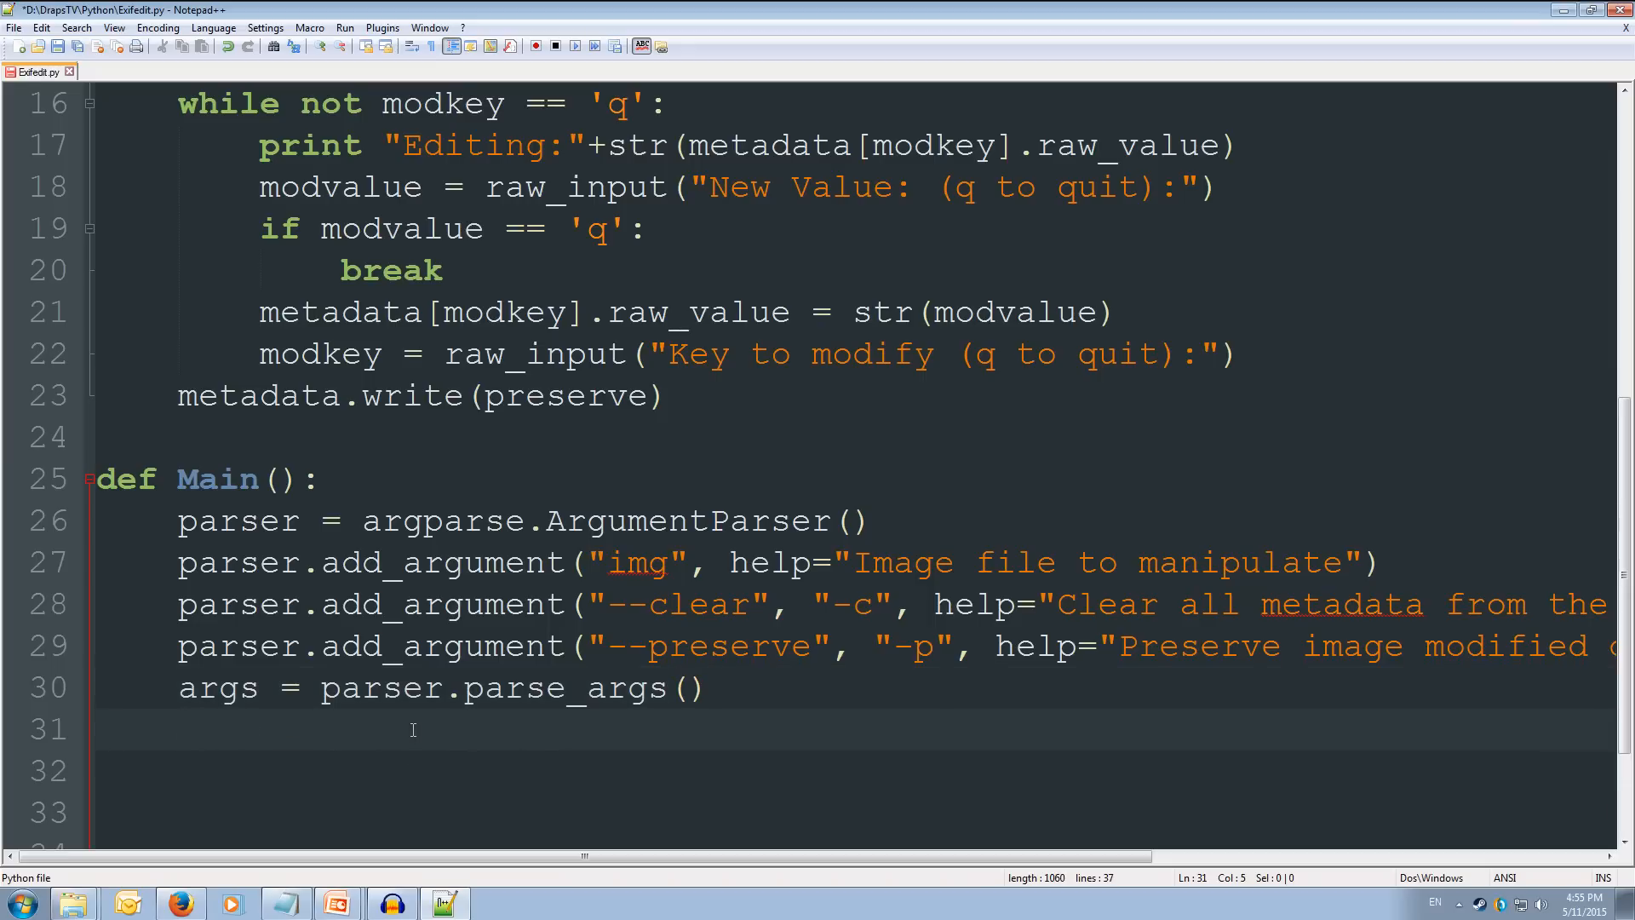
Step: Add an if args.img: check whose else branch prints parser.usage
text(if)
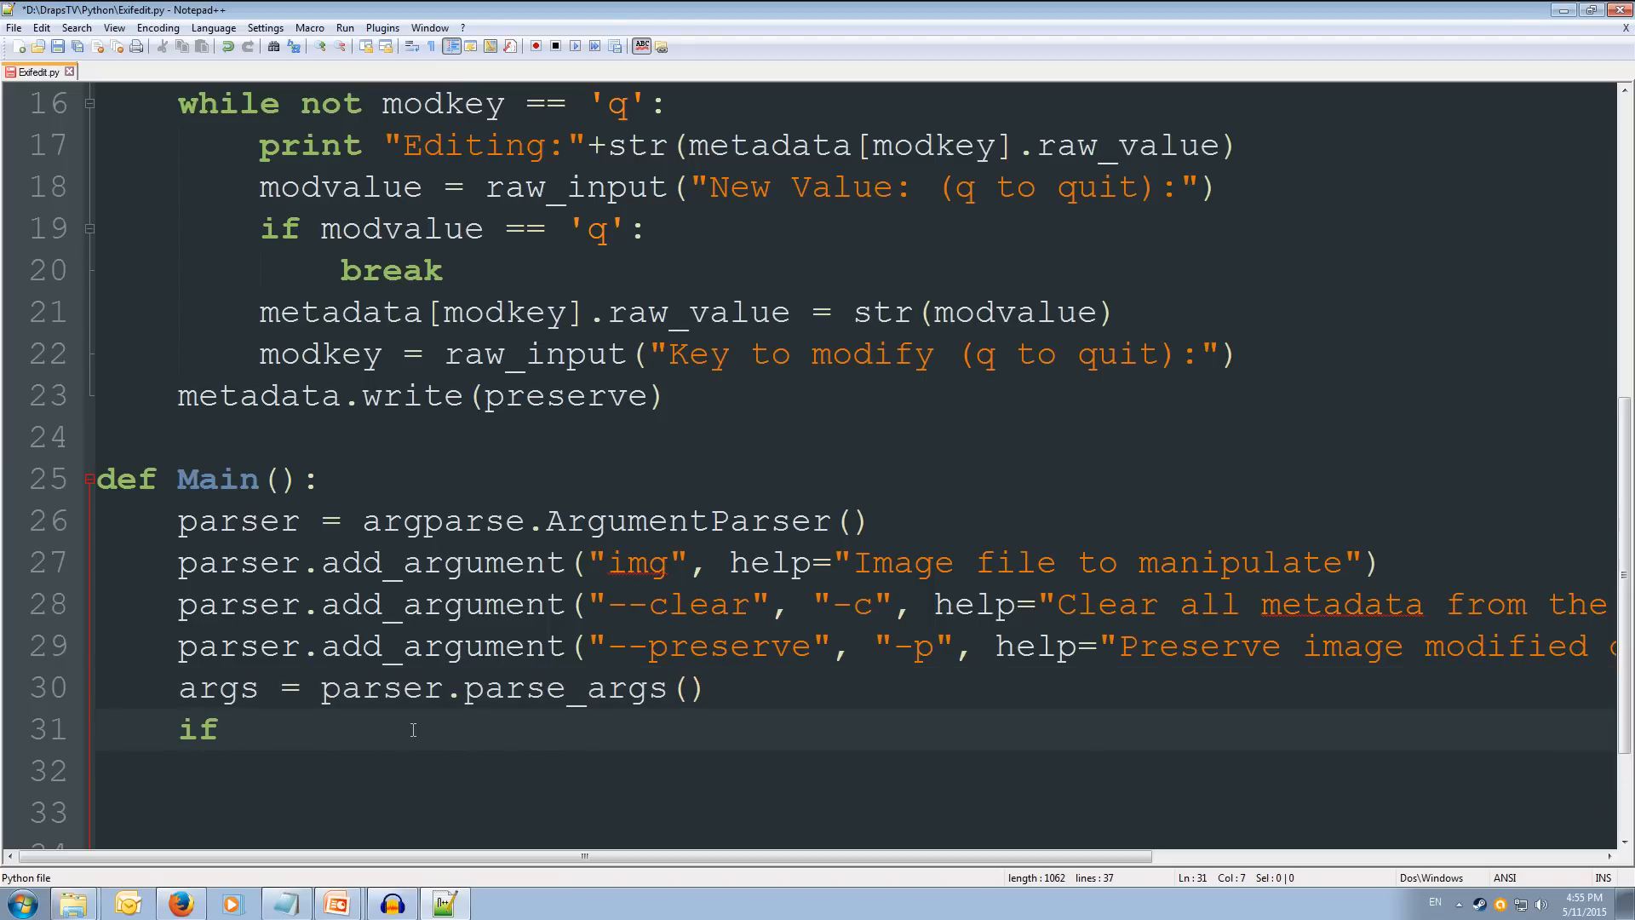
text(args.)
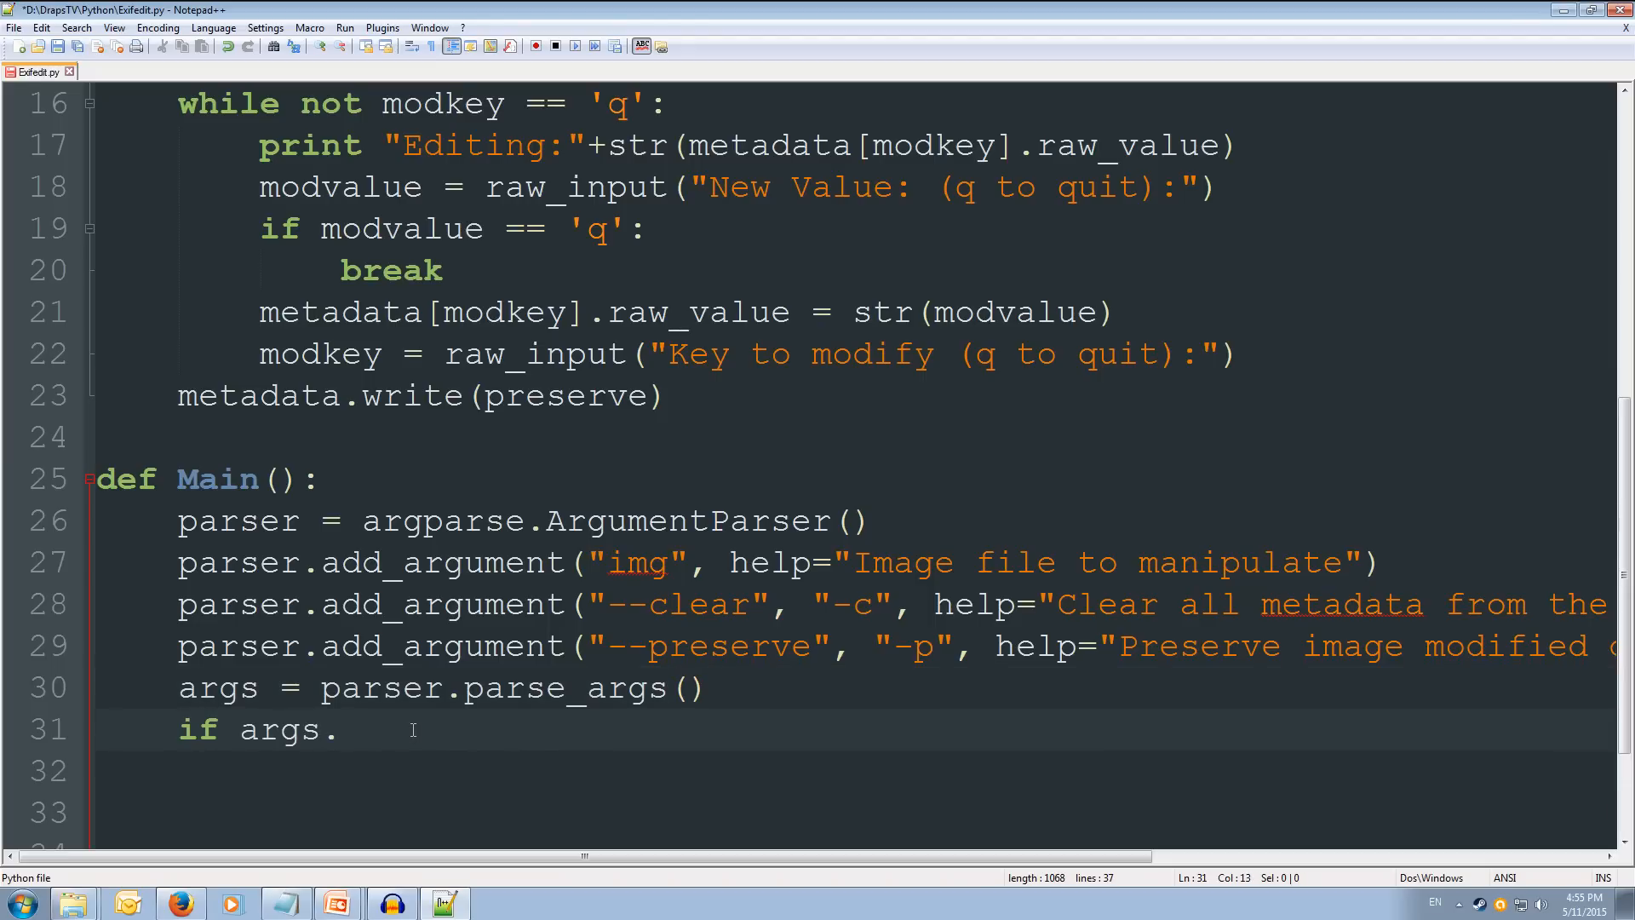
text(img:)
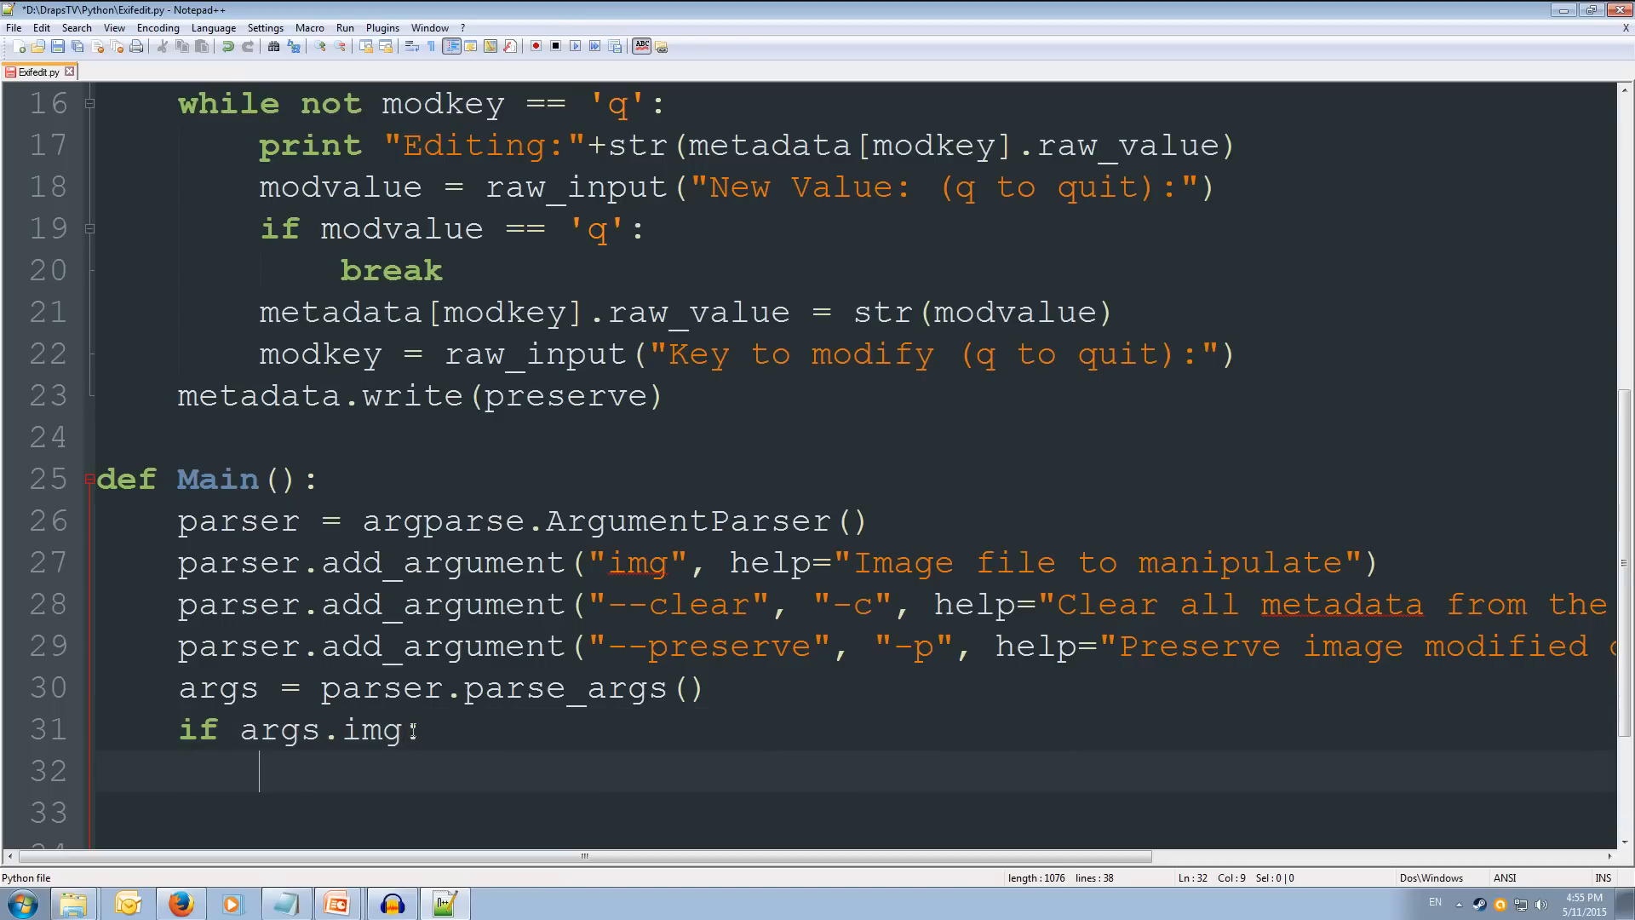
text(e)
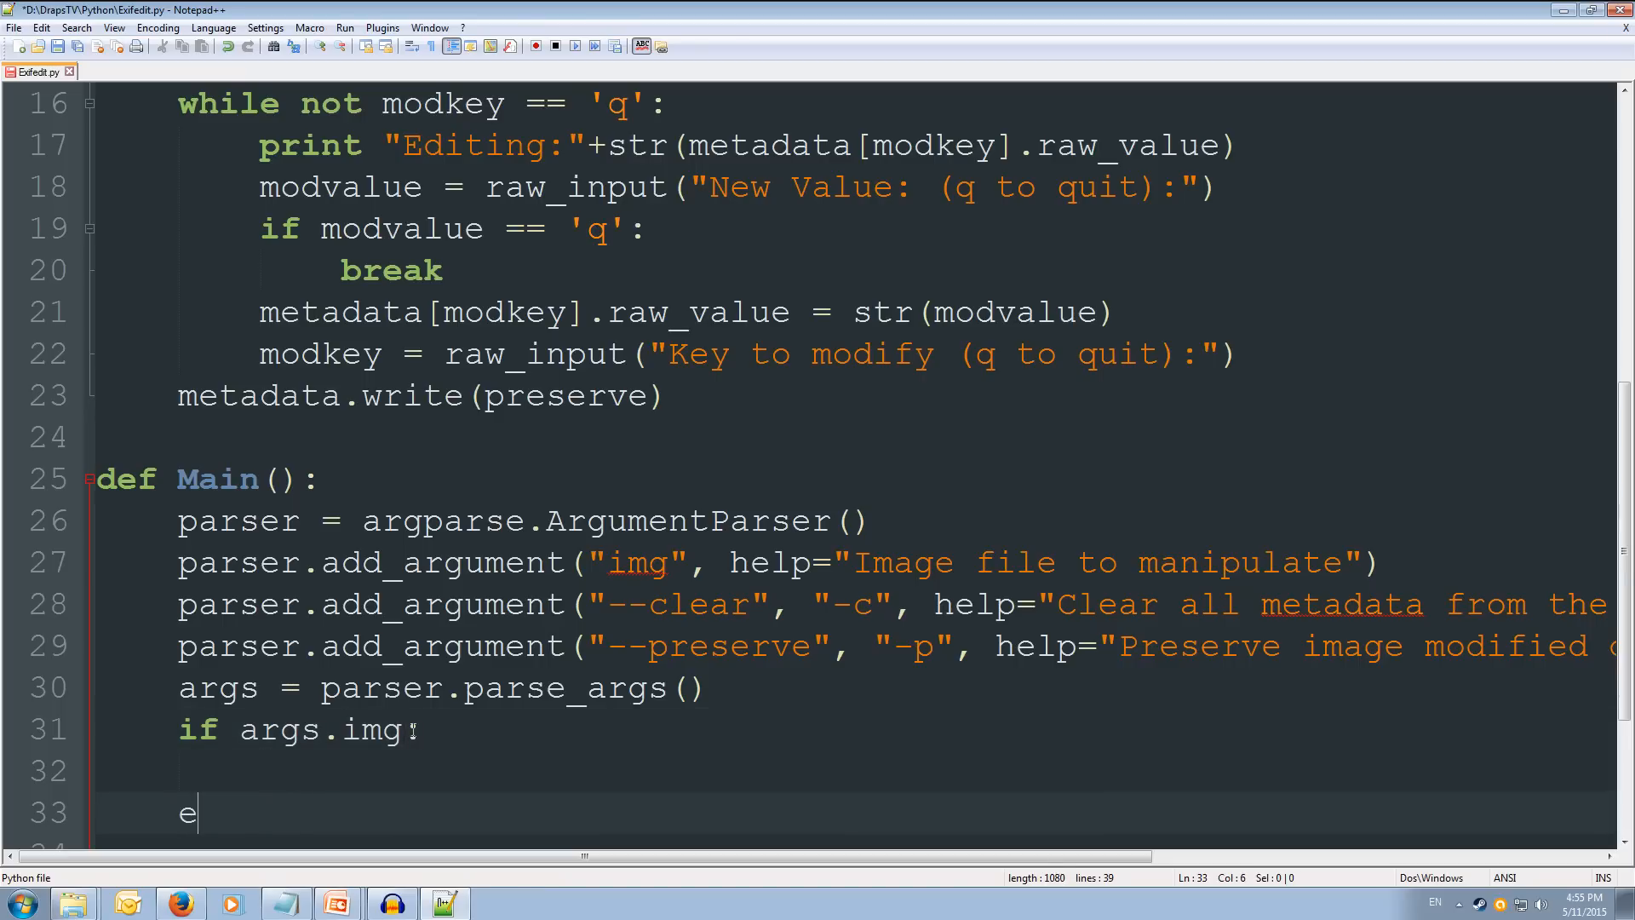
text(lse:)
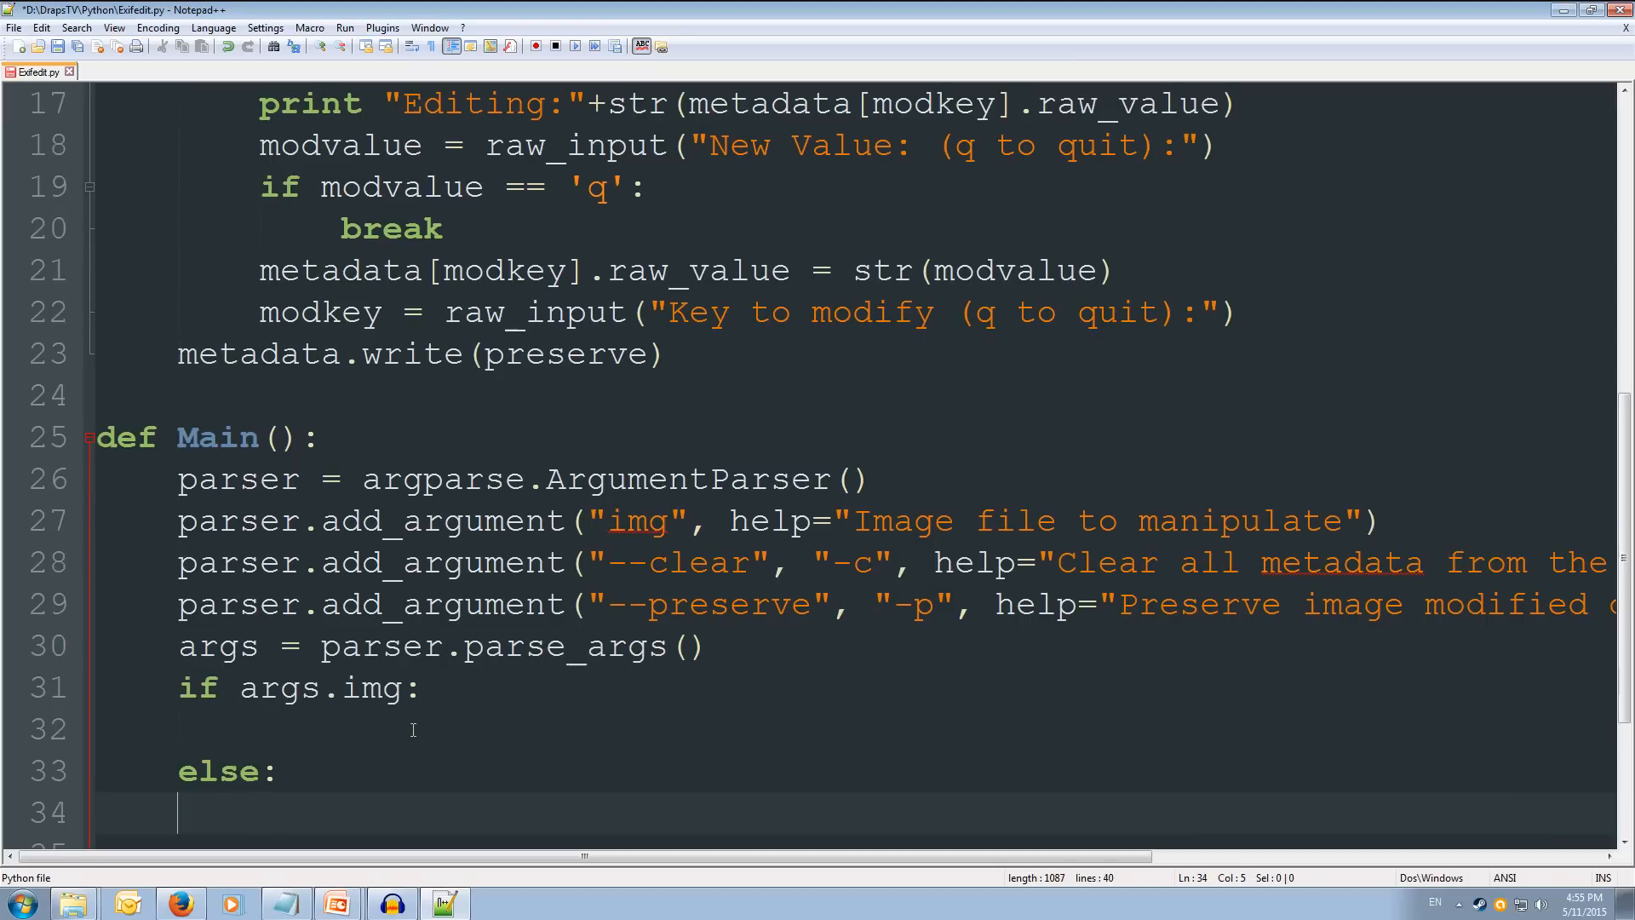
text(print)
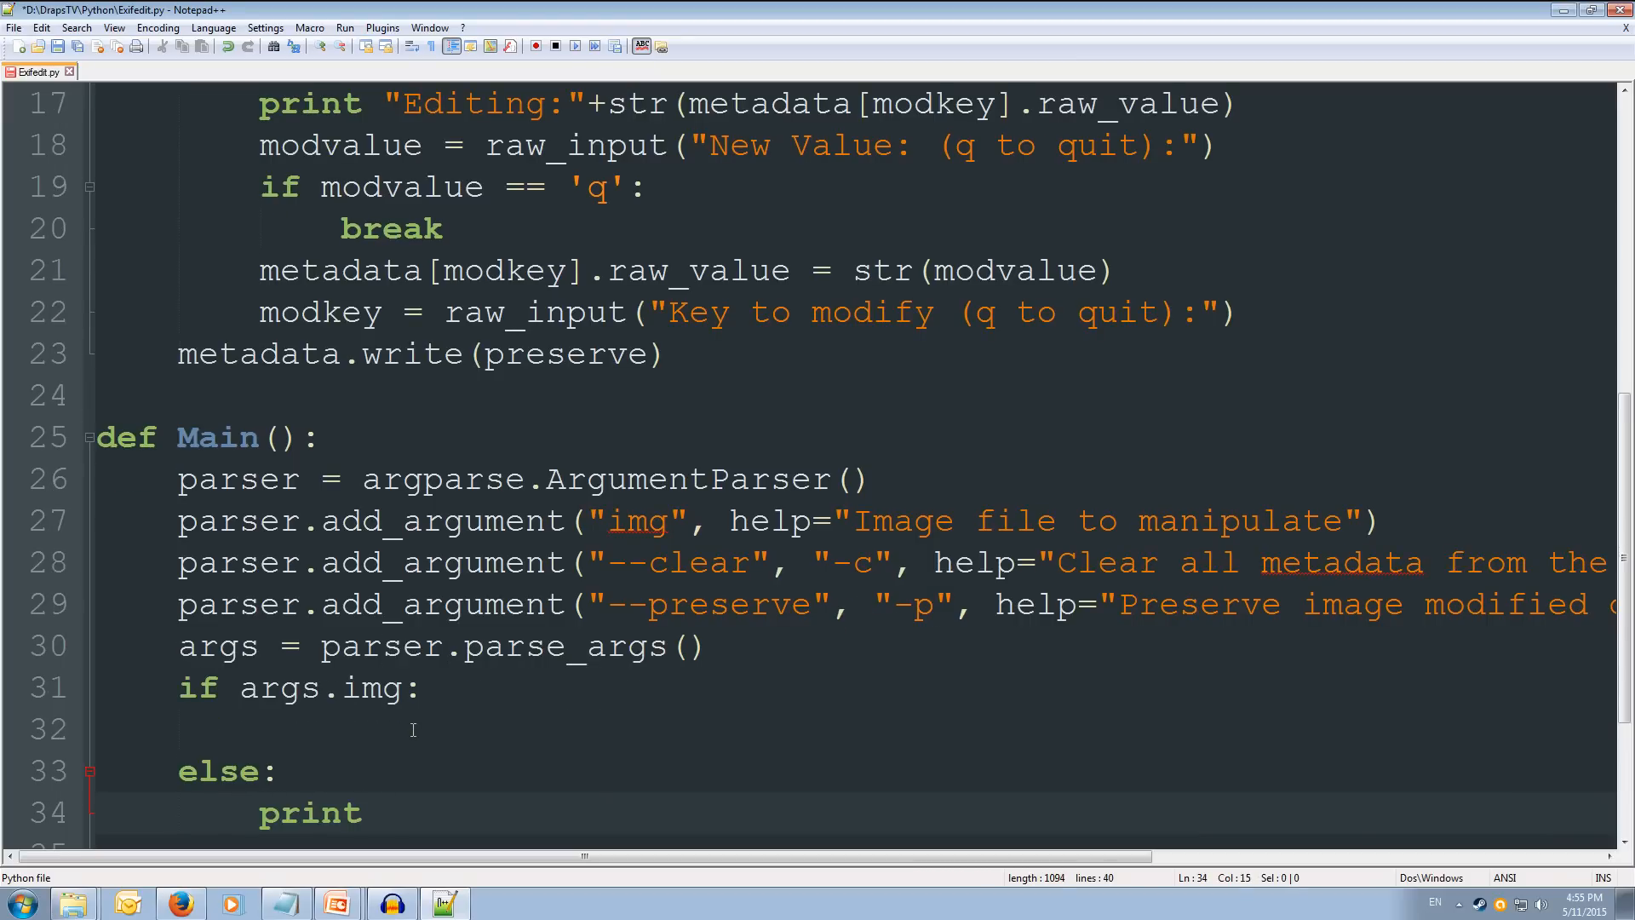
text(par)
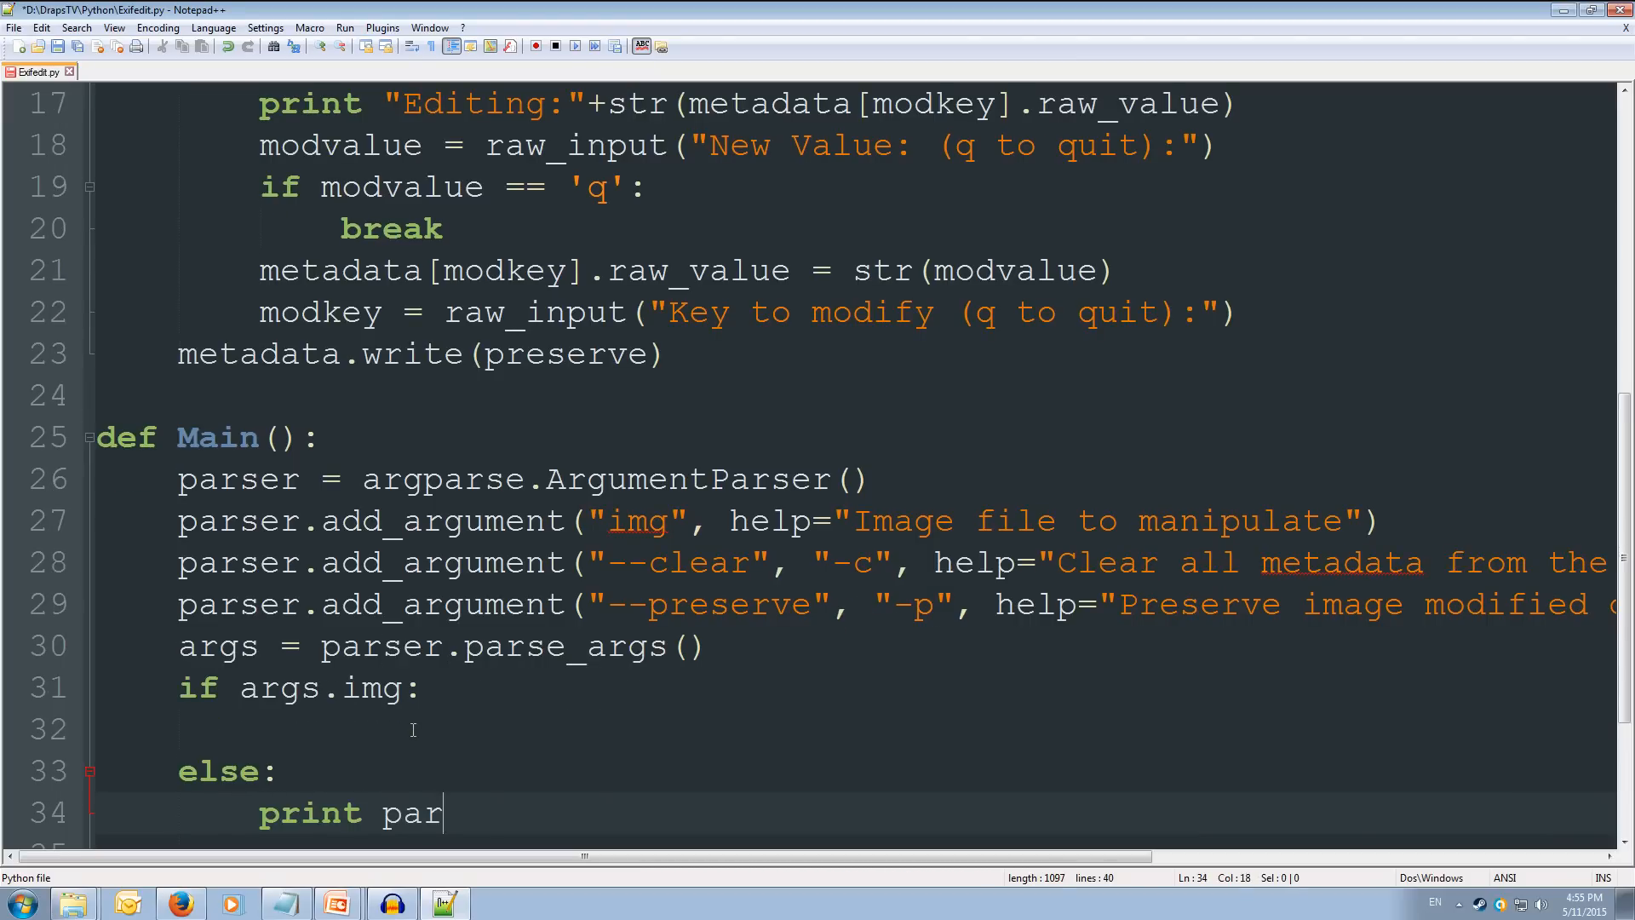
text(ser.usag)
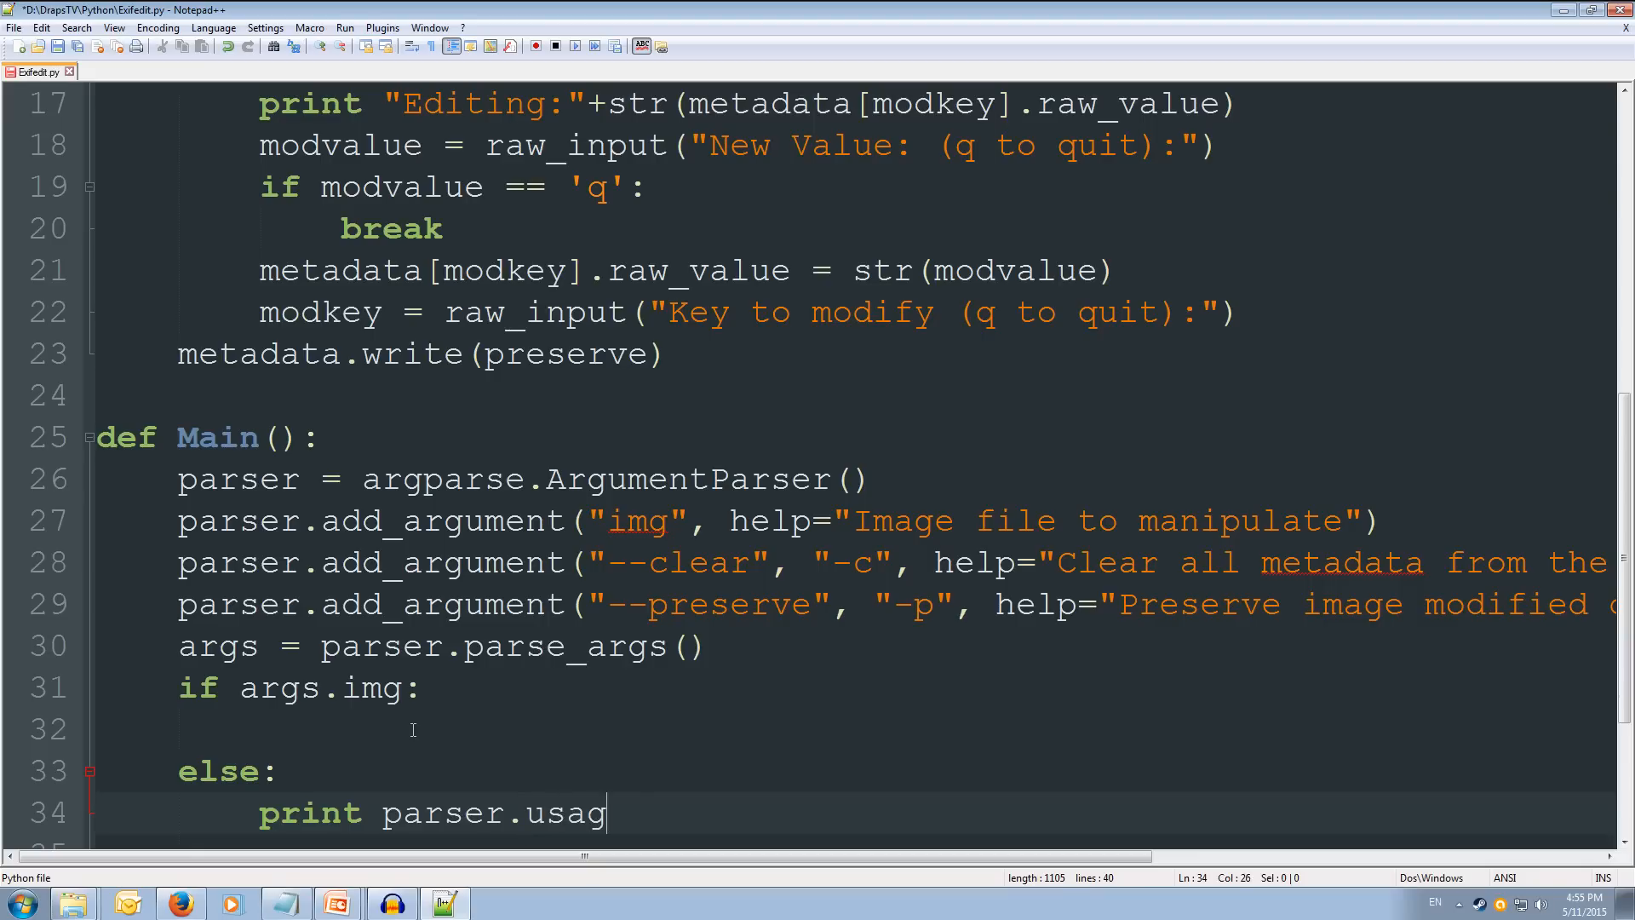
text(e)
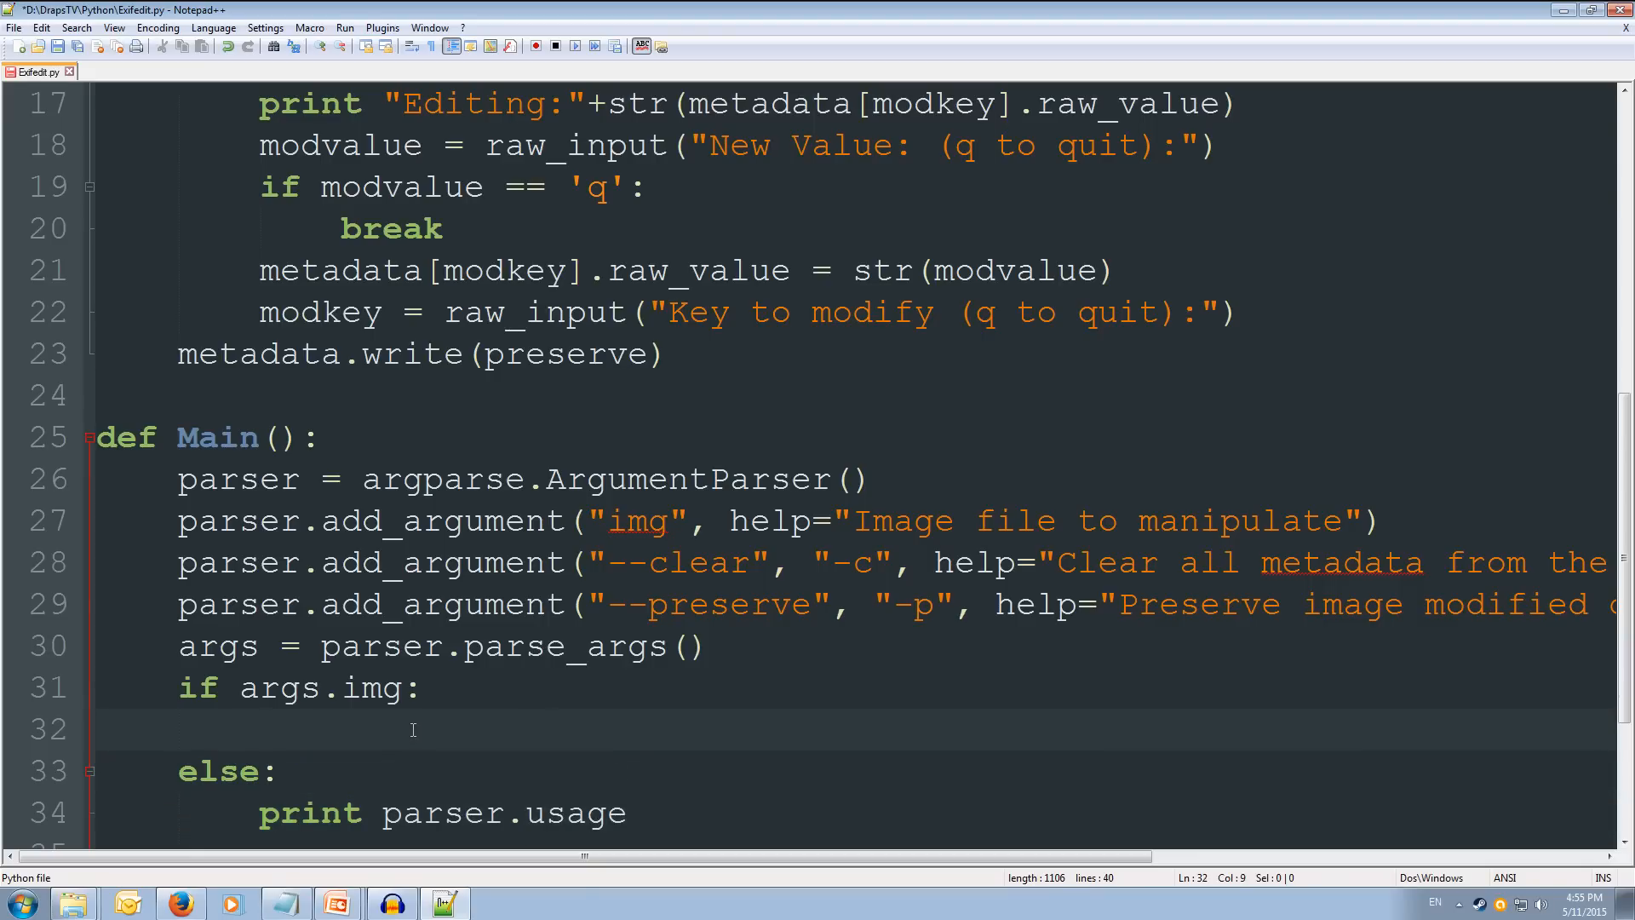
Step: Under if args.clear:, call ClearAllMetadata(args.img, args.preserve)
text(if)
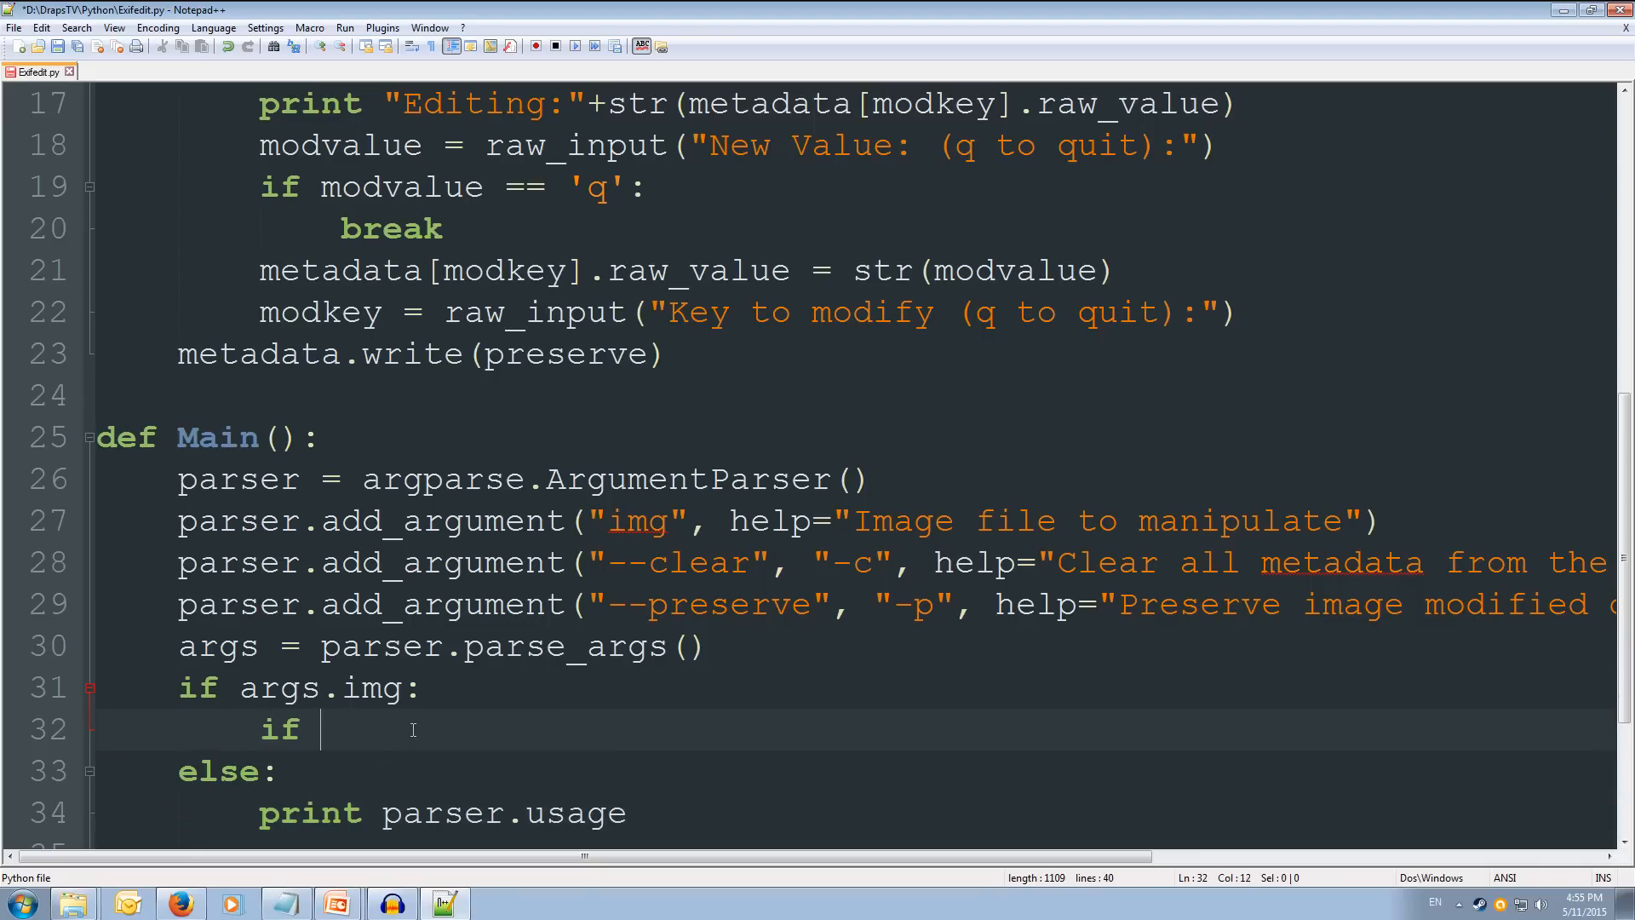
text(args.clear)
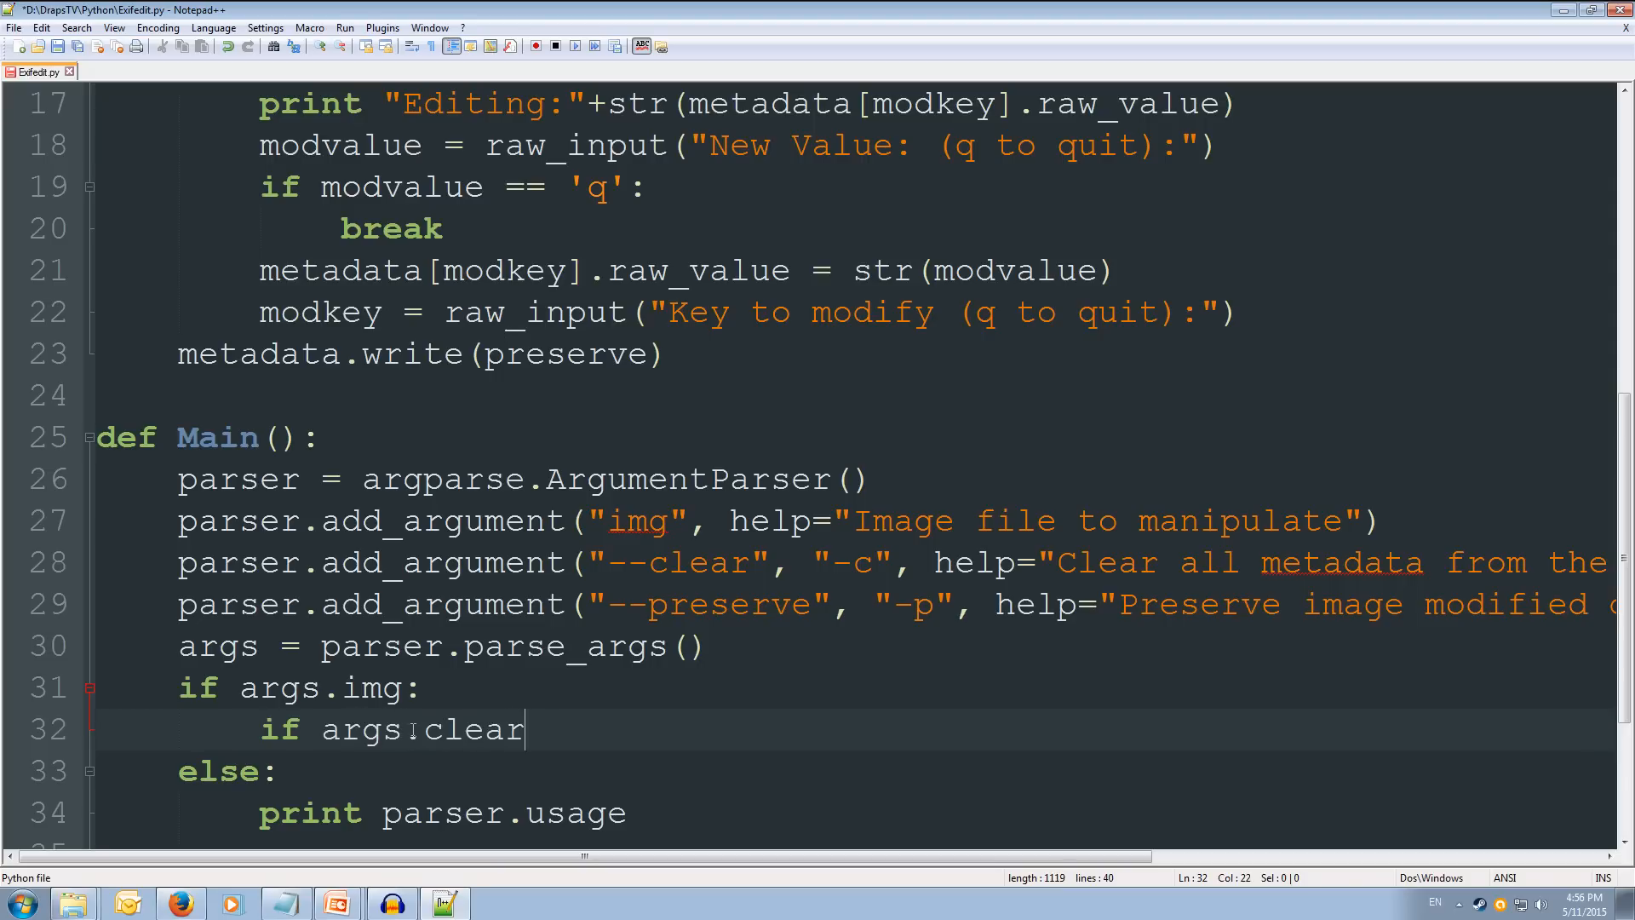
text(:)
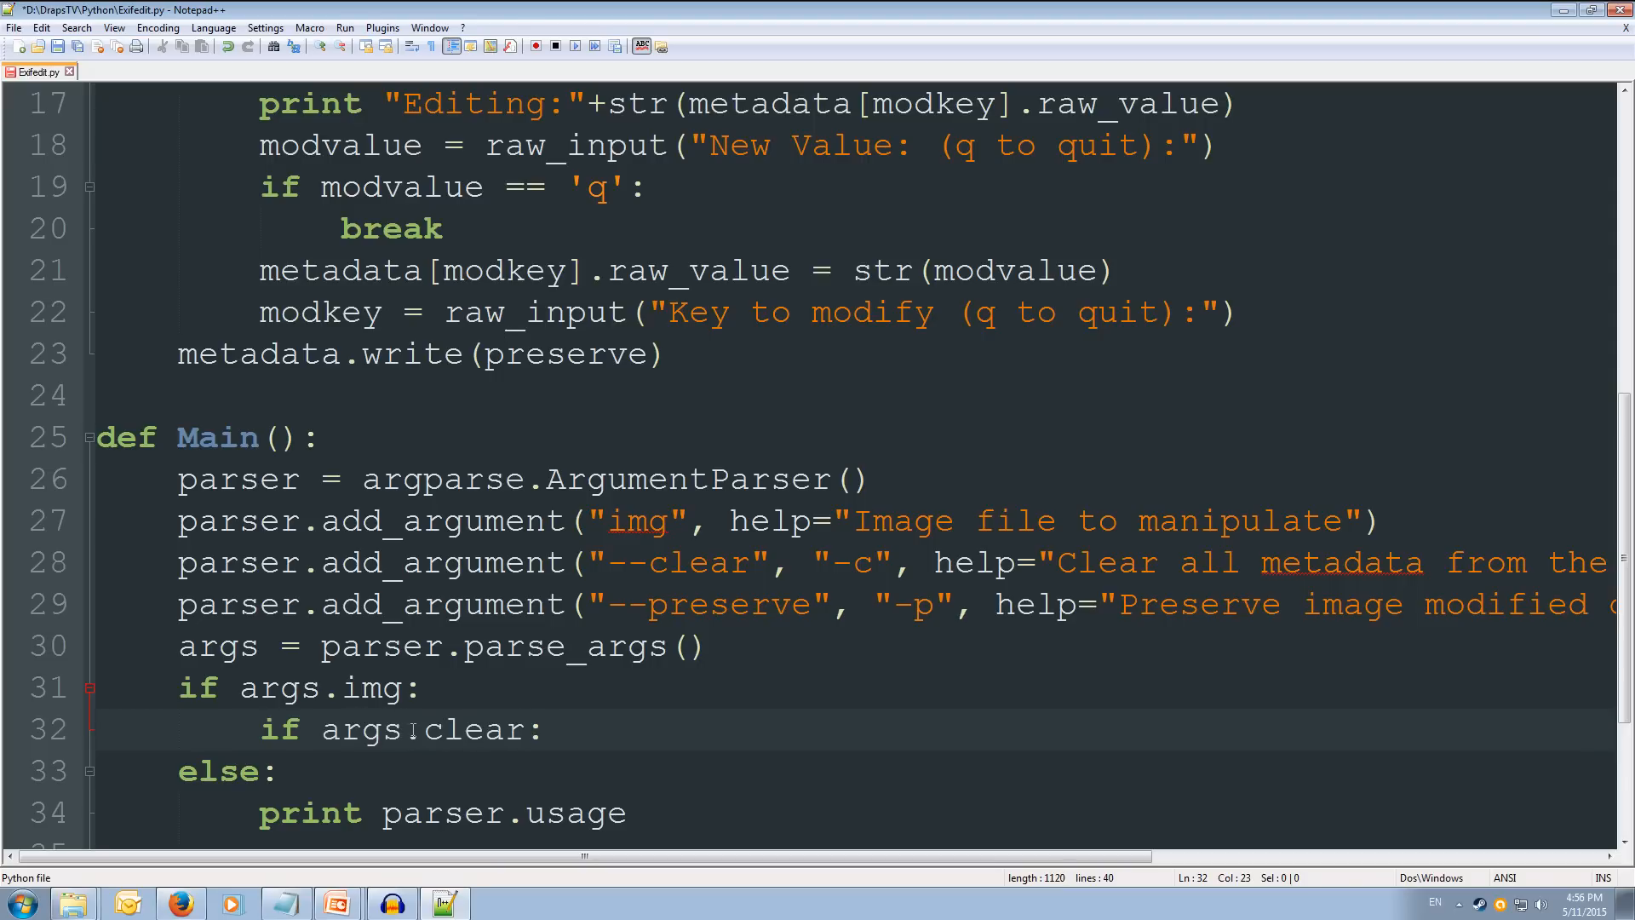
key(Enter)
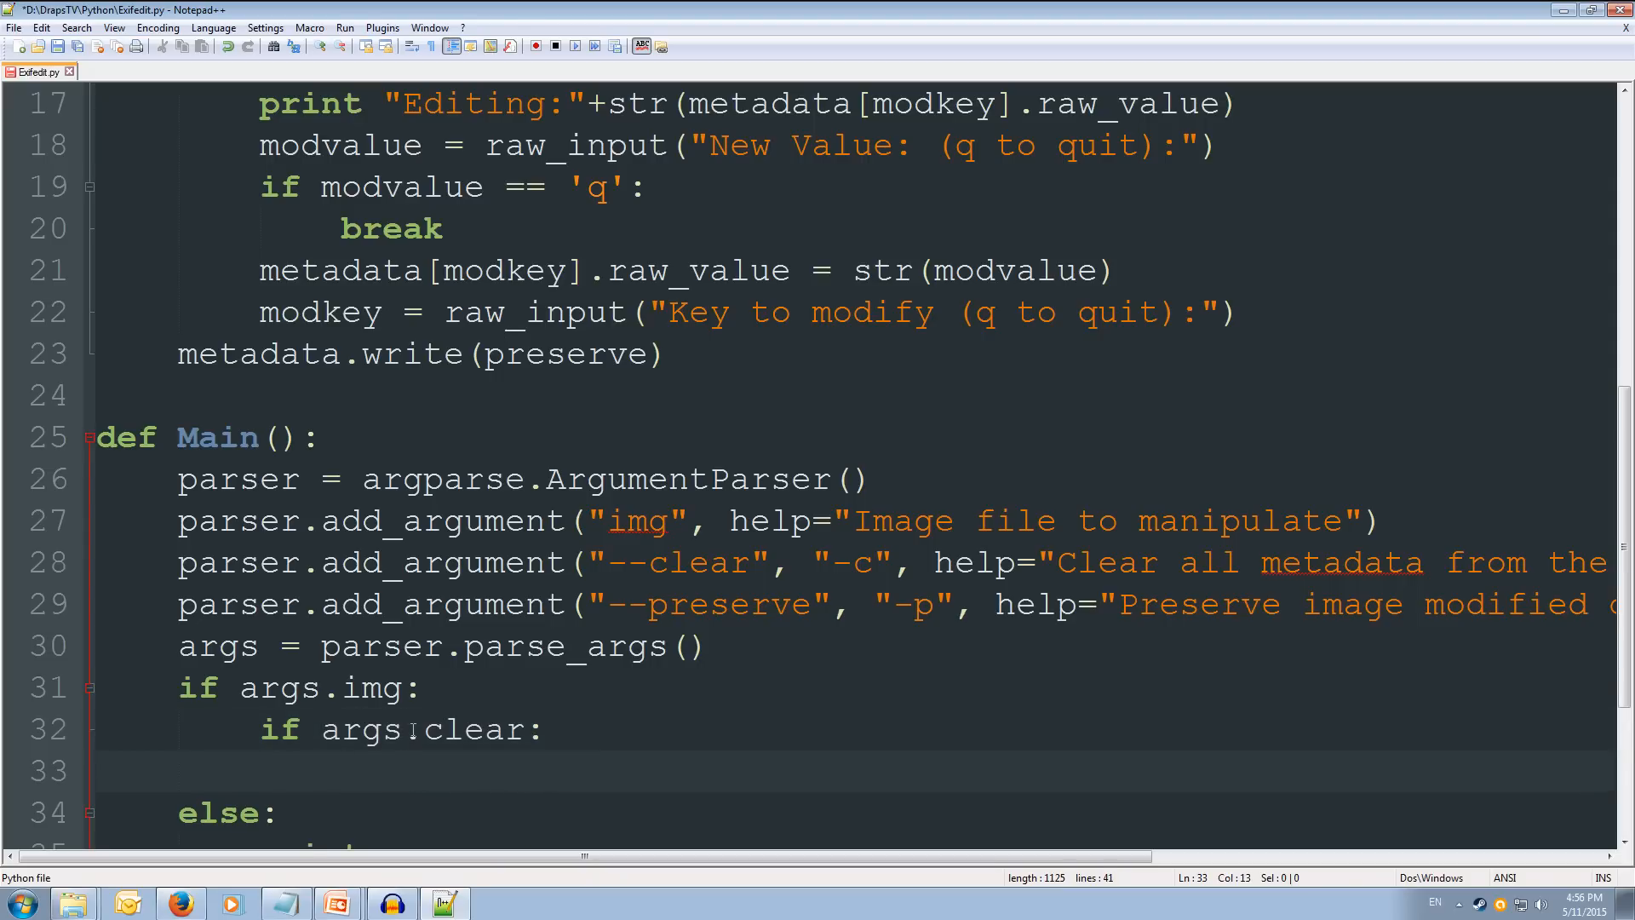
text(Clear)
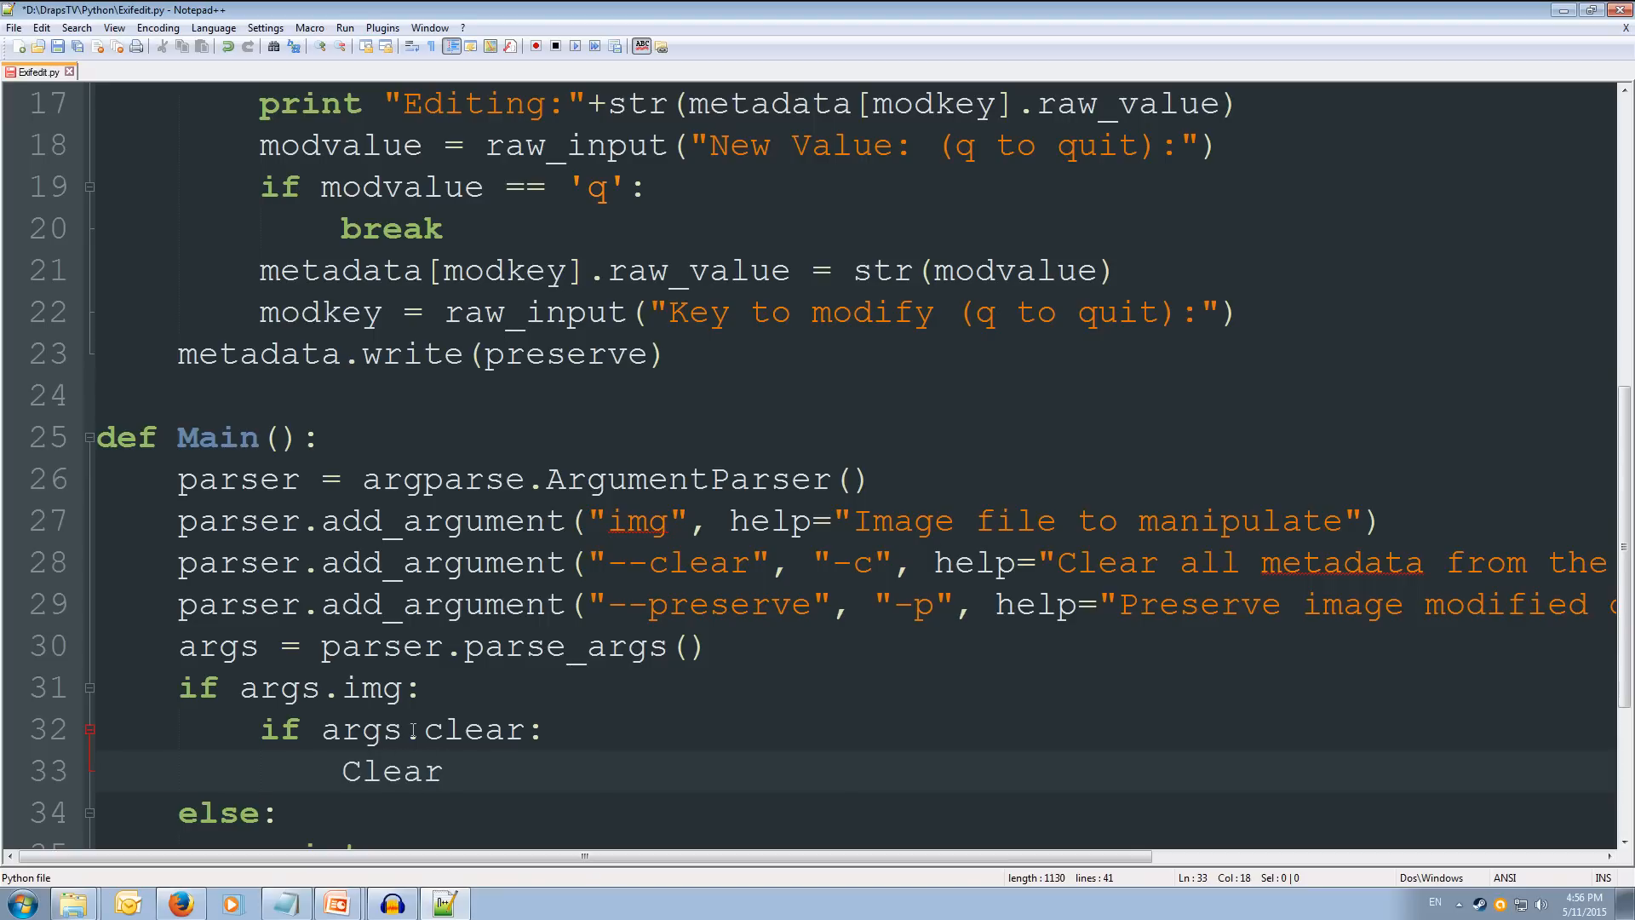
text(AllMet)
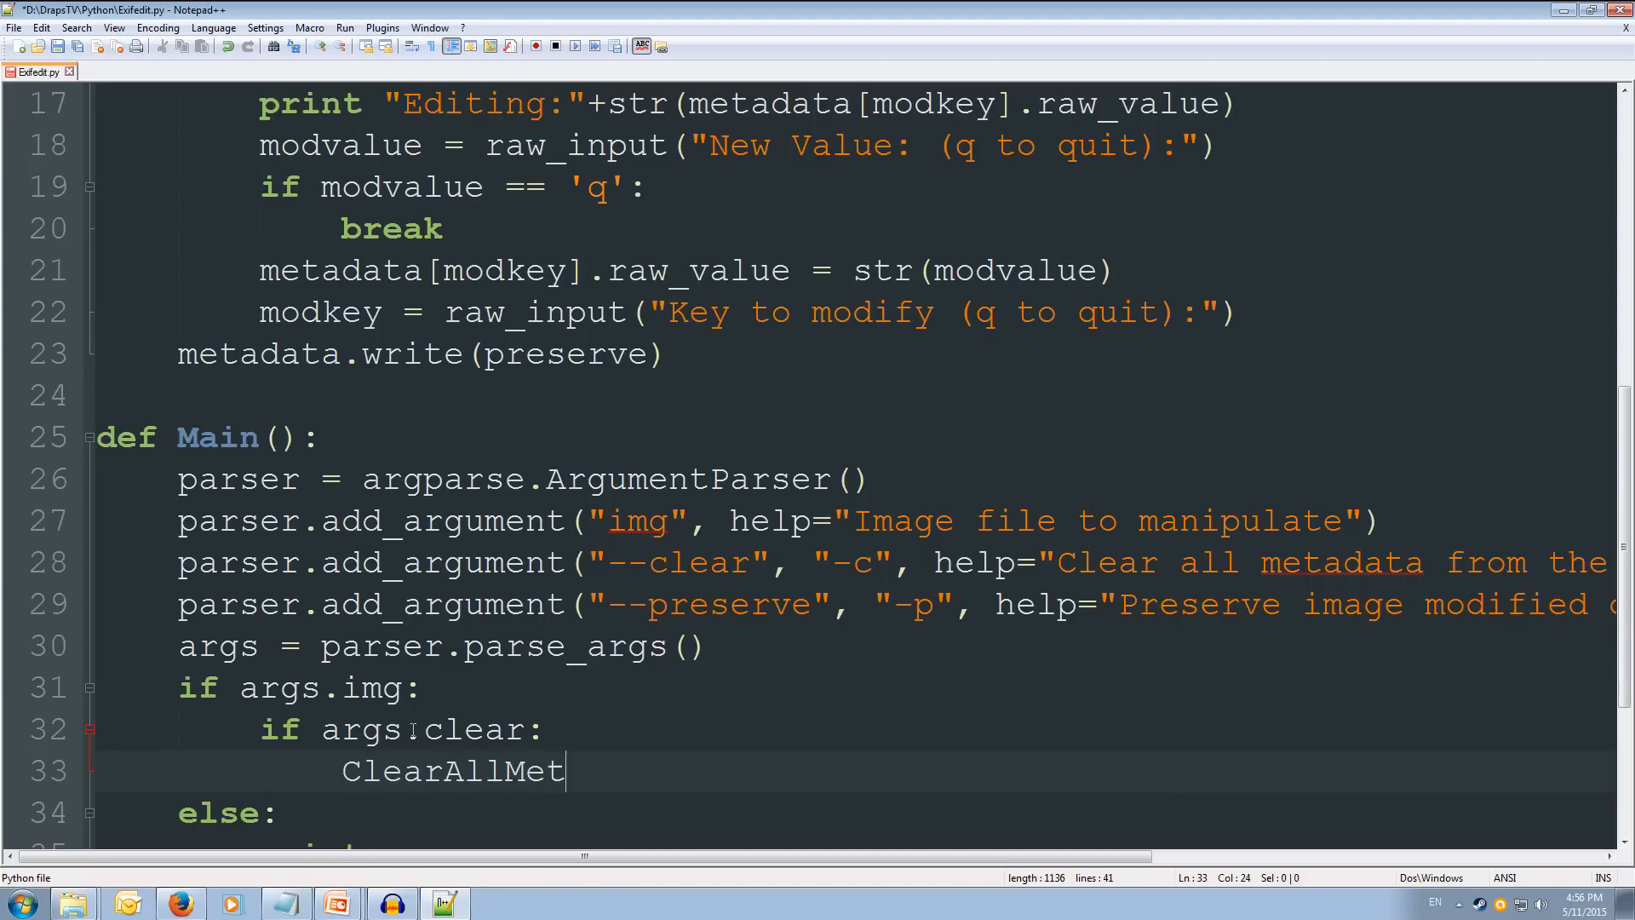
text(adata)
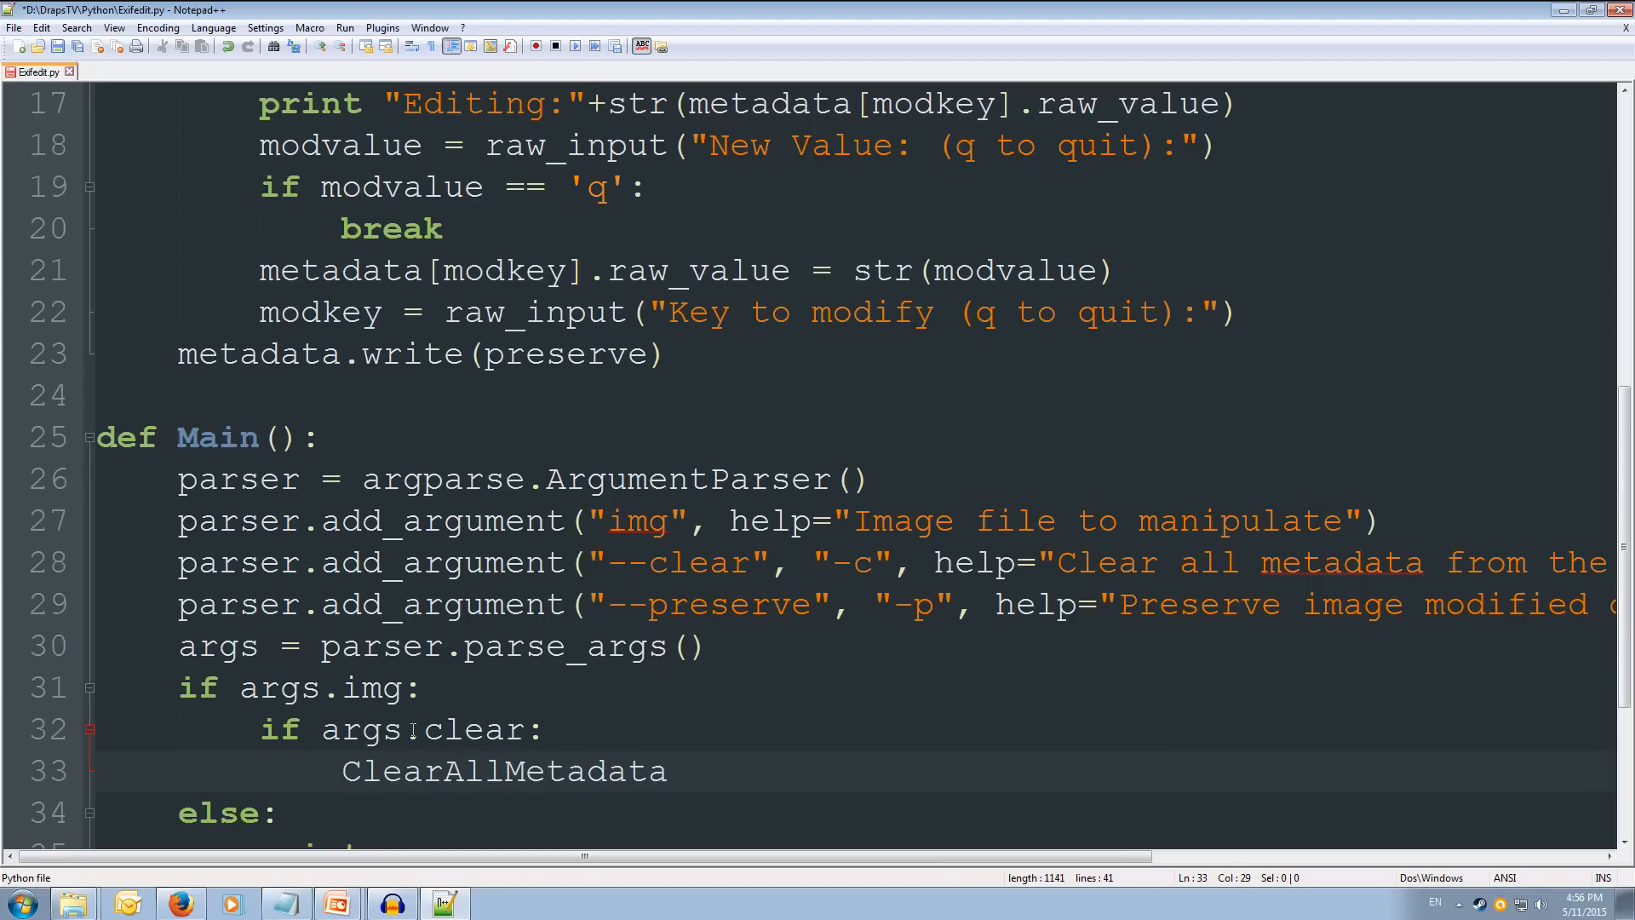
text(()
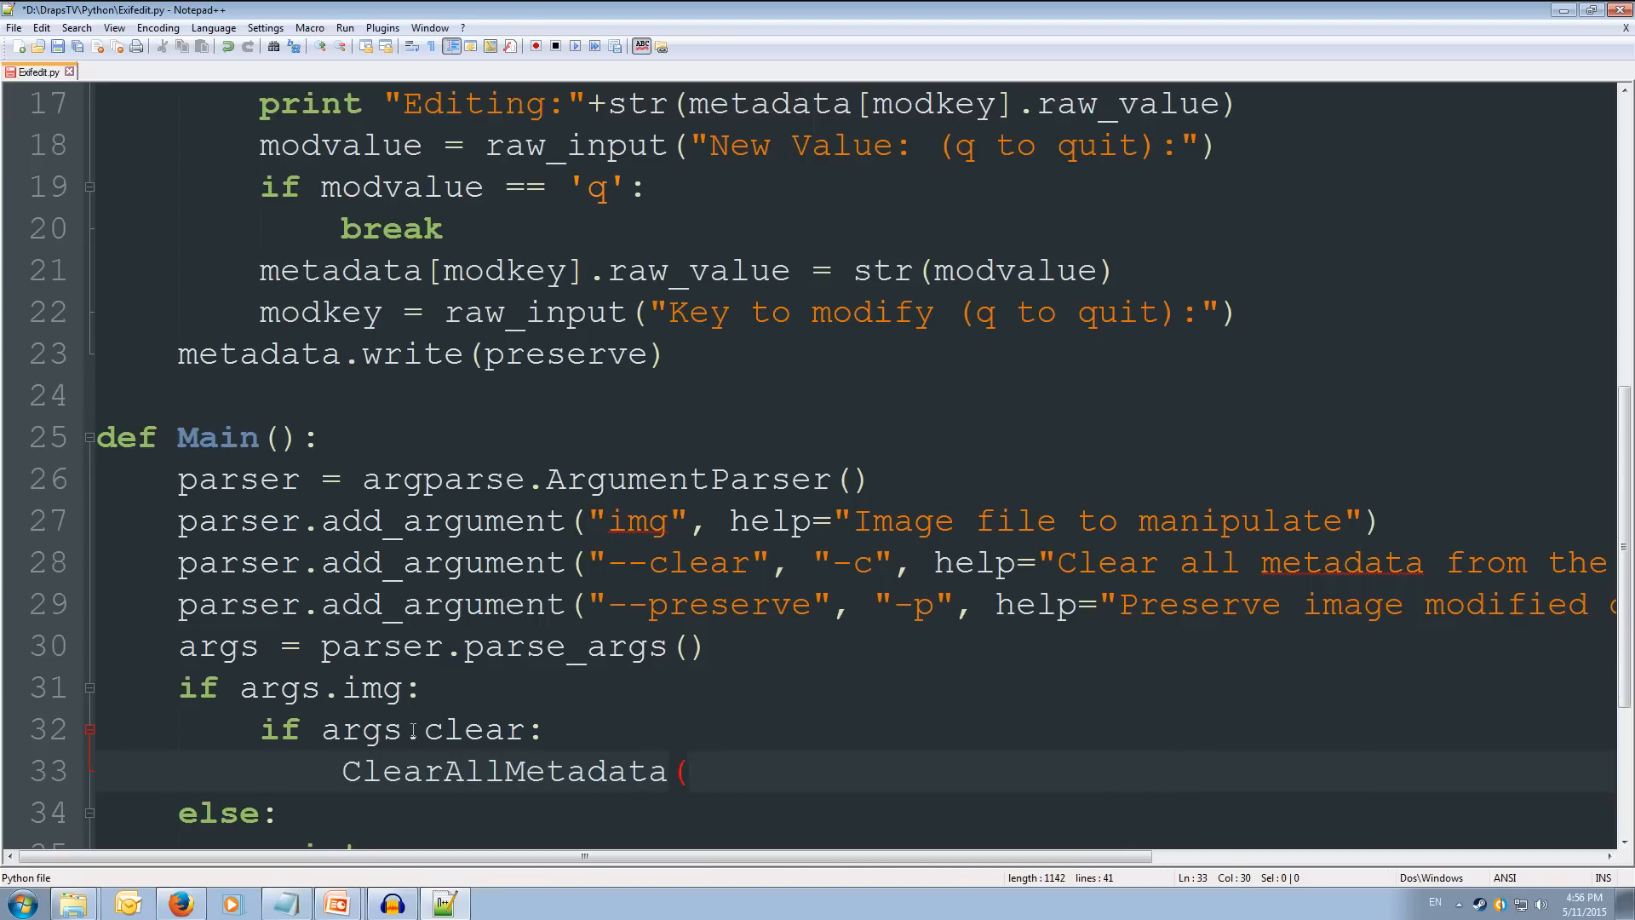
text(args.img,)
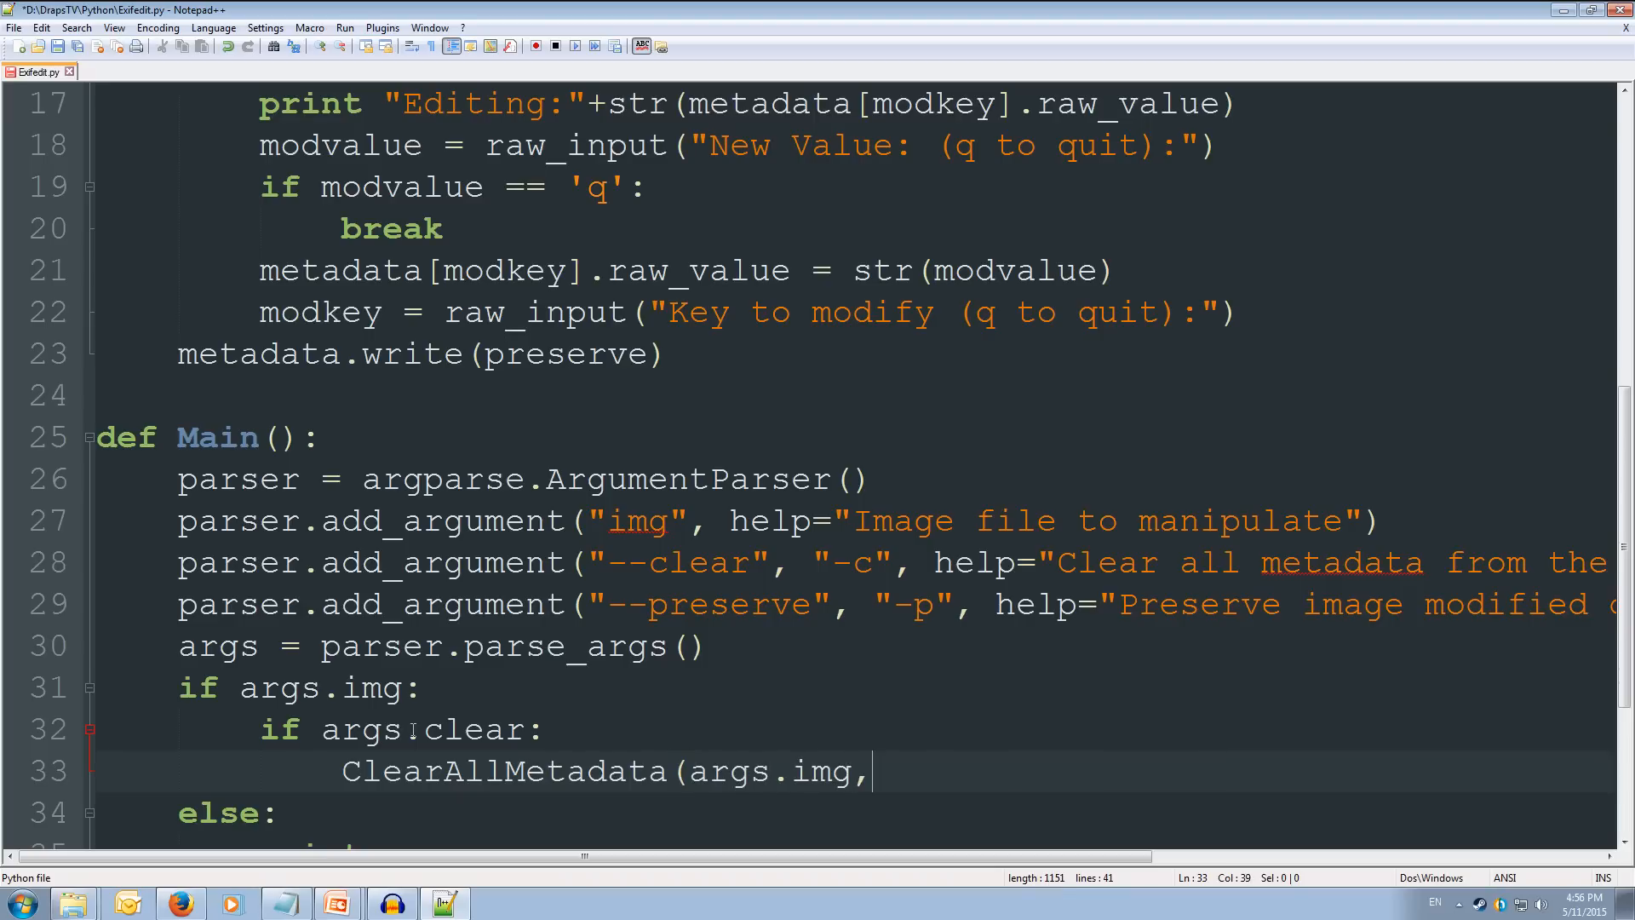
text(args)
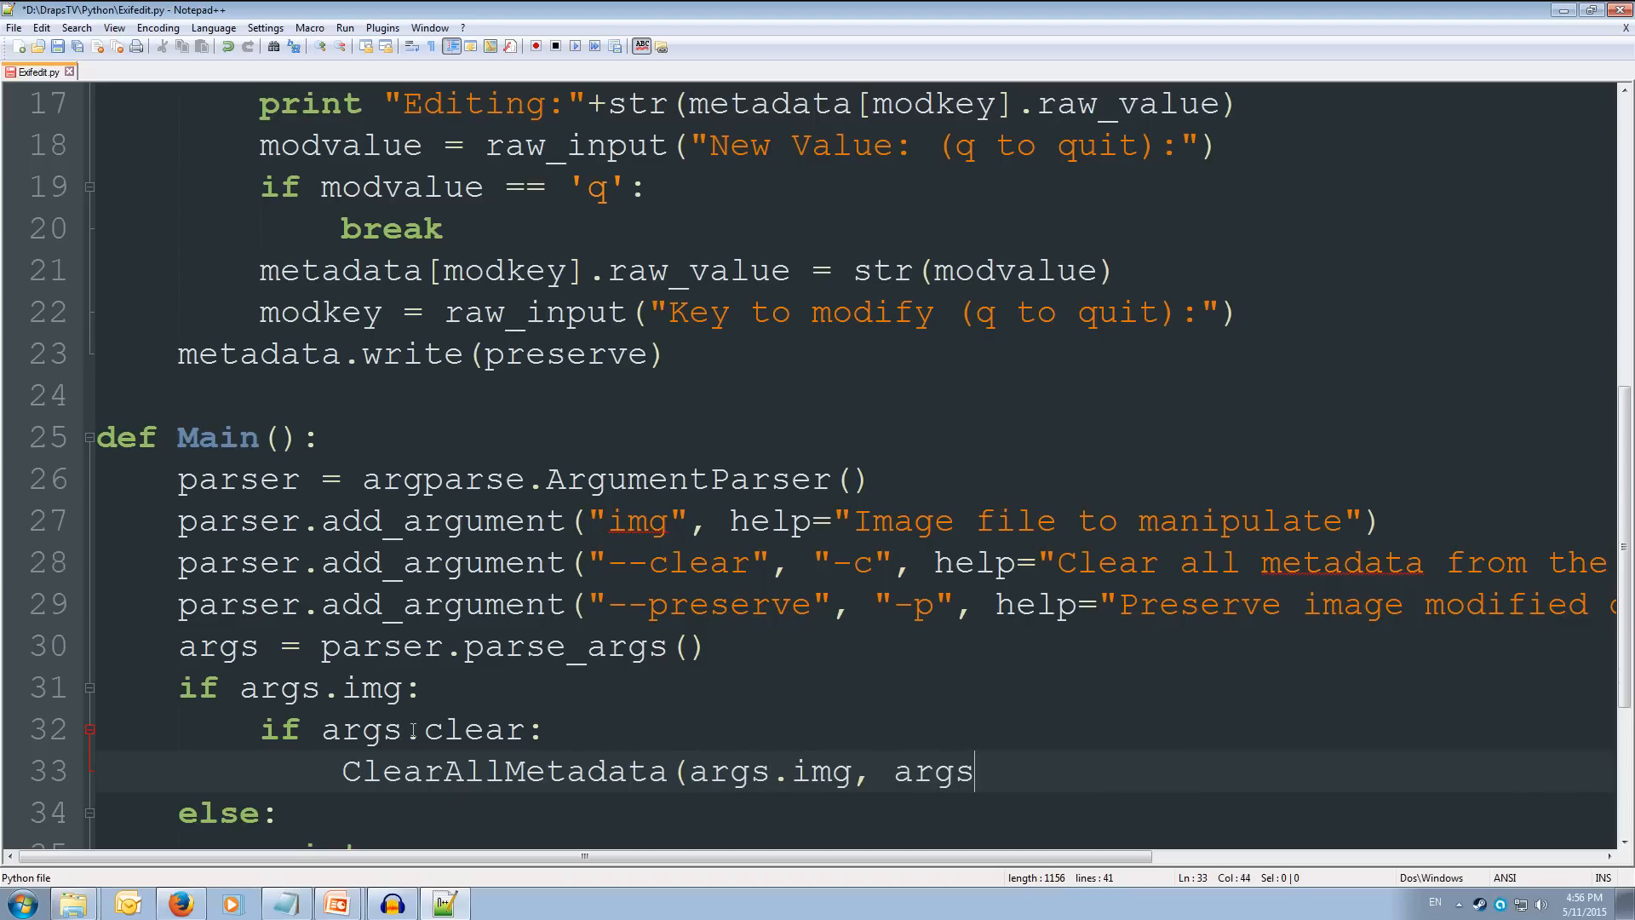
text(.preserve)
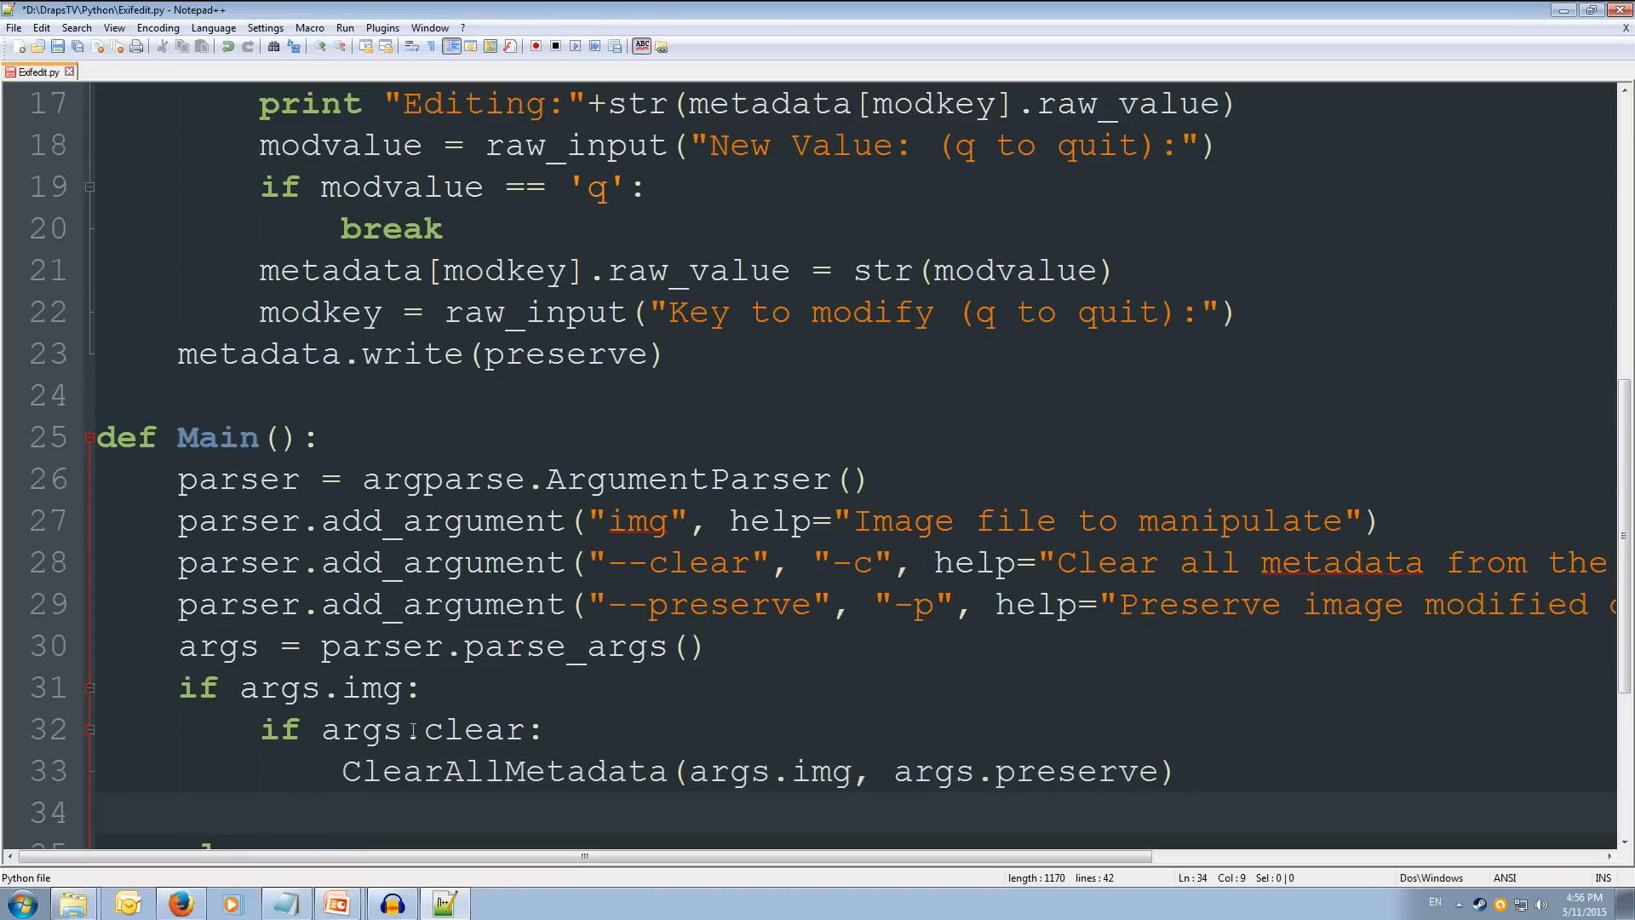
Step: Add an else: branch calling ModifyMode(args.img, args.preserve)
text(else)
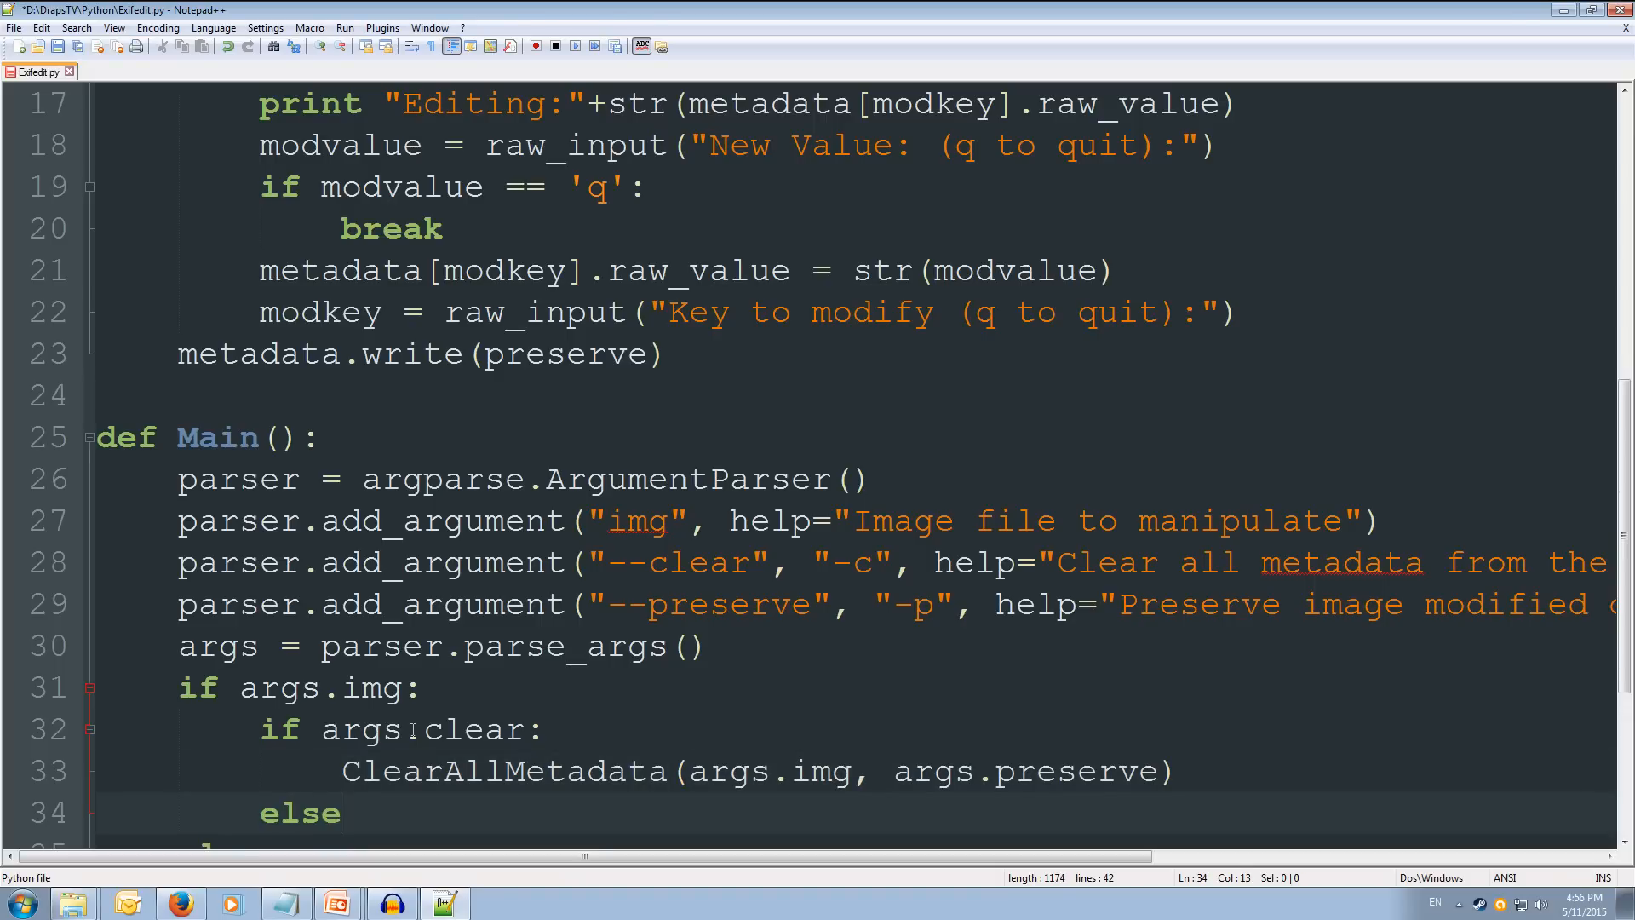
text(:)
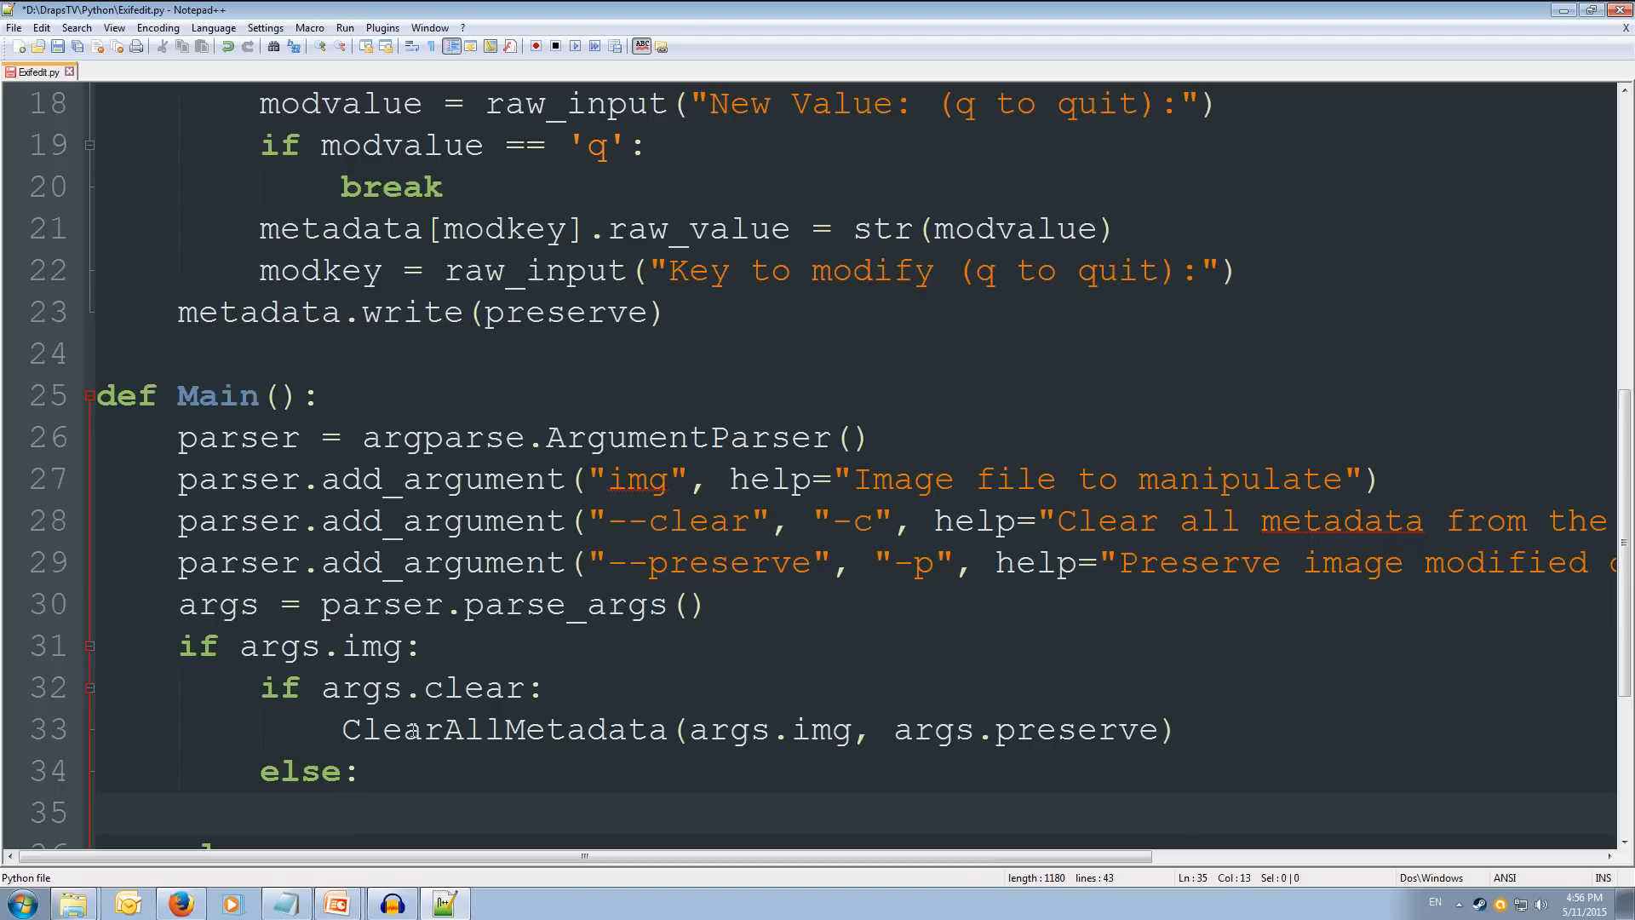
text(ModifyMo)
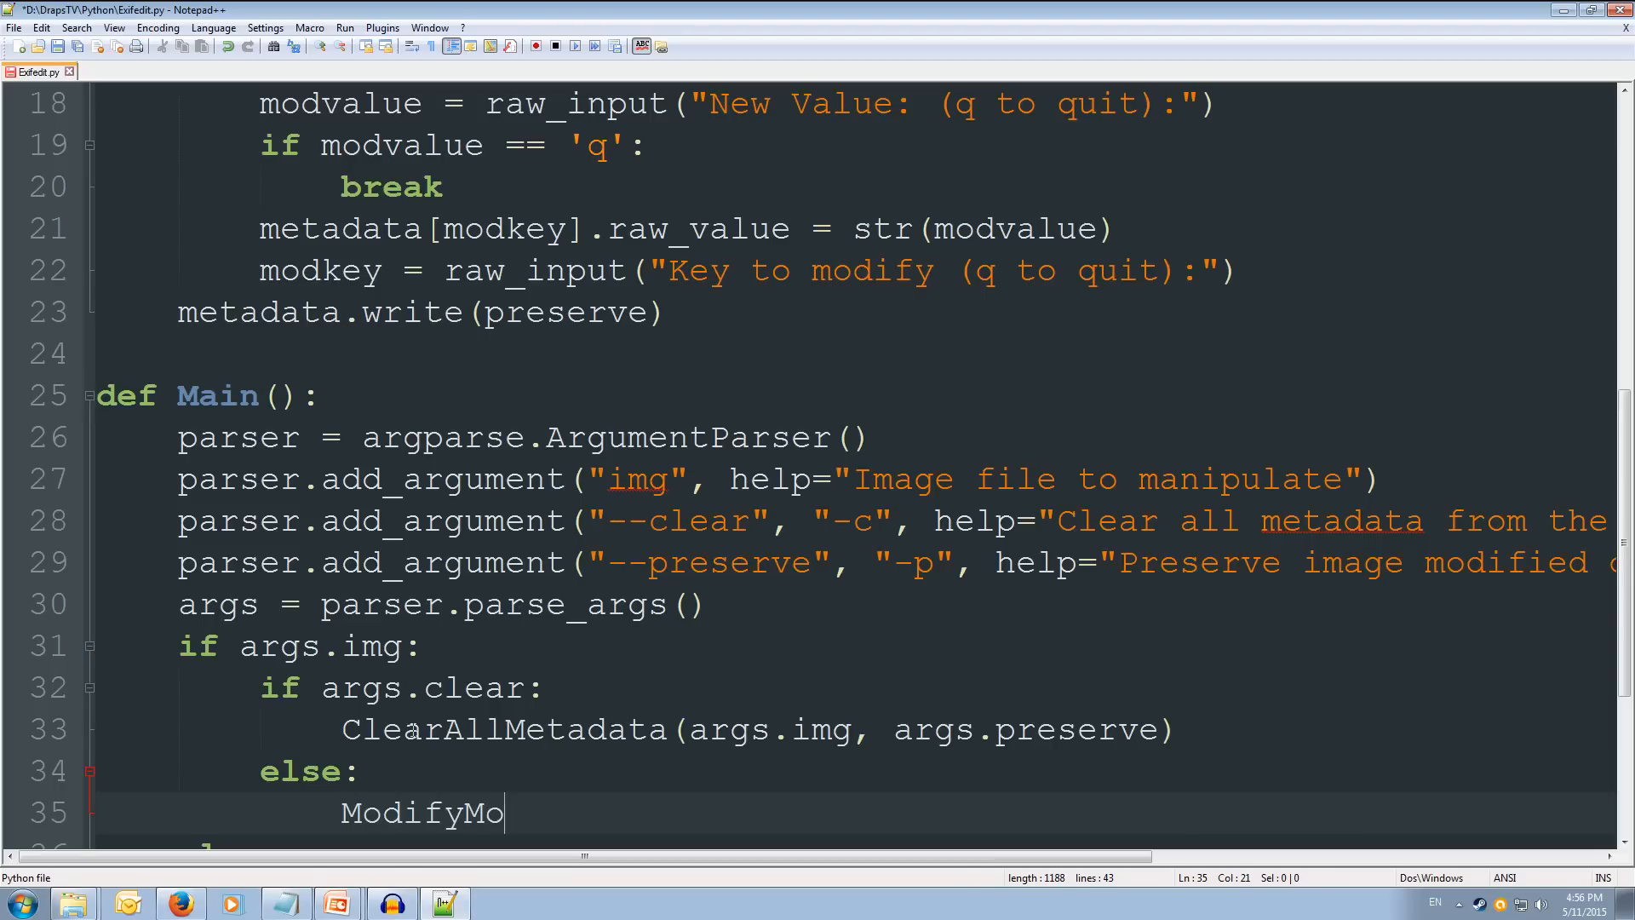
text(de()
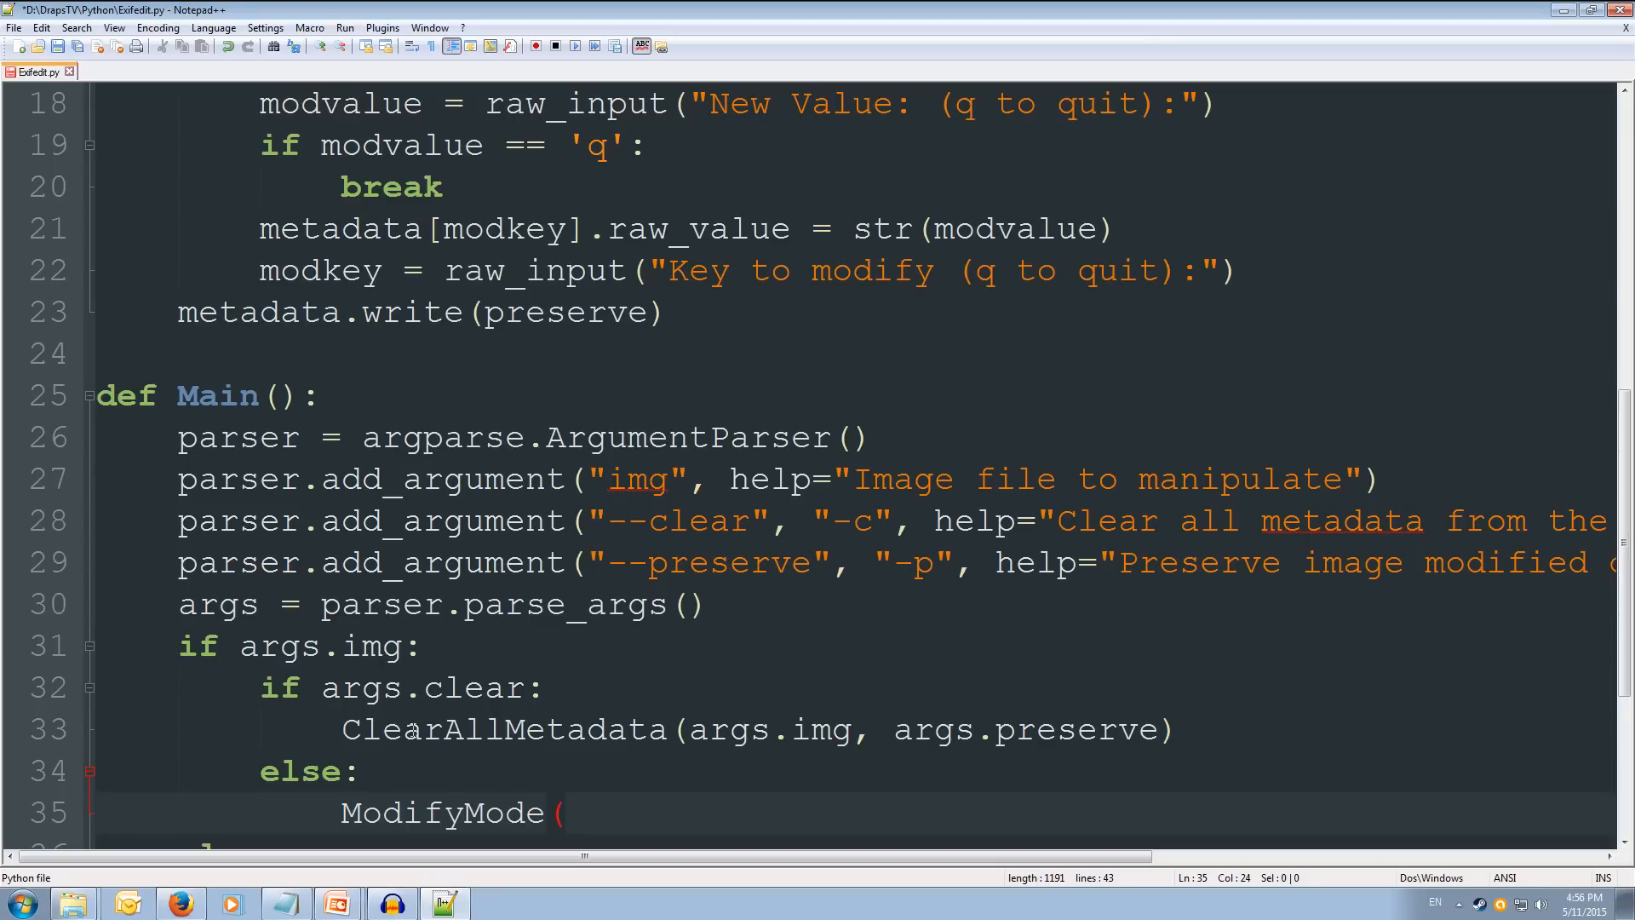
text(args.)
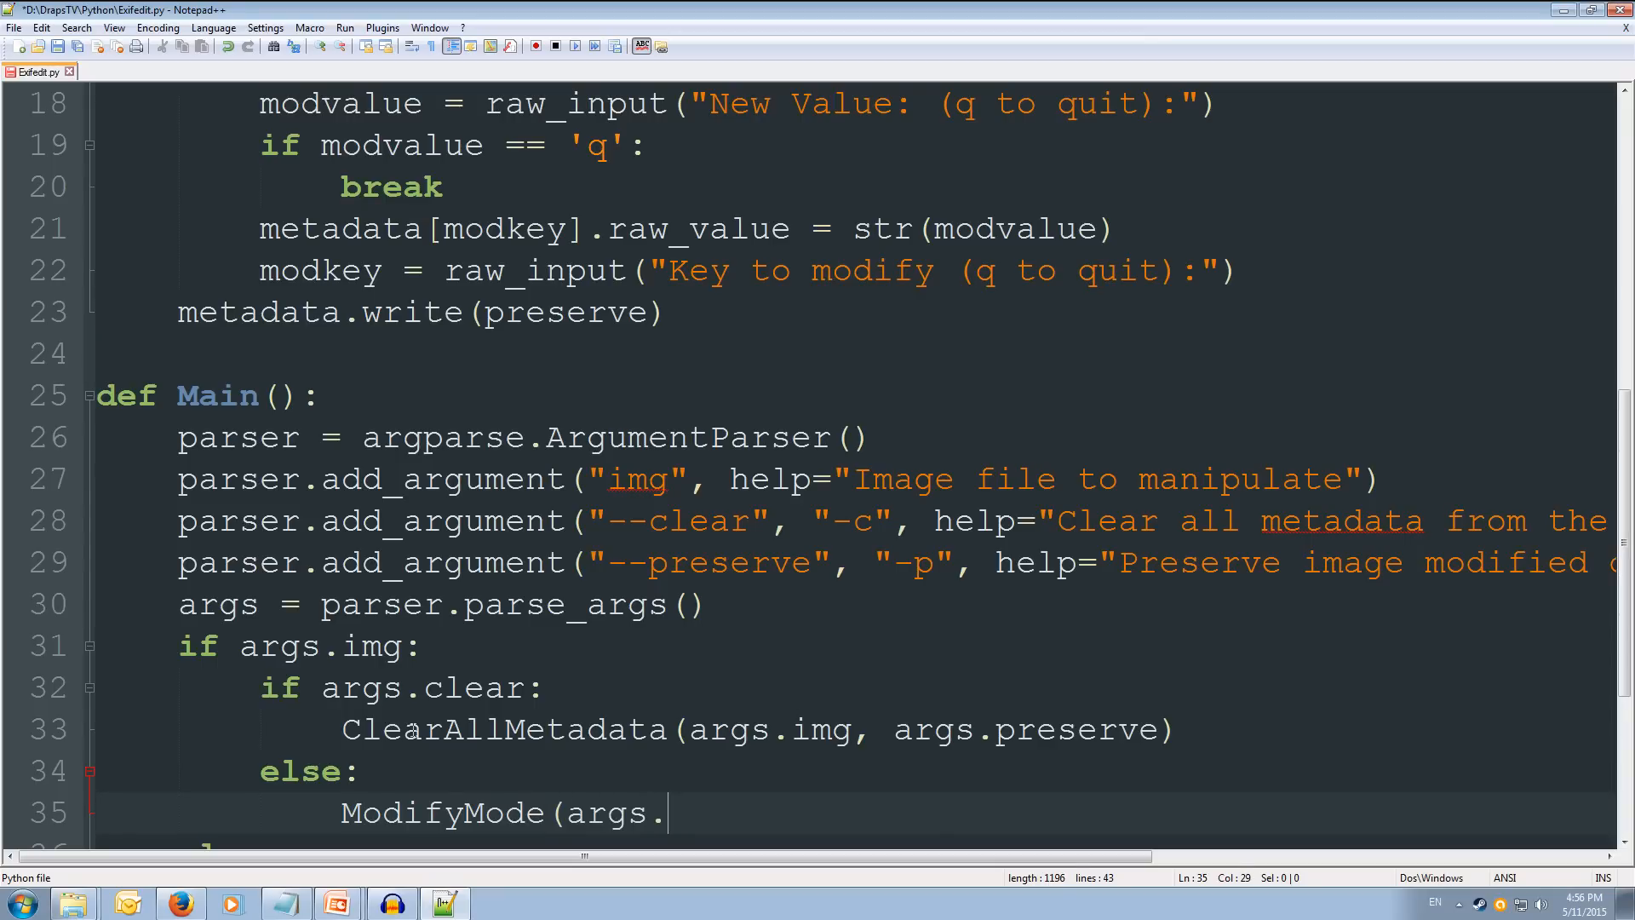
text(img)
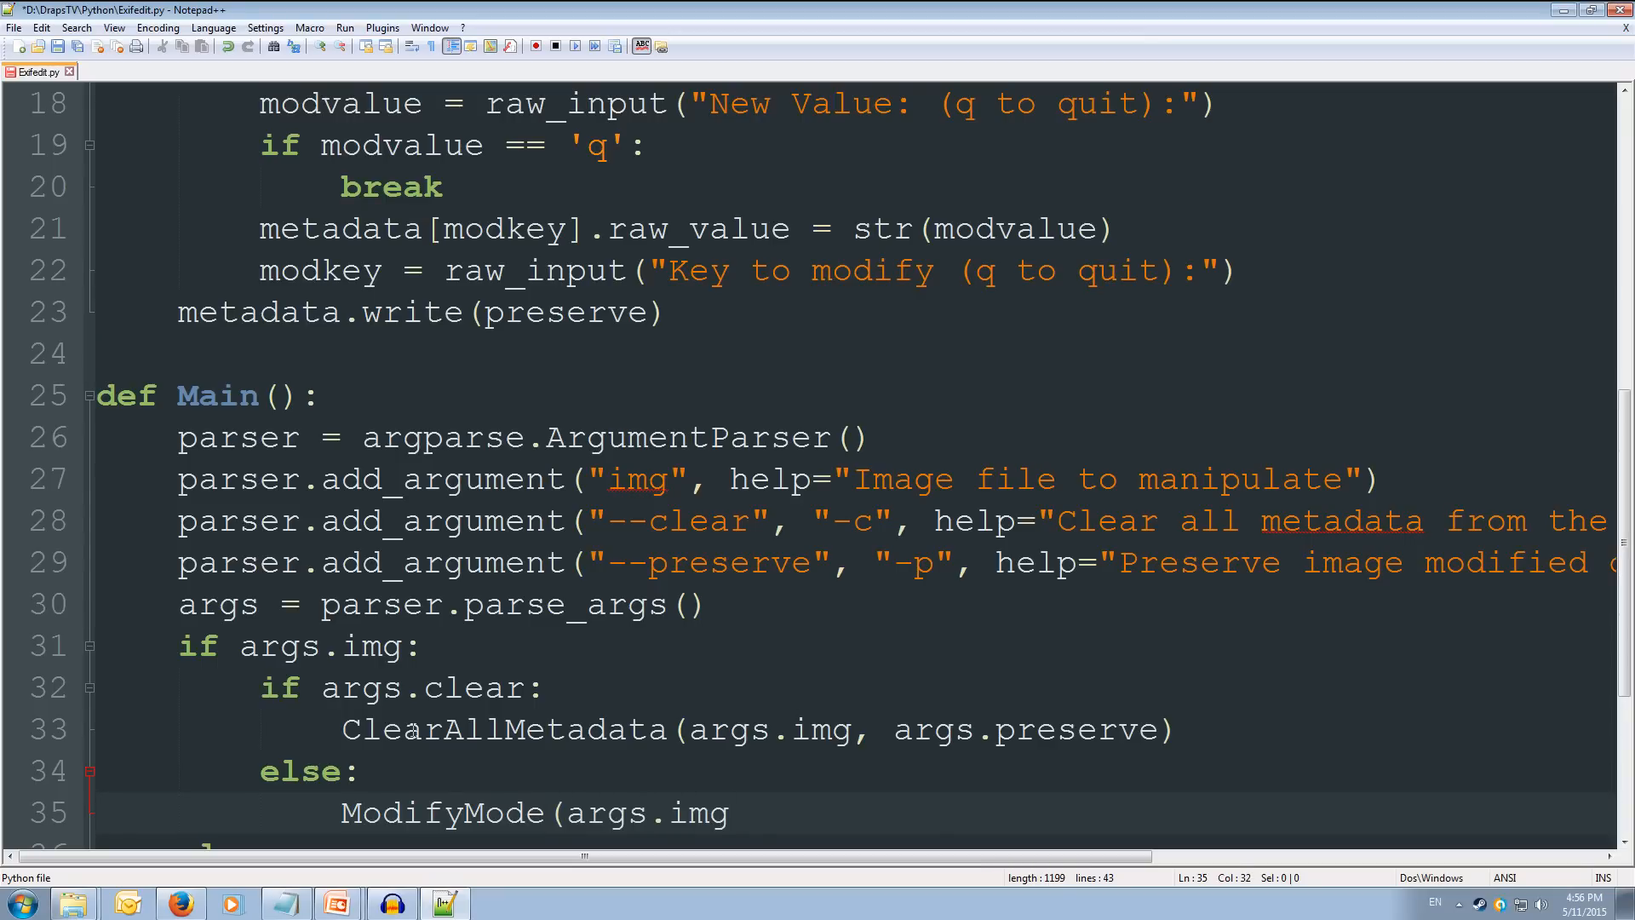
text(, arg)
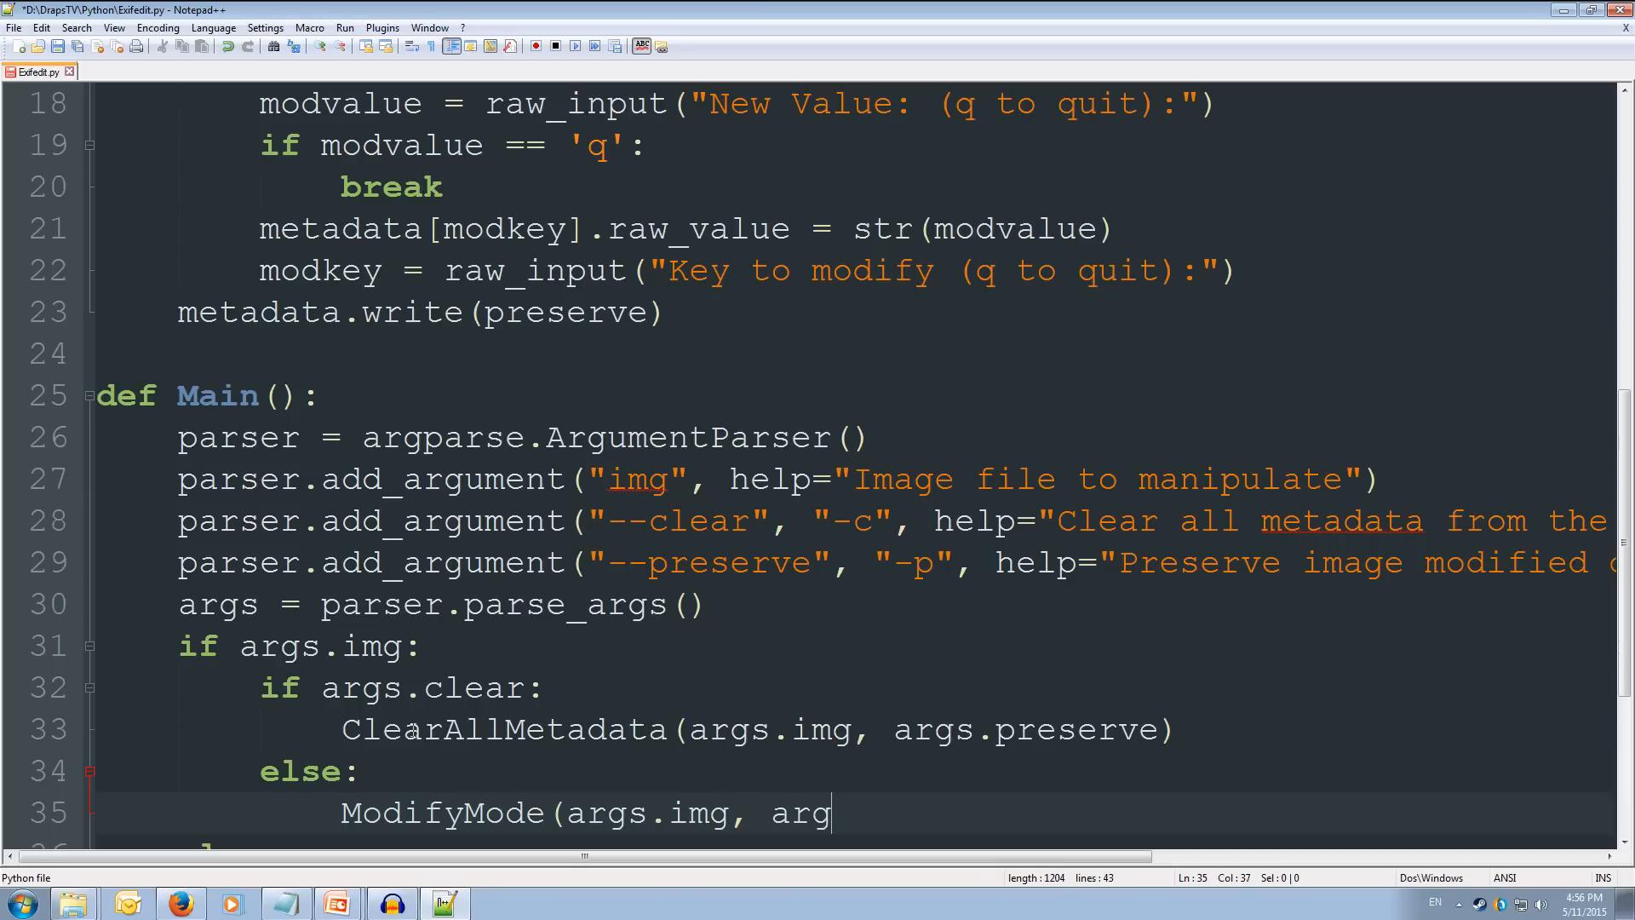
text(.pe)
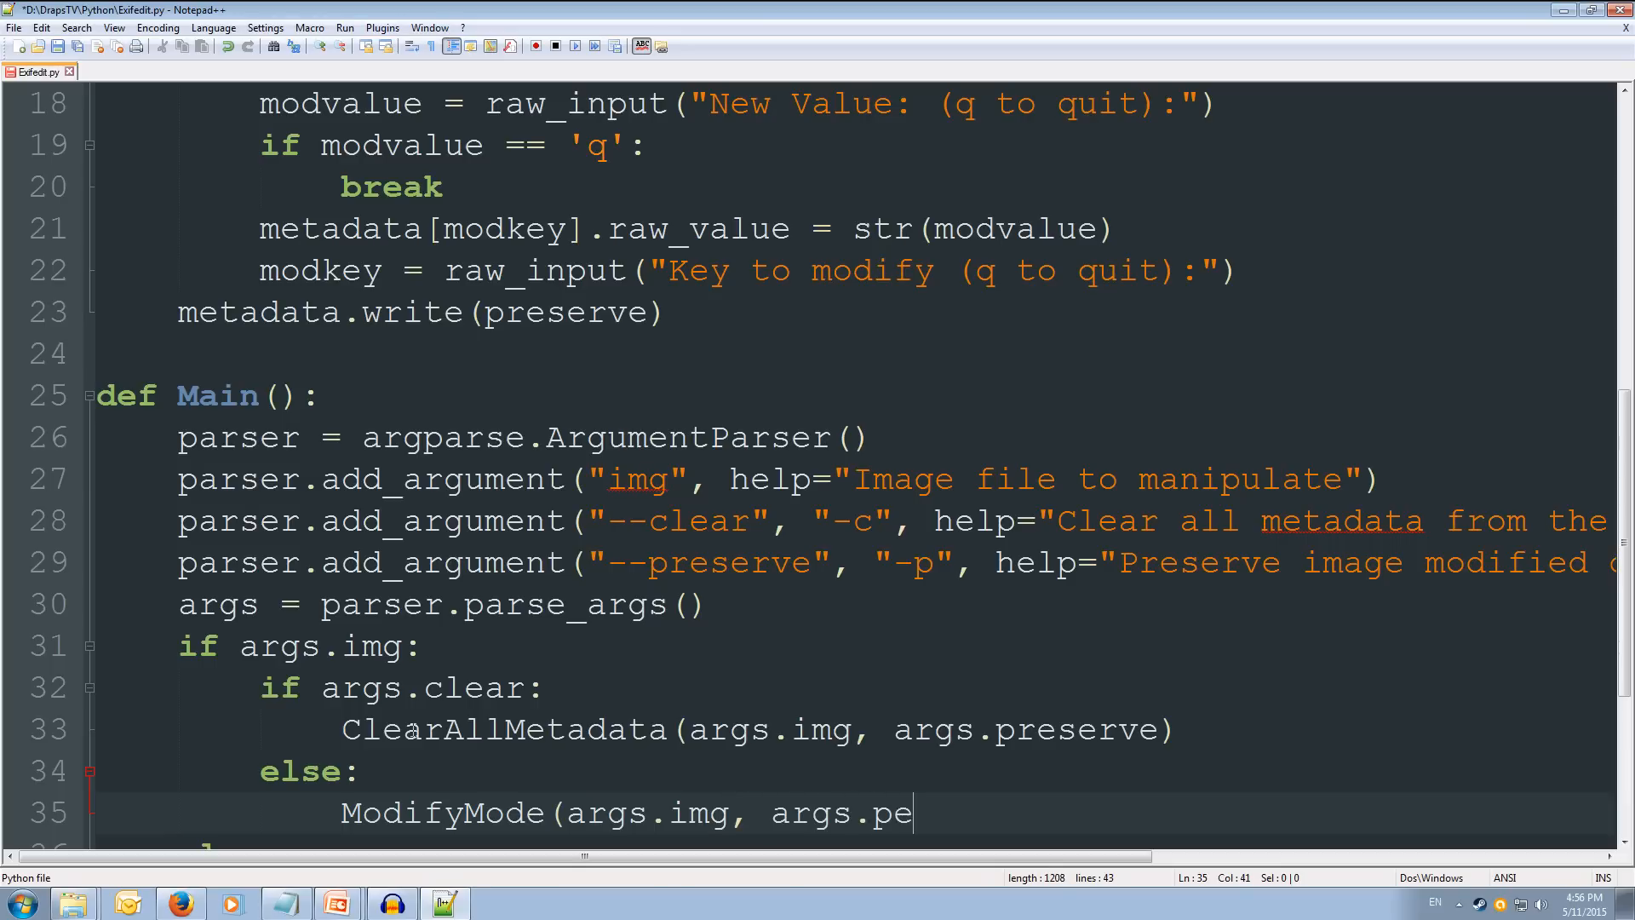
text(serve)
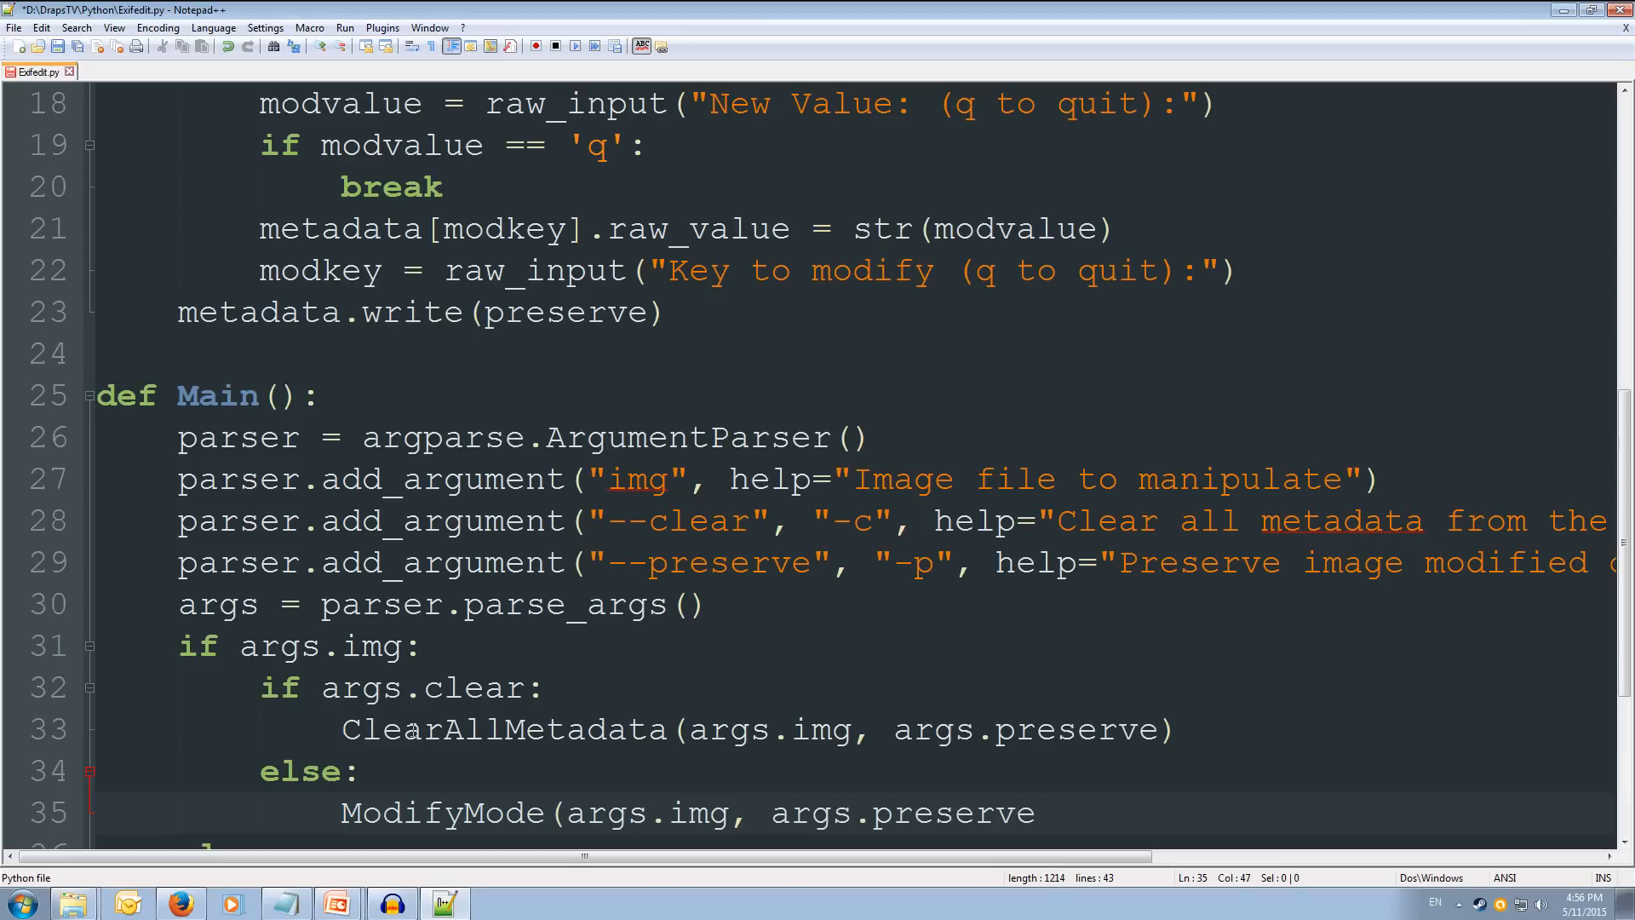
text())
text(if __name__)
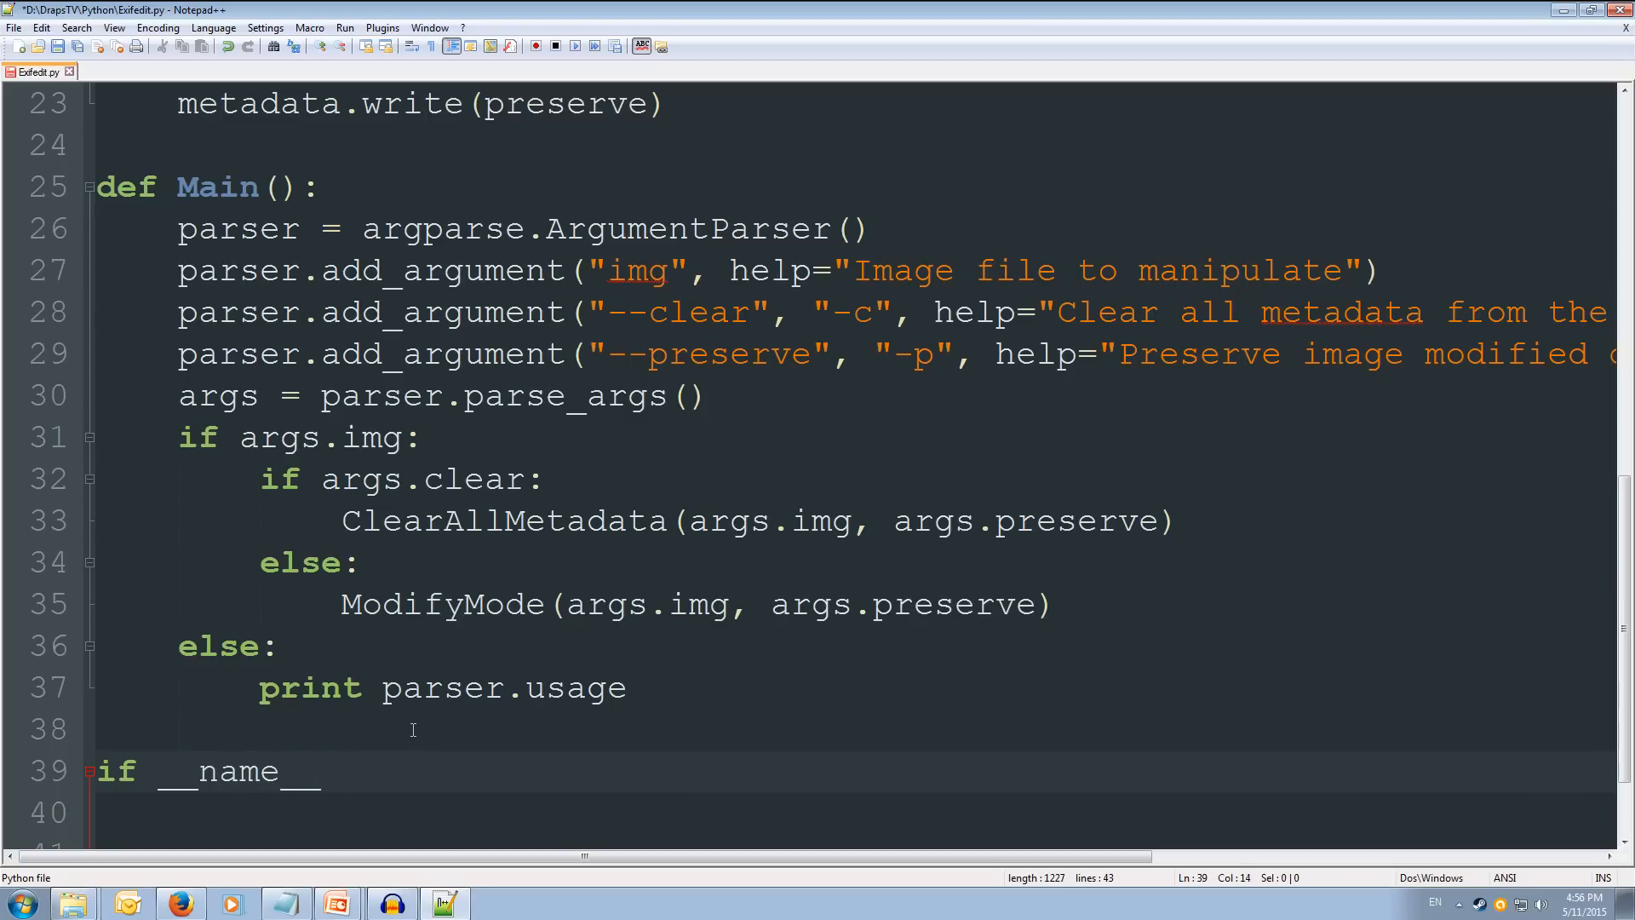
Step: Finish the if __name__ == "__main__": Main() guard and save Exifedit.py
text(== "__main__)
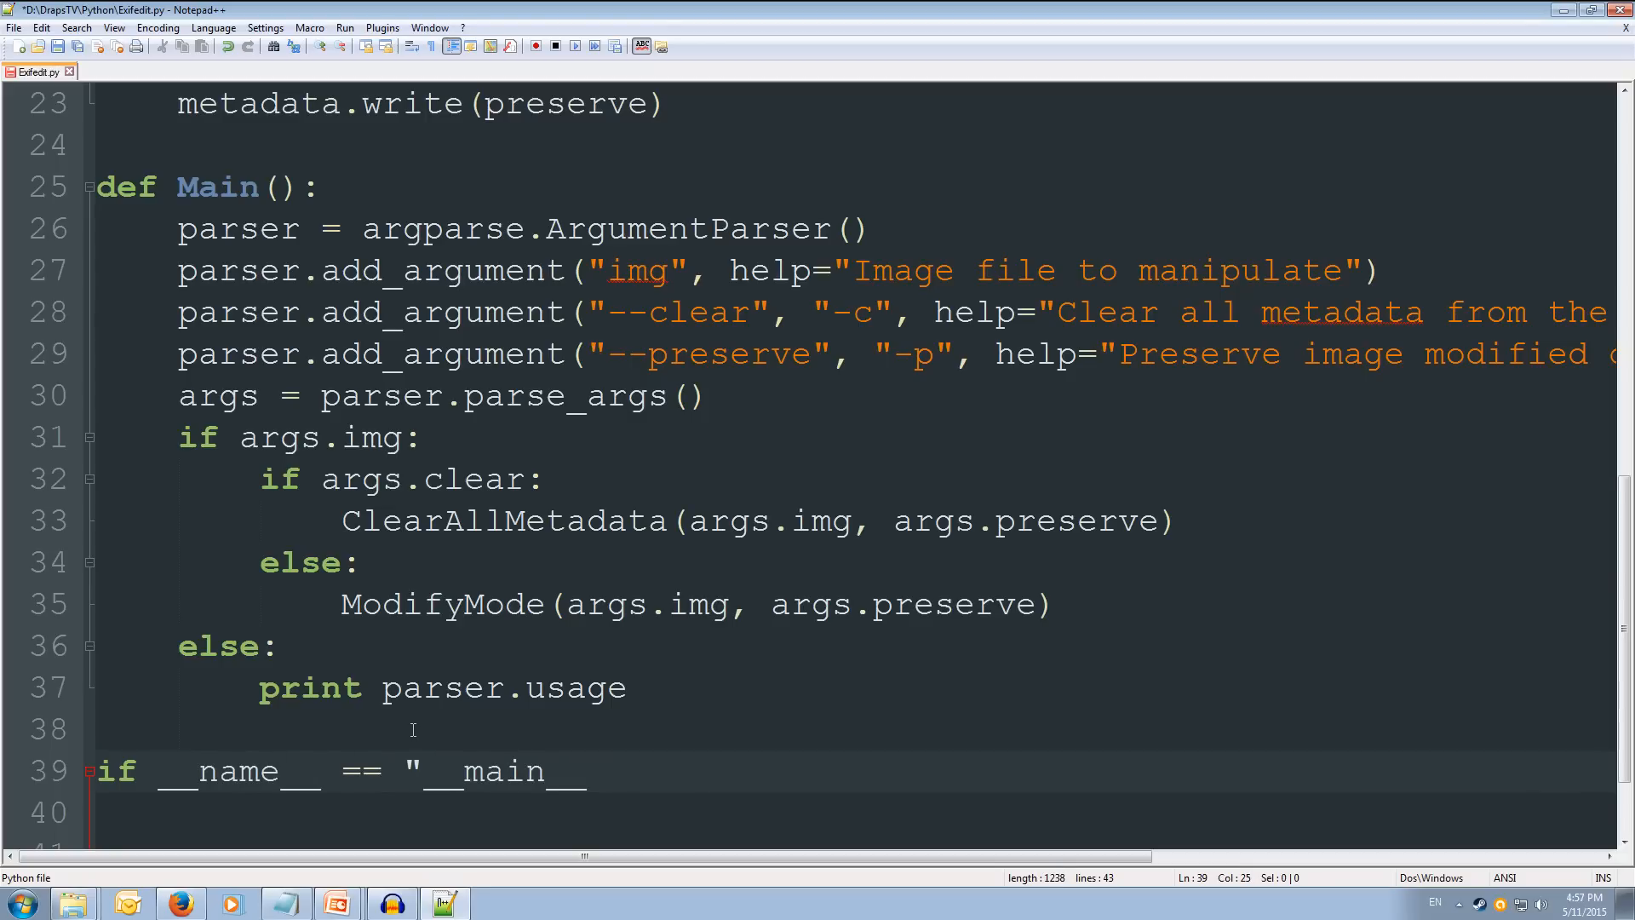
text(":)
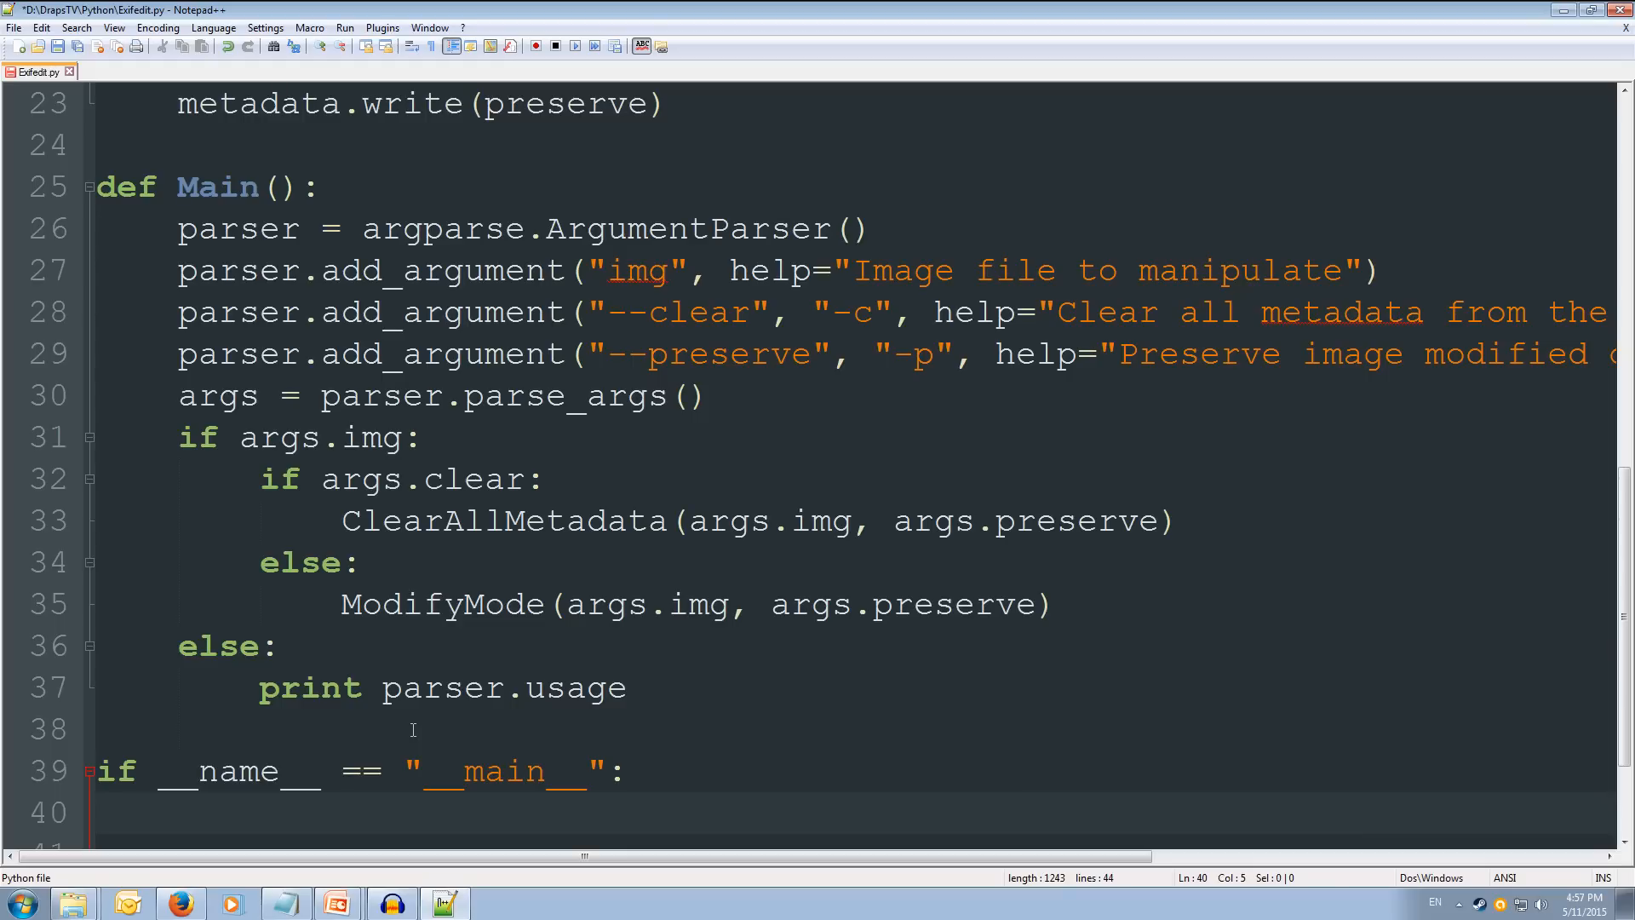
text(Main())
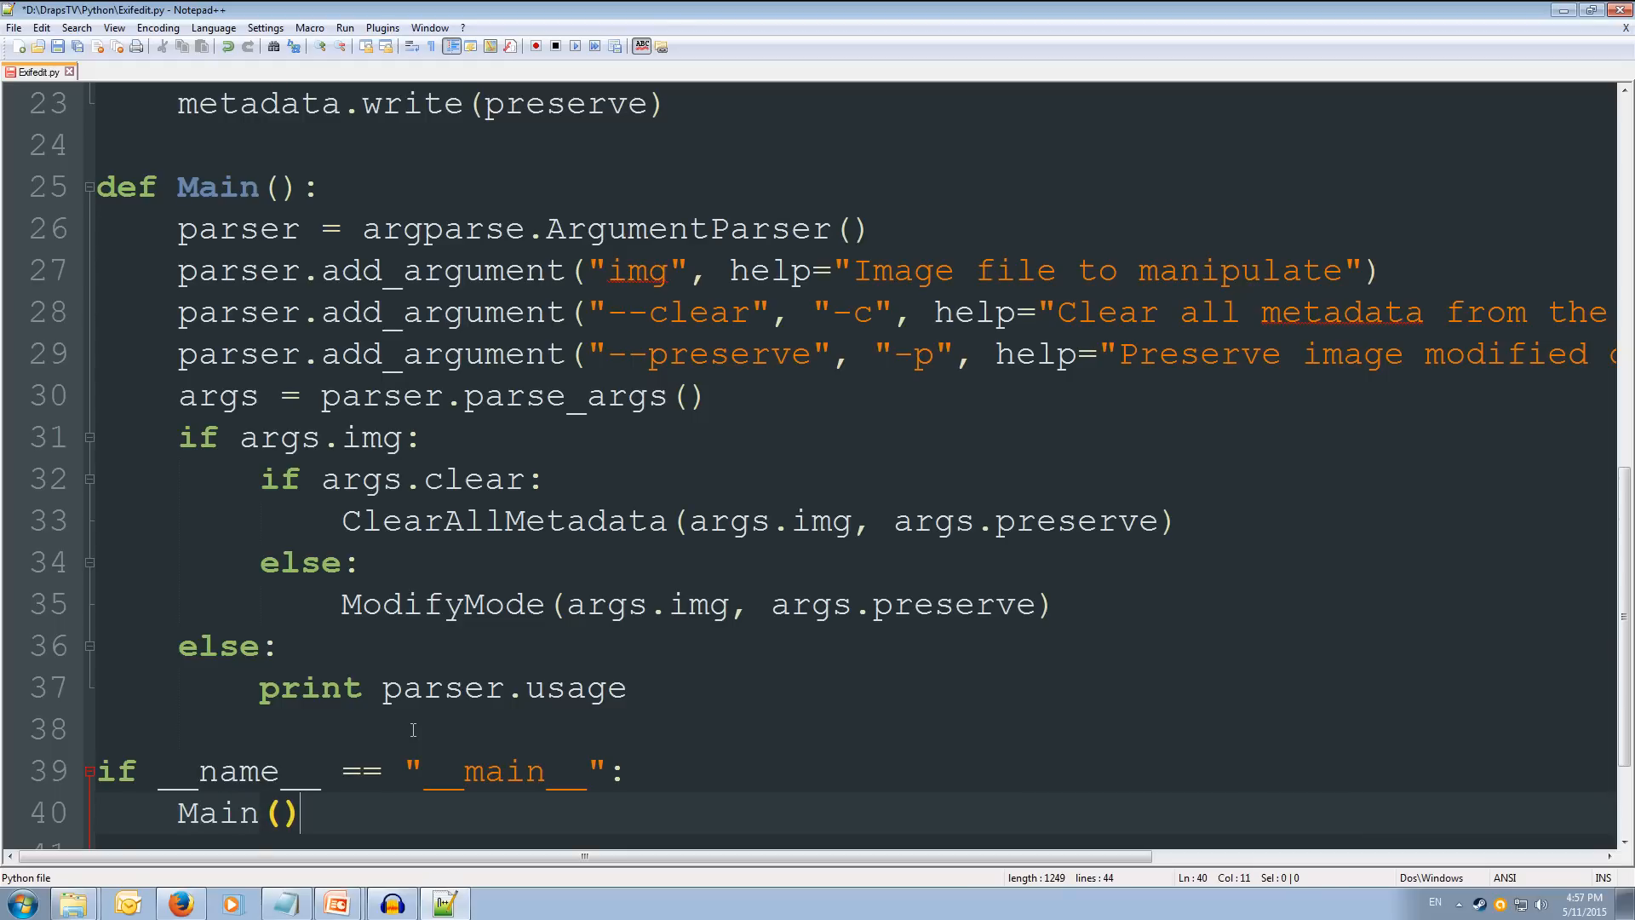
key(ctrl+s)
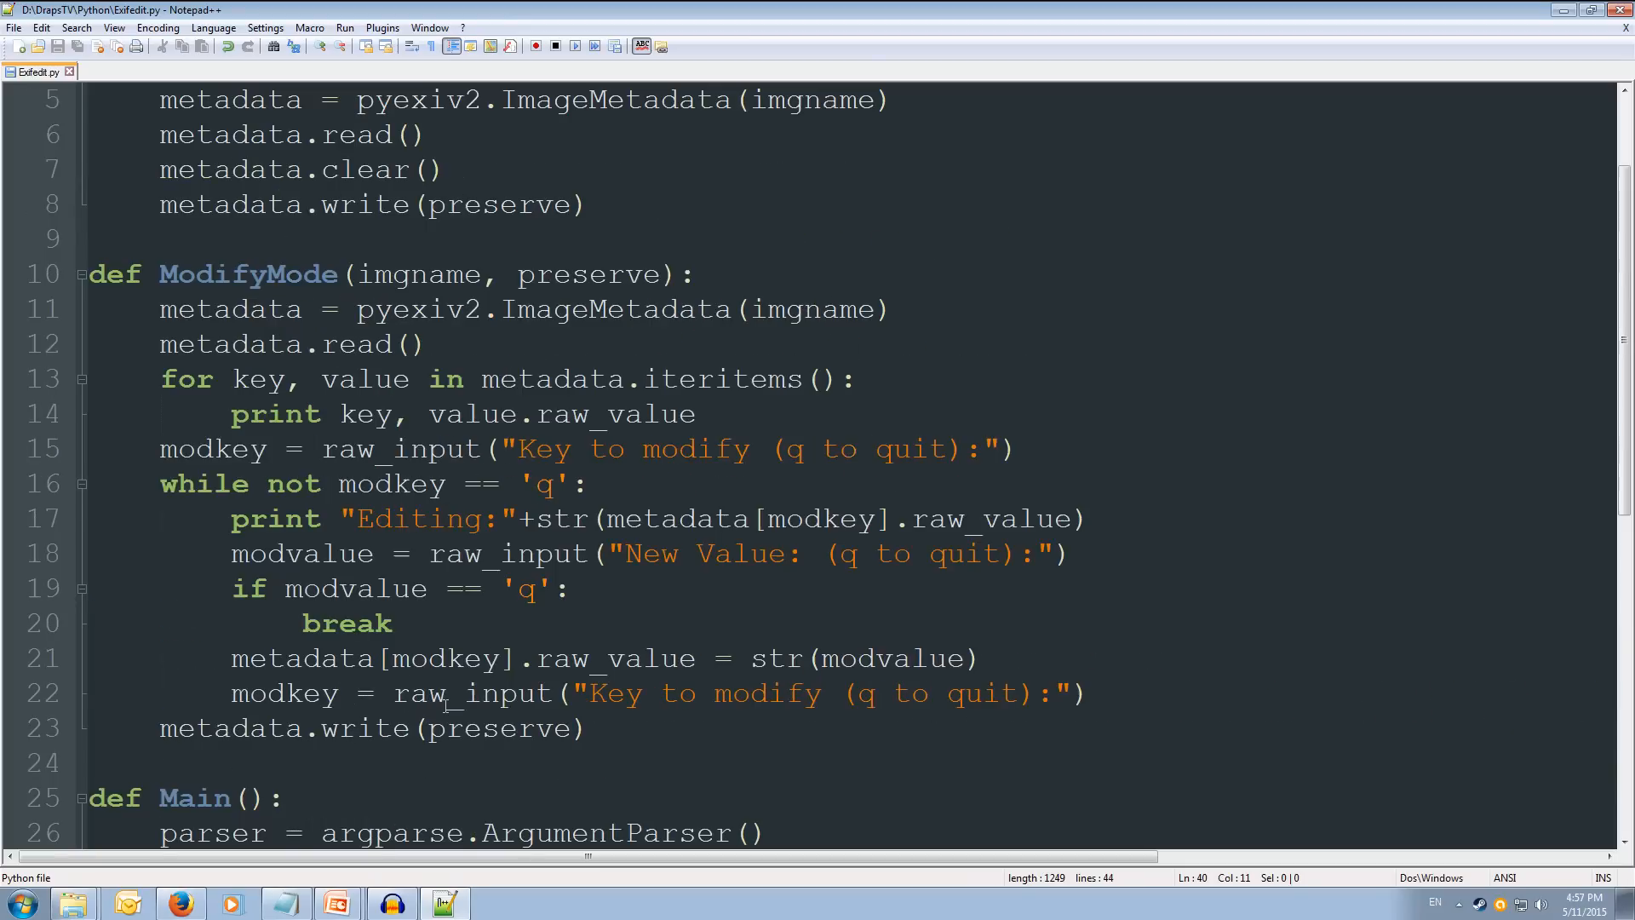
scroll(down, 3)
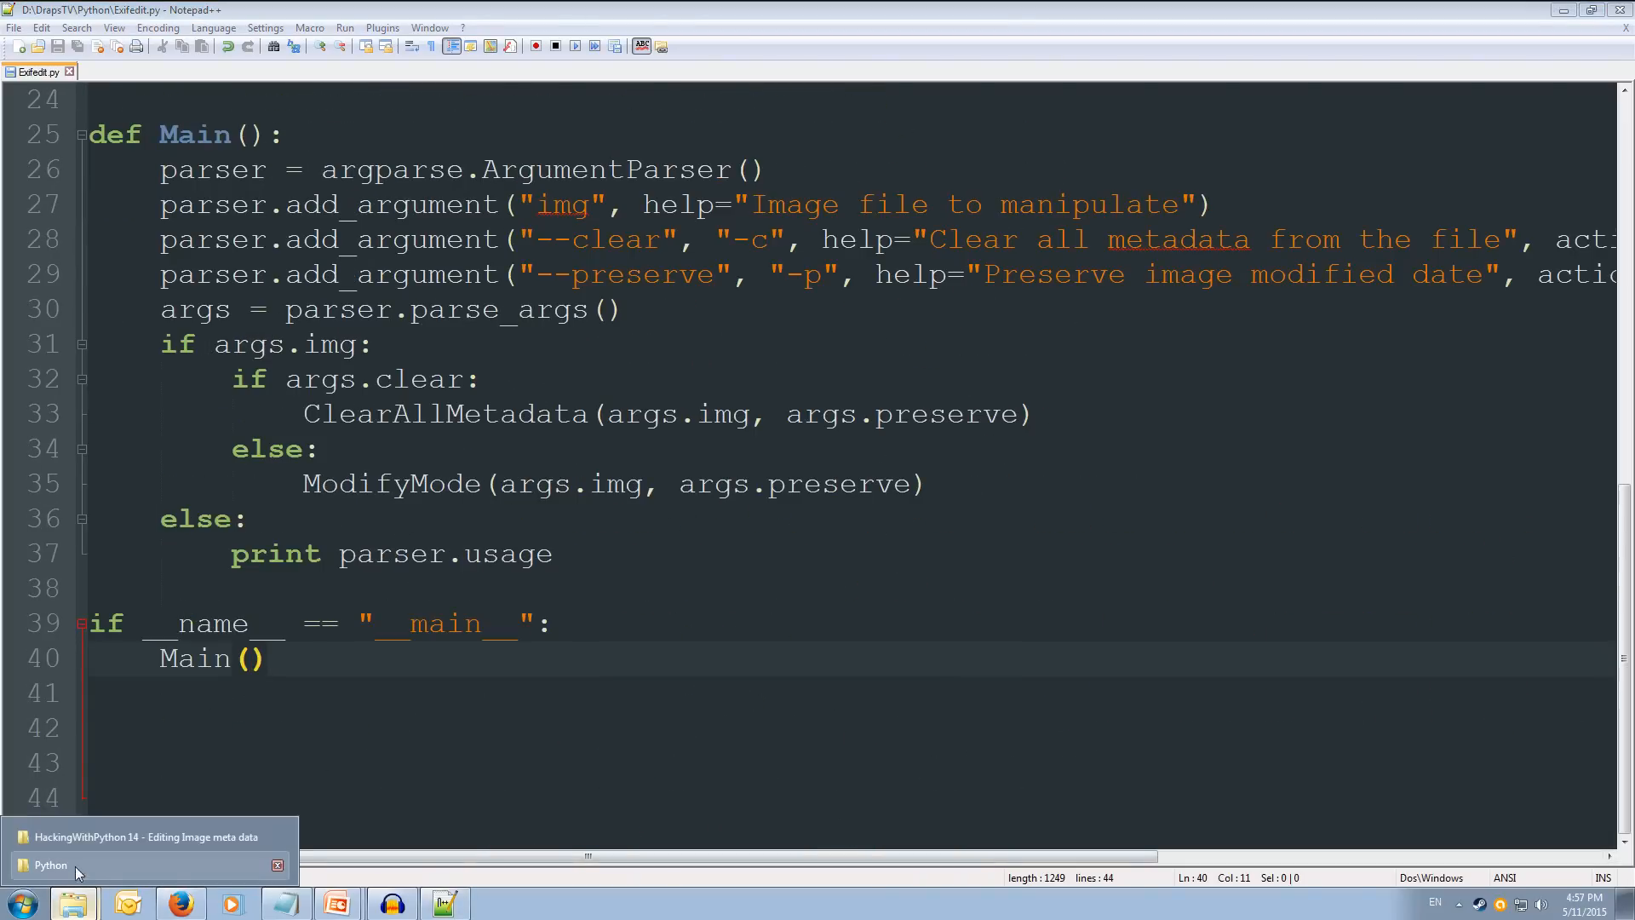
Step: From Windows Explorer, open a command window in the D:\DrapsTV\Python folder
click(51, 865)
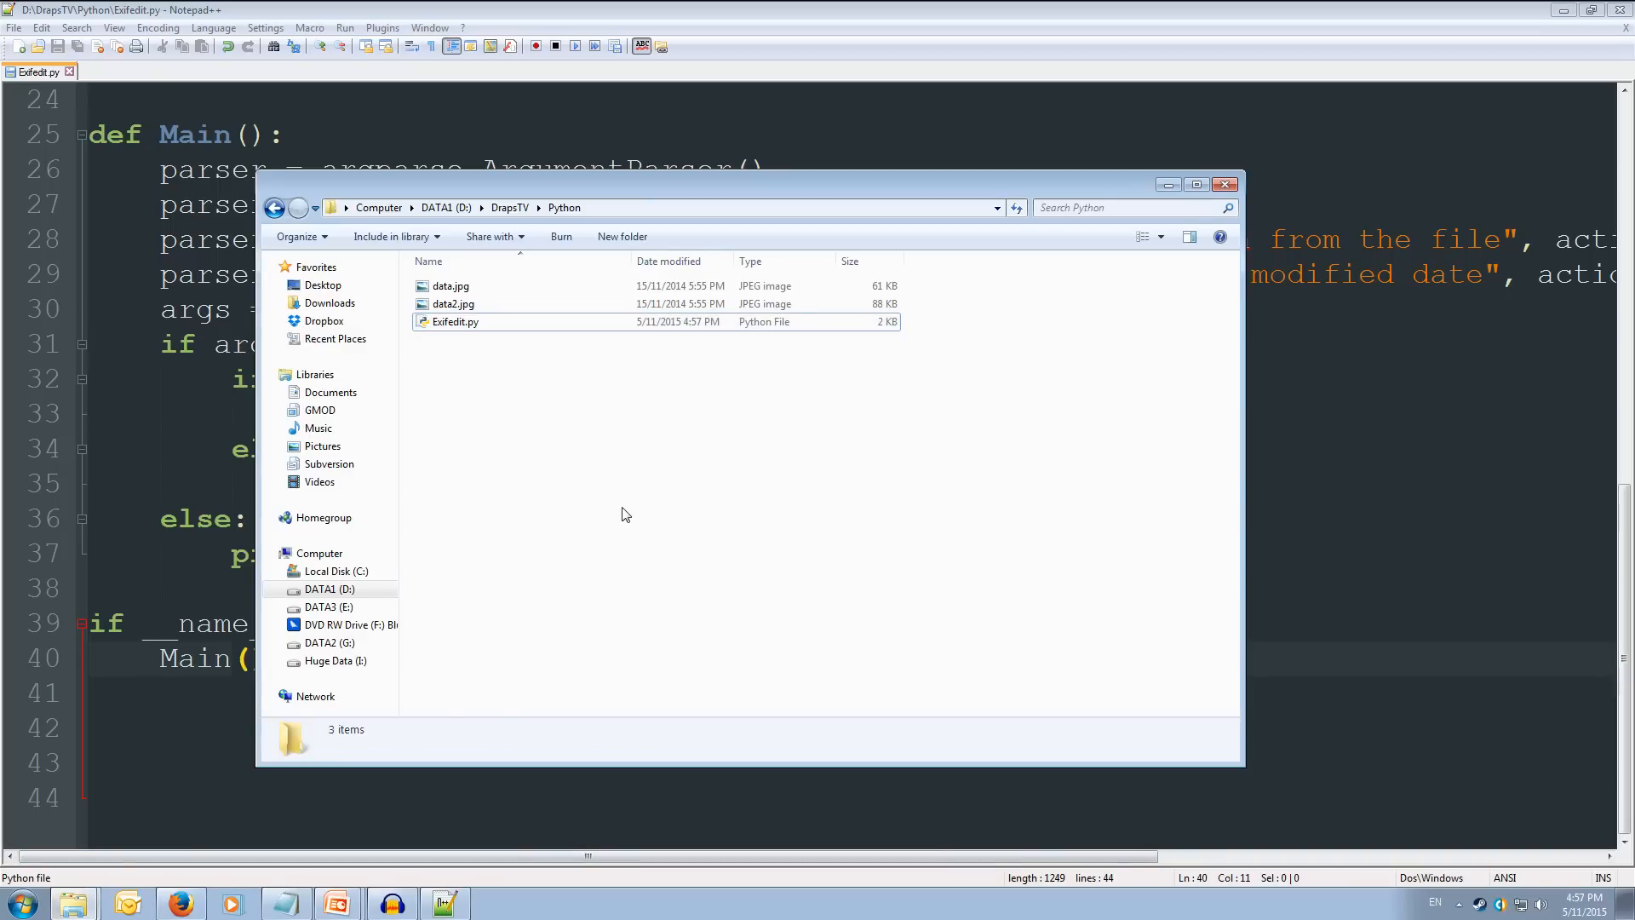
right_click(624, 514)
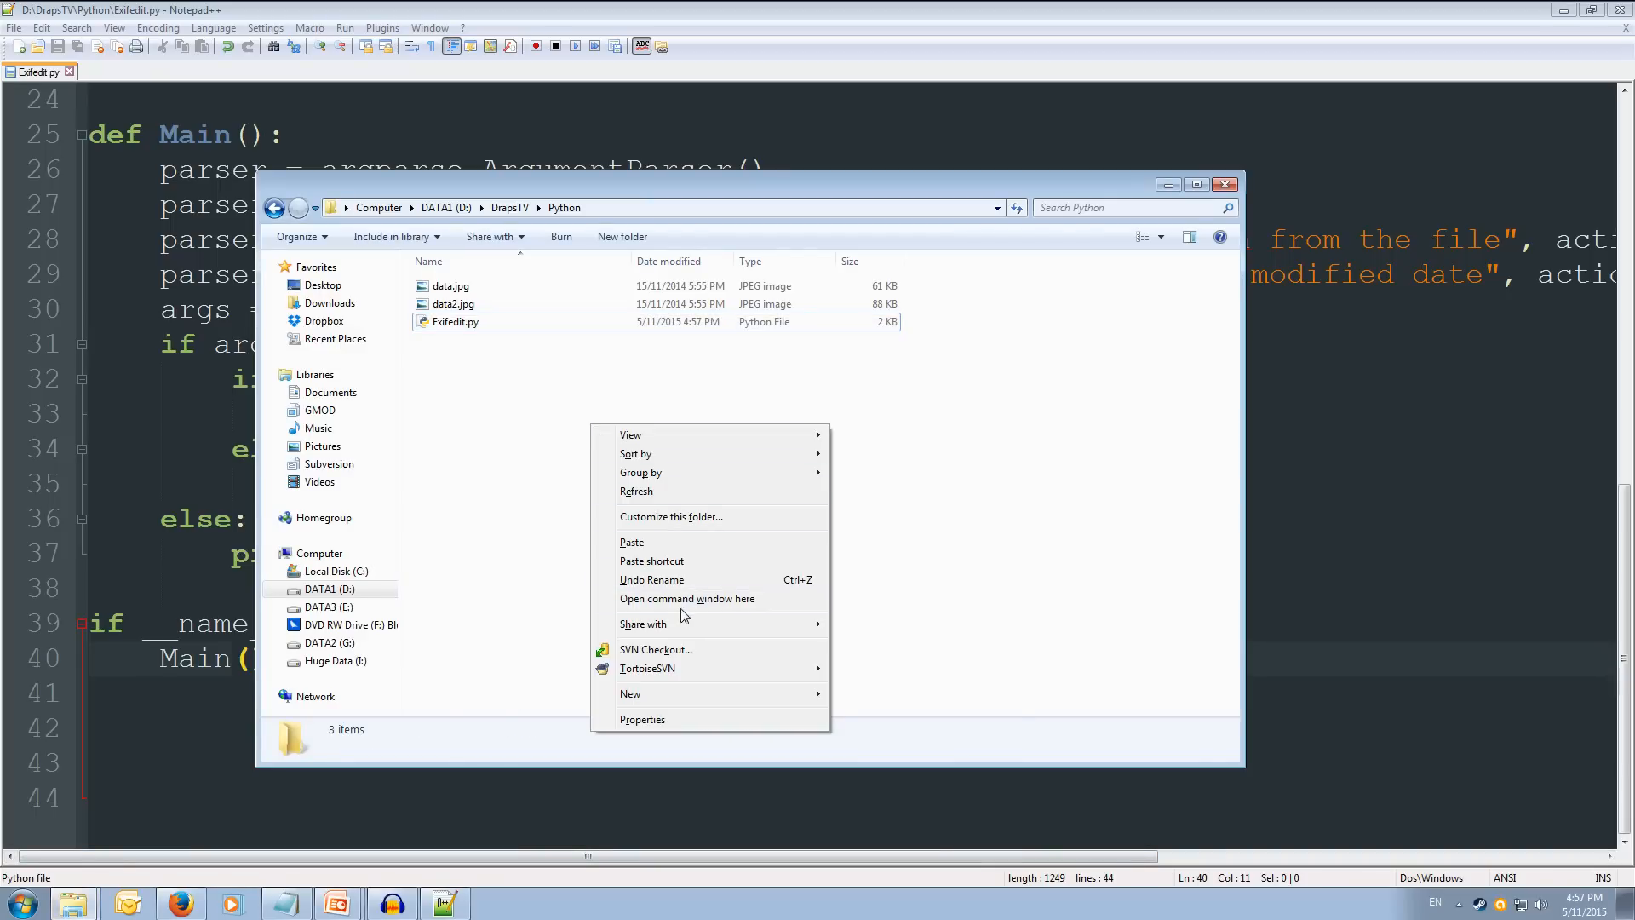
click(687, 597)
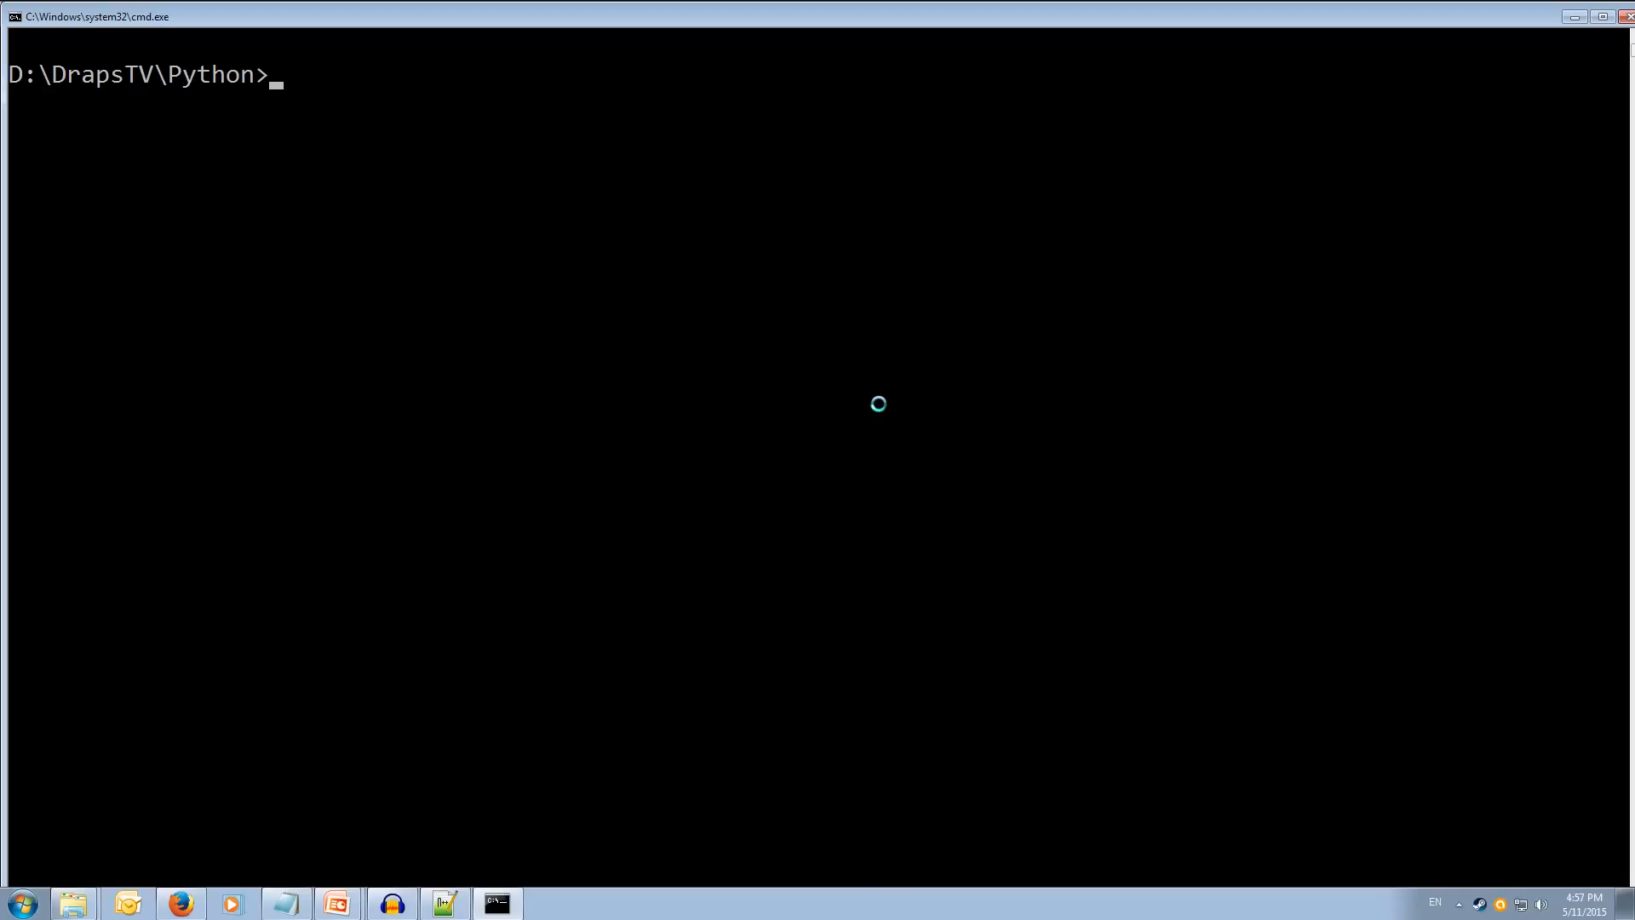
Step: Run Exifedit.py on data2.jpg to list its tags
text(Ex)
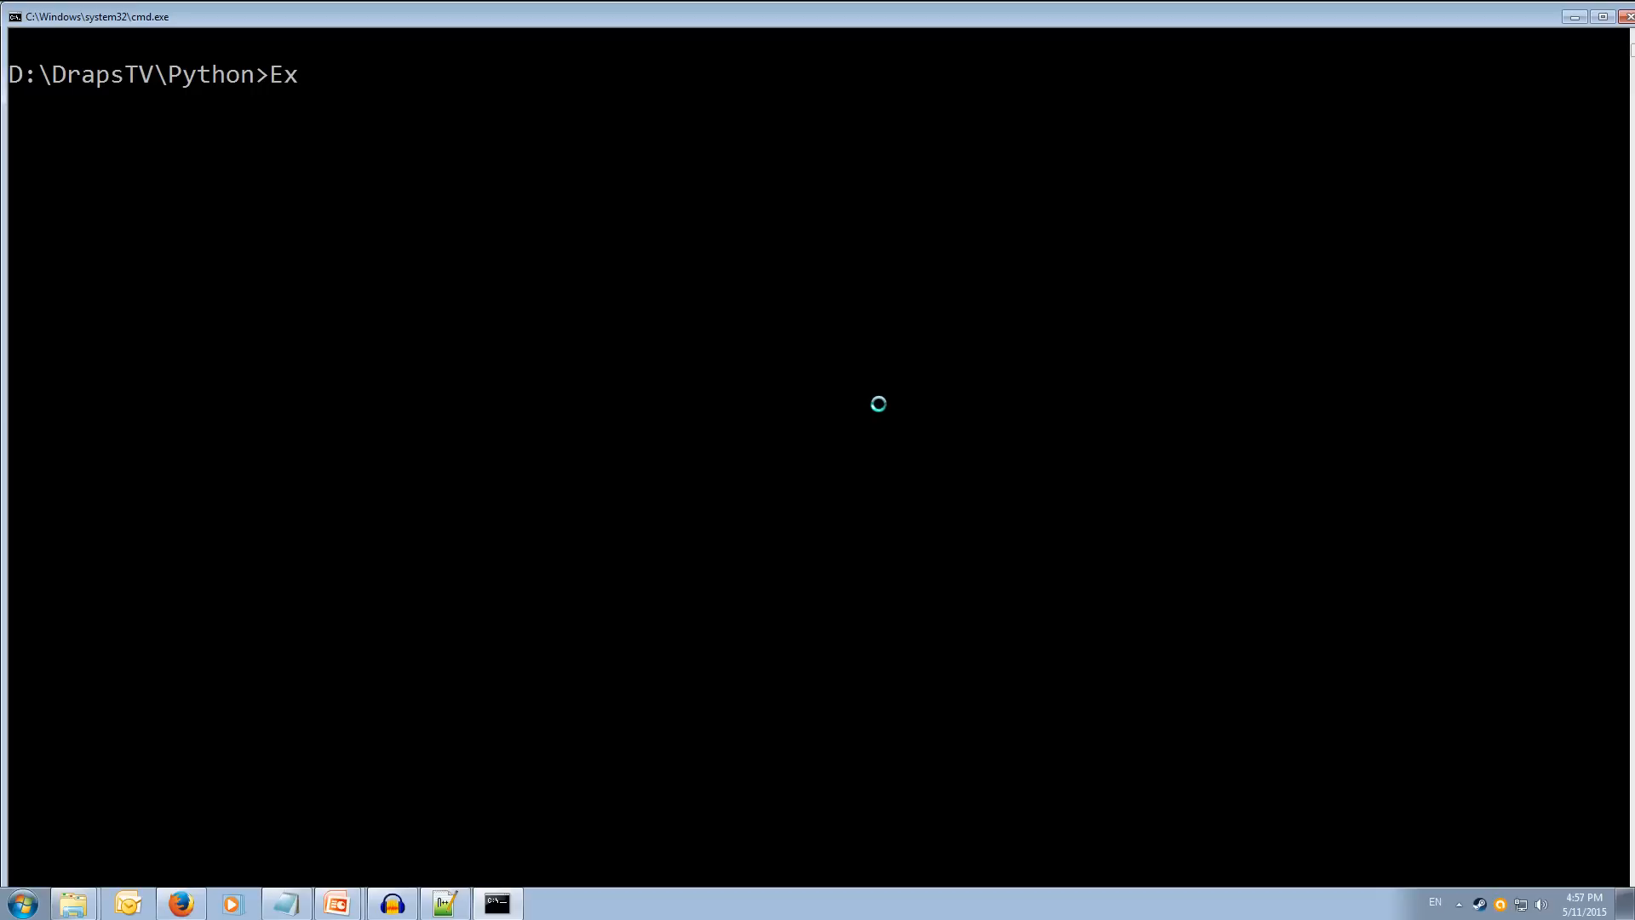
text(ifedit)
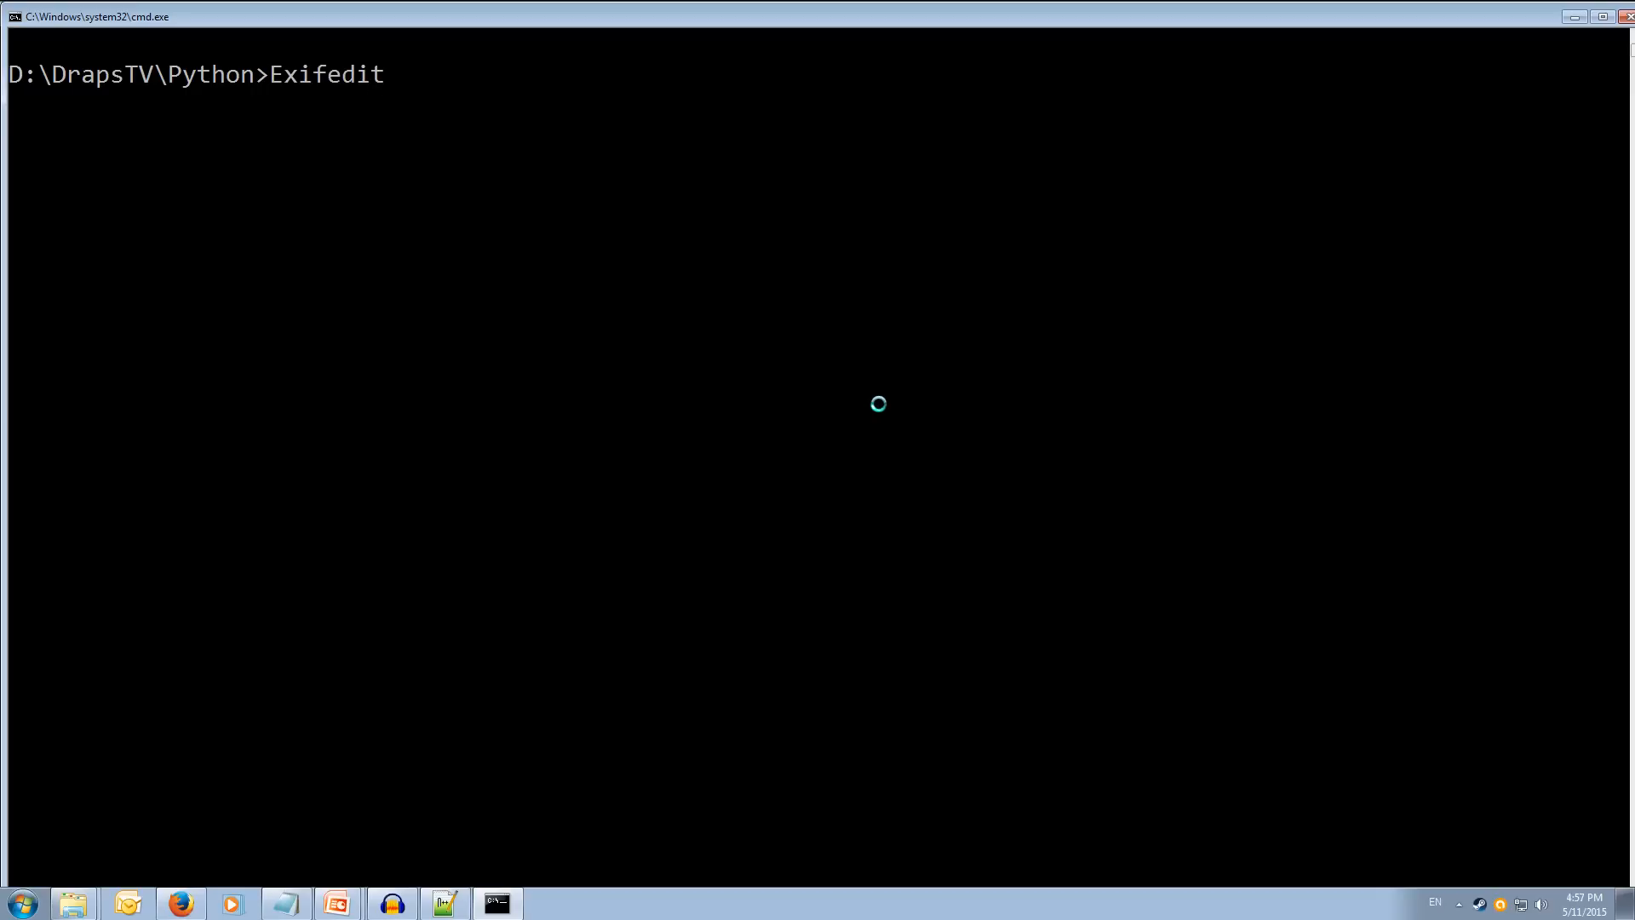
text(.py)
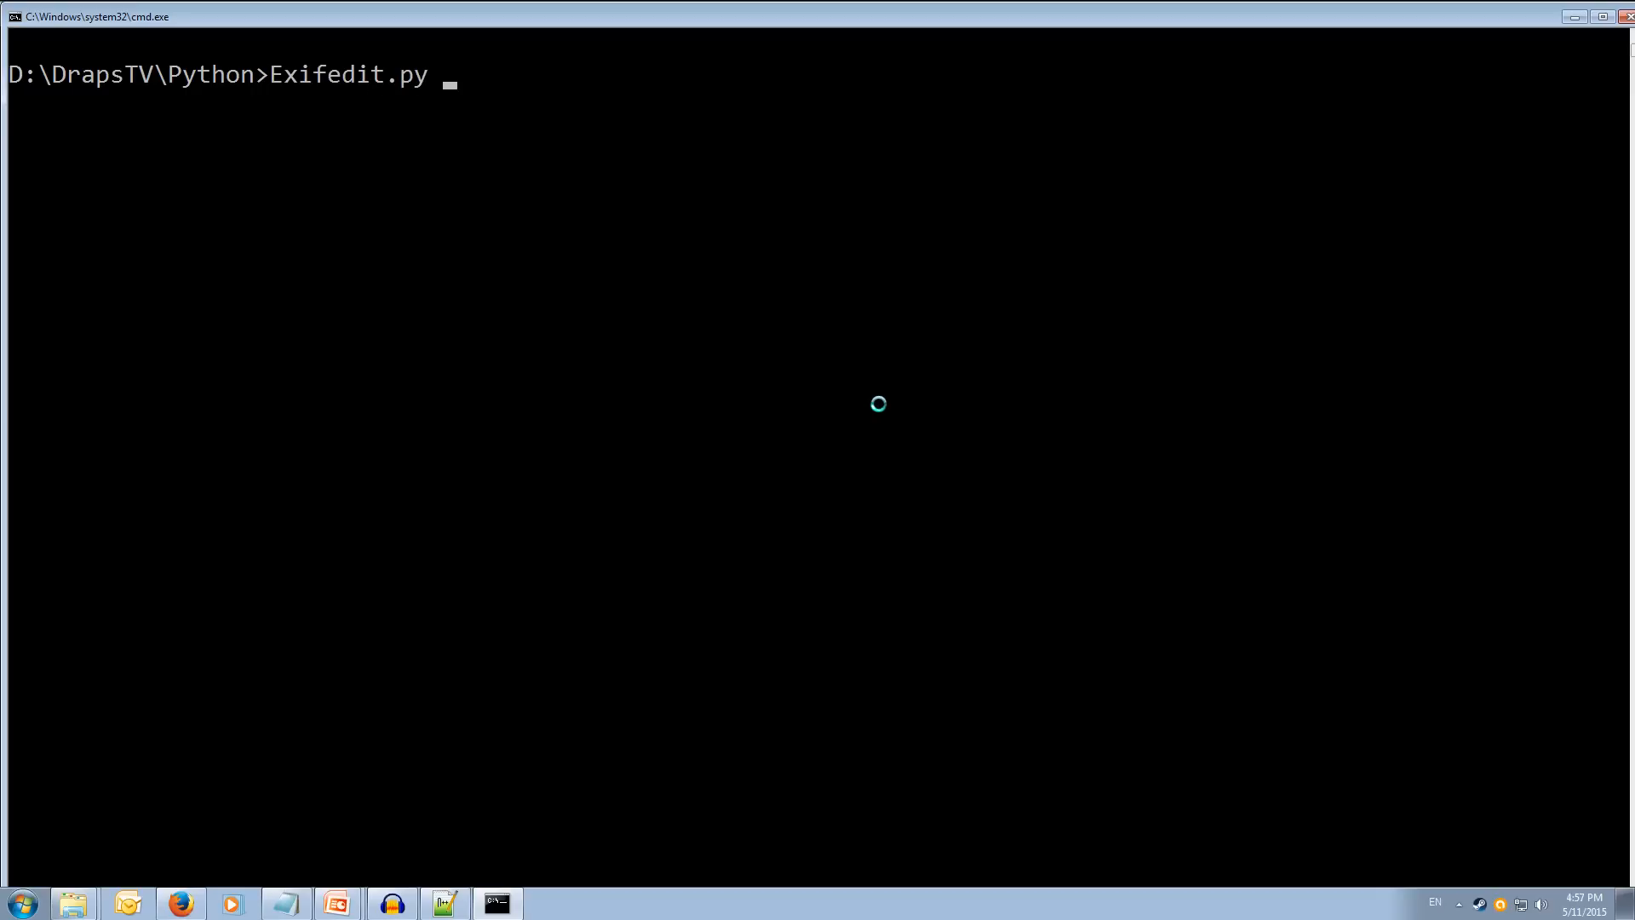
text(data2.)
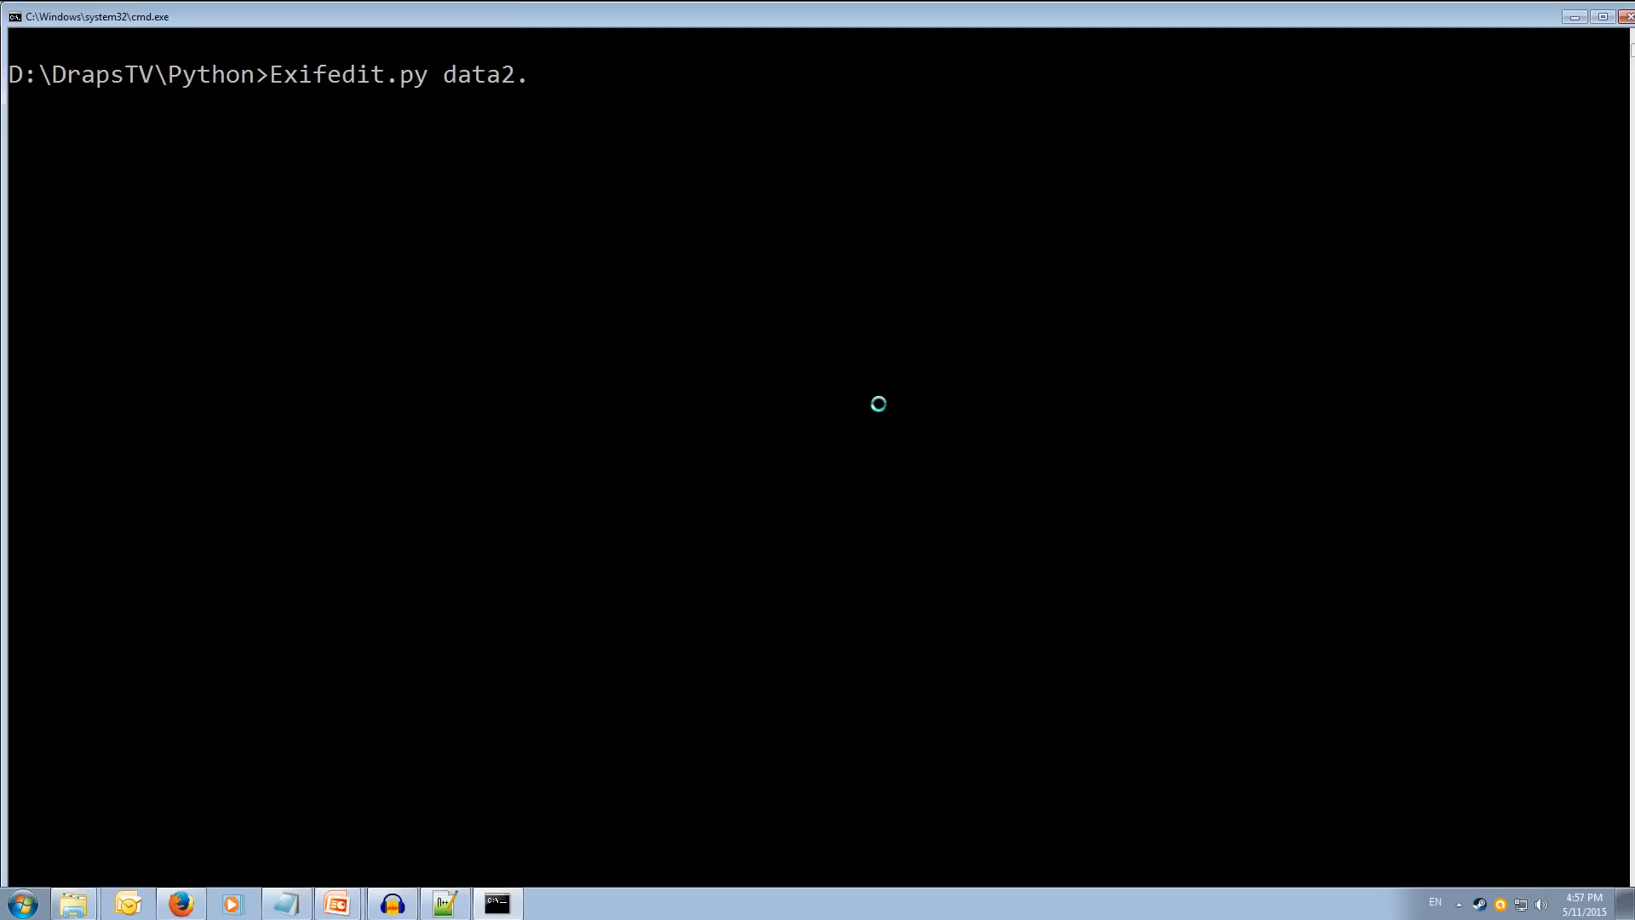
text(jpg)
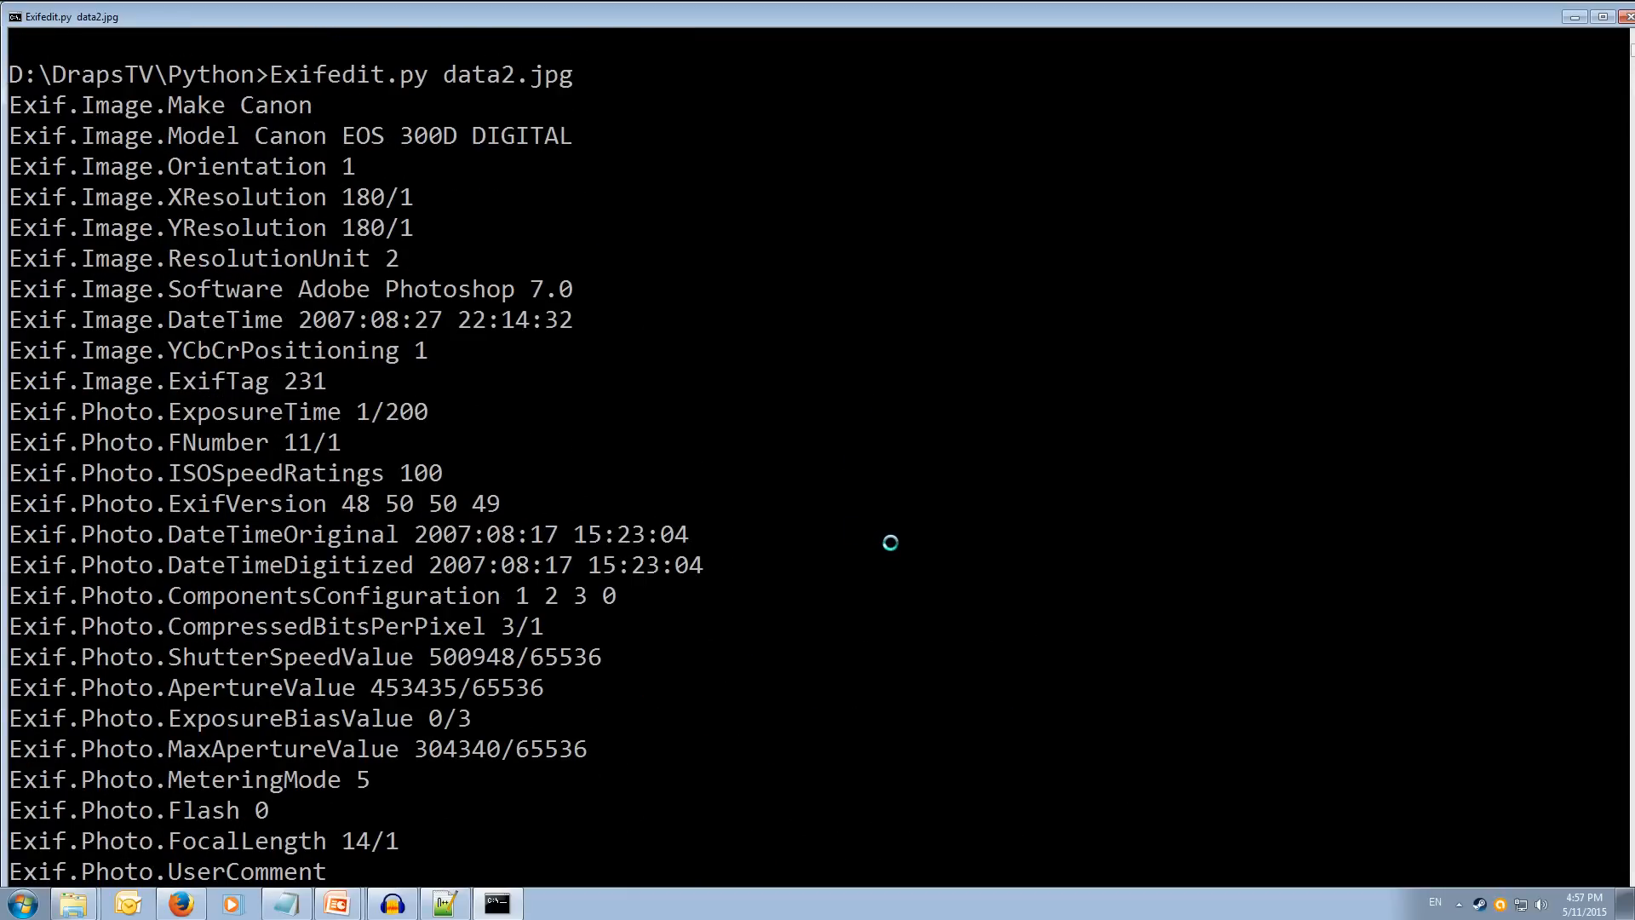
mouse_move(348, 819)
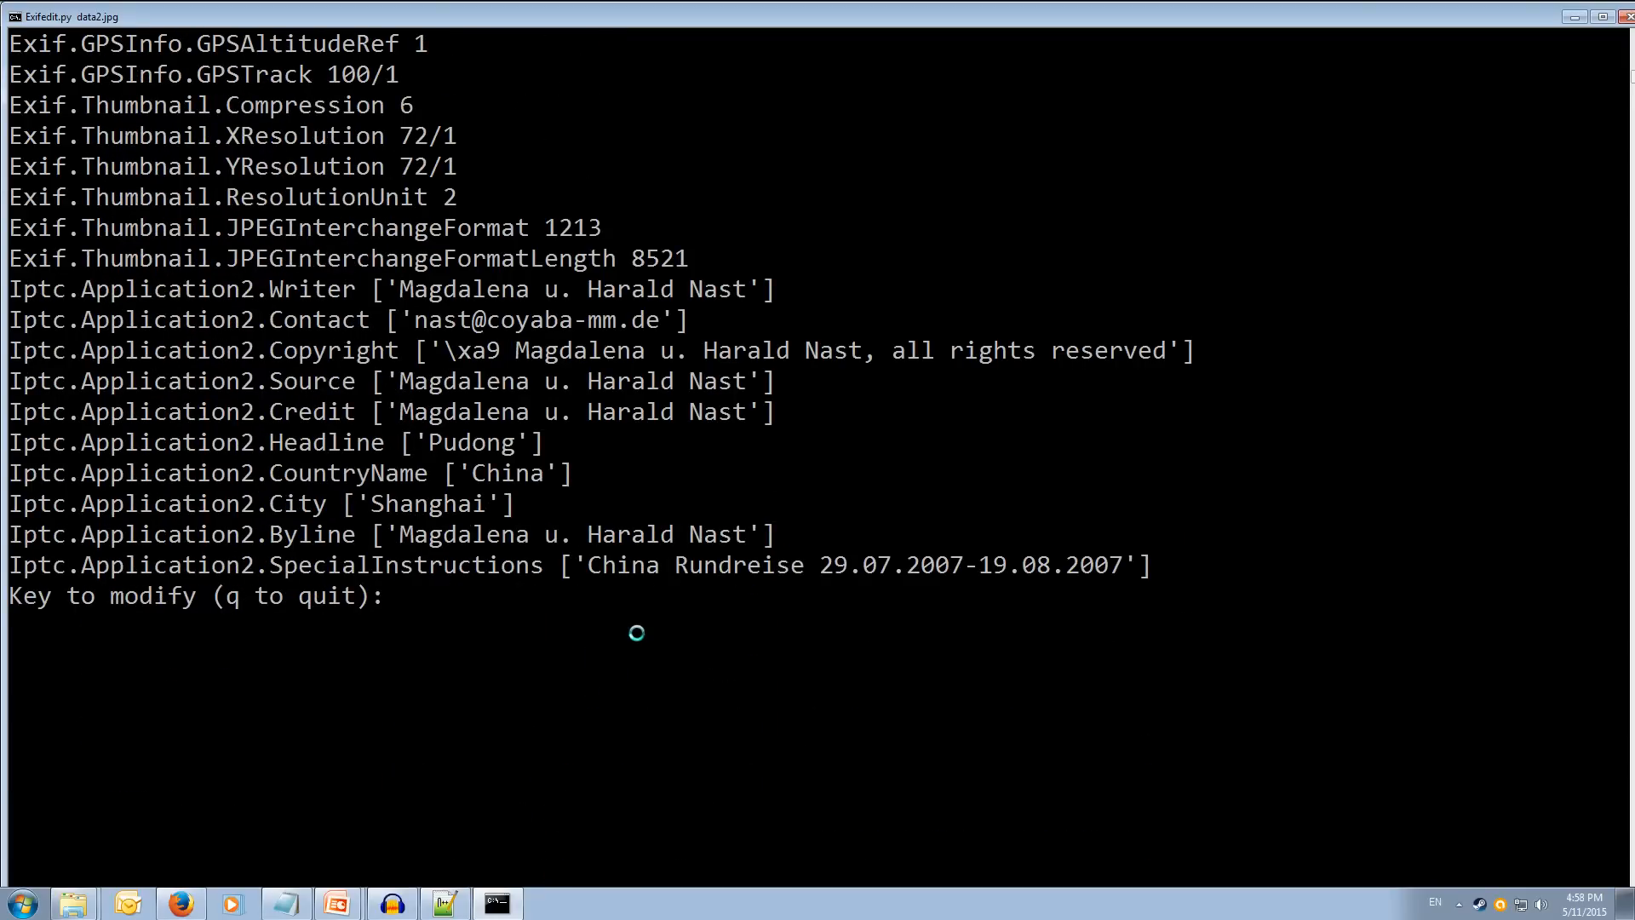
Step: Set Exif.Photo.Flash to 1, quit, and rerun Exifedit.py data2.jpg to confirm Flash 1
text(Ex)
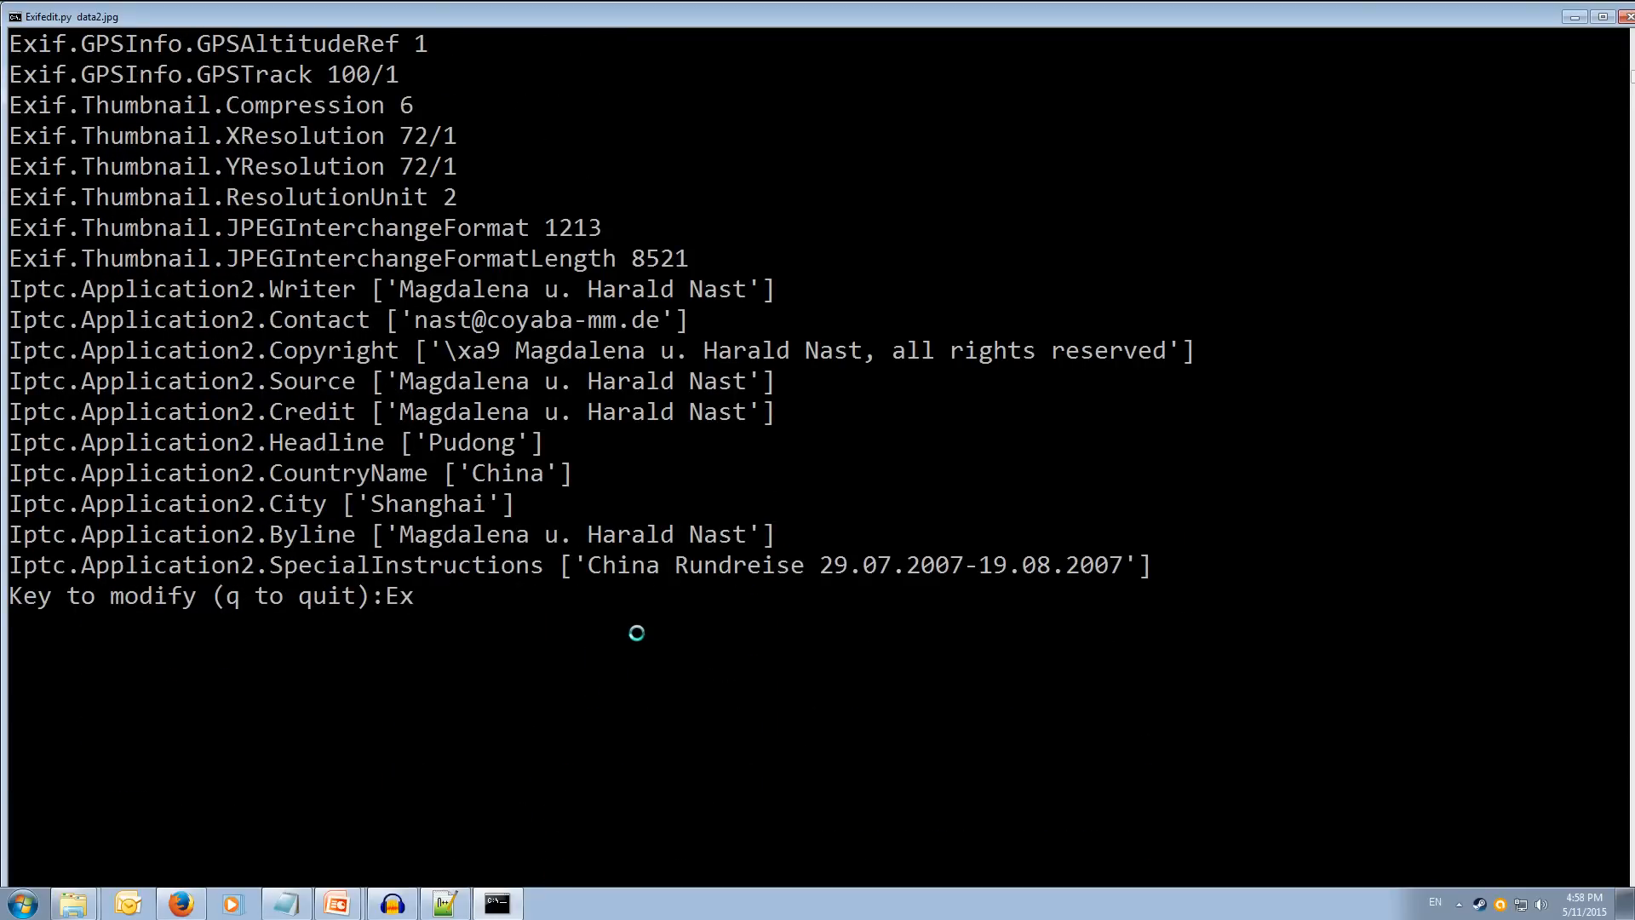
text(if.)
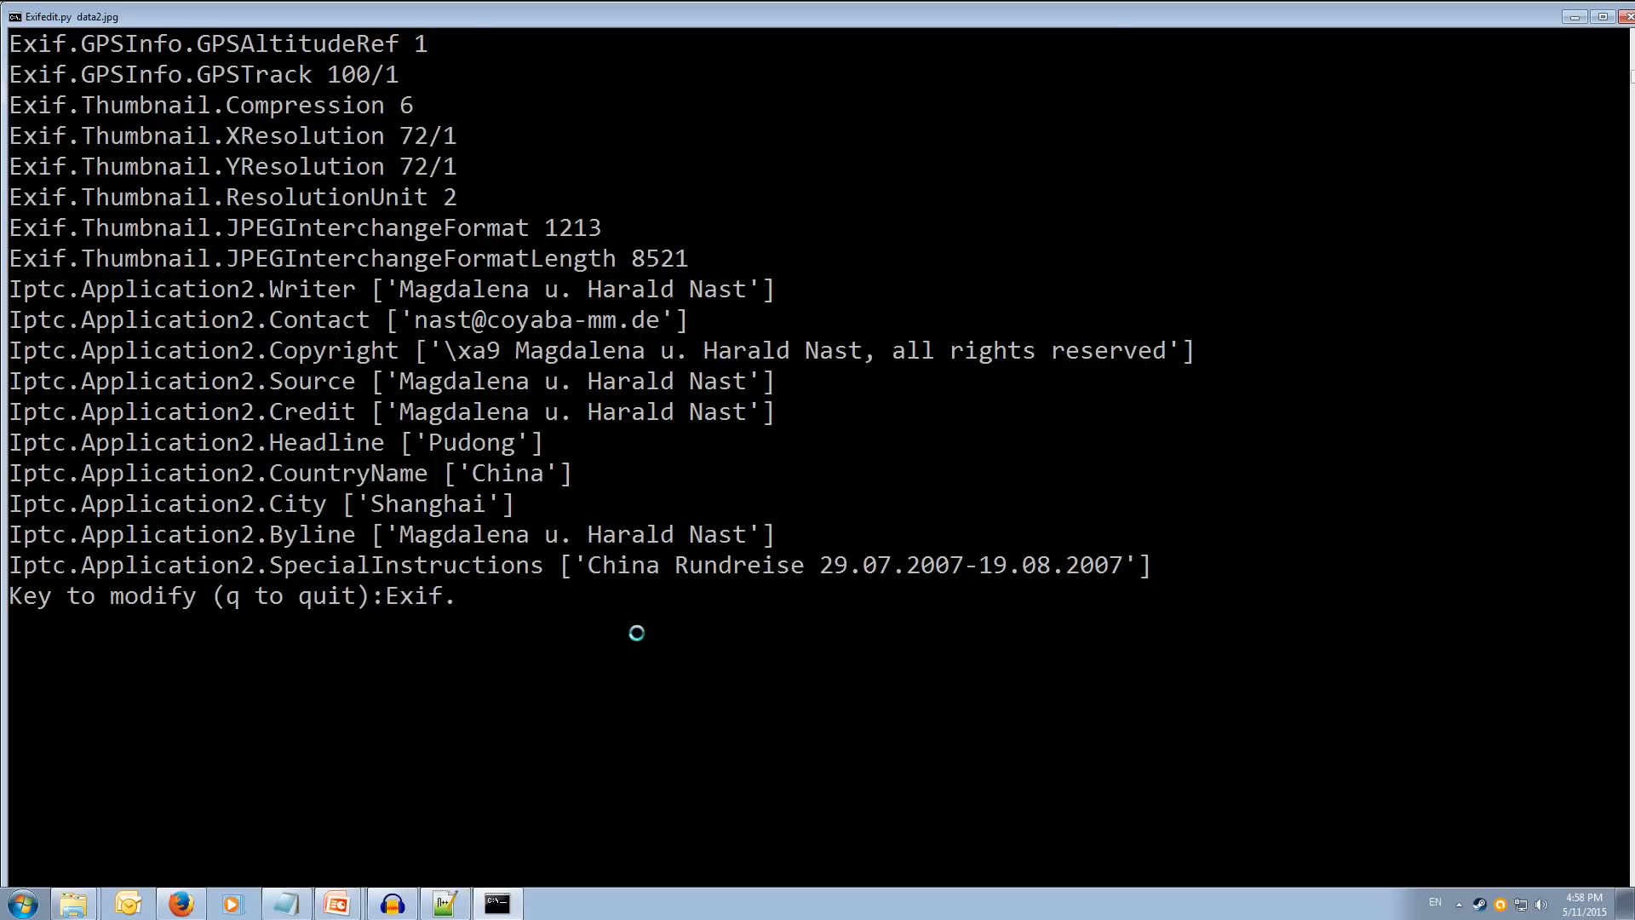
scroll(down, 3)
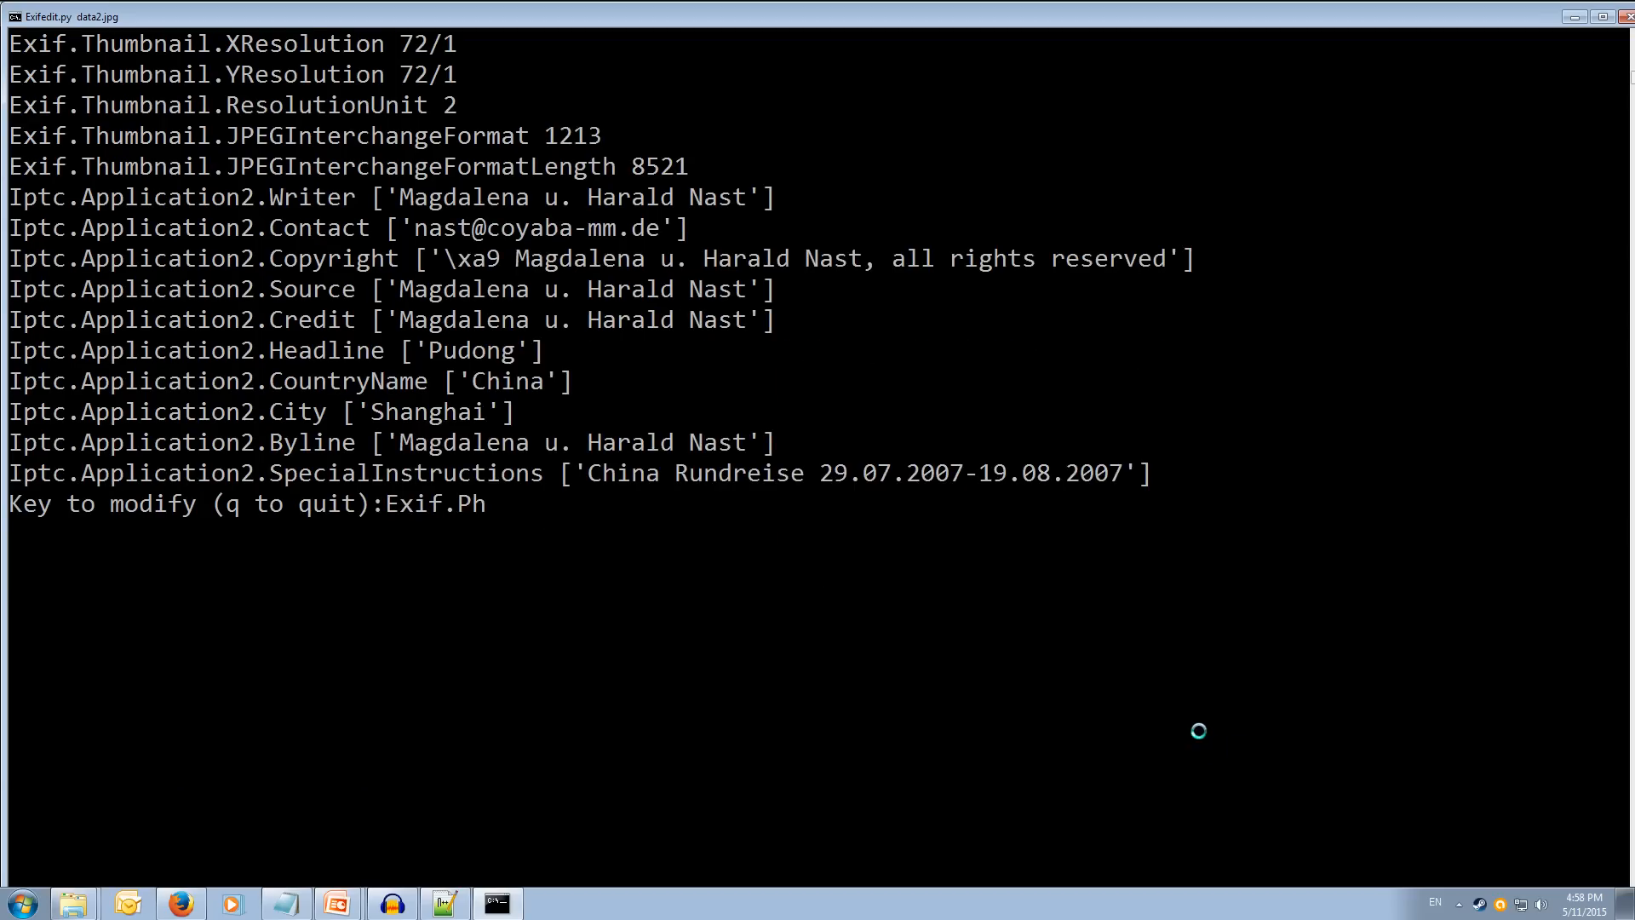
text(oto.Flash)
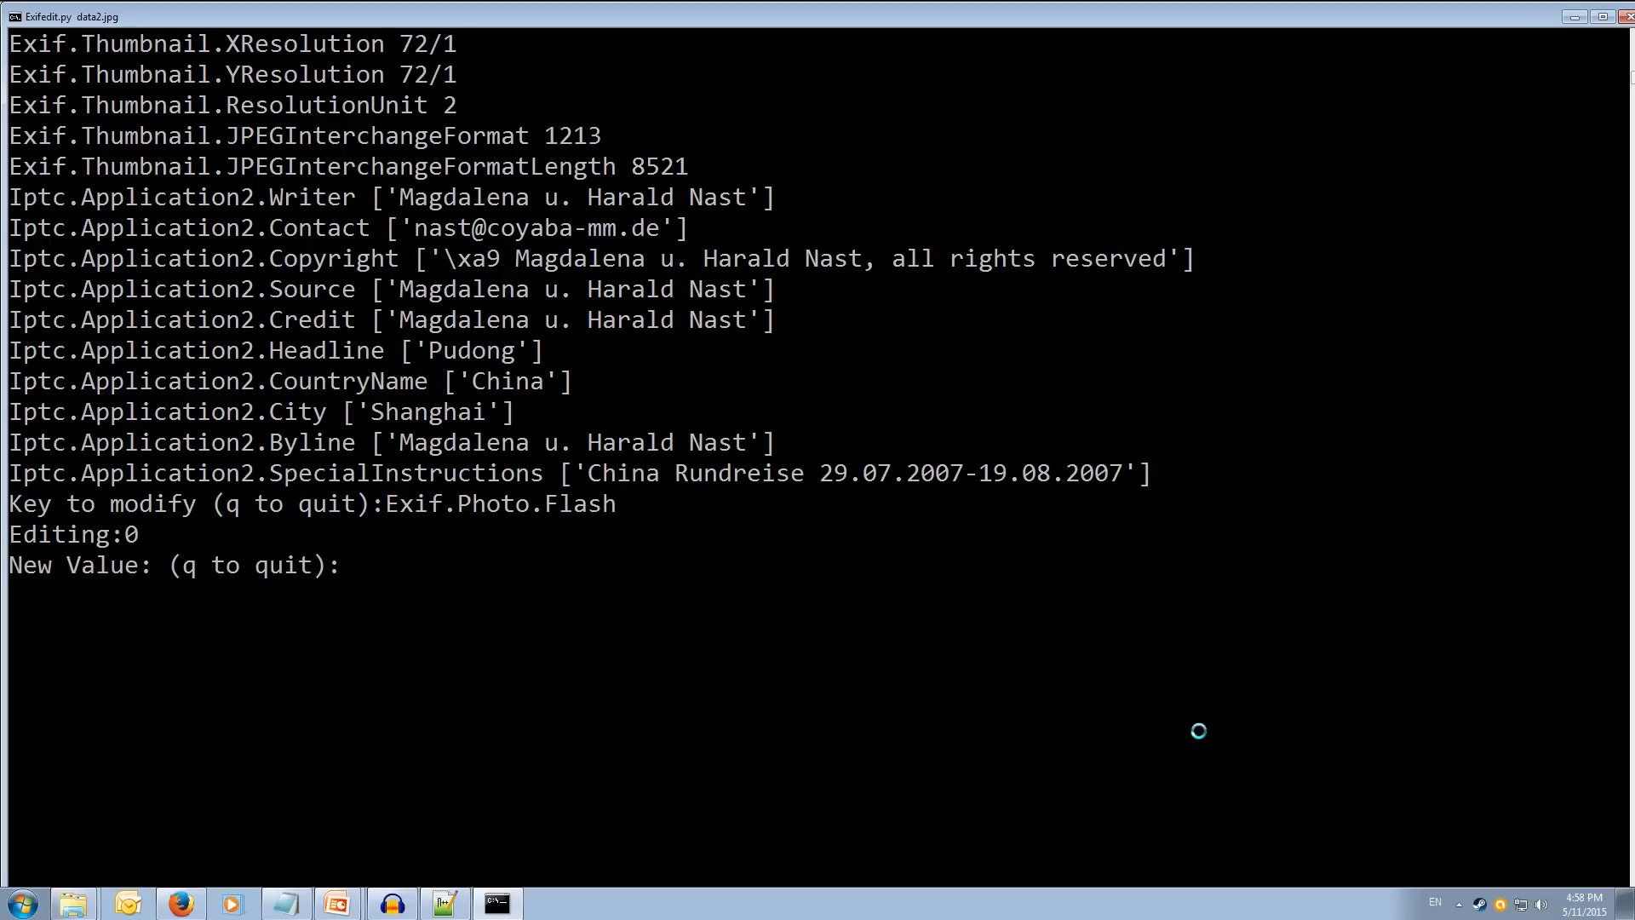
text(1)
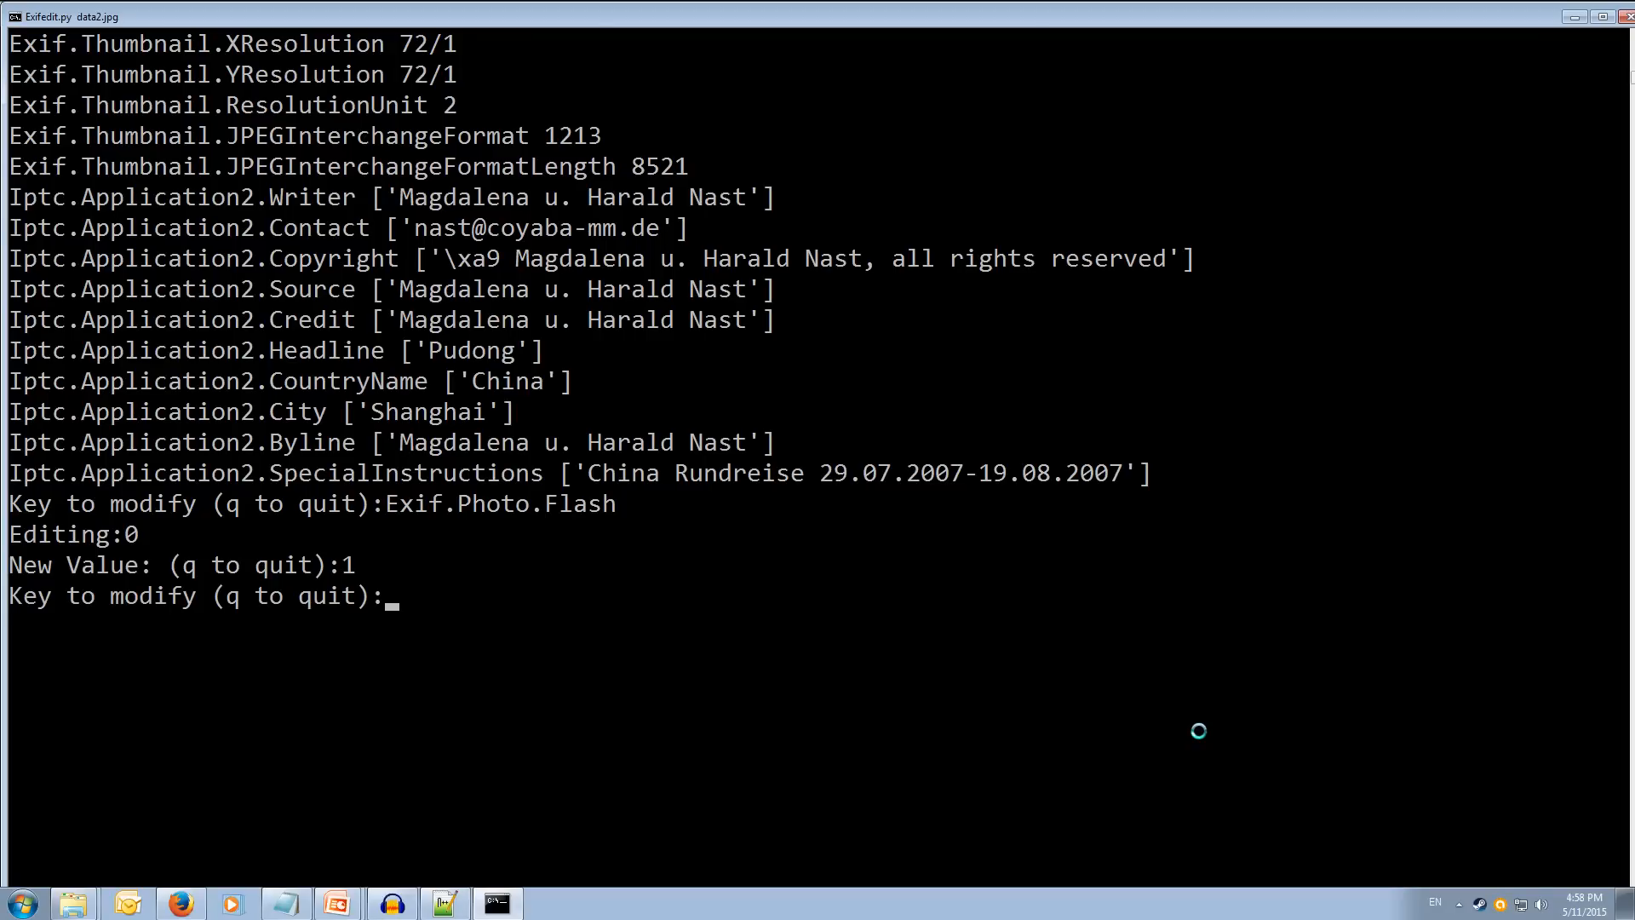
text(q)
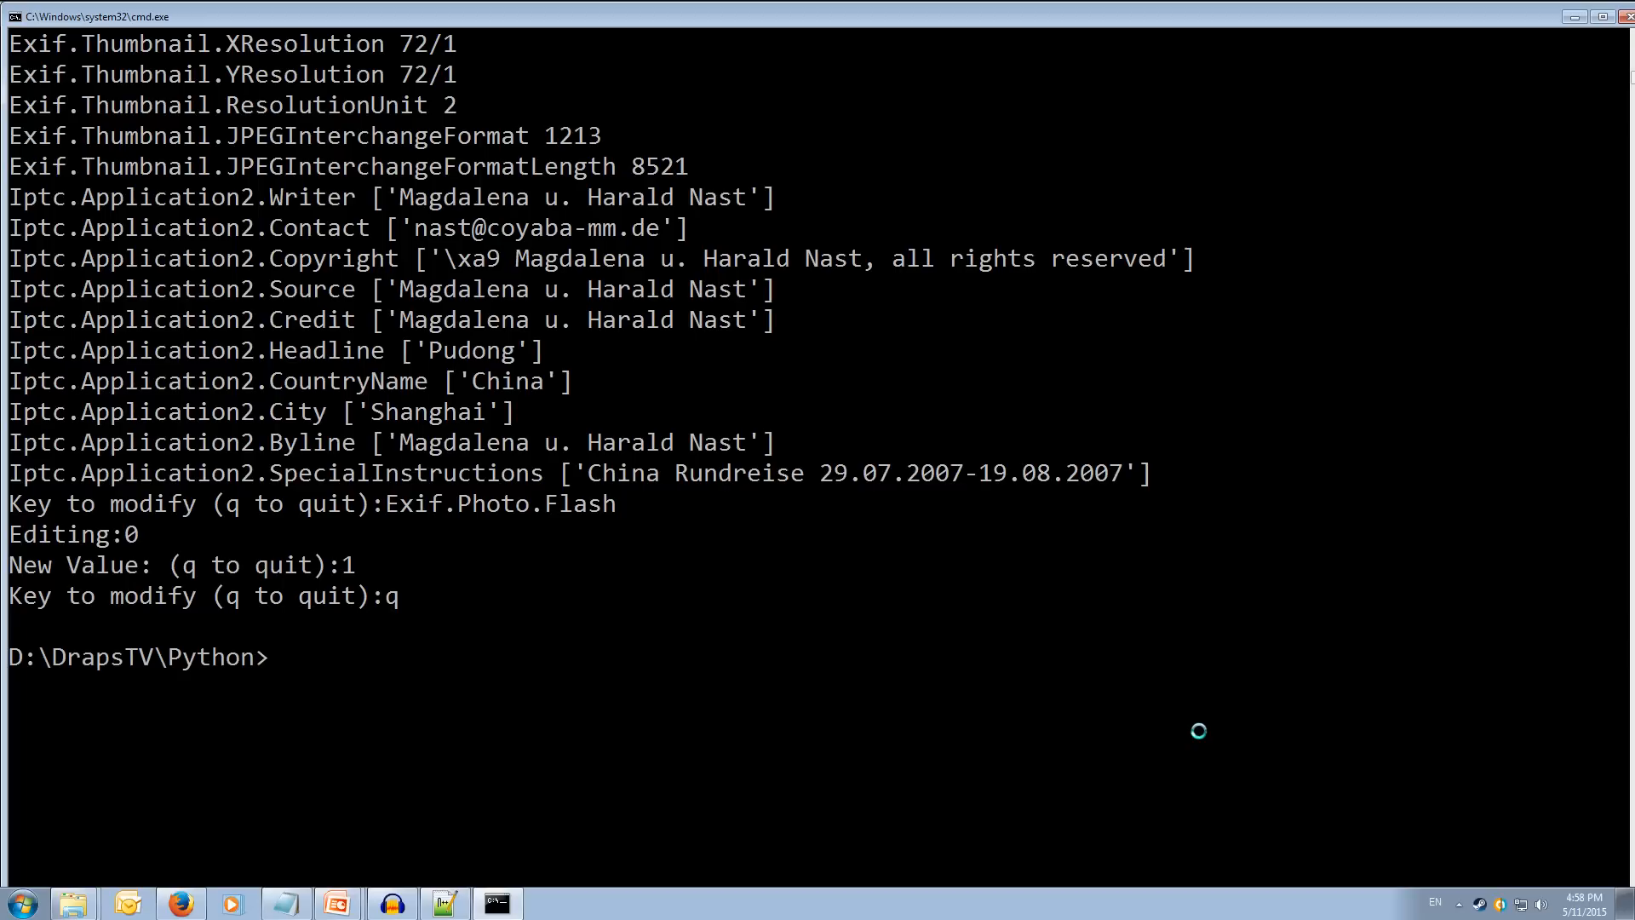
text(Exifedit.py data2.jpg)
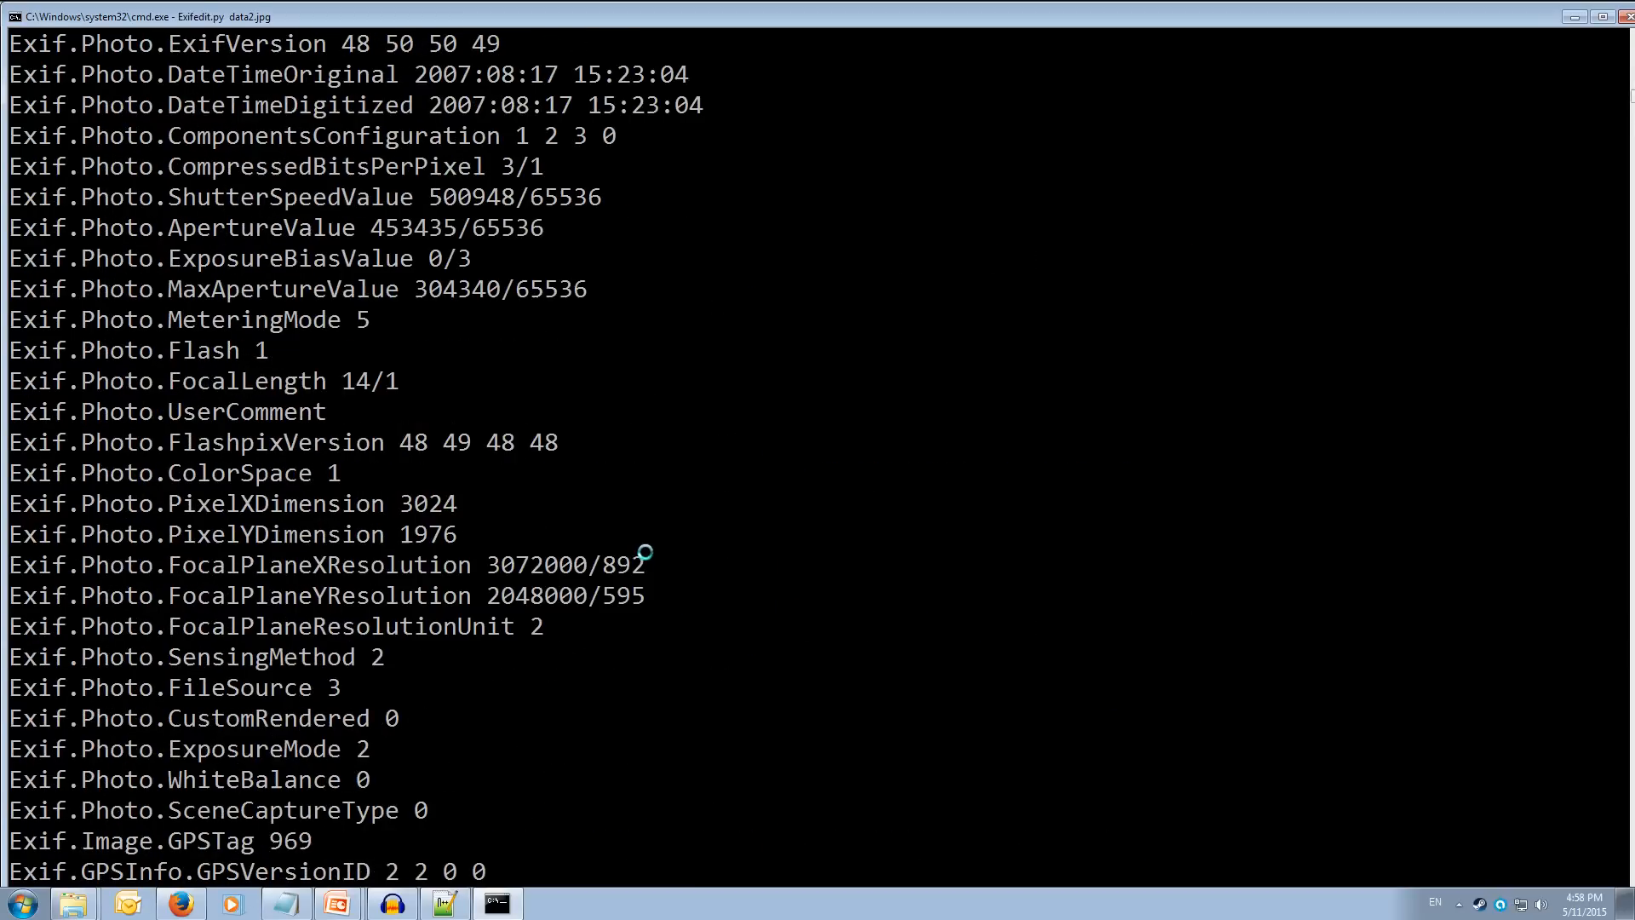
mouse_move(199, 354)
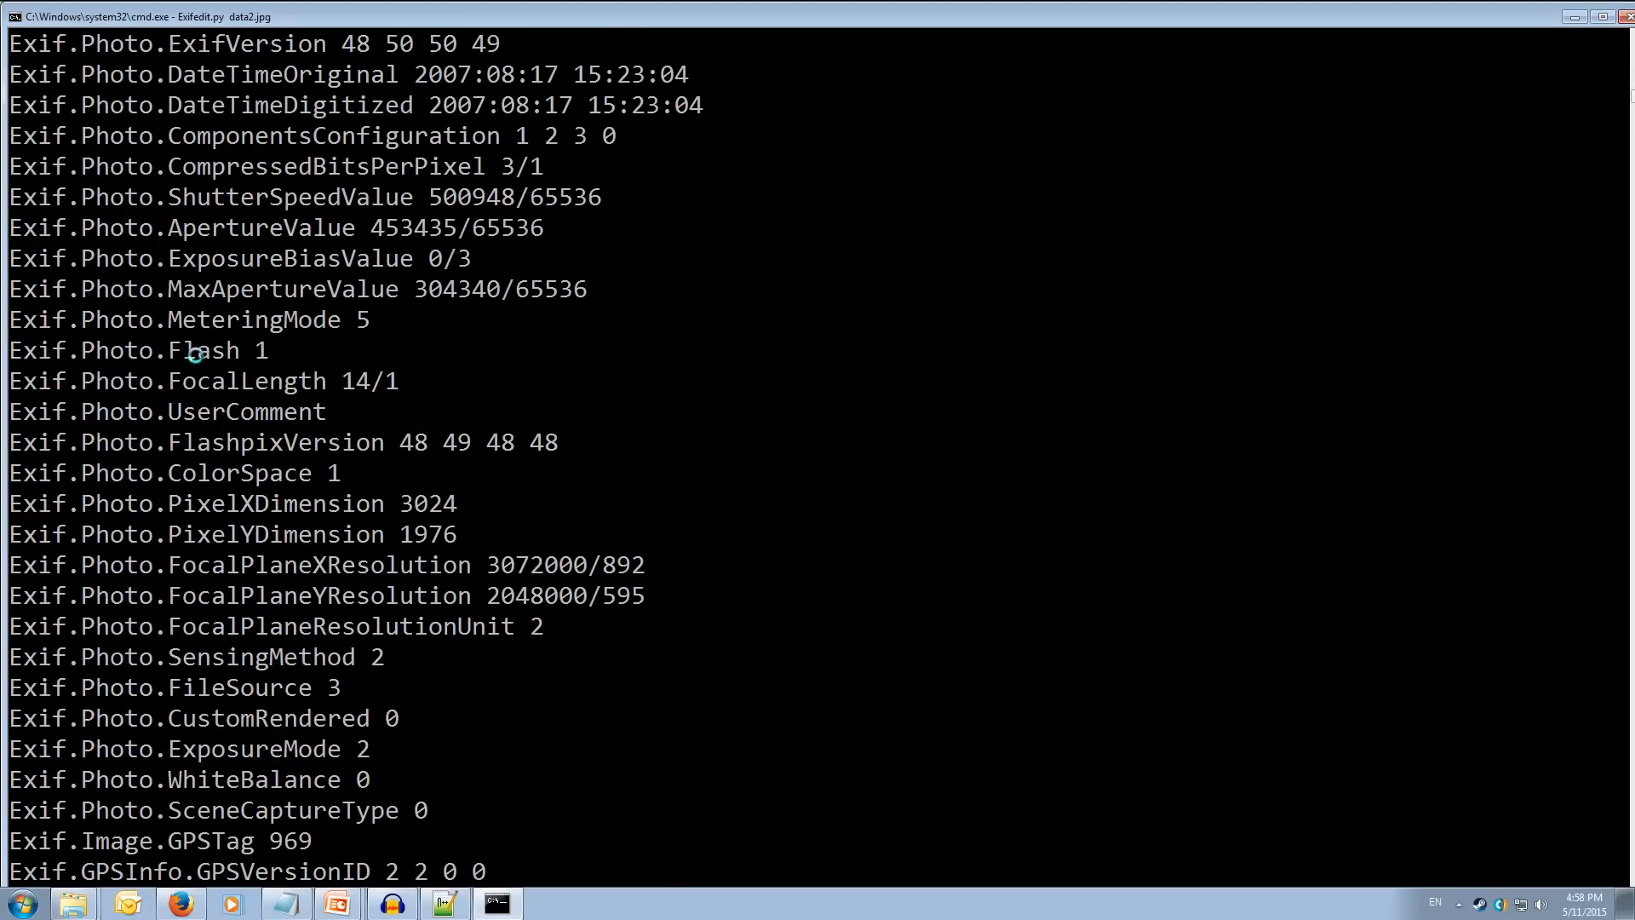
mouse_move(435, 441)
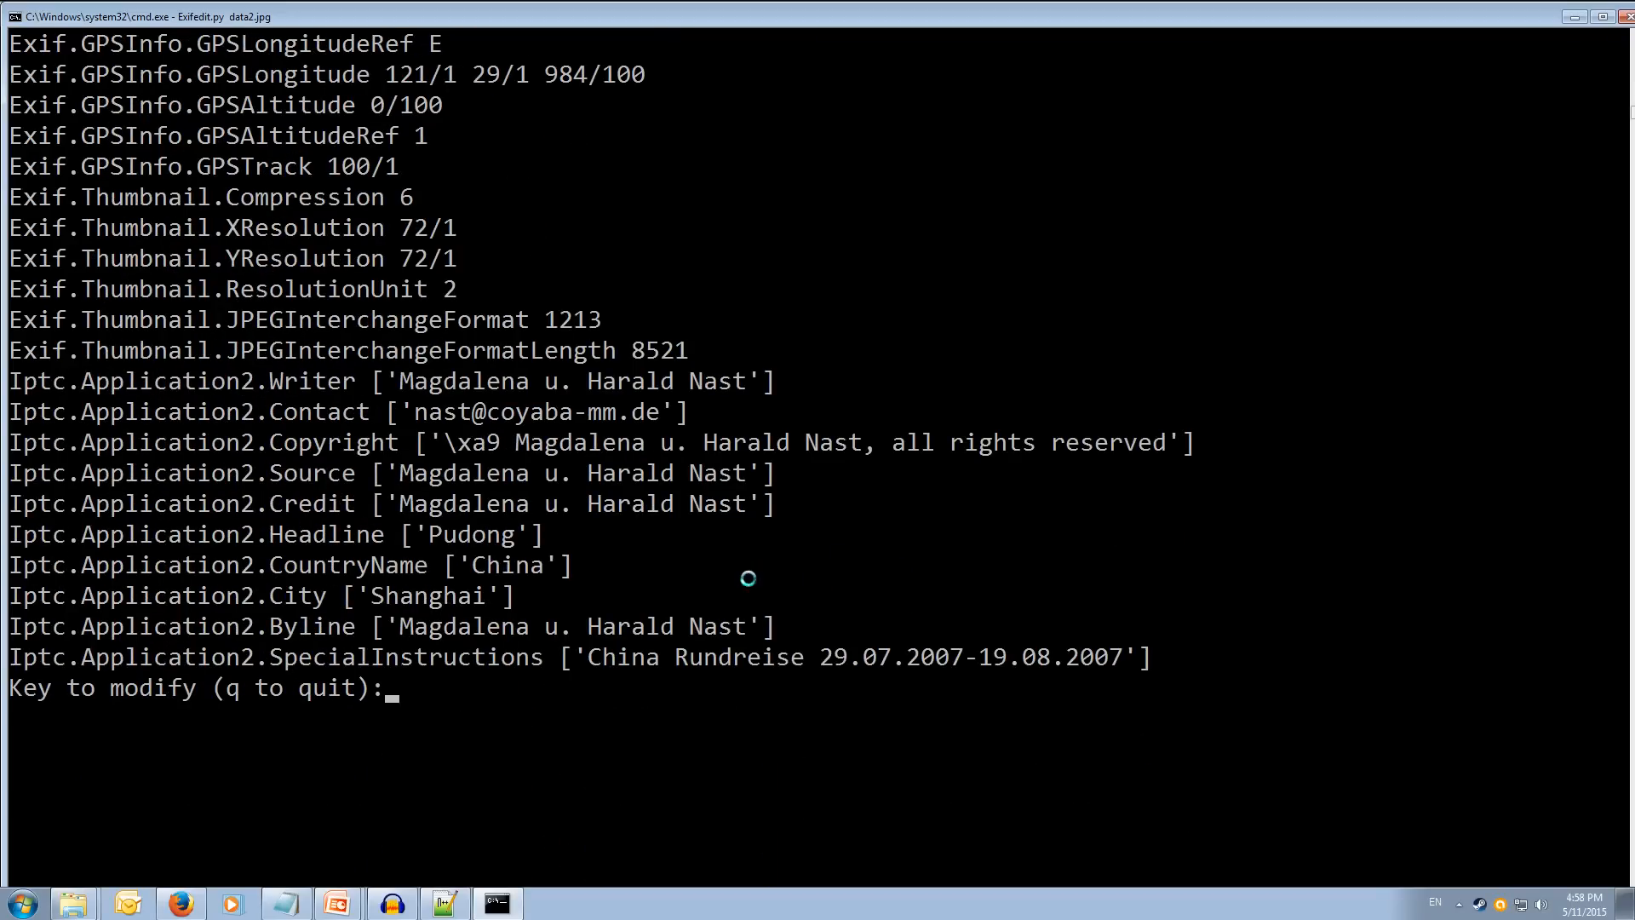
text(q)
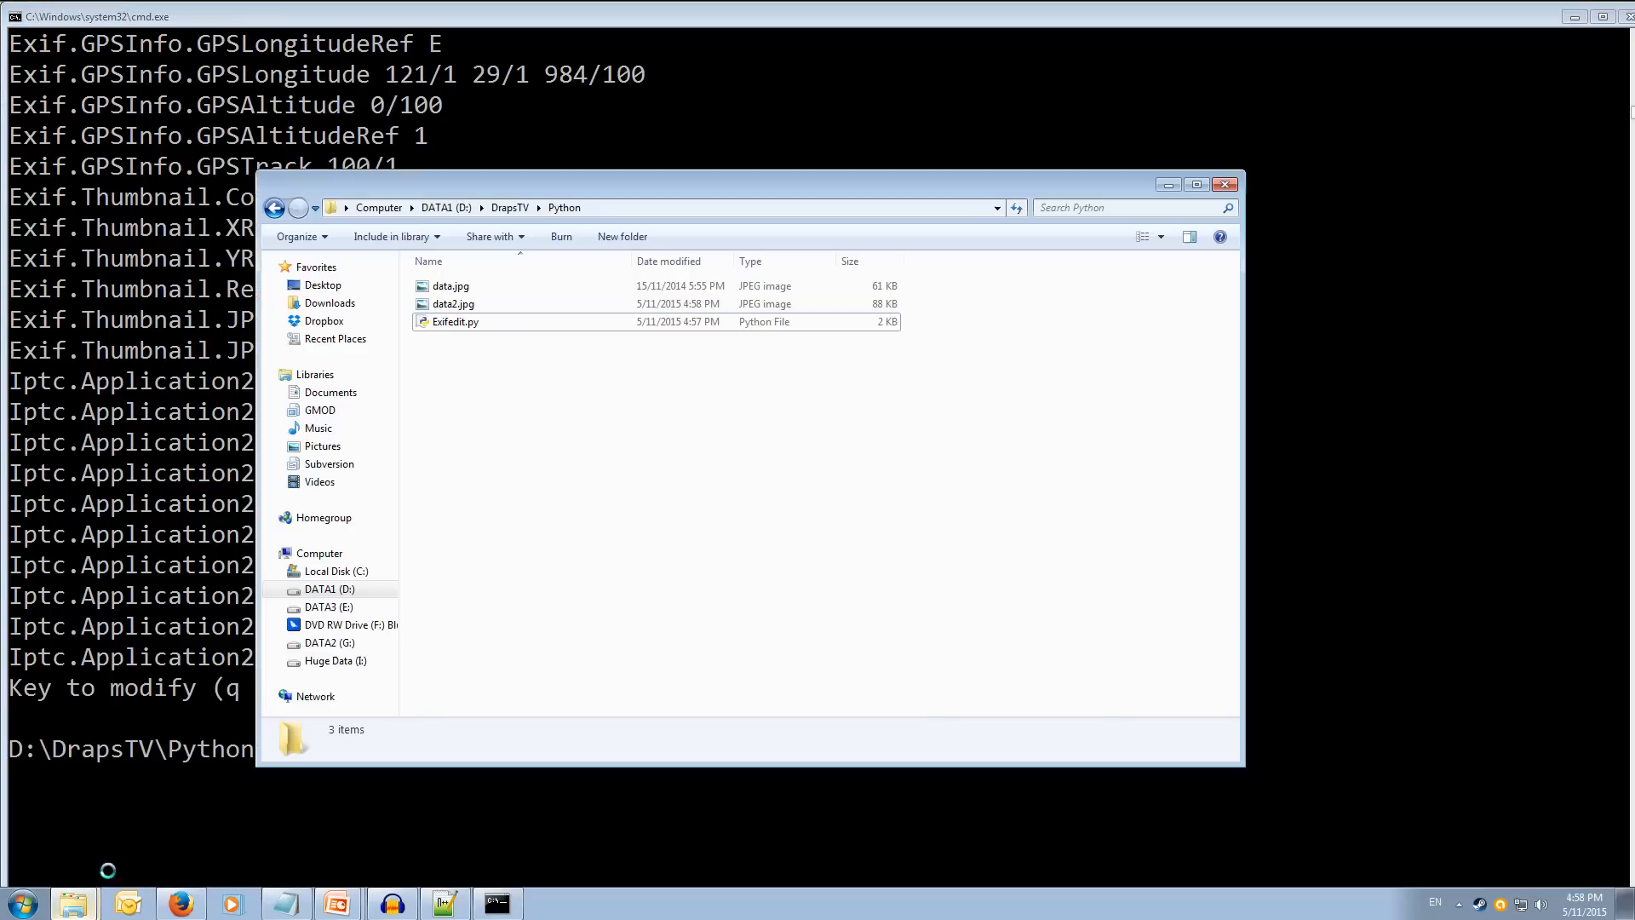
Step: Select data2.jpg in Explorer to view its details: 1071 x 700, 87.8 KB
click(454, 303)
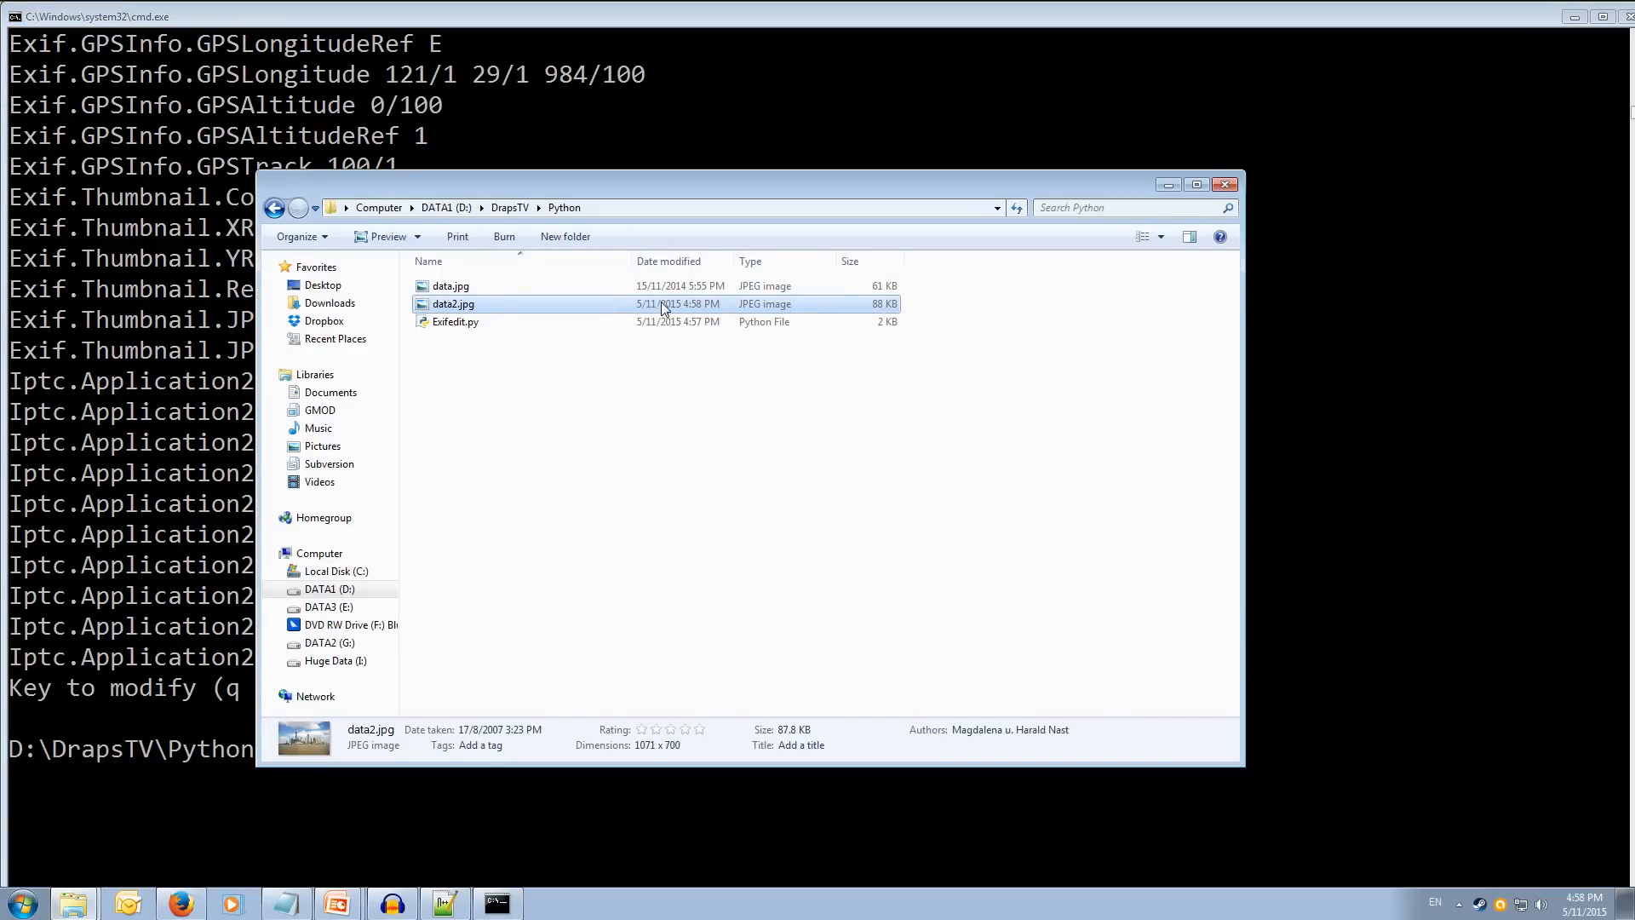
mouse_move(577, 304)
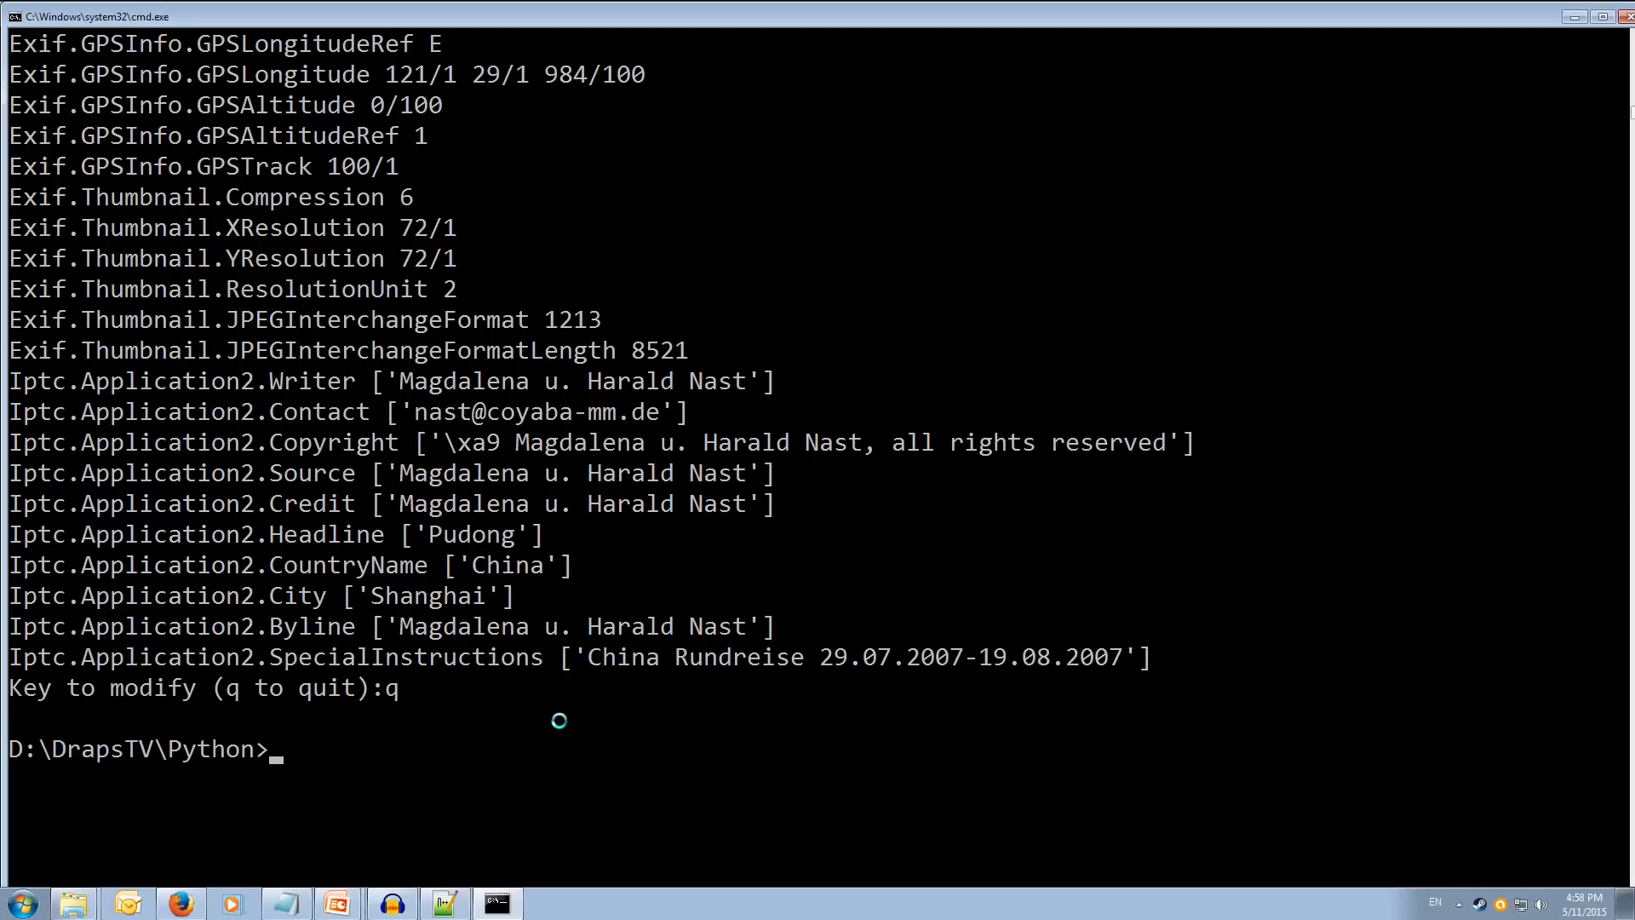
Step: Run Exifedit.py on data.jpg with -p, set Exif.Photo.Flash to 1, and quit with q
text(Exifedit.py data2)
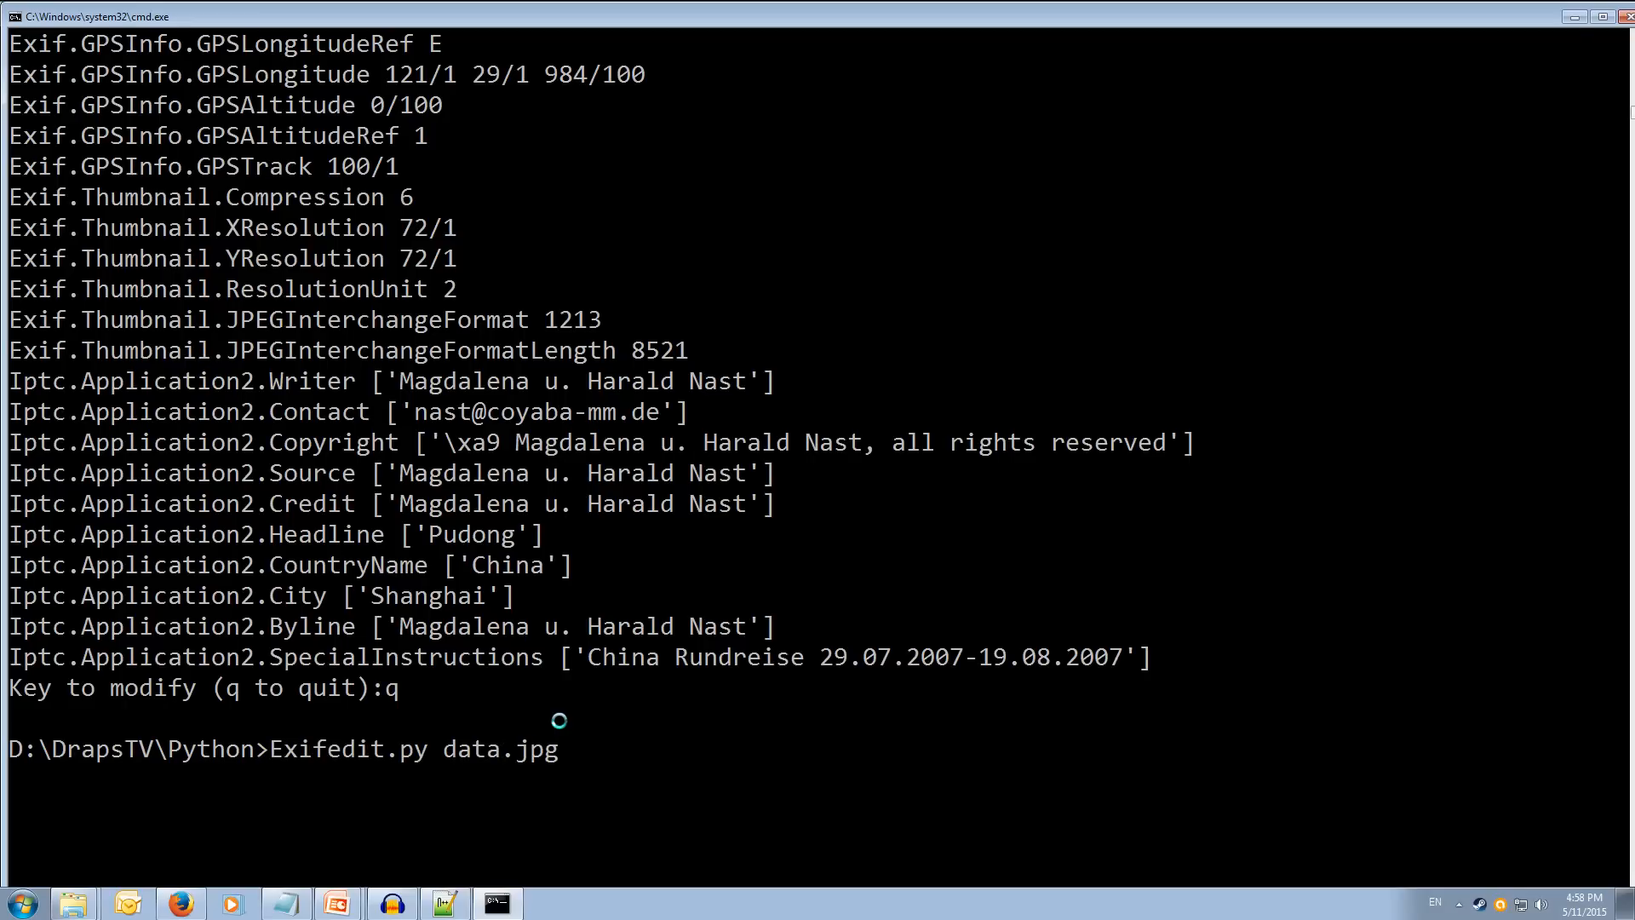
text(-)
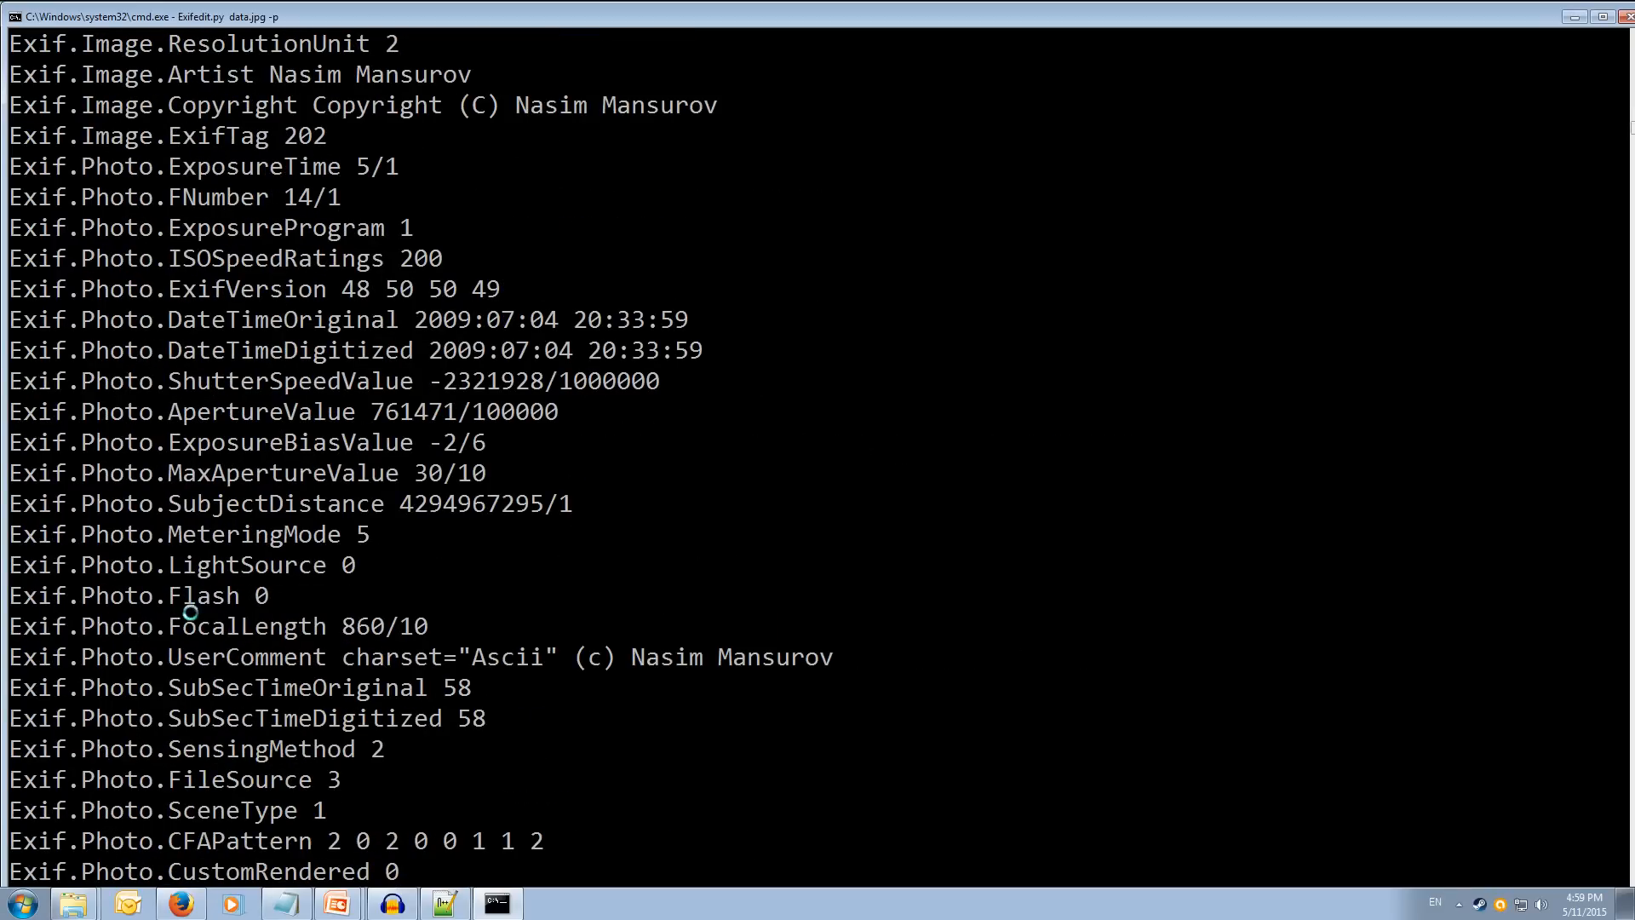
mouse_move(376, 719)
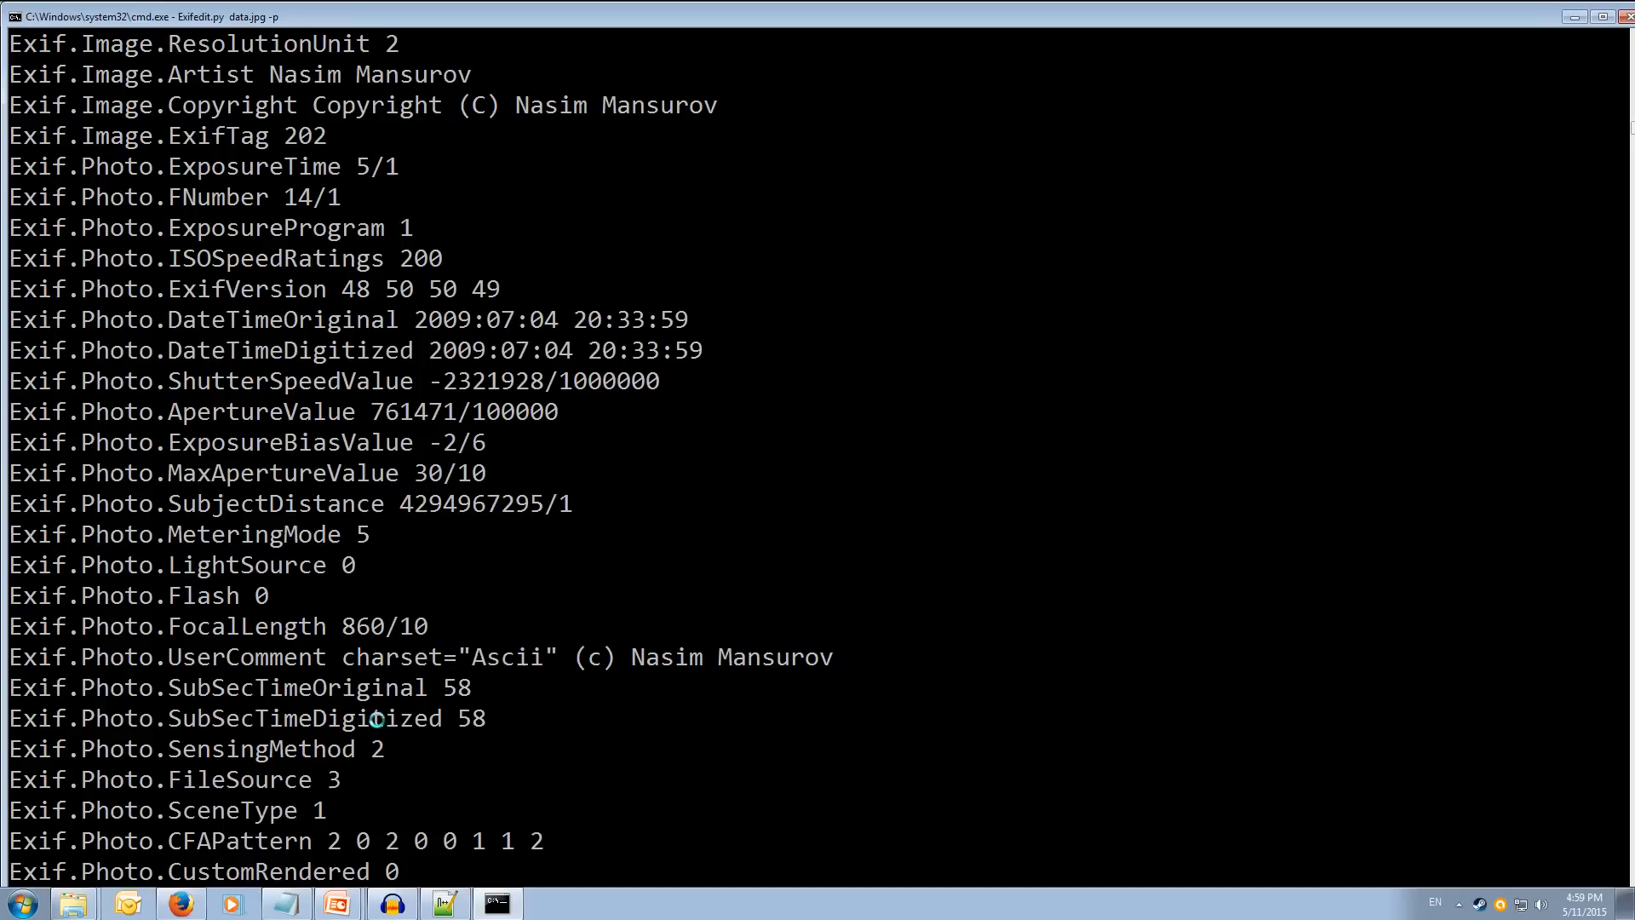
scroll(down, 3)
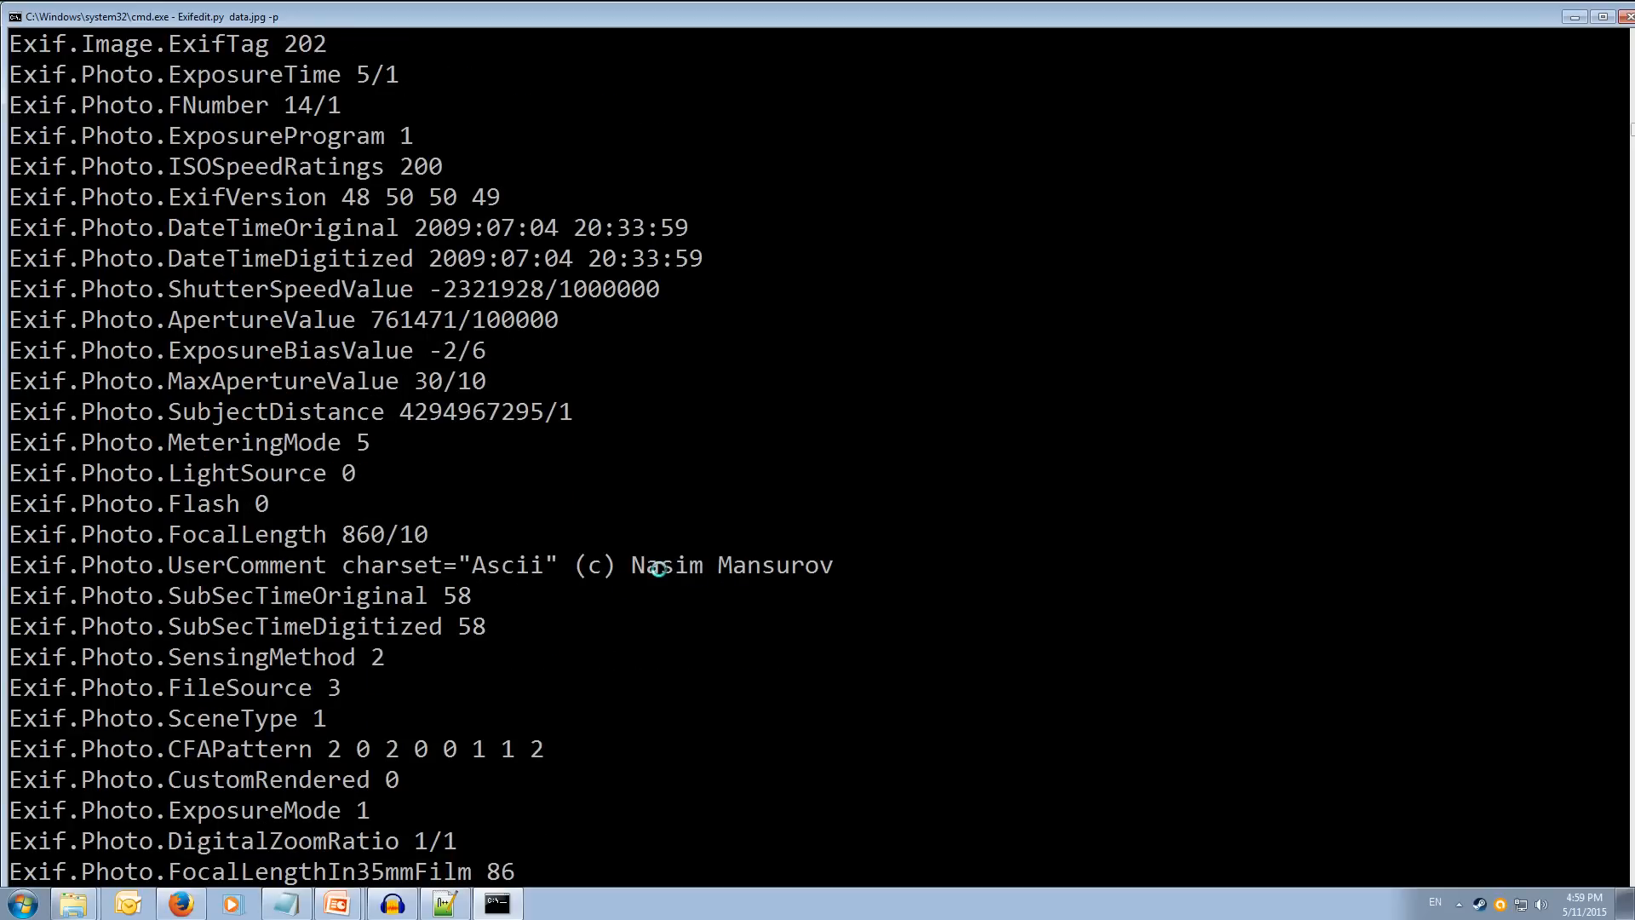
mouse_move(126, 522)
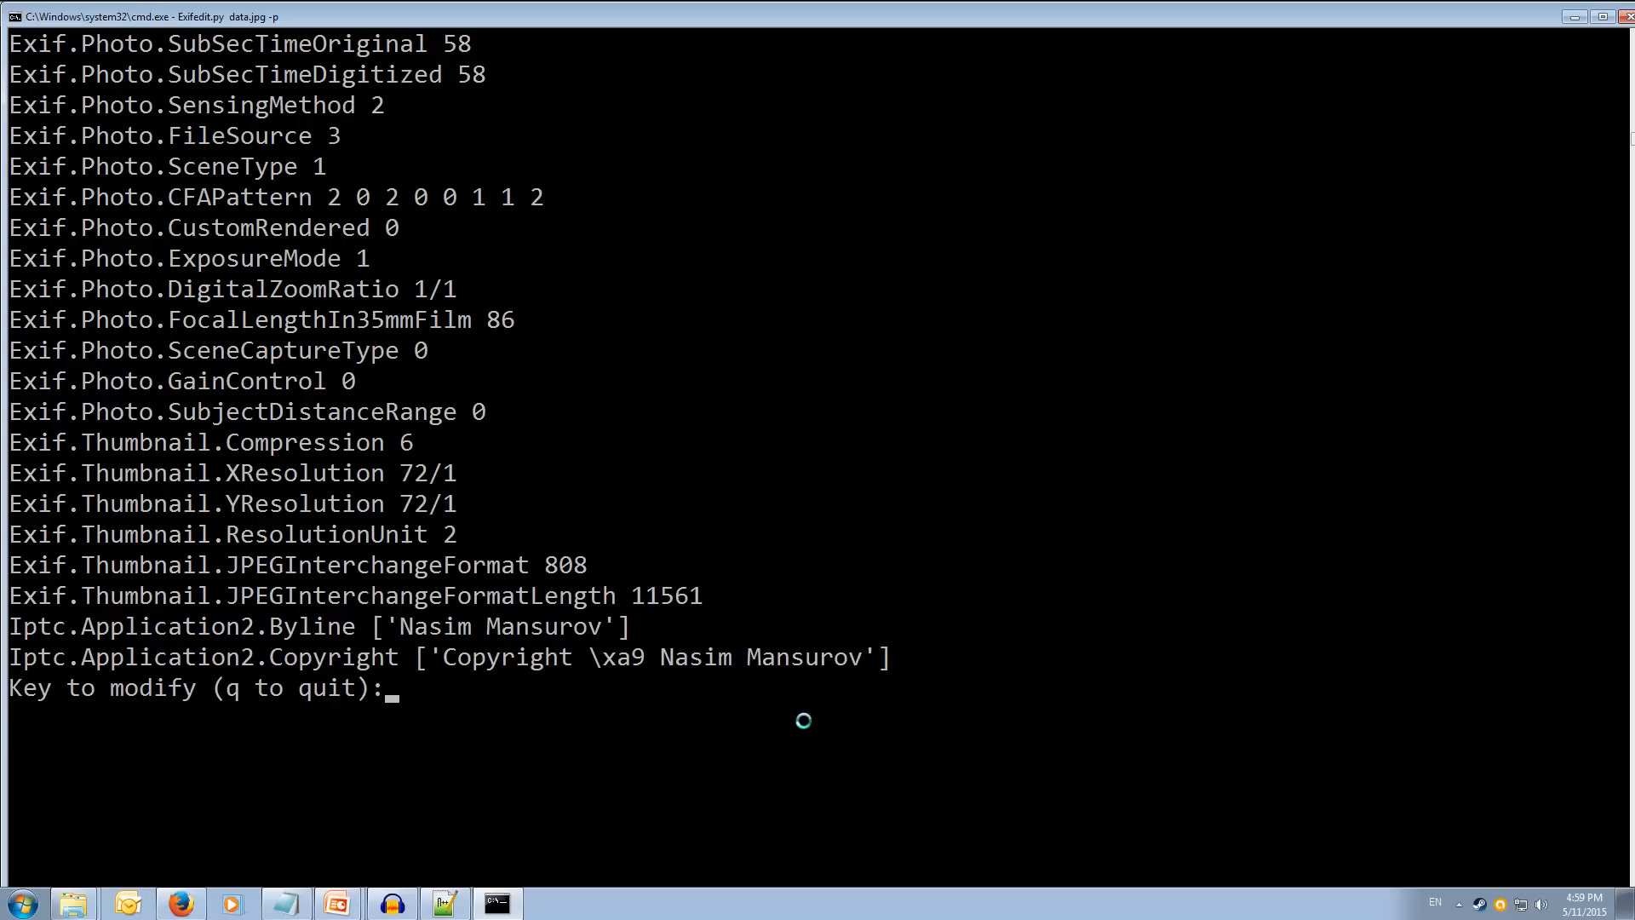
text(Exif.P)
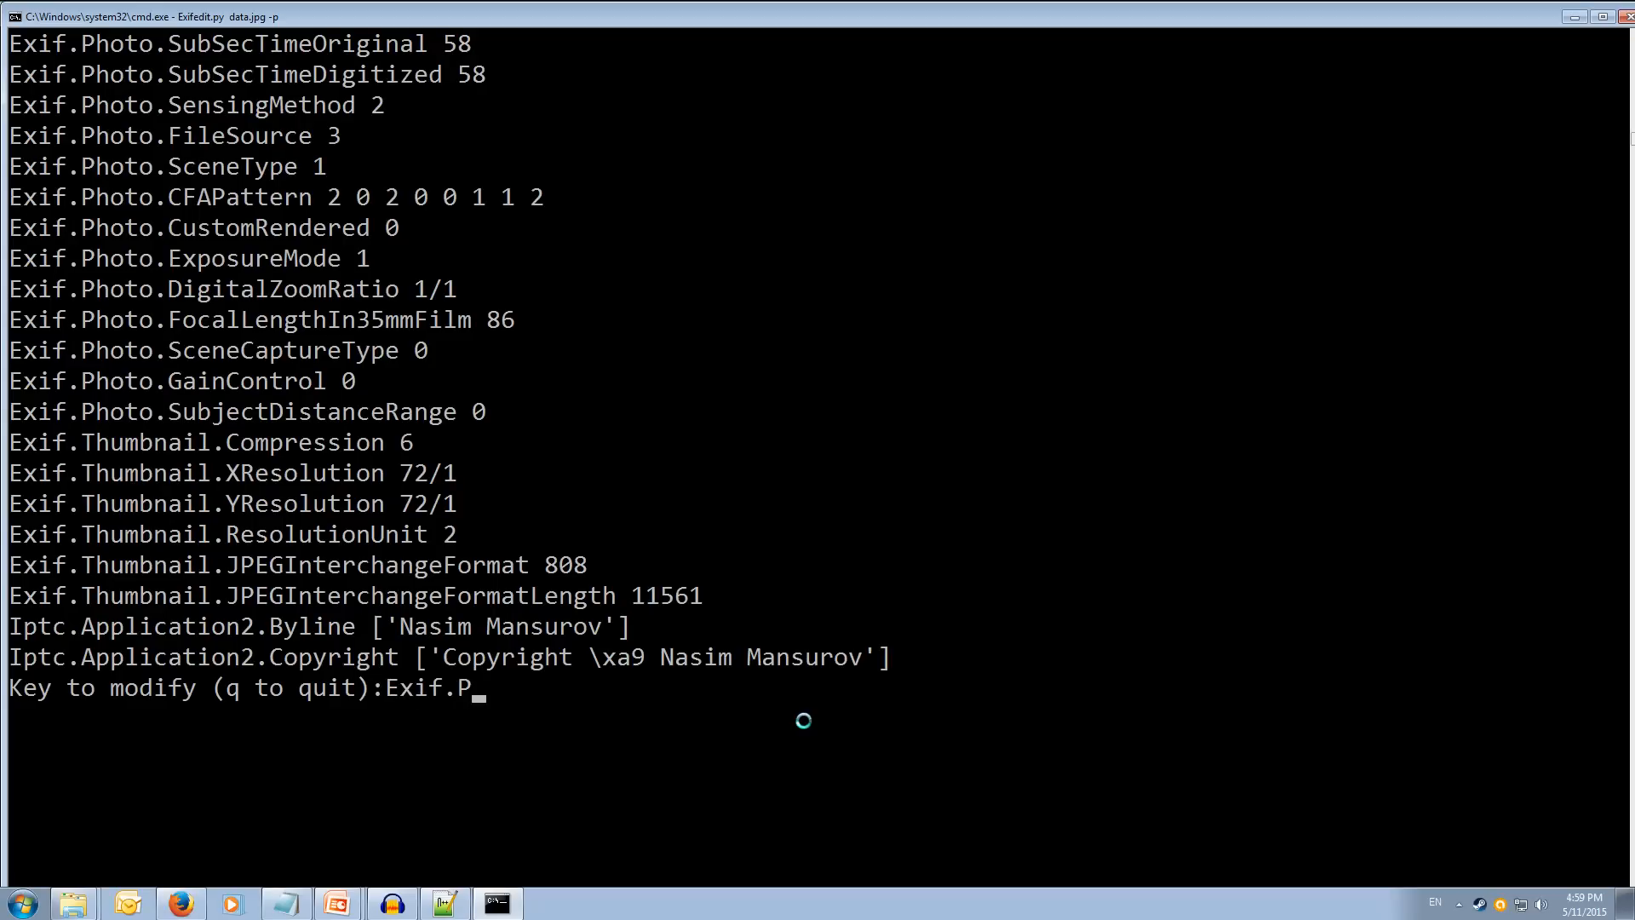
text(hoto.Flash)
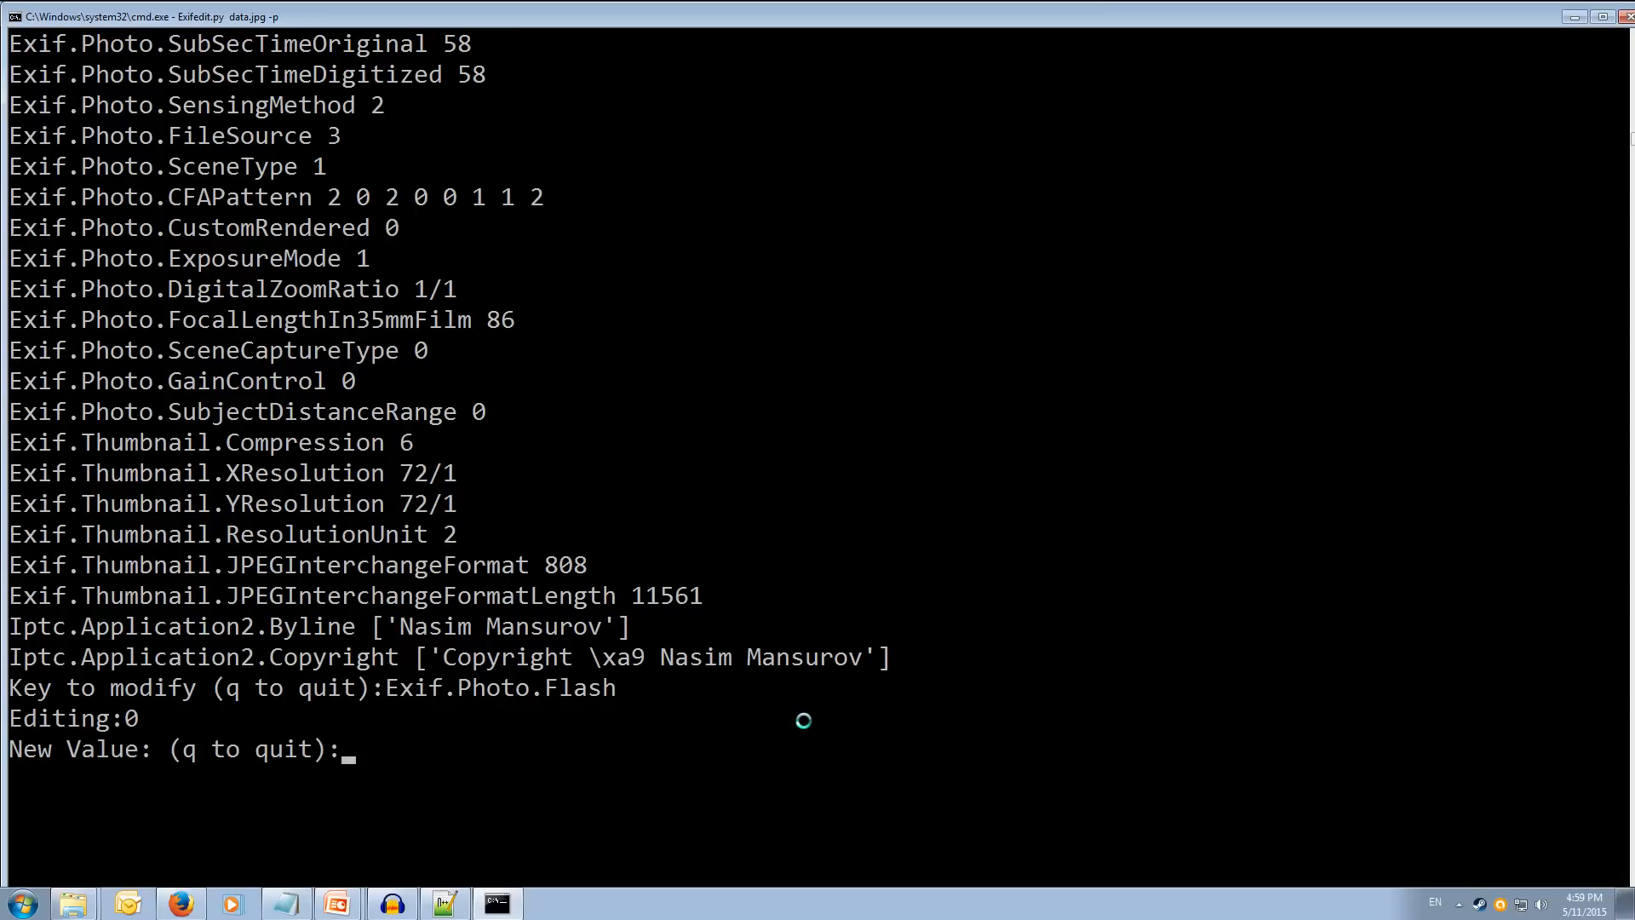
text(1)
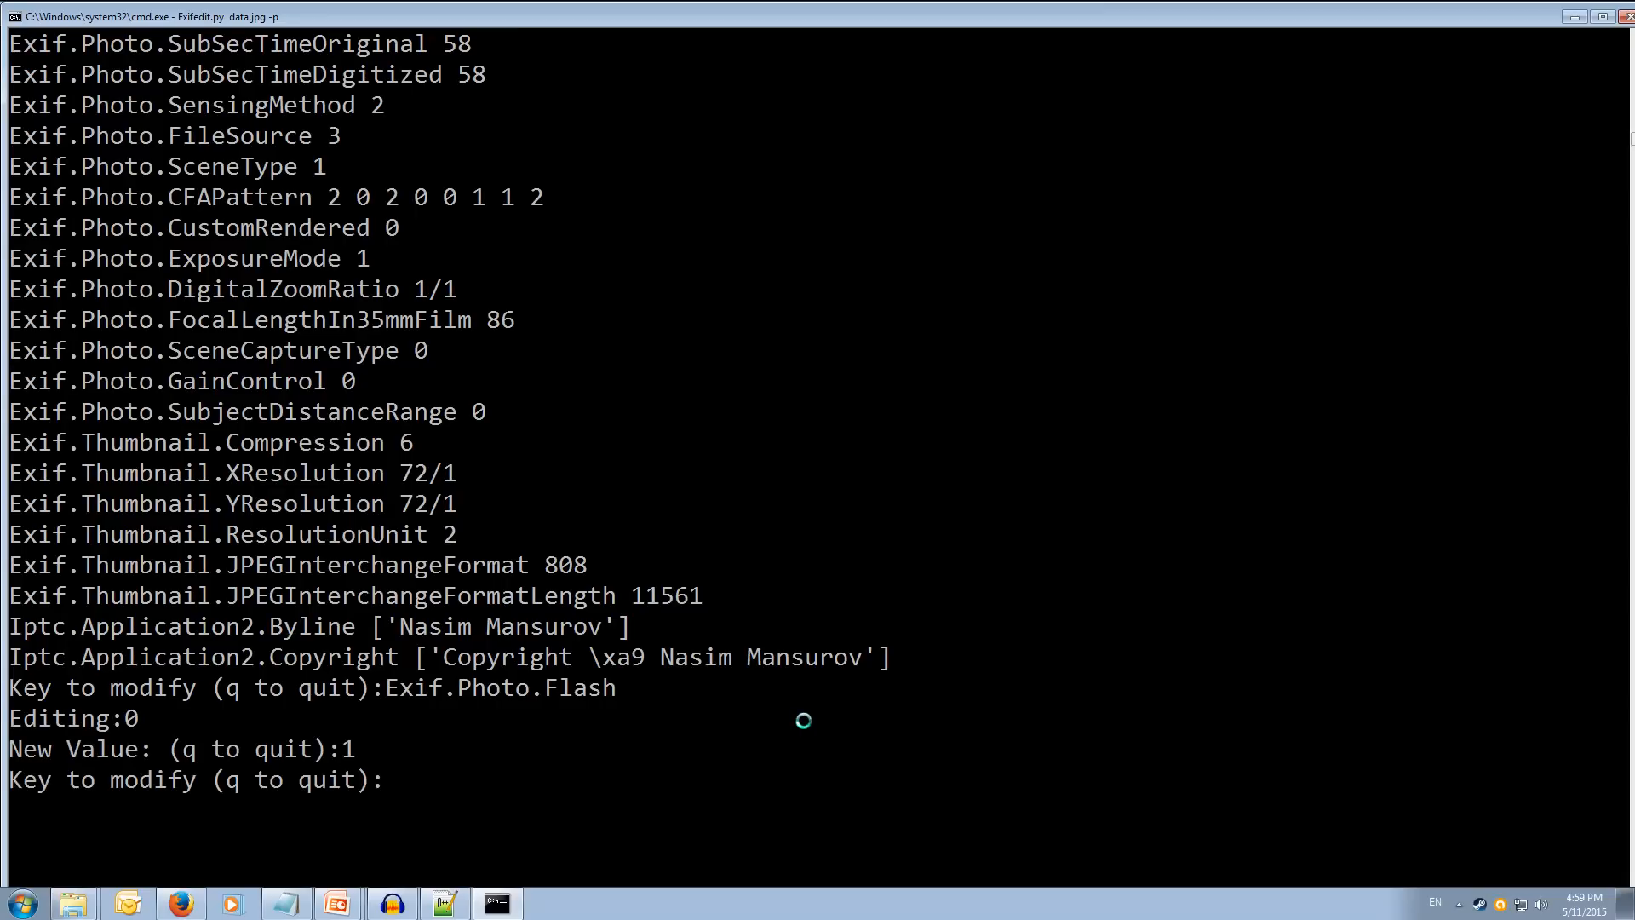
text(q)
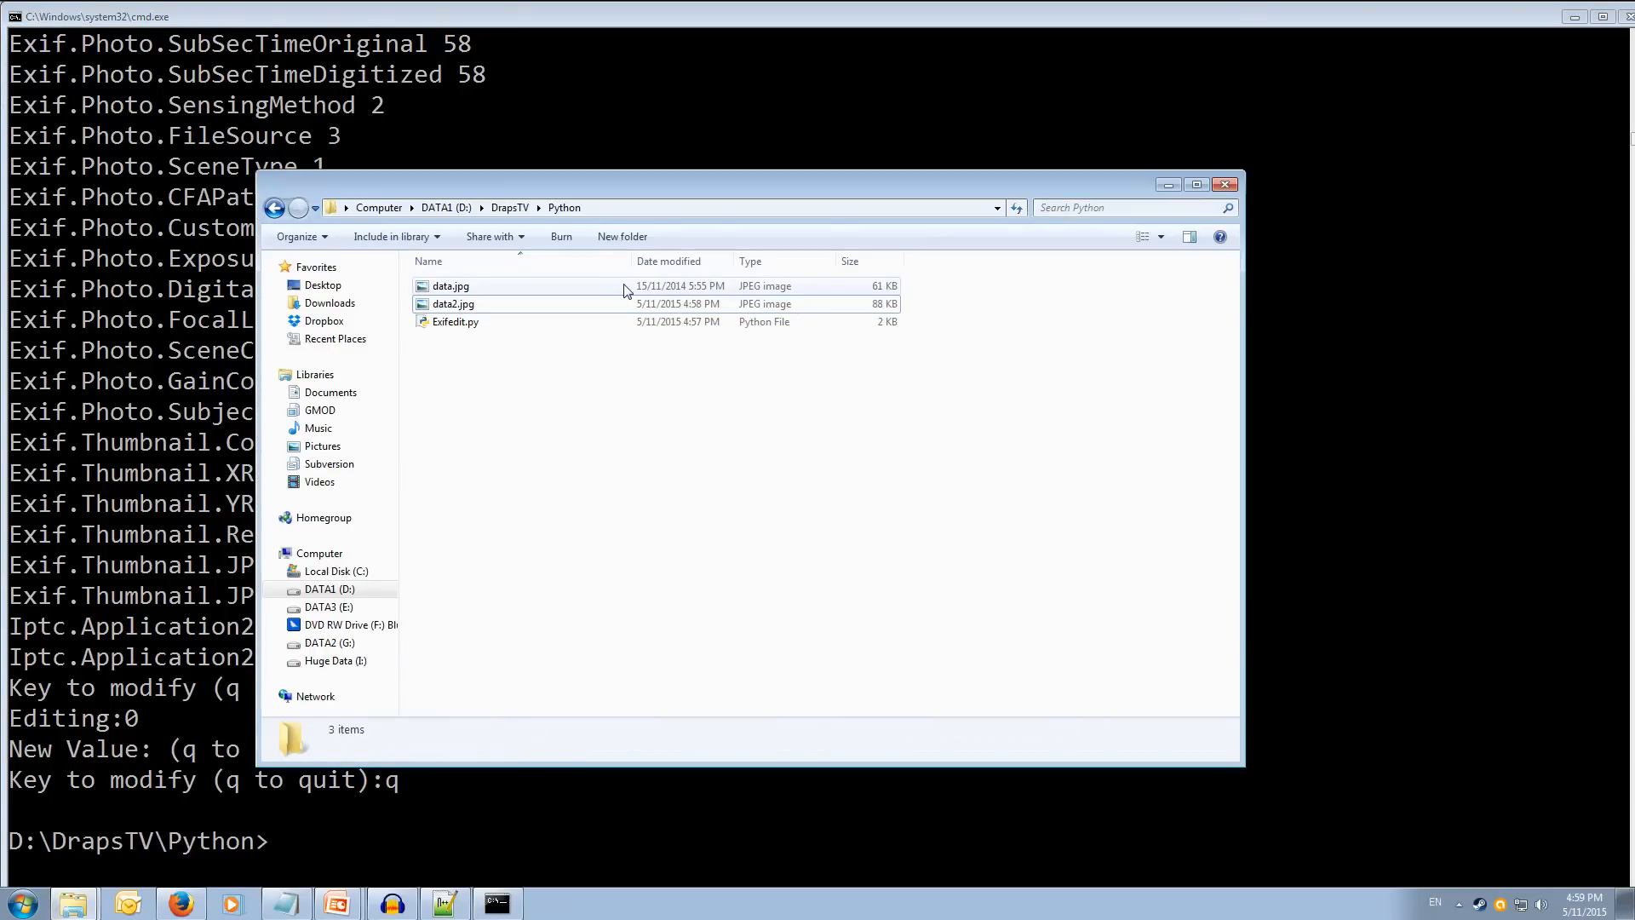
Step: Bring the command prompt back to the front
click(450, 284)
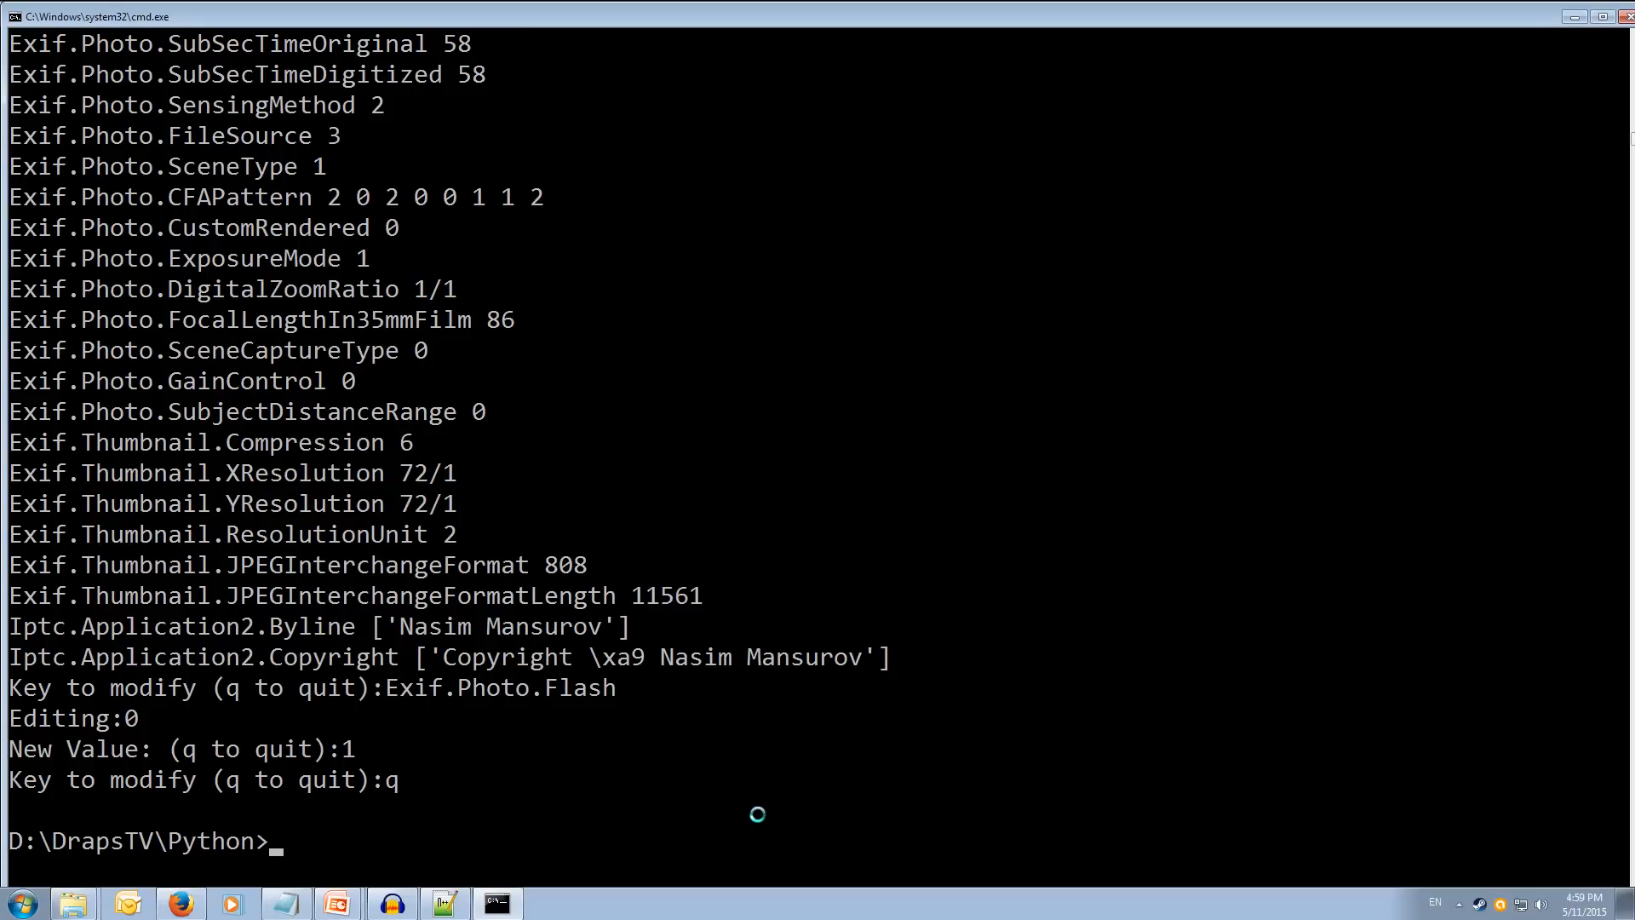
Step: Run Exifedit.py data.jpg -c -p to clear all metadata, leaving no tags listed
text(Exifedit.py data.jpg -p)
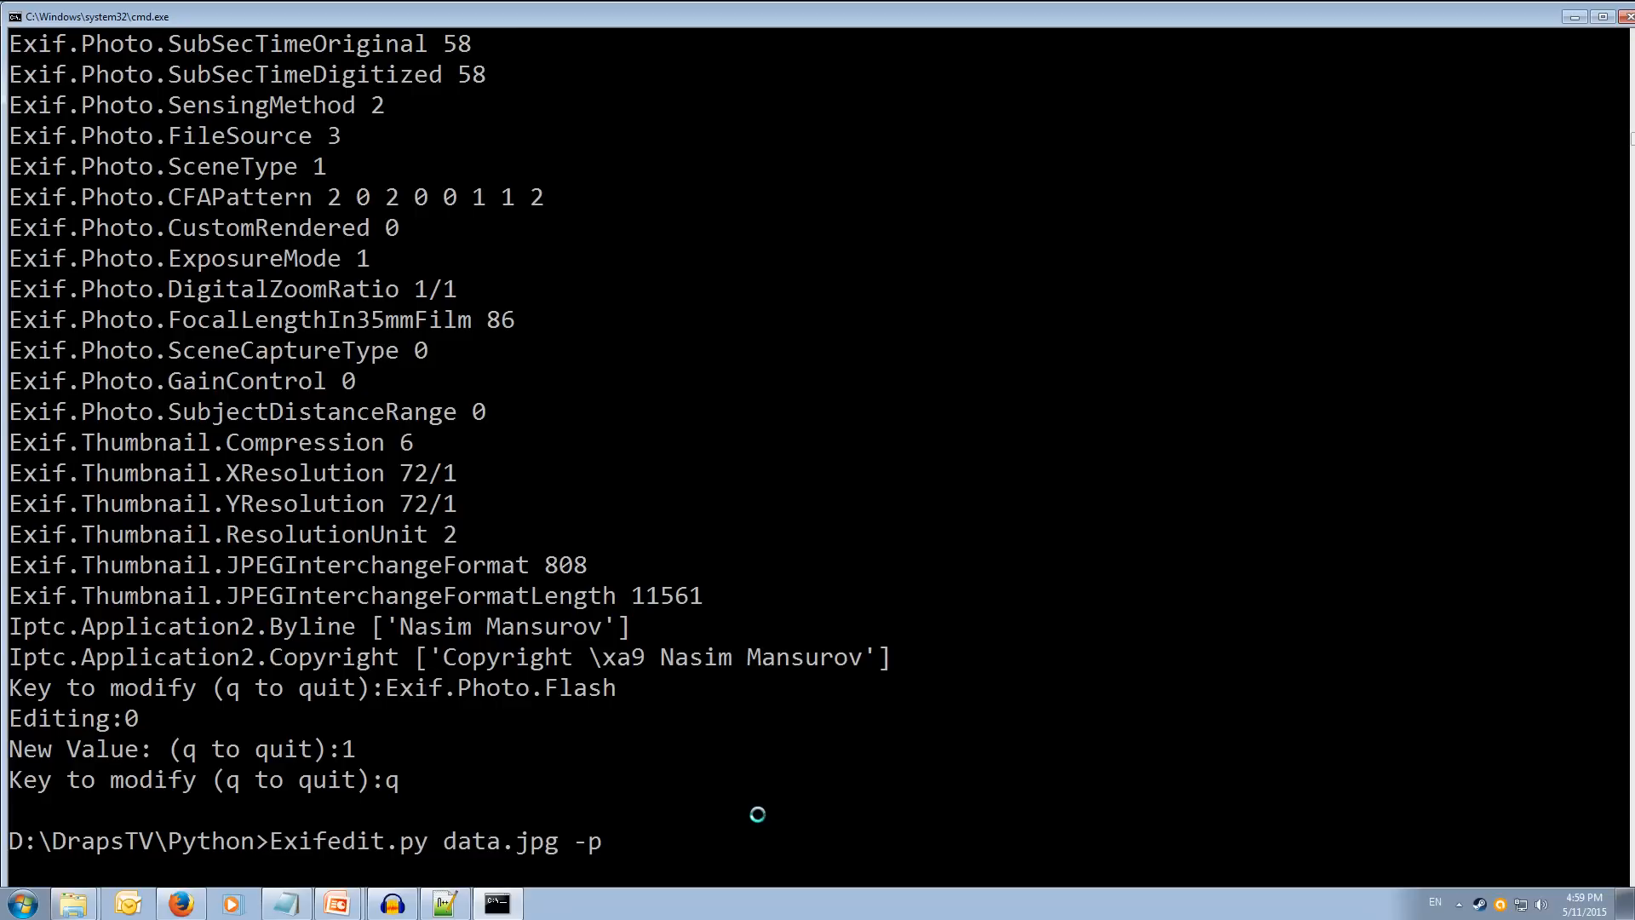
key(BackSpace)
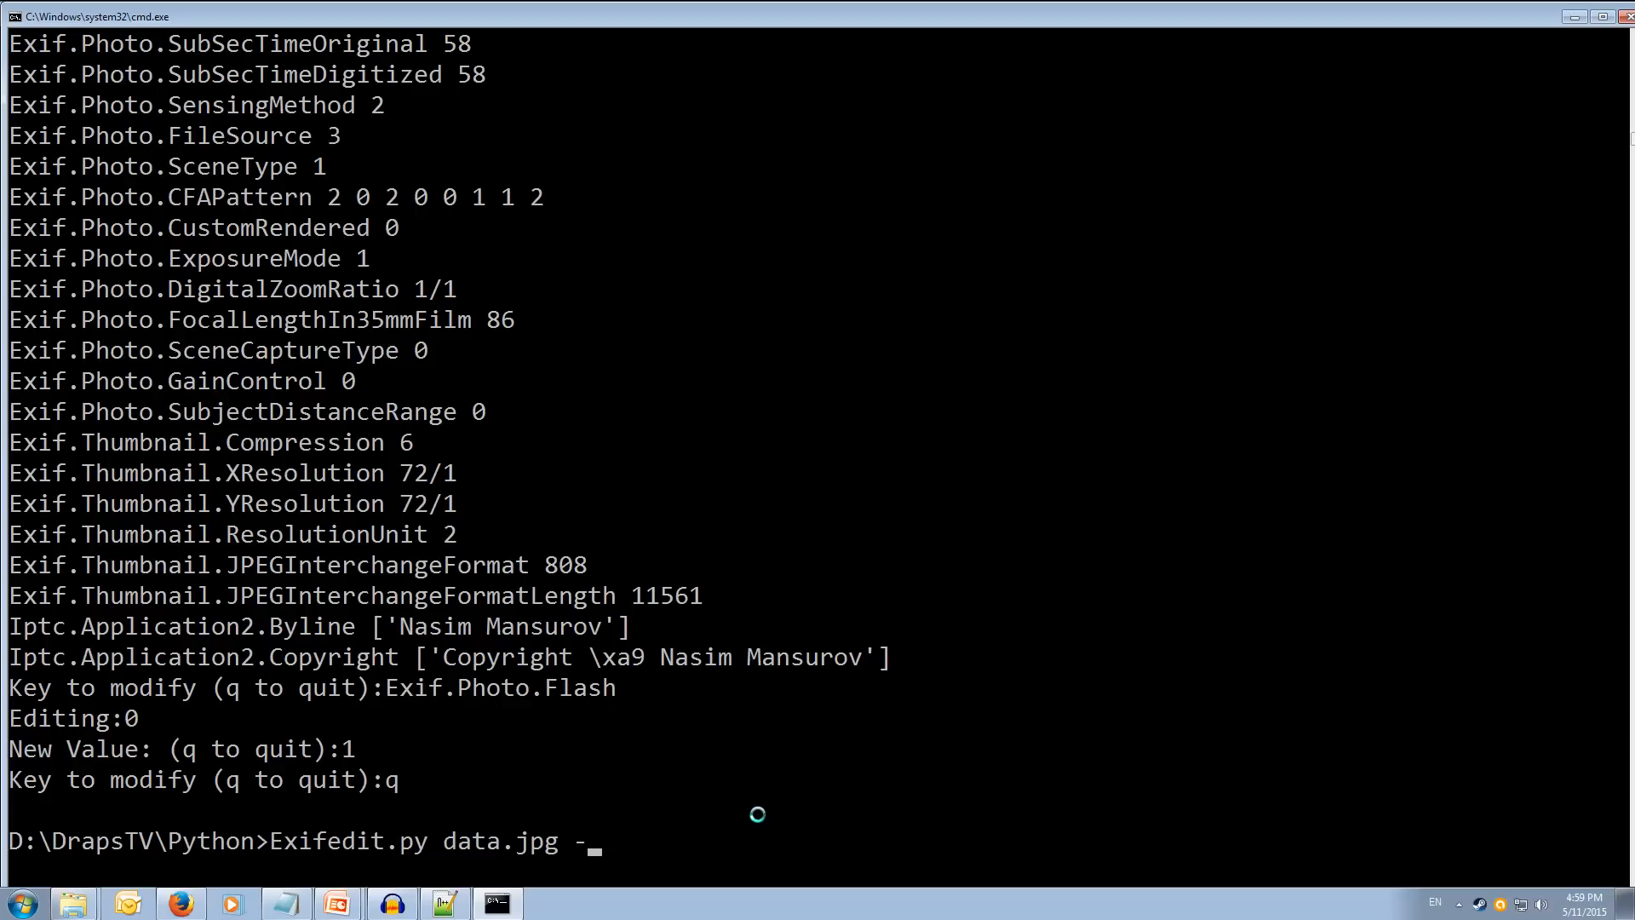
text(c -p)
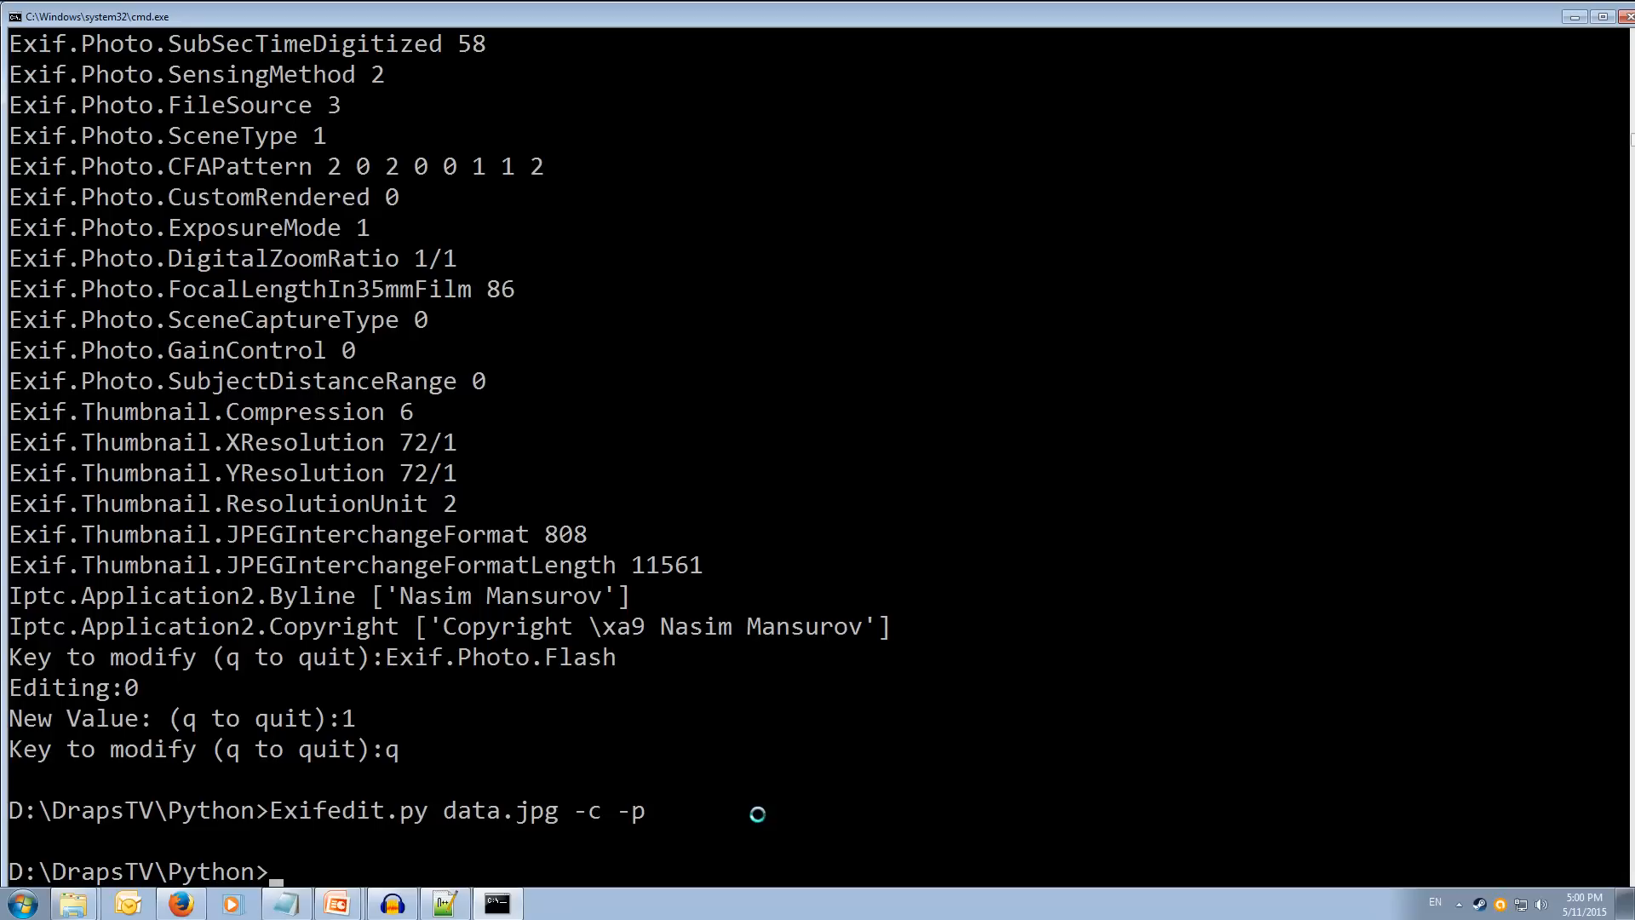
text(Exifedit.py data.jpg -c)
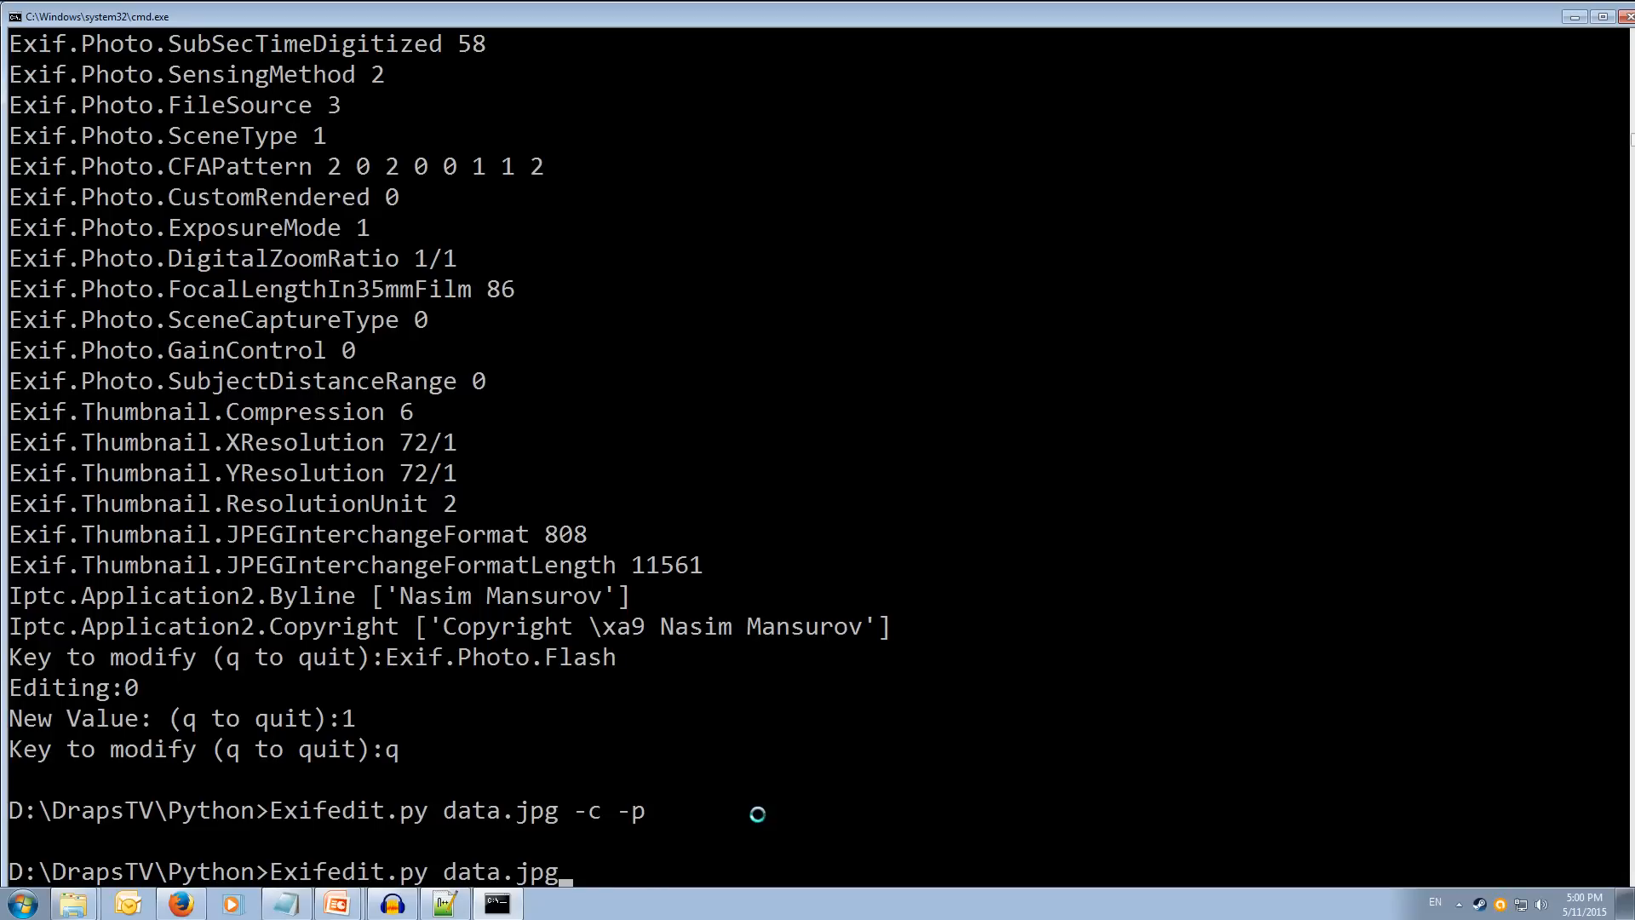
text(-p)
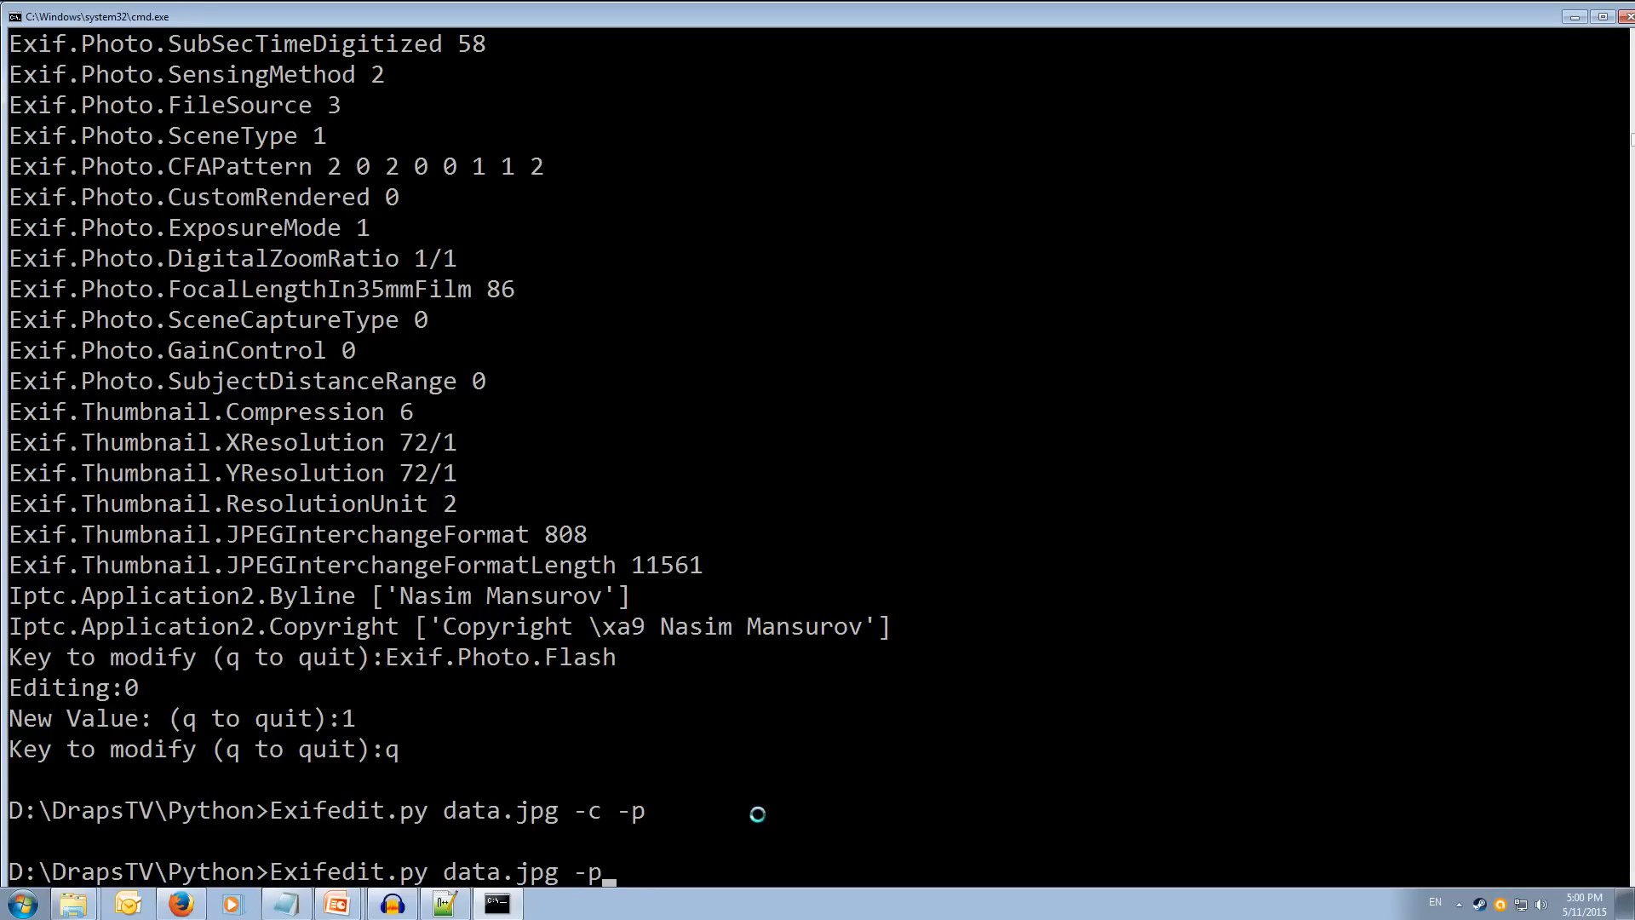
key(enter)
text(q)
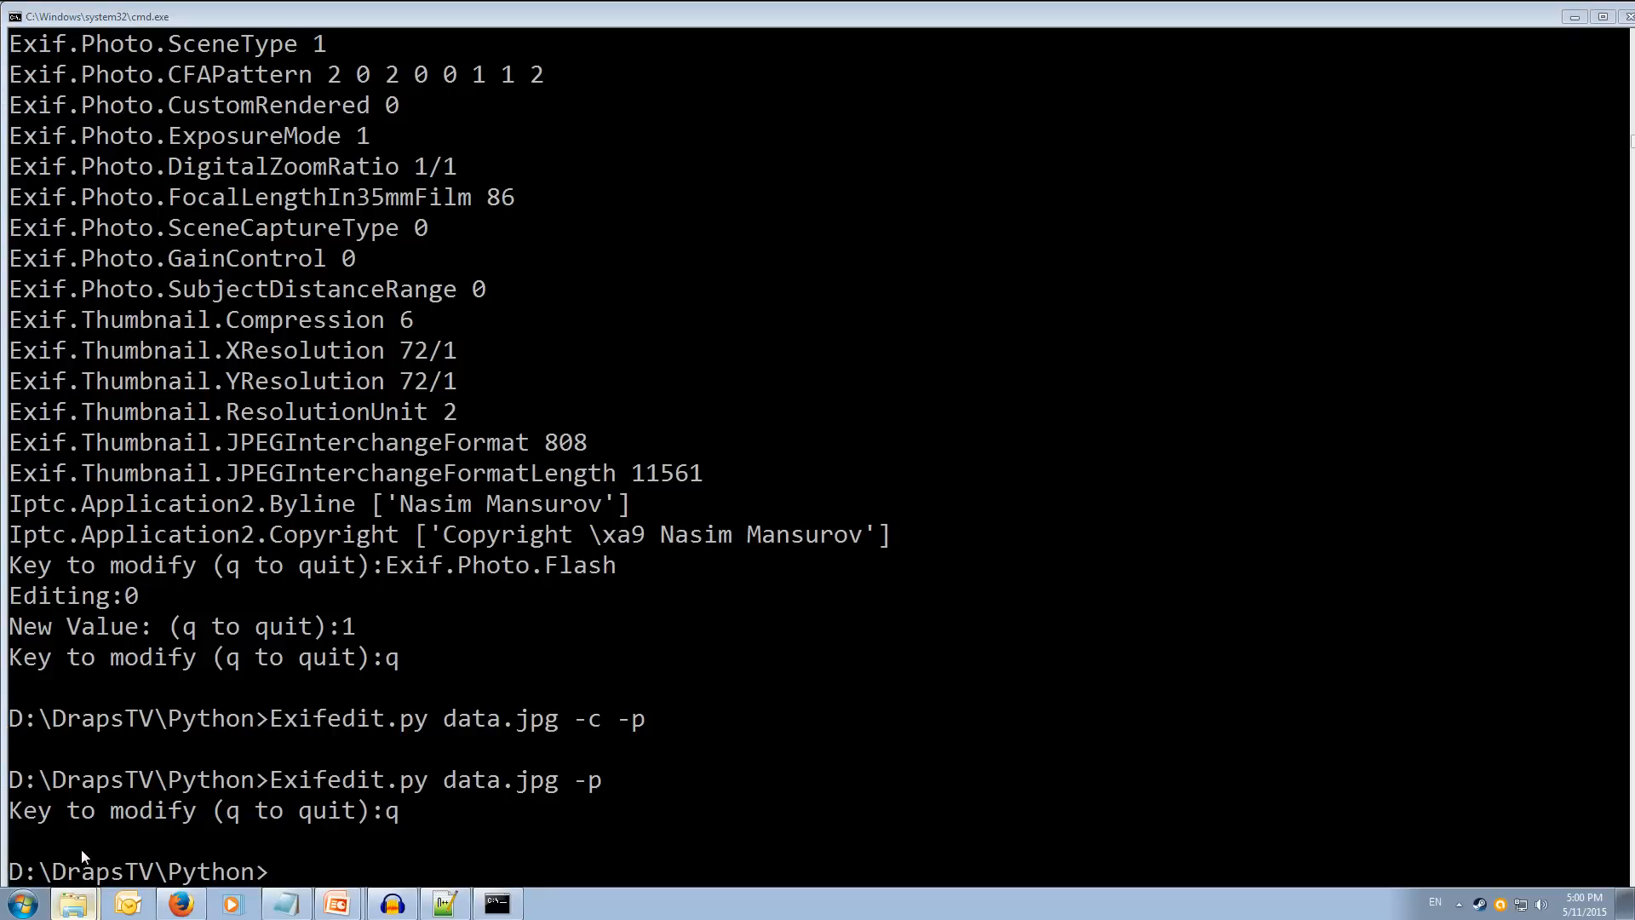
Step: View data.jpg's details showing no date taken or authors, 500 x 333, 48.3 KB
click(74, 901)
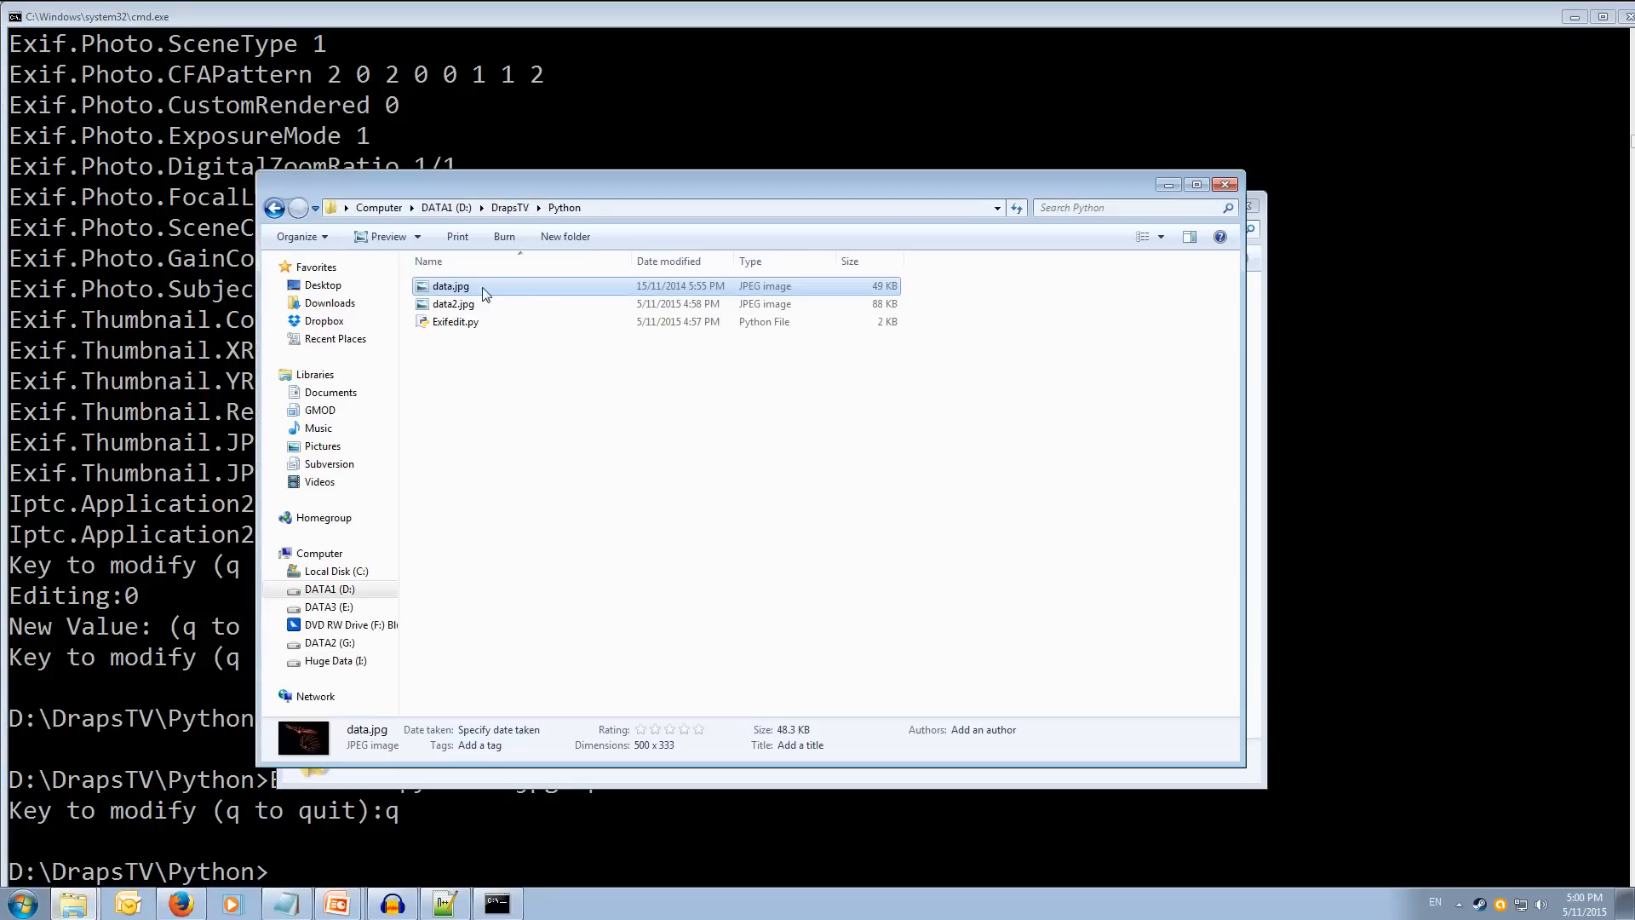
mouse_move(454, 303)
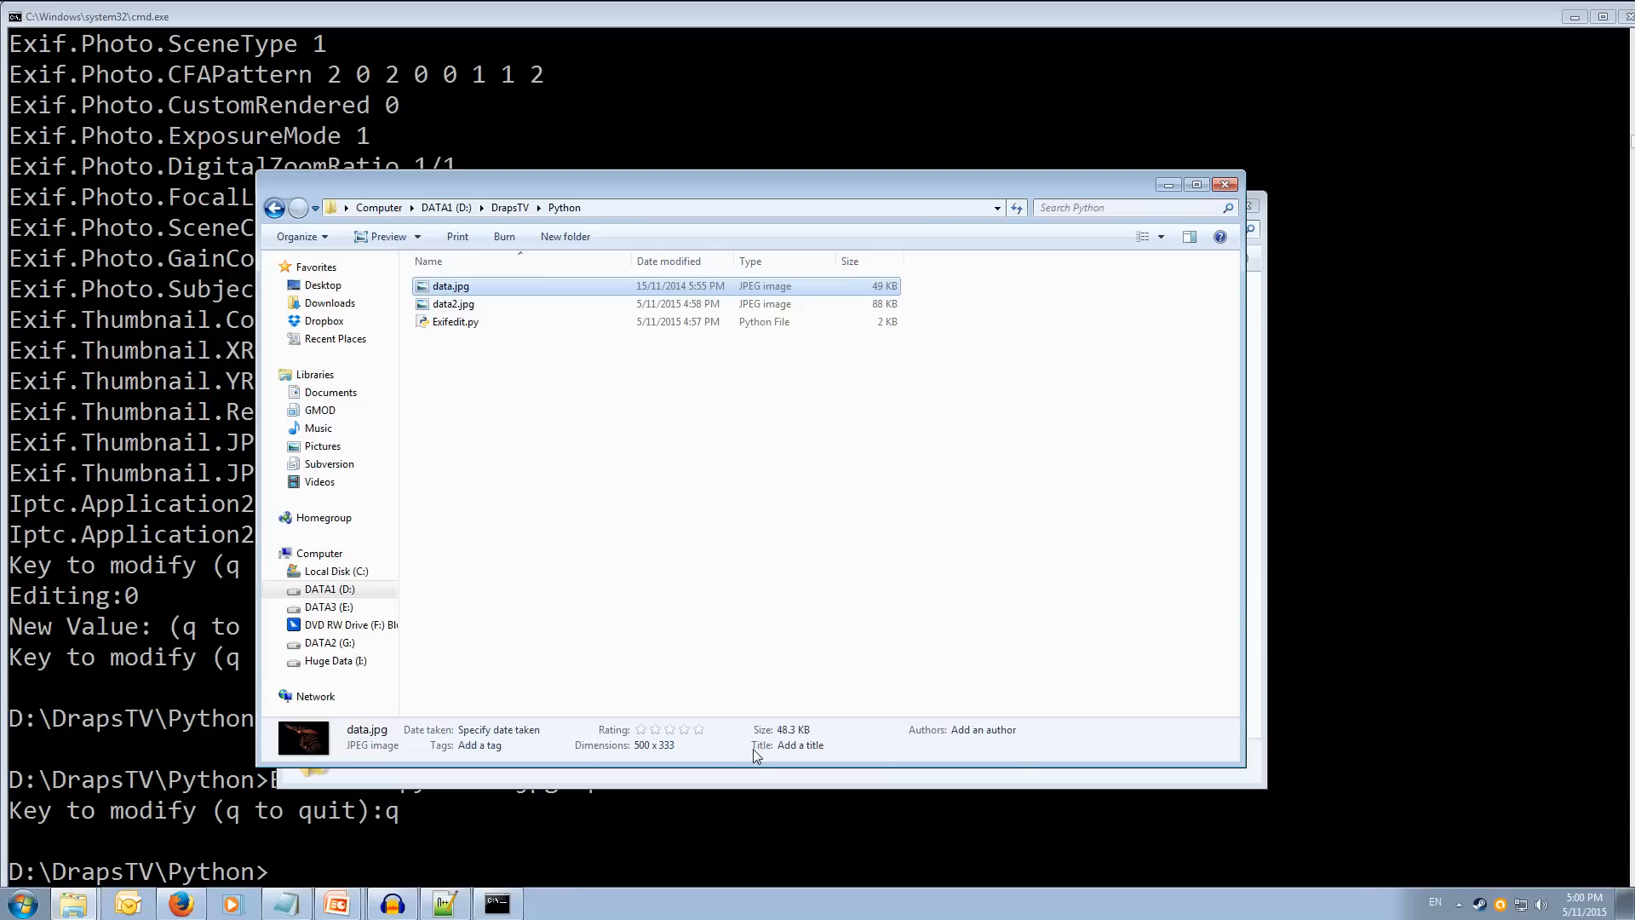
click(511, 744)
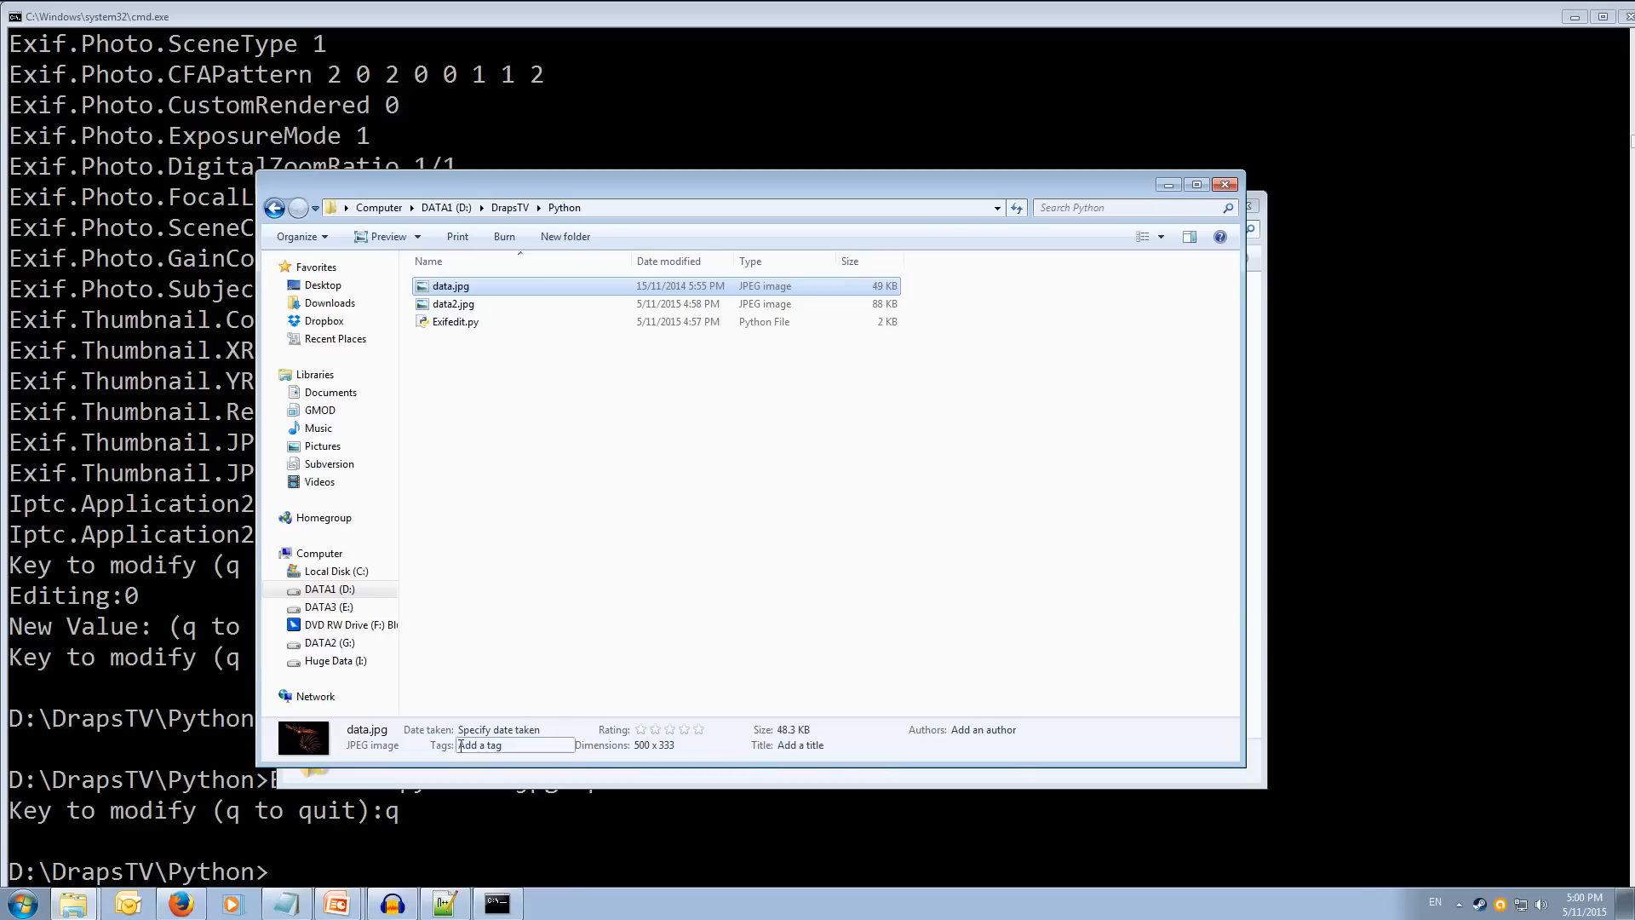